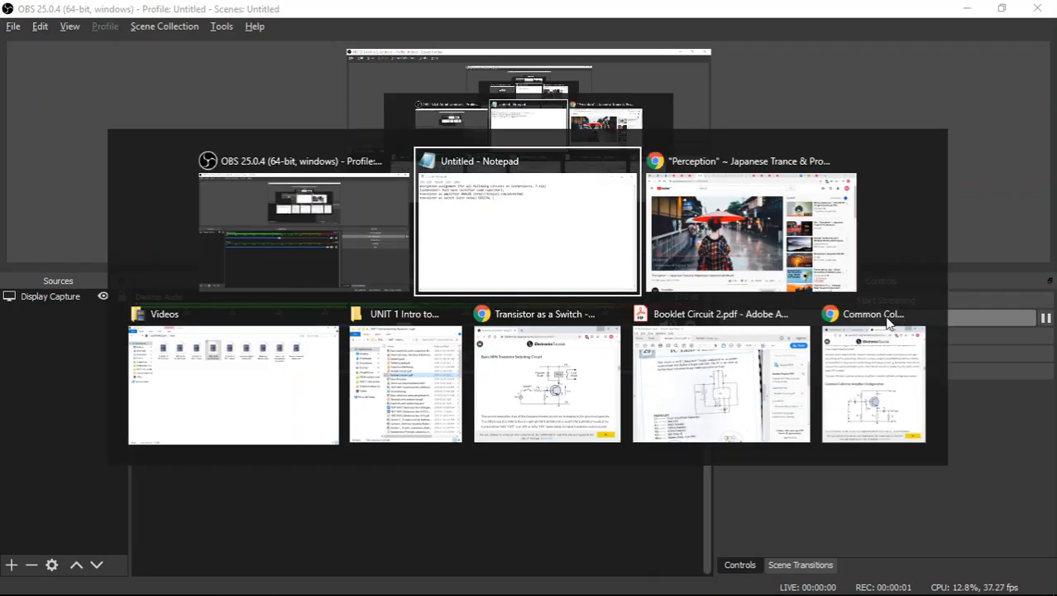
Bring the Untitled Notepad assignment list to the front from the YouTube window.
left_click(751, 232)
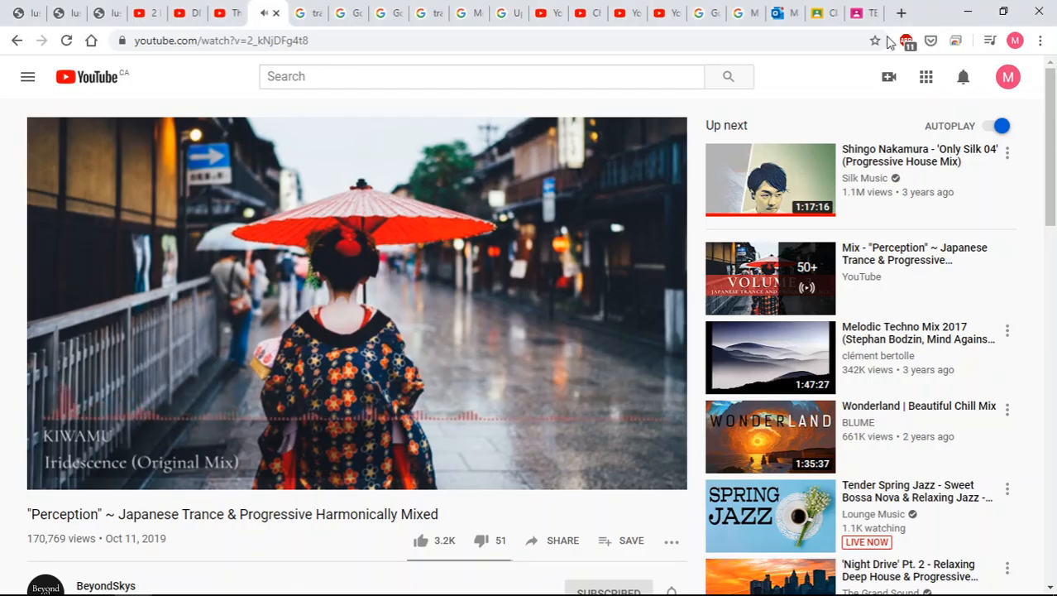
mouse_move(864, 14)
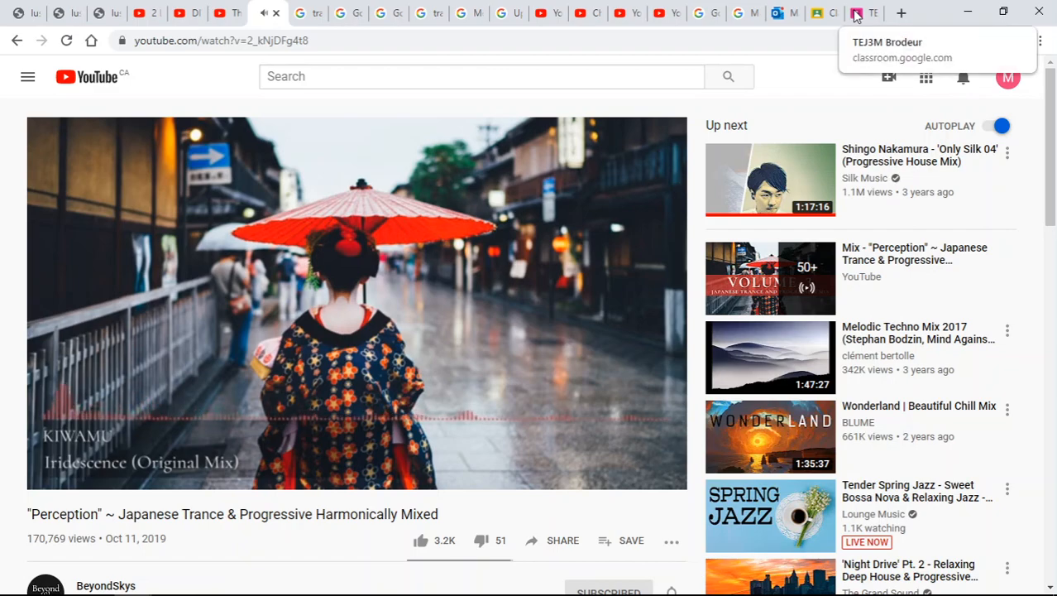
key("alt+tab")
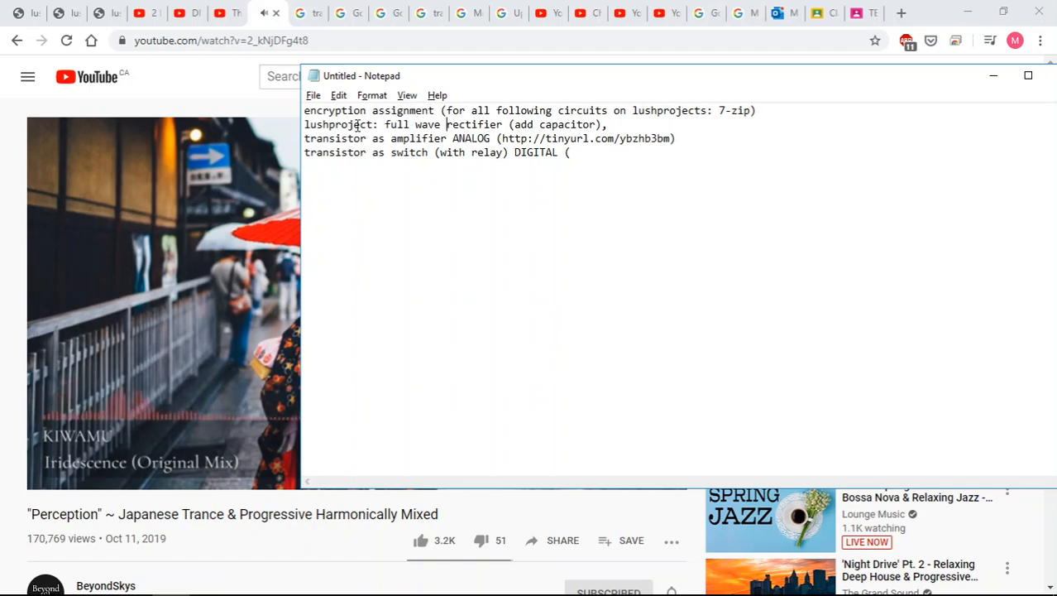
mouse_move(354, 159)
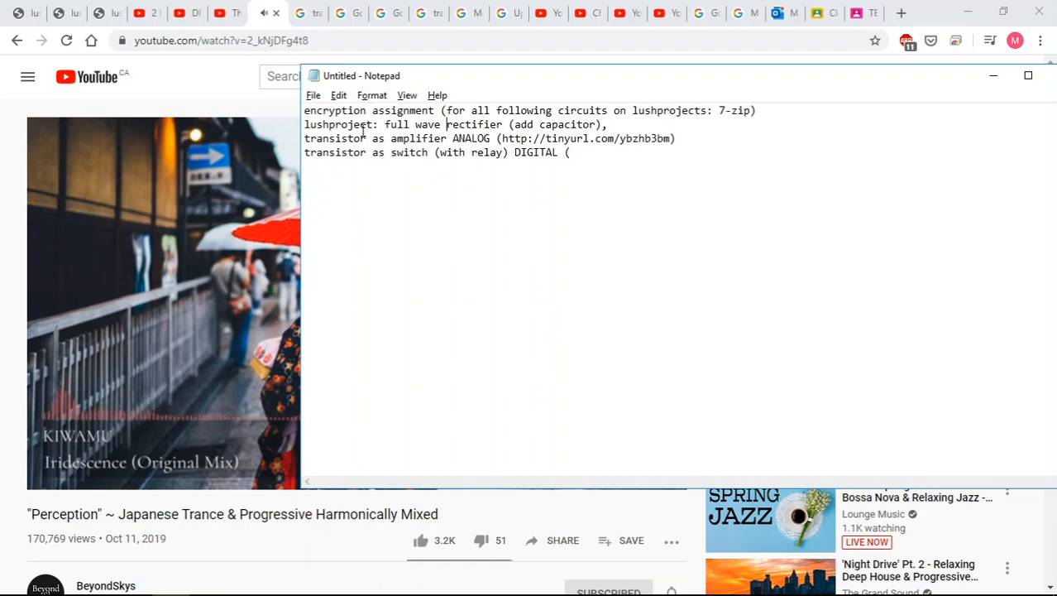
mouse_move(186, 57)
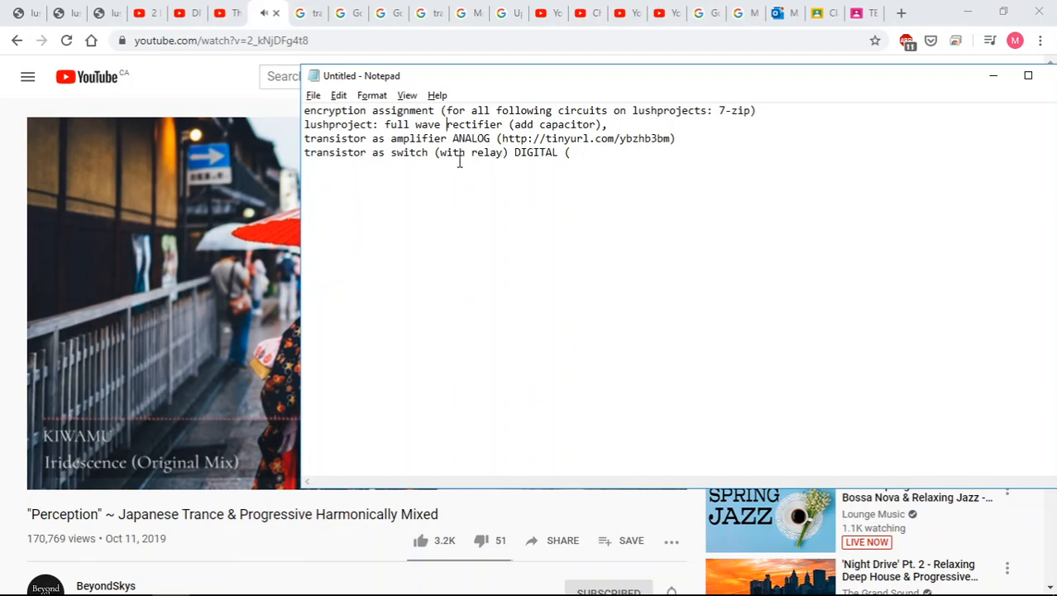
mouse_move(420, 148)
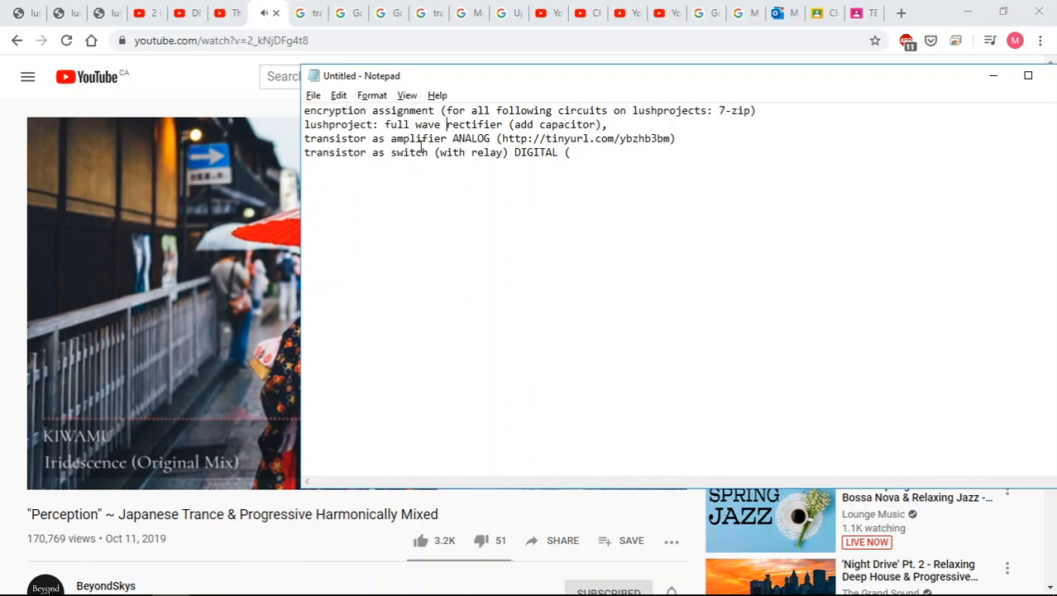
mouse_move(374, 110)
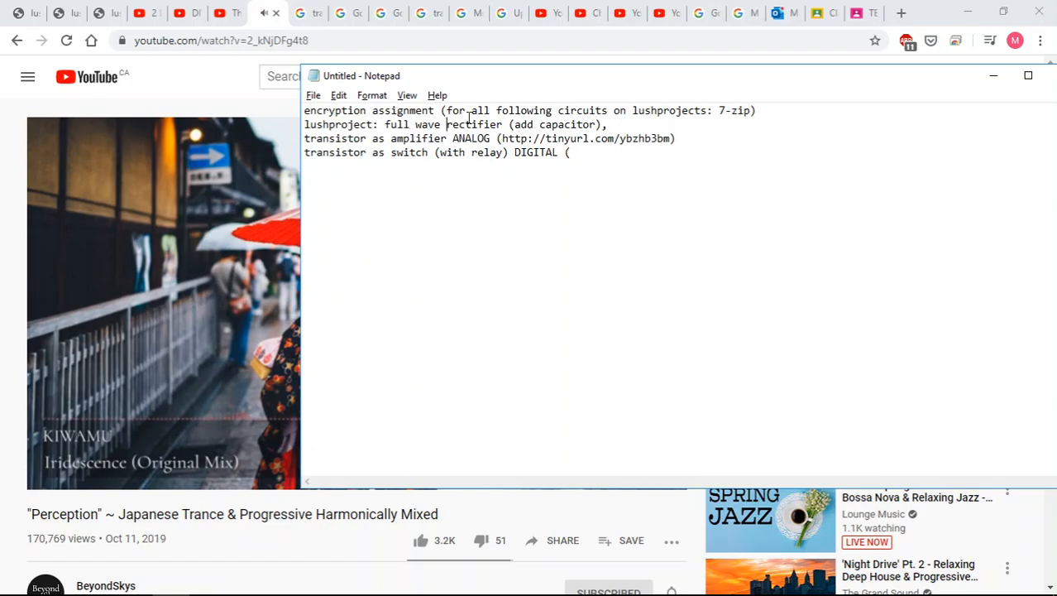
mouse_move(291, 52)
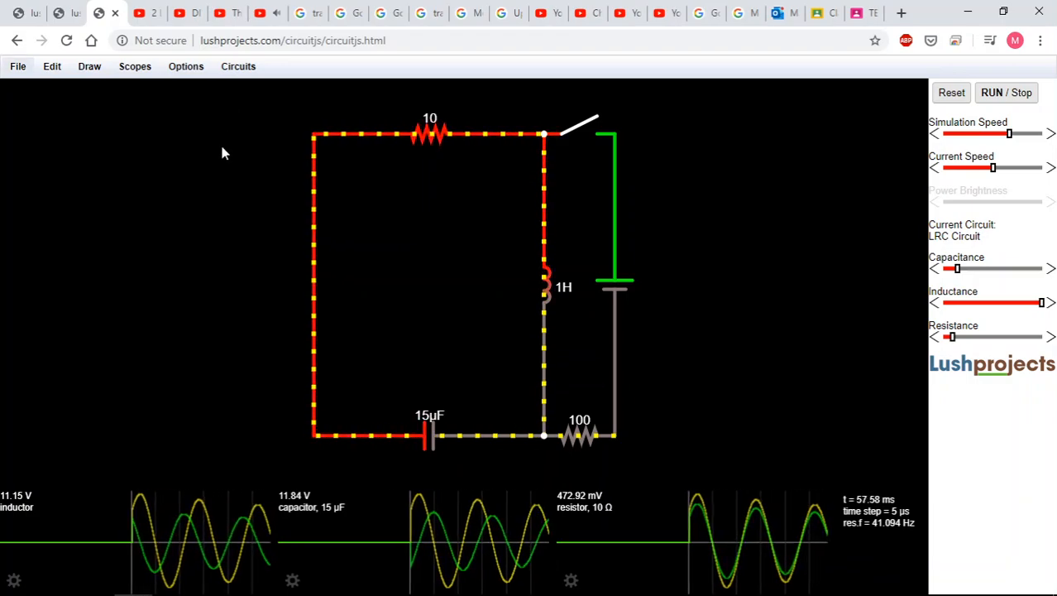
Switch to the OBS 25.0.4 window showing the running recording and audio mixer.
key("alt+tab")
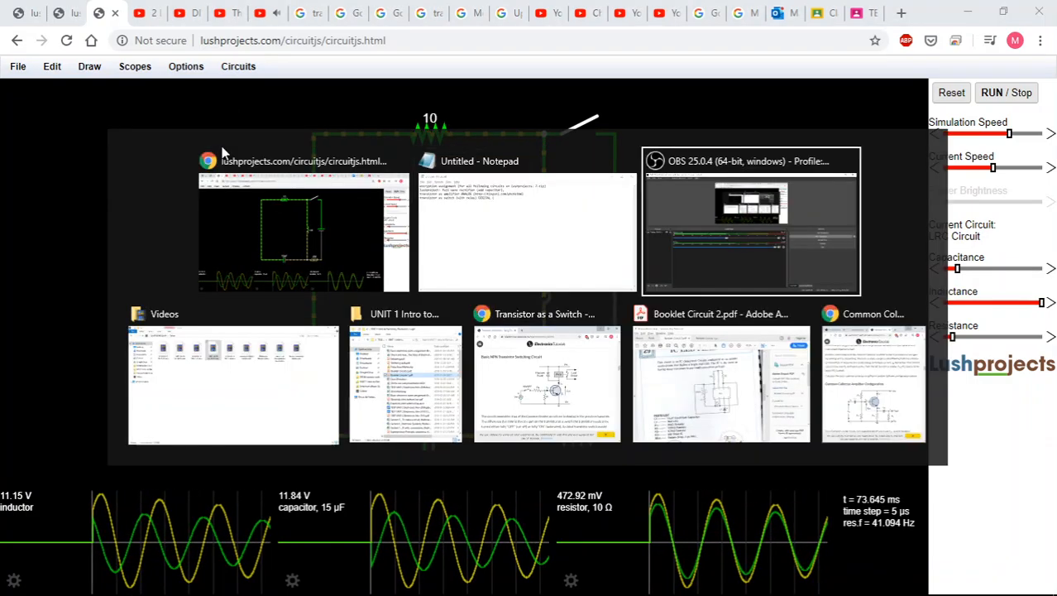
left_click(751, 219)
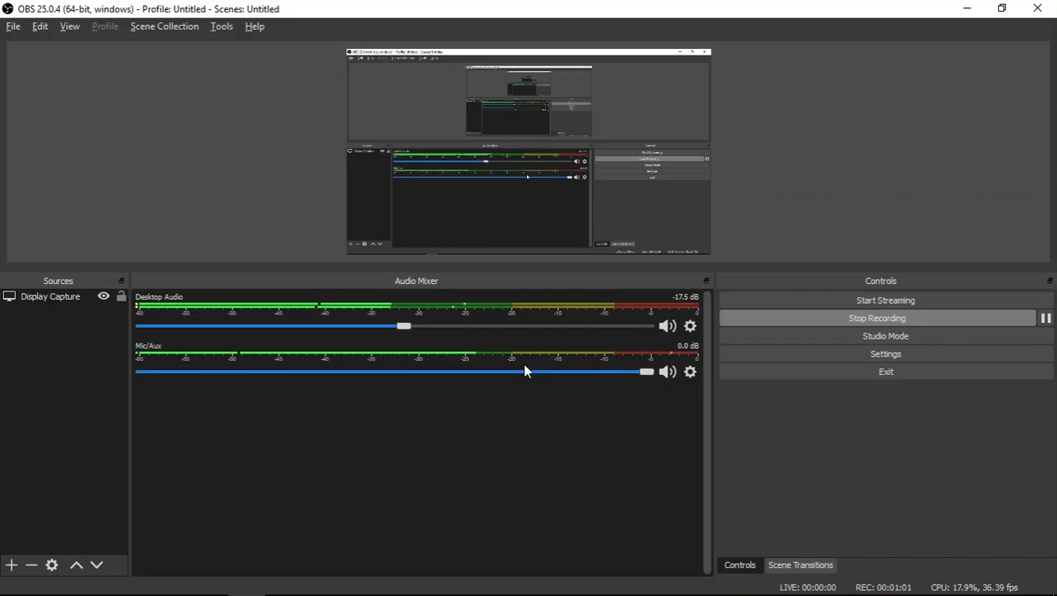
mouse_move(556, 347)
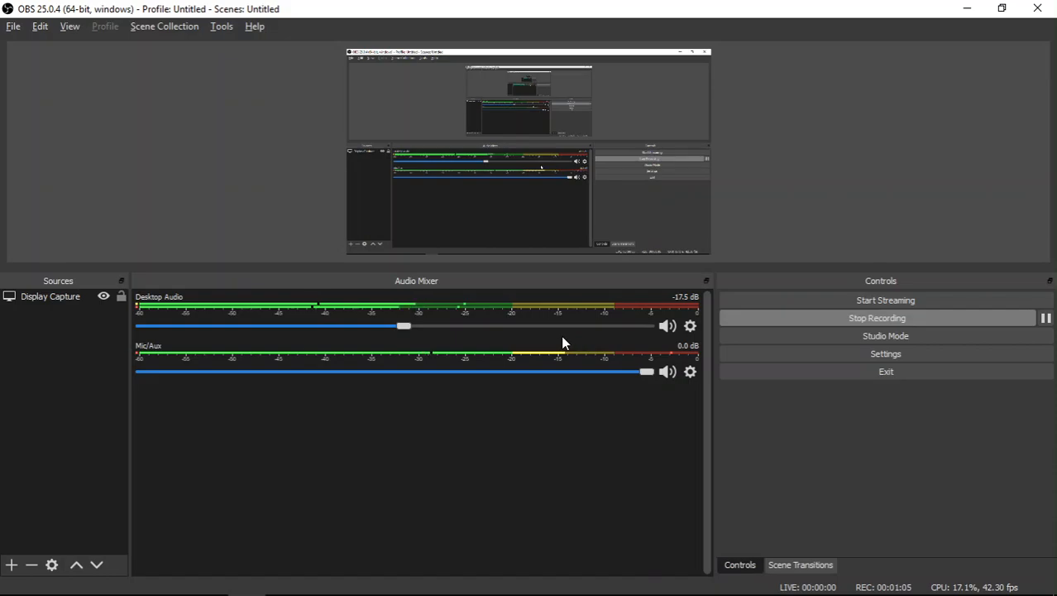
mouse_move(573, 340)
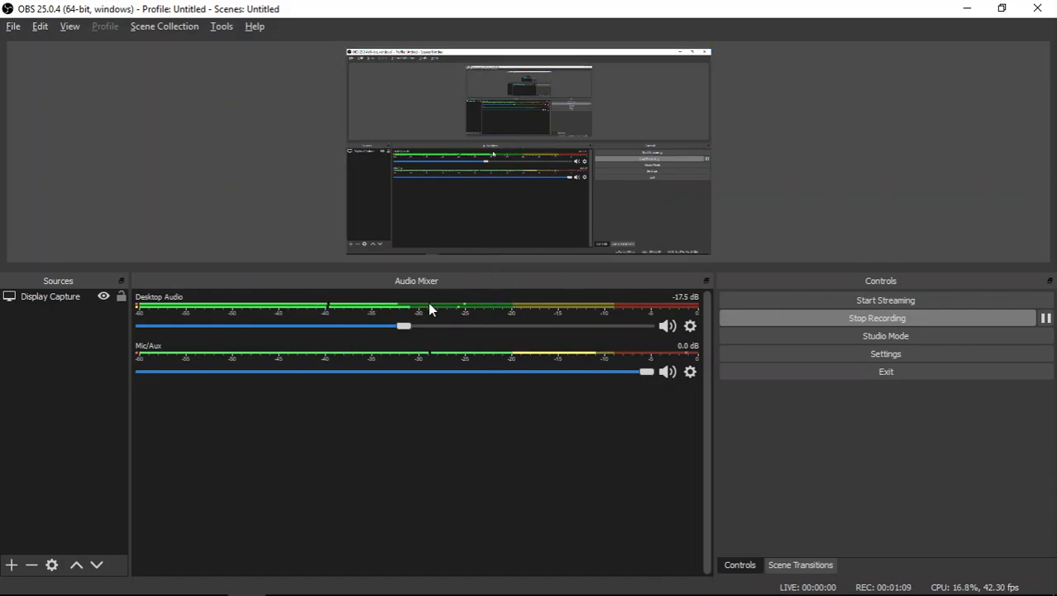
mouse_move(459, 324)
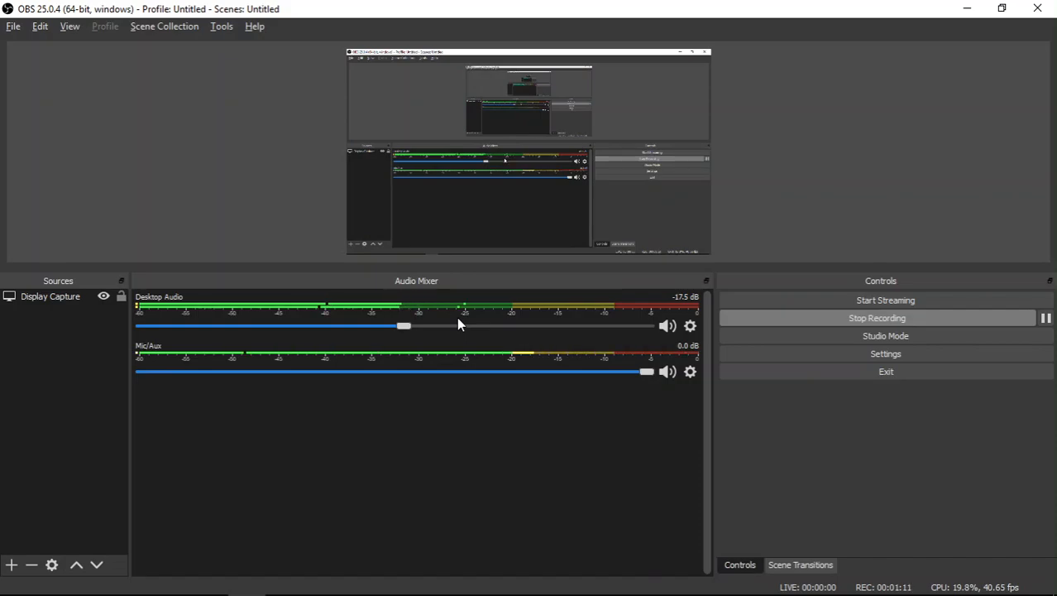
mouse_move(357, 123)
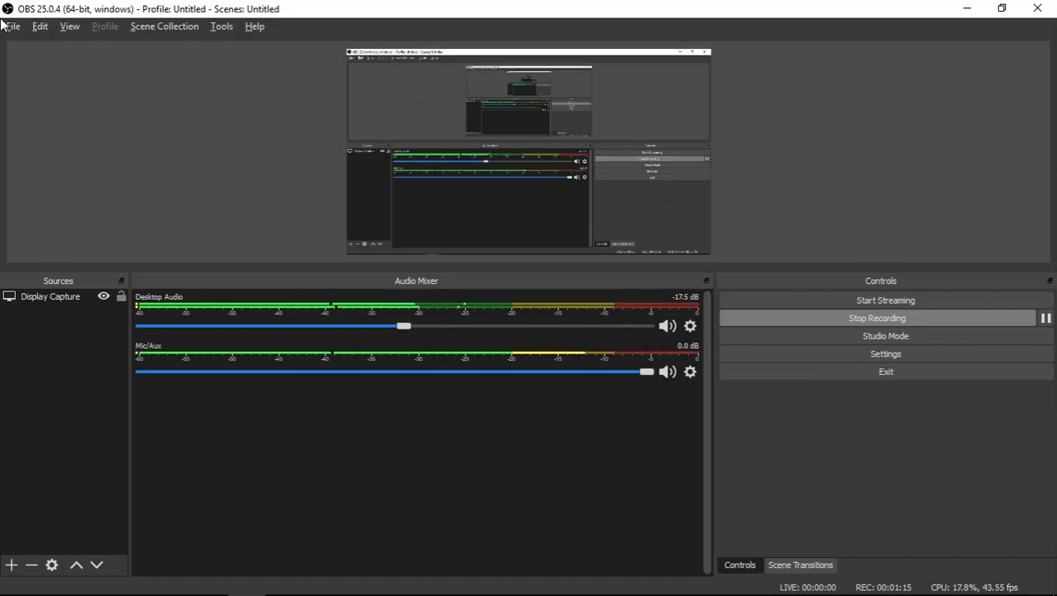
mouse_move(255, 222)
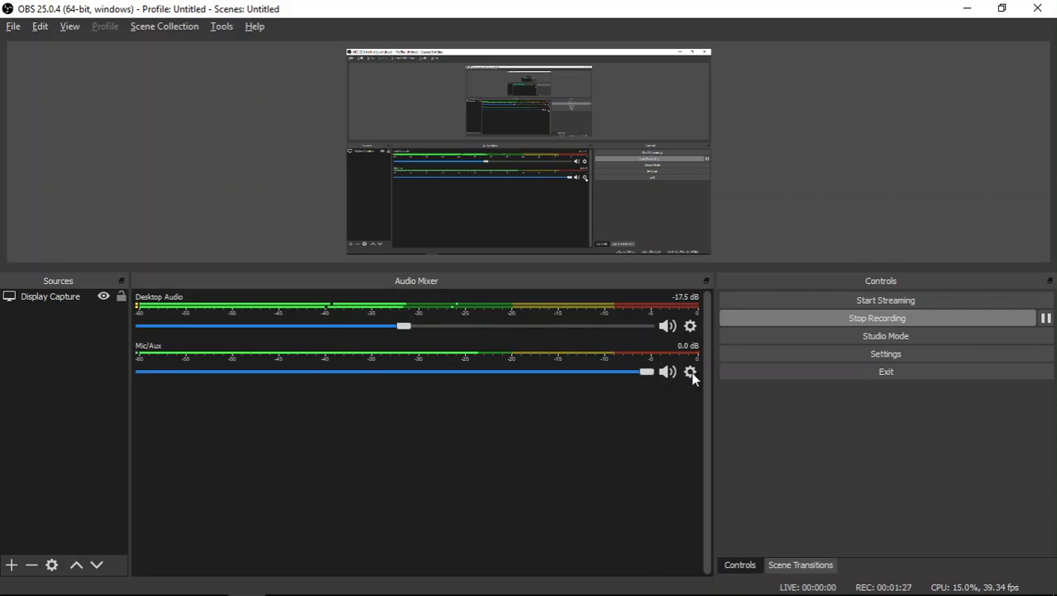
left_click(691, 371)
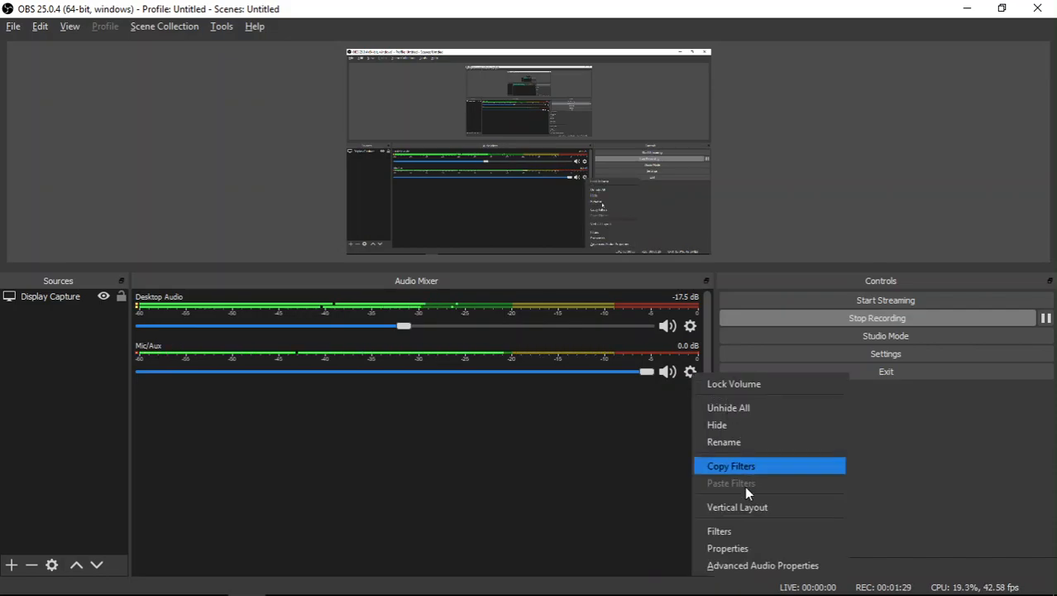
mouse_move(747, 530)
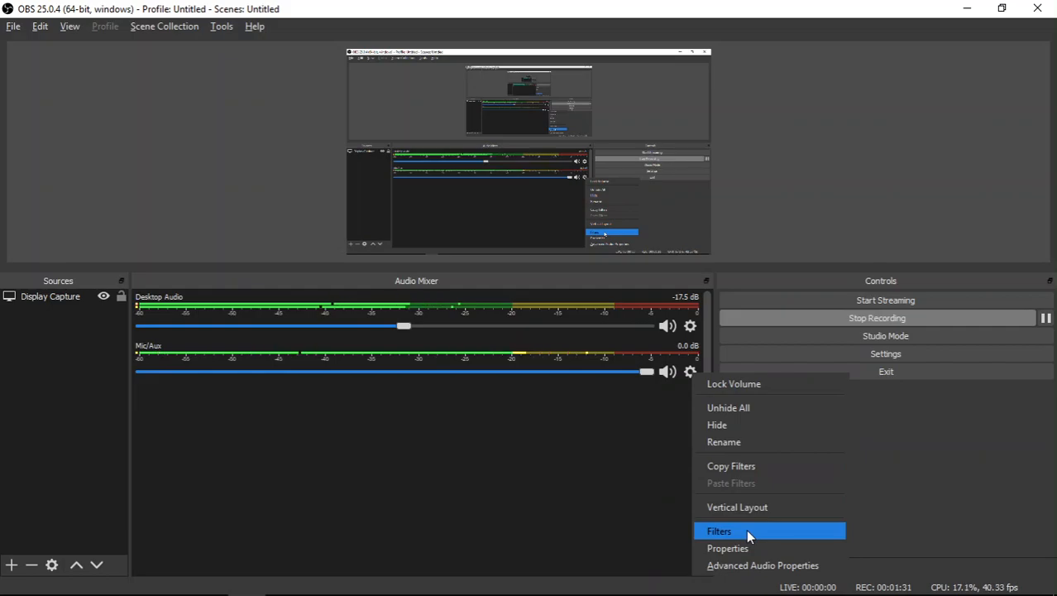
left_click(719, 530)
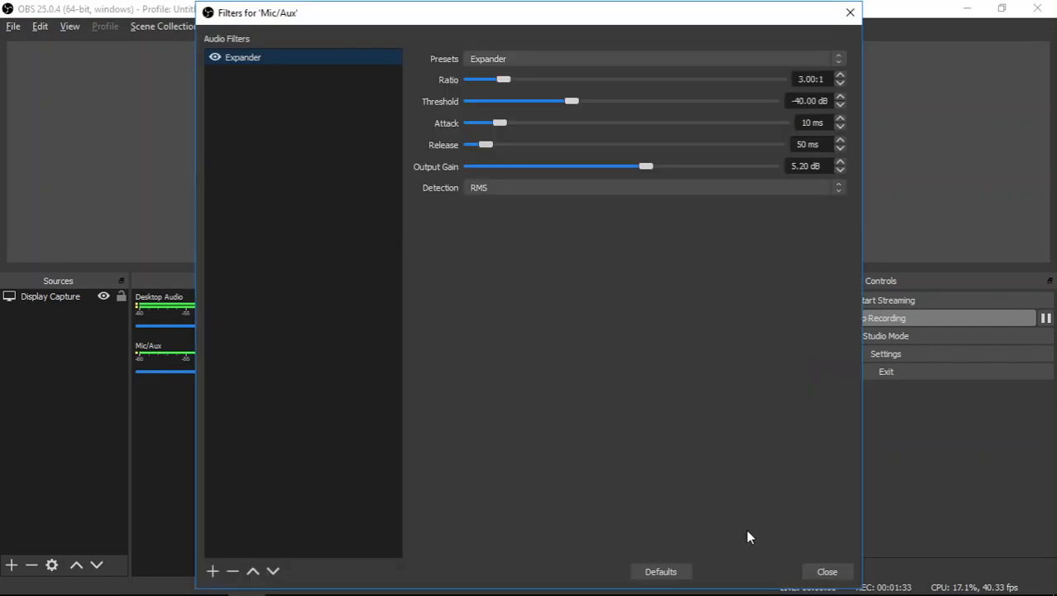
mouse_move(557, 309)
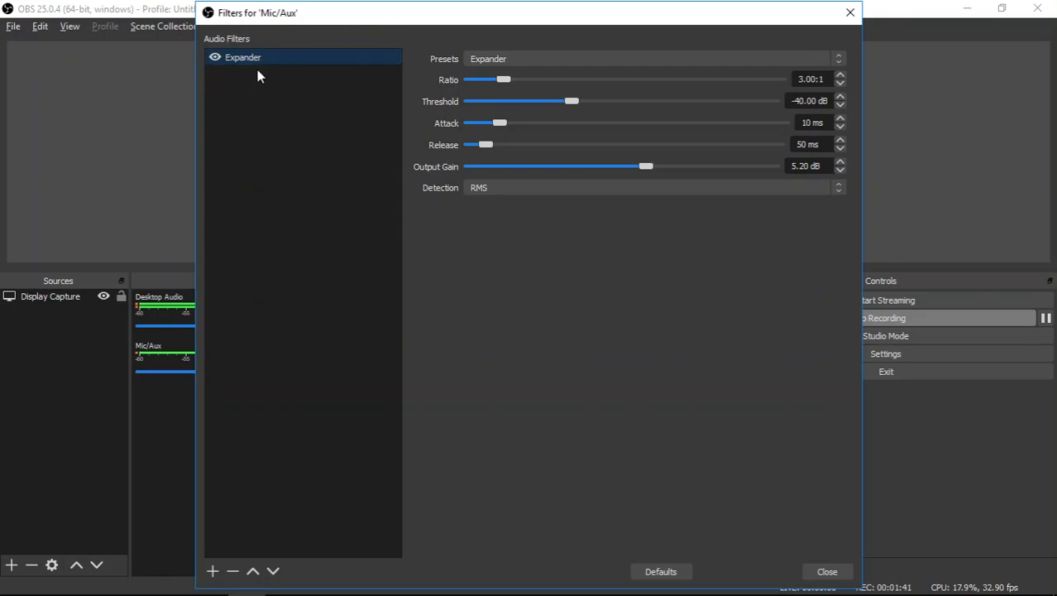
mouse_move(471, 139)
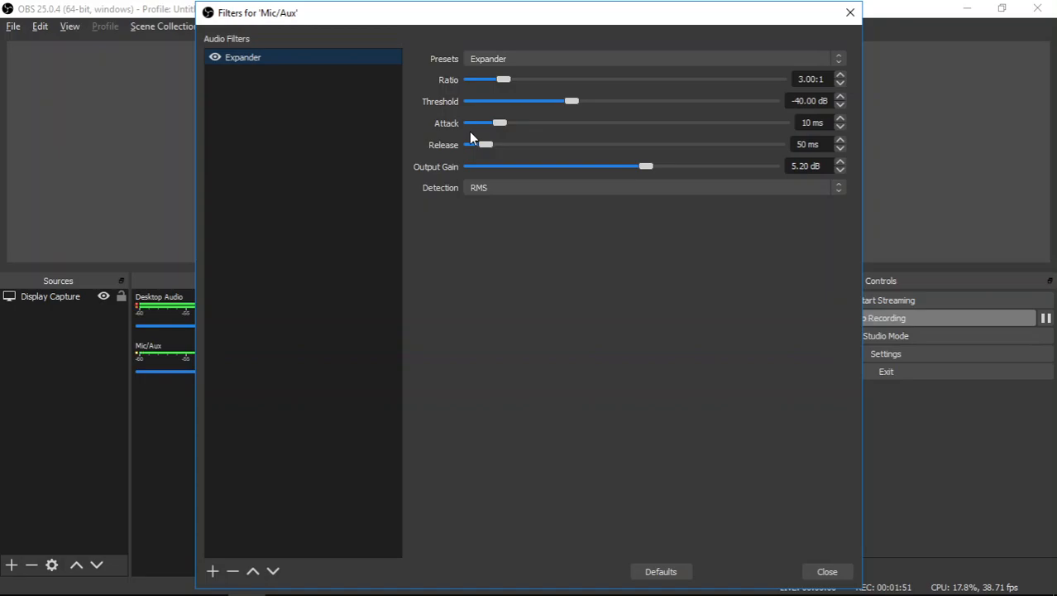
mouse_move(522, 90)
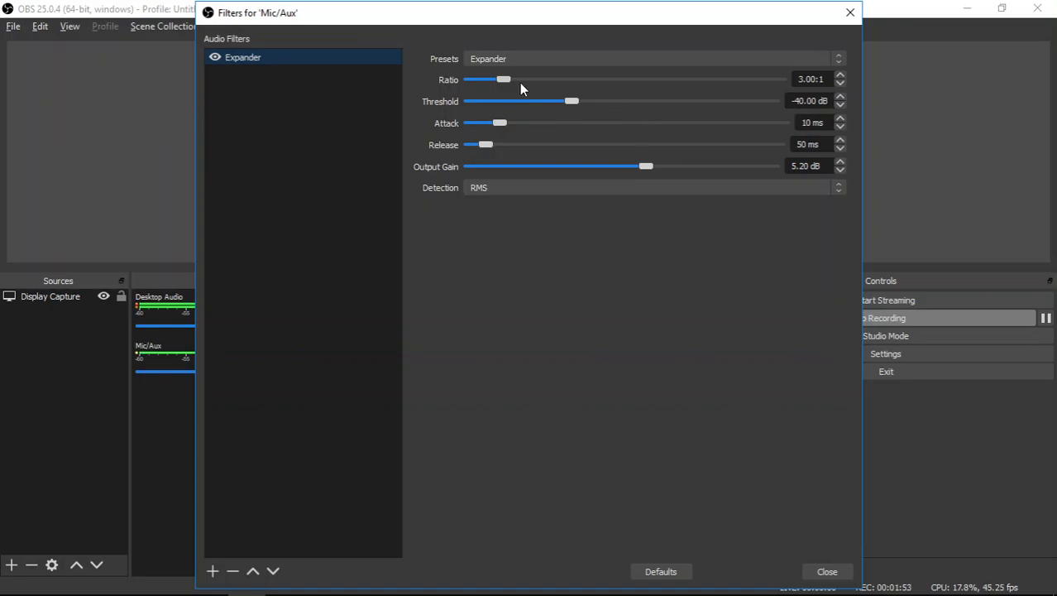
mouse_move(669, 123)
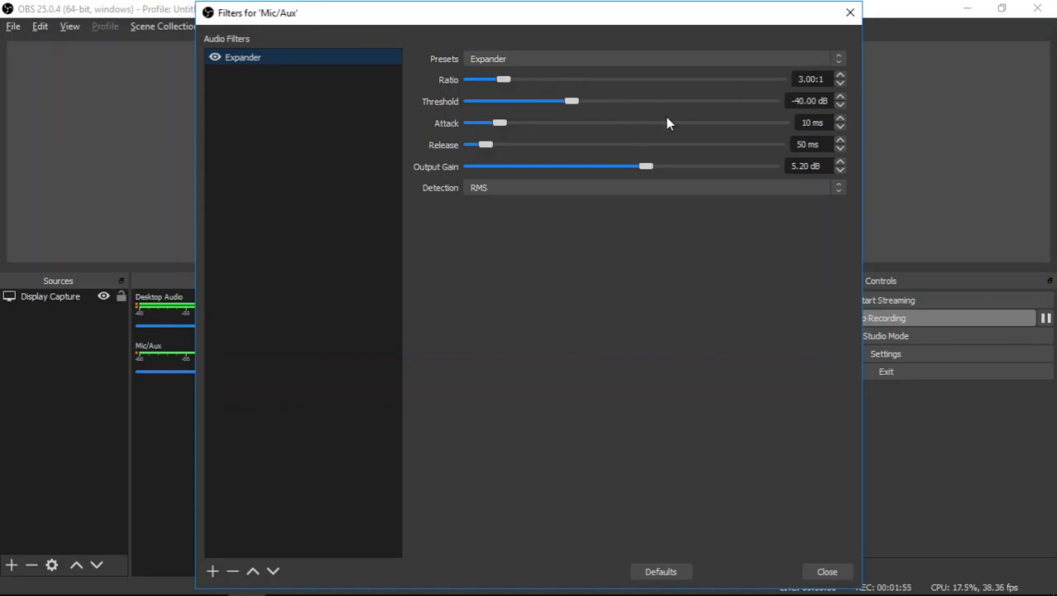
mouse_move(404, 497)
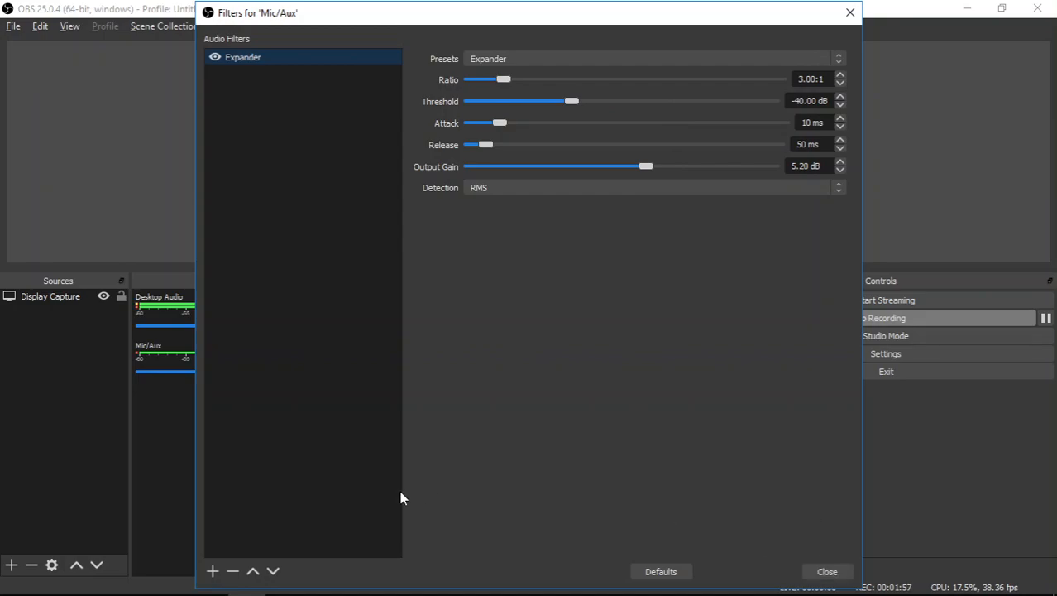
left_click(211, 570)
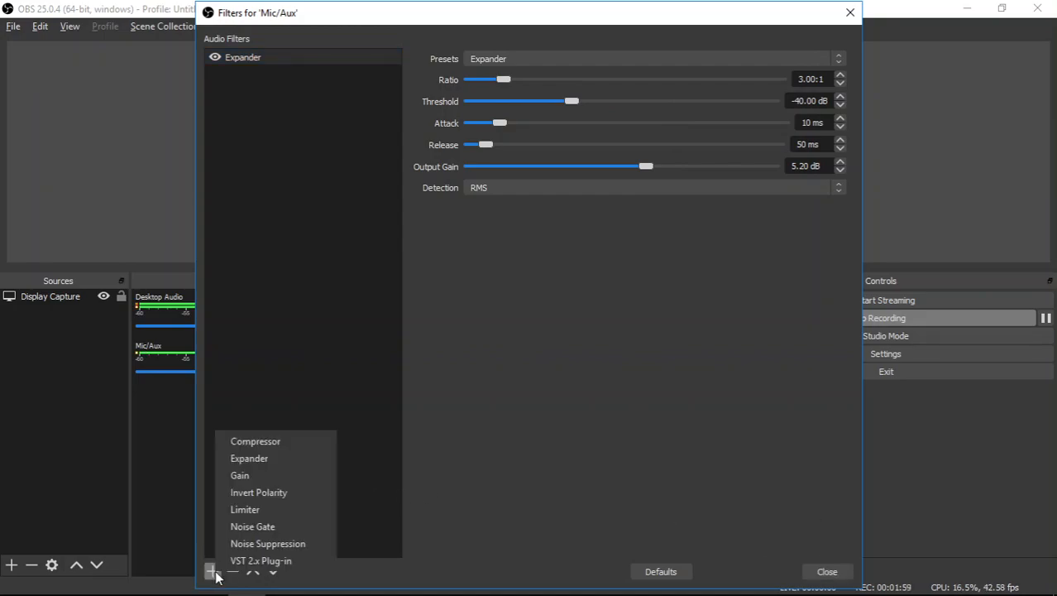
mouse_move(273, 458)
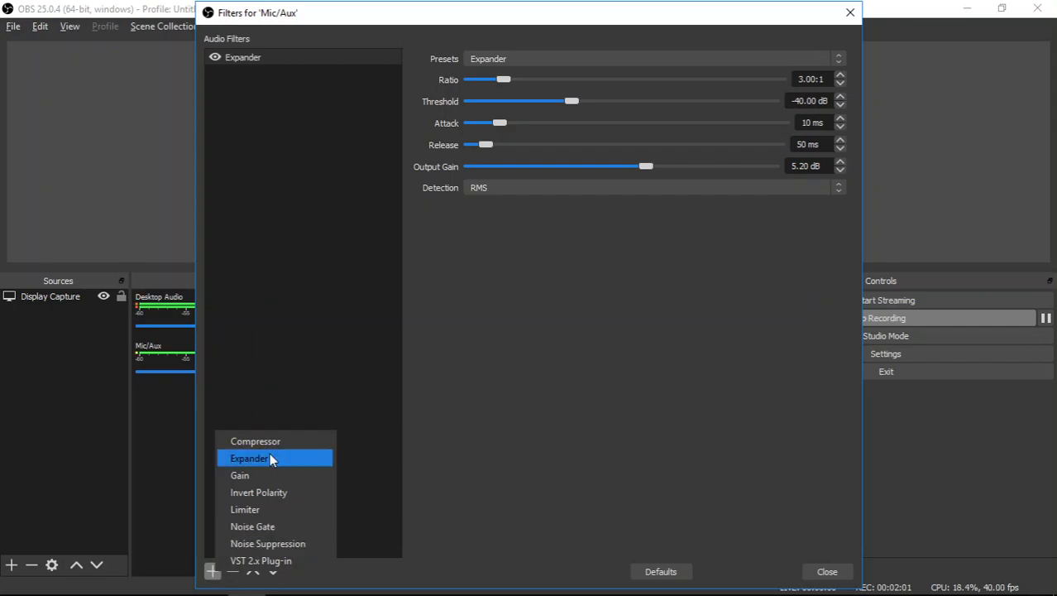
mouse_move(294, 441)
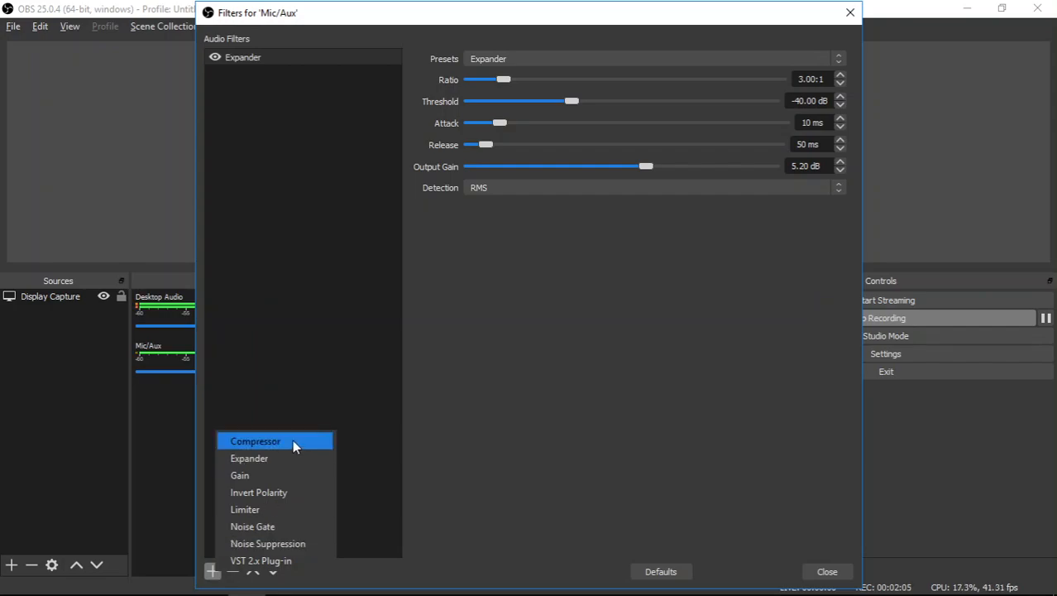
mouse_move(265, 457)
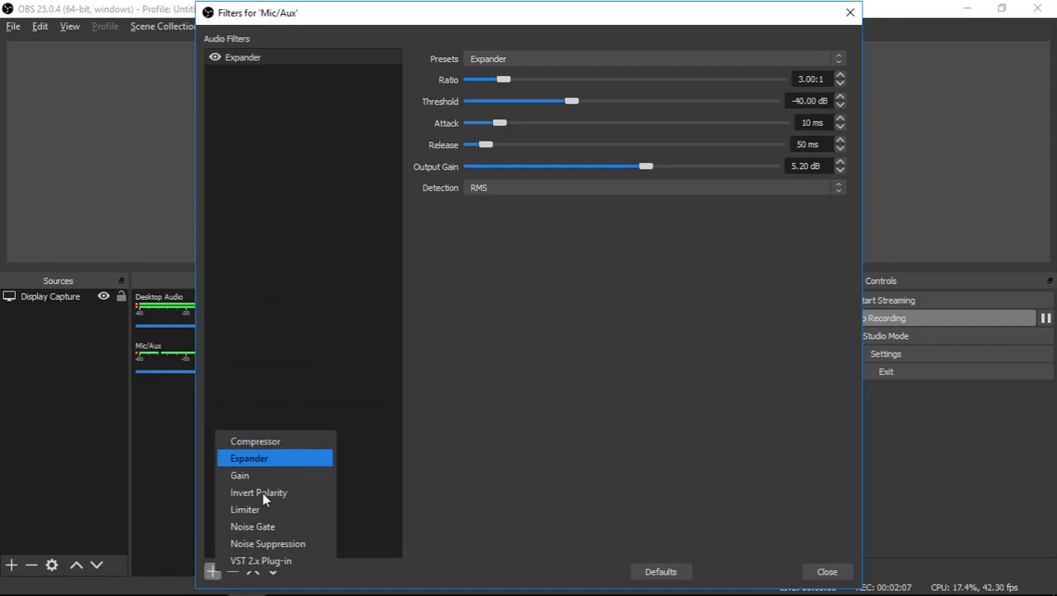
mouse_move(330, 404)
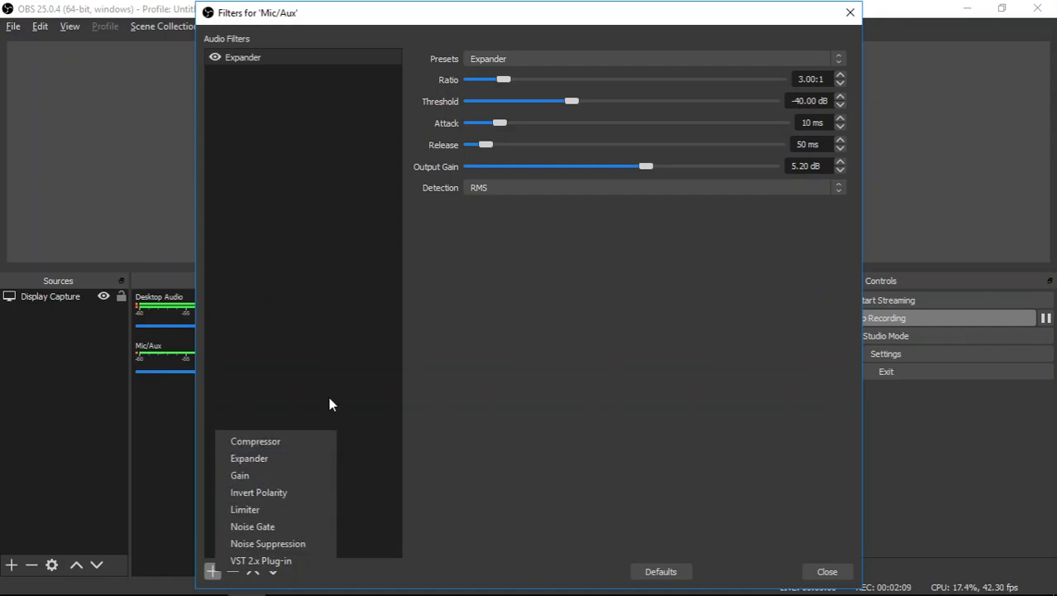
mouse_move(830, 571)
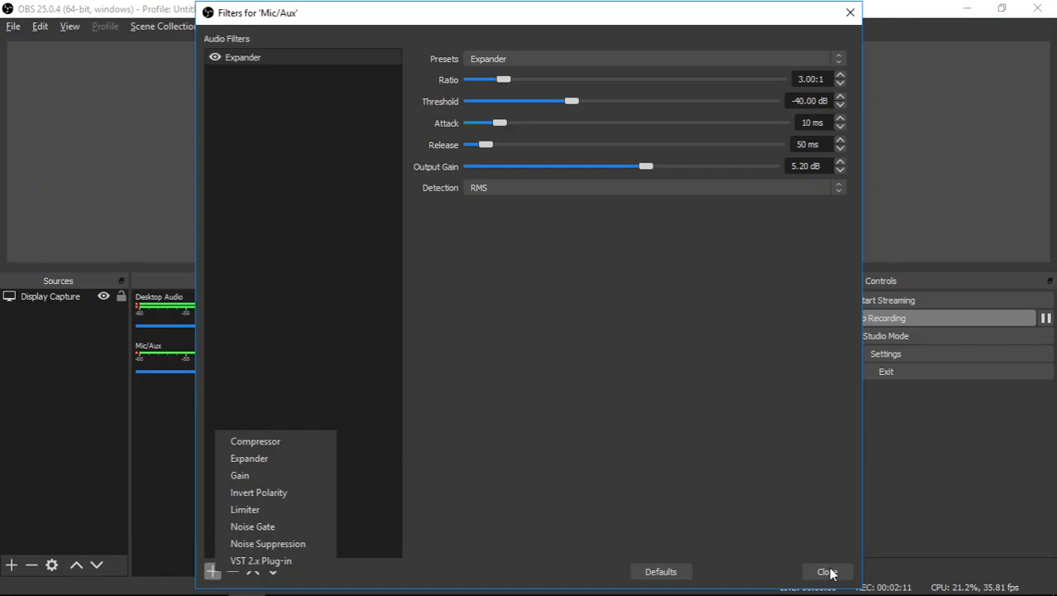
left_click(827, 572)
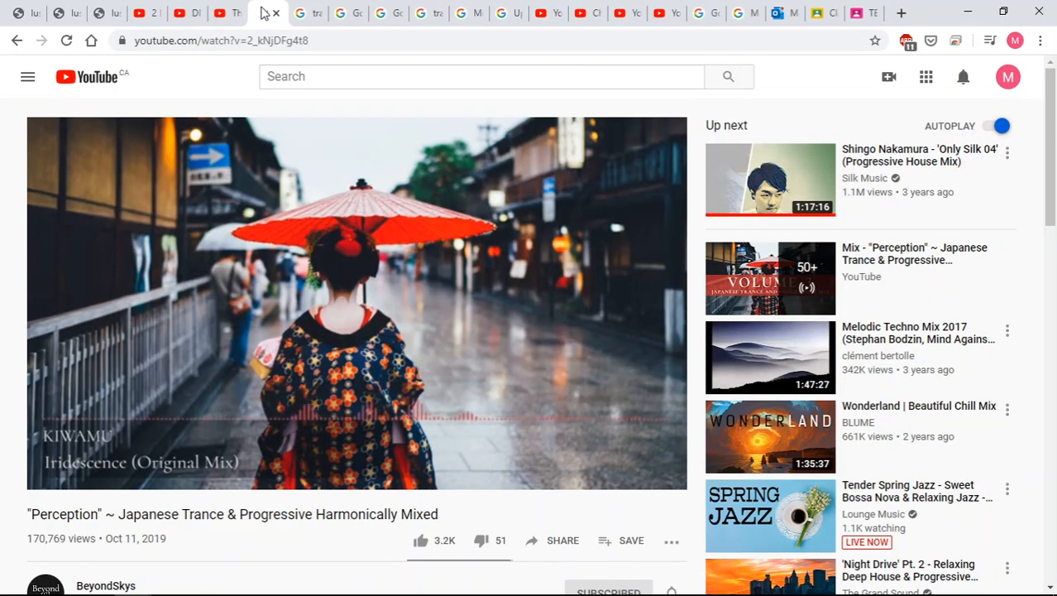
mouse_move(858, 188)
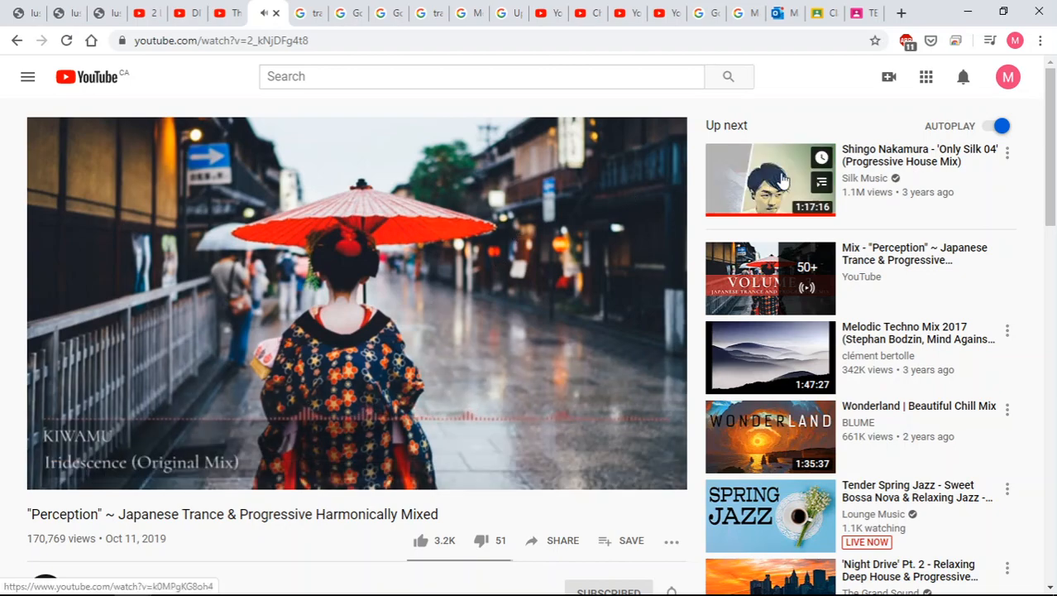
mouse_move(769, 180)
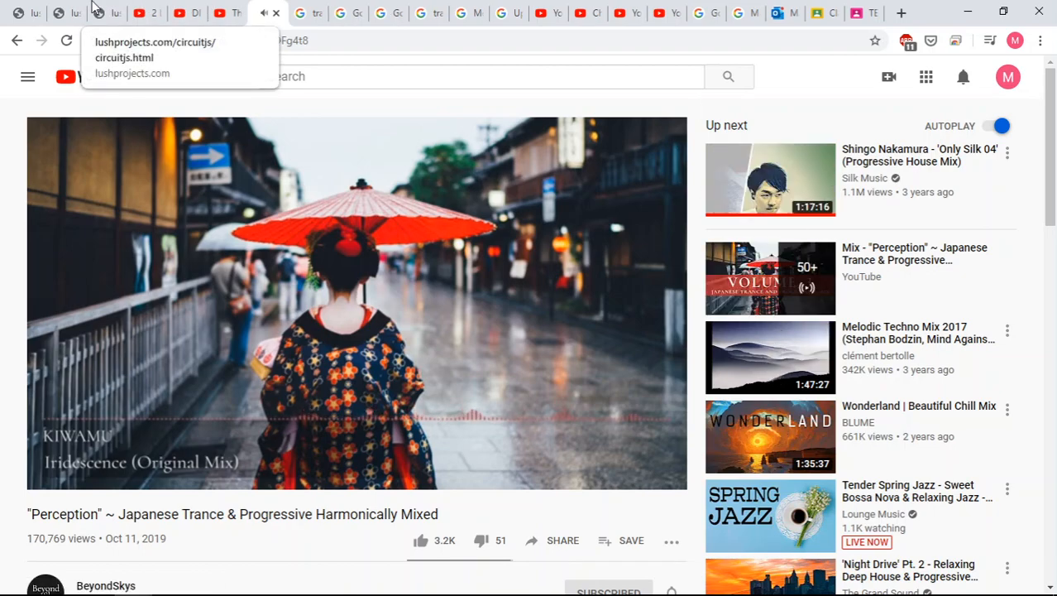
Leave the trance mix playing and switch to the lushprojects CircuitJS LRC simulation.
key("alt+tab")
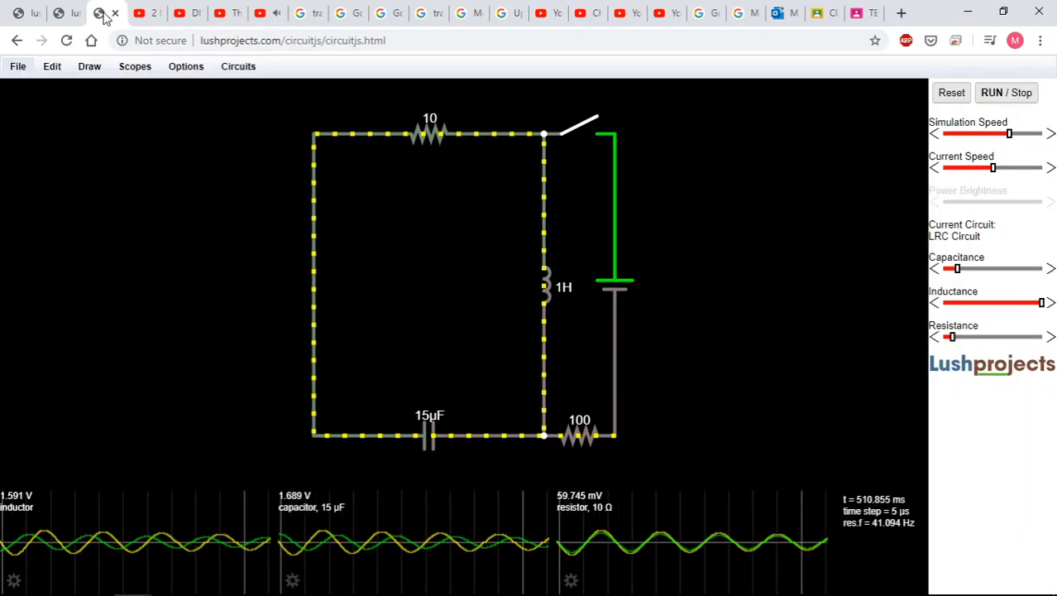
mouse_move(106, 19)
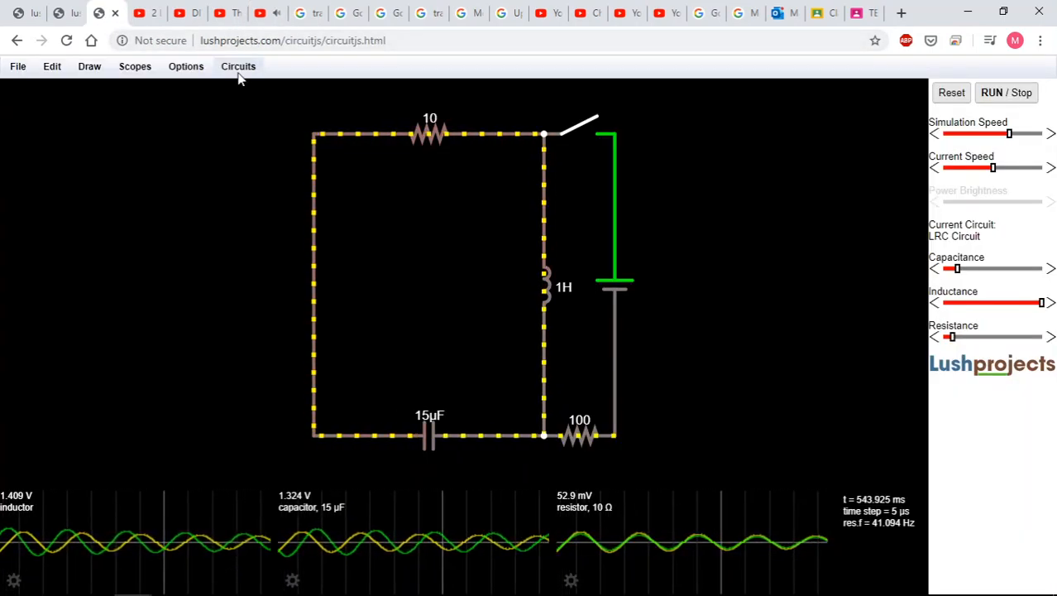
Clear the LRC simulation by choosing Blank Circuit from the Circuits menu.
left_click(238, 66)
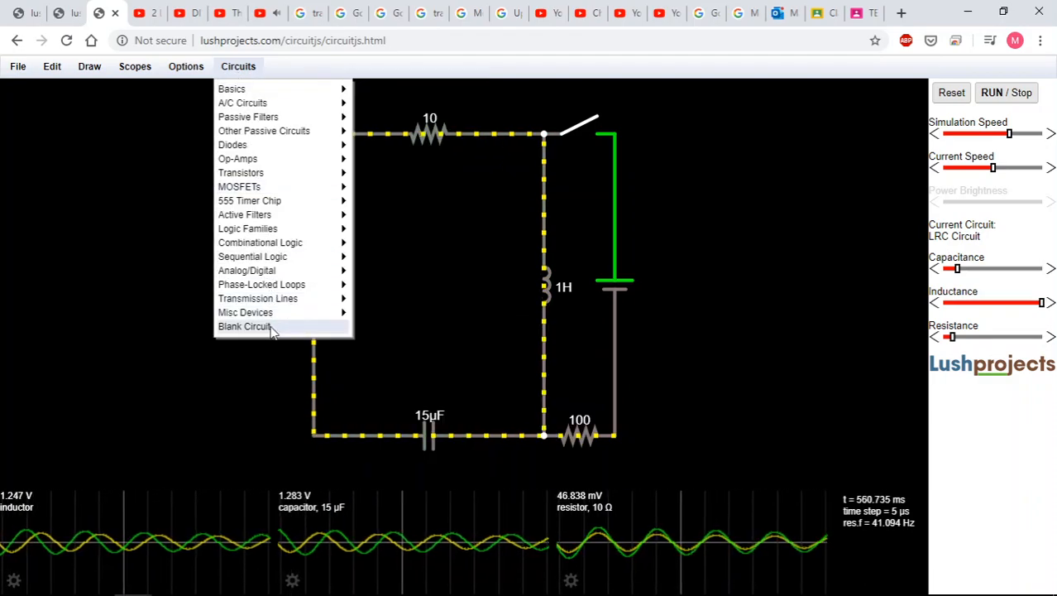
left_click(243, 325)
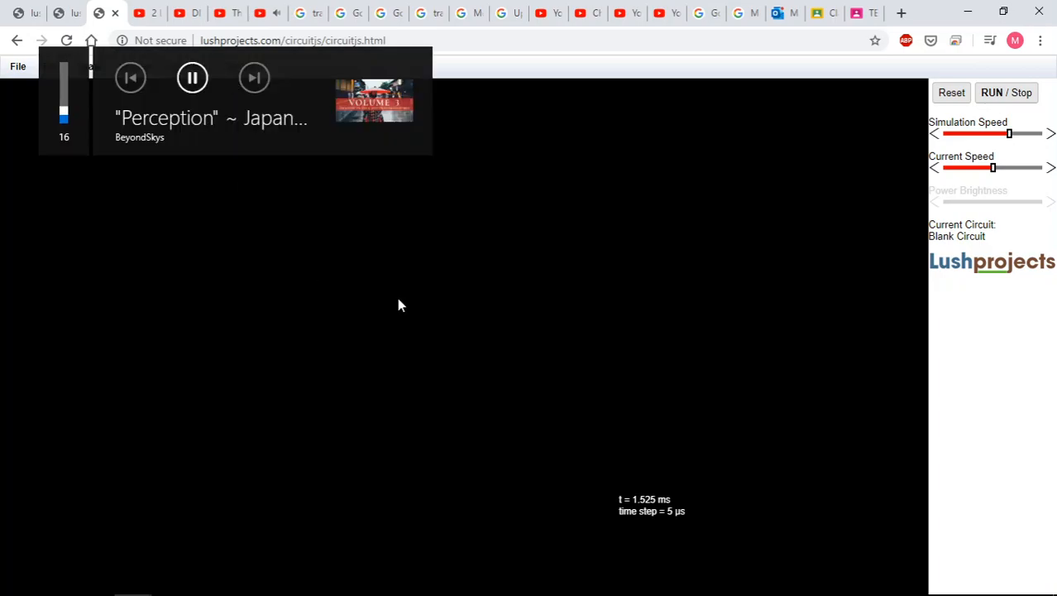
mouse_move(330, 27)
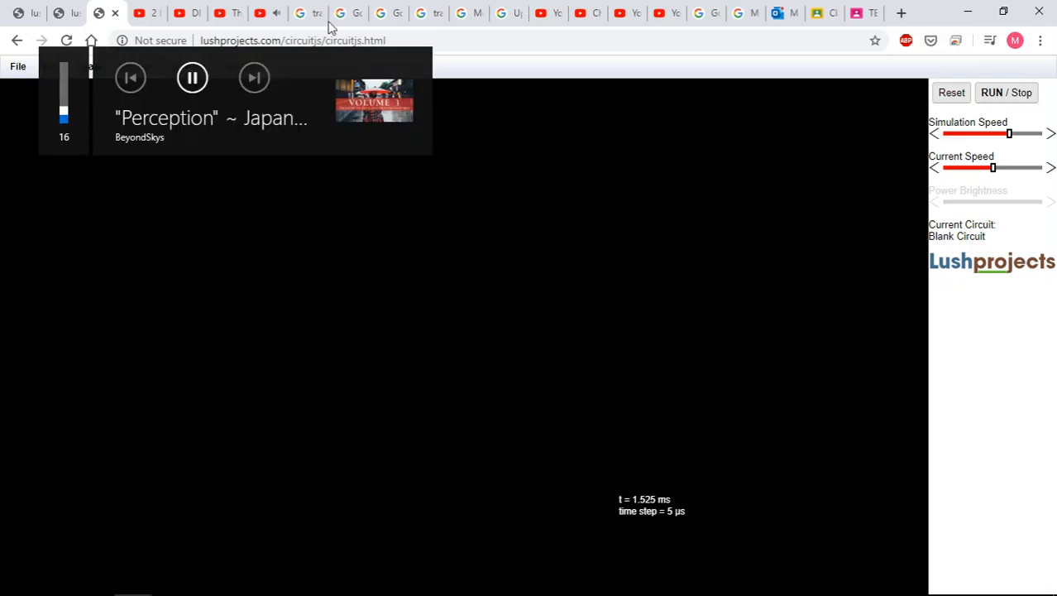
mouse_move(533, 255)
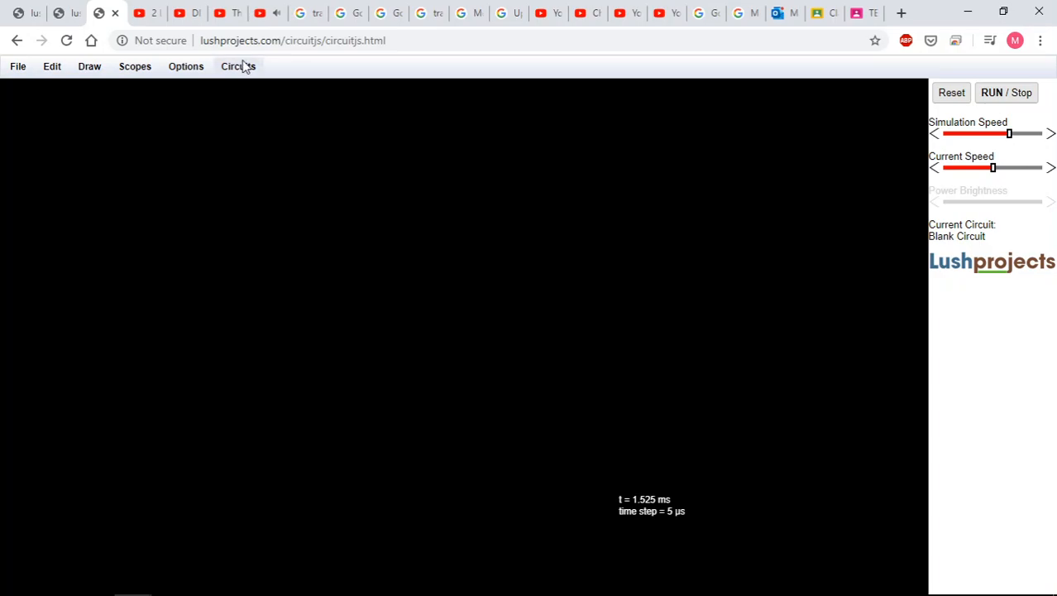
Browse the Circuits menu categories from Basics through to Diodes.
left_click(239, 66)
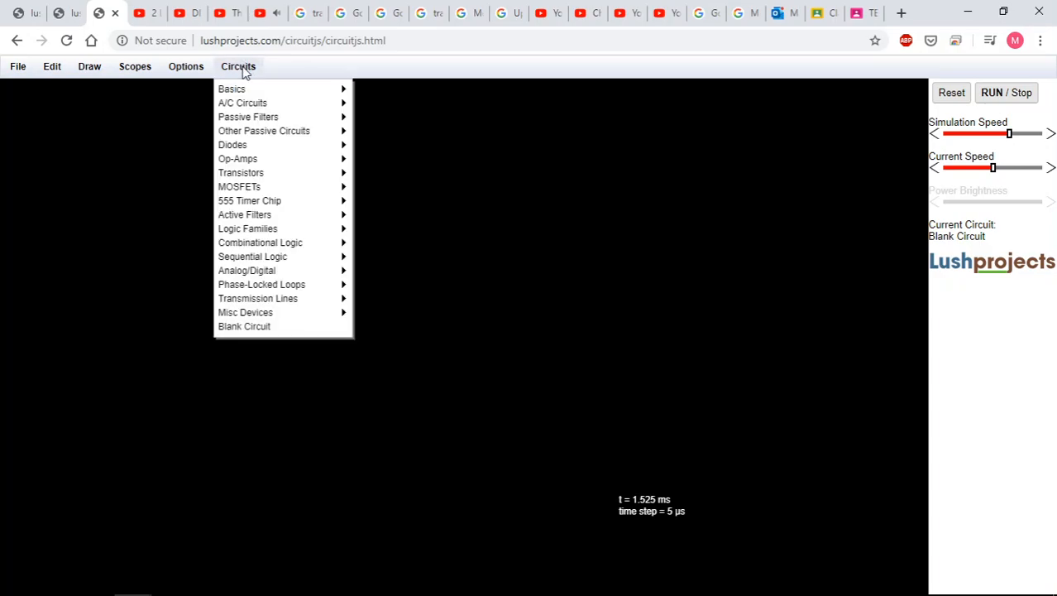
mouse_move(231, 88)
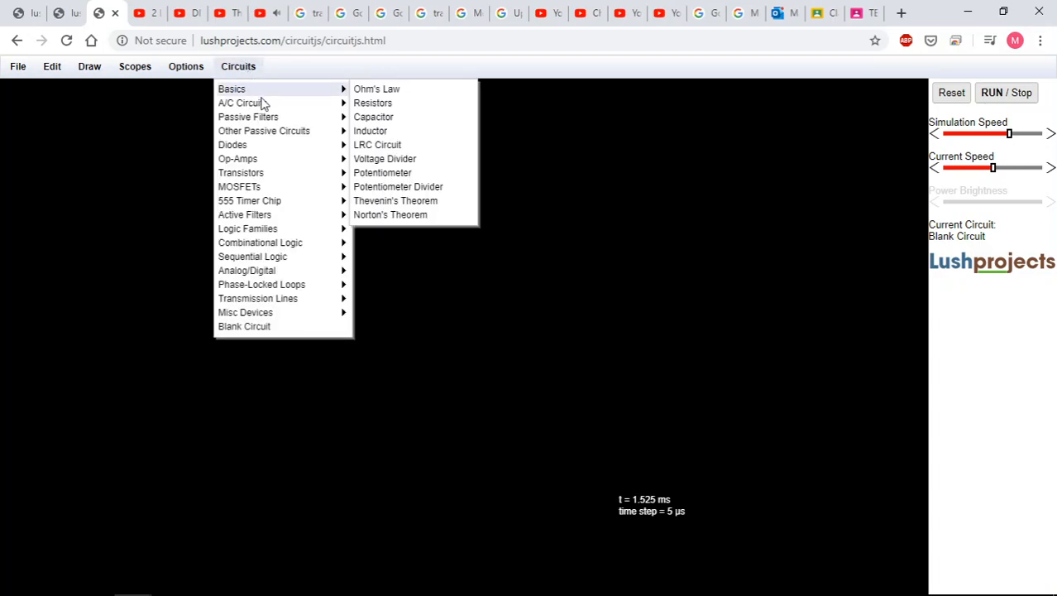
mouse_move(242, 103)
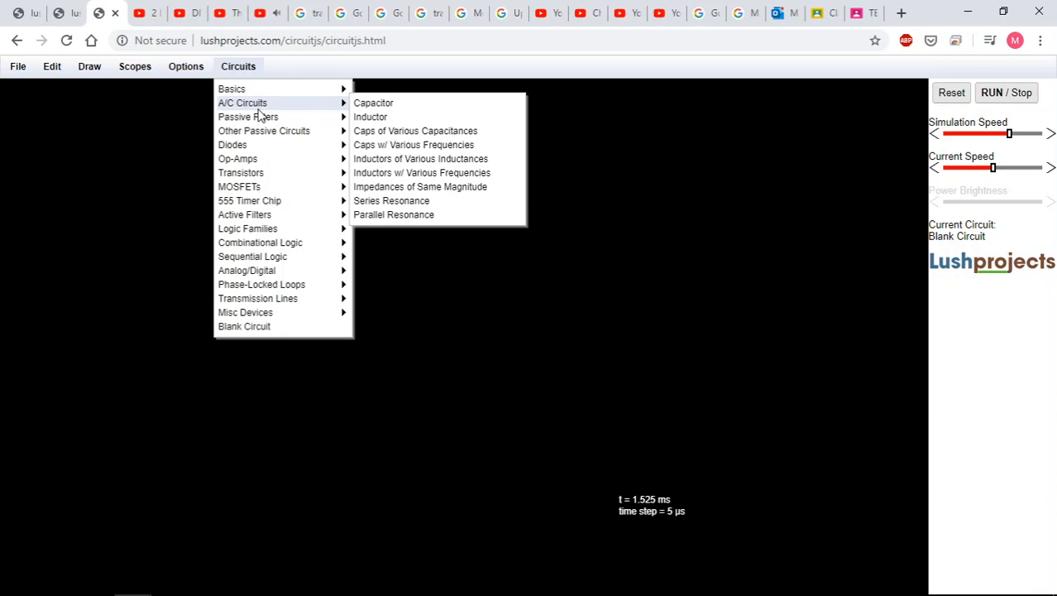
mouse_move(257, 297)
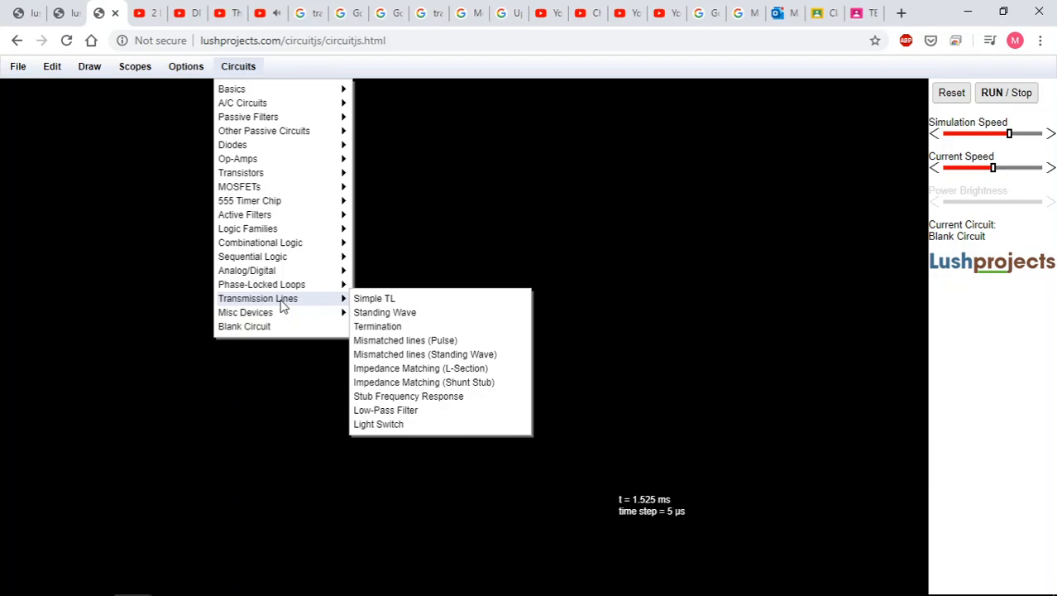
mouse_move(405, 340)
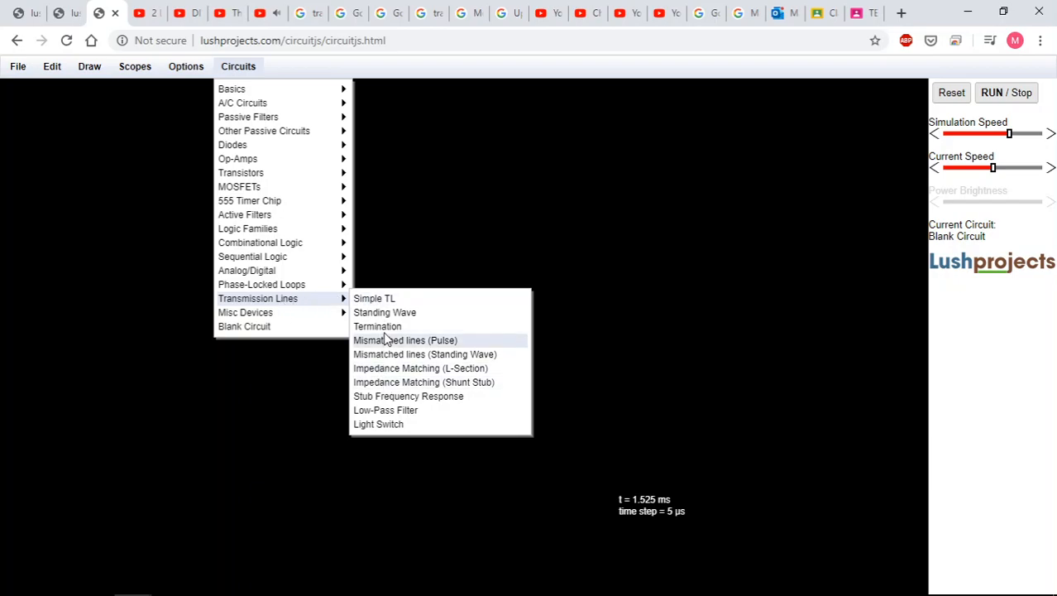
mouse_move(385, 312)
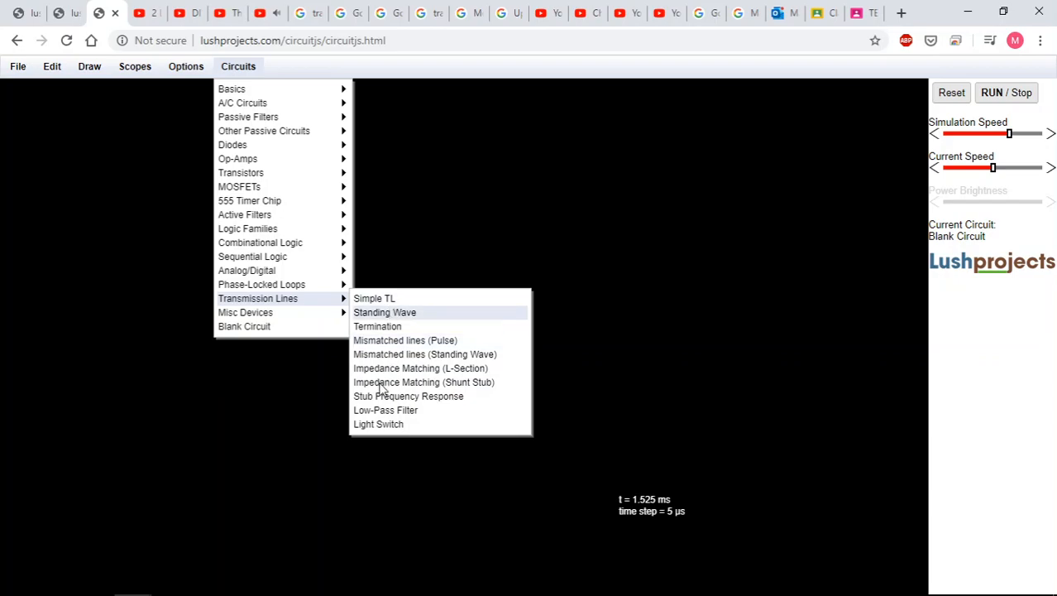
mouse_move(335, 310)
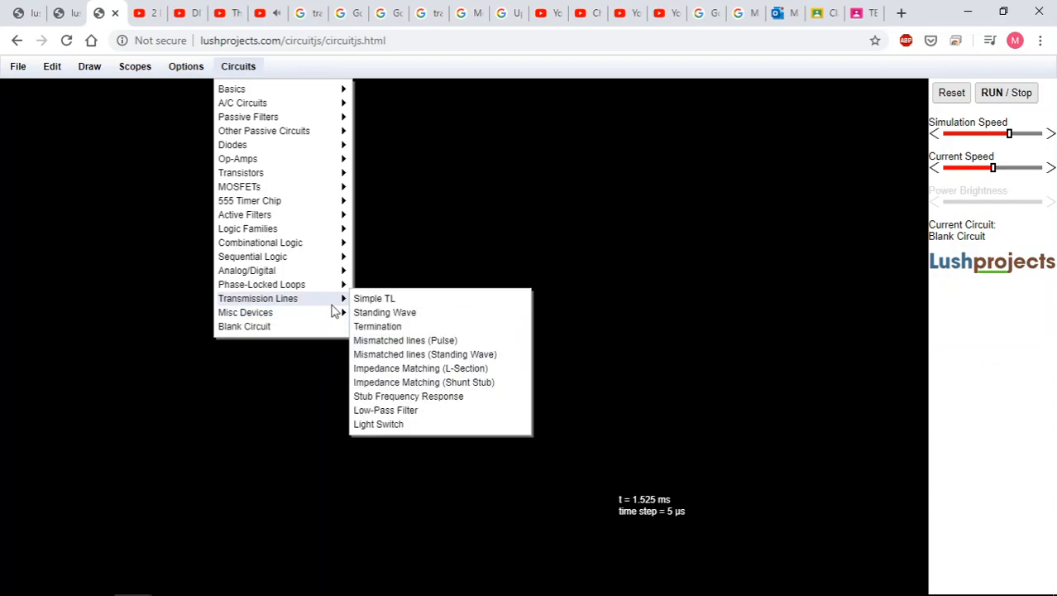
mouse_move(384, 312)
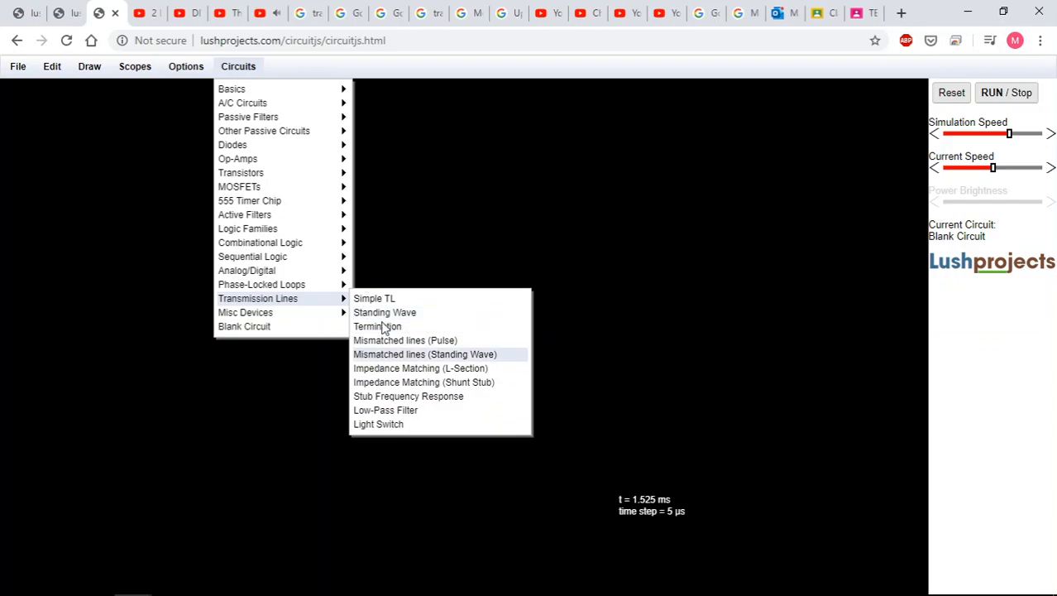
mouse_move(263, 129)
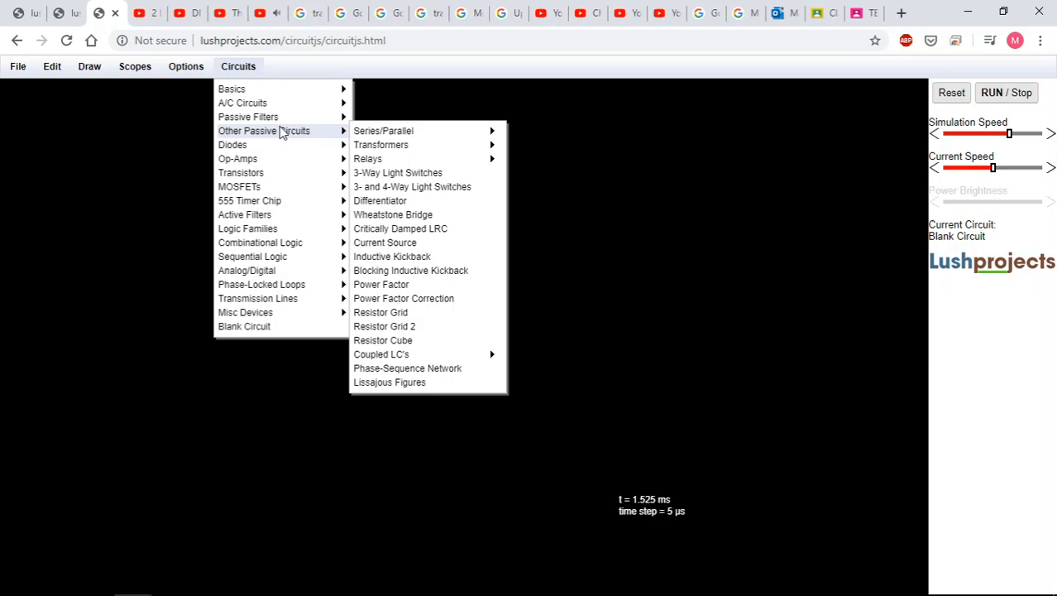
mouse_move(287, 147)
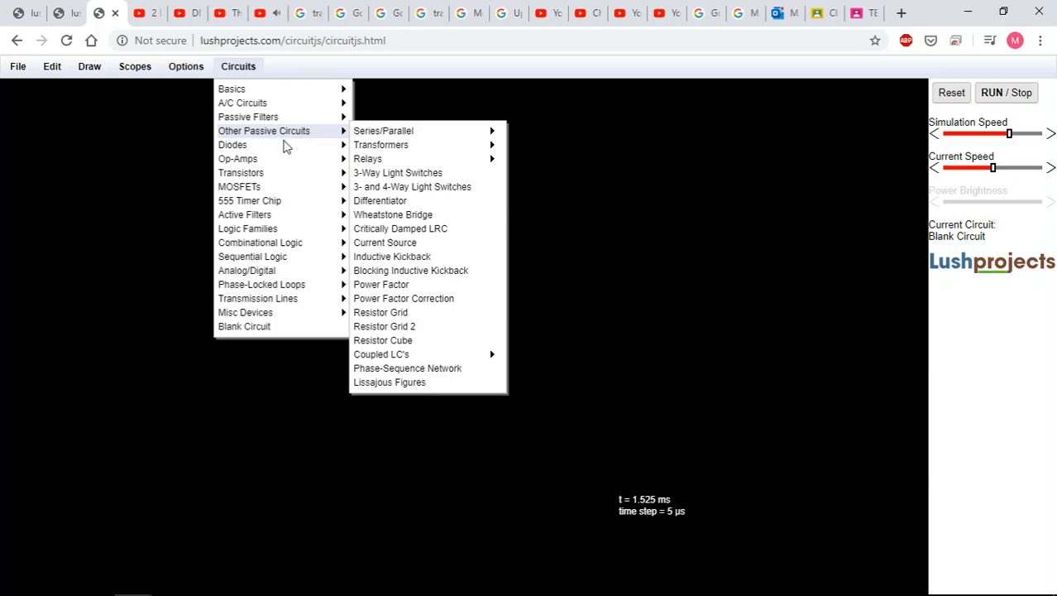
mouse_move(323, 144)
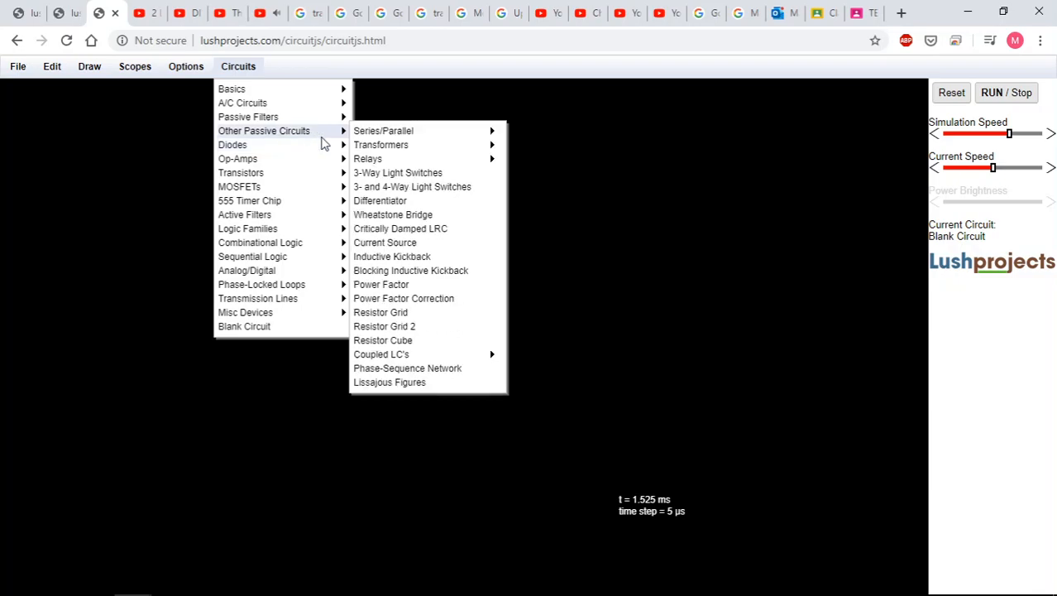
mouse_move(233, 144)
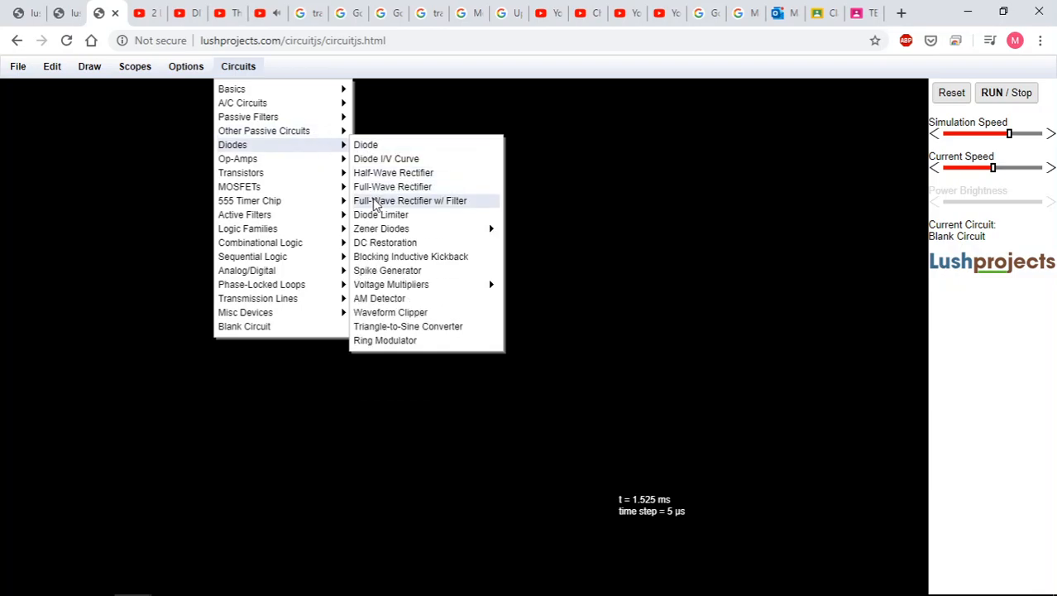
mouse_move(392, 186)
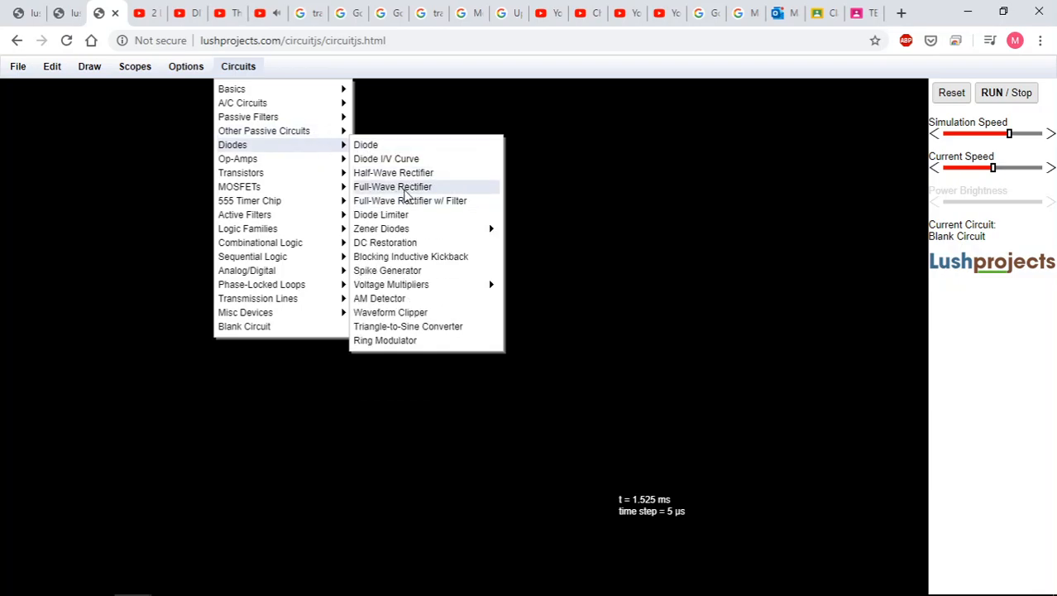
mouse_move(425, 200)
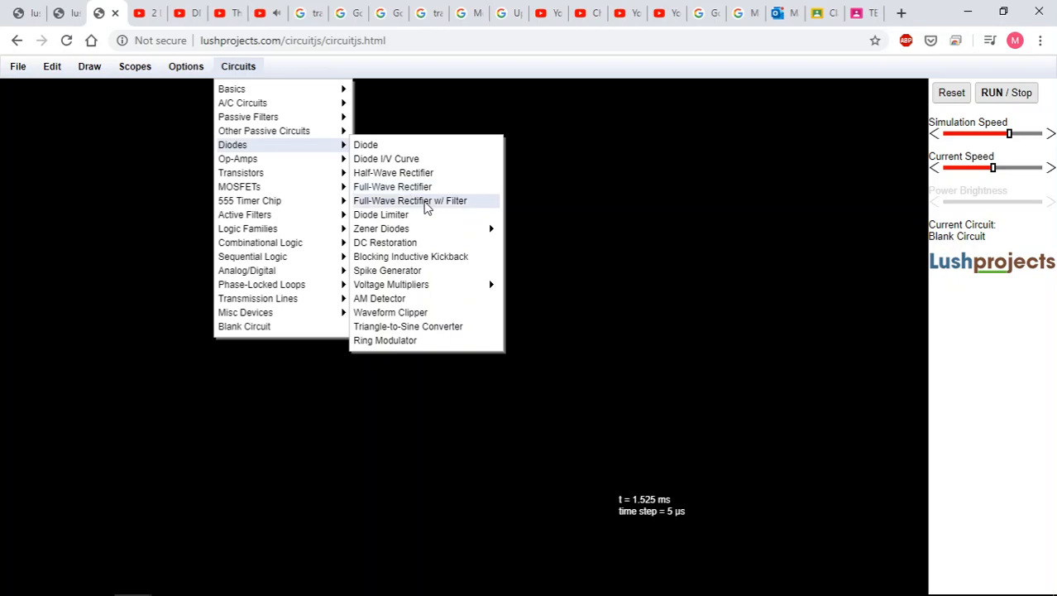
mouse_move(437, 207)
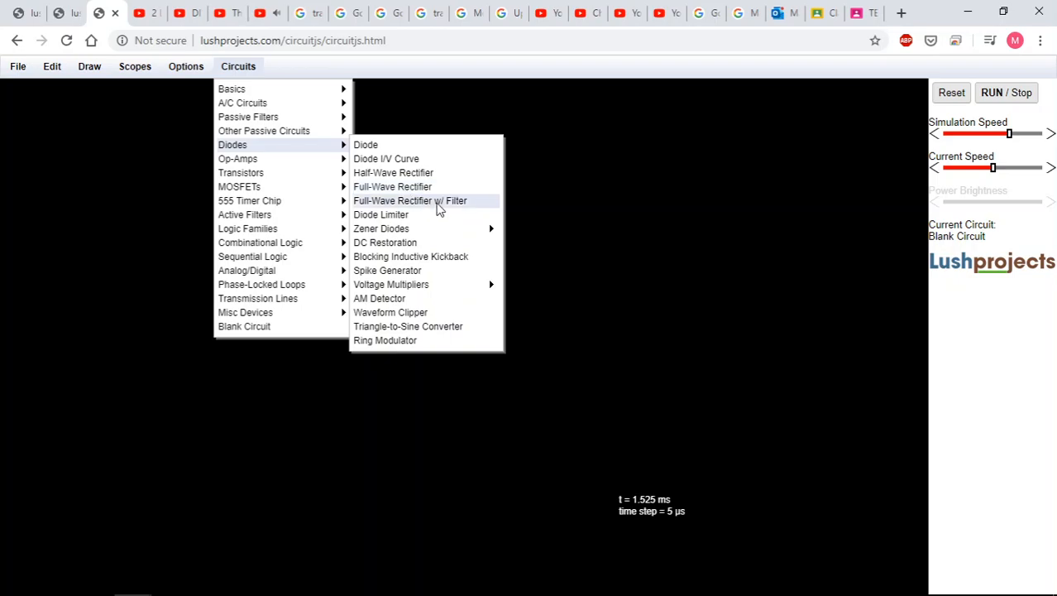
Load Full-Wave Rectifier w/ Filter, slow the simulation, and inspect the 102µF filter capacitor.
left_click(410, 200)
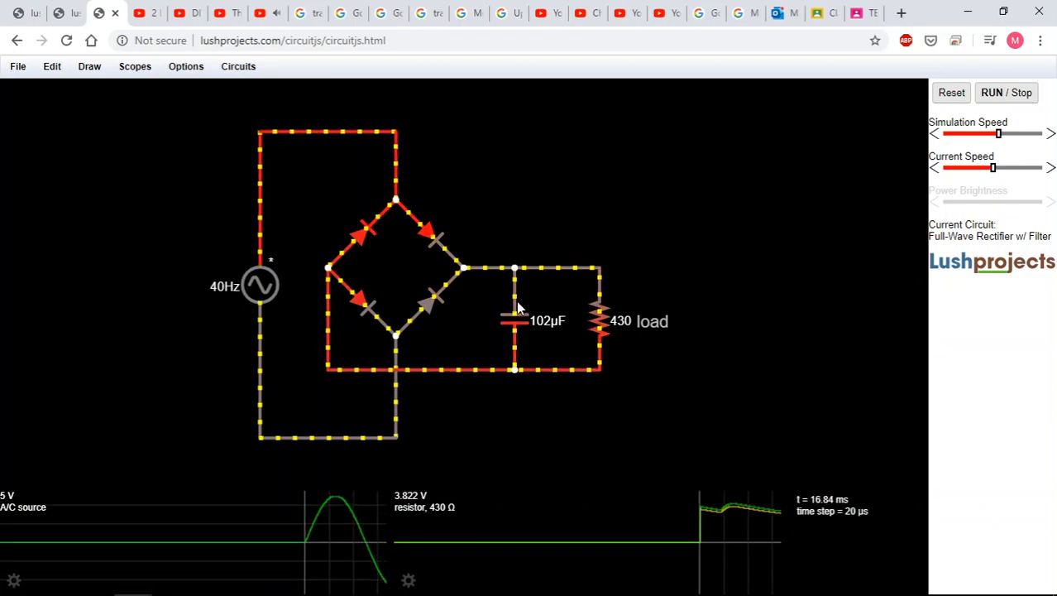
left_click(515, 320)
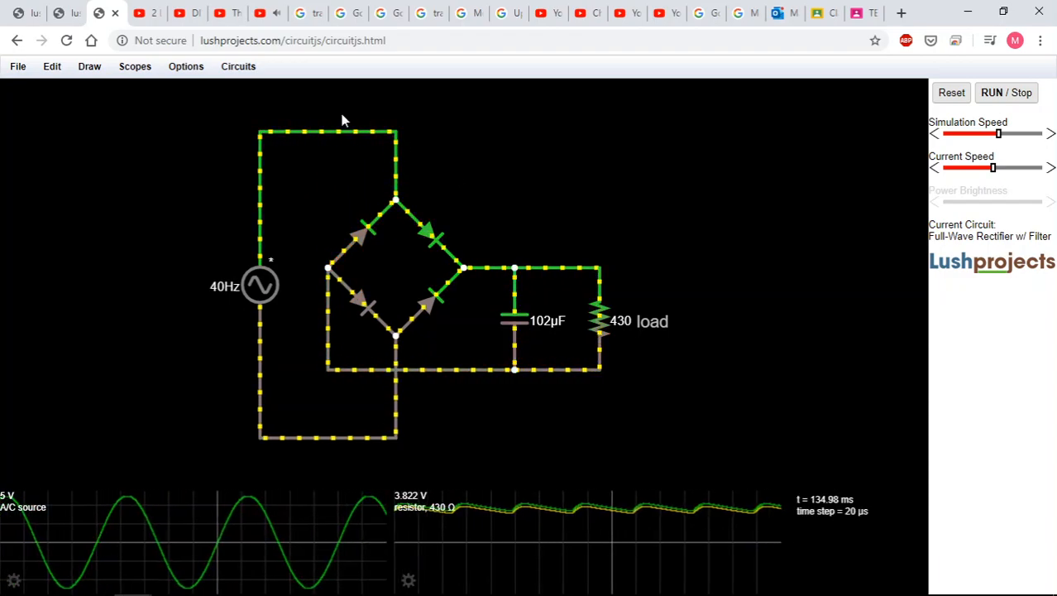
left_click(238, 66)
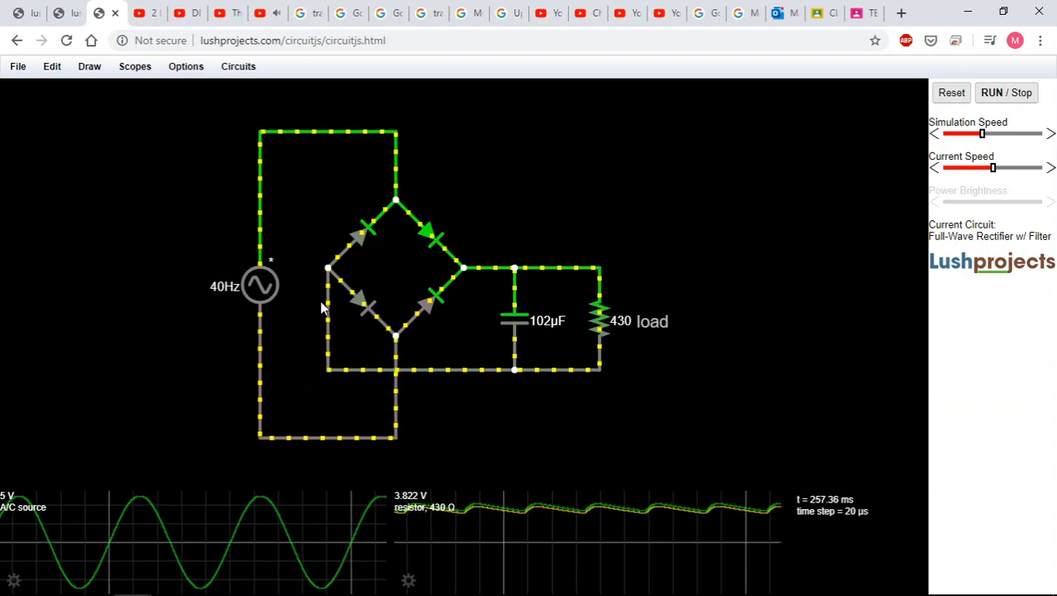
left_click(259, 284)
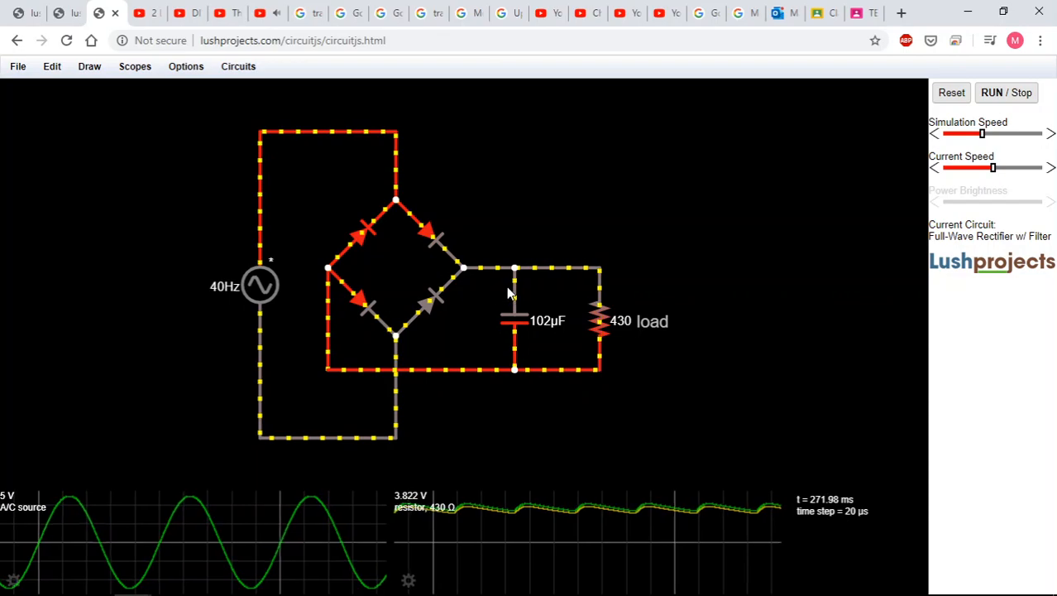
left_click(513, 319)
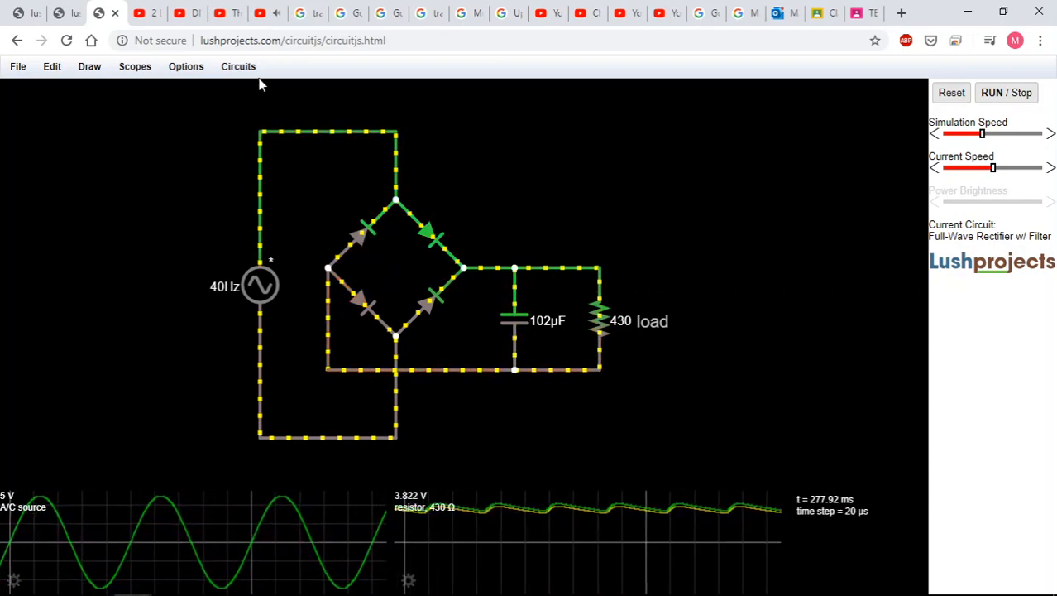
left_click(513, 320)
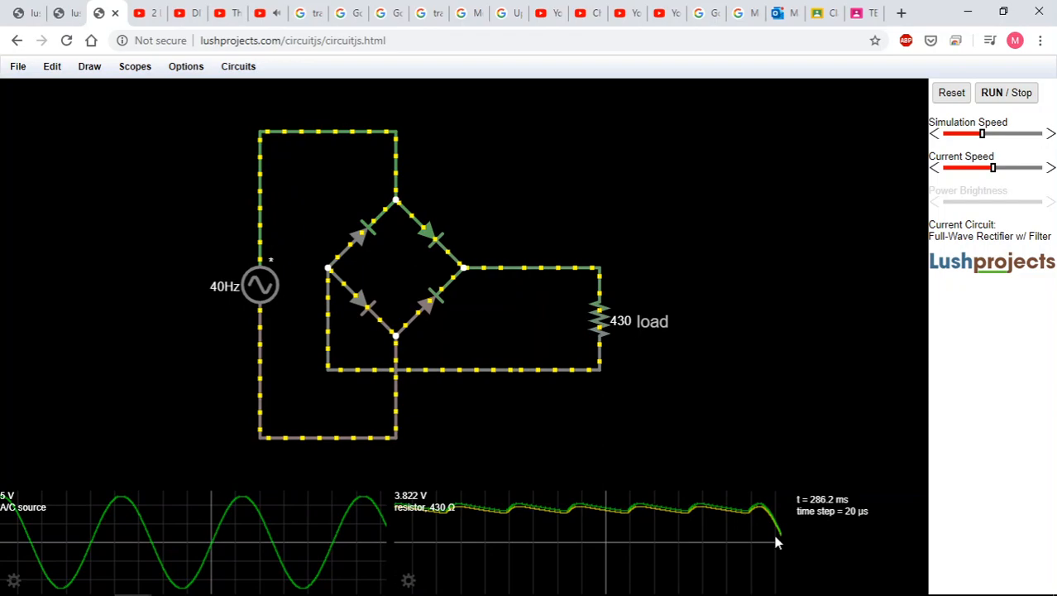
left_click(600, 321)
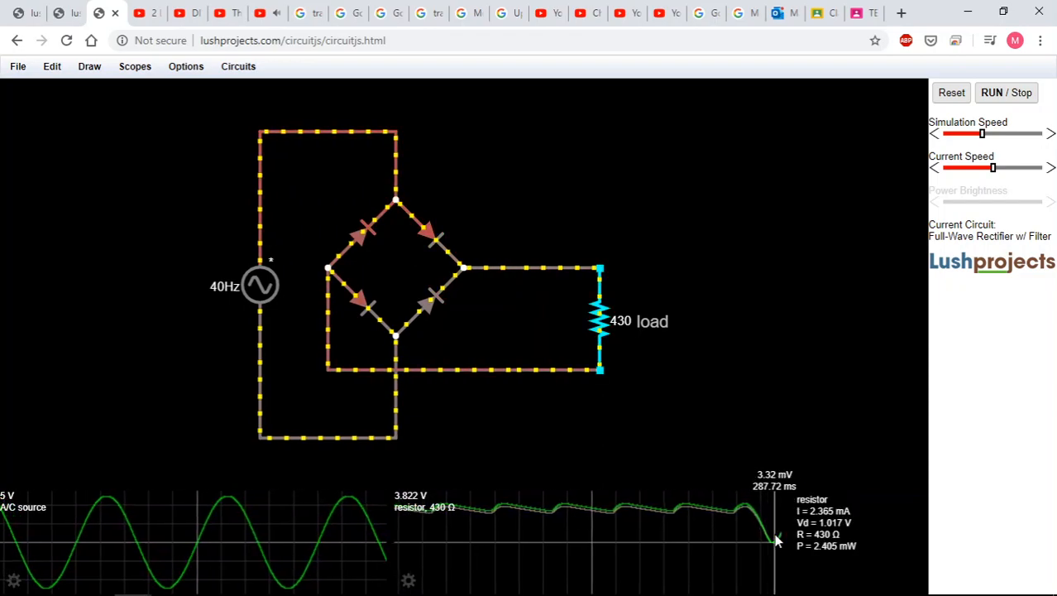
mouse_move(205, 497)
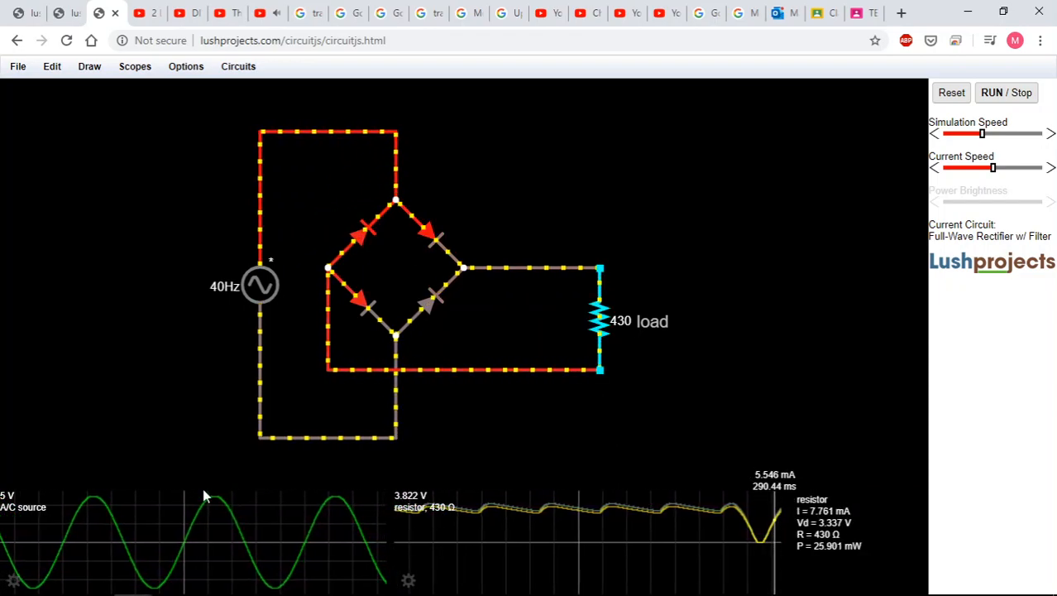
left_click(259, 285)
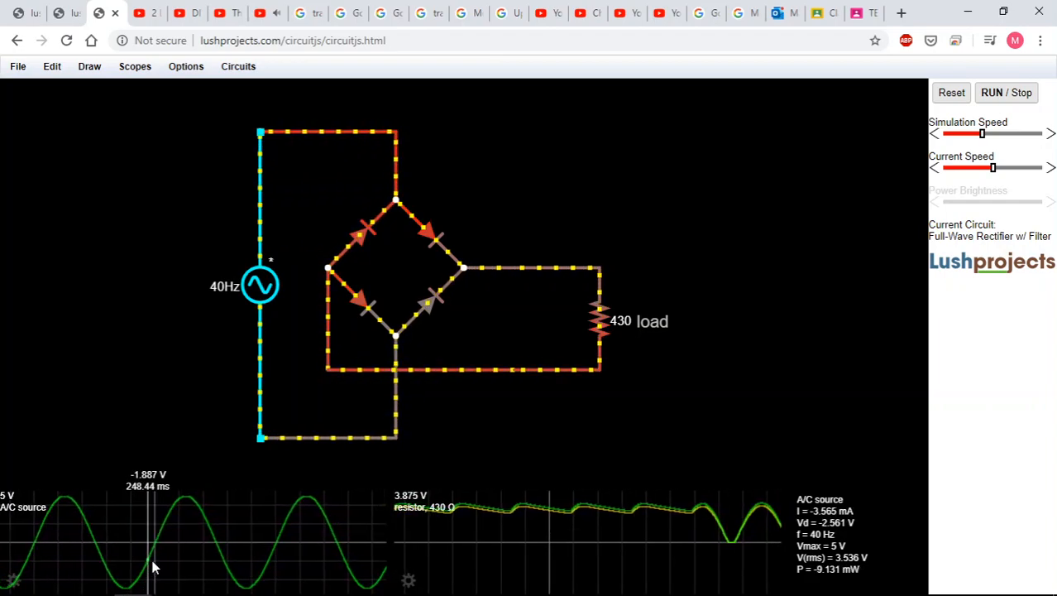
left_click(600, 321)
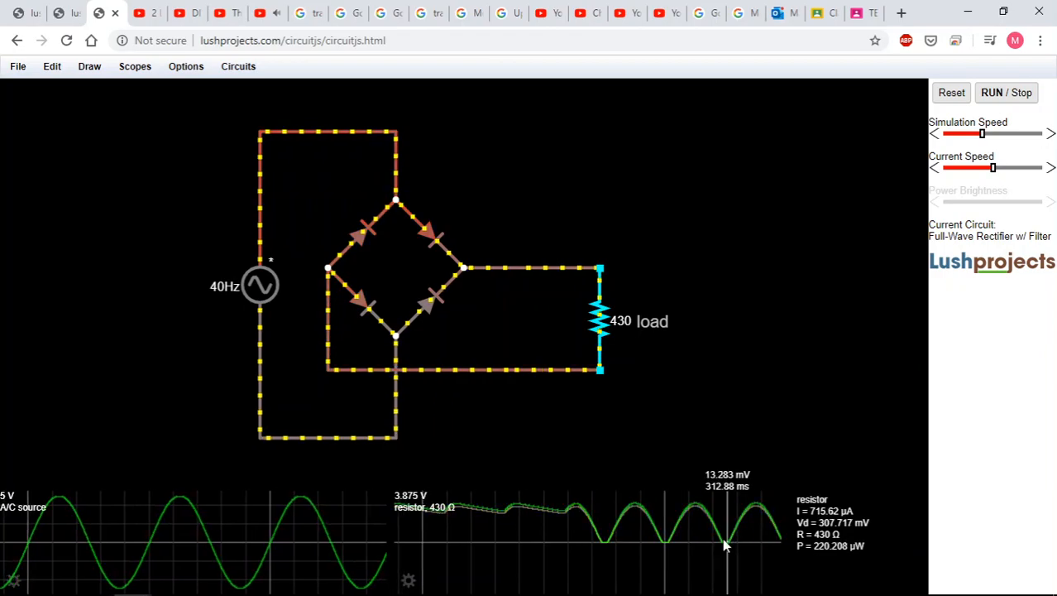
left_click(424, 304)
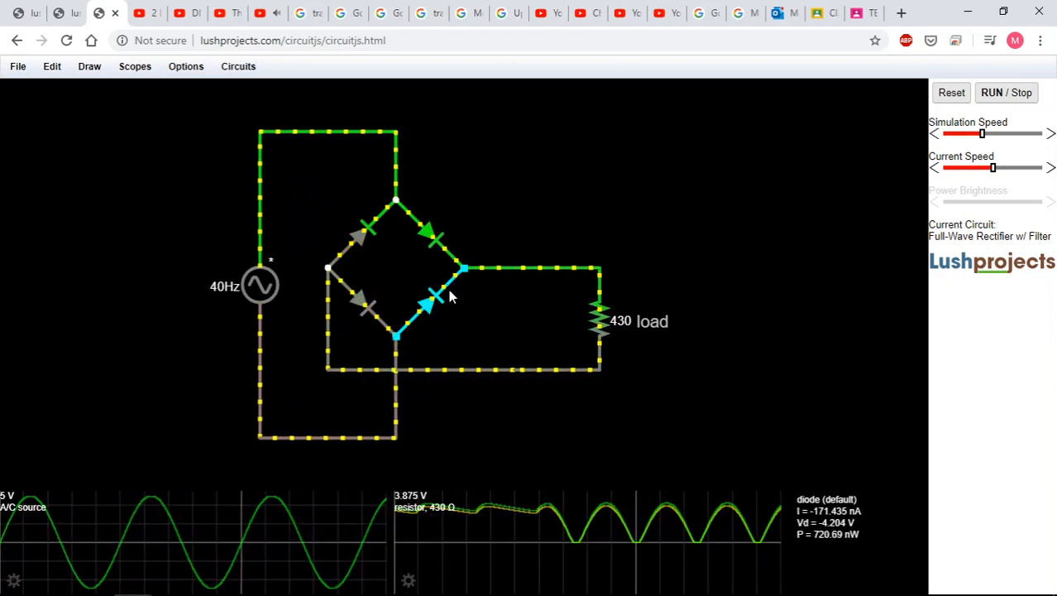
mouse_move(536, 479)
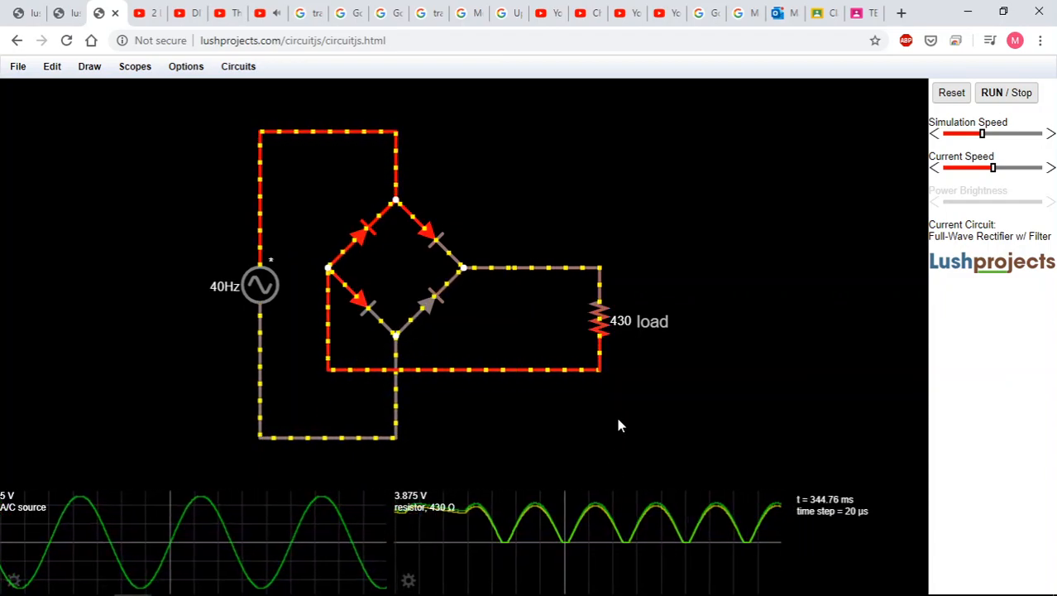
mouse_move(282, 88)
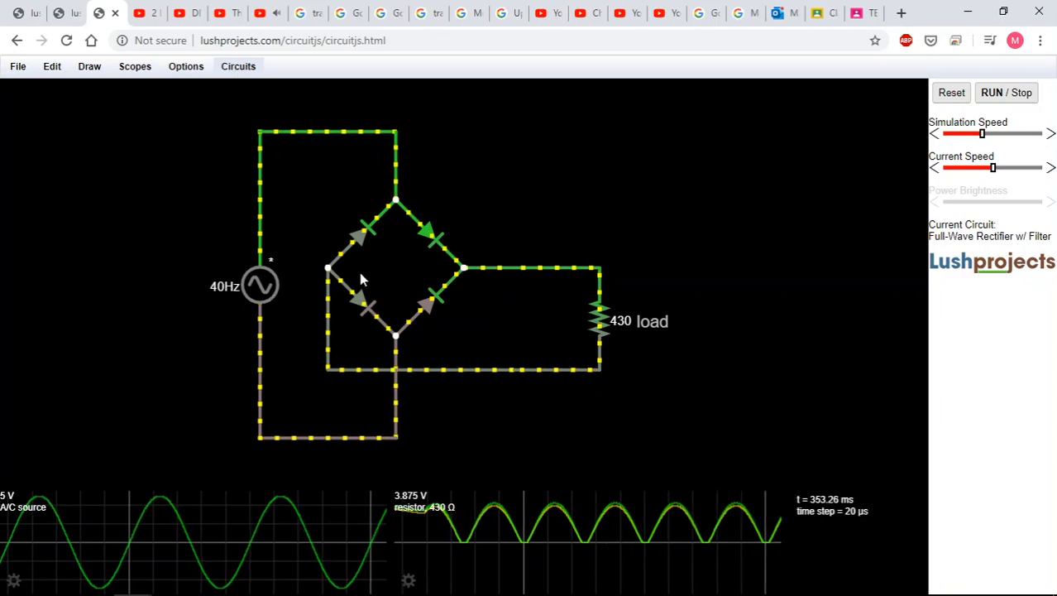
mouse_move(476, 254)
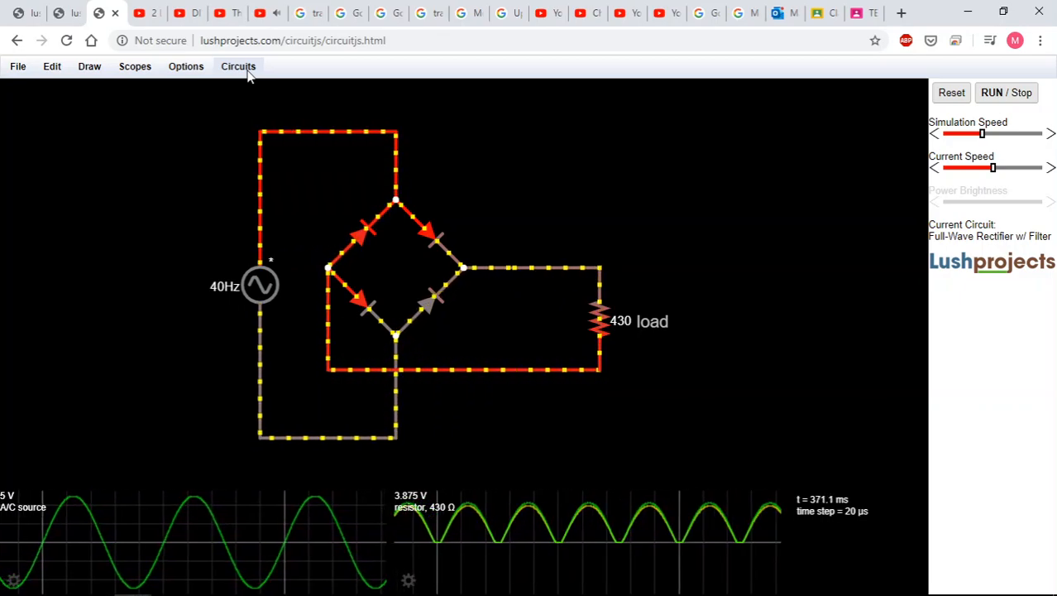
left_click(554, 267)
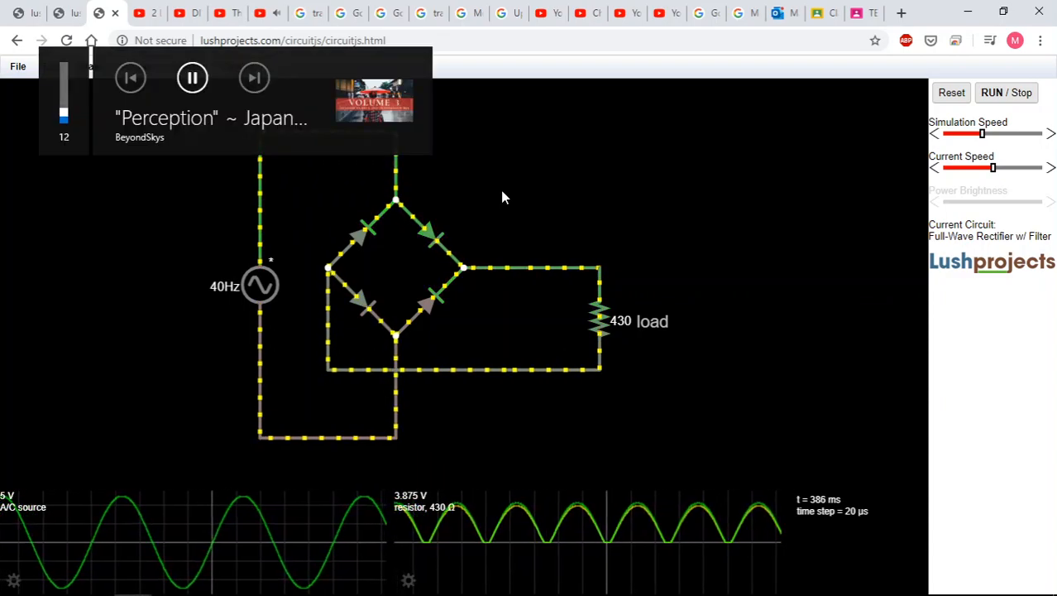
mouse_move(678, 157)
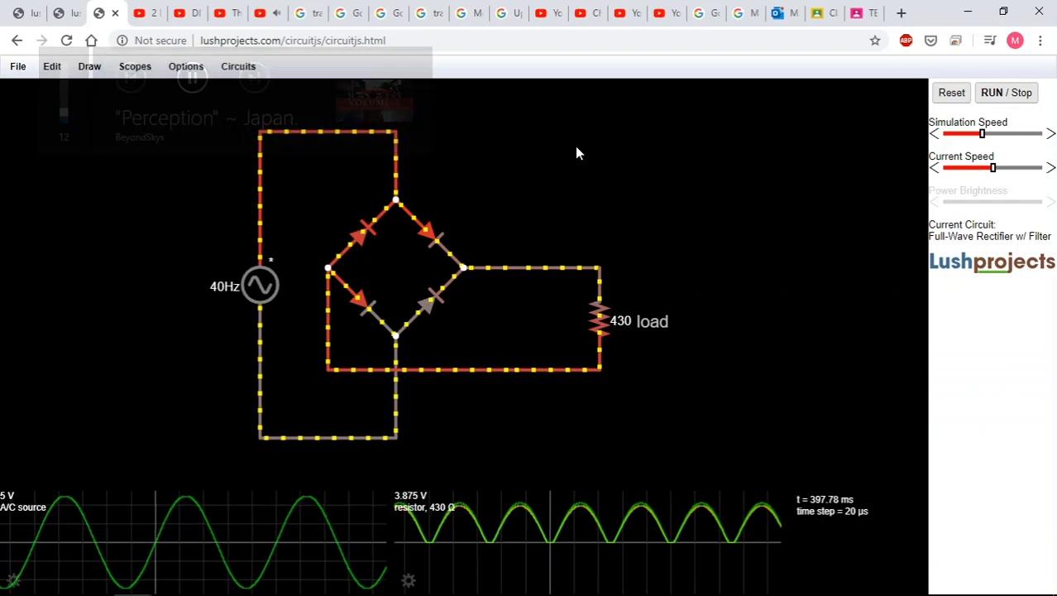
Swap the rectifier example for a blank circuit and bring up the Draw component list.
left_click(239, 67)
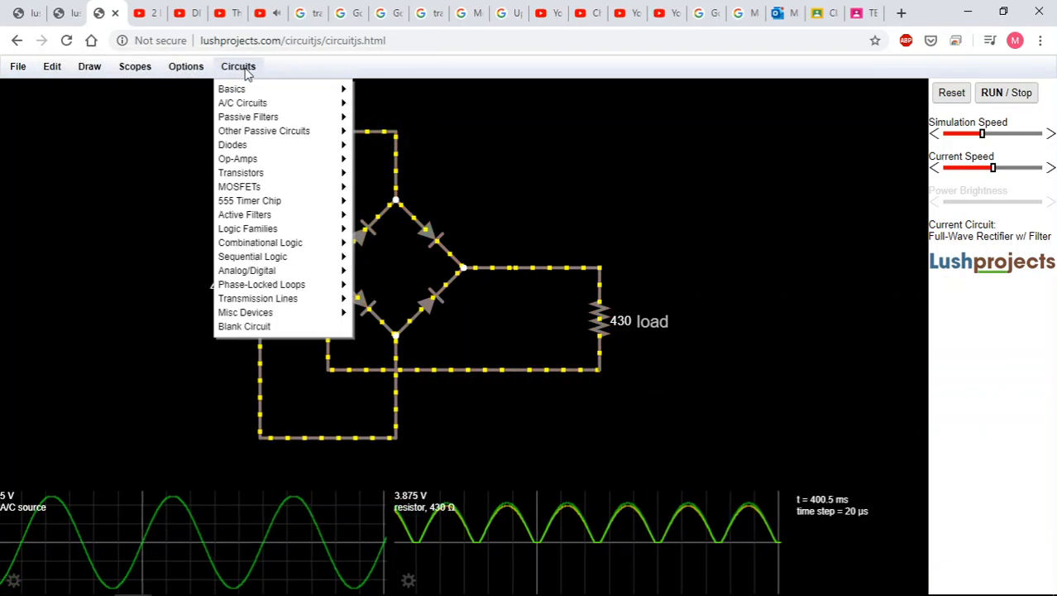
mouse_move(266, 331)
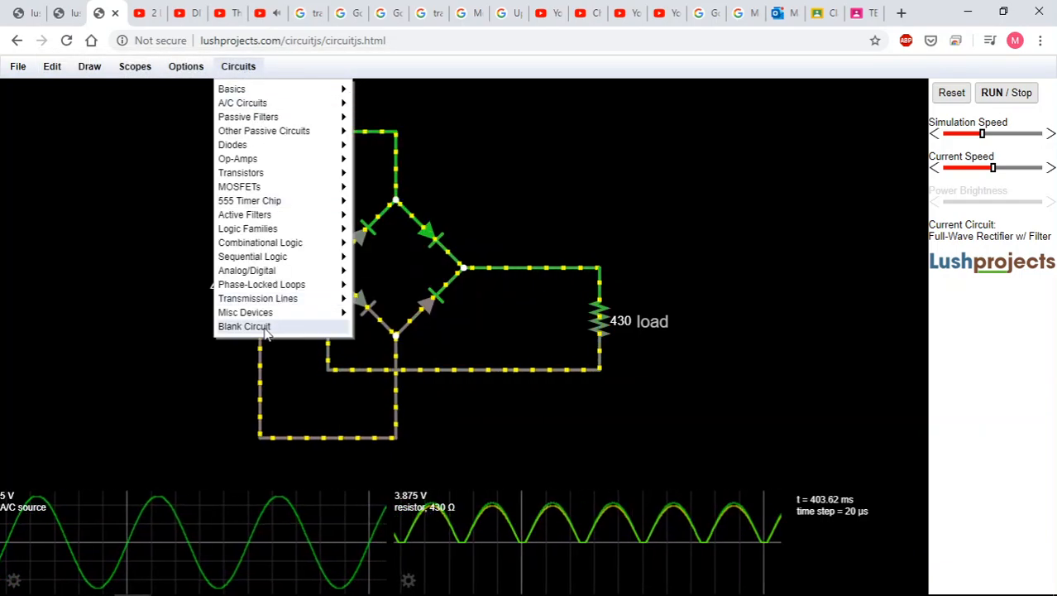
left_click(244, 326)
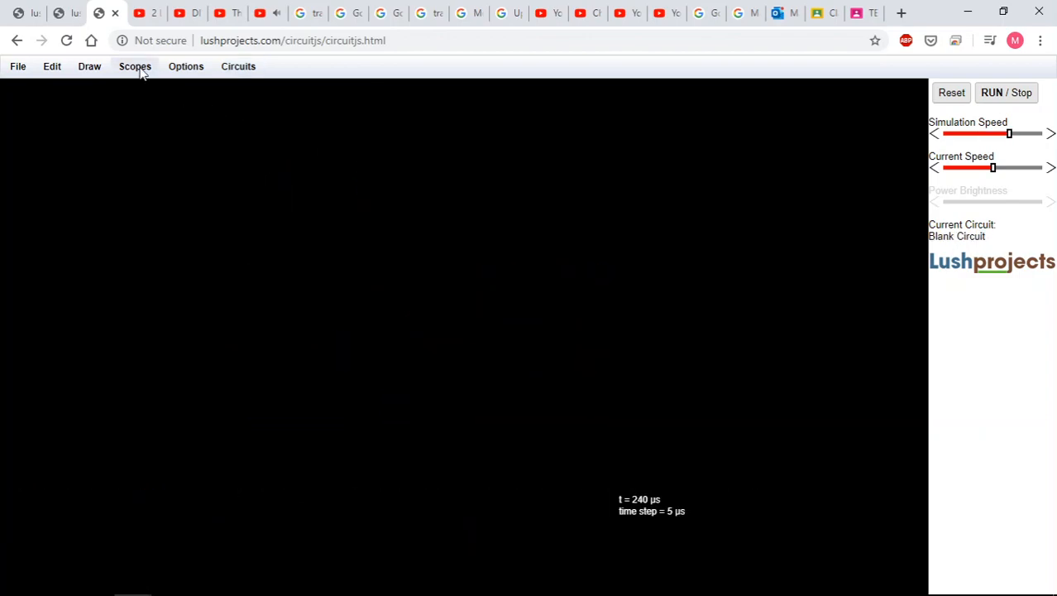
left_click(88, 66)
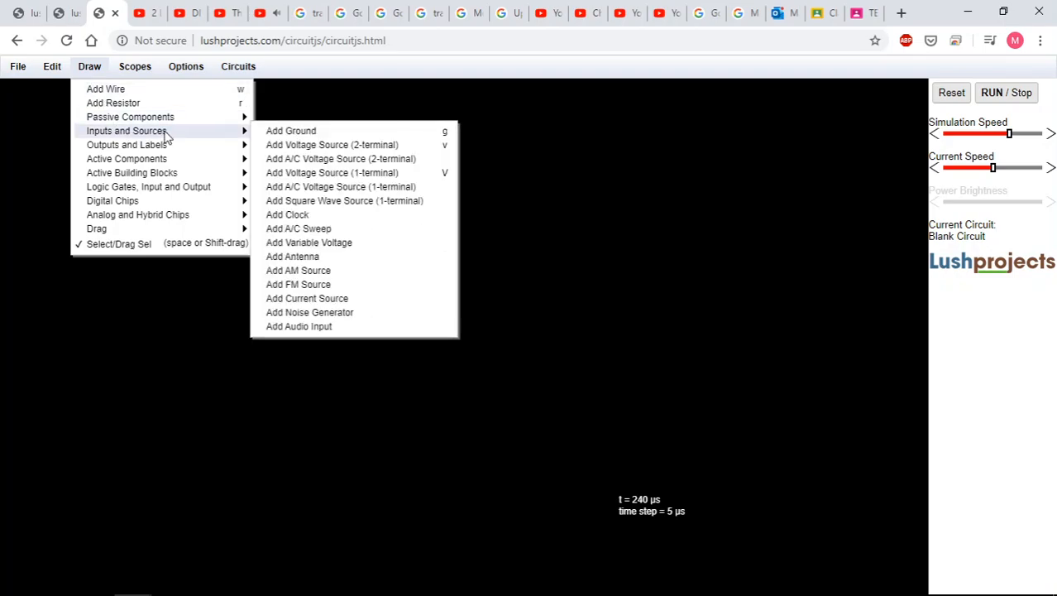
mouse_move(298, 143)
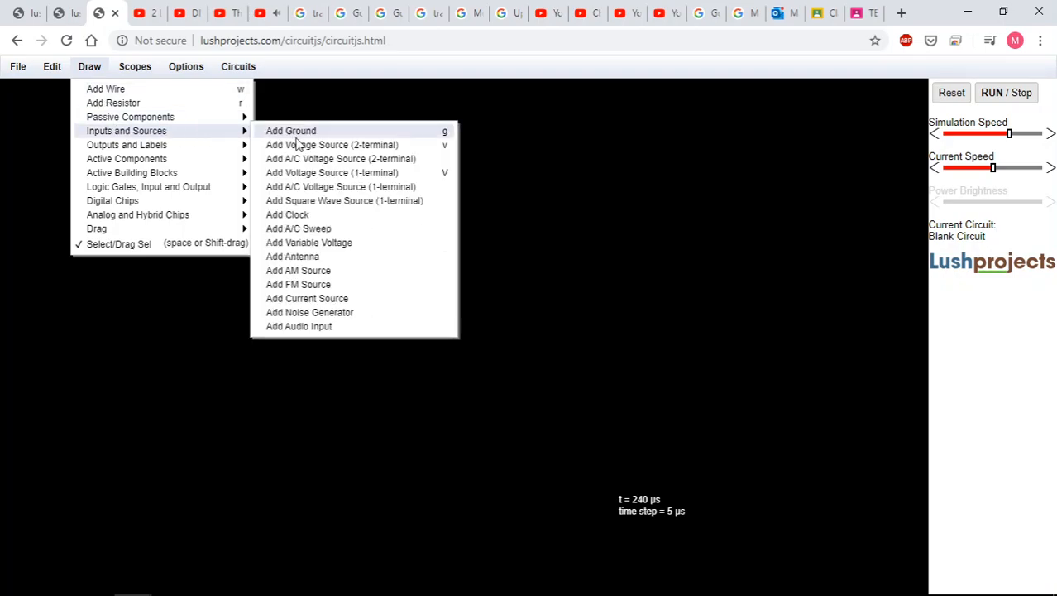
mouse_move(340, 158)
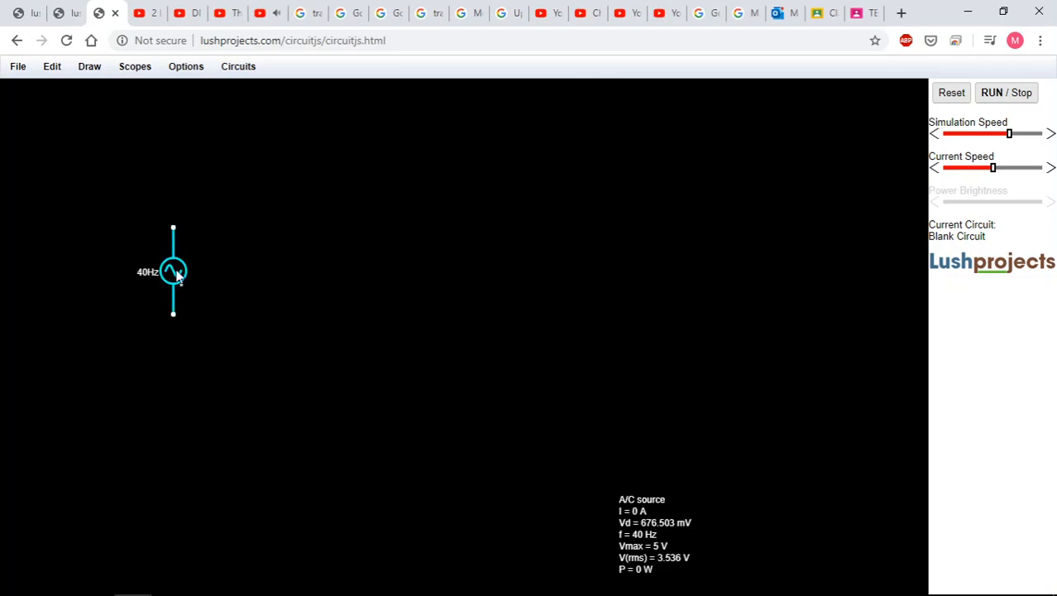
Edit the A/C source to a 60 Hz frequency and 120 V maximum voltage.
right_click(173, 271)
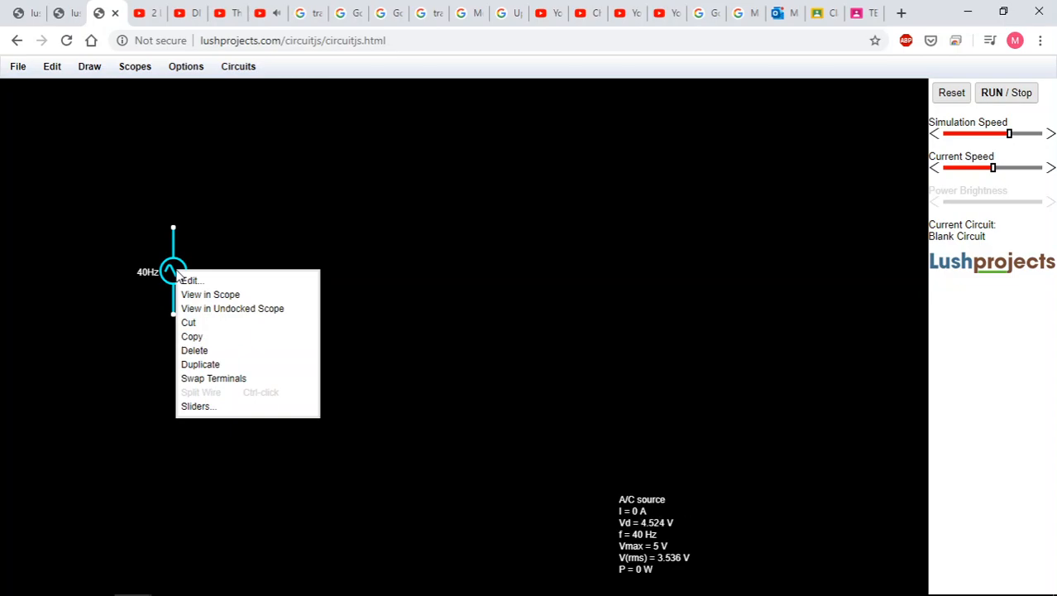
mouse_move(190, 281)
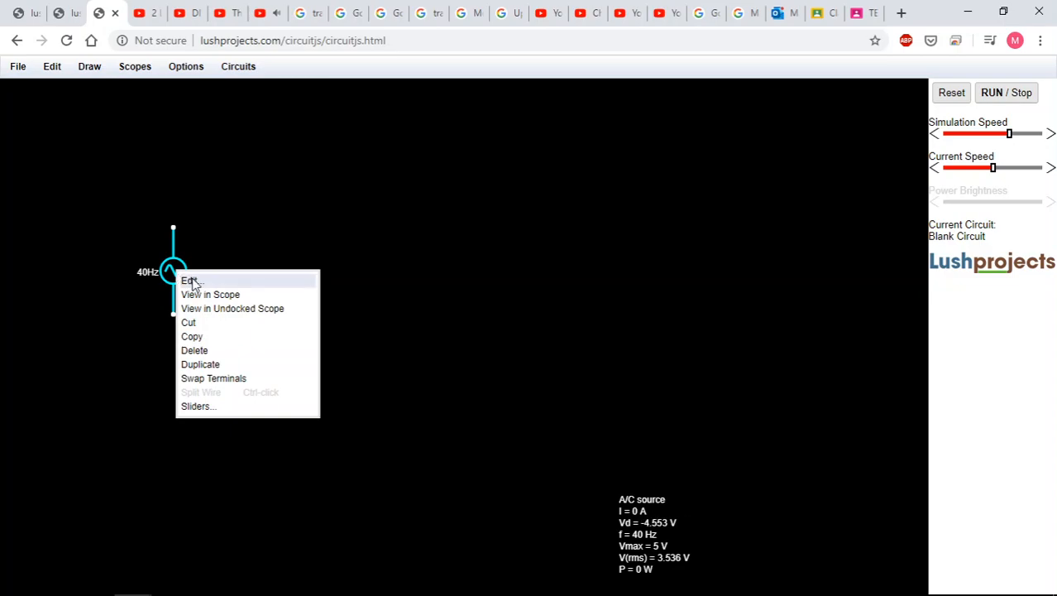
left_click(190, 280)
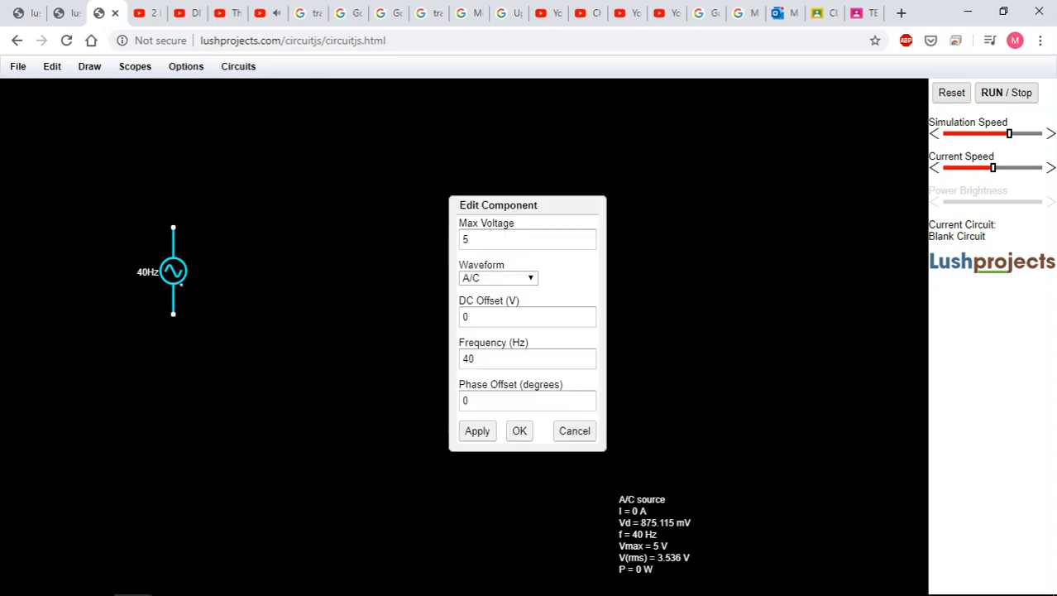
left_click(527, 358)
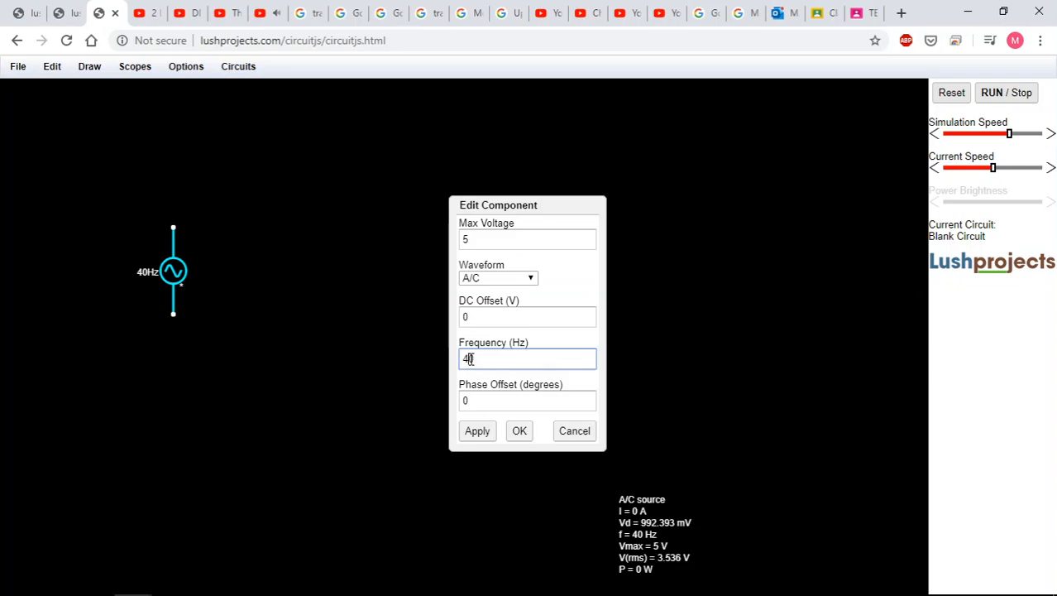
type("0")
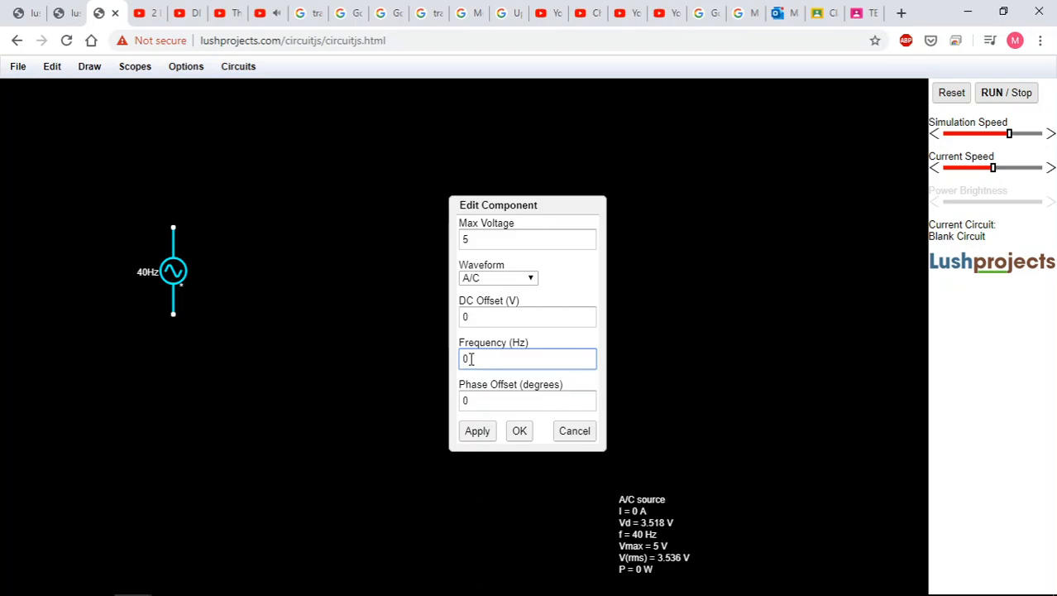
type("6")
left_click(527, 239)
type("120")
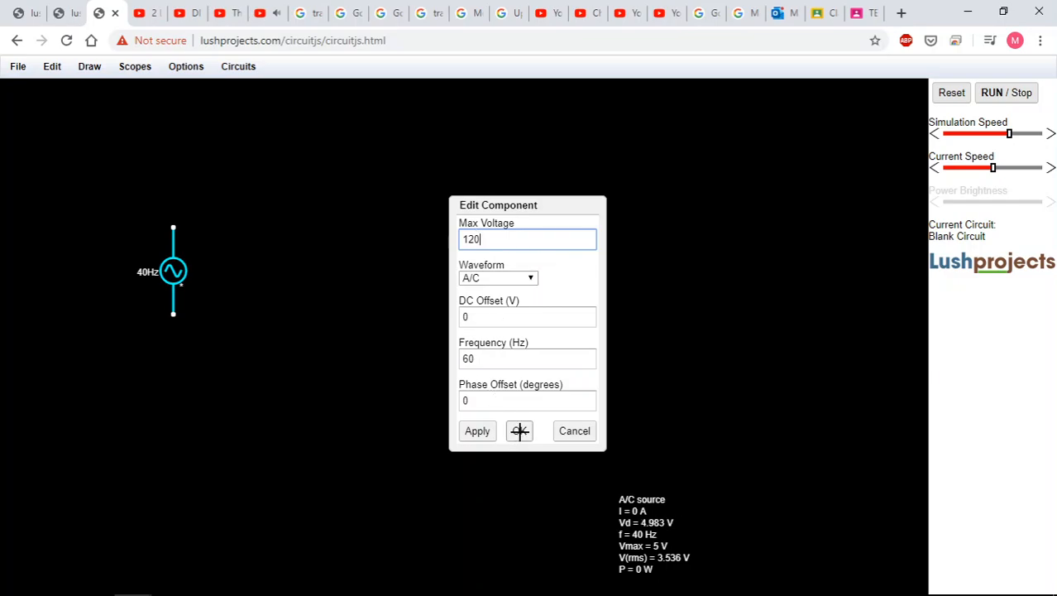
left_click(477, 430)
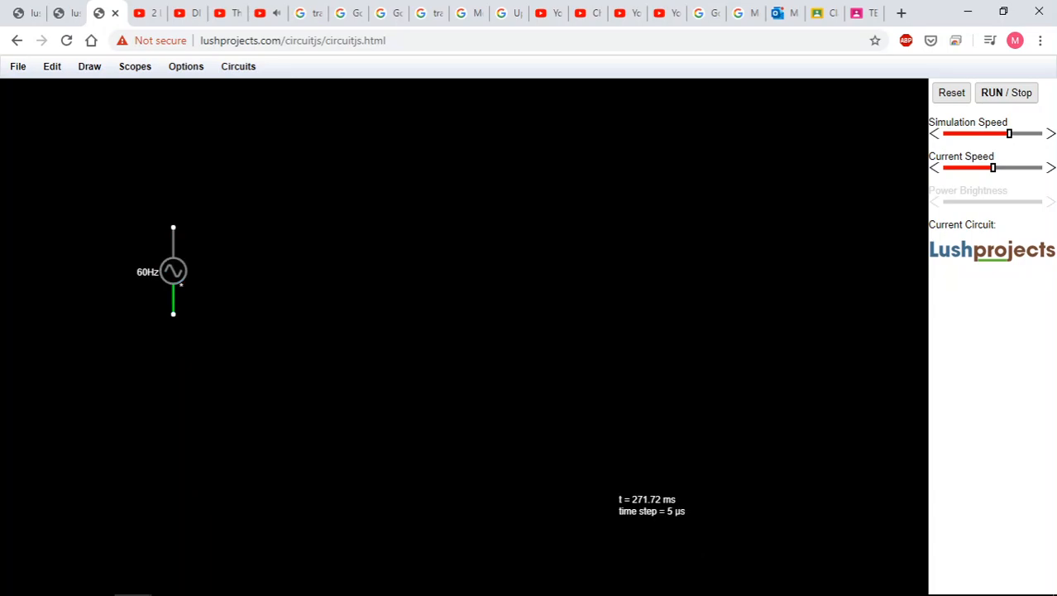
Stretch the 60 Hz A/C source's lower lead far down the canvas.
left_click(173, 270)
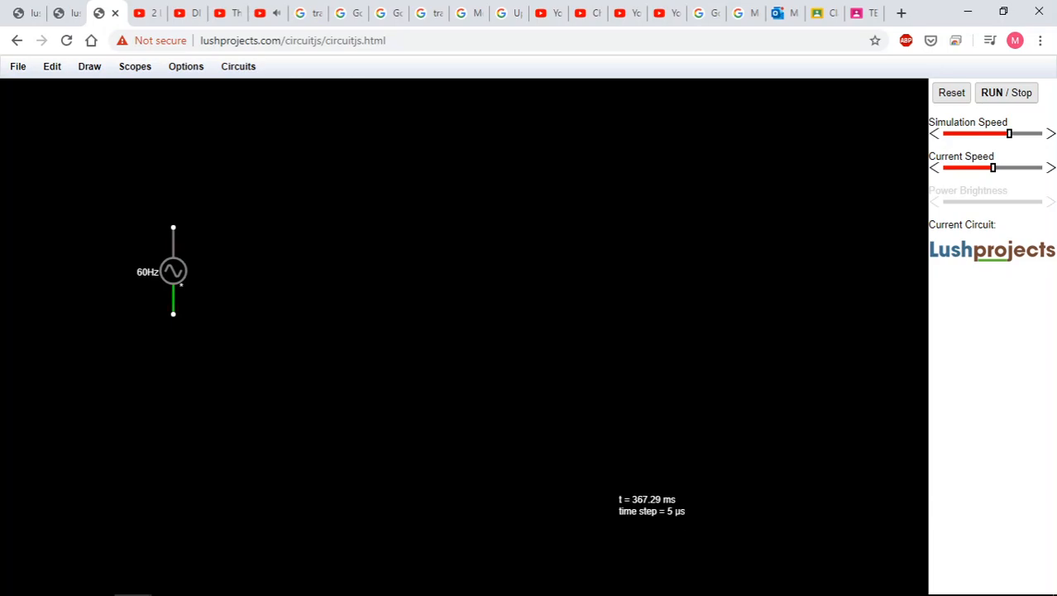
mouse_move(344, 273)
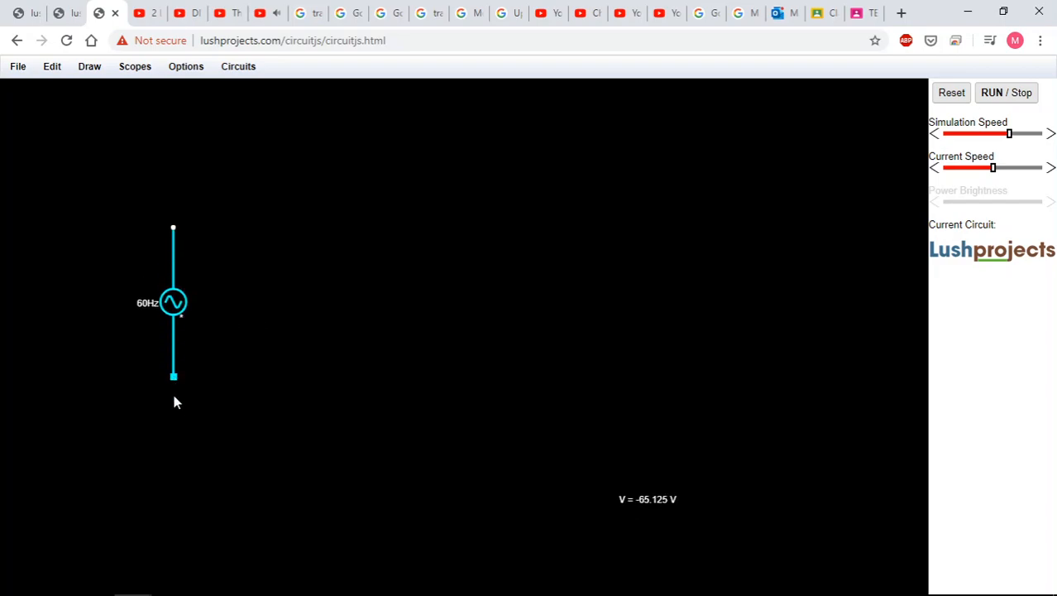
left_click_drag(174, 376, 173, 486)
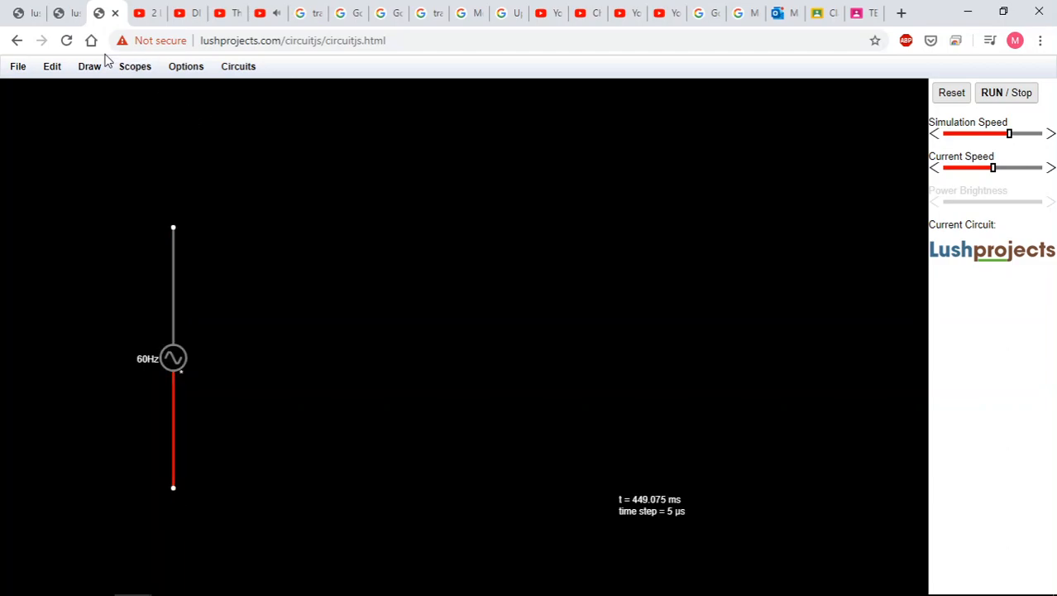
Place diodes forming the first sides of the bridge, including the upper-left diode.
left_click(89, 67)
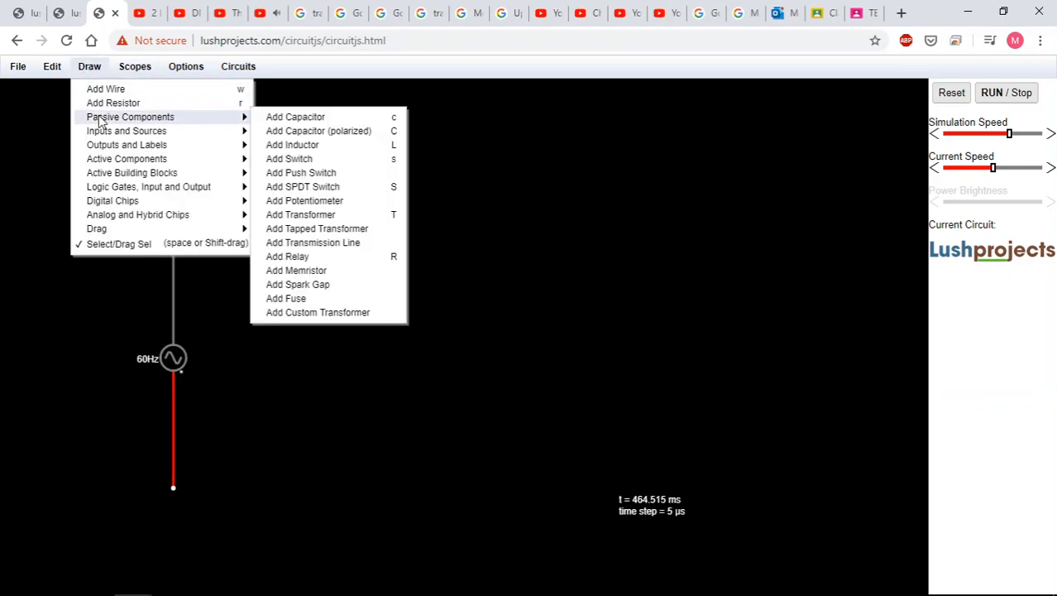
mouse_move(184, 120)
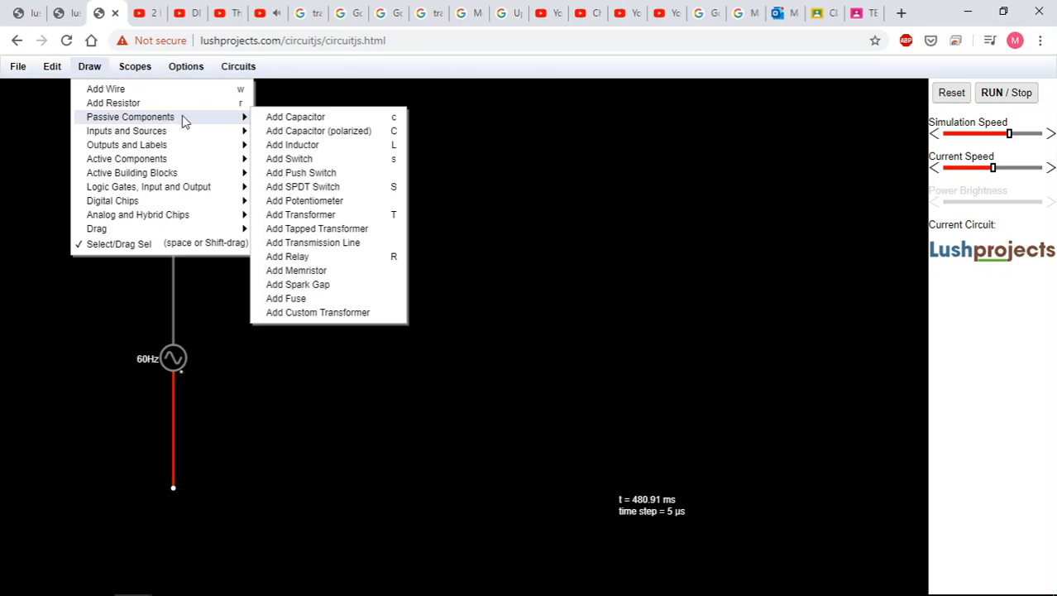
mouse_move(235, 116)
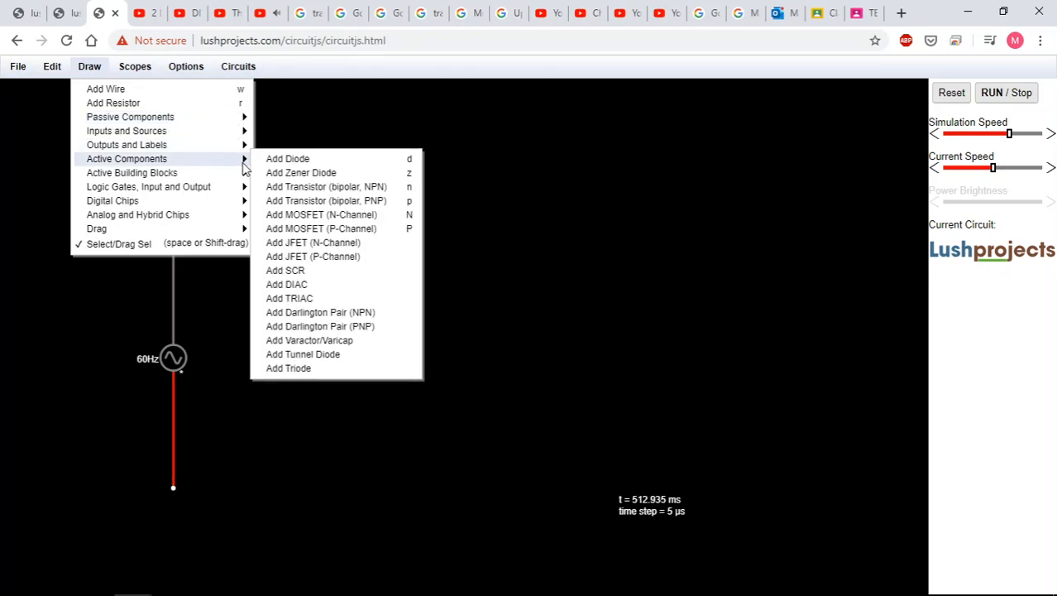
mouse_move(360, 161)
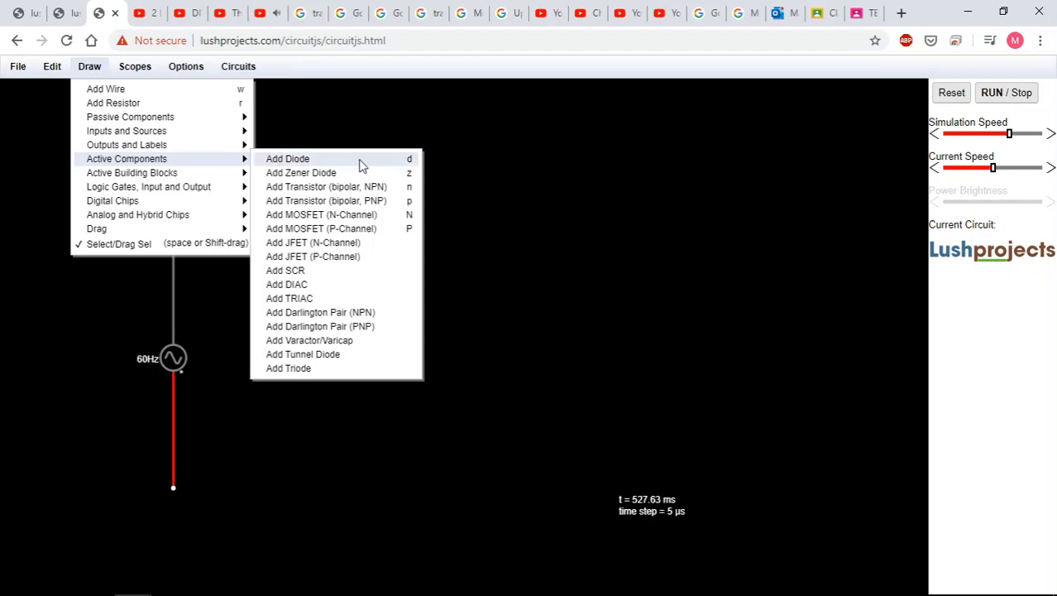
mouse_move(413, 168)
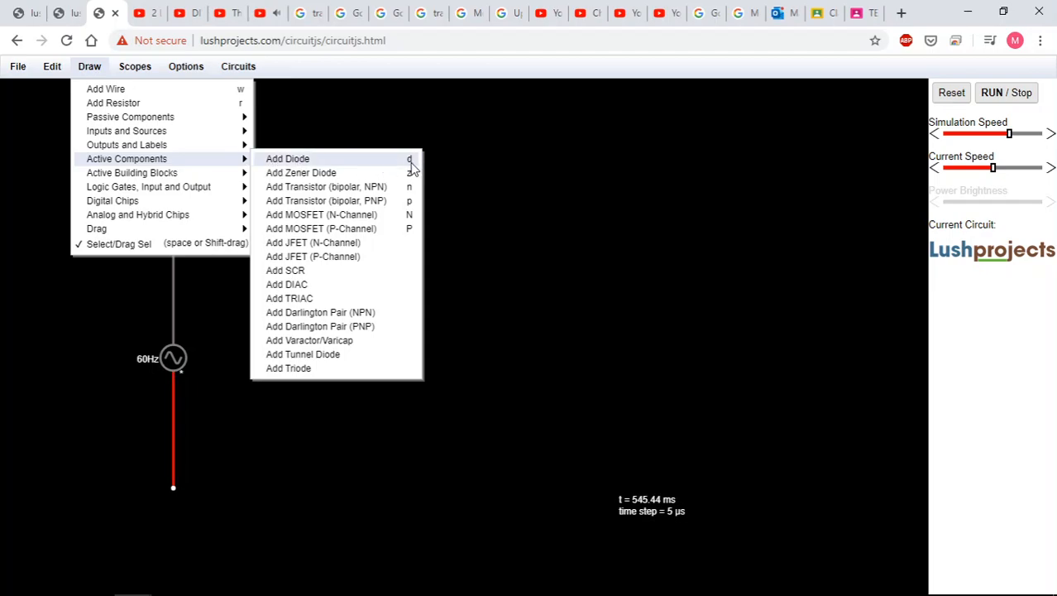
left_click(287, 158)
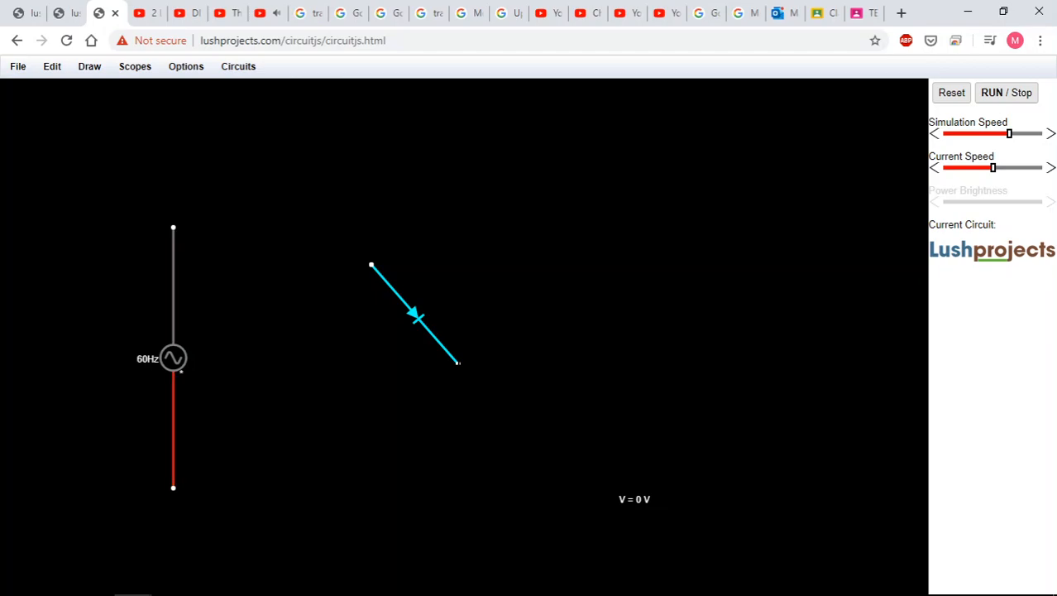
left_click(1006, 92)
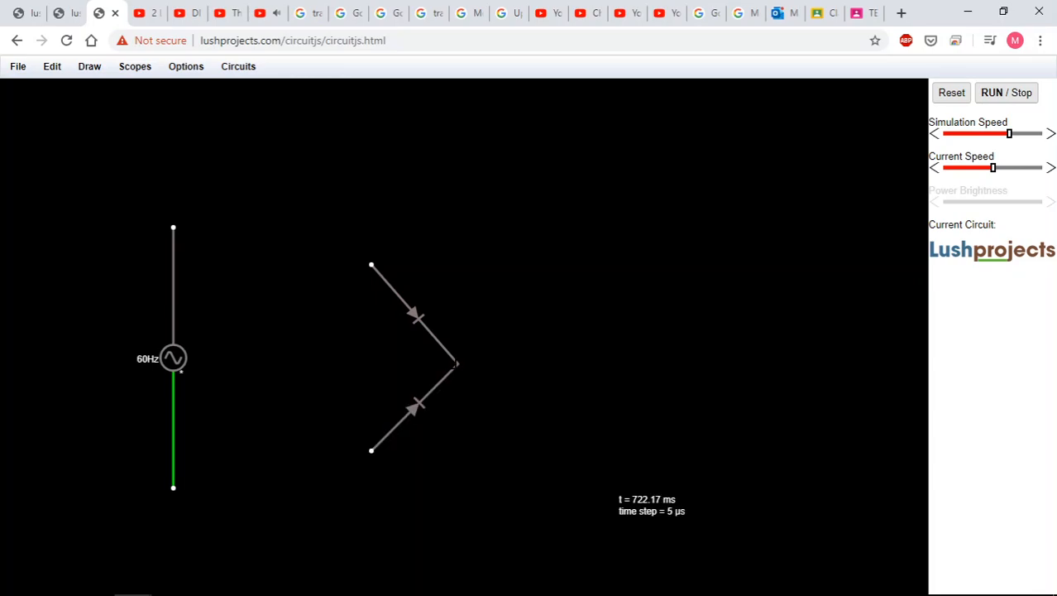
left_click(393, 289)
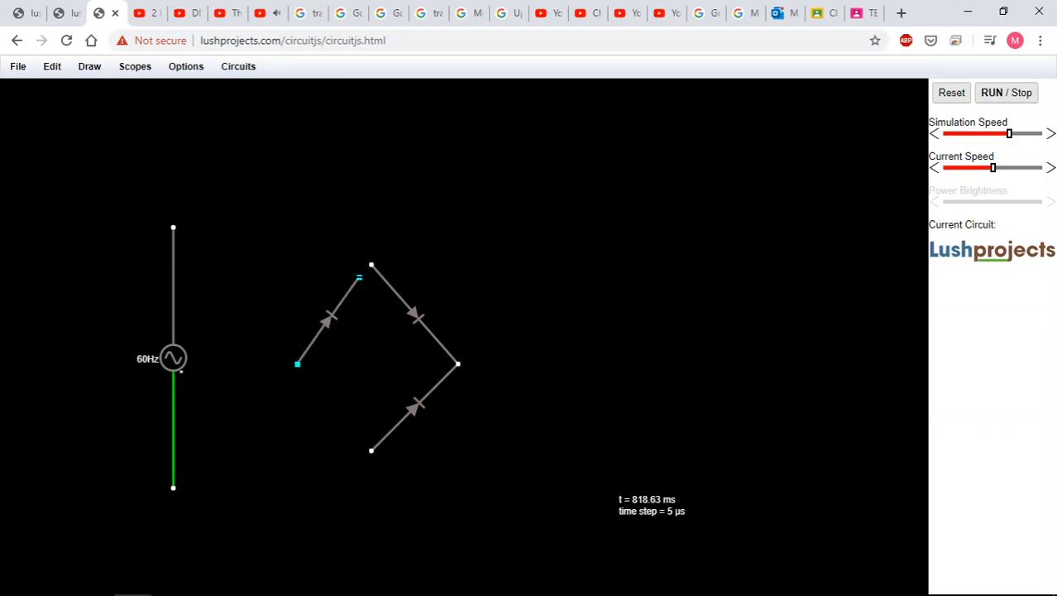
left_click(330, 318)
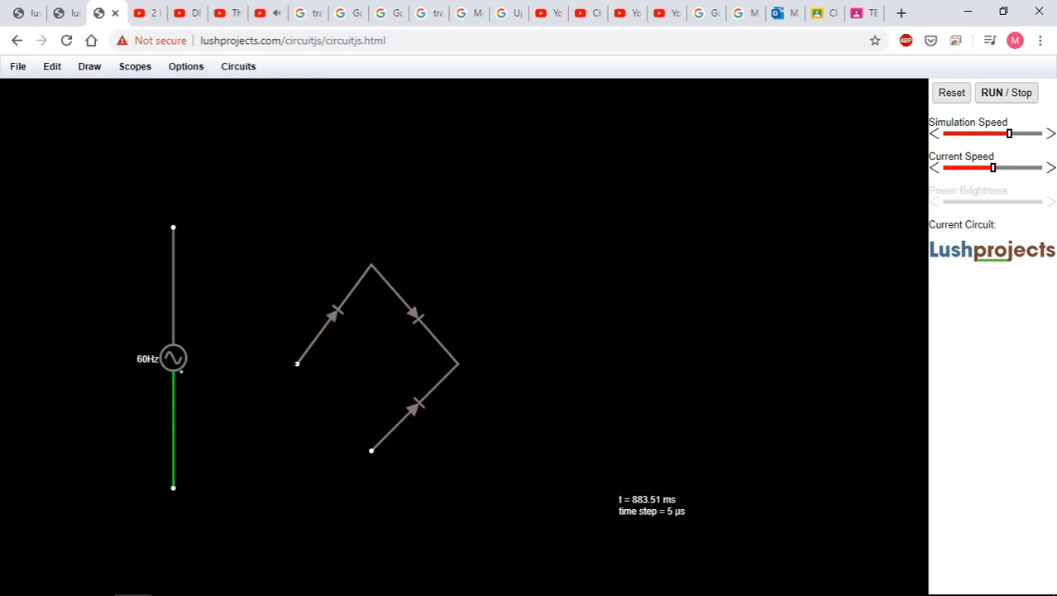
Add the lower-left diode to close the diamond, then shorten the A/C source's lower lead.
left_click(330, 313)
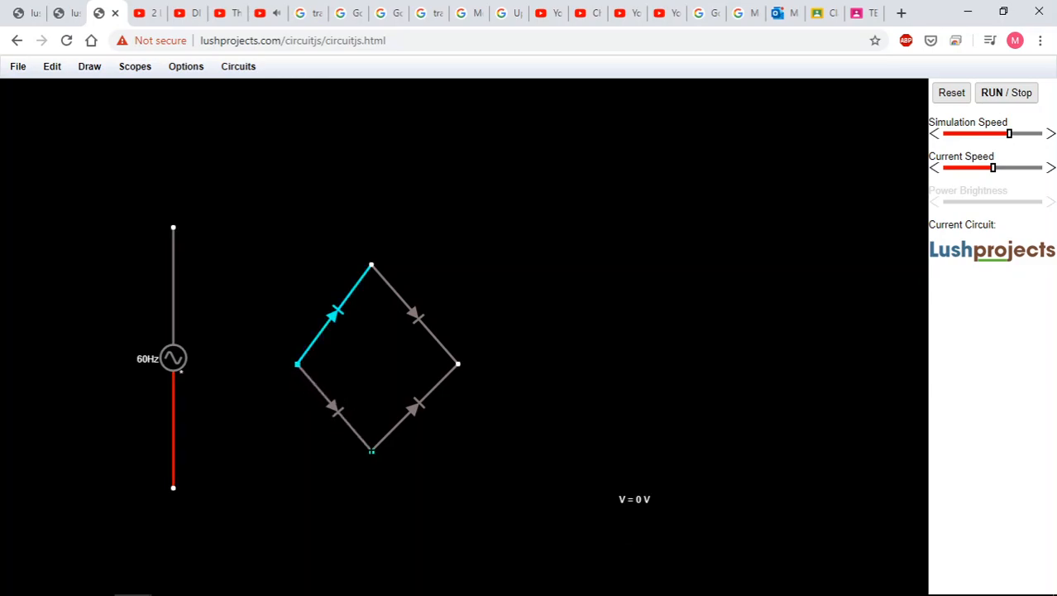
left_click(333, 411)
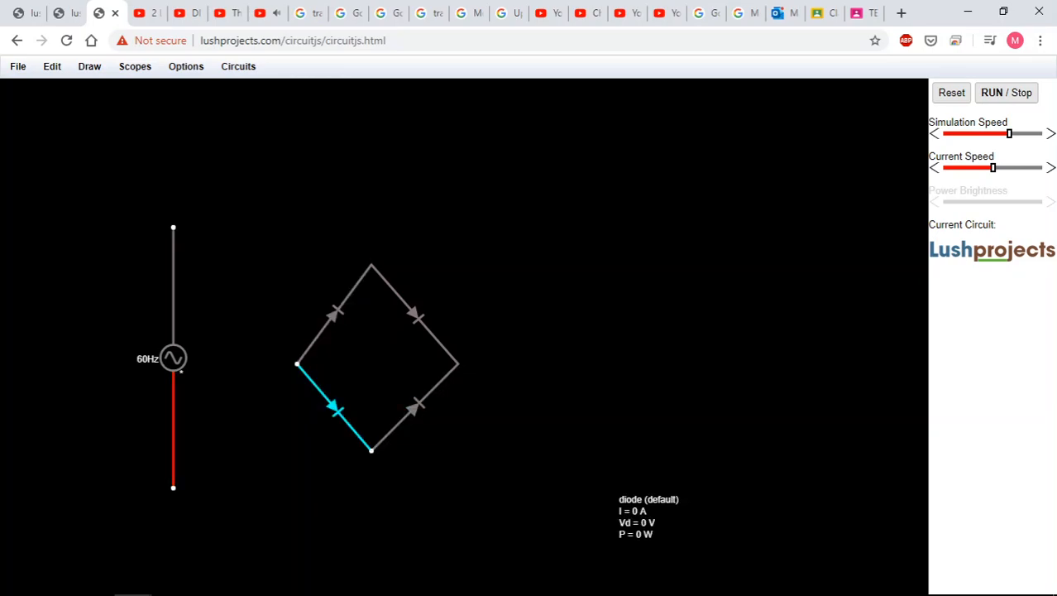
left_click(414, 315)
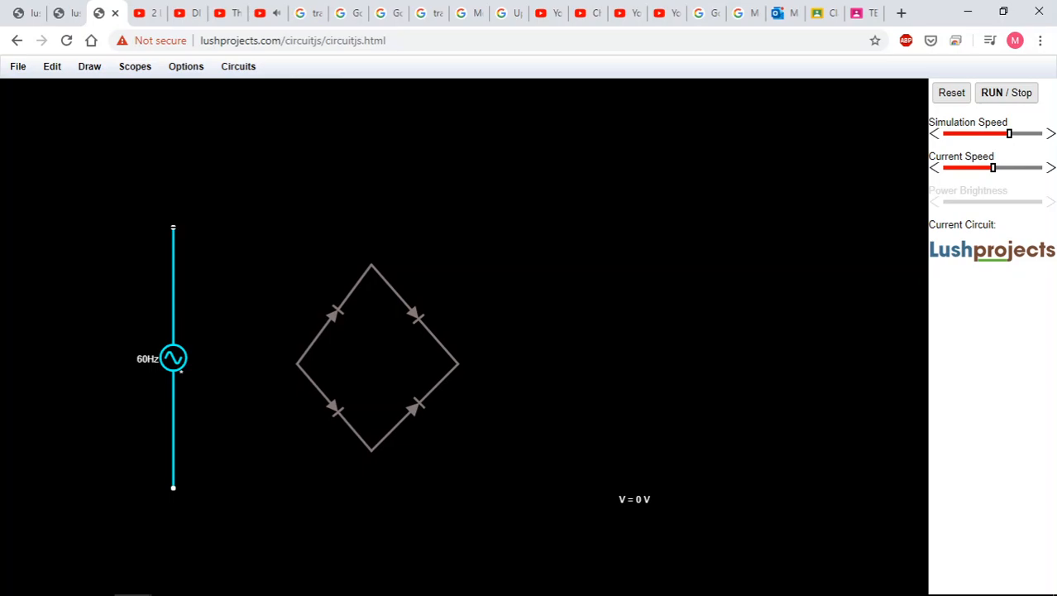
mouse_move(174, 232)
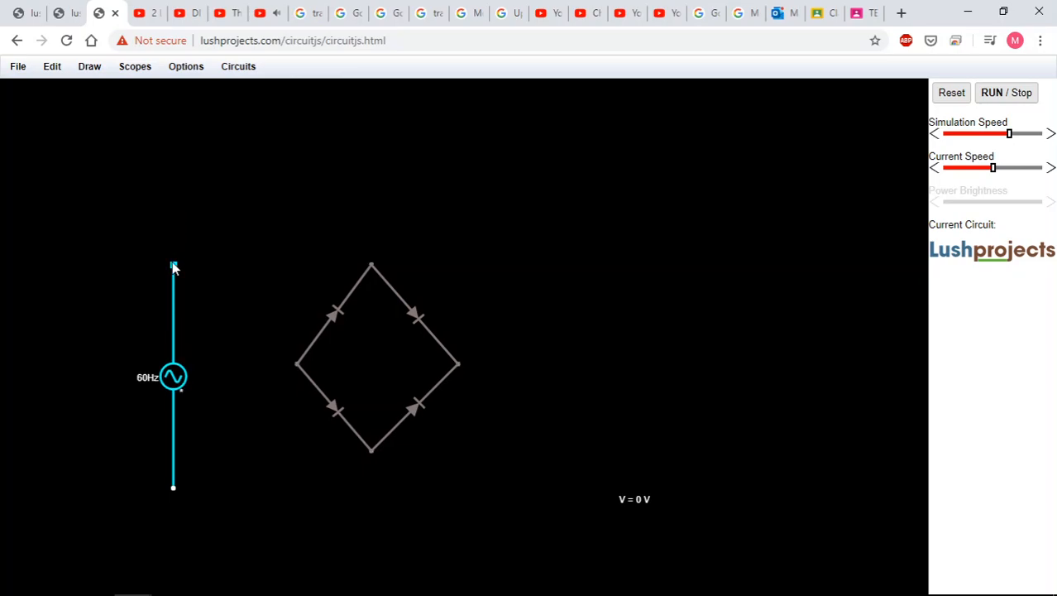
mouse_move(173, 488)
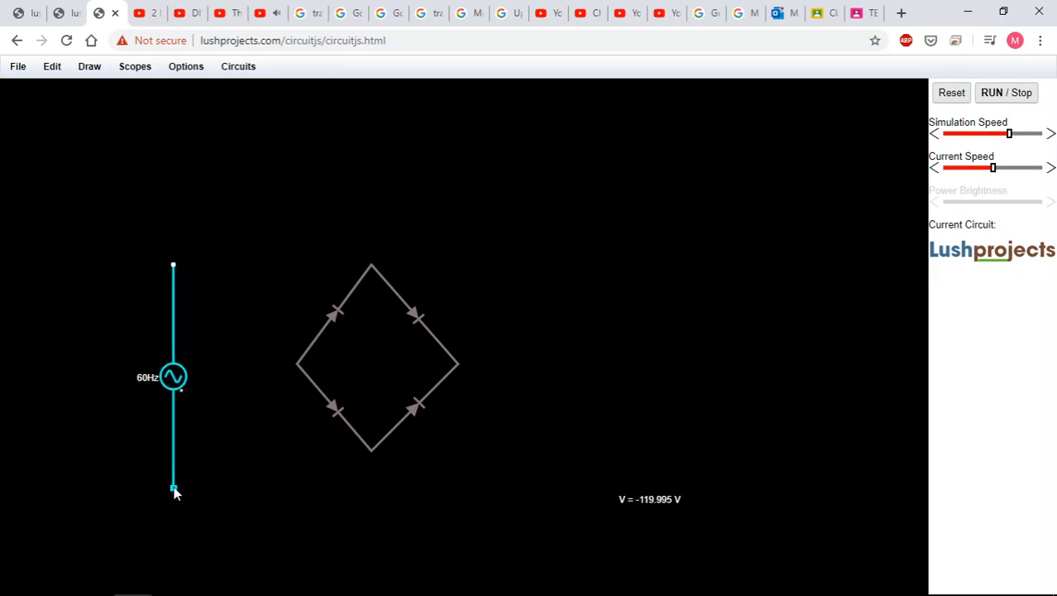
left_click_drag(174, 488, 173, 450)
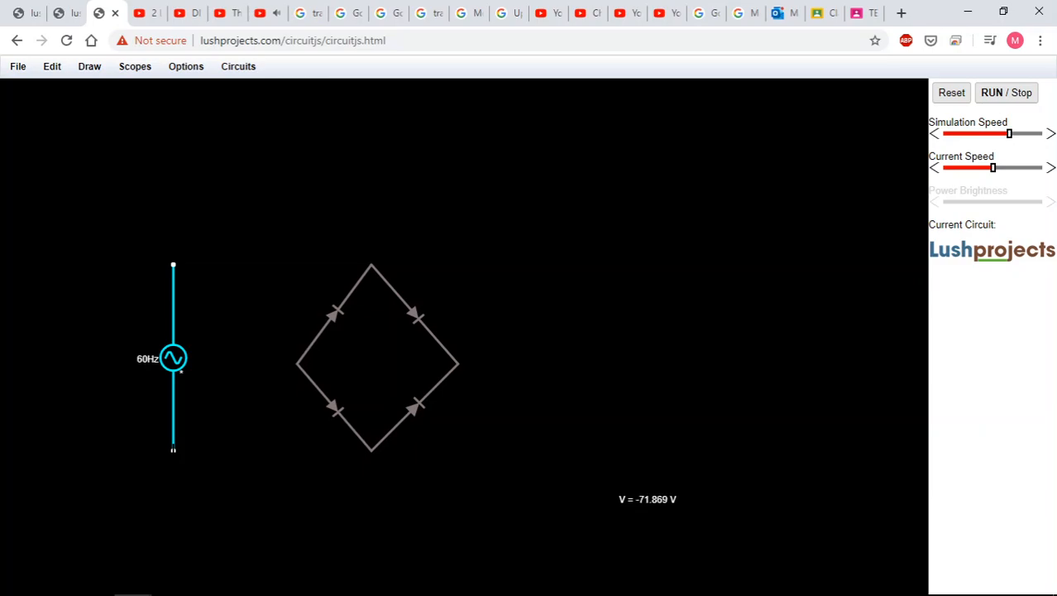
Wire the AC source's bottom and top terminals to the bridge's lower and top corners.
left_click(413, 406)
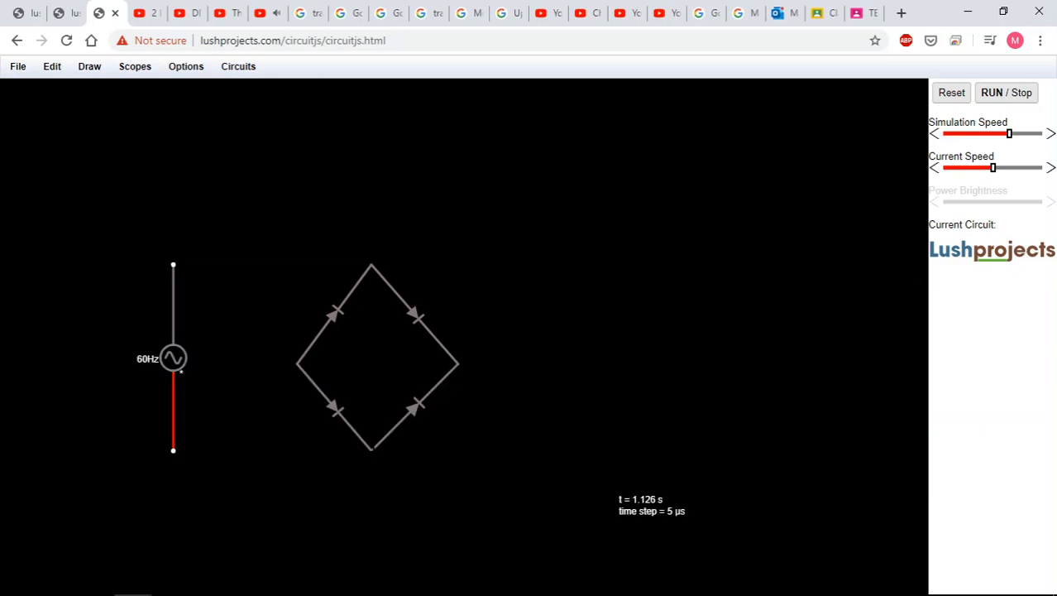
left_click(414, 405)
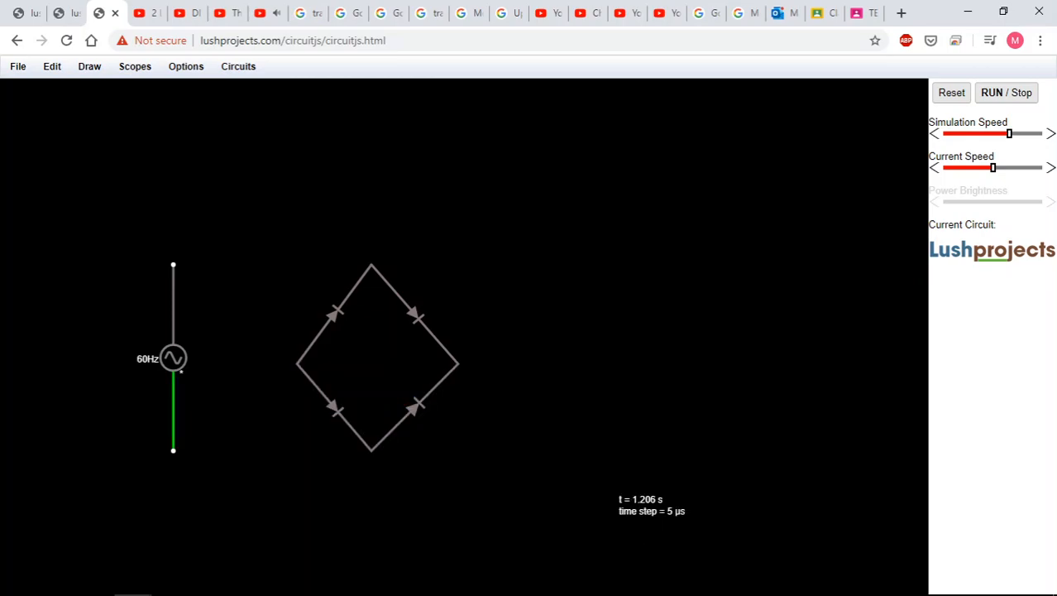
left_click(173, 357)
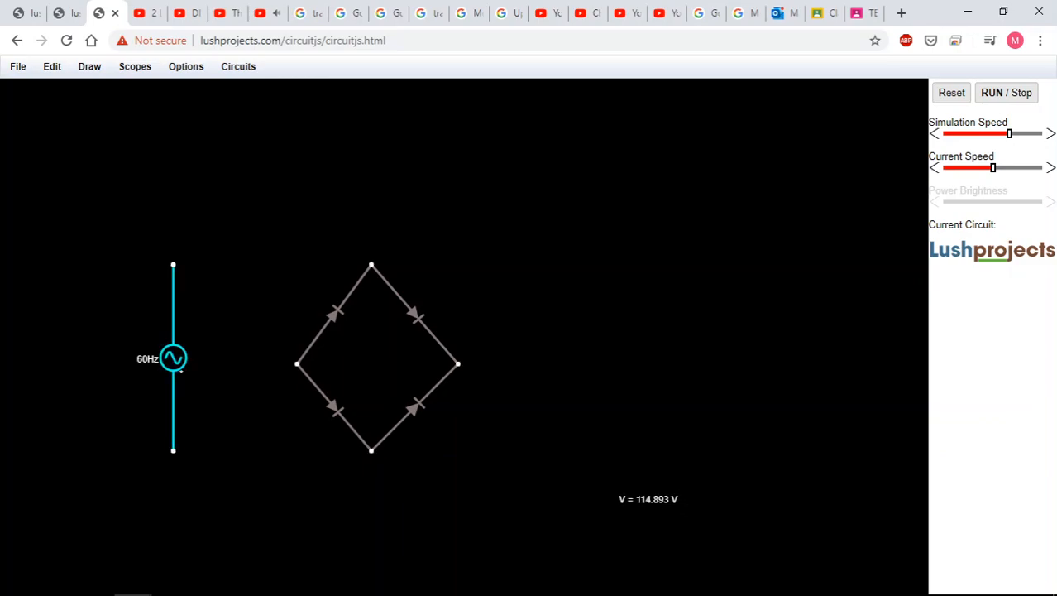
left_click_drag(172, 450, 372, 450)
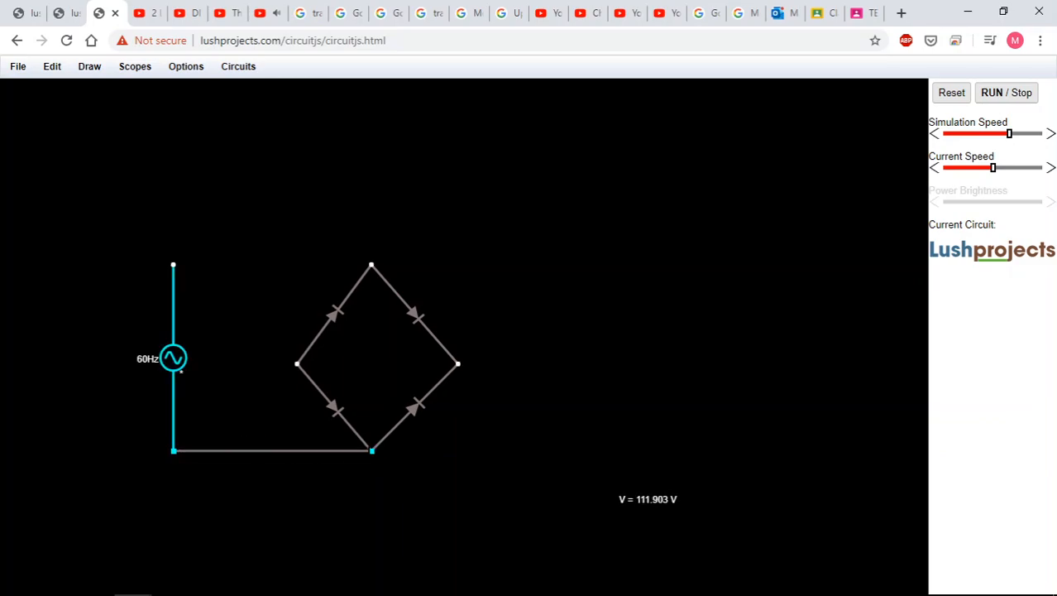
left_click(1006, 91)
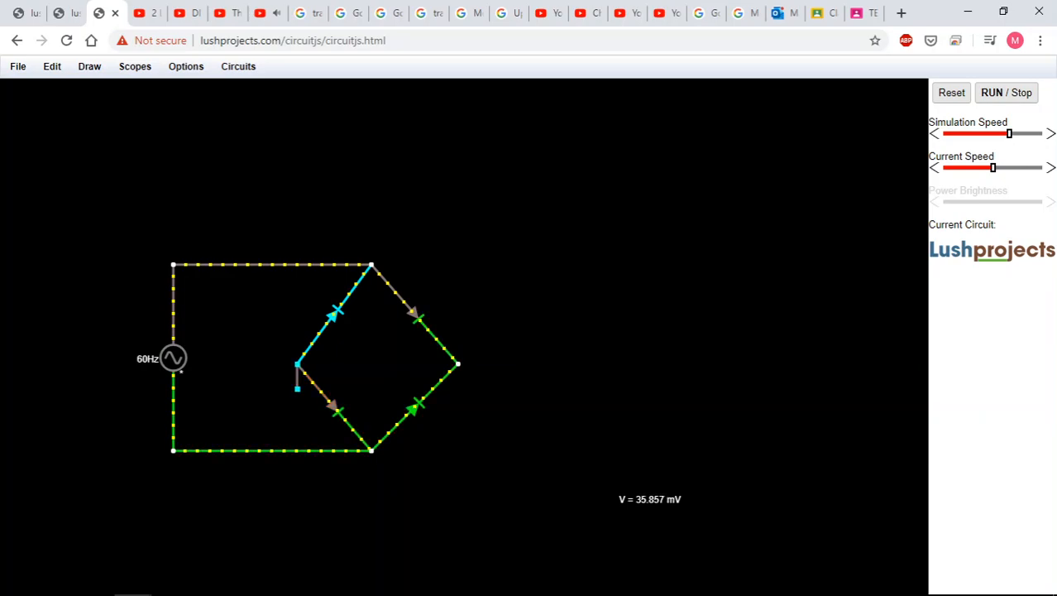
Draw output wires from the bridge's left and right corners, running the lower wire right.
left_click_drag(298, 385, 298, 486)
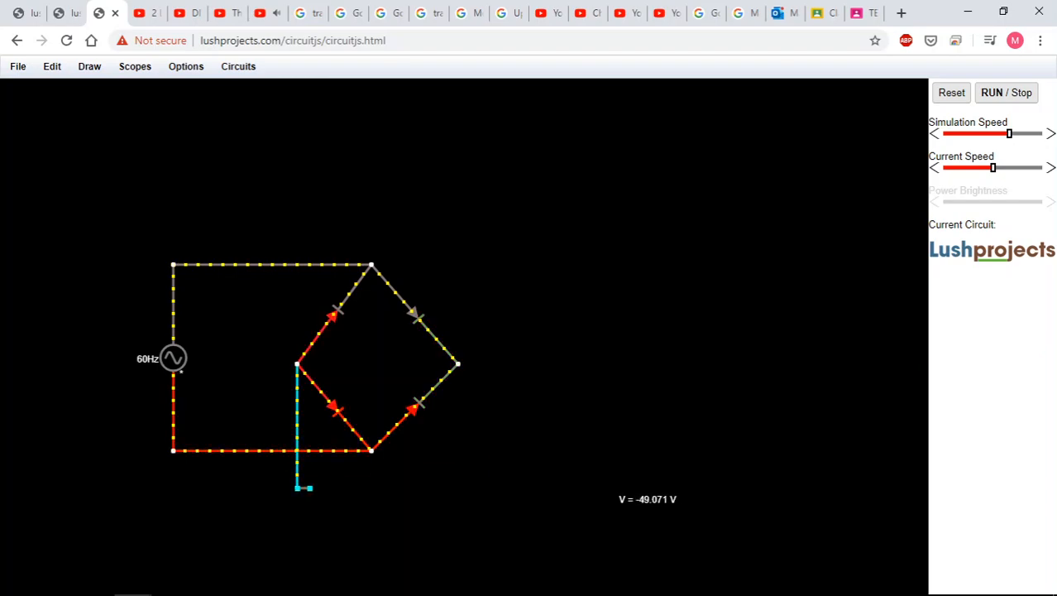
left_click_drag(304, 487, 643, 487)
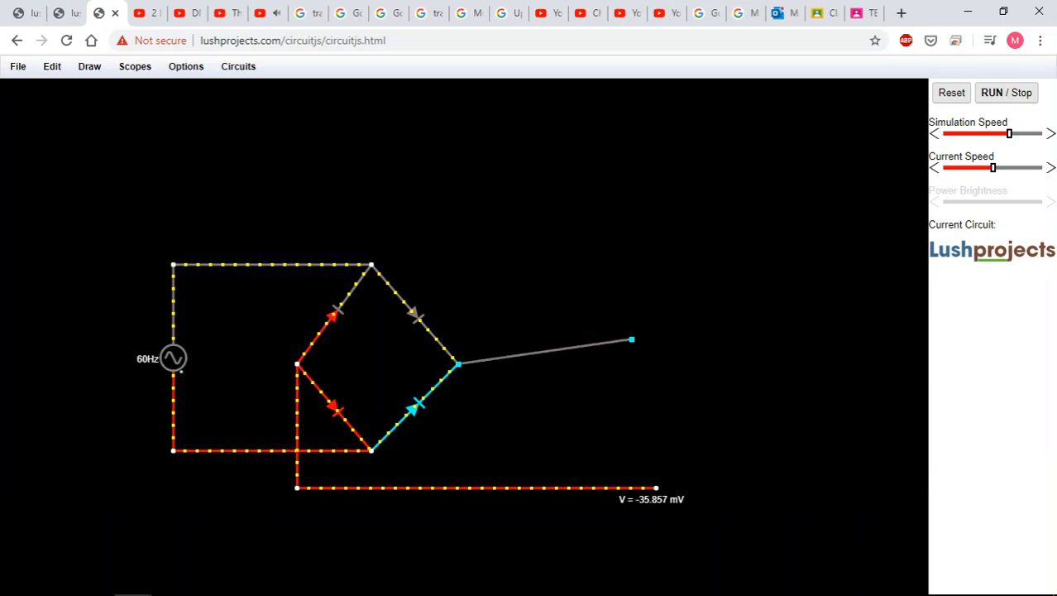
left_click_drag(631, 339, 656, 364)
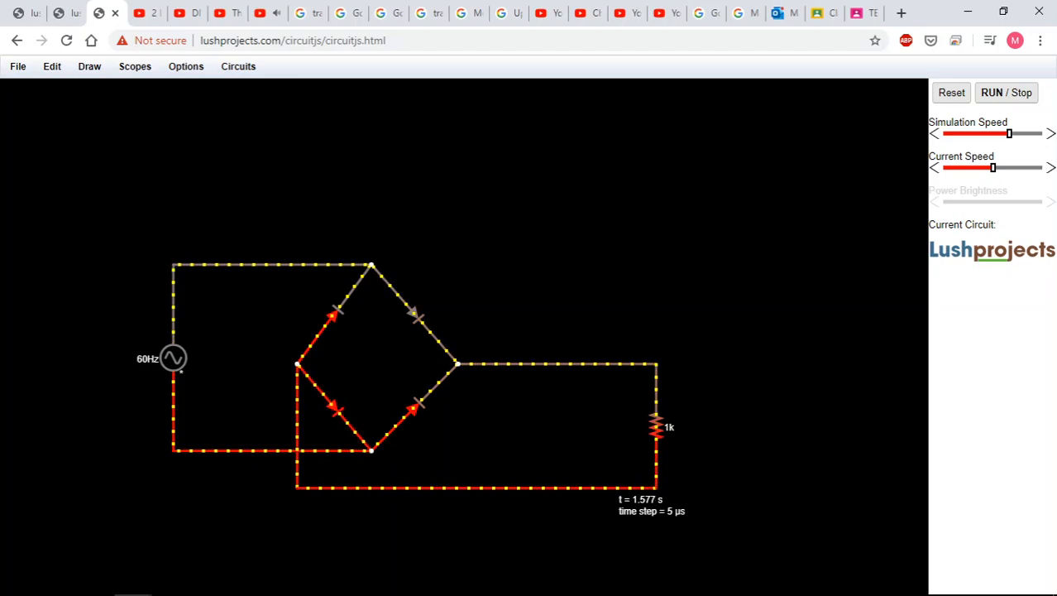
Step the load resistor's Resistance (ohms) value through the picker until it reads 8.2.
left_click(656, 428)
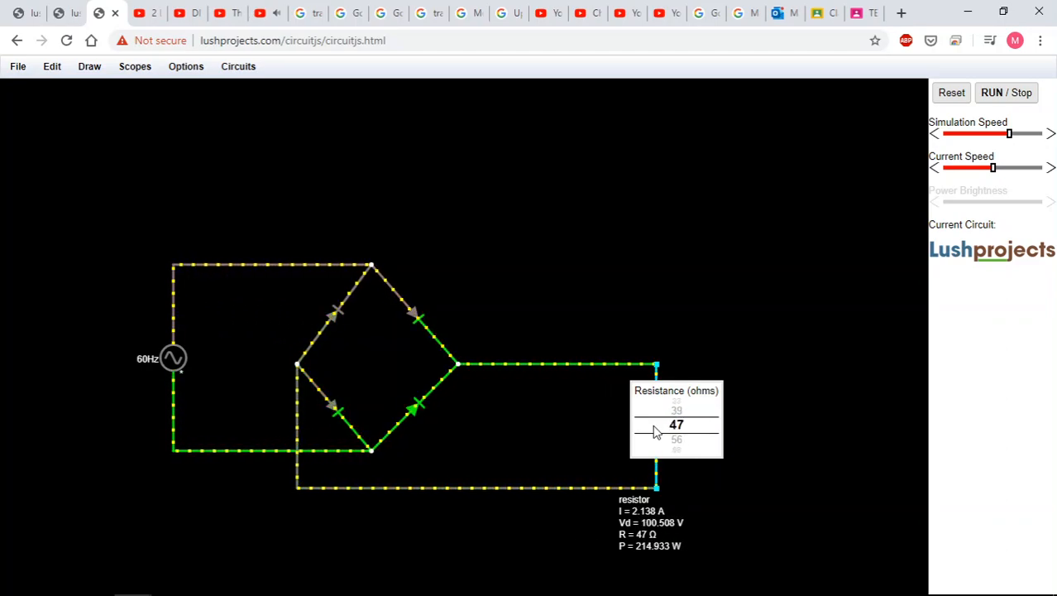
left_click(676, 423)
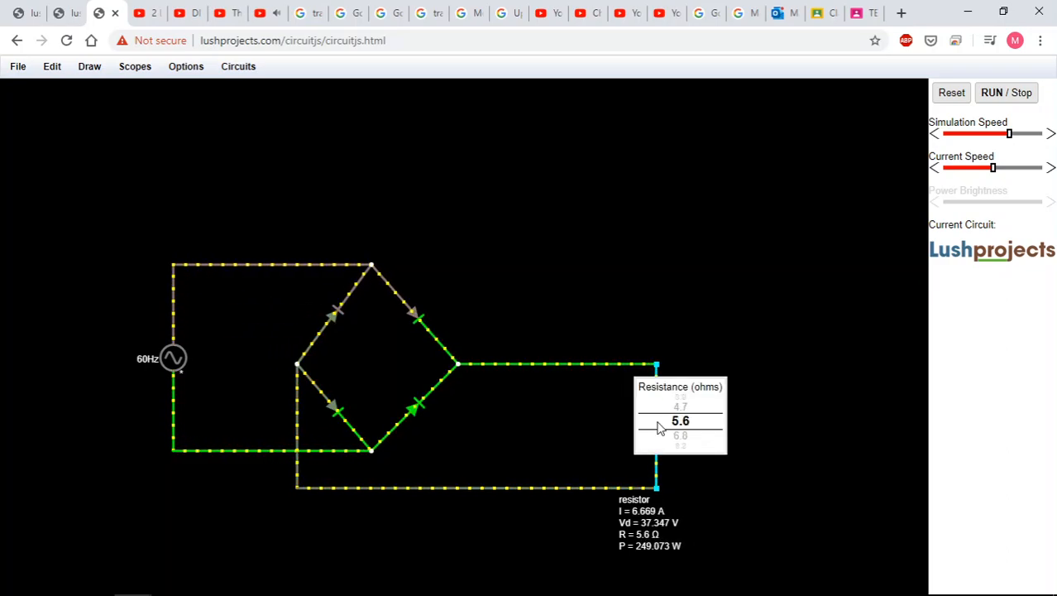
left_click(680, 420)
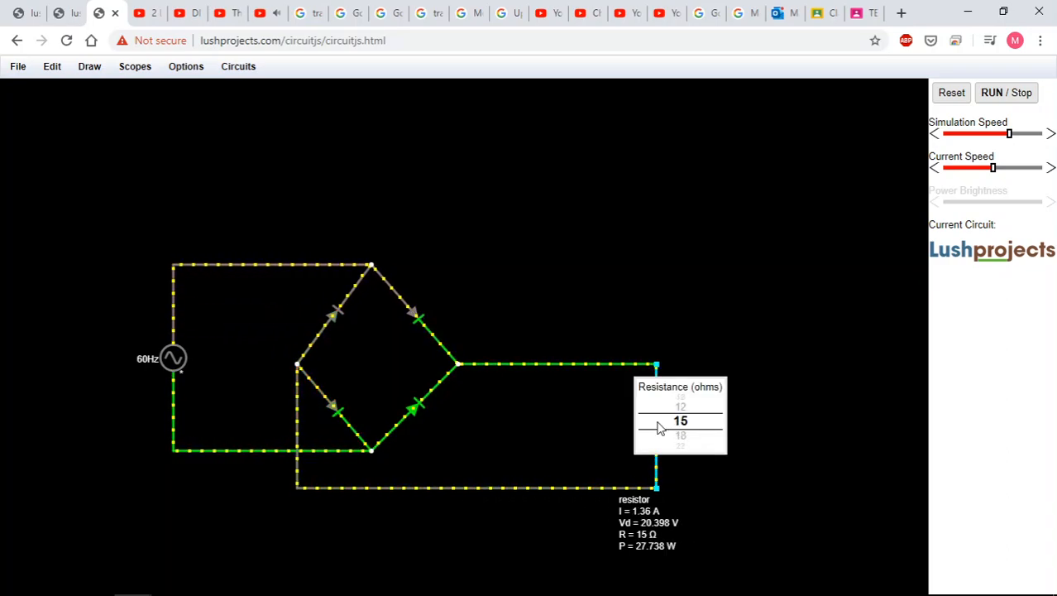
left_click(680, 420)
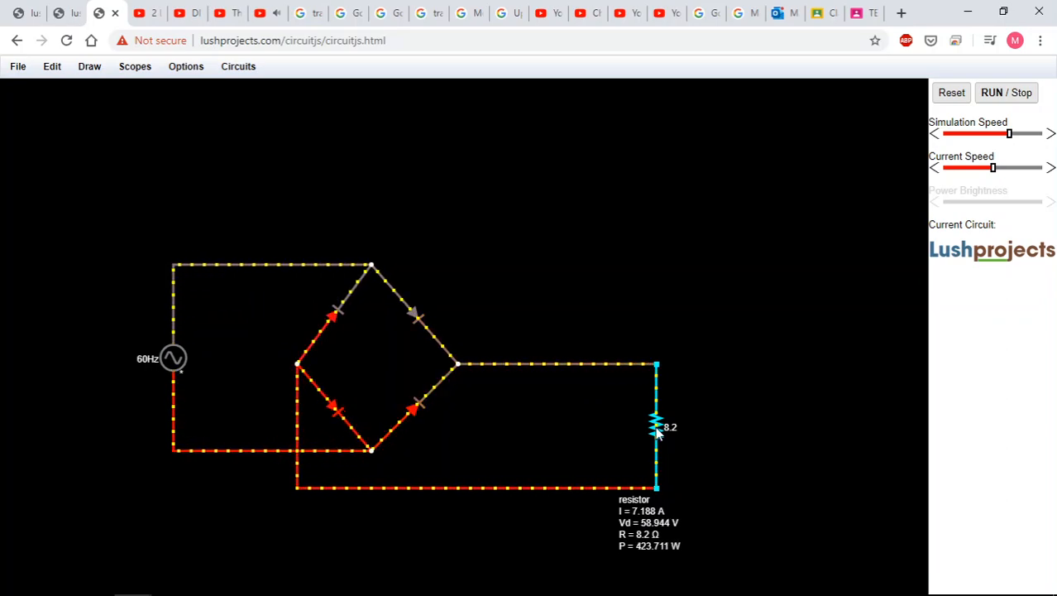
Use View in Scope on the AC source and the 8.2 Ω resistor to plot both voltages.
right_click(655, 426)
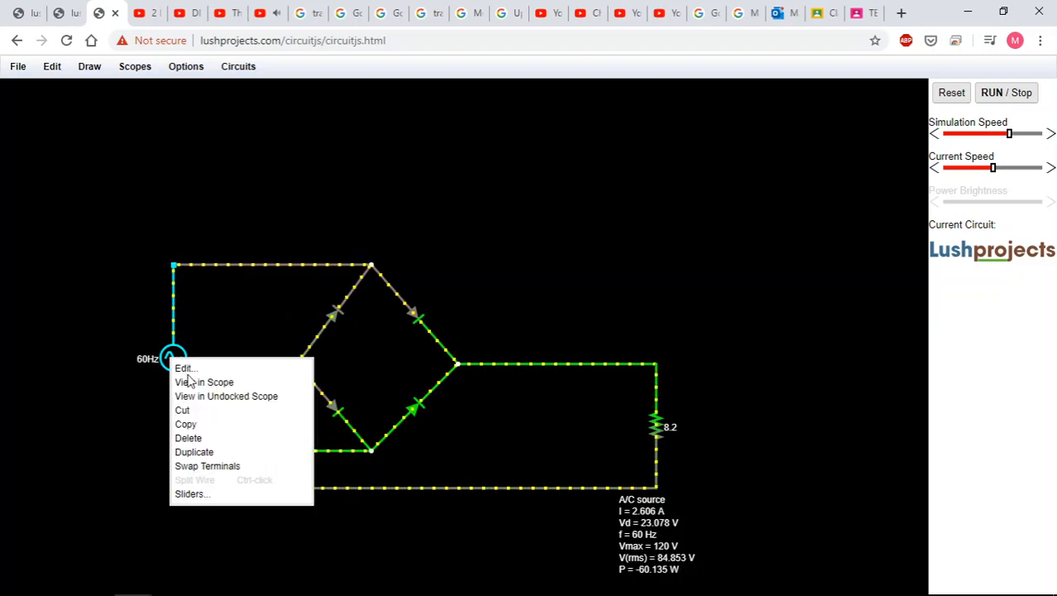
left_click(204, 382)
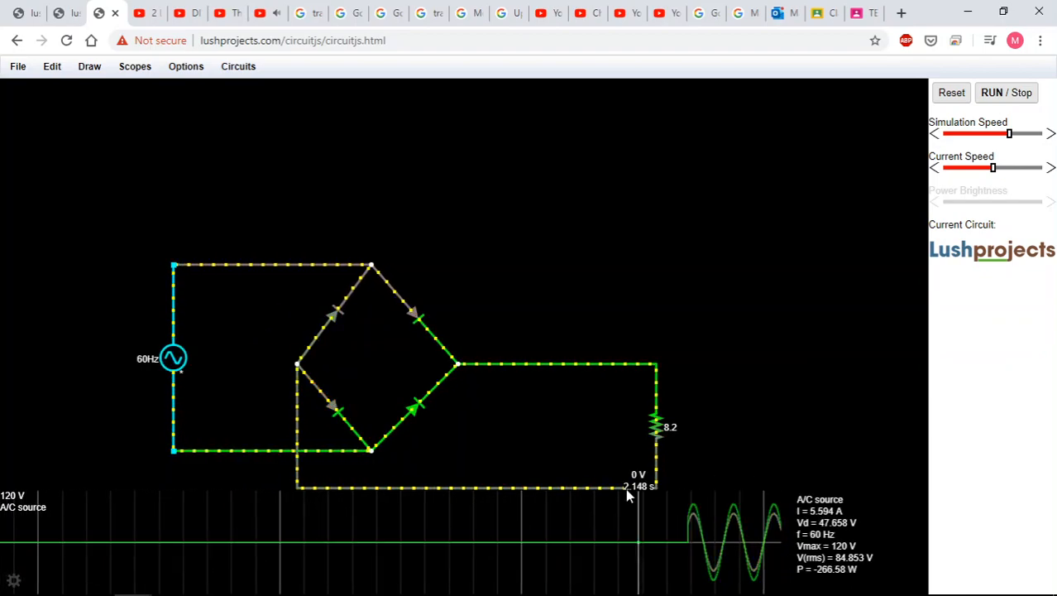
left_click(656, 426)
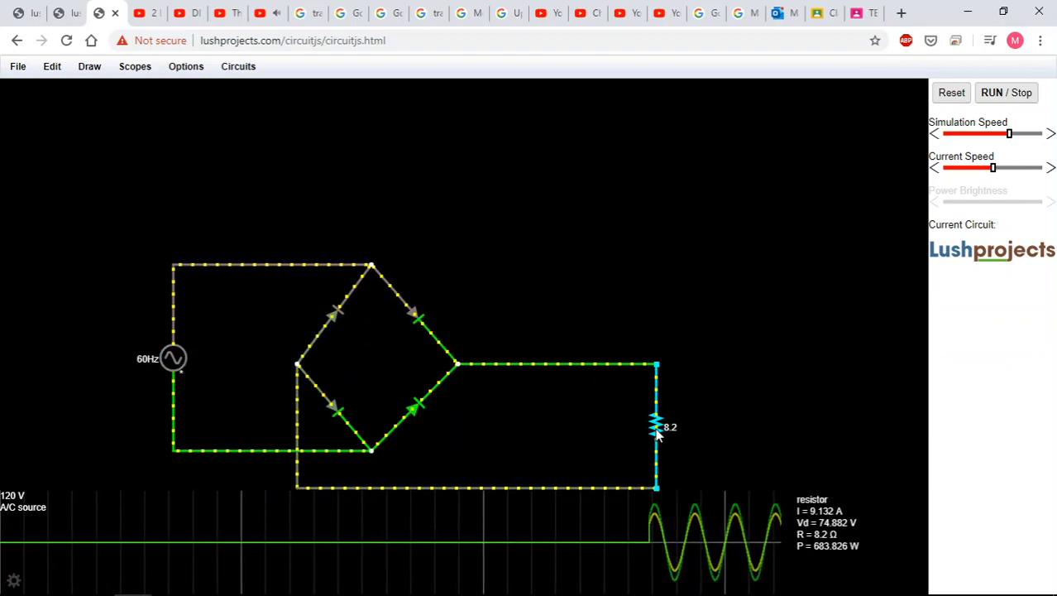
right_click(655, 426)
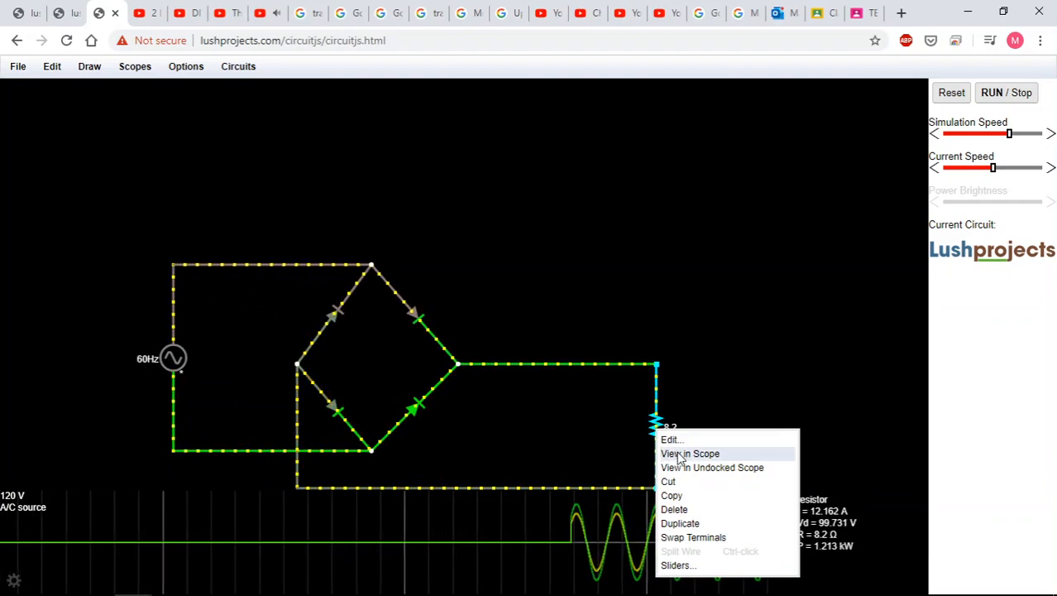
left_click(690, 453)
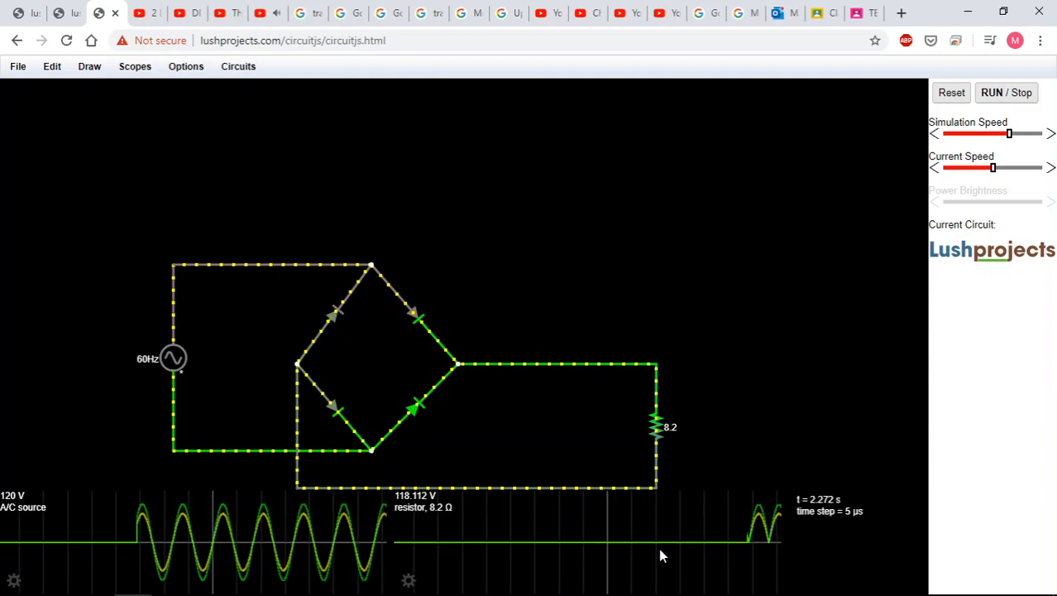
left_click(656, 427)
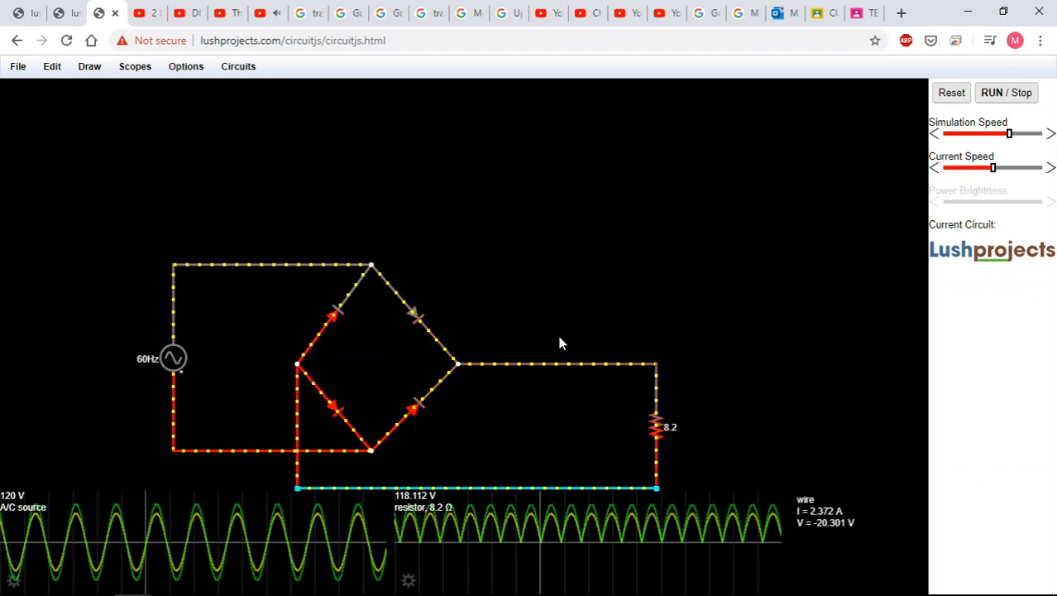
Place a 10 µF polarized capacitor across the output wires beside the 8.2 Ω resistor.
left_click(656, 426)
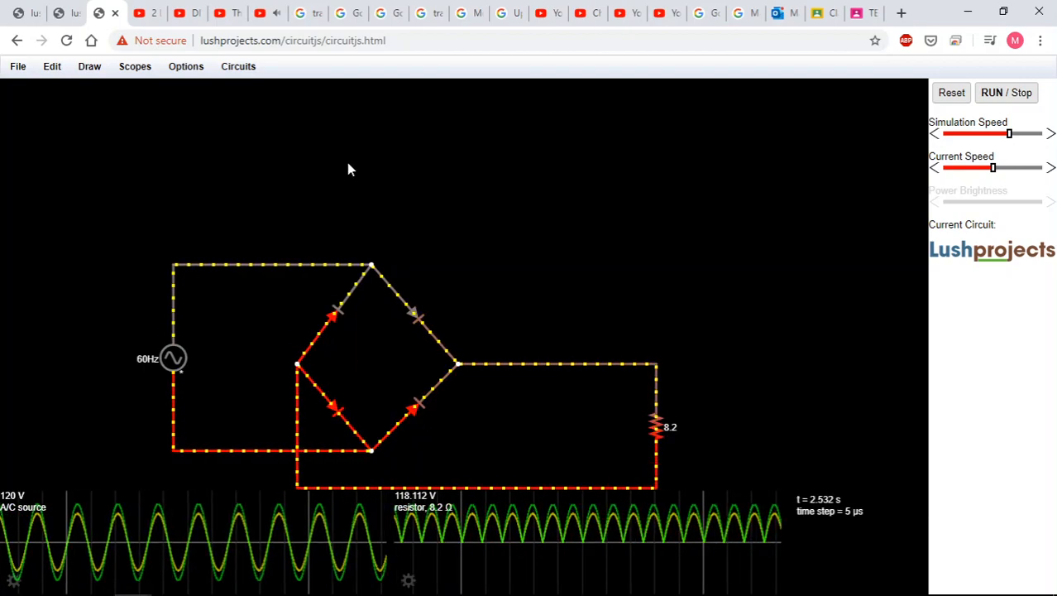
left_click(89, 66)
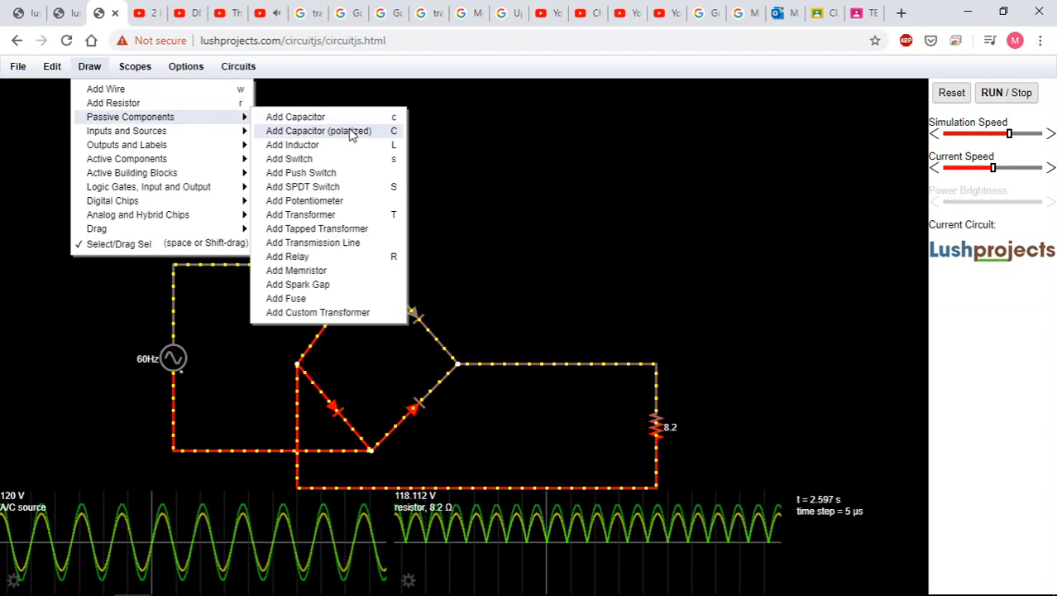
mouse_move(401, 136)
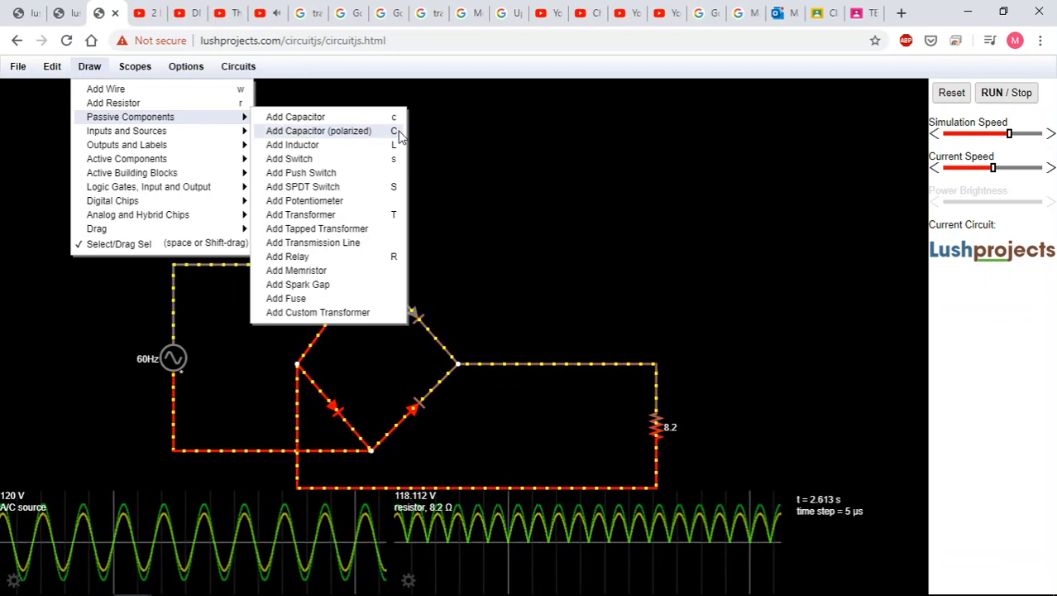
left_click(451, 162)
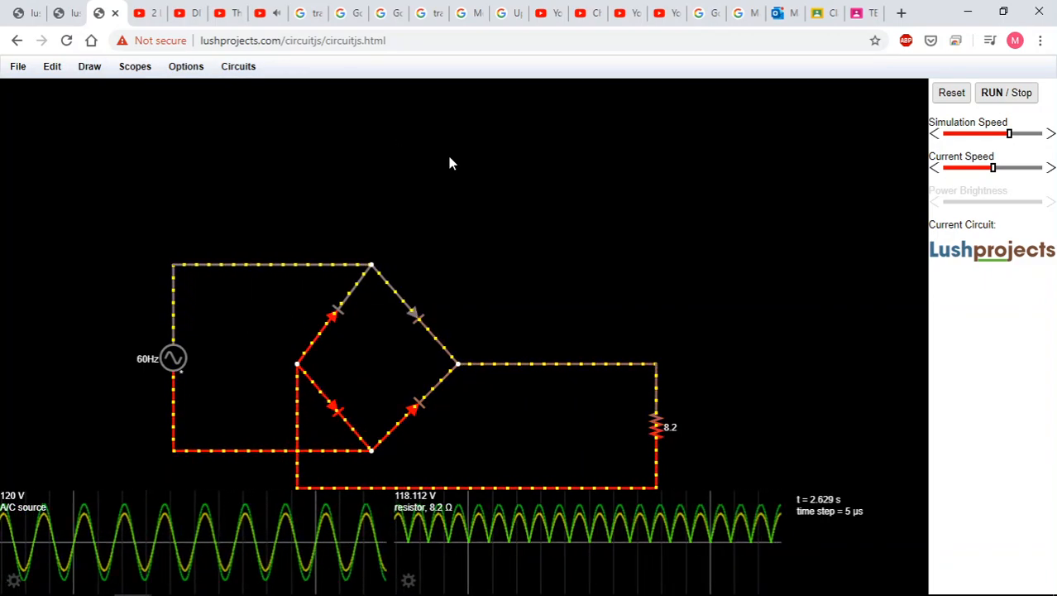
left_click(559, 364)
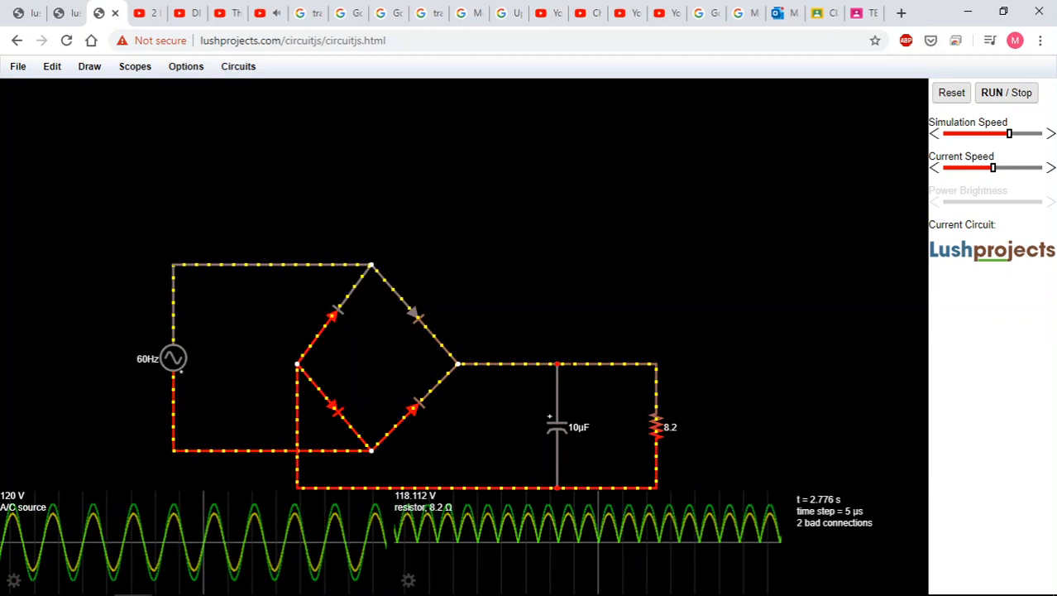
left_click(557, 426)
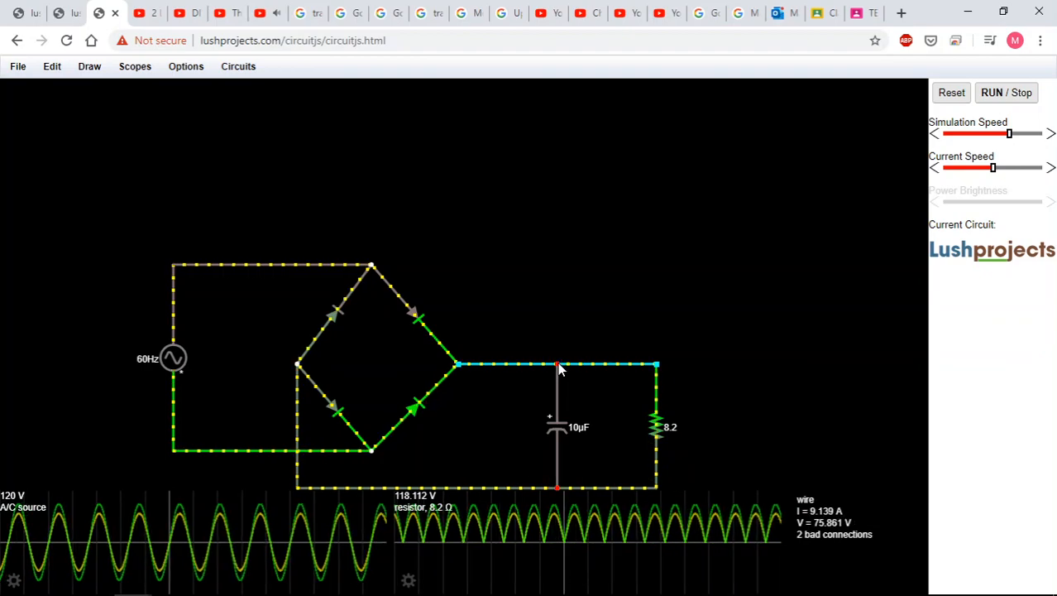
right_click(559, 366)
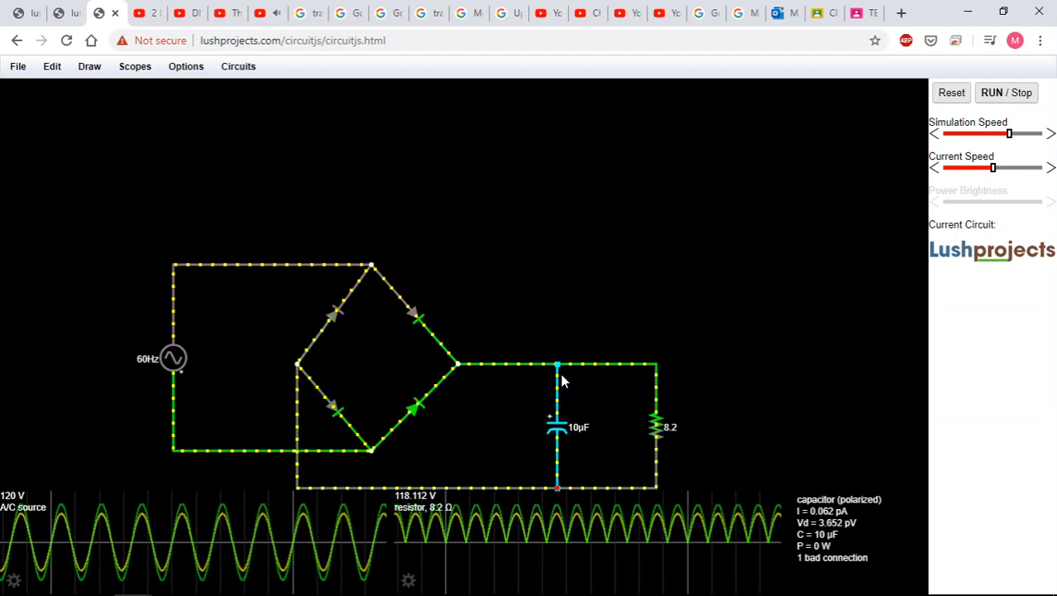
left_click(558, 487)
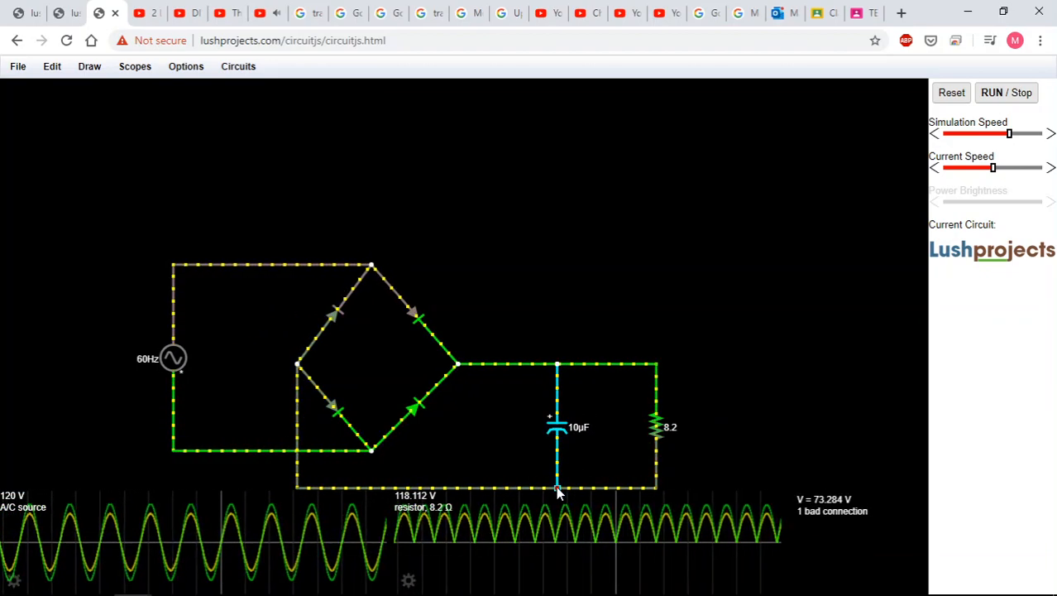
right_click(558, 488)
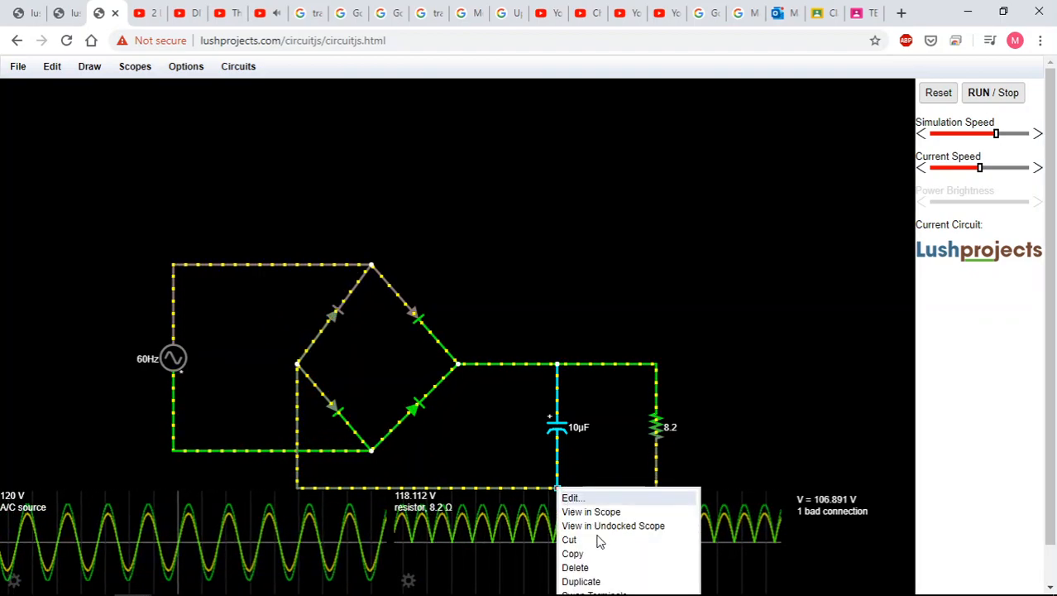
scroll("down", 3)
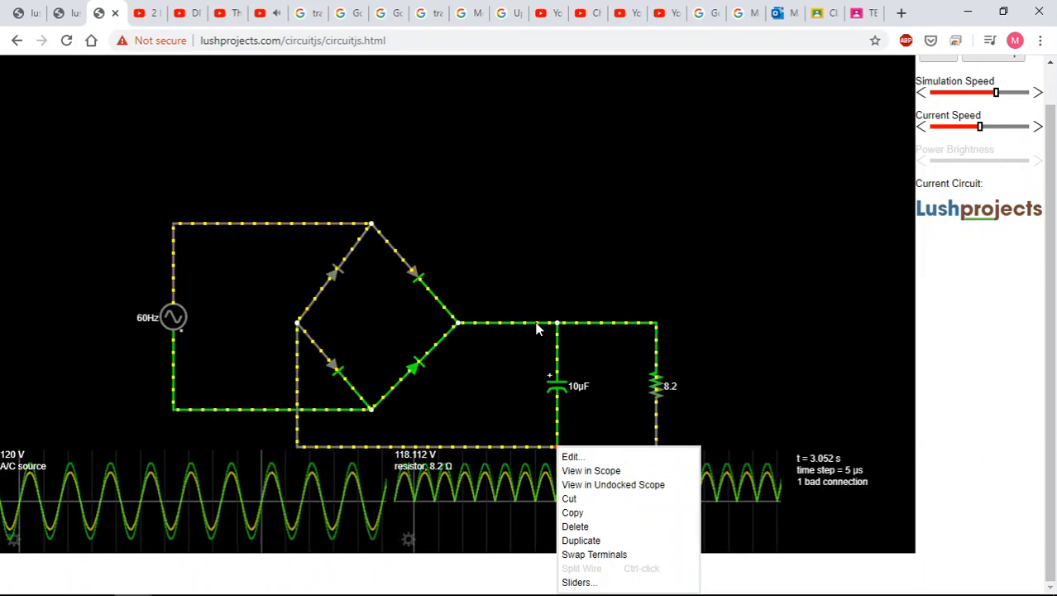
right_click(513, 369)
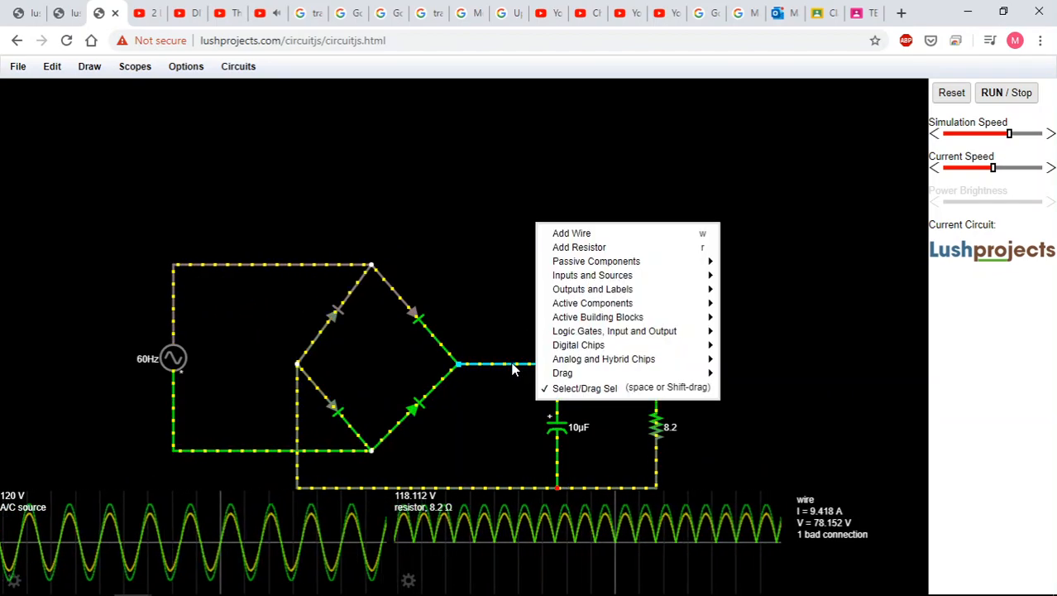
right_click(484, 364)
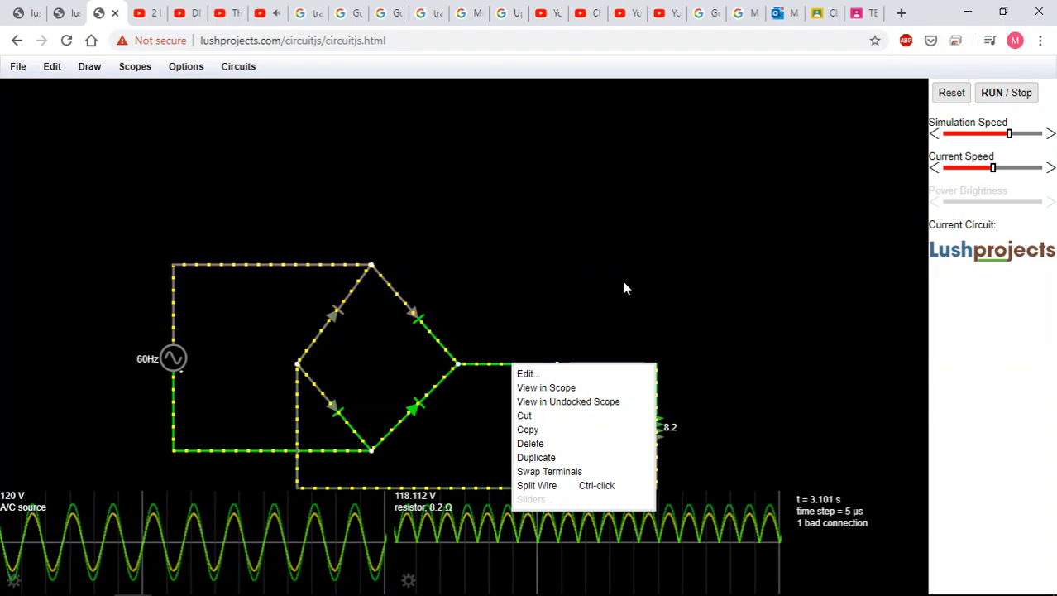
left_click(626, 288)
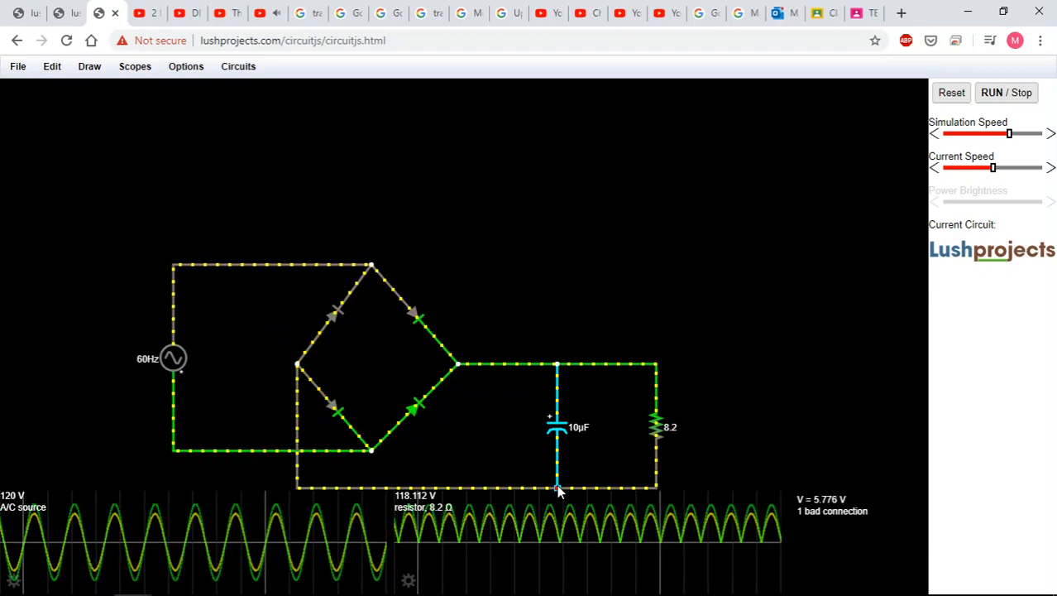
double_click(556, 426)
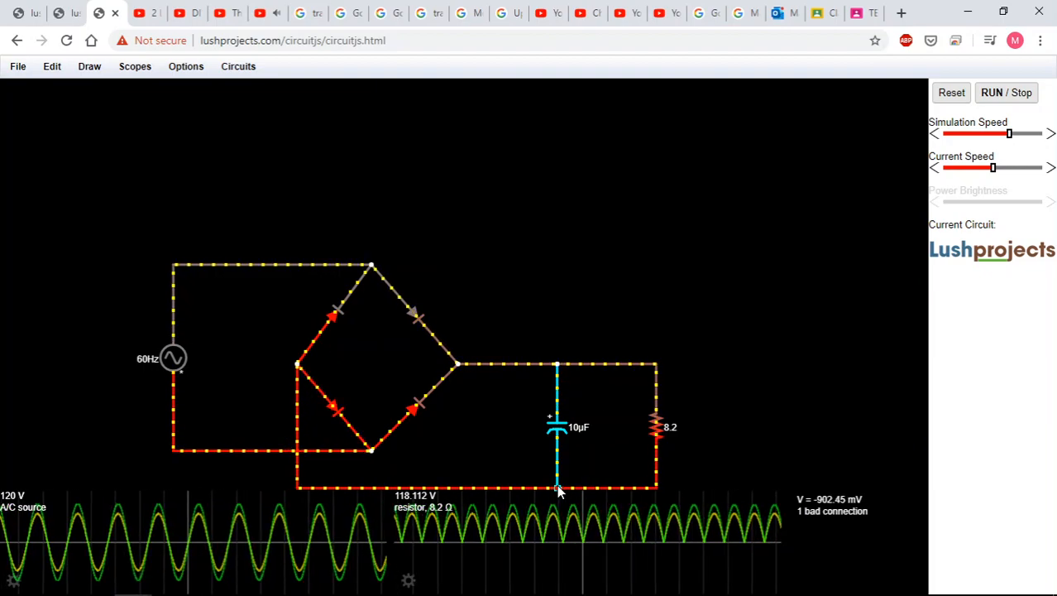
mouse_move(597, 459)
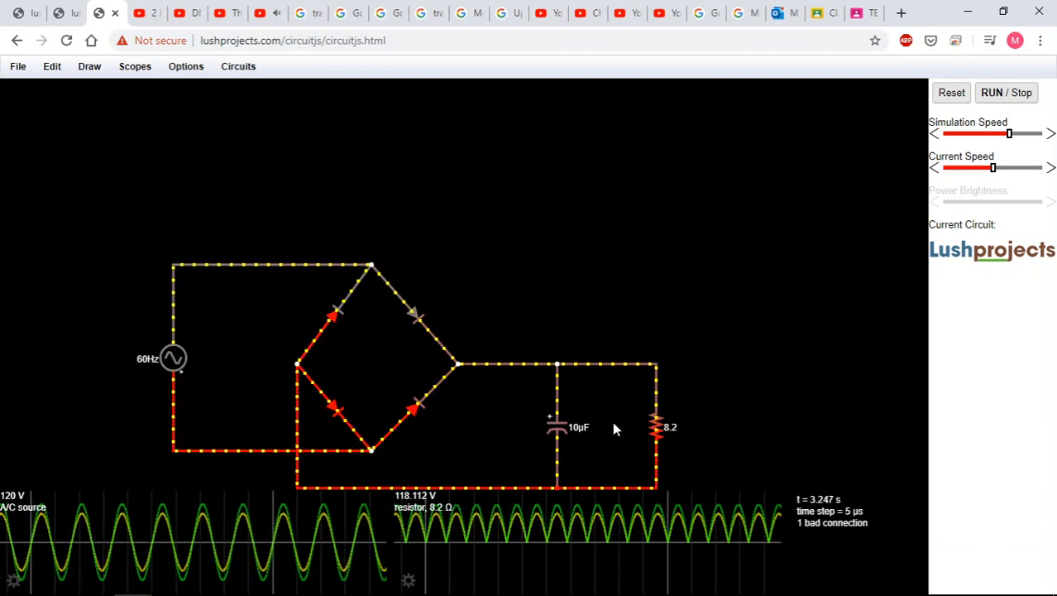
left_click(559, 488)
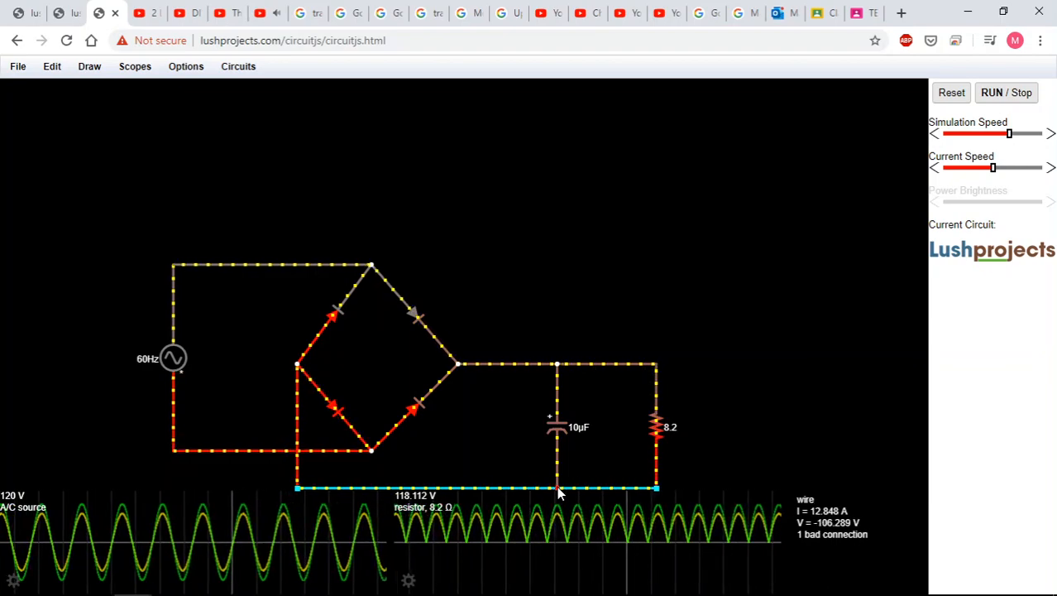
right_click(558, 488)
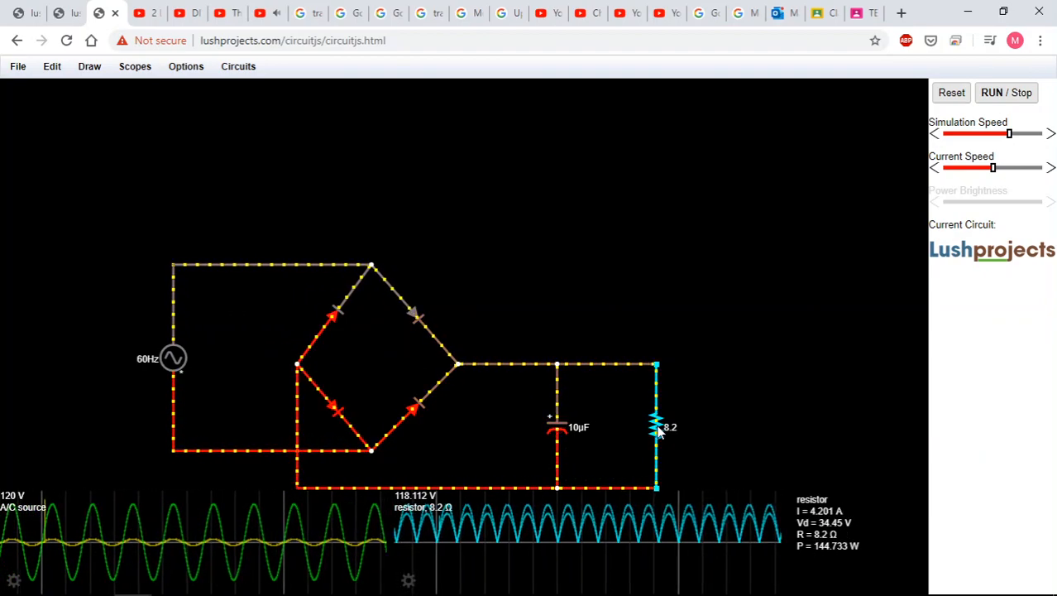
Adjust the load resistor's Resistance picker to 10k and apply it.
left_click(656, 426)
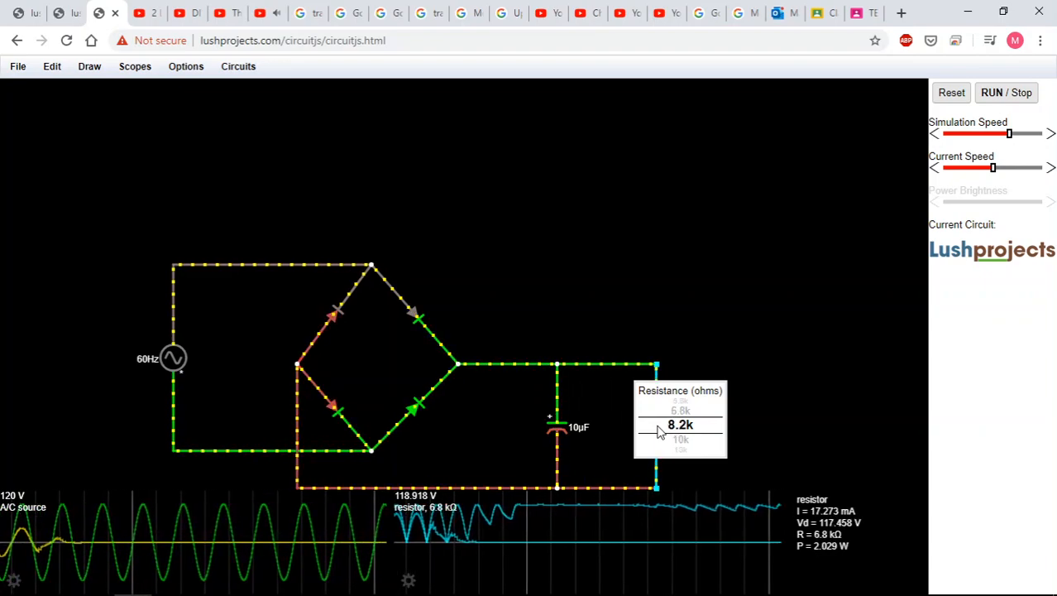
left_click(680, 425)
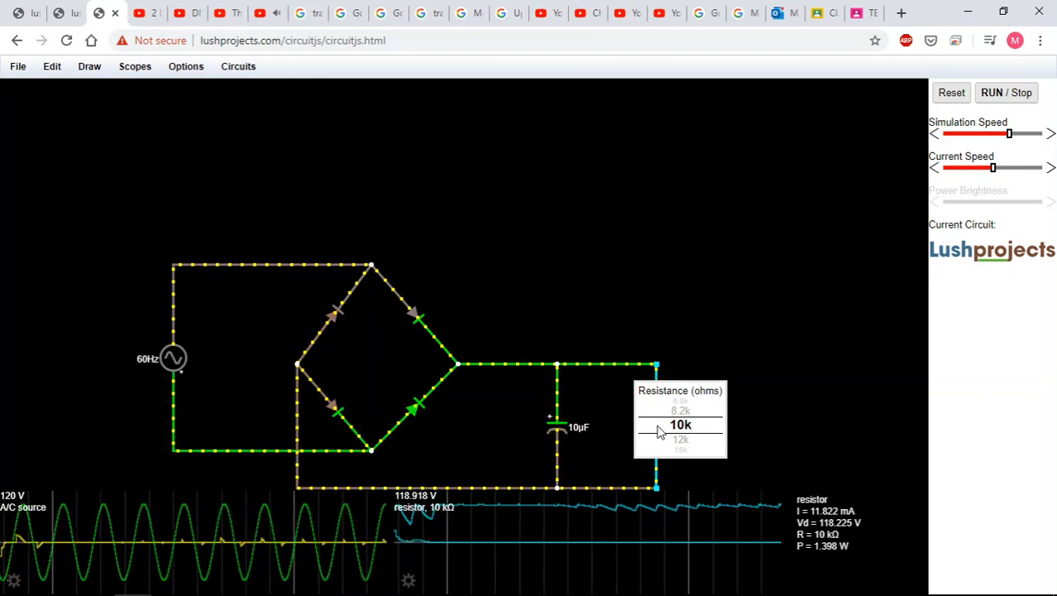
left_click(680, 425)
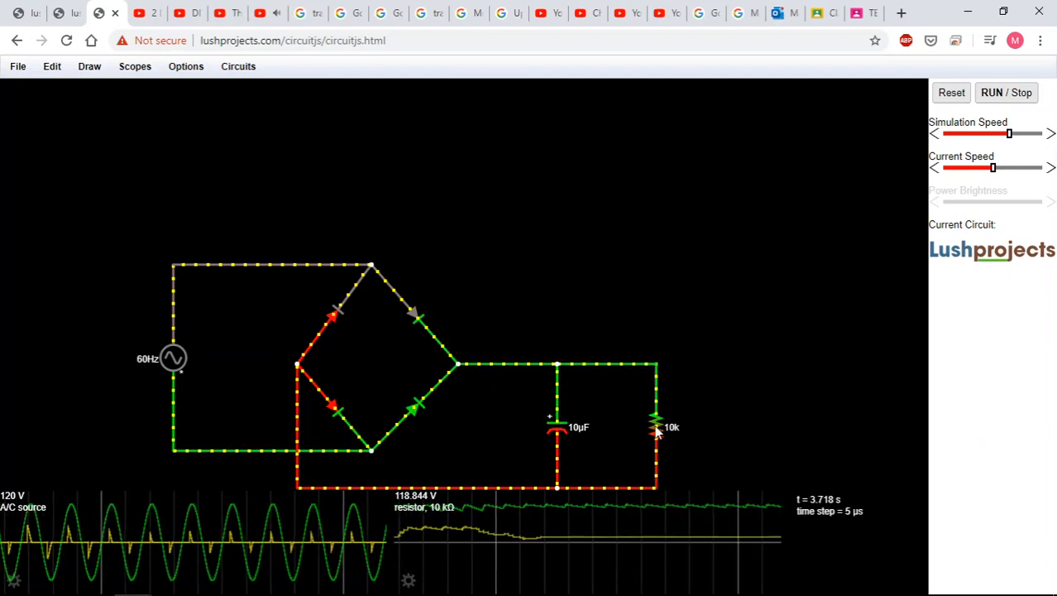
Redraw the bottom return wire and recenter the rectifier with Edit > Center Circuit.
left_click(655, 426)
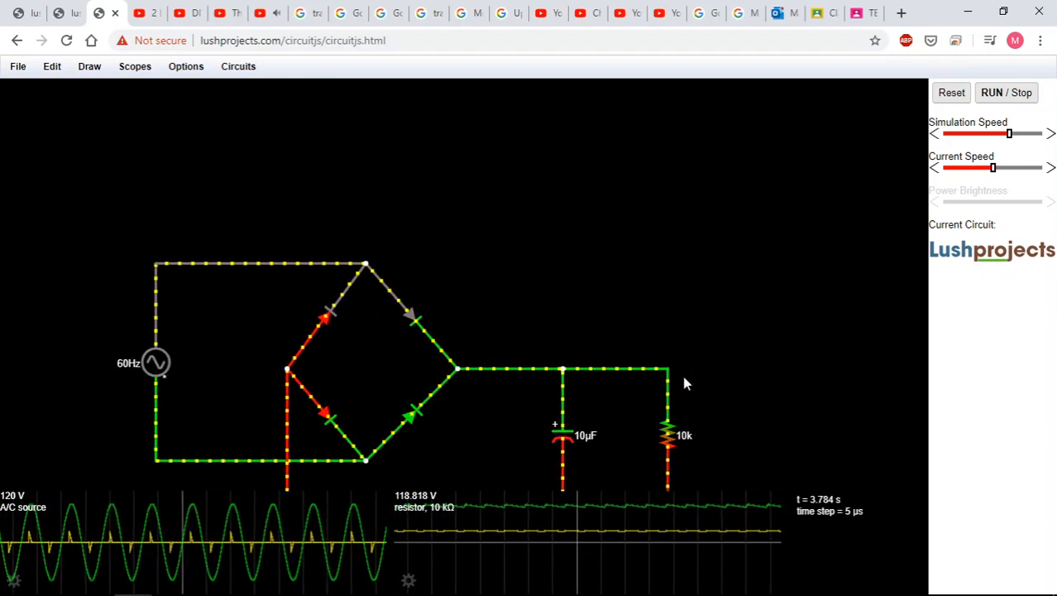
mouse_move(682, 343)
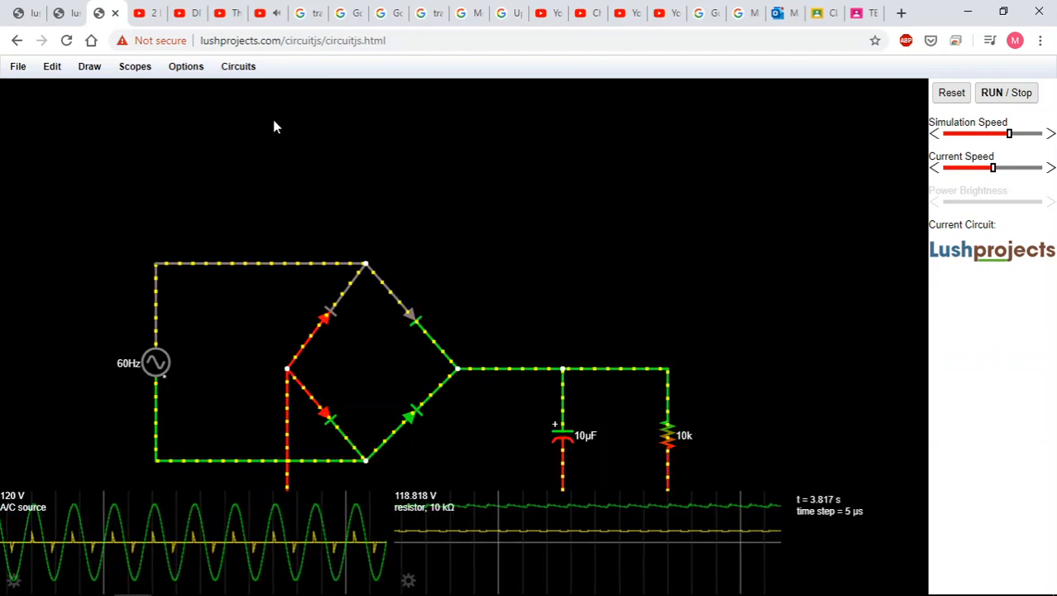
left_click(156, 362)
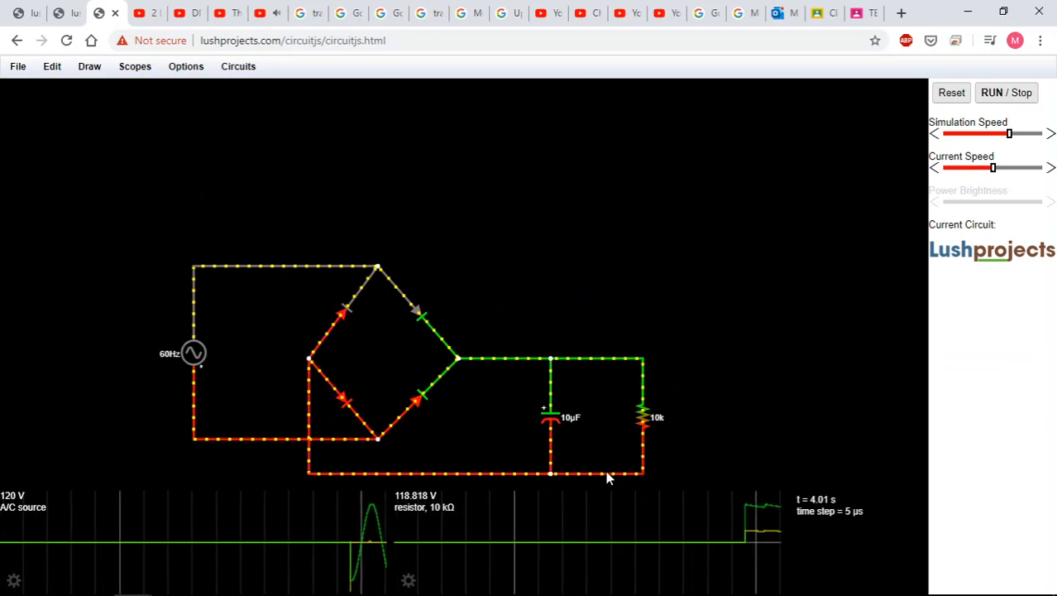
left_click(17, 66)
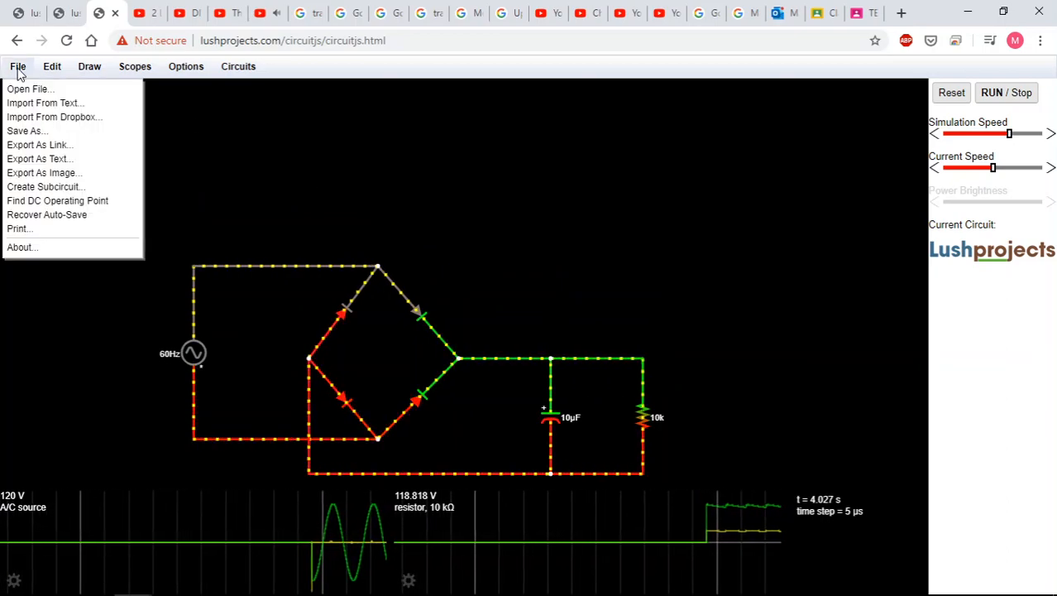
left_click(51, 66)
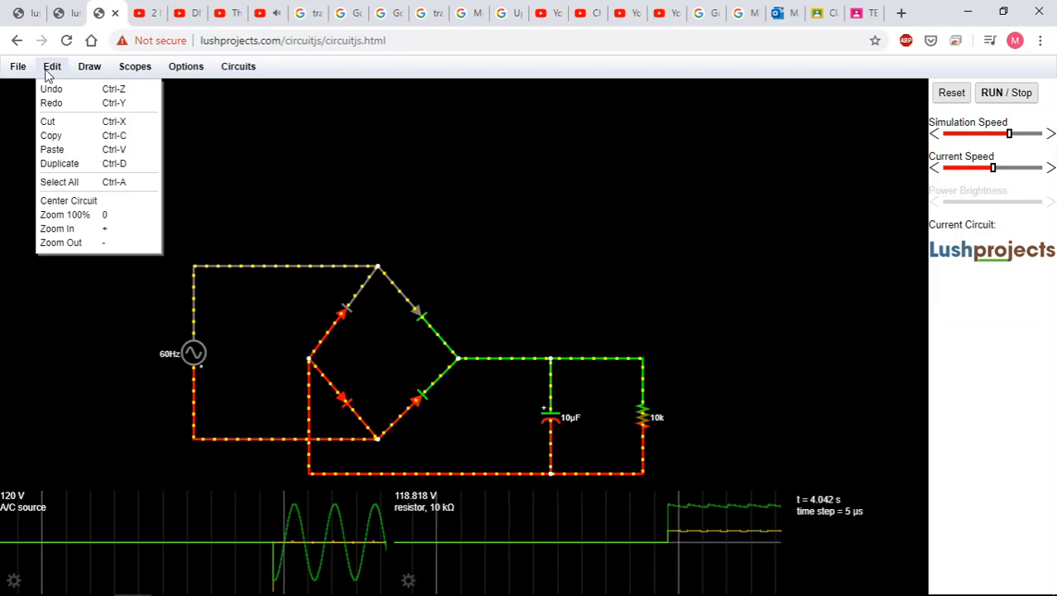
mouse_move(68, 200)
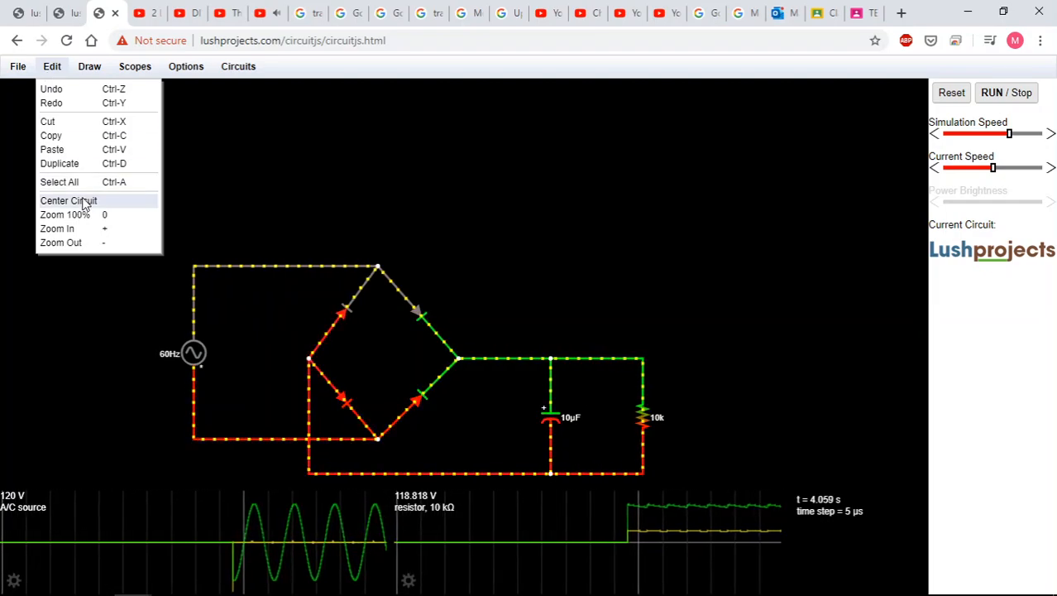
left_click(68, 201)
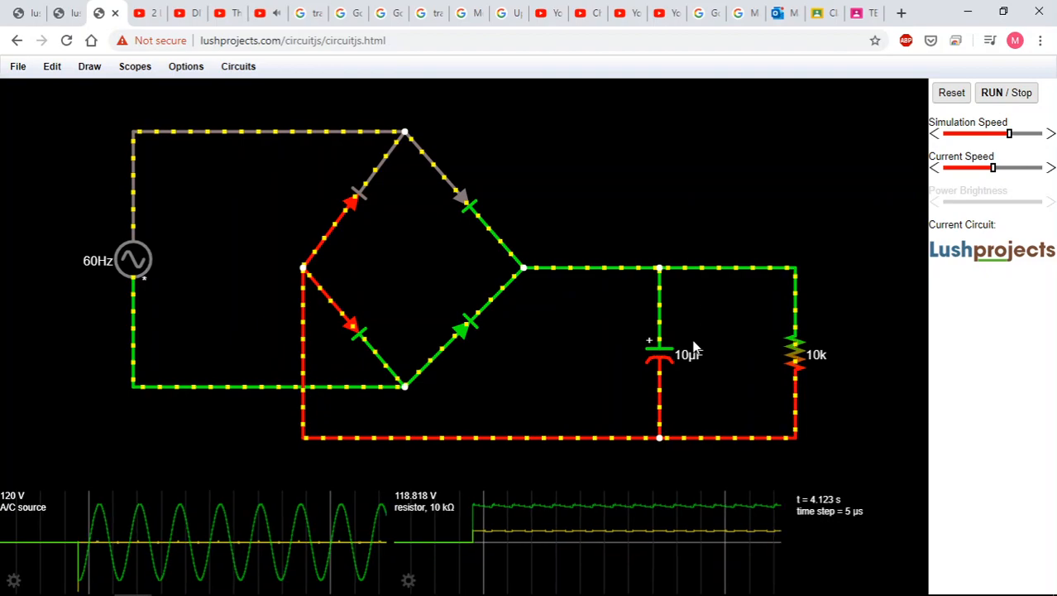
Set the load resistor to 1.2k and the capacitor to 820 µF.
left_click(794, 354)
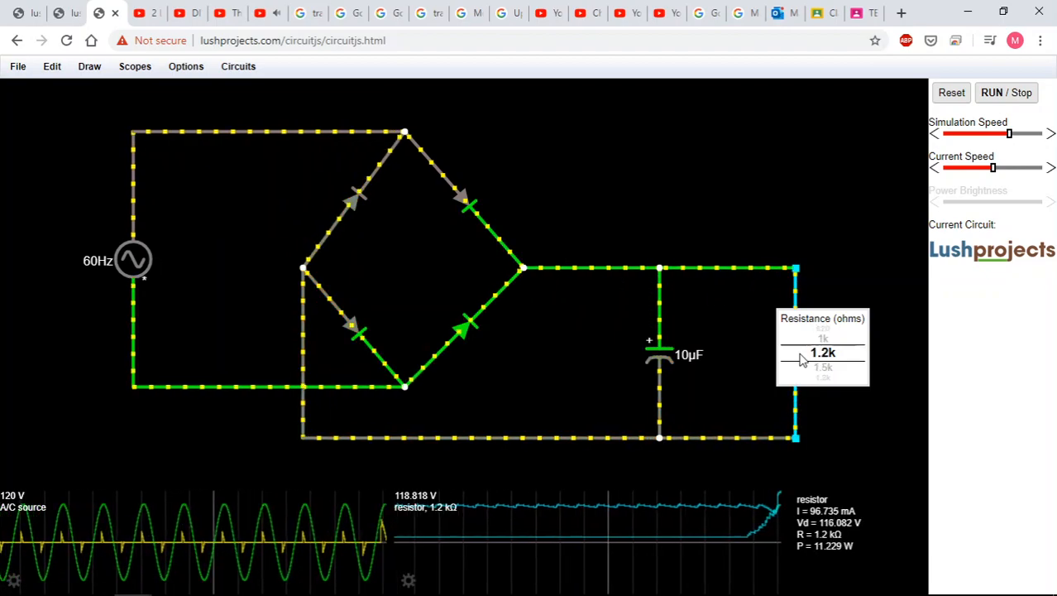
left_click(823, 351)
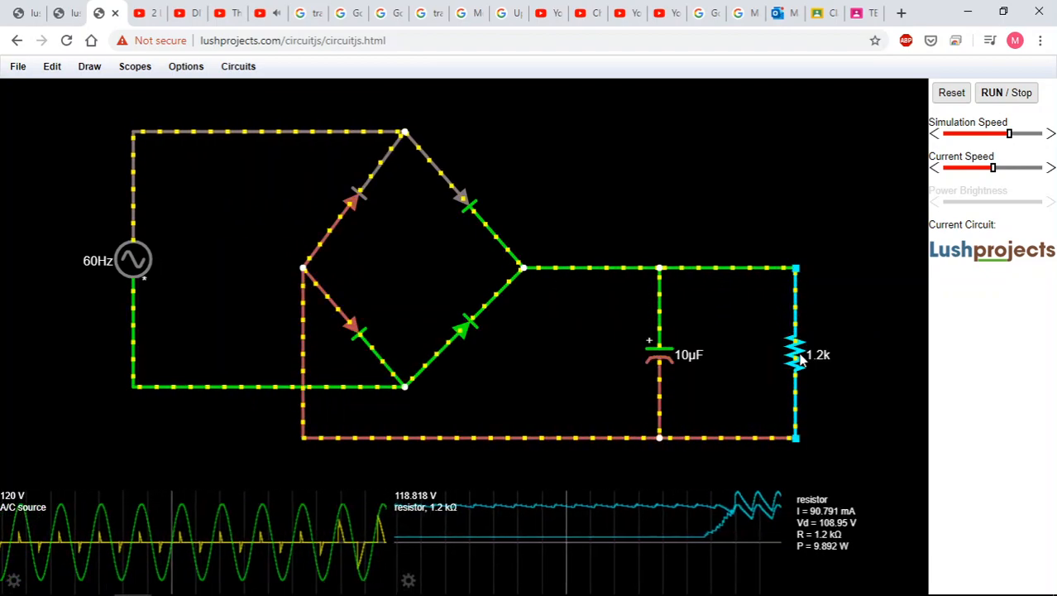
left_click(659, 355)
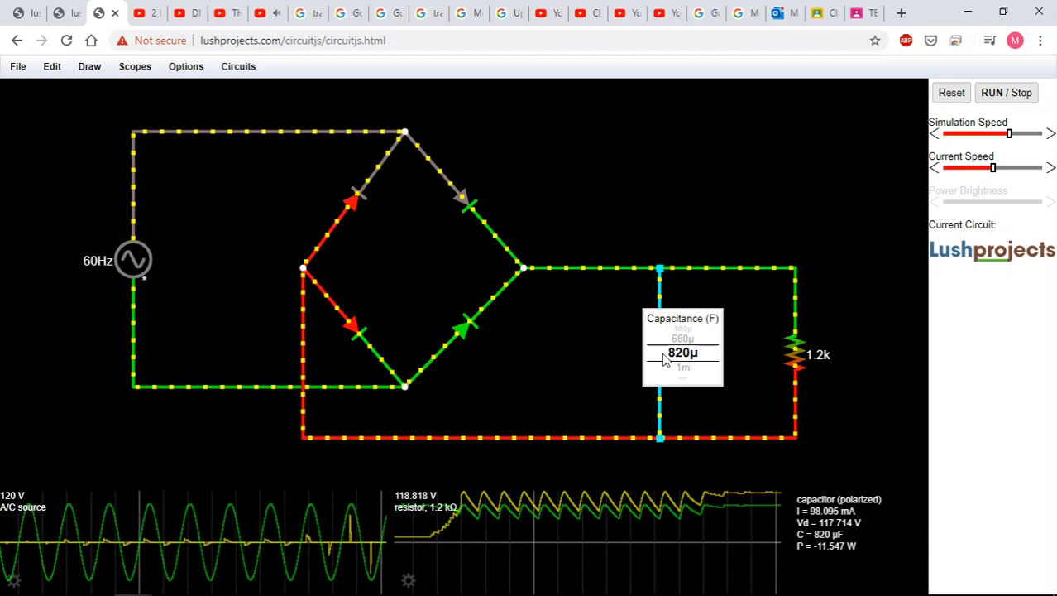
left_click(683, 353)
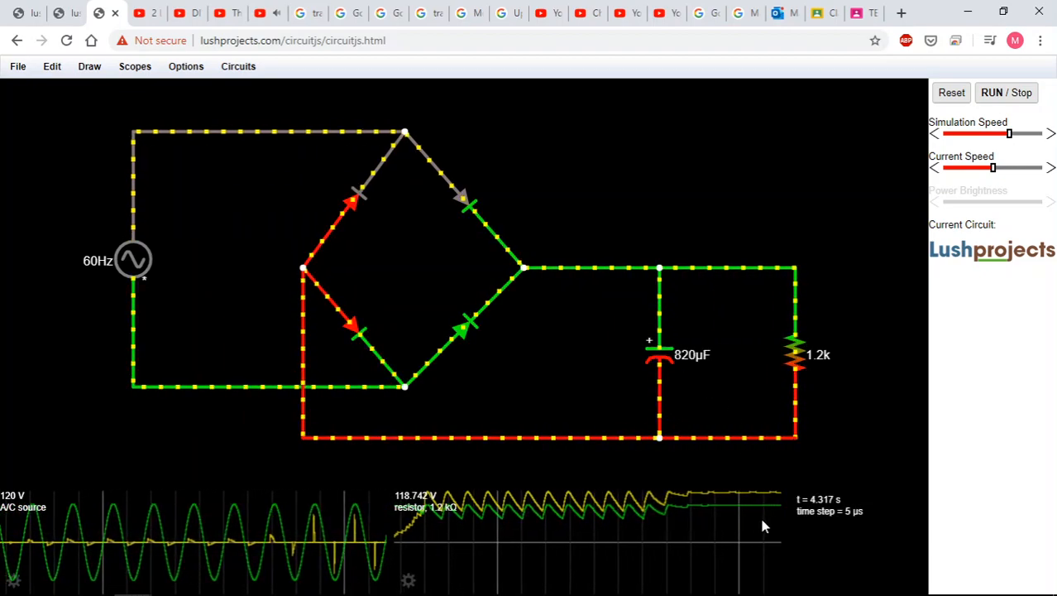
mouse_move(690, 369)
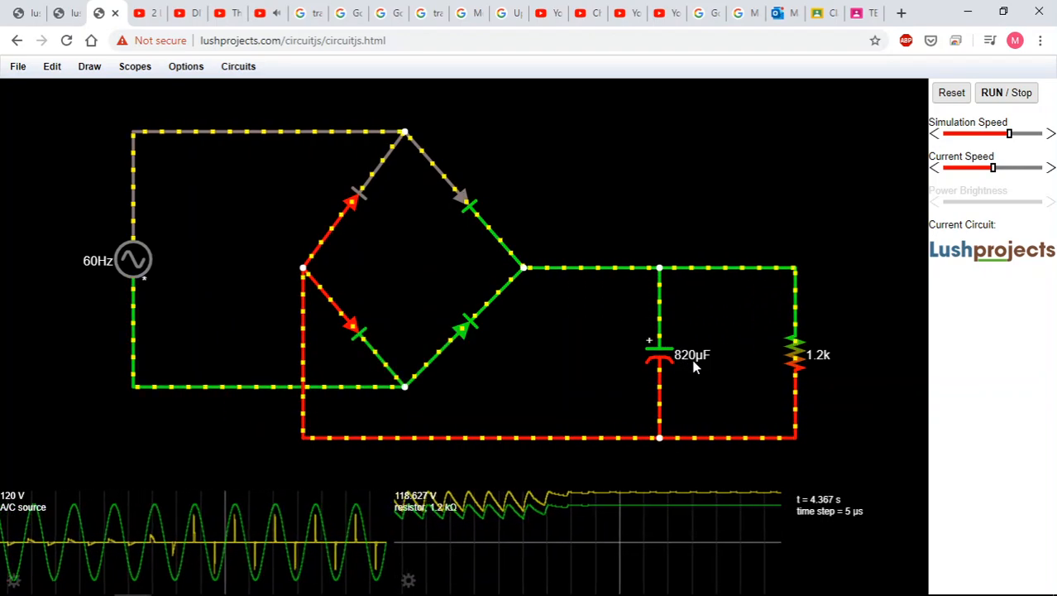
mouse_move(637, 331)
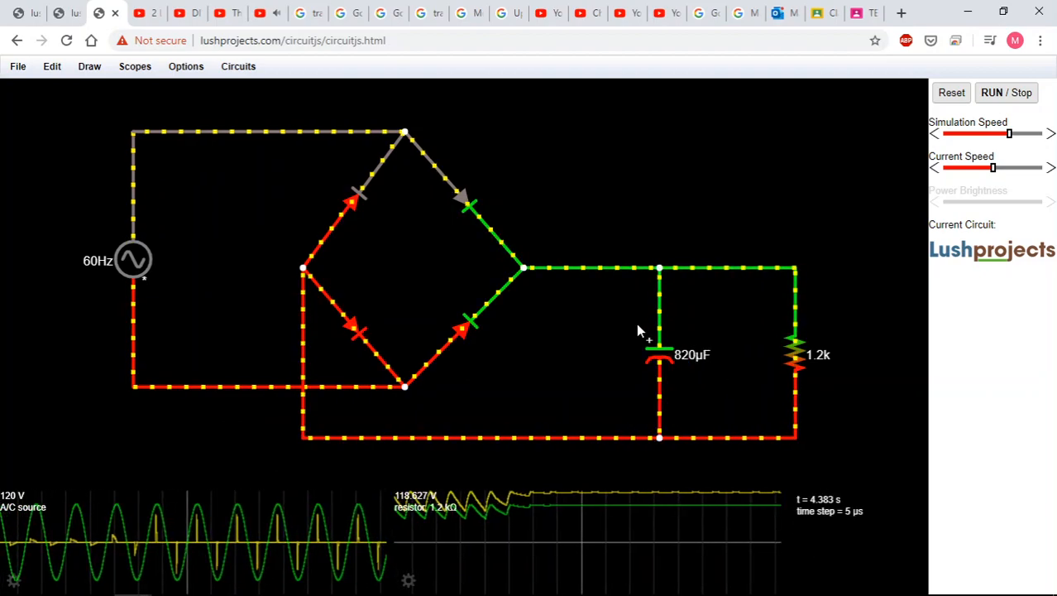
Change the capacitor to 1 mF and the load resistor to 27 Ω.
left_click(660, 354)
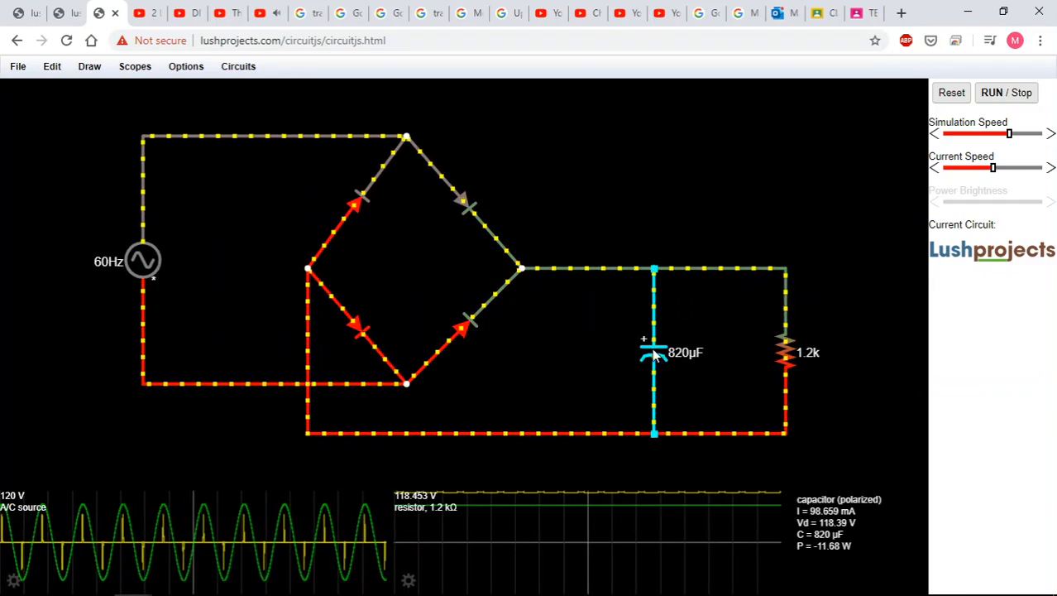
double_click(654, 354)
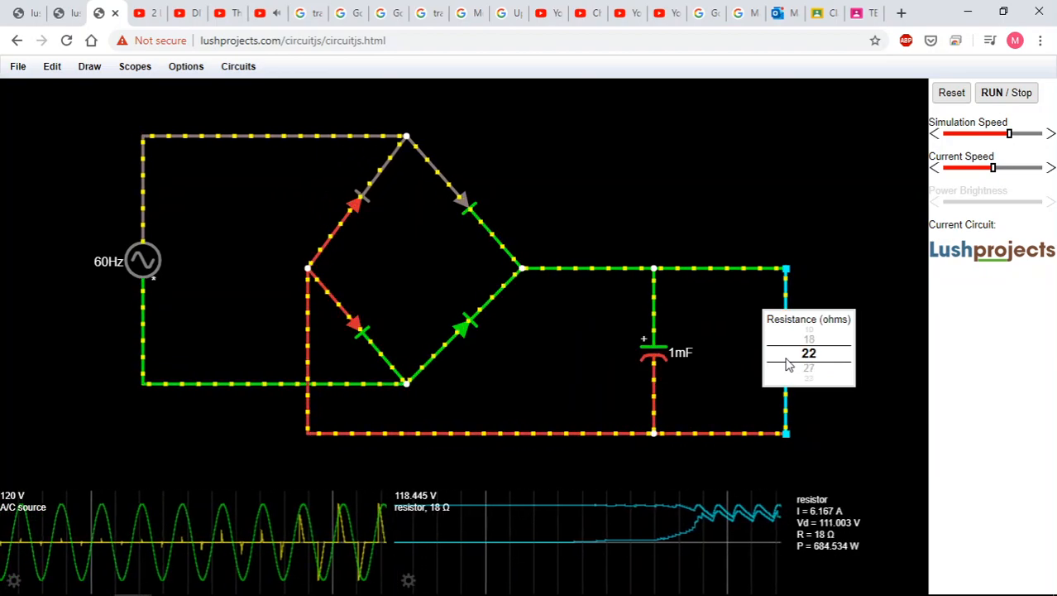
left_click(808, 367)
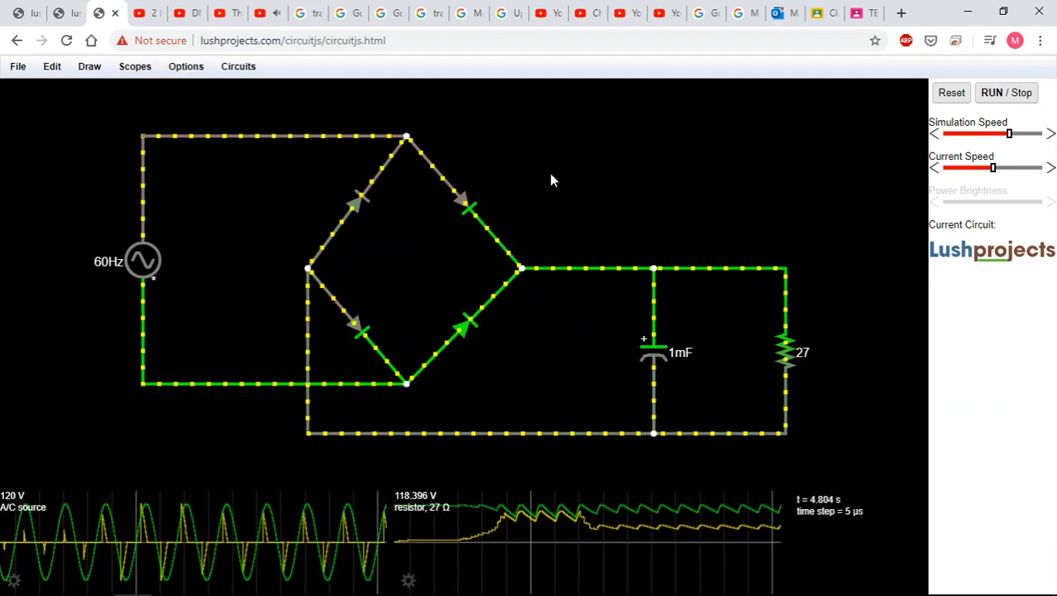
Export the circuit with File > Export As Link and create a short URL.
left_click(17, 66)
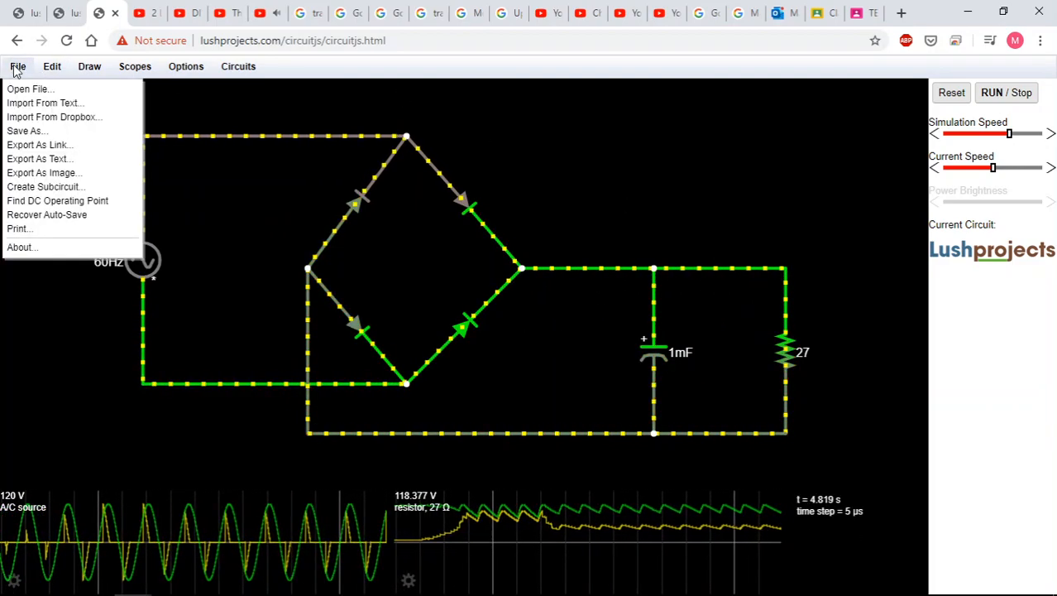
mouse_move(39, 144)
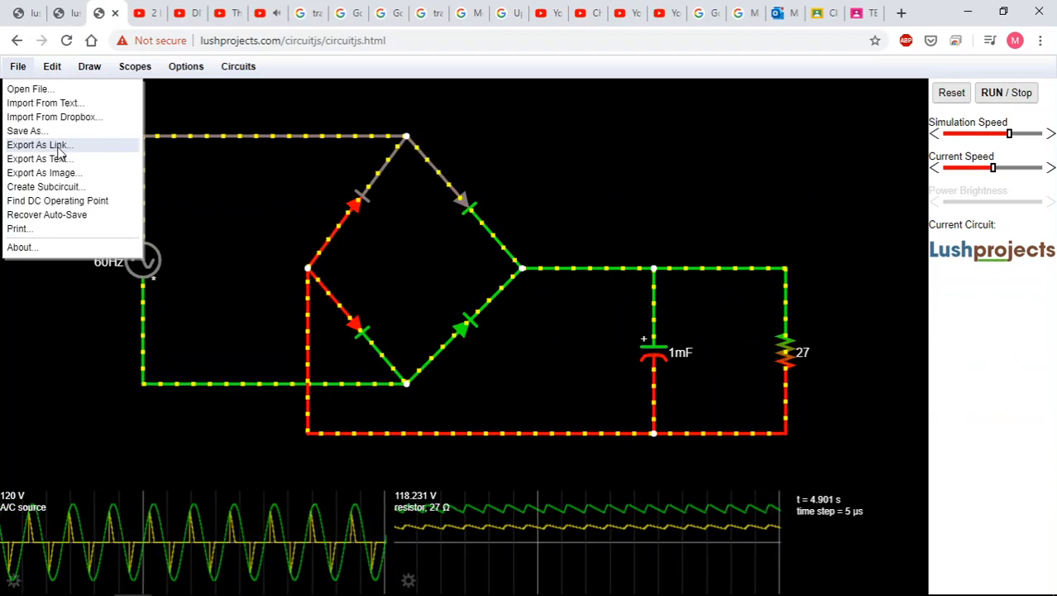
left_click(39, 145)
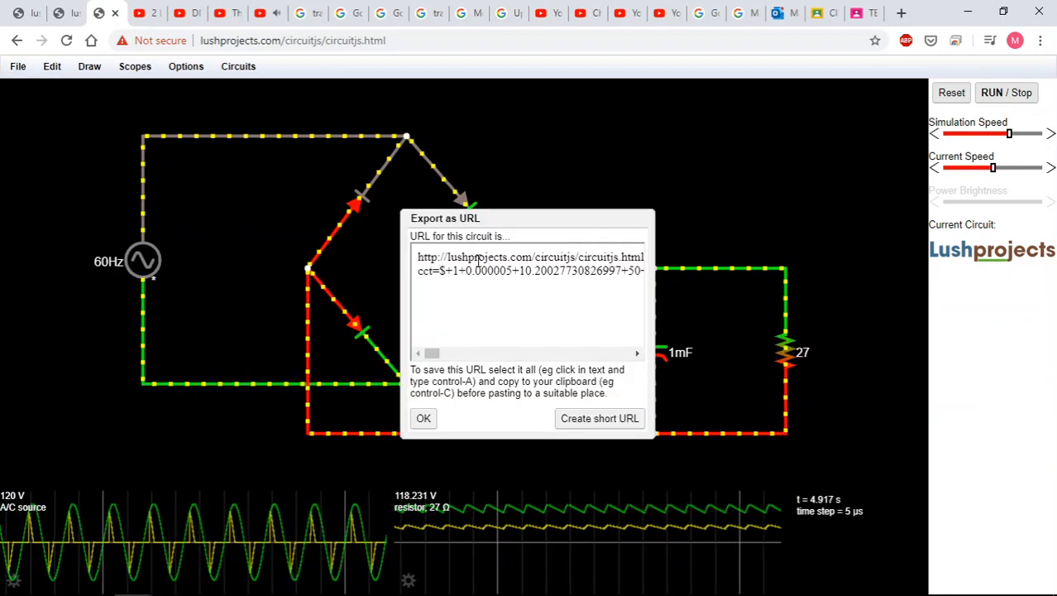
left_click(599, 417)
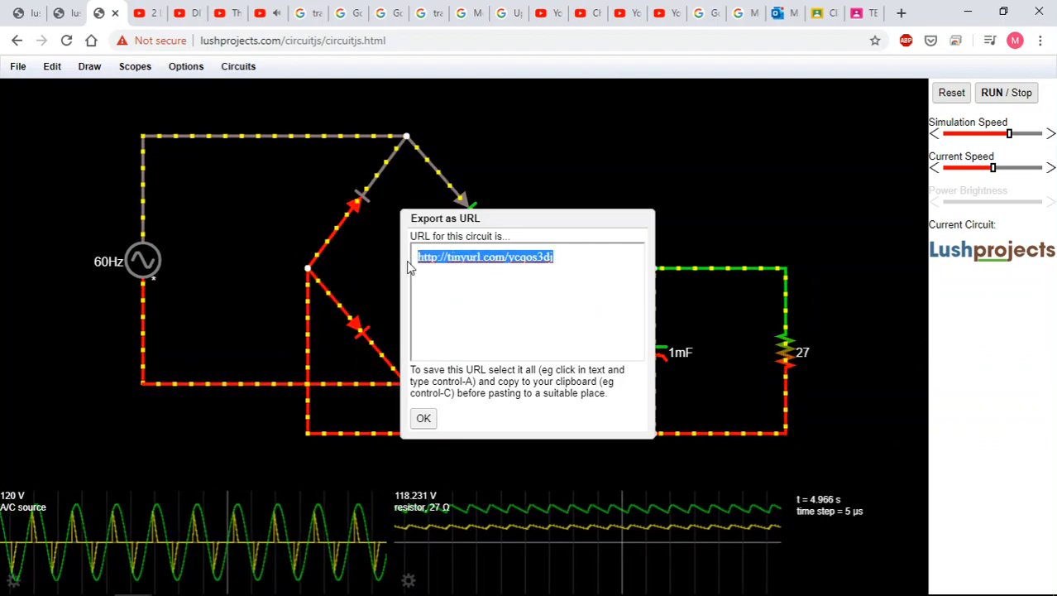
mouse_move(591, 116)
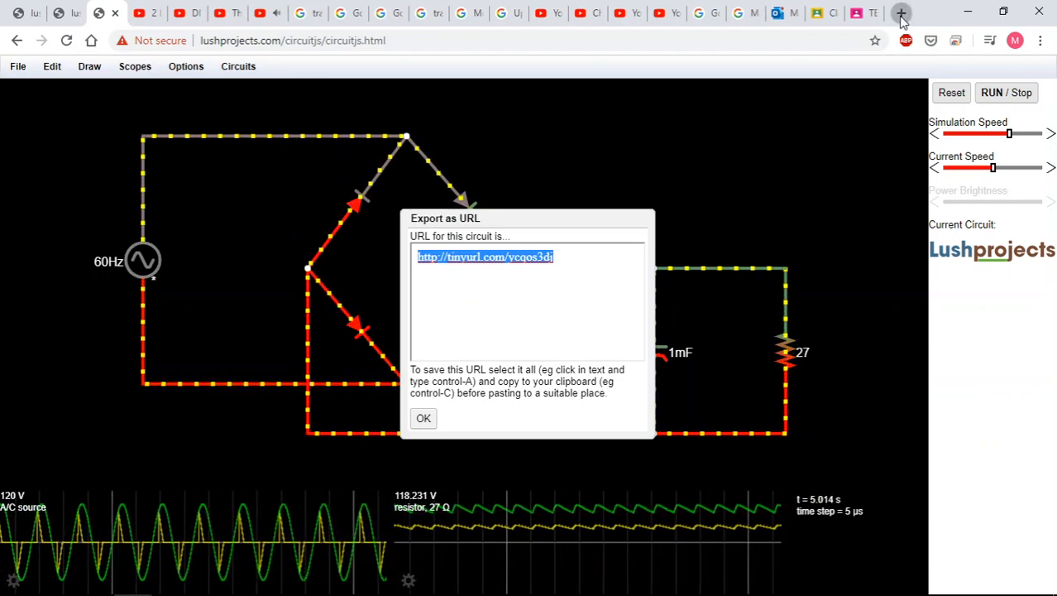
left_click(900, 12)
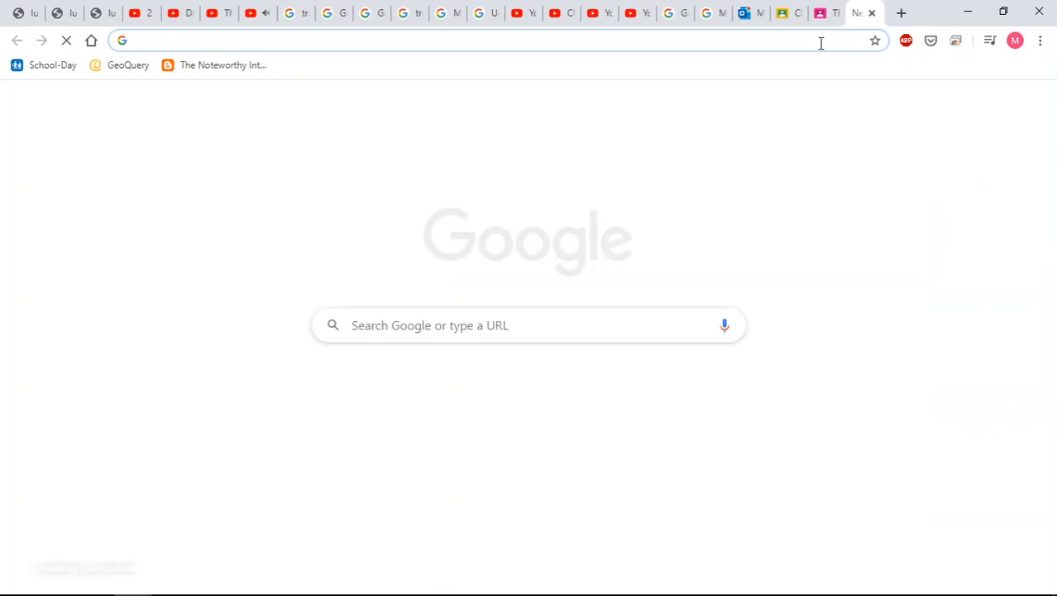
type("http://tinyurl.com/ycqos3dj")
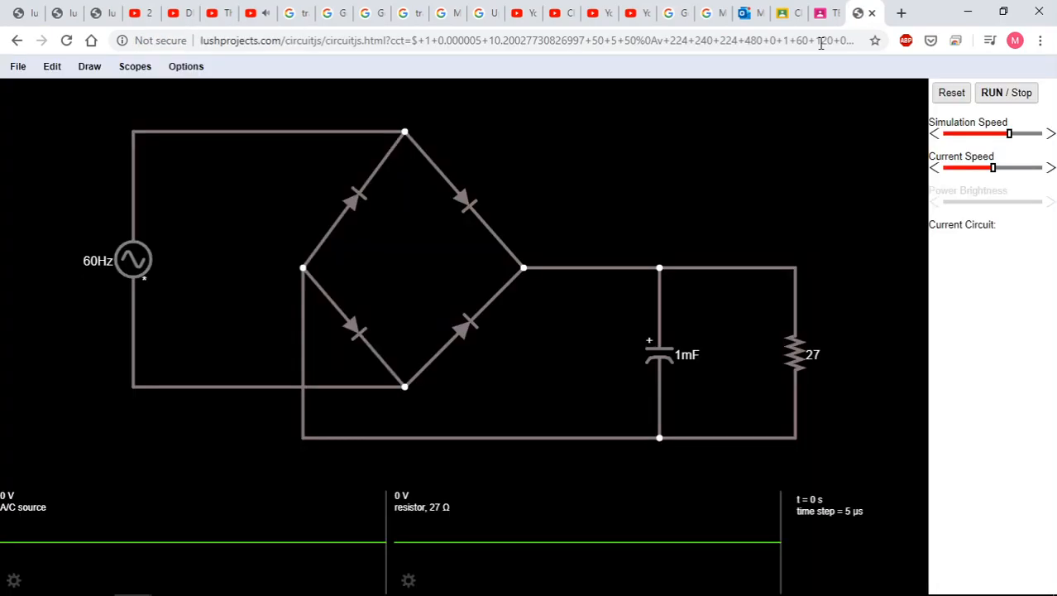
left_click(1006, 91)
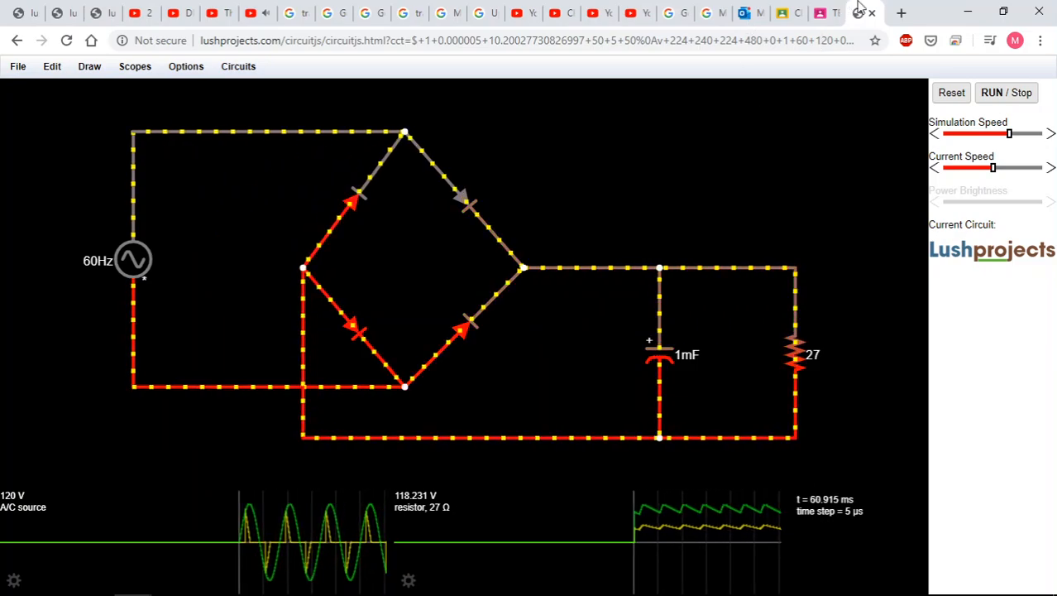
key("alt+tab")
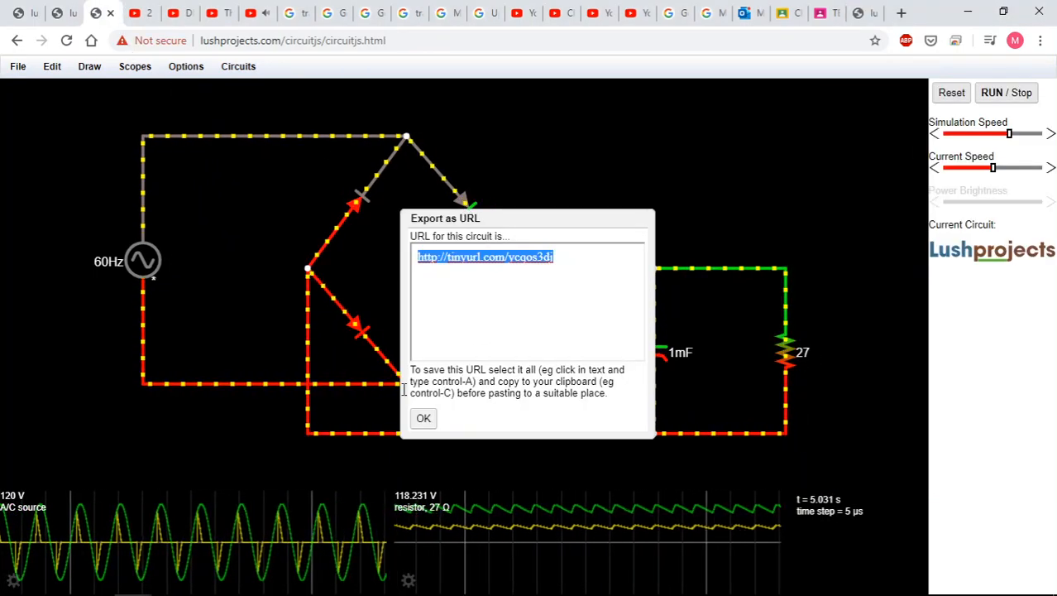
Dismiss the export dialog, switch to Blank Circuit, then load the Common-Emitter Amplifier example.
left_click(422, 418)
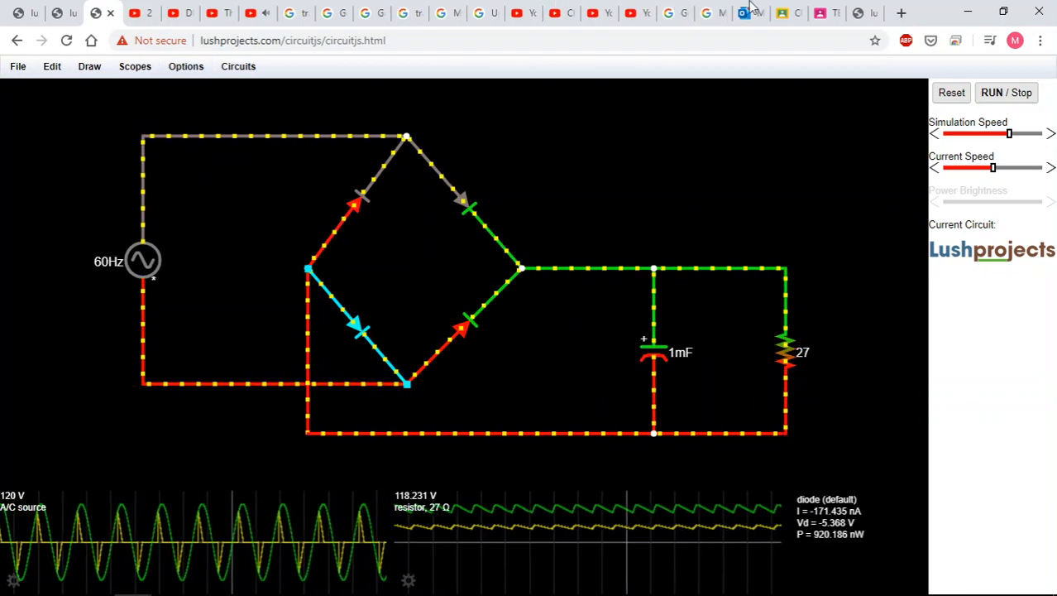
mouse_move(91, 13)
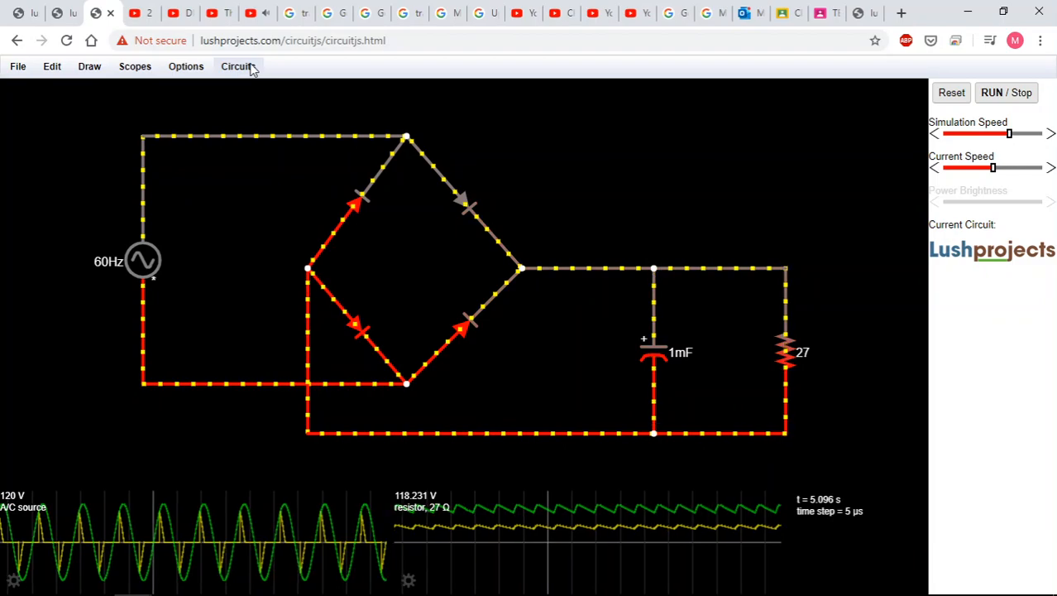
left_click(238, 66)
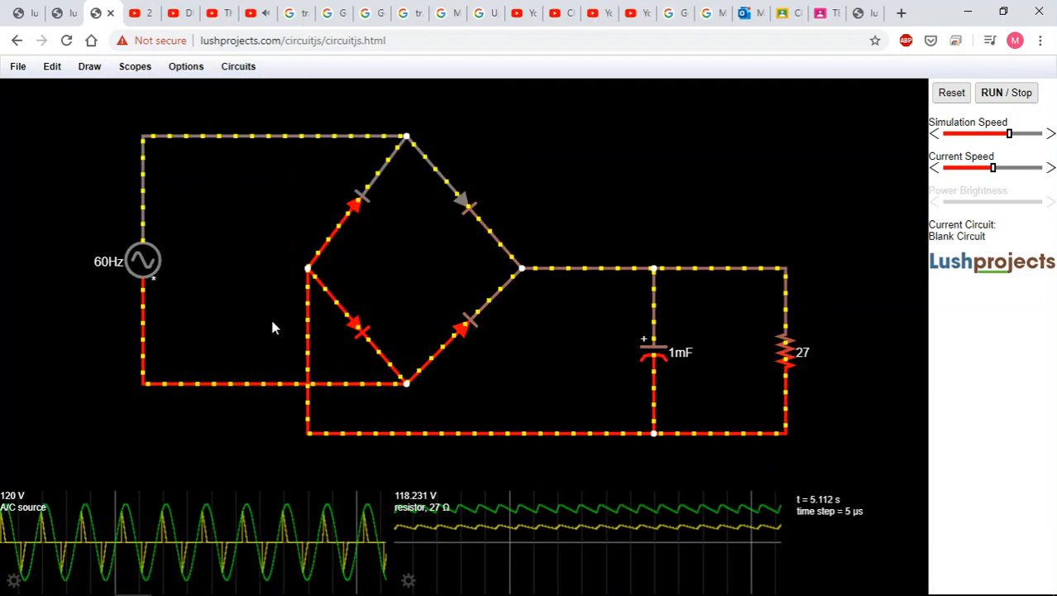
left_click(238, 66)
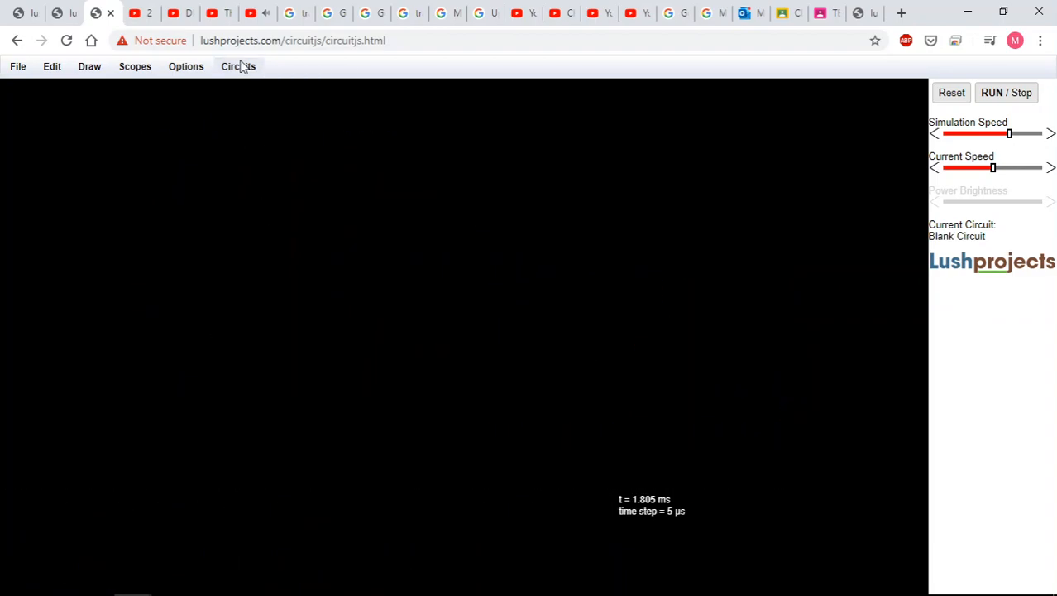
left_click(239, 67)
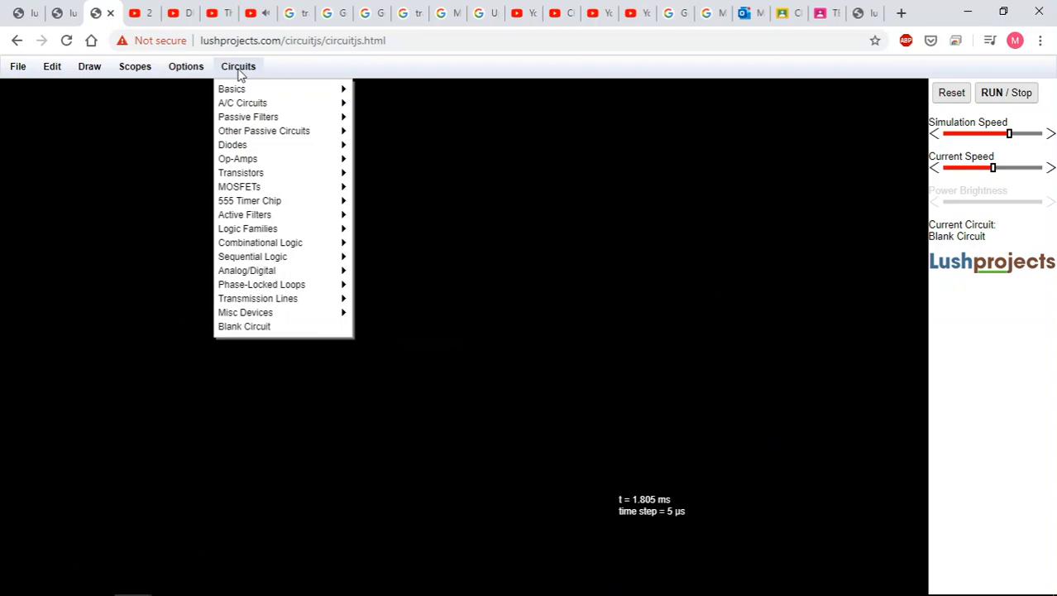
mouse_move(241, 172)
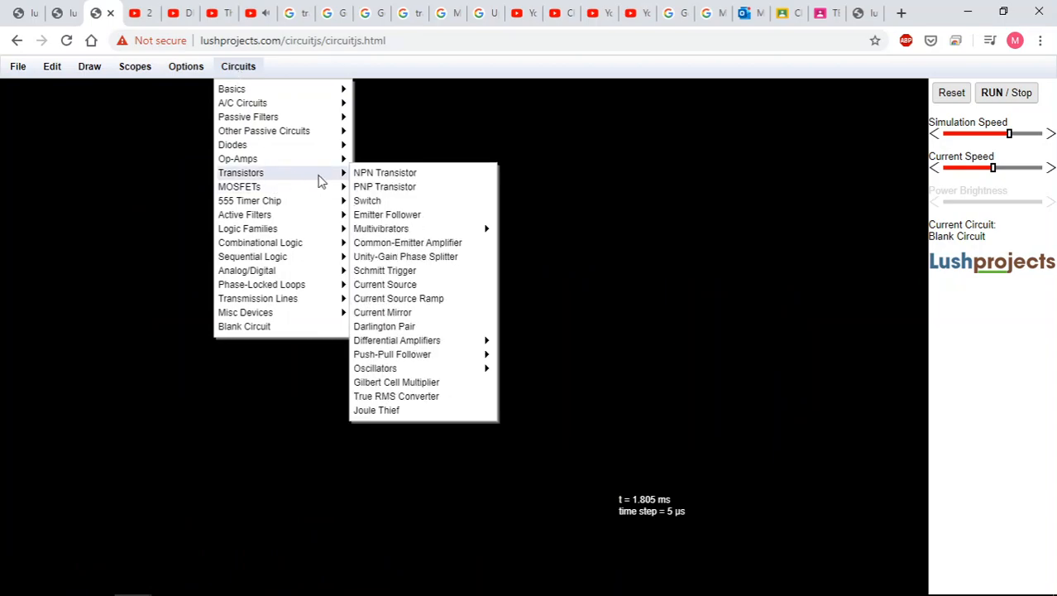
mouse_move(380, 229)
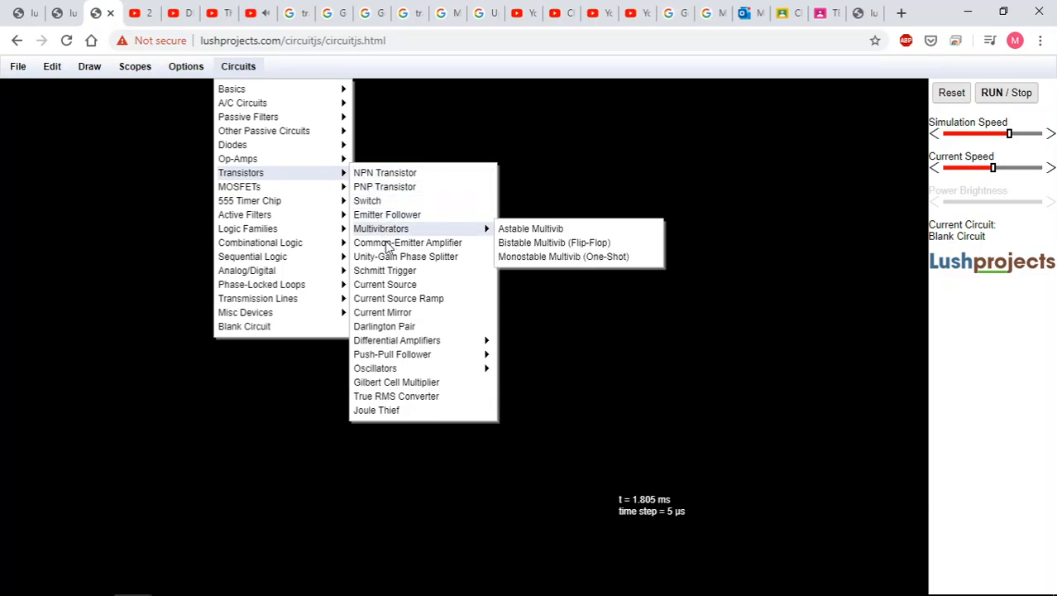
mouse_move(407, 243)
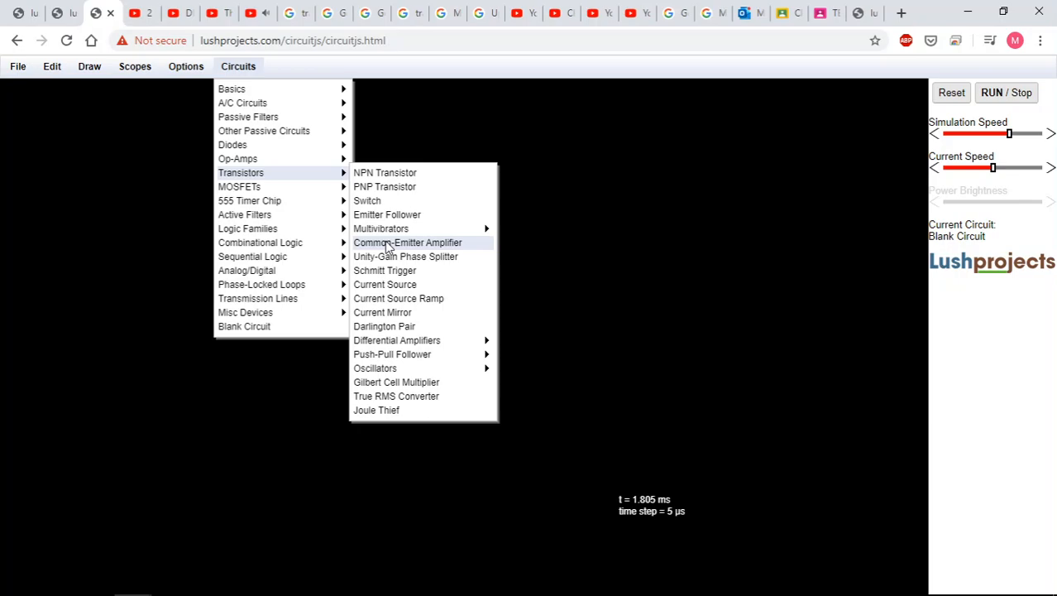
mouse_move(400, 247)
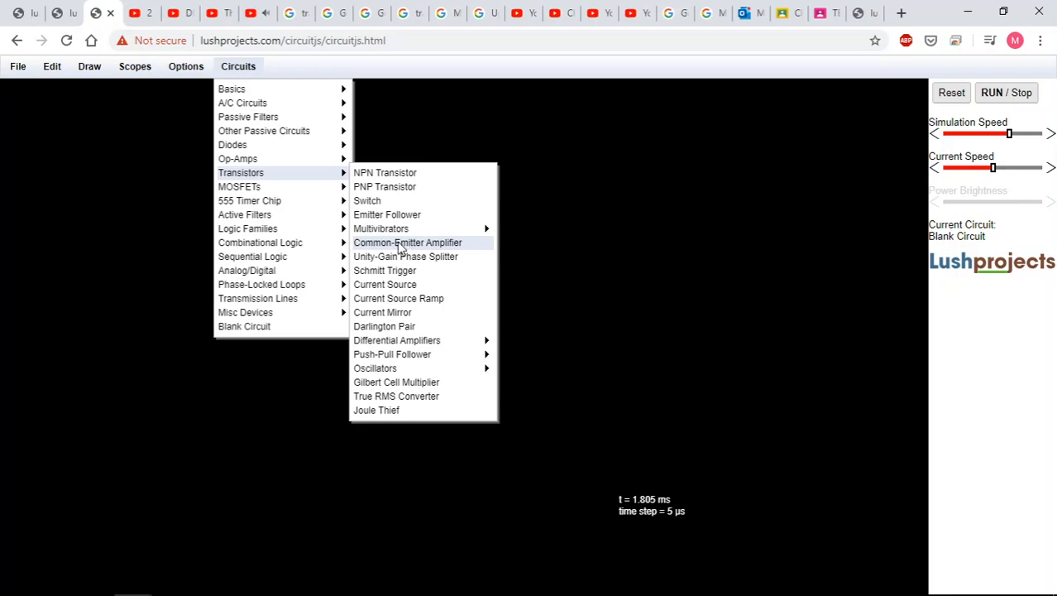
mouse_move(422, 247)
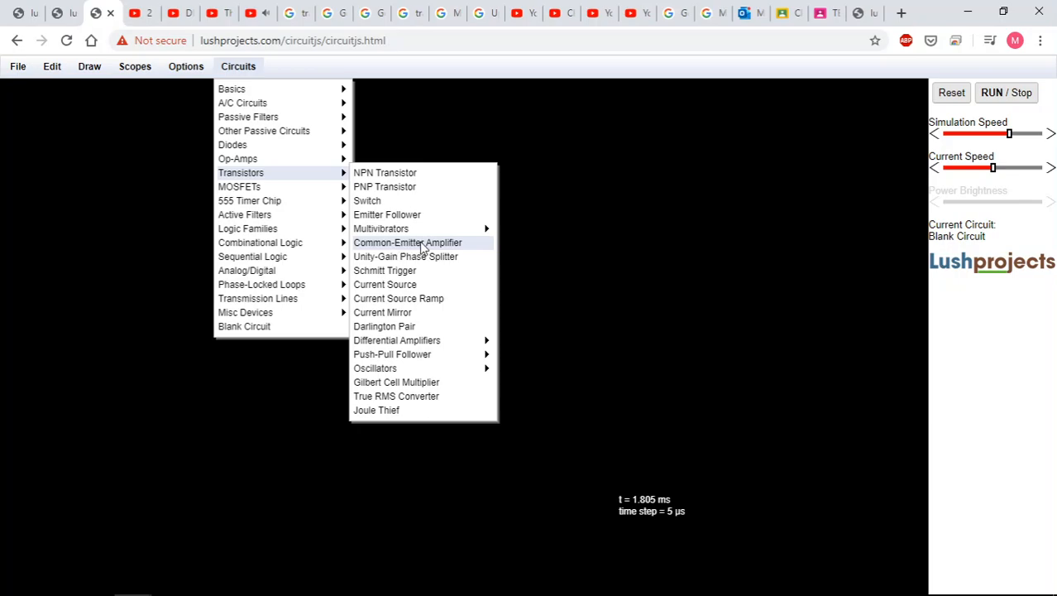
left_click(407, 242)
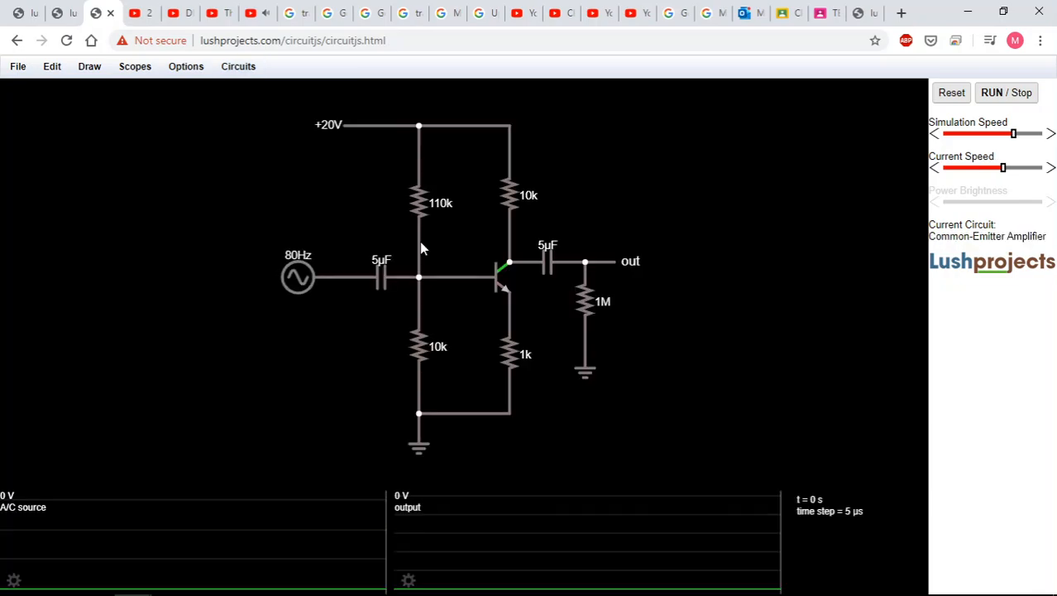
left_click(1006, 92)
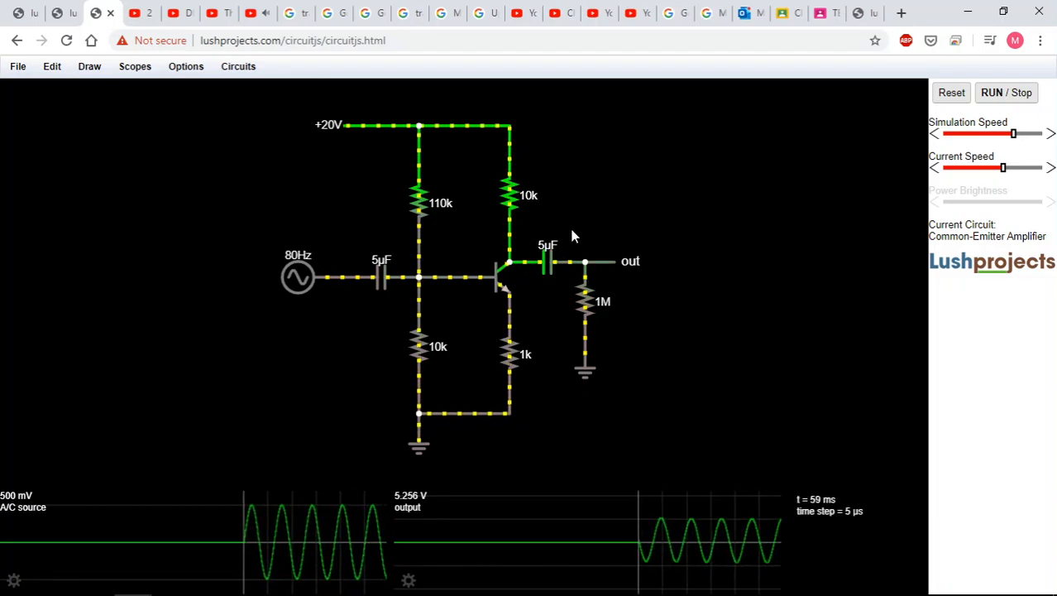
left_click(508, 354)
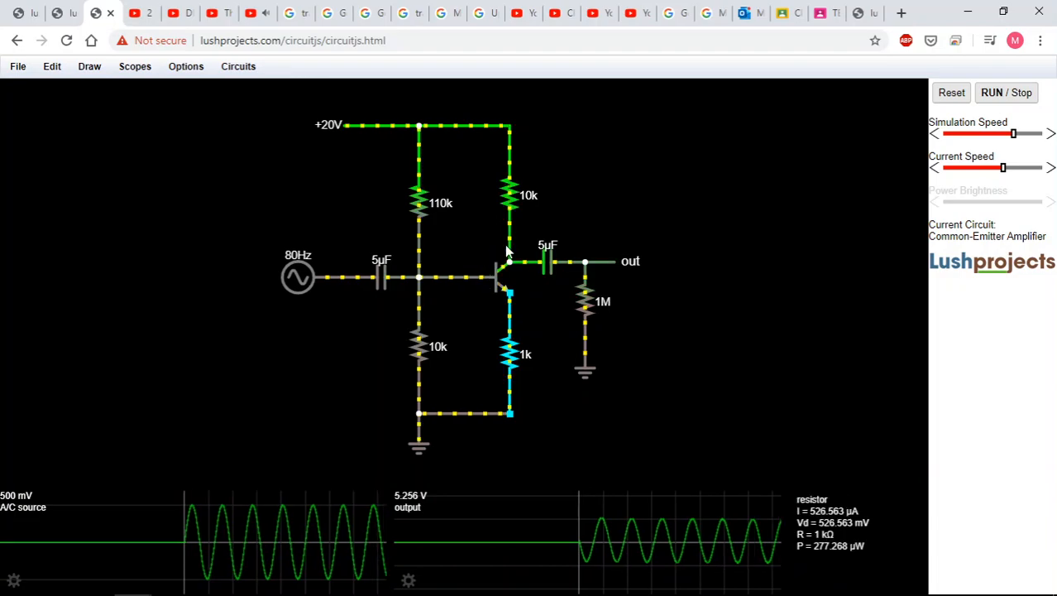
left_click(503, 277)
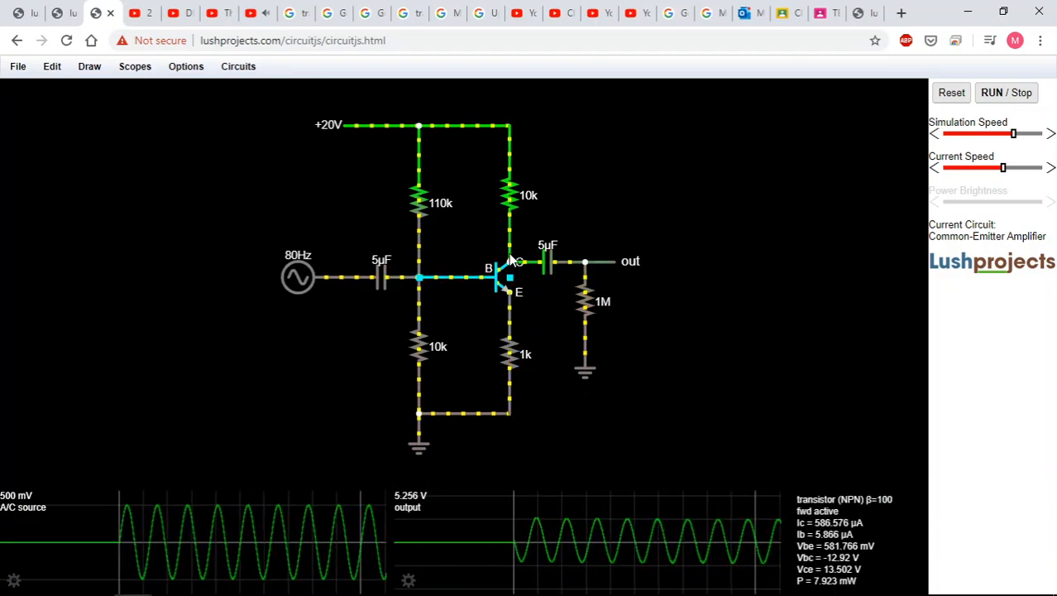
left_click(420, 203)
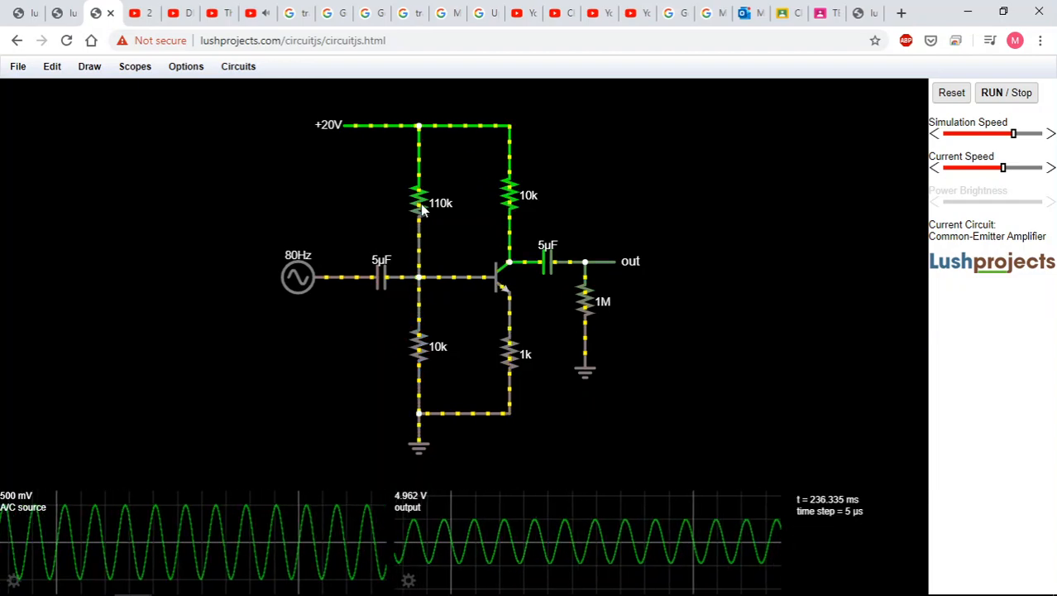
left_click(418, 202)
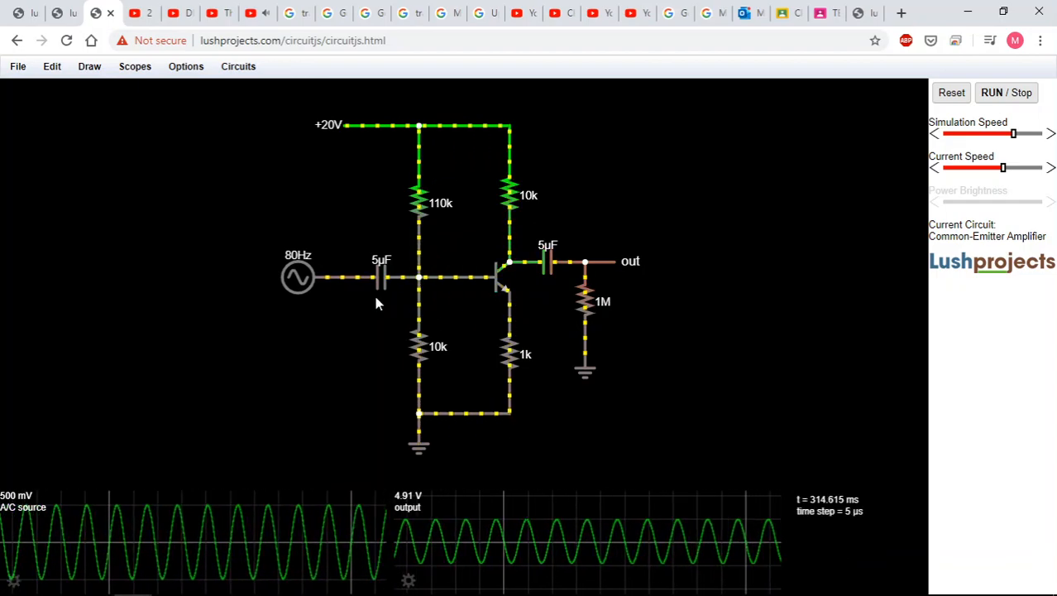
left_click(298, 277)
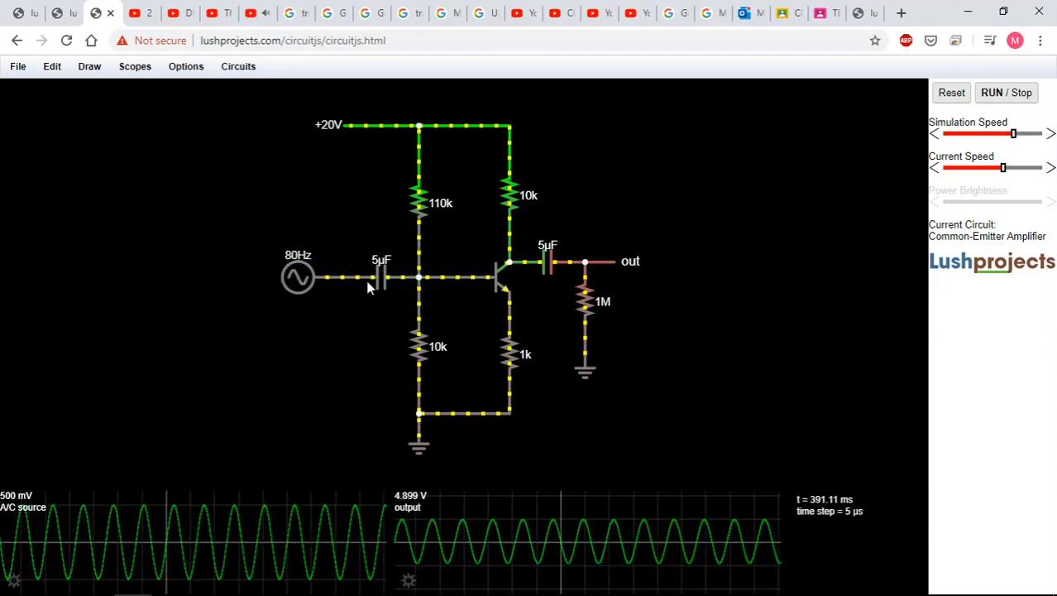
left_click(298, 276)
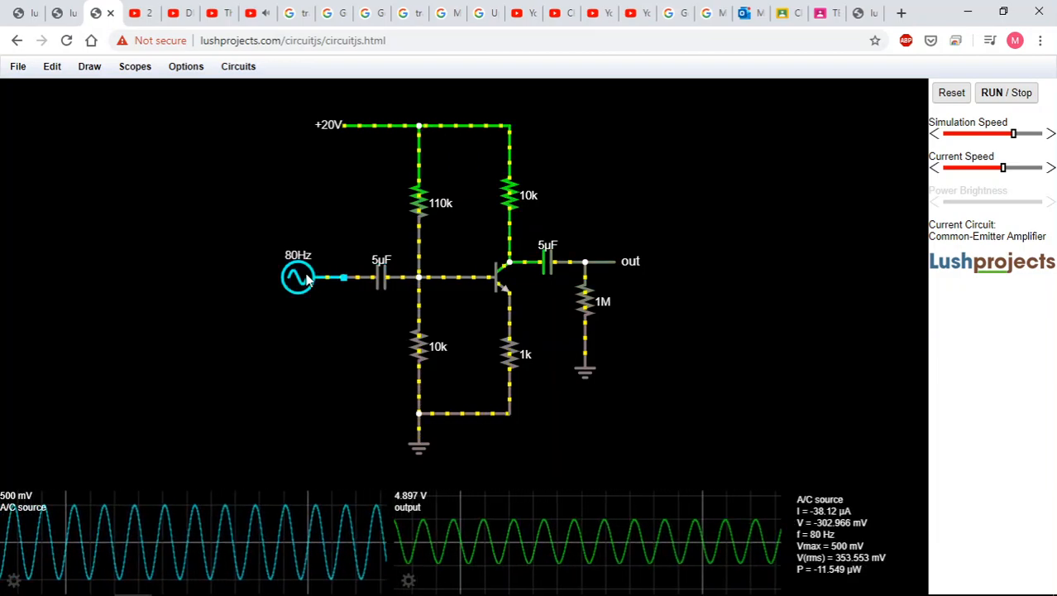
left_click(548, 261)
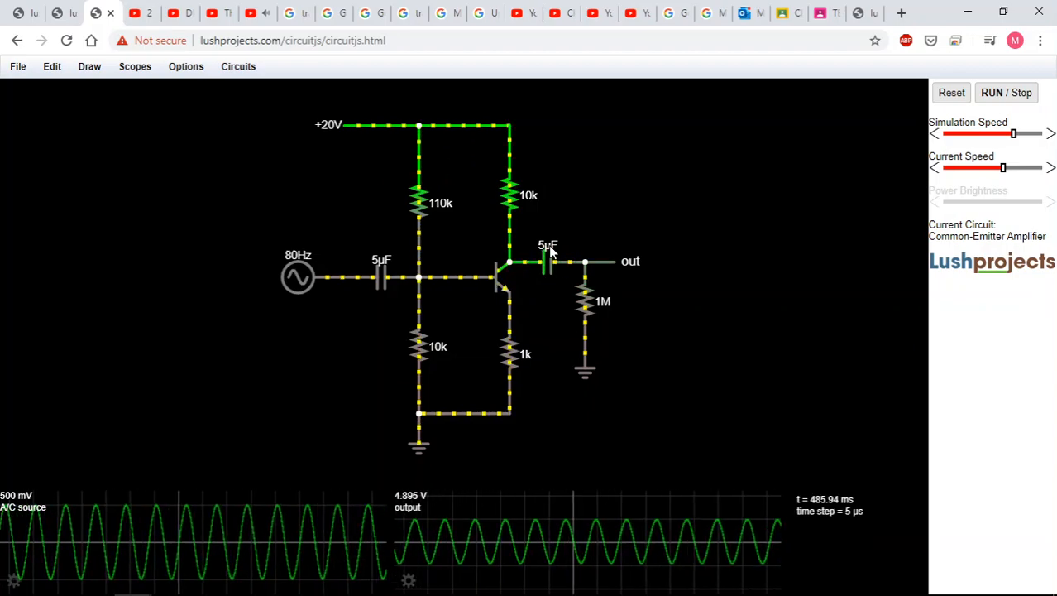
left_click(547, 260)
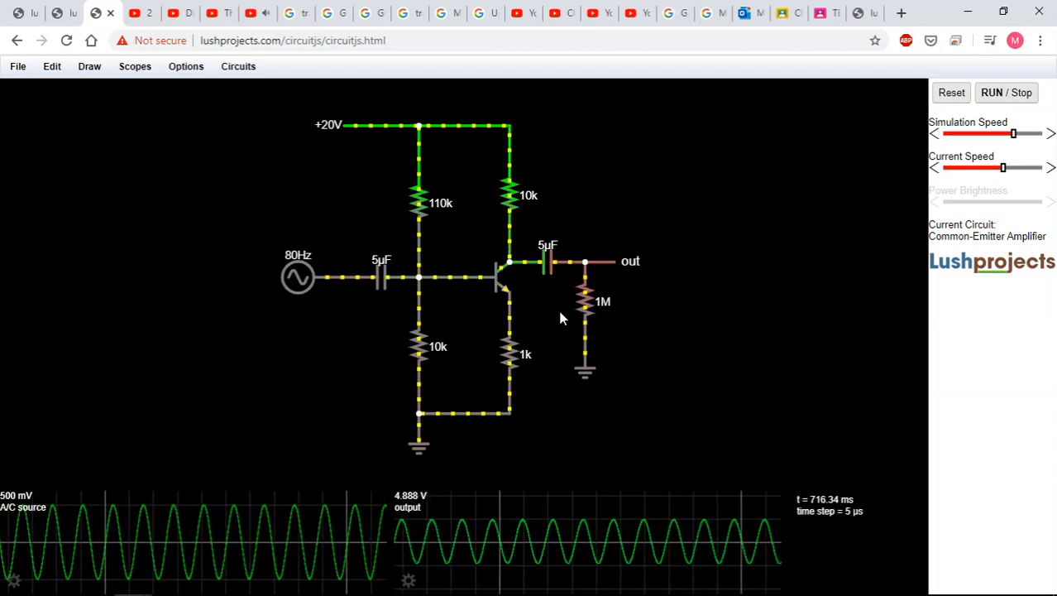
left_click(547, 263)
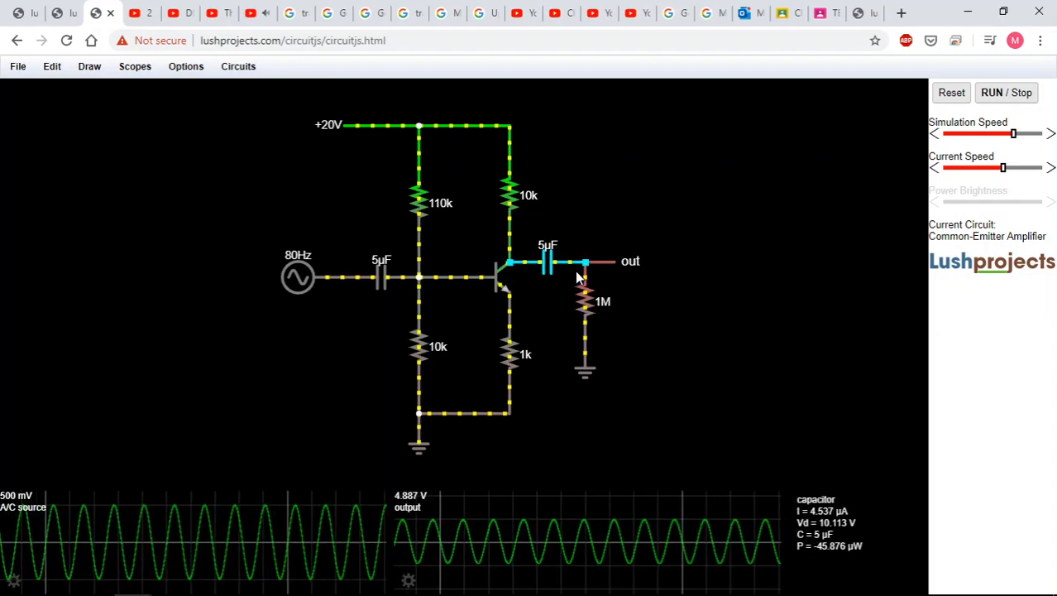
left_click(604, 261)
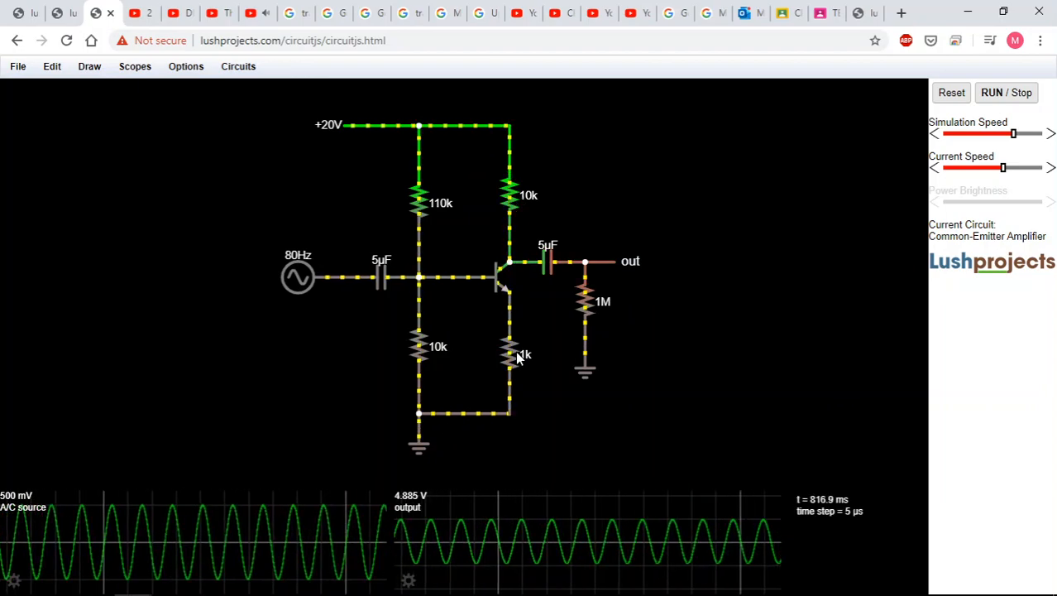
mouse_move(517, 251)
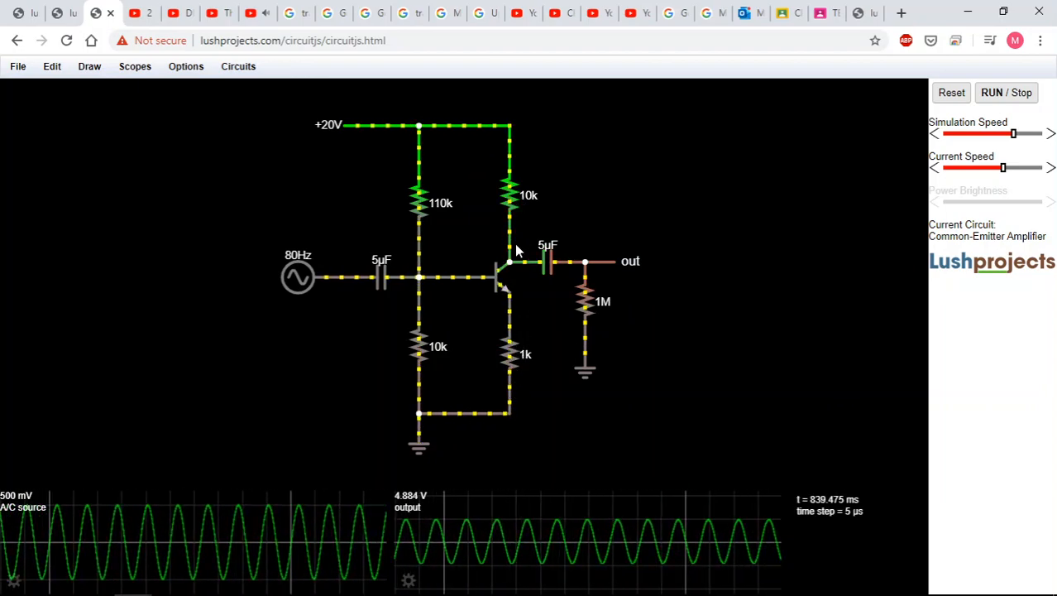
mouse_move(530, 146)
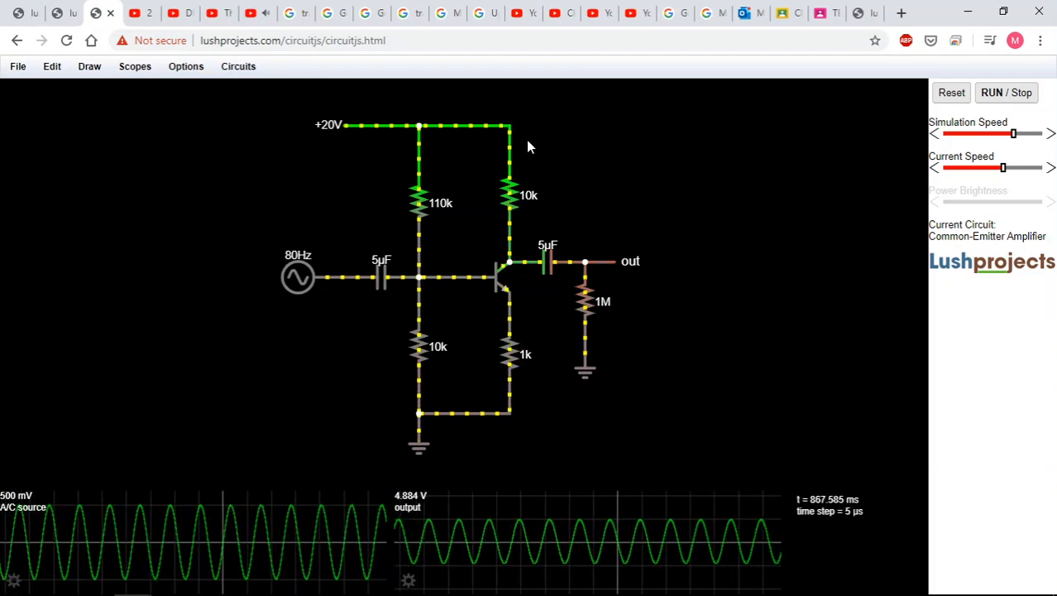
left_click(509, 195)
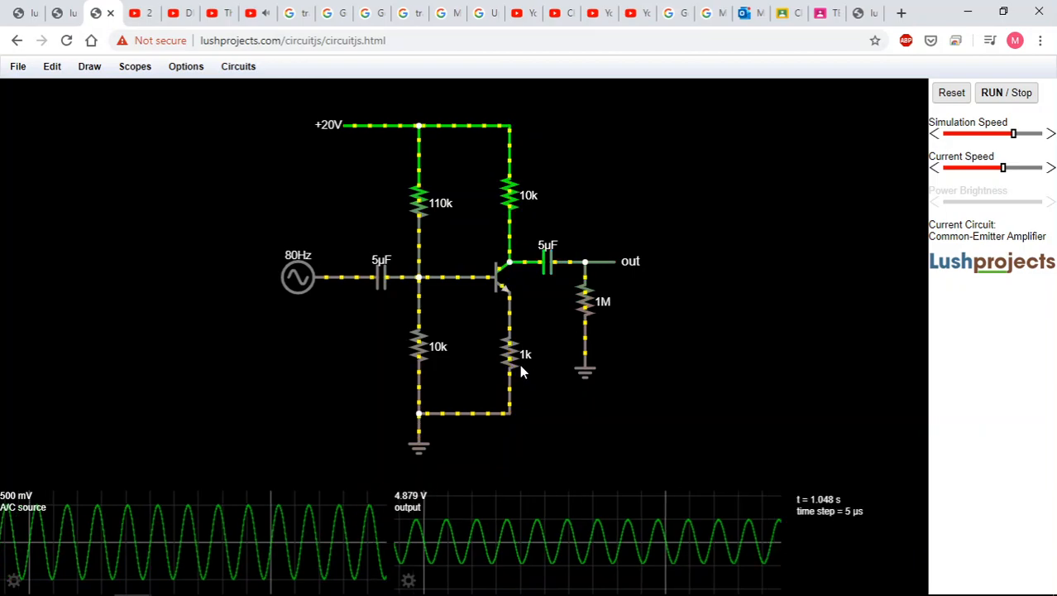
mouse_move(443, 211)
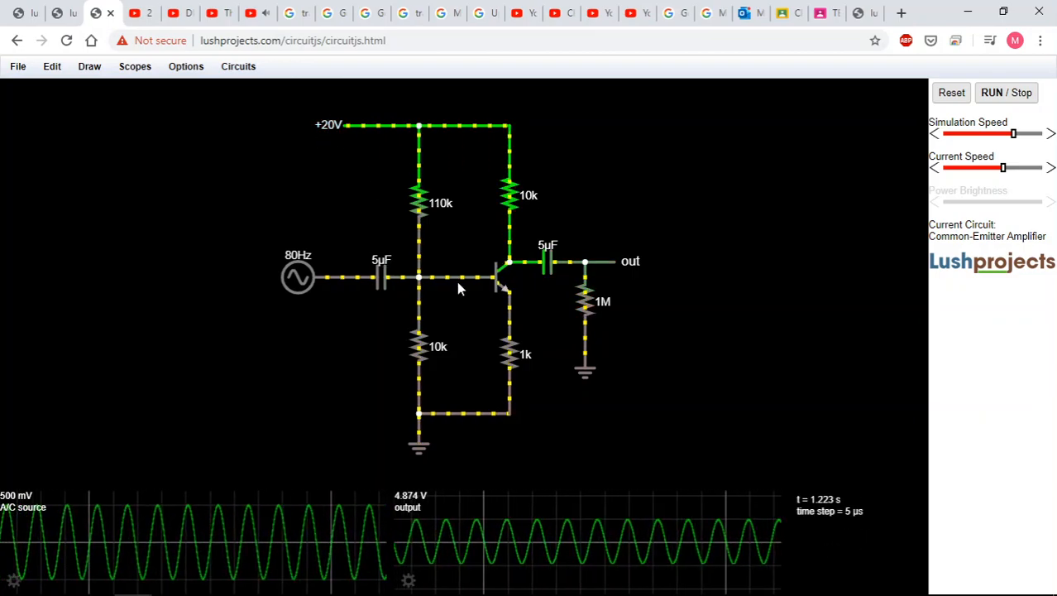
left_click(496, 278)
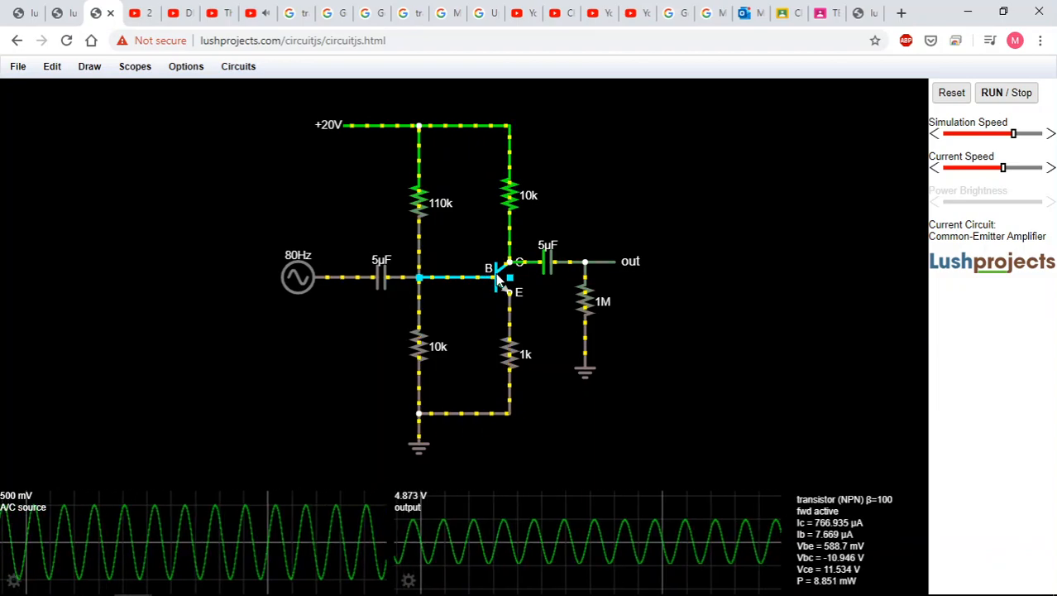
right_click(501, 277)
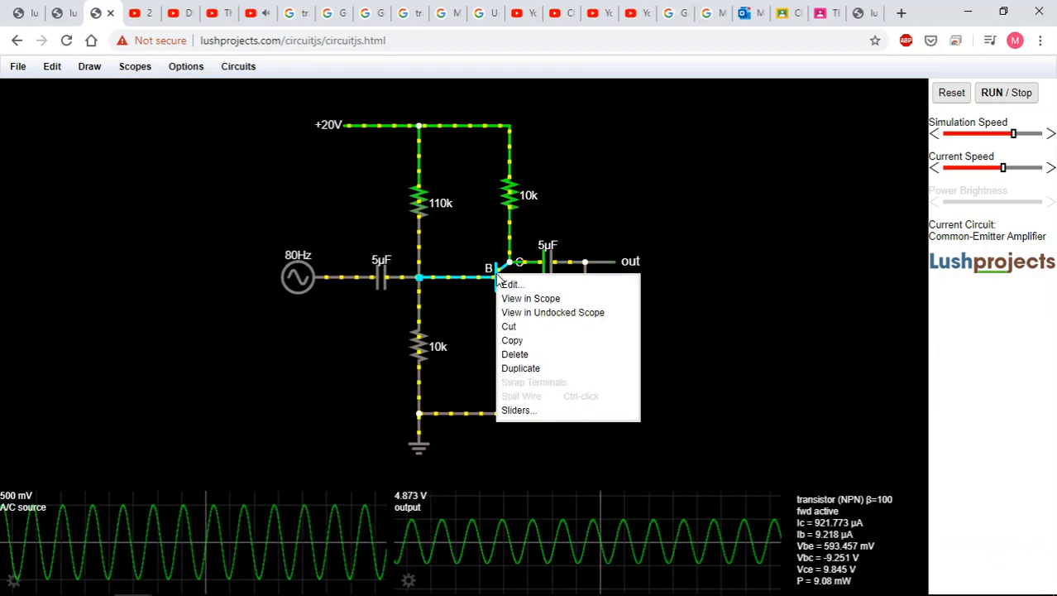
left_click(511, 284)
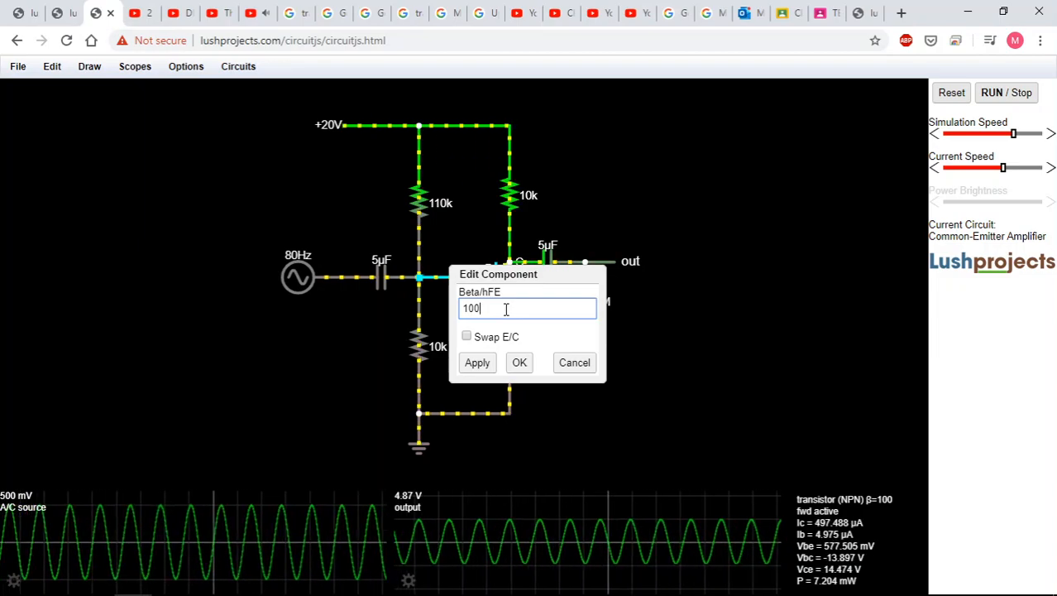
left_click(519, 363)
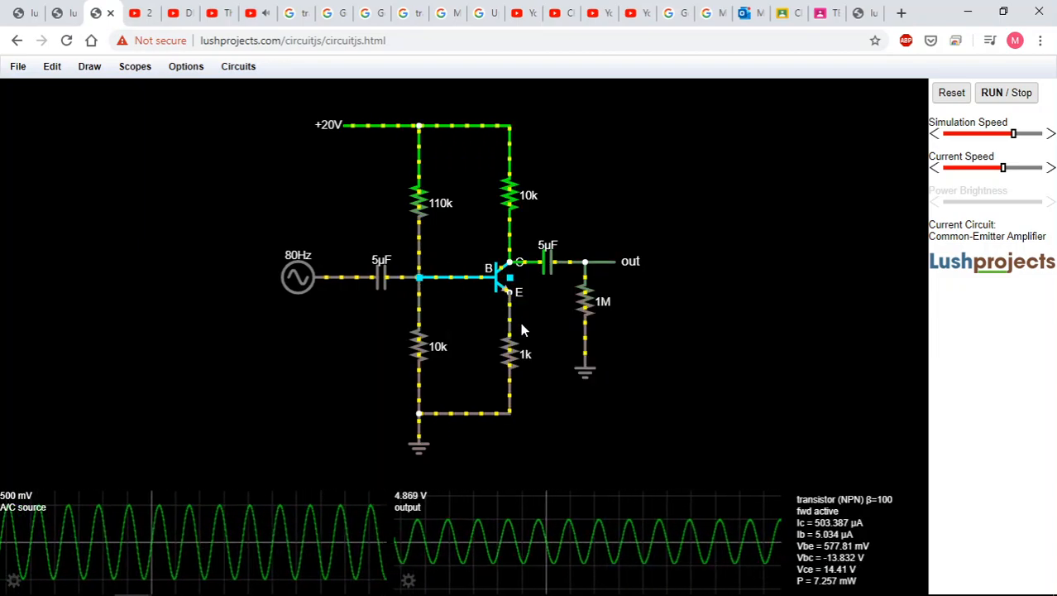
left_click(298, 278)
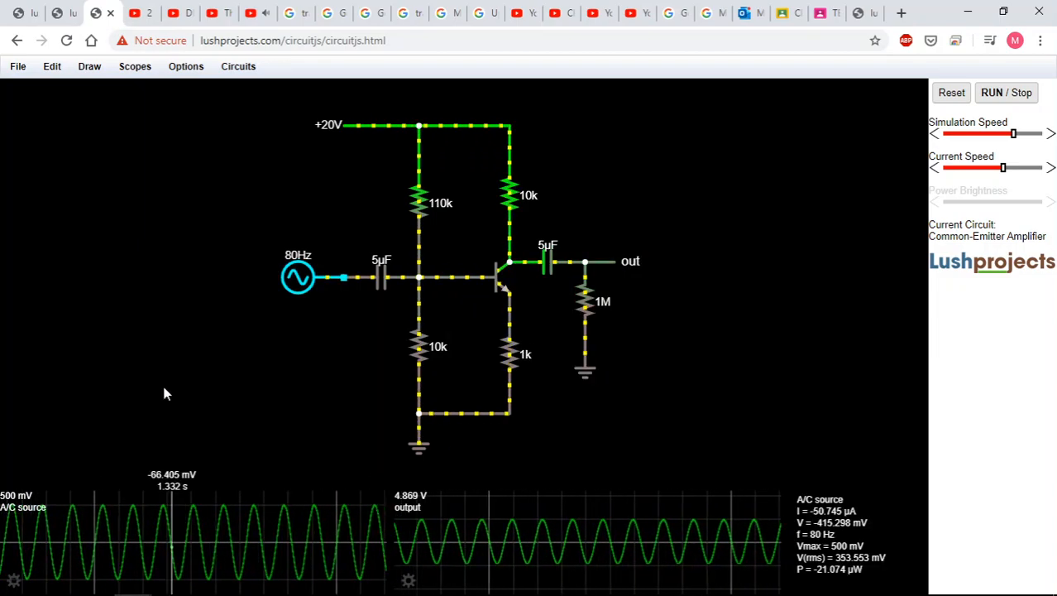
right_click(298, 277)
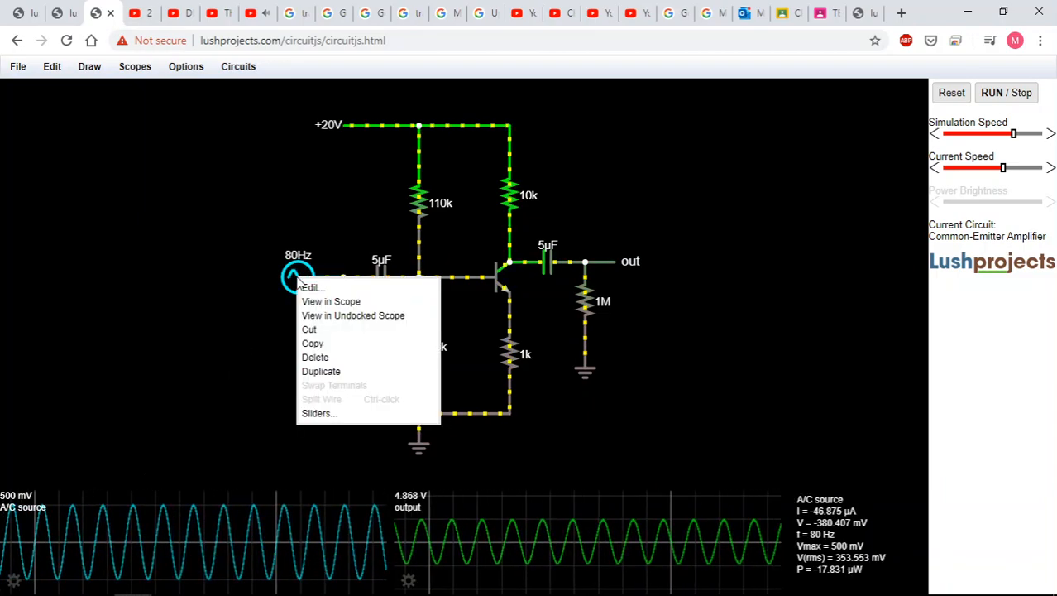
left_click(311, 287)
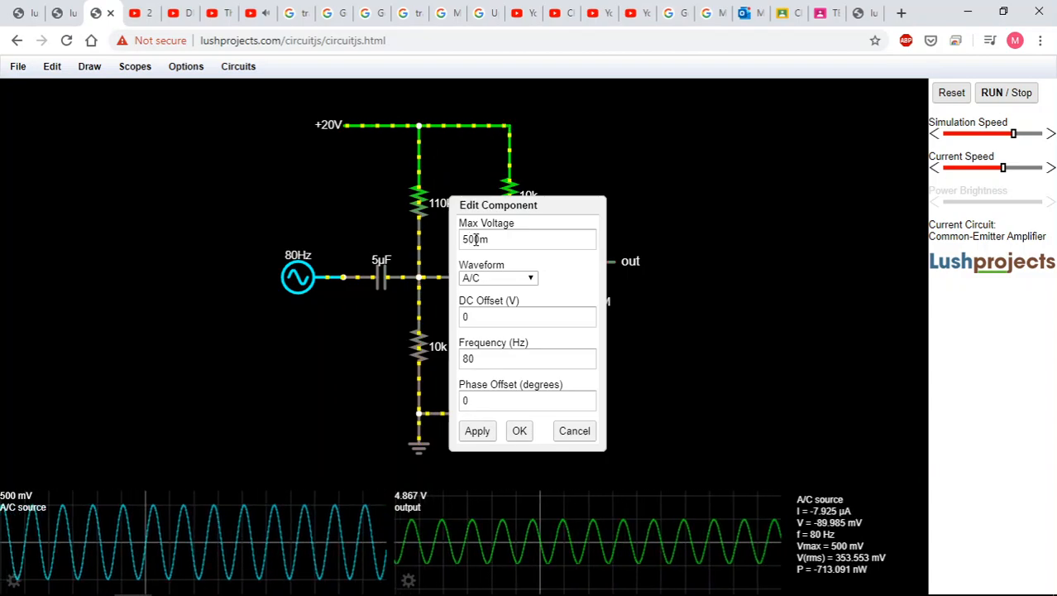
type("0")
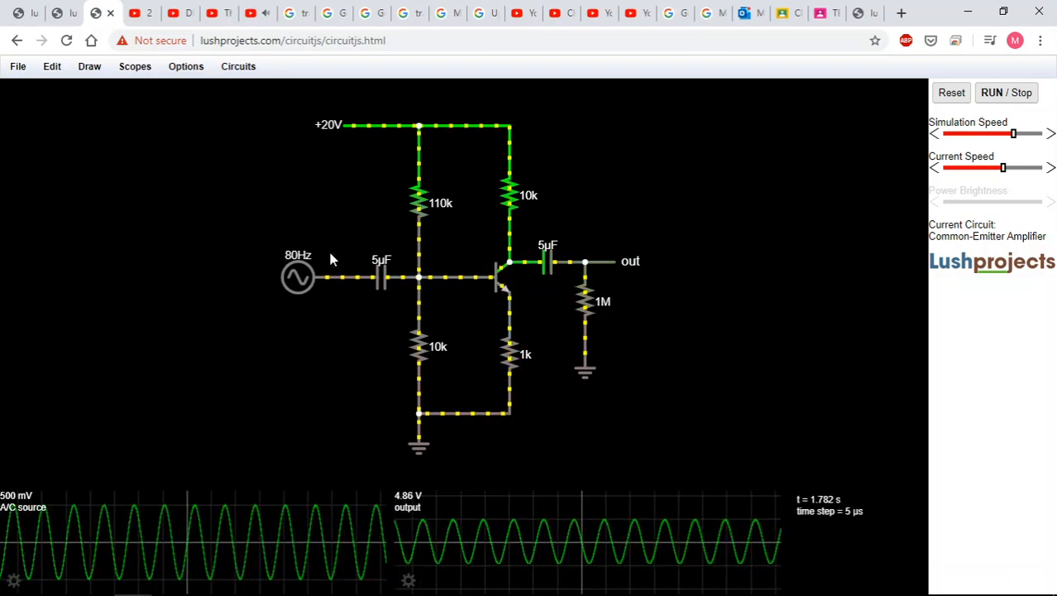
Return to the CircuitJS tab with the RLC circuit resonating at 41 Hz.
left_click(298, 276)
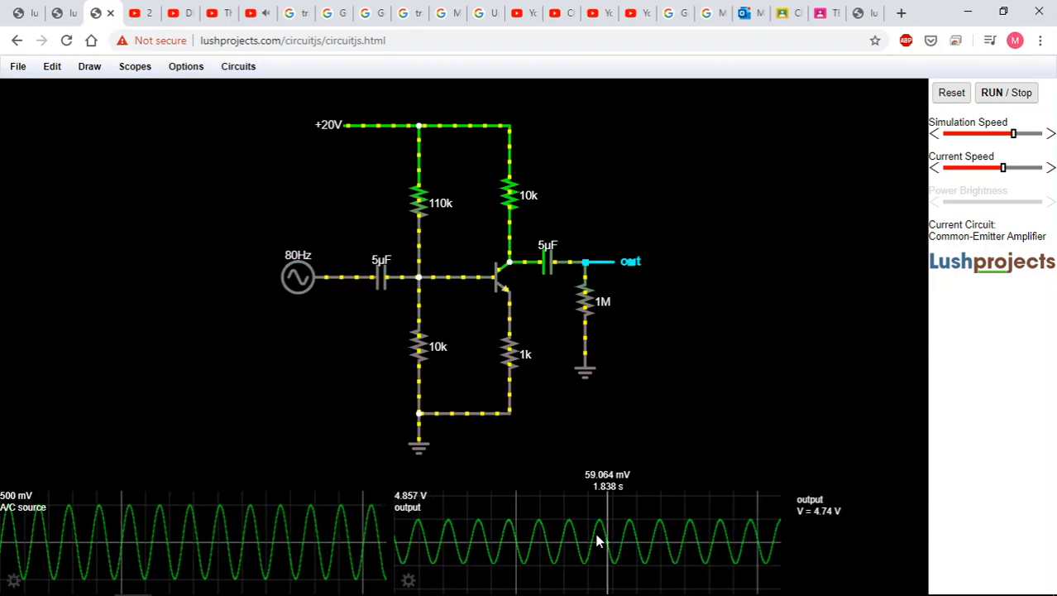
mouse_move(705, 547)
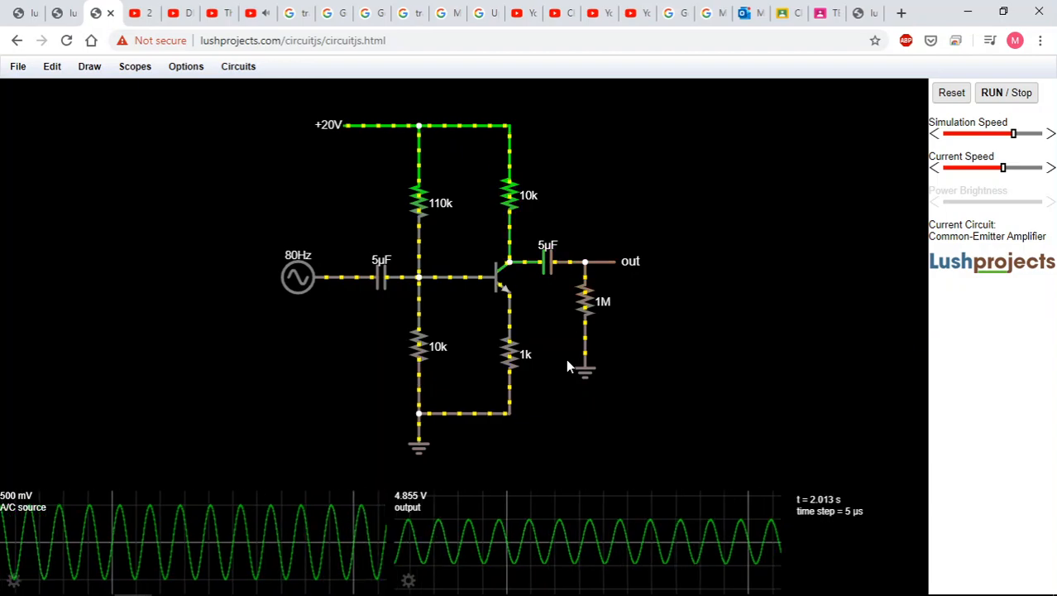
left_click(501, 277)
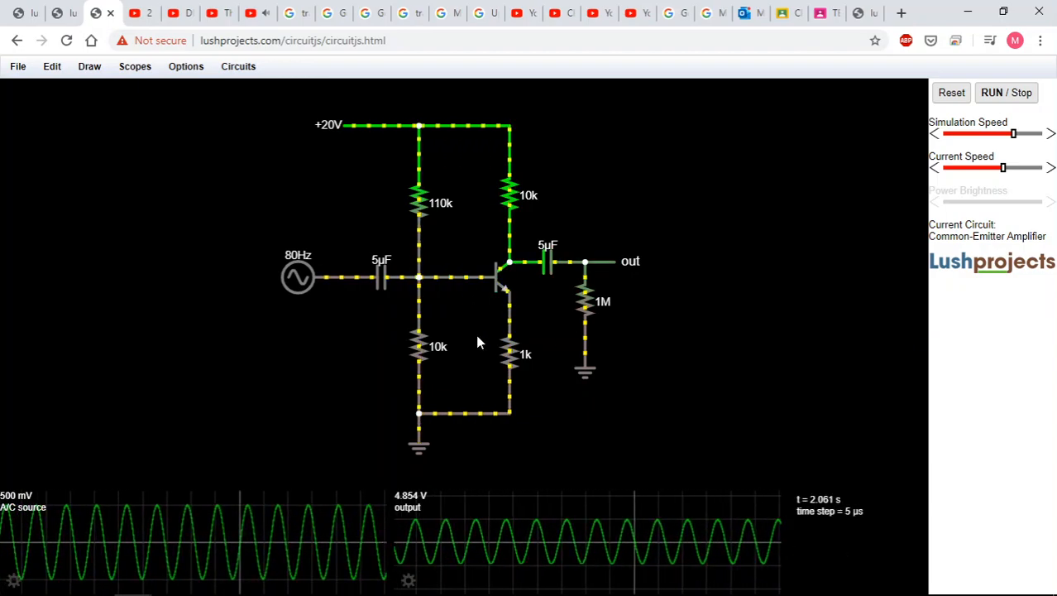
left_click(509, 354)
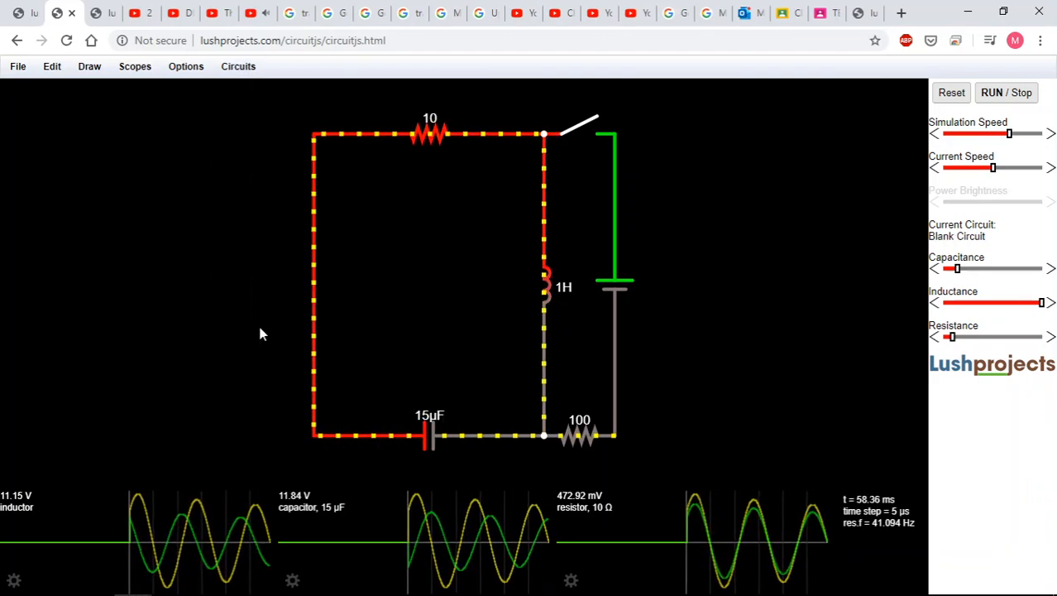
Clear the canvas and add an A/C voltage source.
left_click(951, 91)
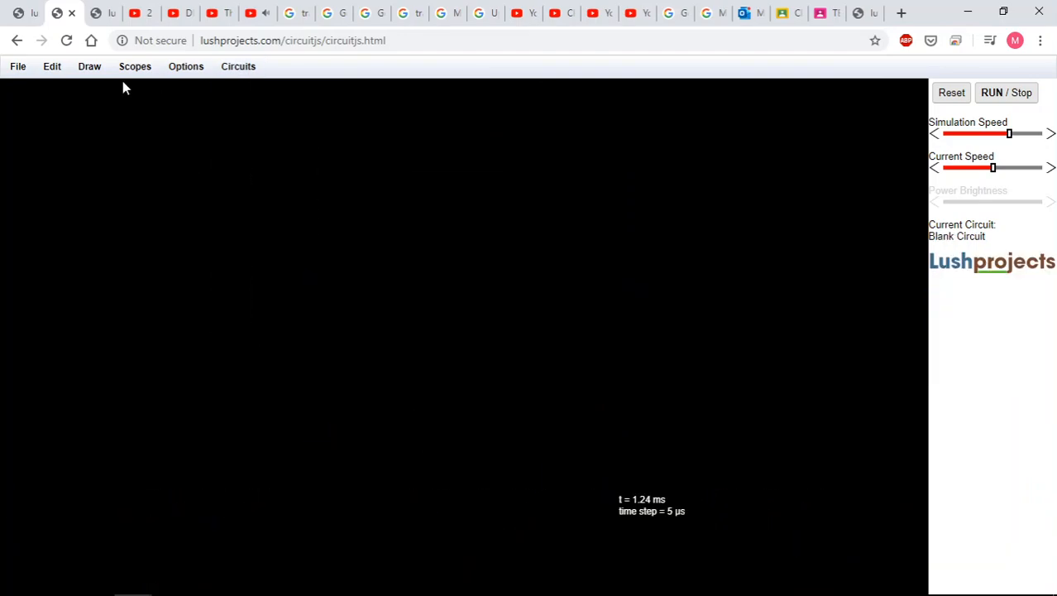
left_click(90, 66)
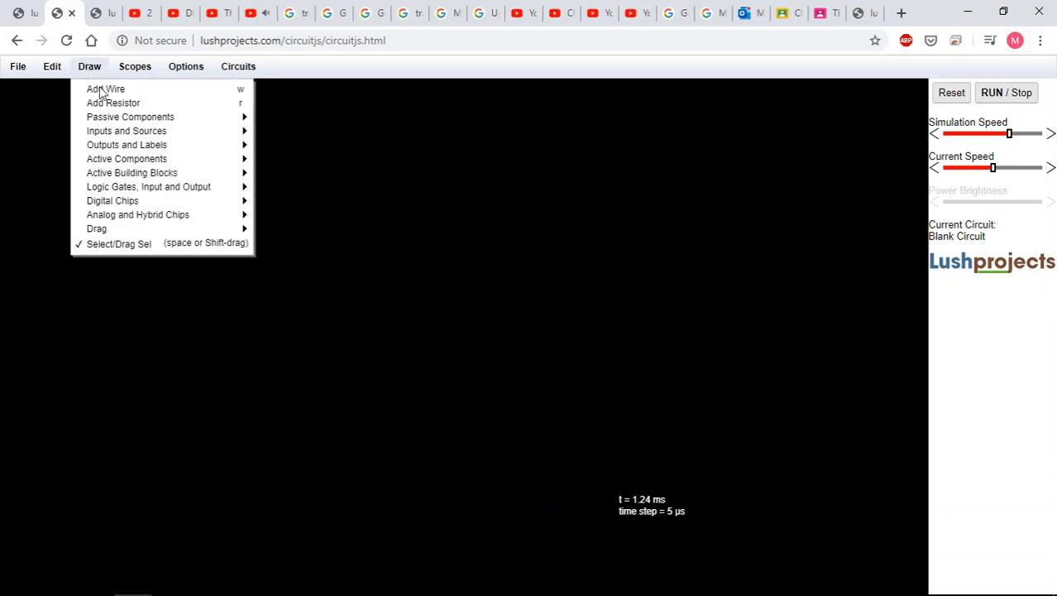
mouse_move(126, 130)
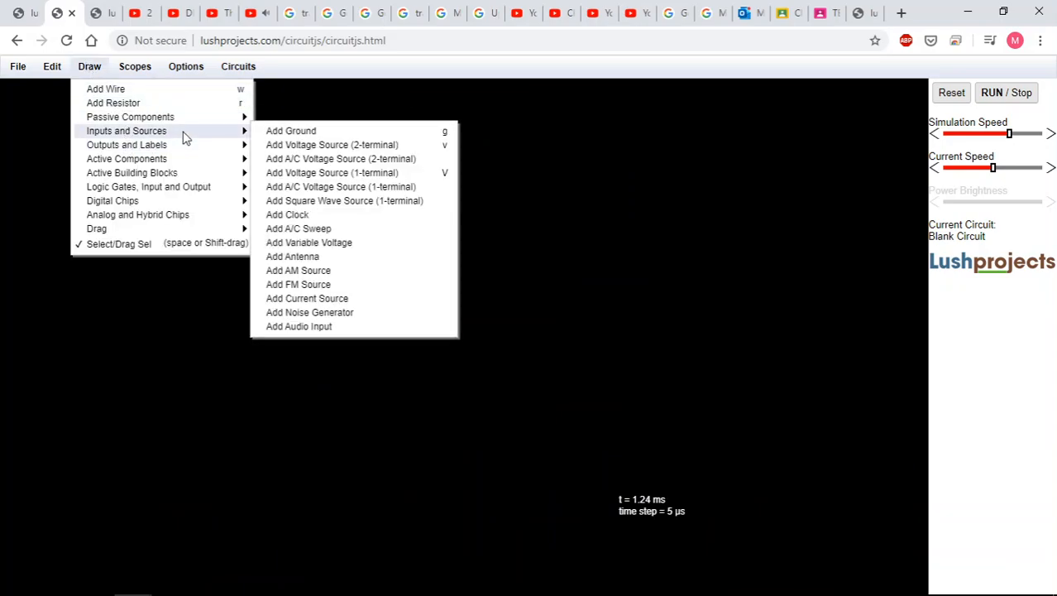
left_click(340, 158)
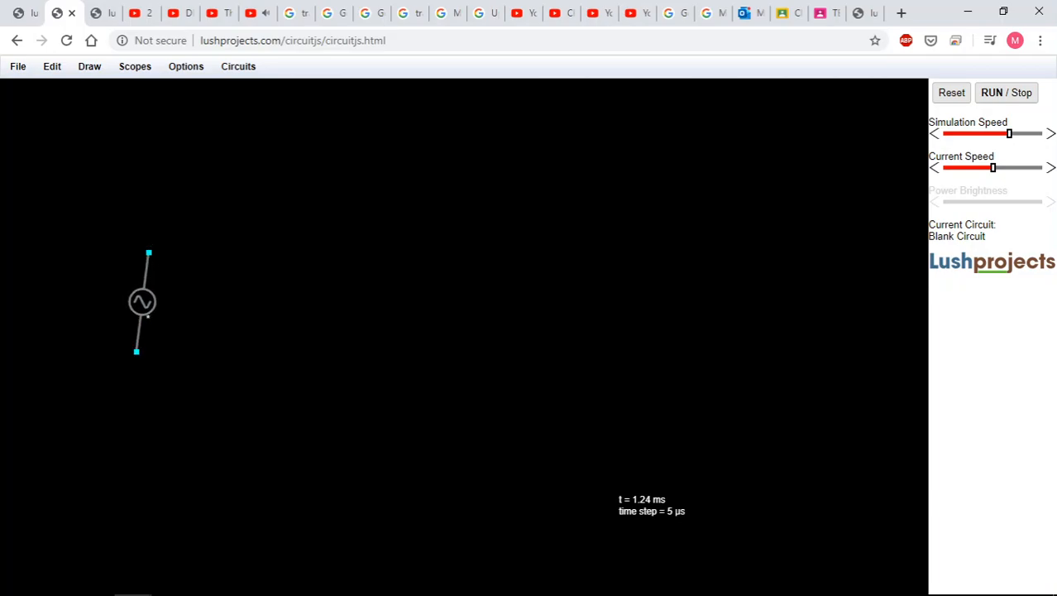
Set the A/C source's max voltage to 0.5 V and view it in a scope.
right_click(142, 302)
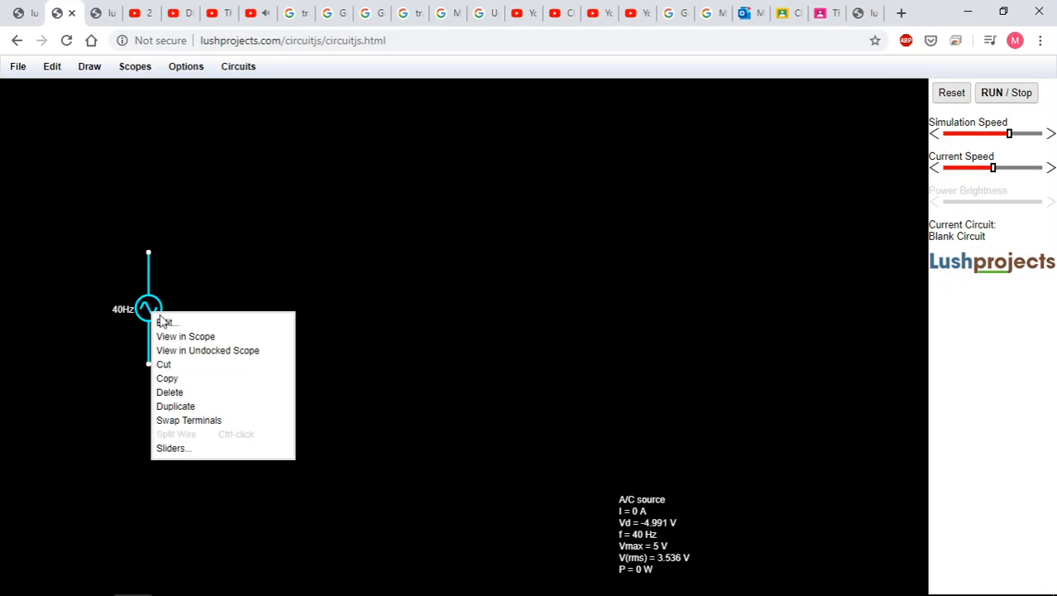
left_click(167, 322)
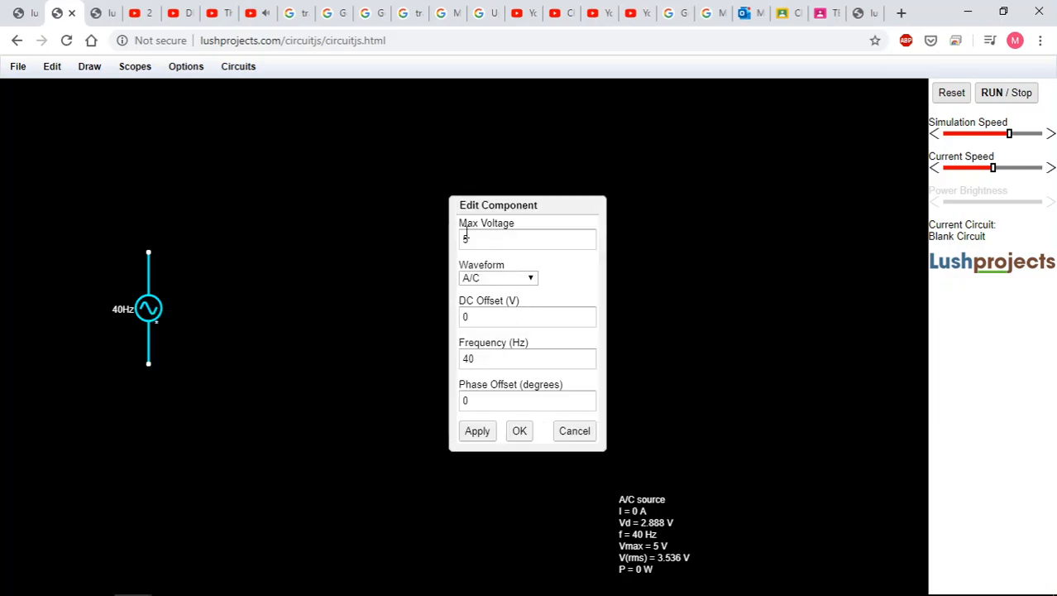
type("0.")
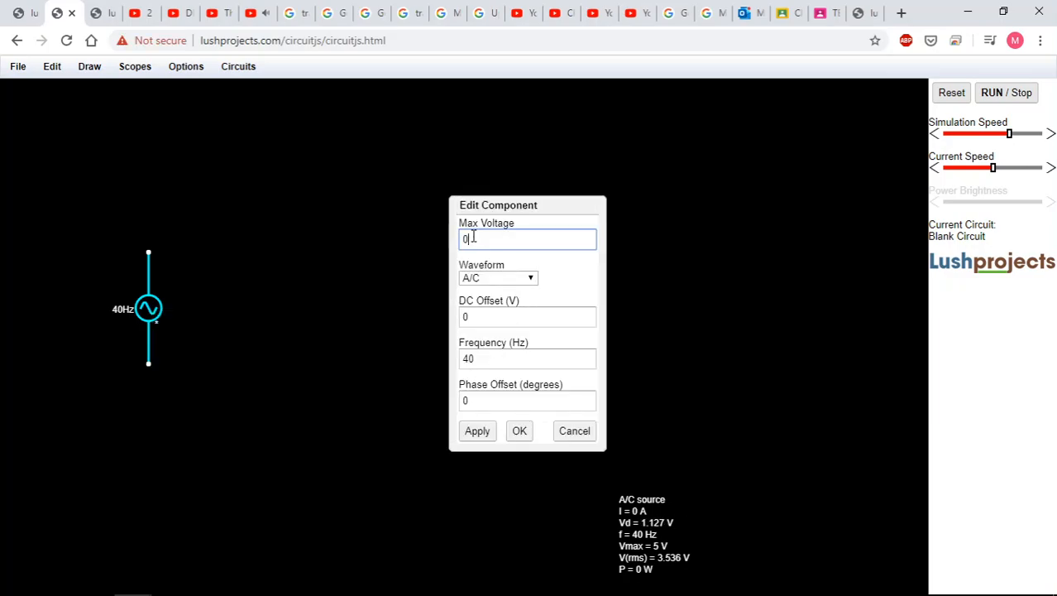
left_click(519, 430)
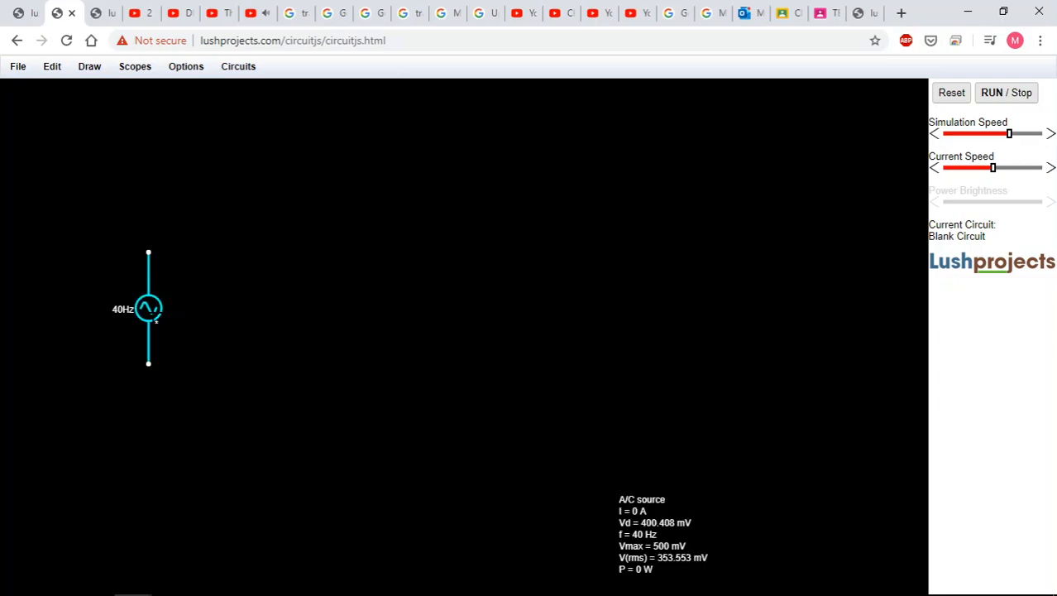
right_click(148, 308)
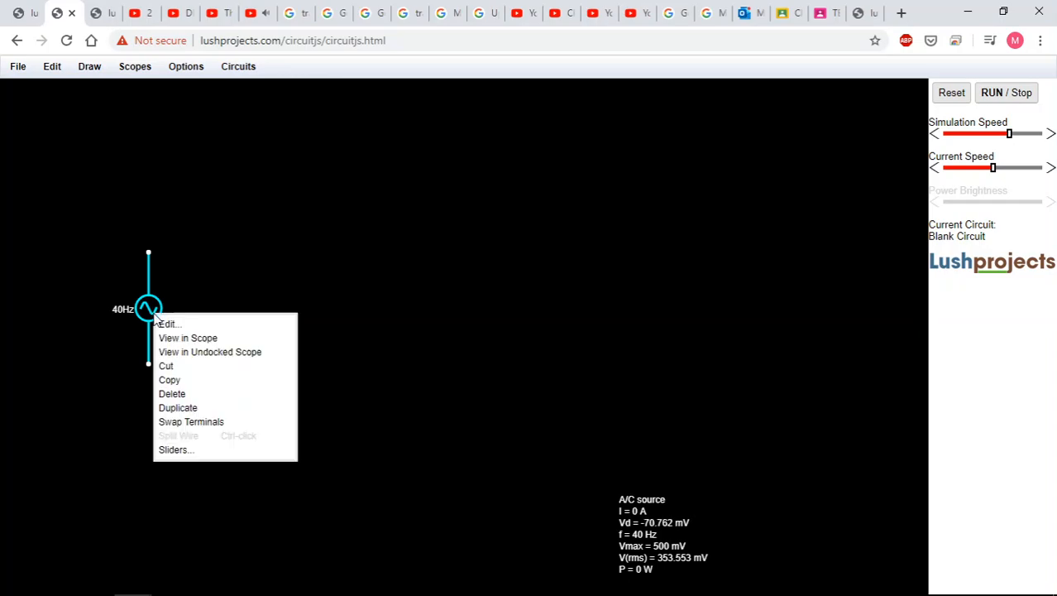
left_click(188, 337)
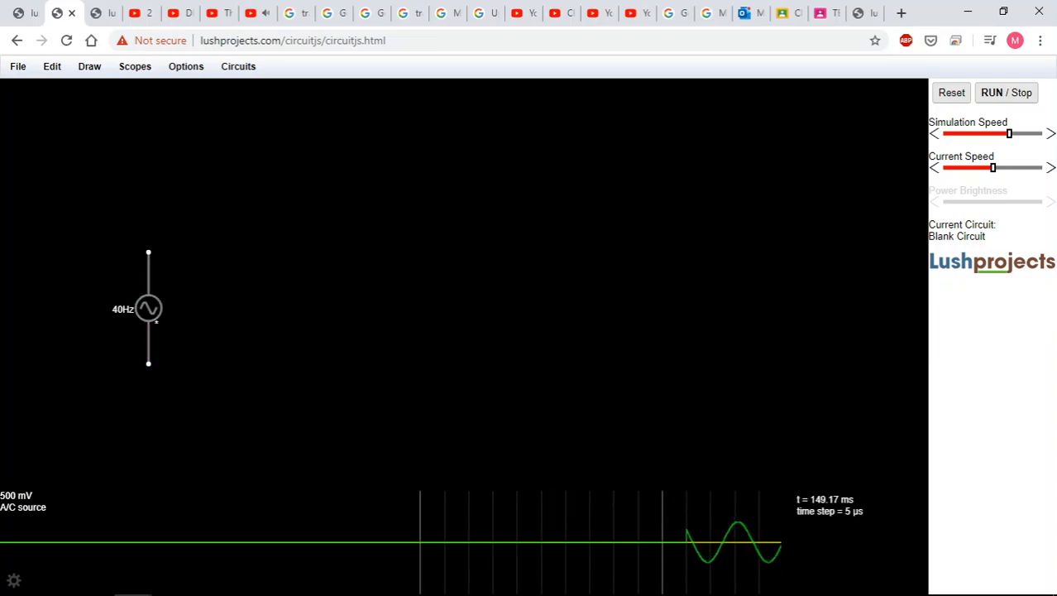
left_click(148, 307)
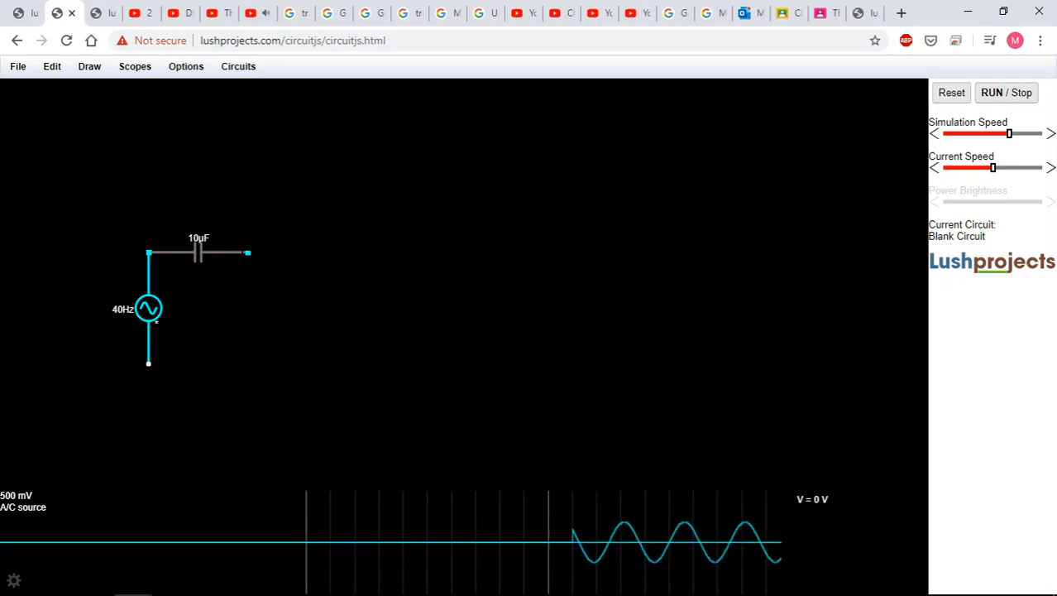
left_click(198, 253)
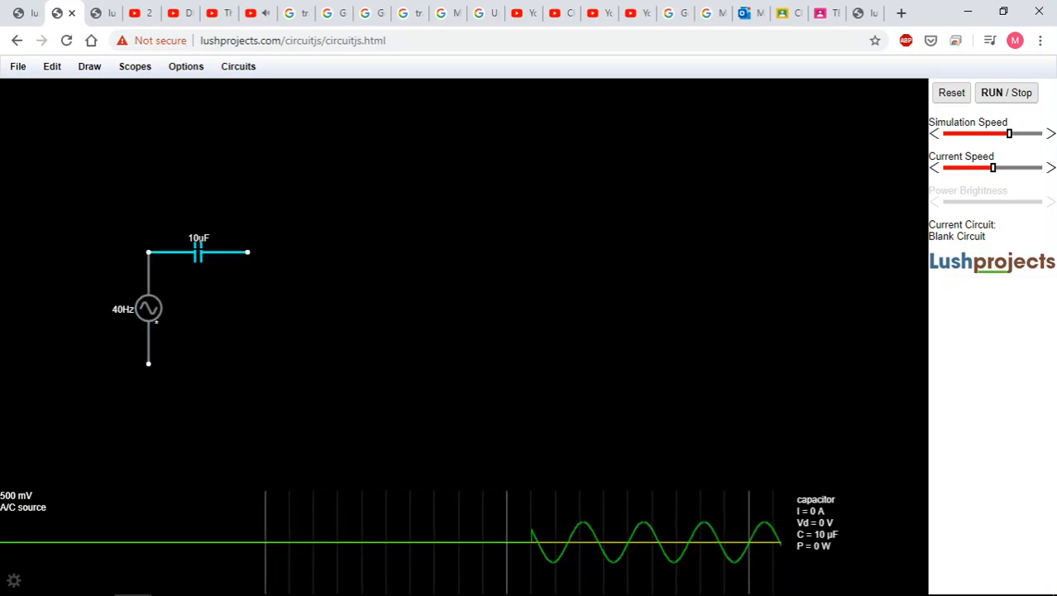
right_click(198, 252)
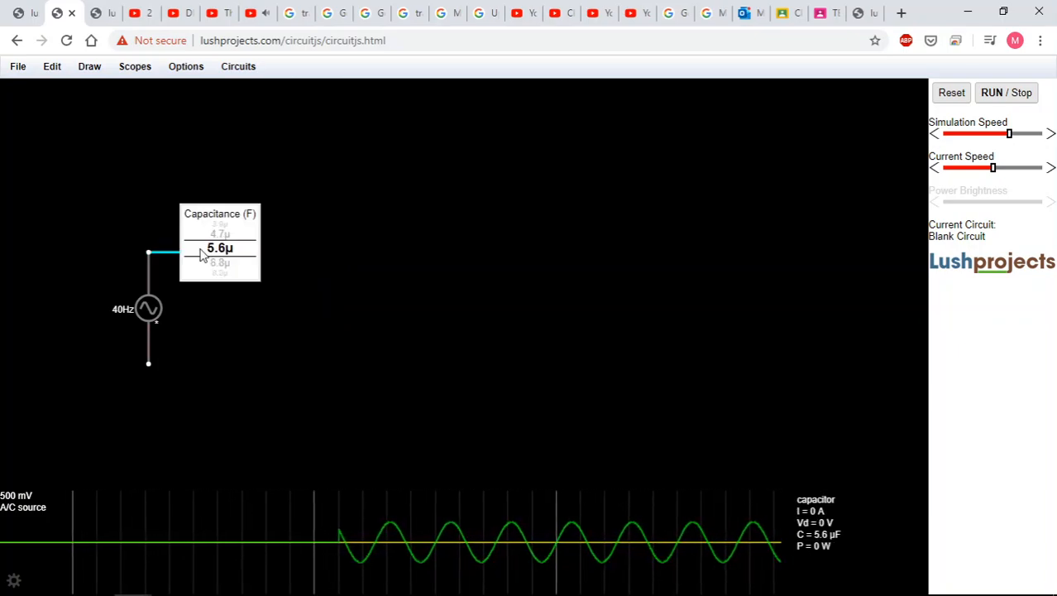
left_click(220, 233)
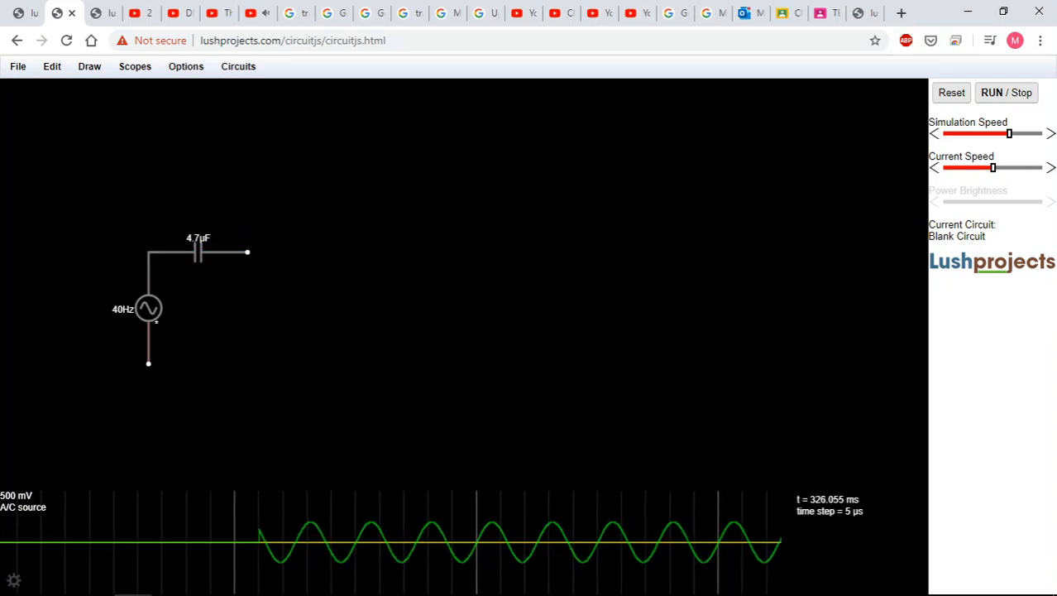
left_click(88, 66)
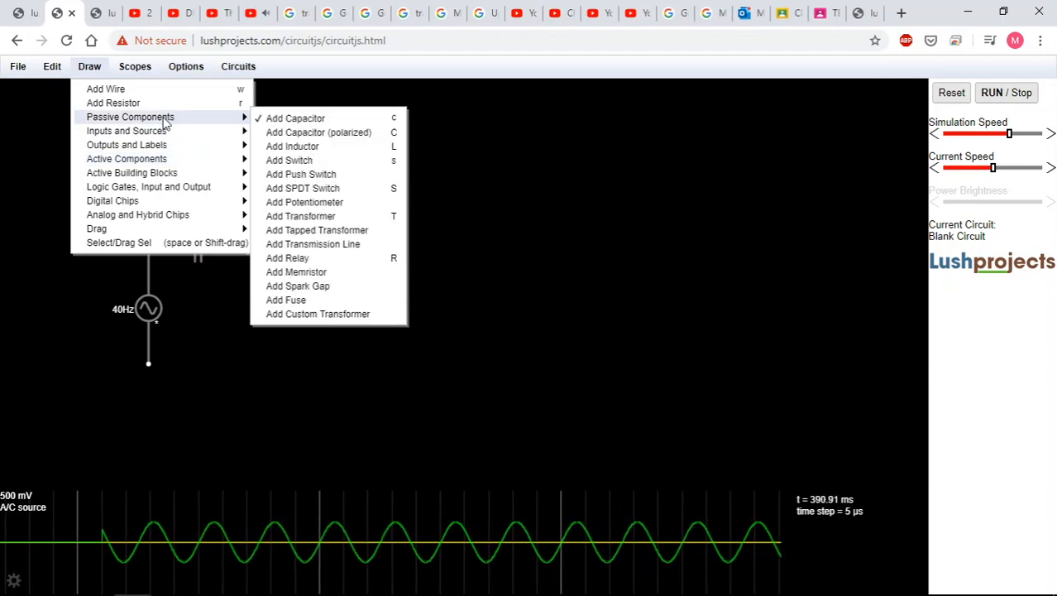
mouse_move(126, 158)
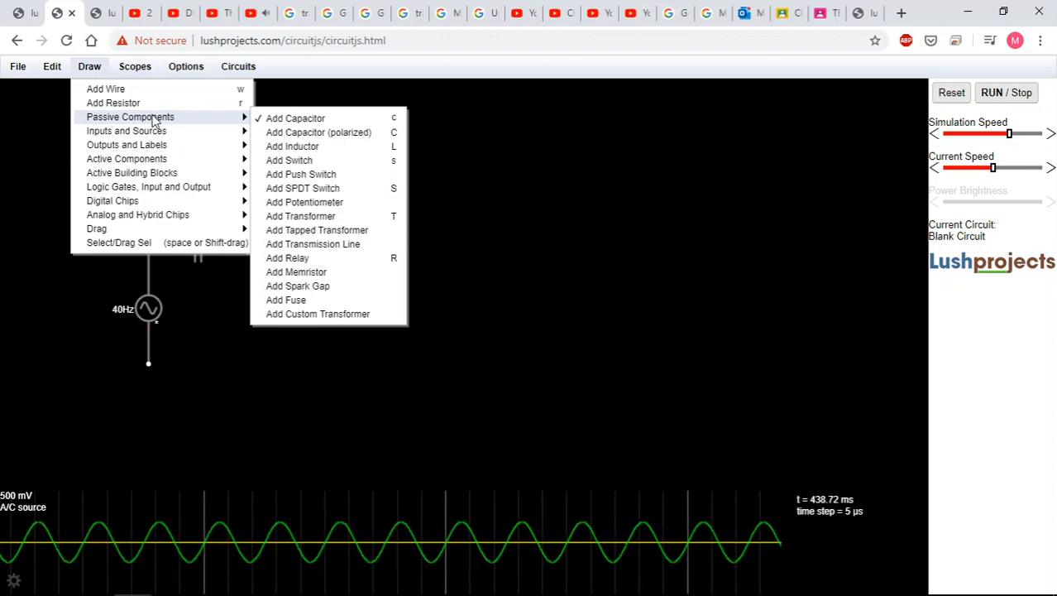
mouse_move(126, 158)
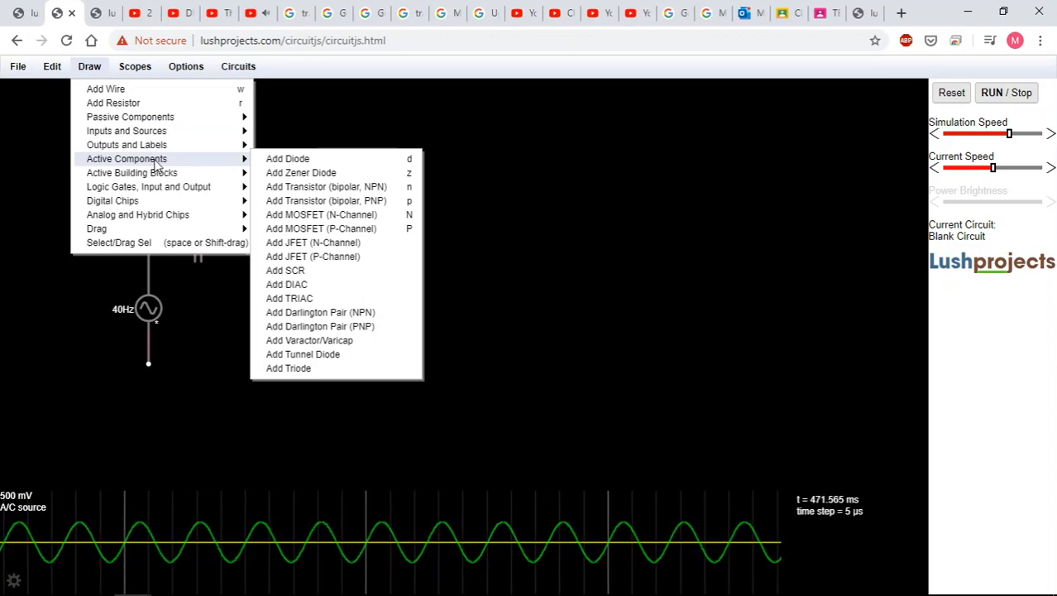
mouse_move(325, 186)
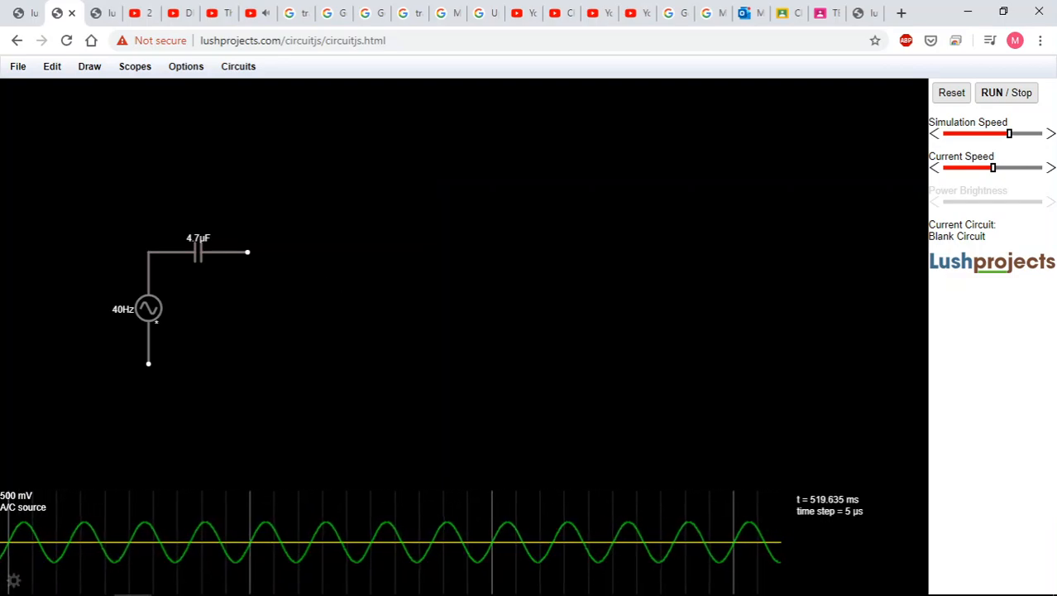
Place the NPN transistor with a 100k resistor above and 10k below the base.
left_click(198, 252)
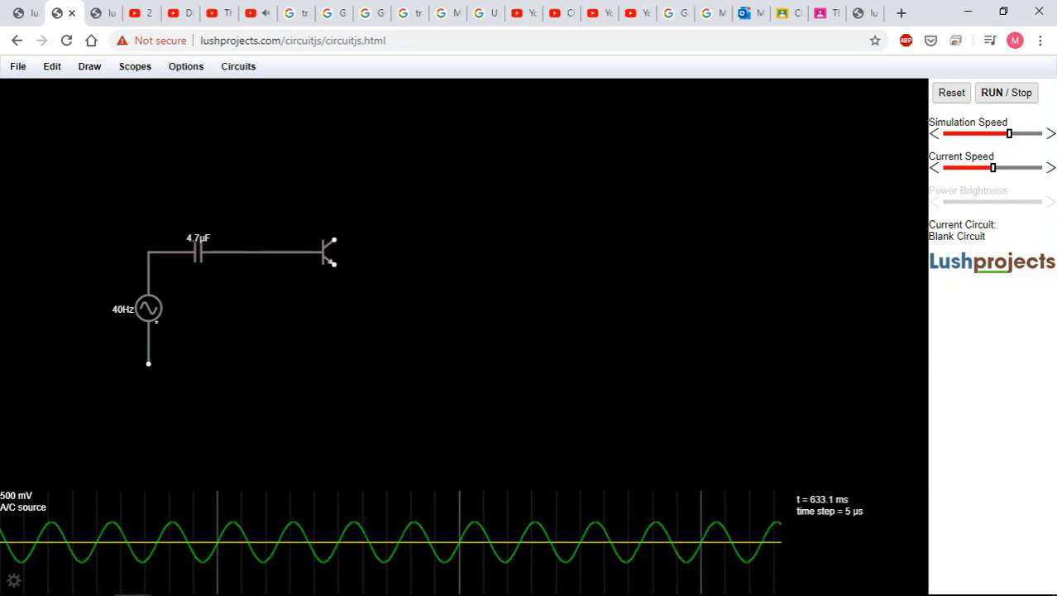
left_click(325, 252)
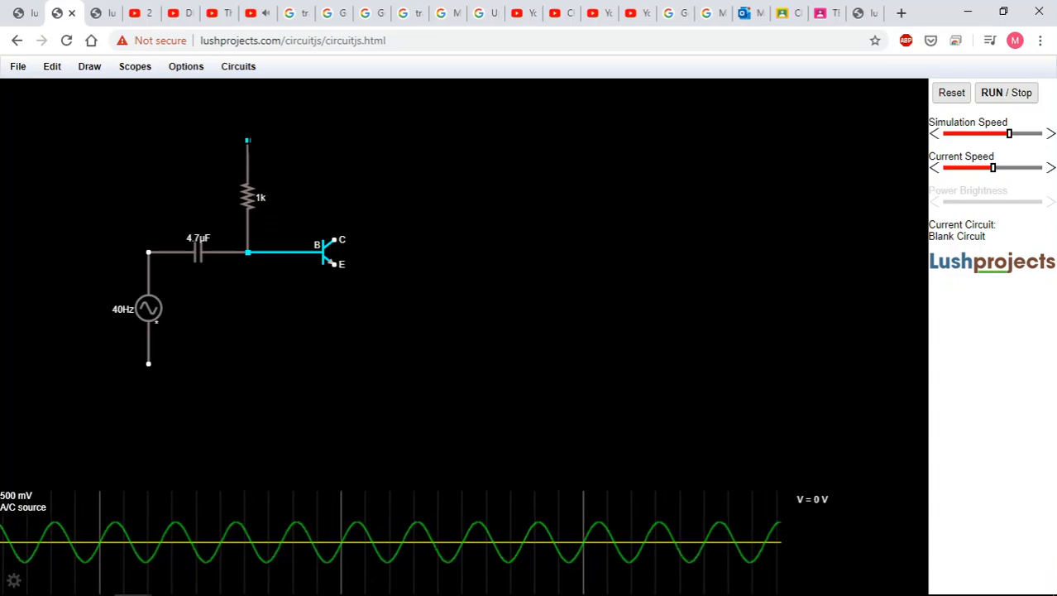
left_click(246, 186)
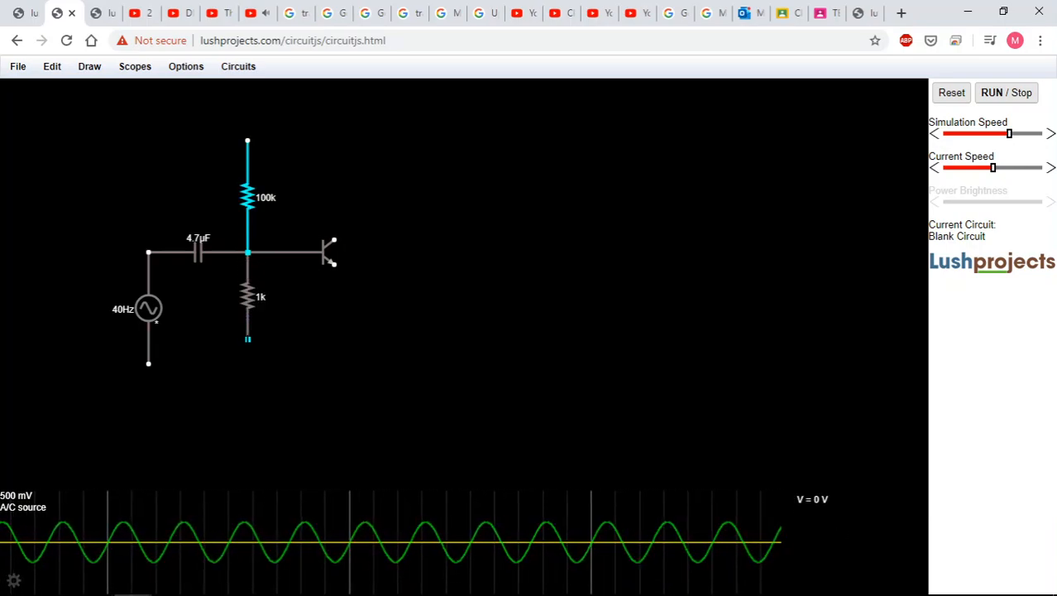
left_click(247, 309)
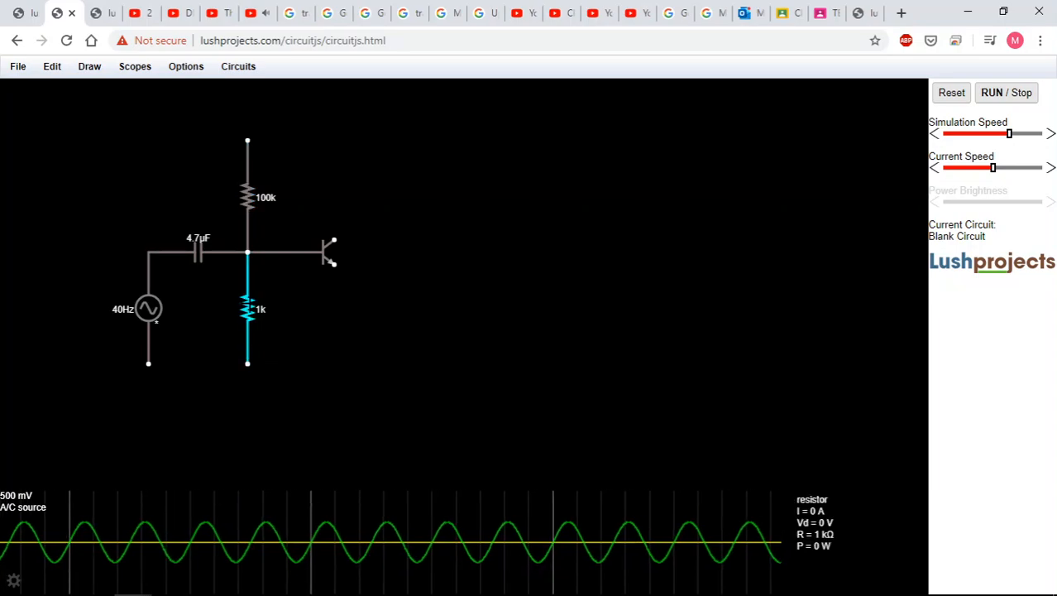
left_click(248, 319)
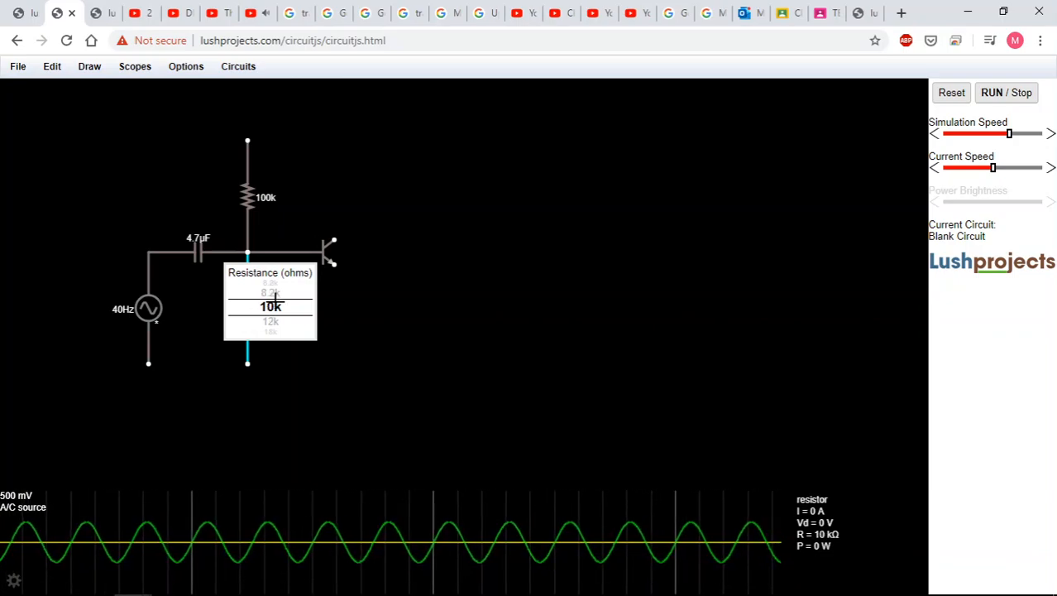
left_click(270, 306)
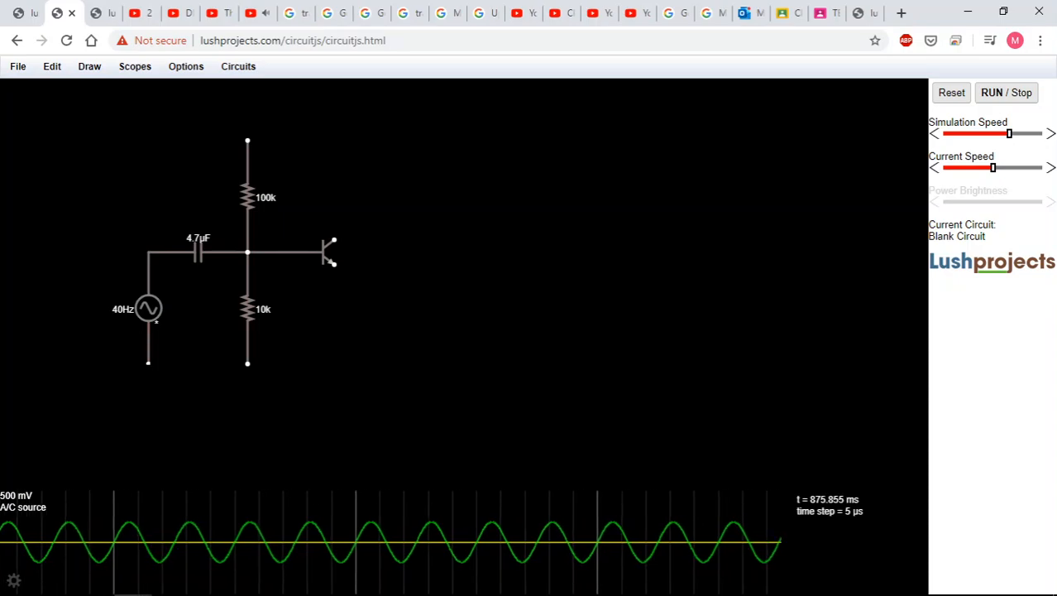
Wire the bottom ground return and add a 1k emitter resistor.
left_click(148, 307)
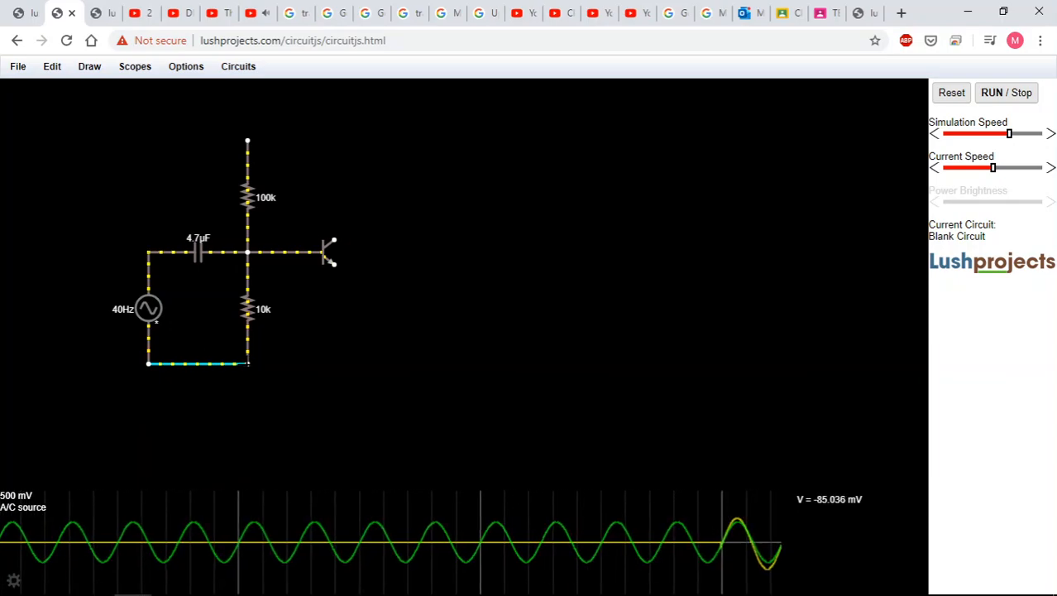
left_click_drag(248, 364, 348, 364)
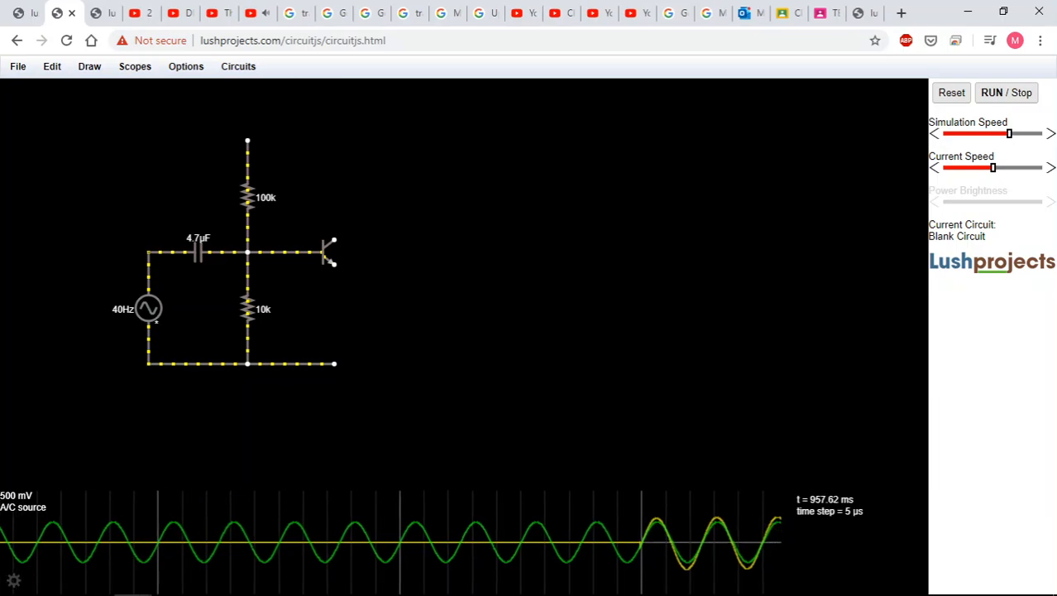
left_click(325, 253)
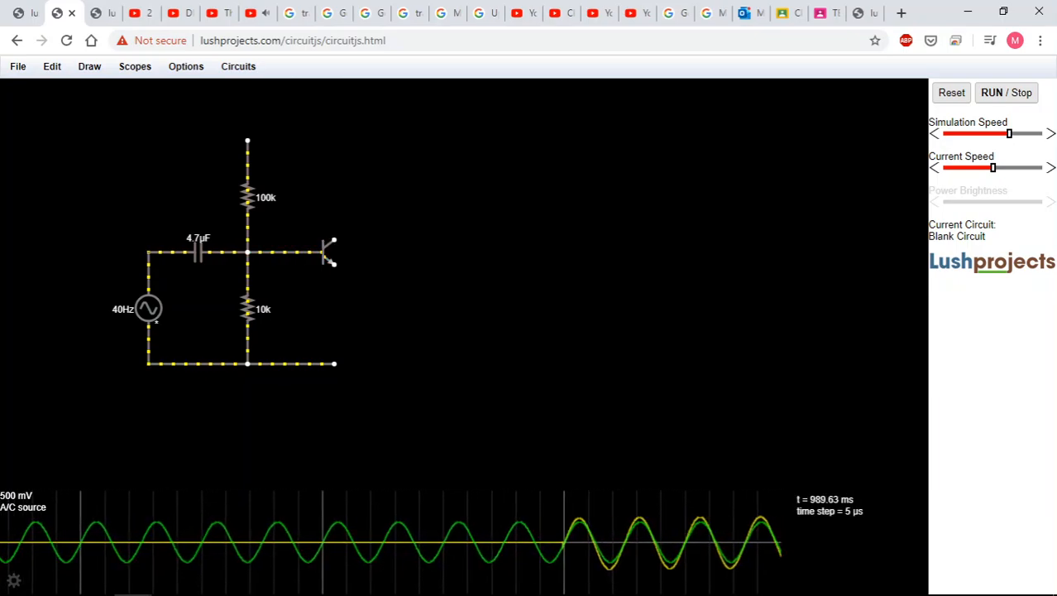
left_click(325, 251)
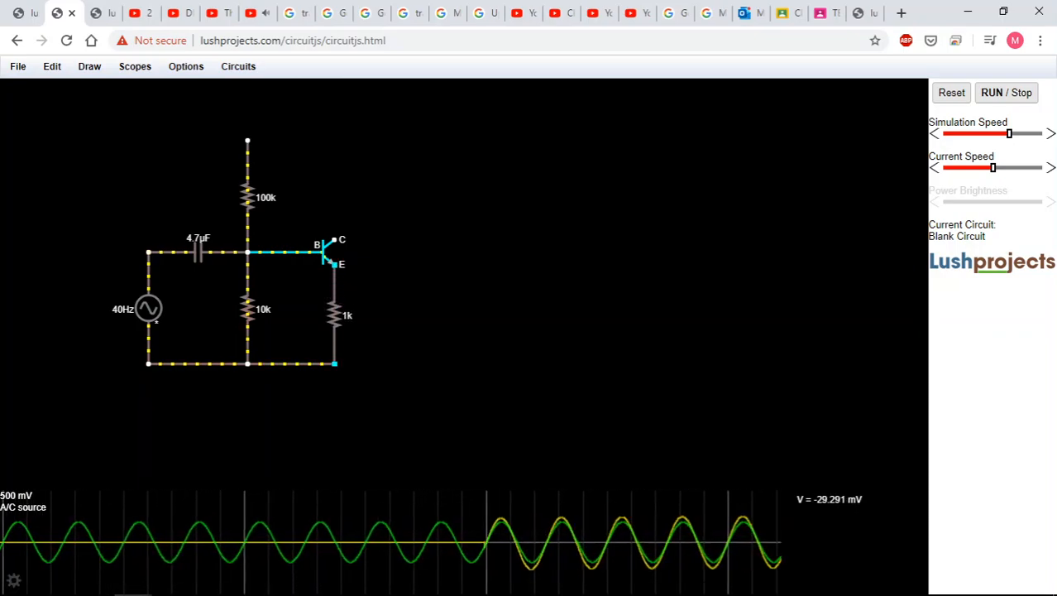
left_click(325, 252)
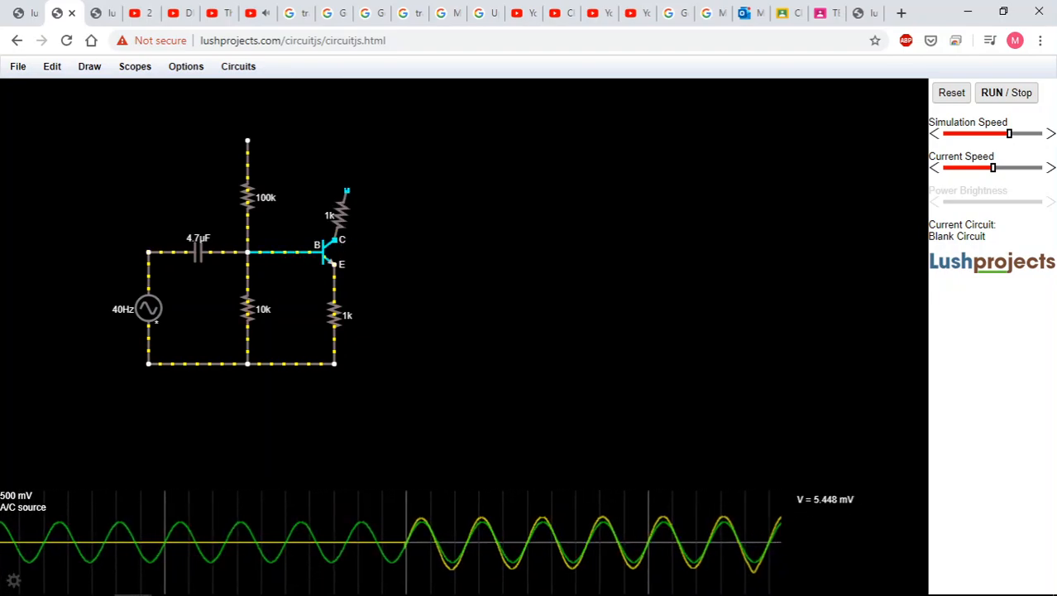
Place a resistor above the collector and scroll its value up to 10k.
left_click(335, 192)
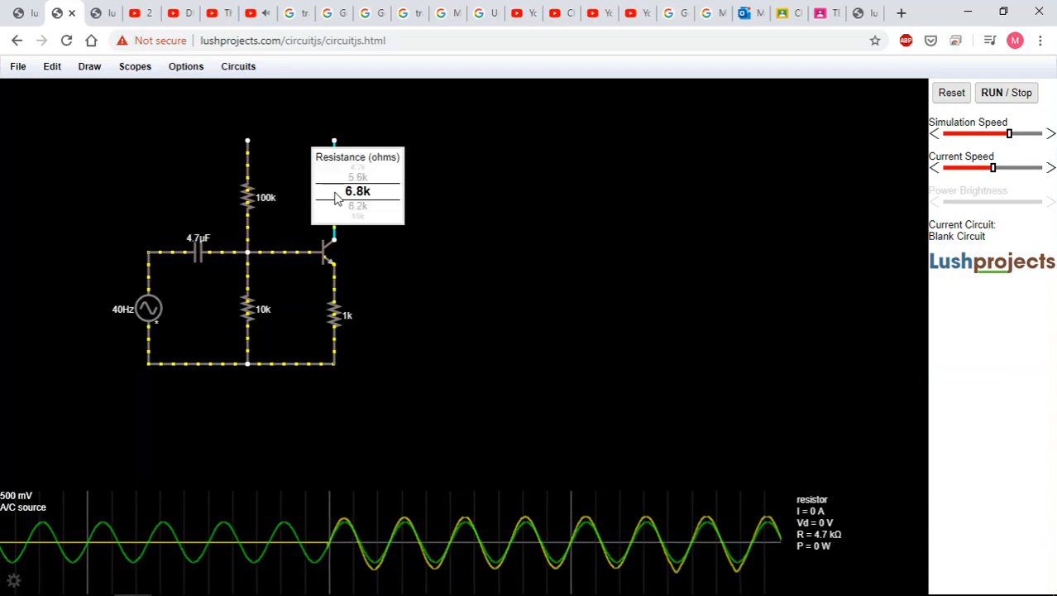
scroll("up", 3)
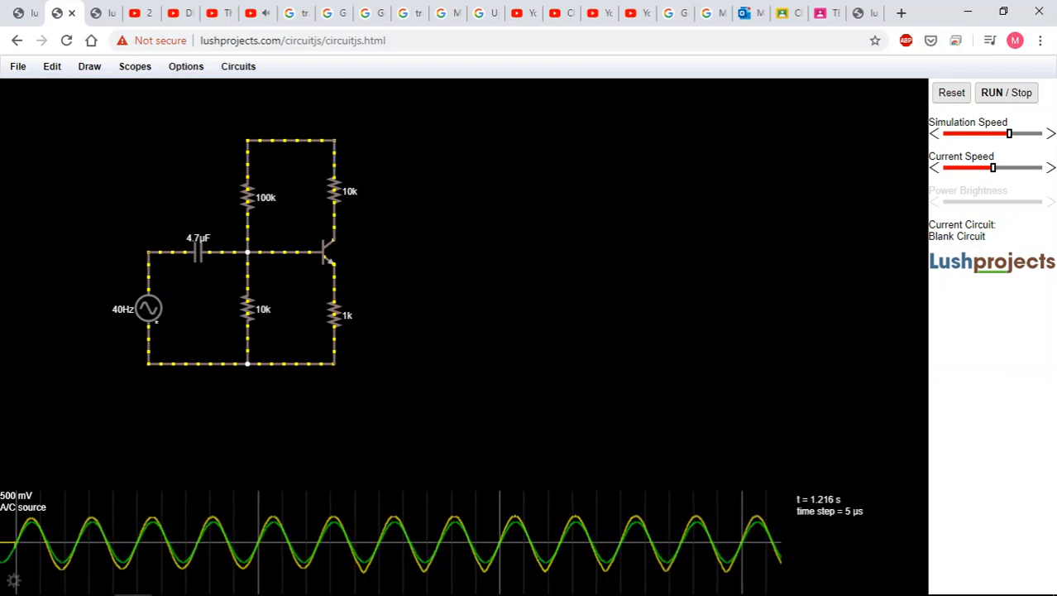
Add a 10µF output capacitor, a 1M load resistor to ground, and an output wire.
left_click(335, 191)
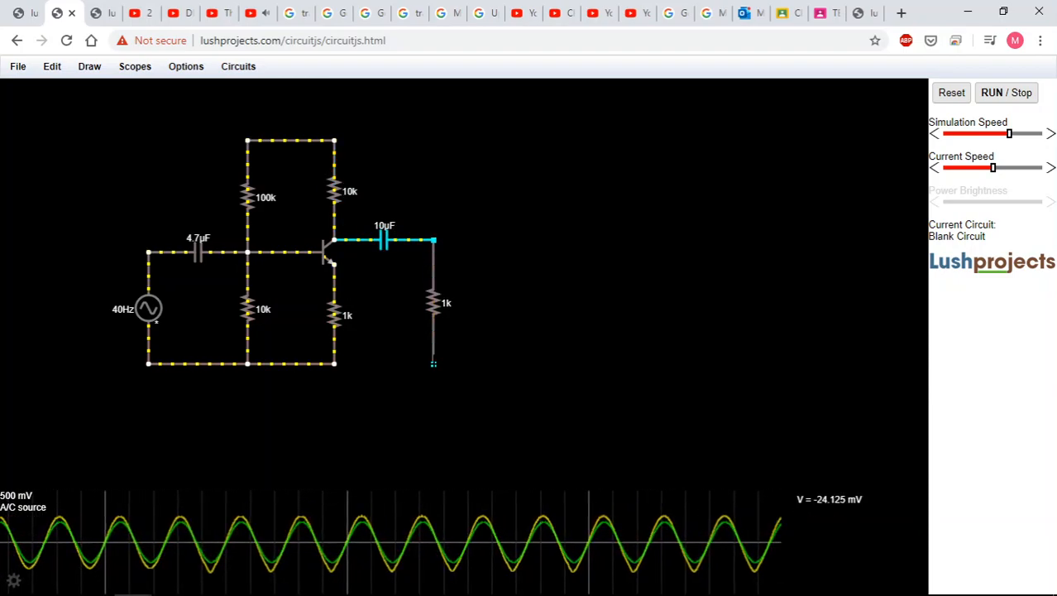
left_click(433, 302)
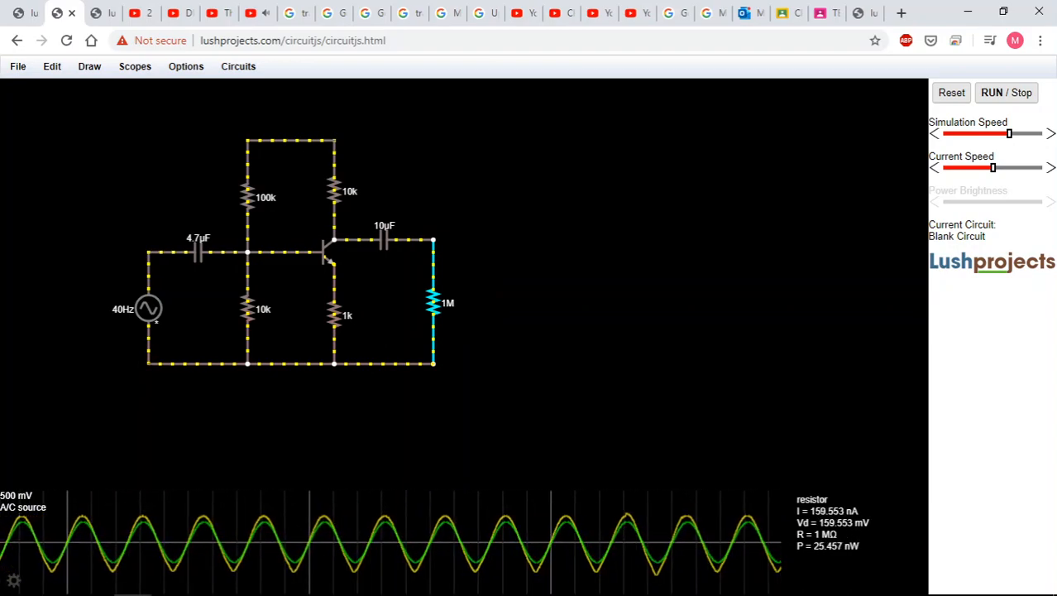
left_click(383, 240)
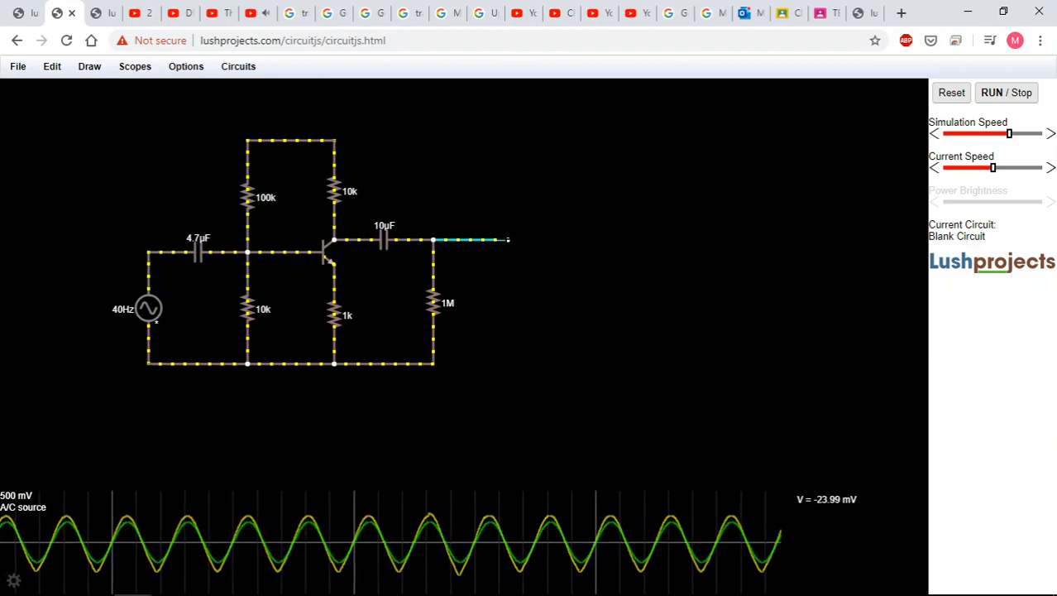
Show the output wire's voltage on a second scope.
right_click(507, 240)
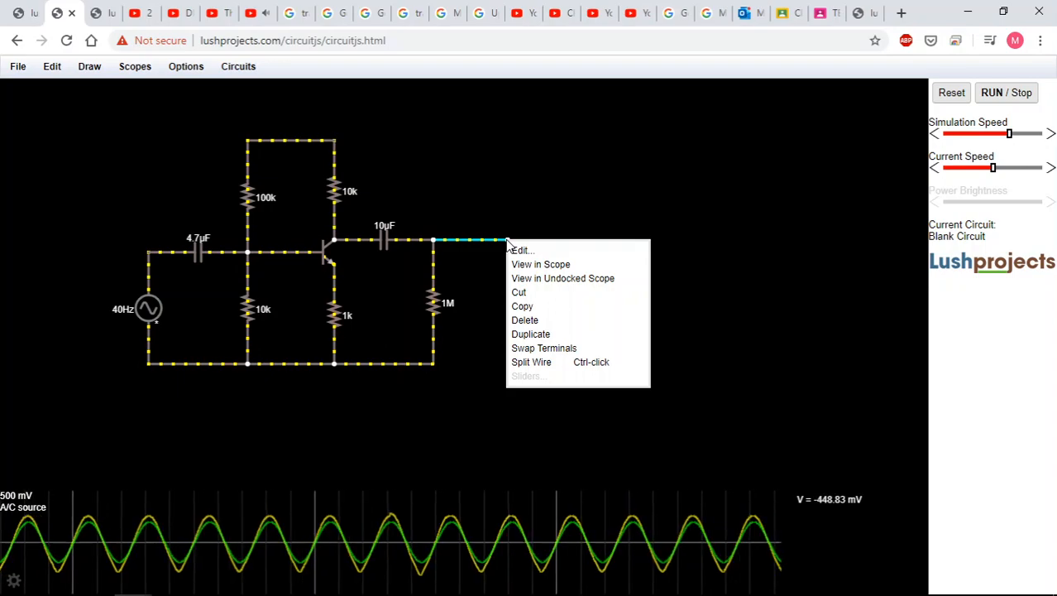
left_click(540, 264)
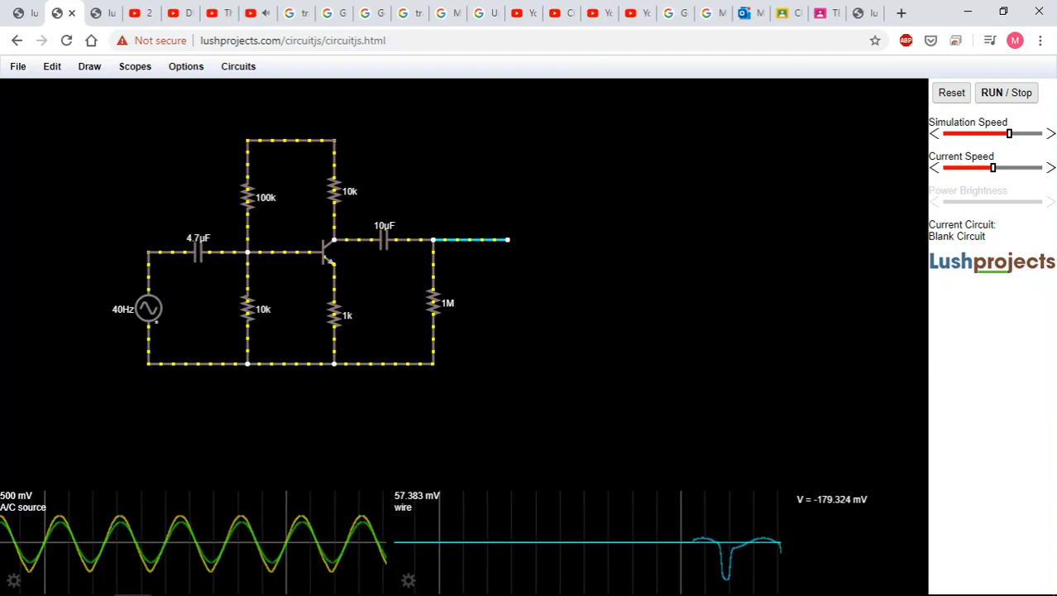
left_click(334, 190)
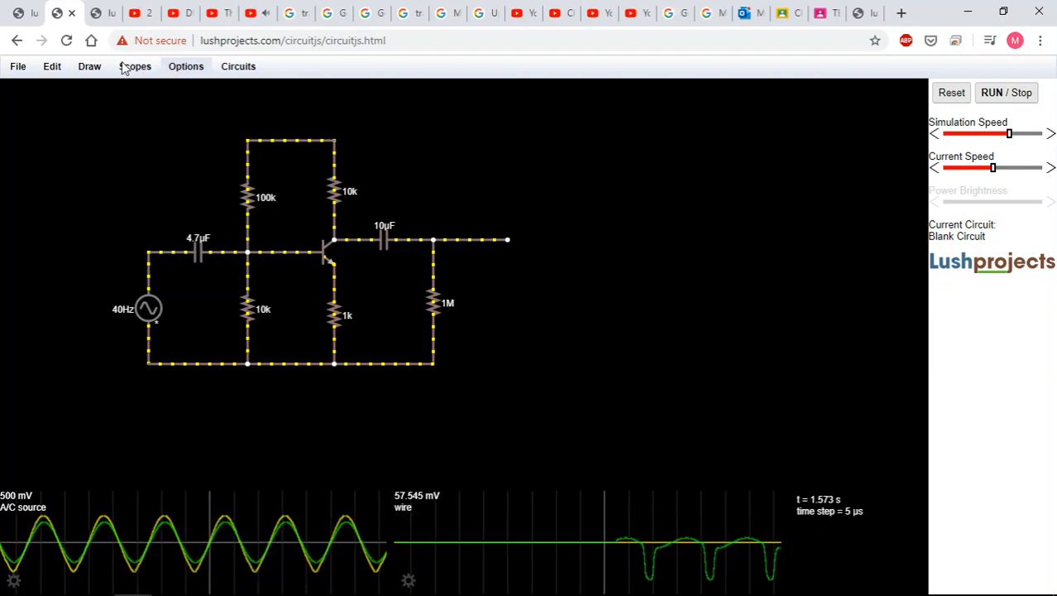
Add a single-terminal supply, wire it to the top node, and set it to 20 V.
left_click(89, 67)
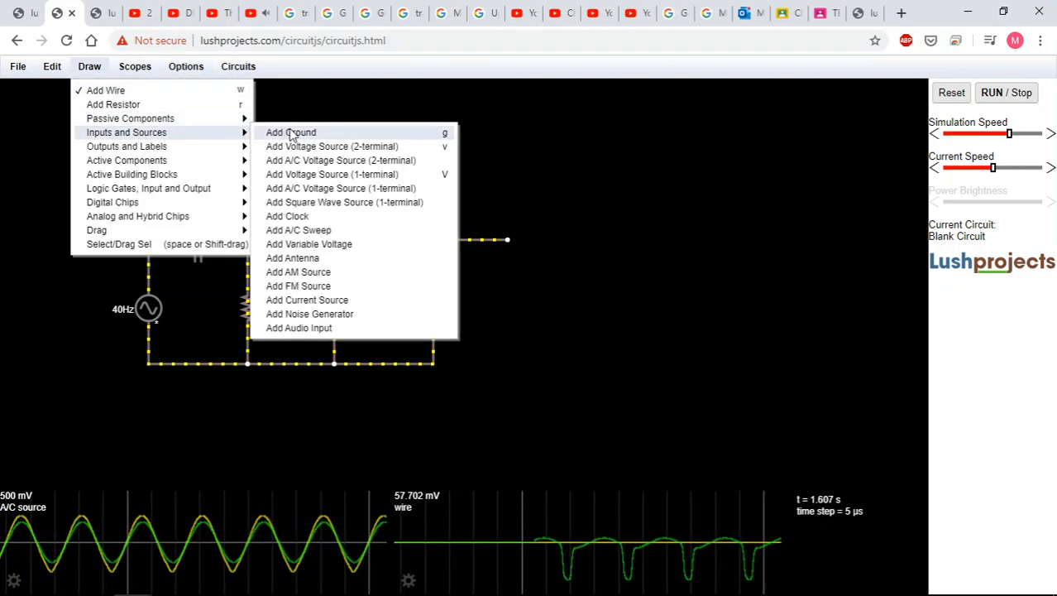
mouse_move(338, 173)
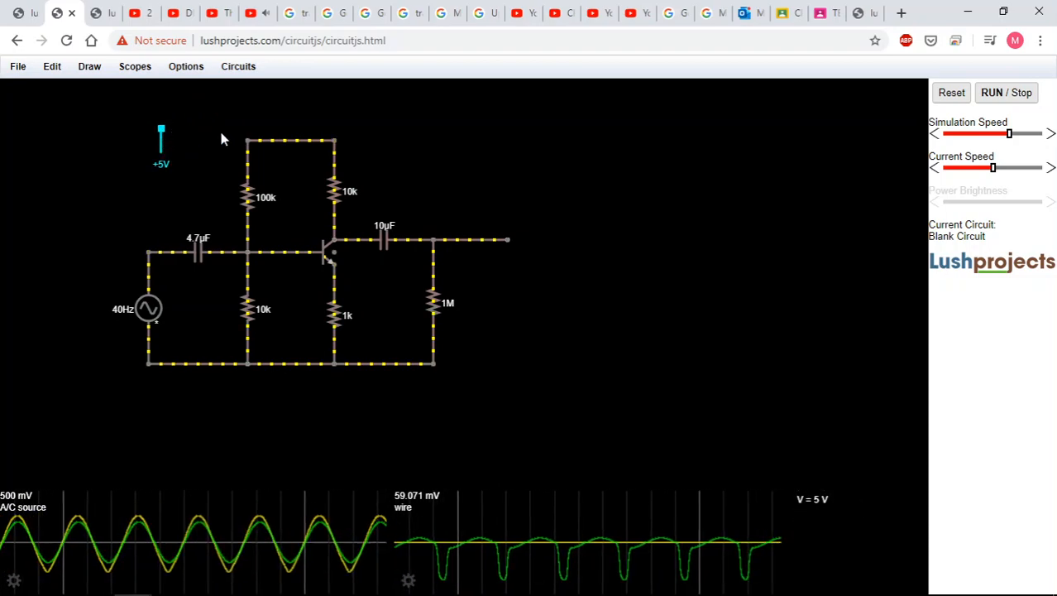
left_click_drag(161, 141, 248, 141)
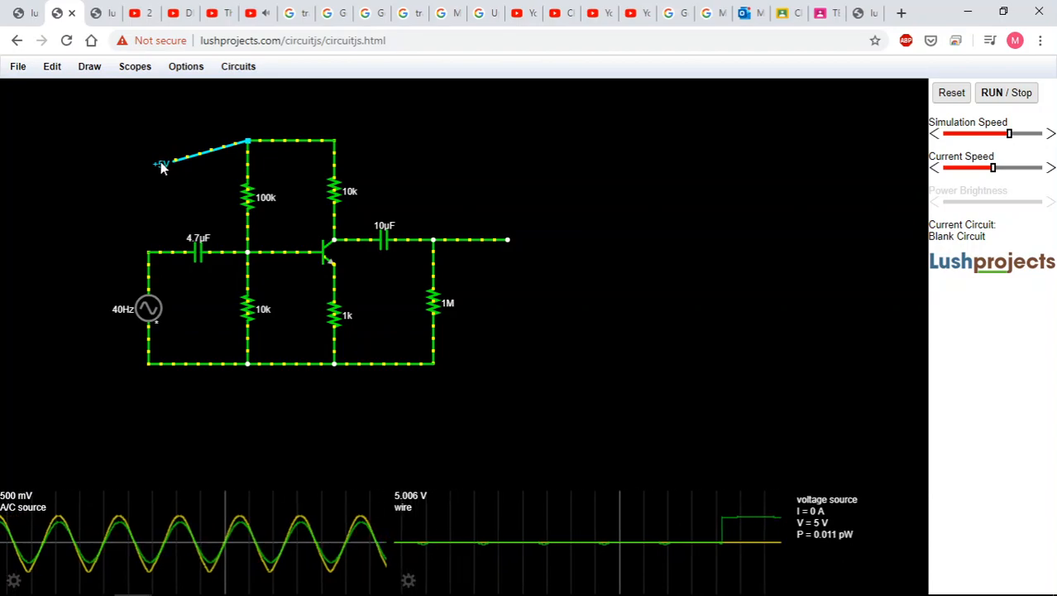
right_click(162, 163)
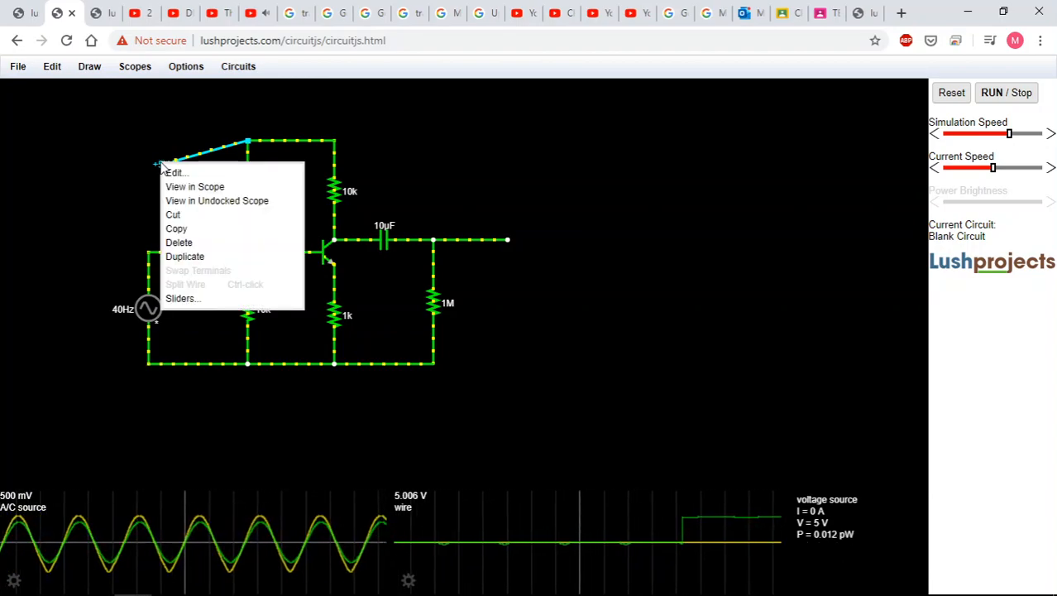
left_click(174, 172)
type("20")
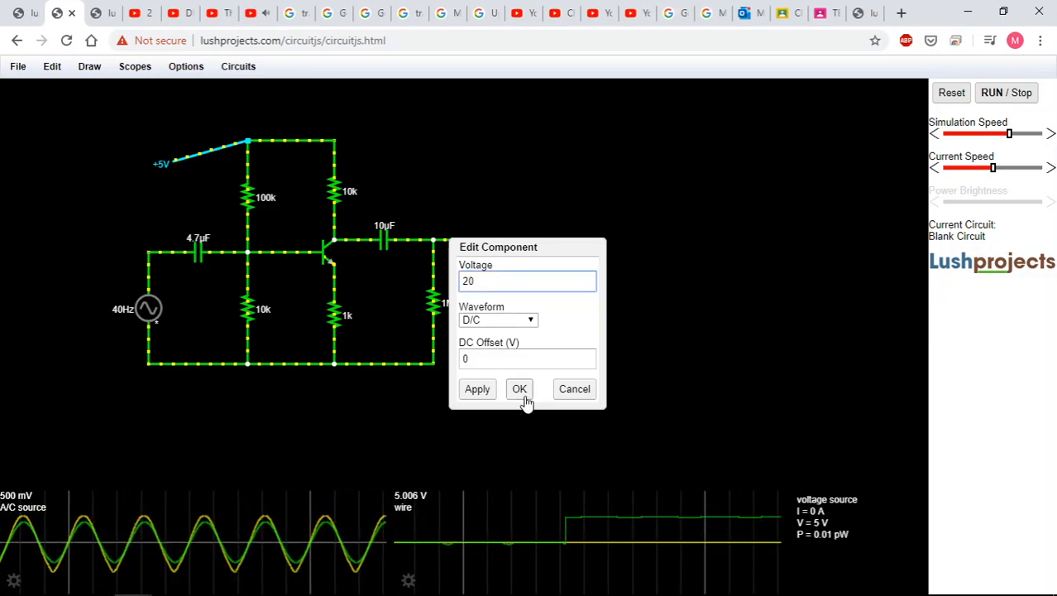
left_click(520, 389)
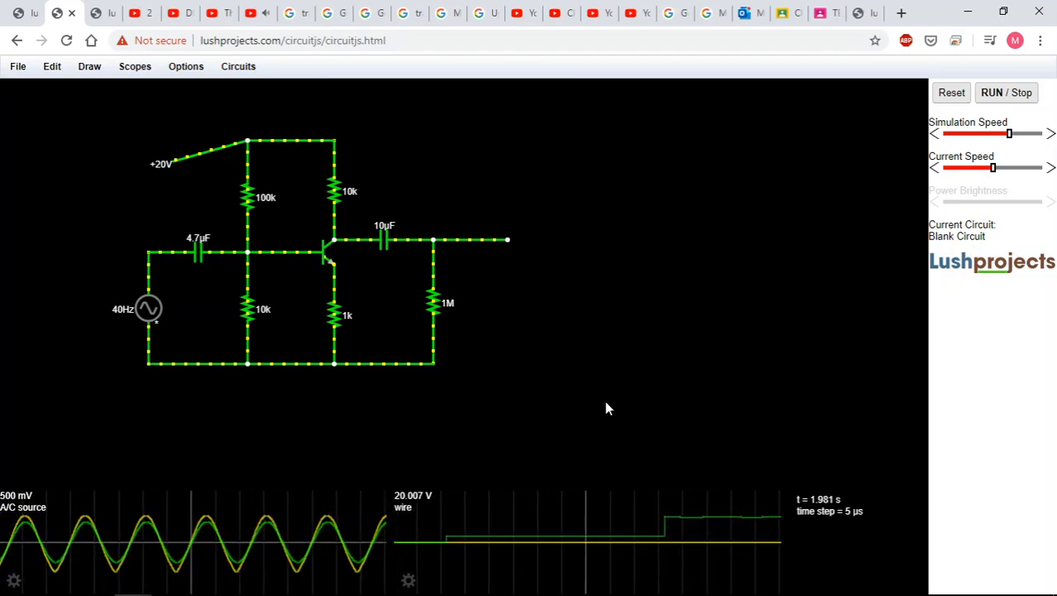
mouse_move(173, 285)
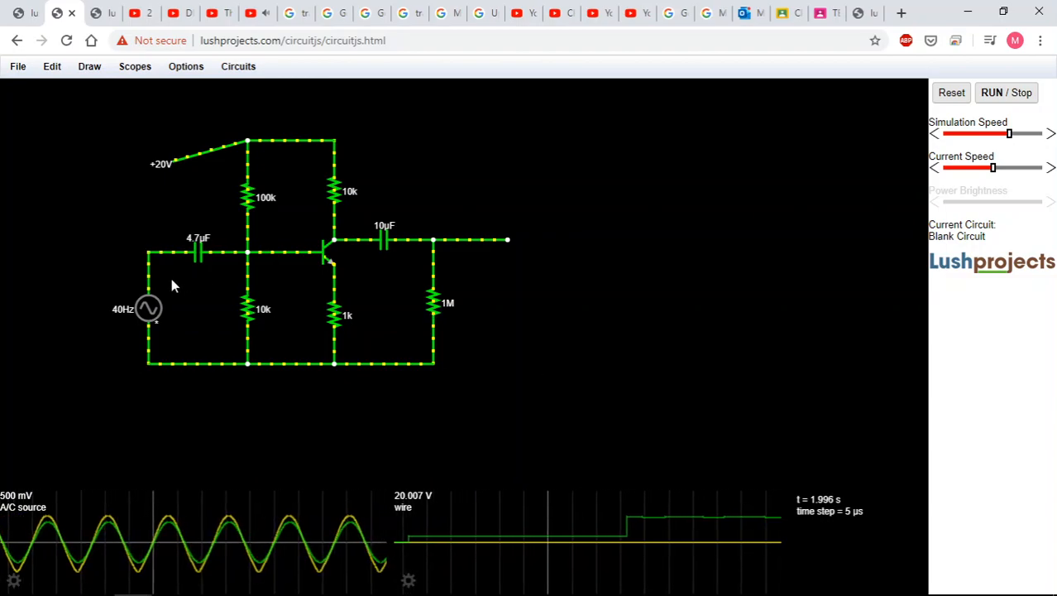
left_click(148, 309)
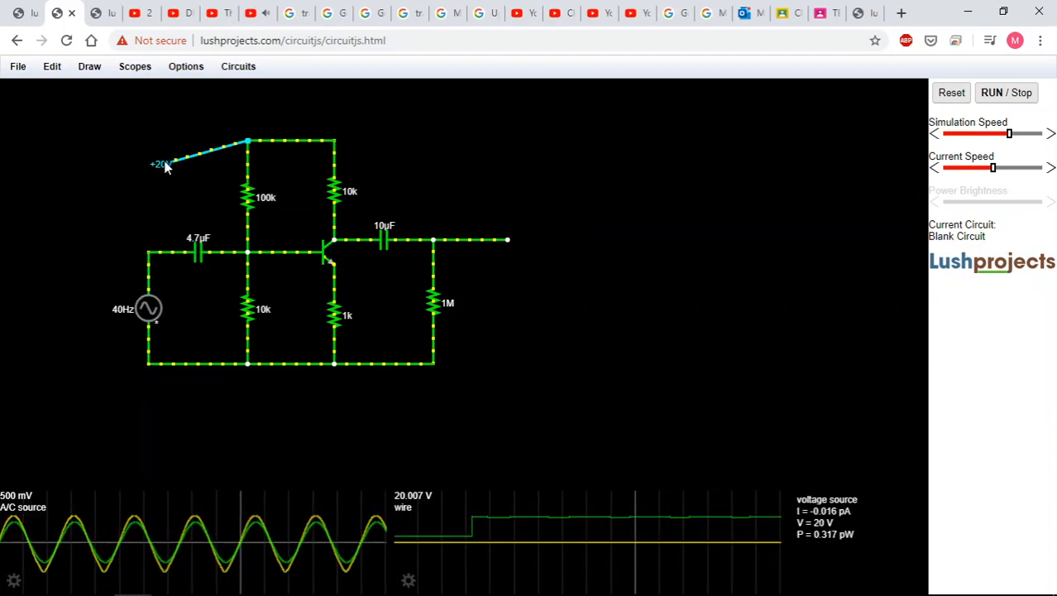
Reopen and close the +20V supply settings, then review the 40Hz source's settings.
double_click(433, 240)
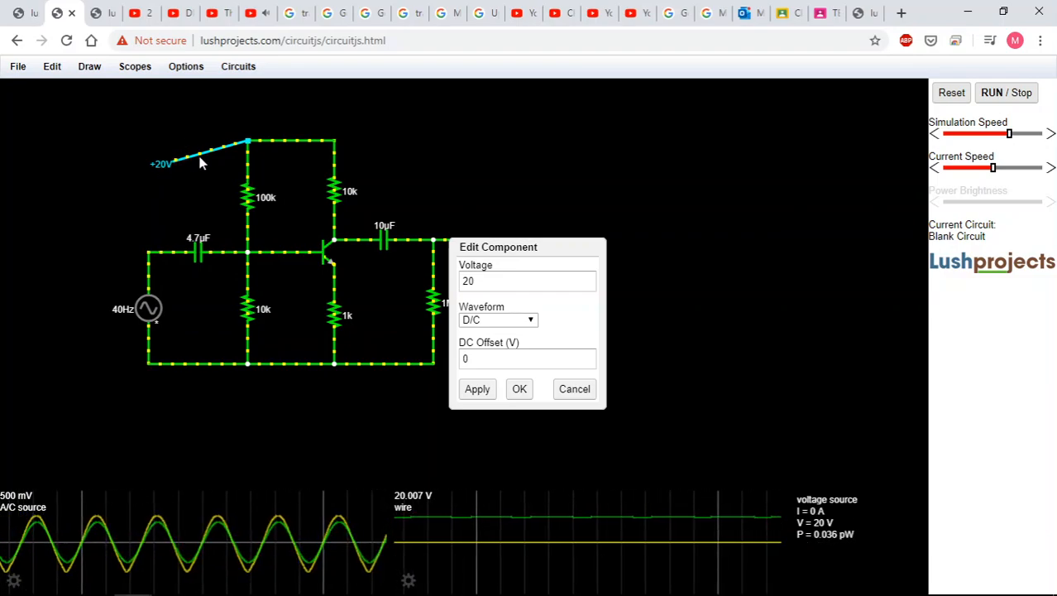
mouse_move(451, 157)
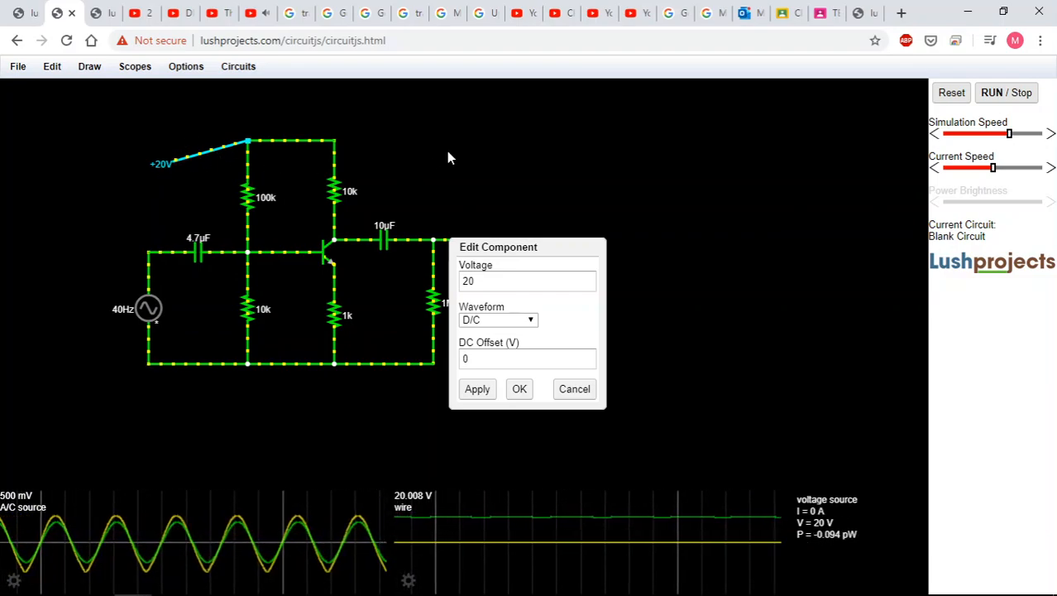
left_click(519, 389)
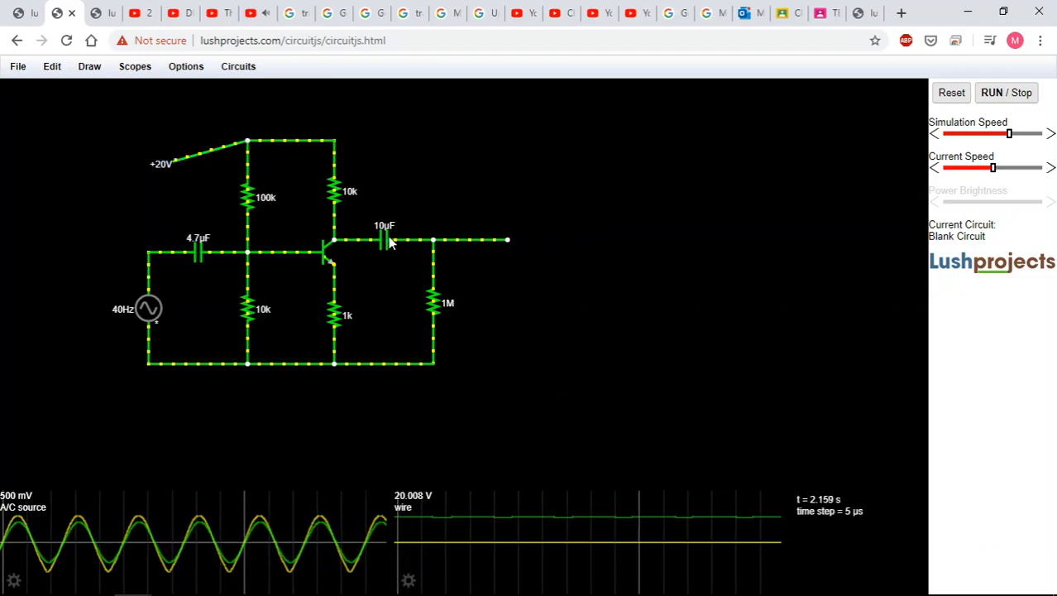
left_click(149, 309)
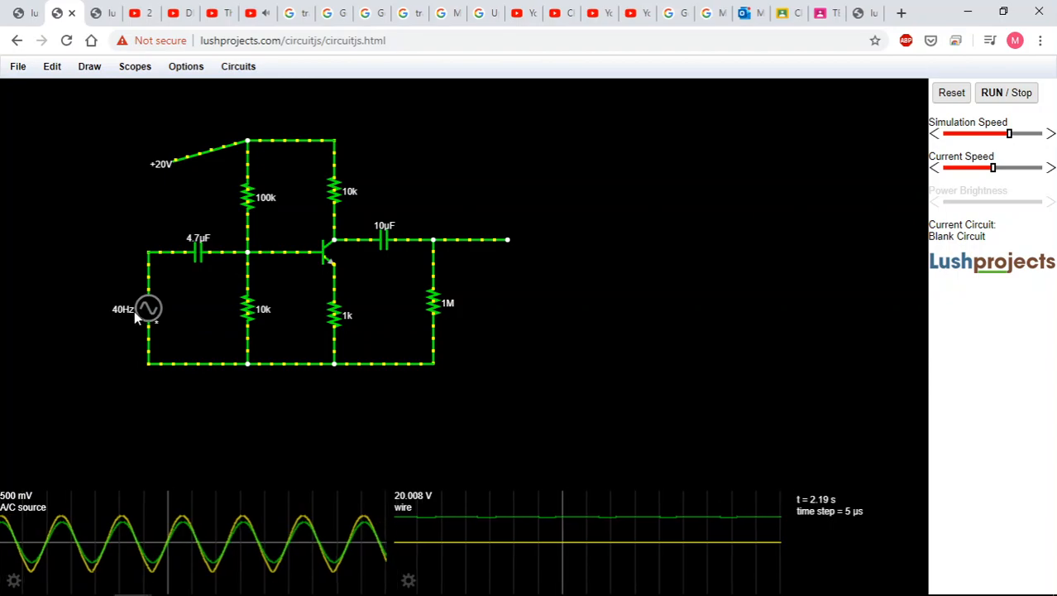
right_click(147, 307)
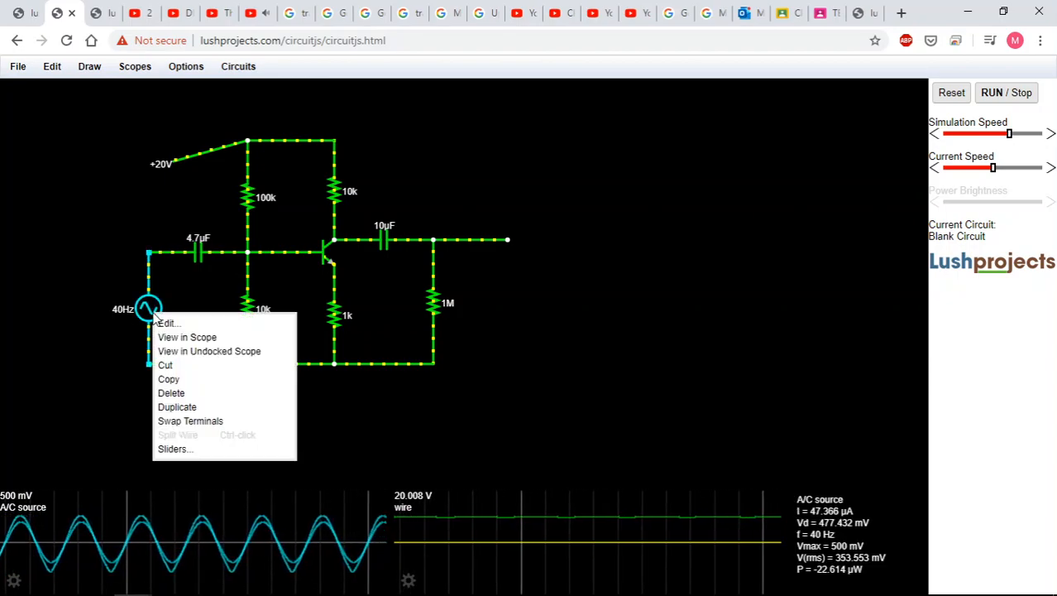
left_click(168, 323)
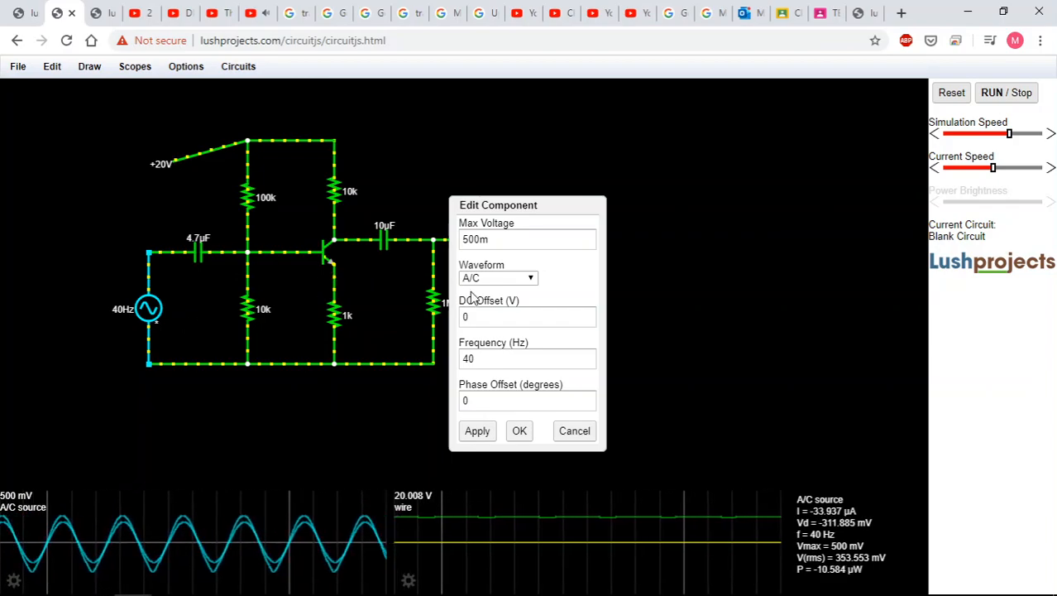
left_click(518, 430)
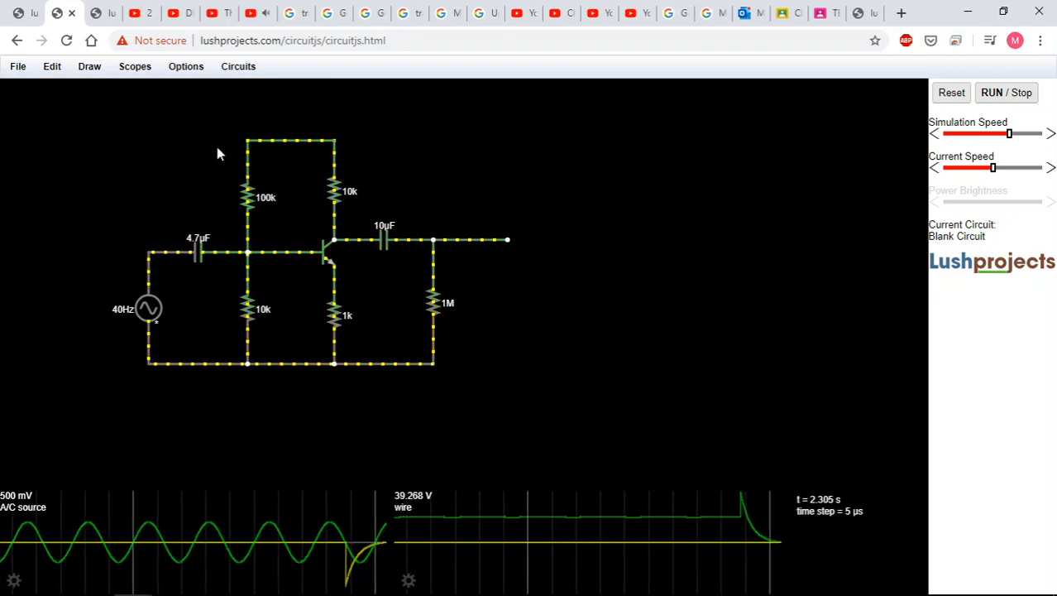
mouse_move(163, 87)
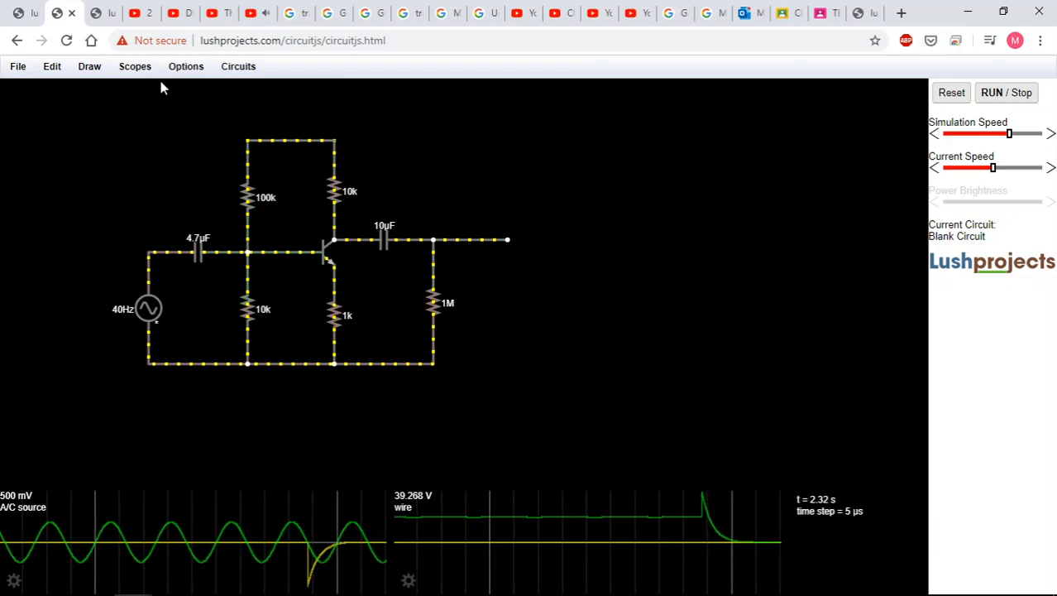
Add a single-terminal voltage supply to the amplifier's top rail.
left_click(89, 66)
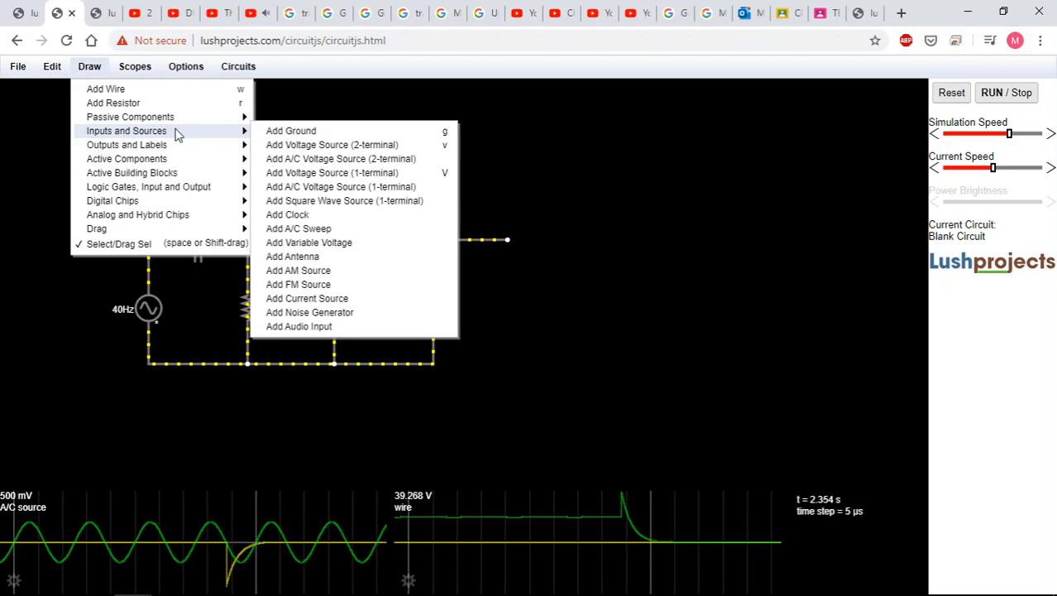
left_click(231, 124)
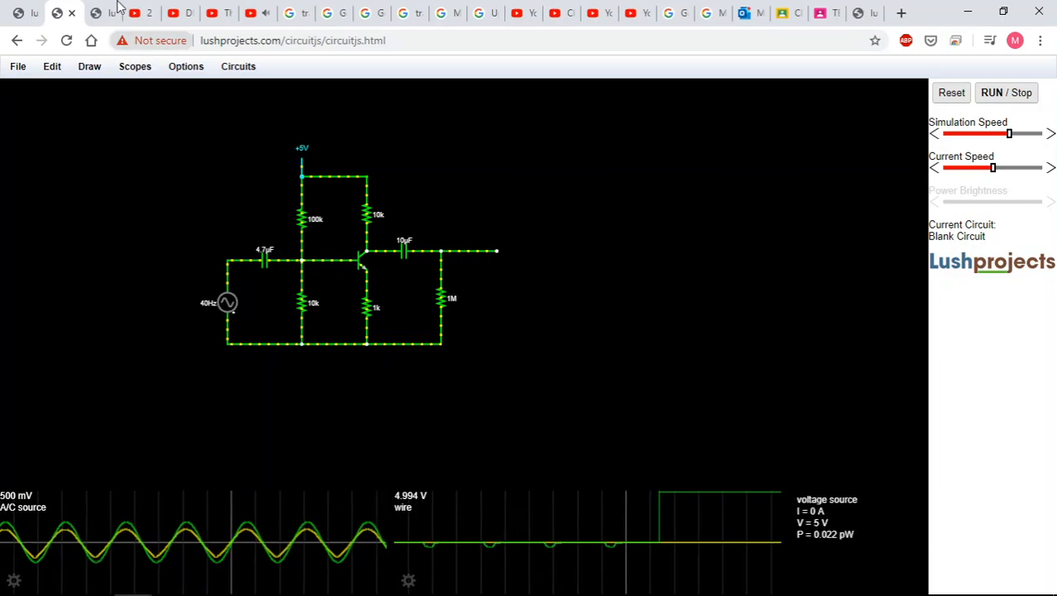
left_click(52, 66)
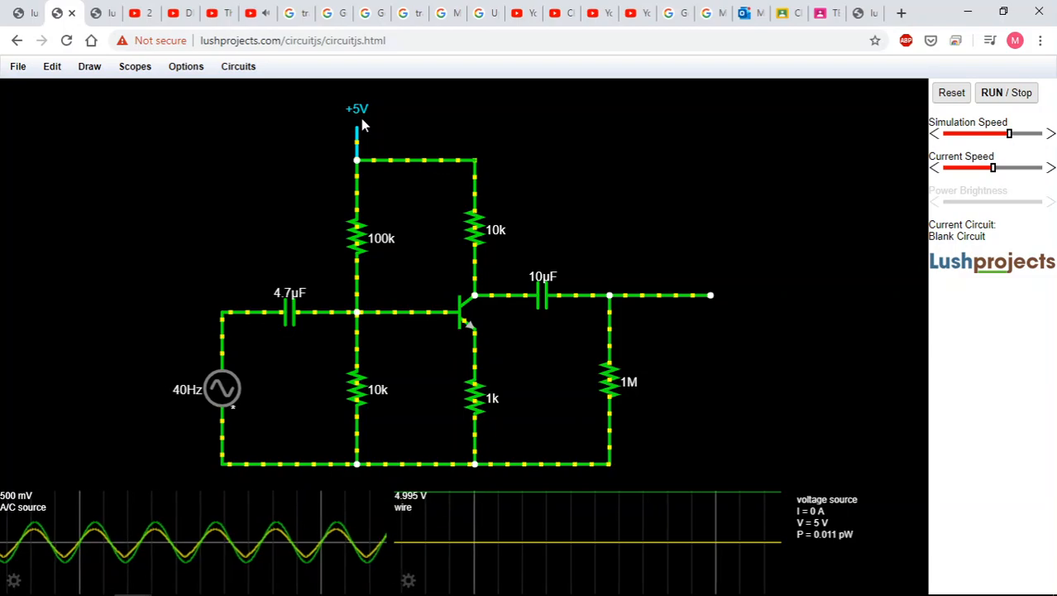
Change the new supply's voltage from +5V to 20 V.
right_click(357, 128)
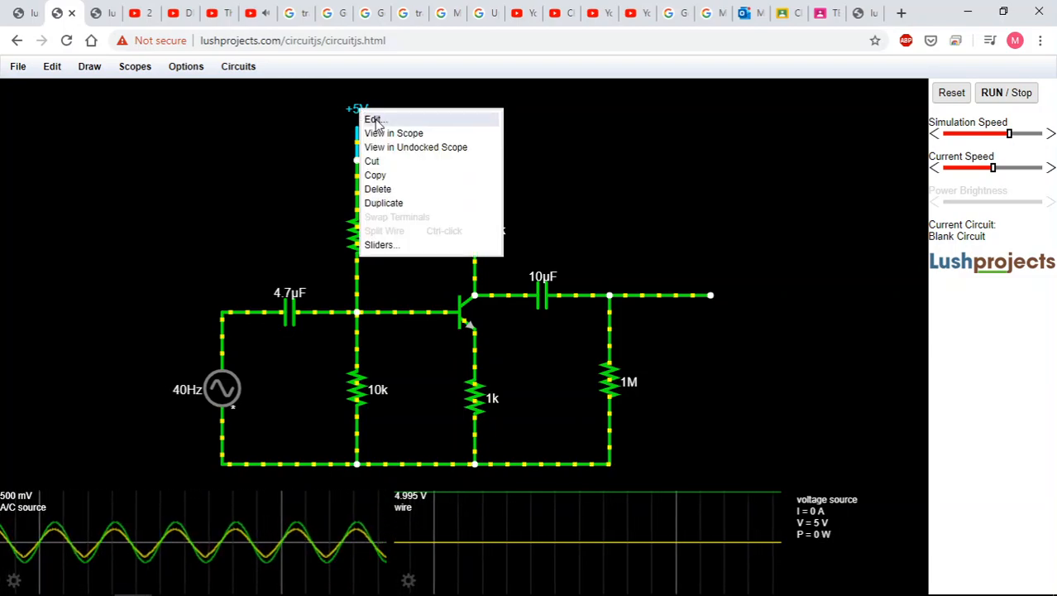
left_click(374, 119)
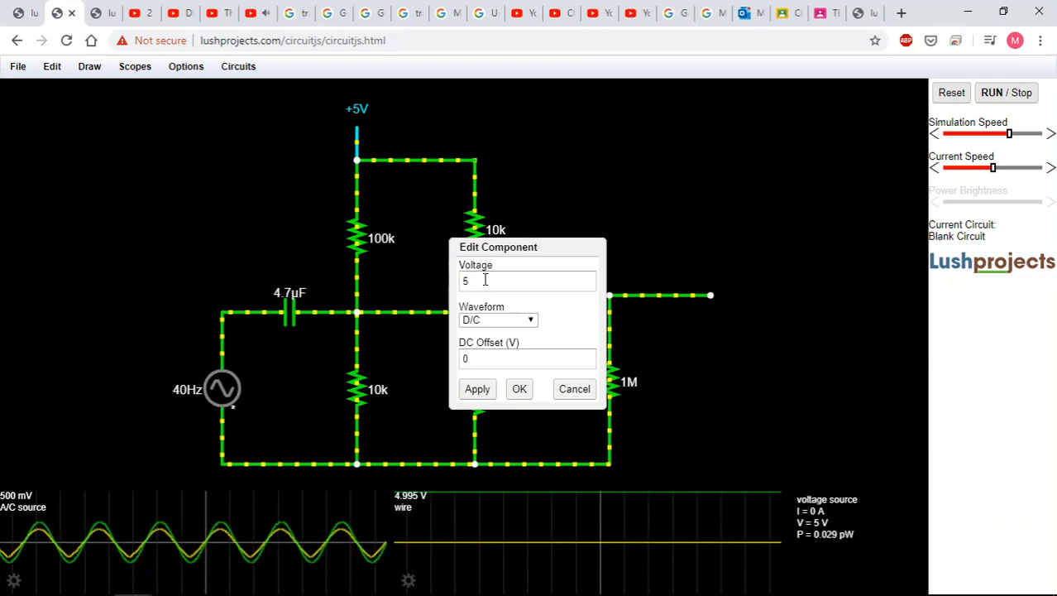
left_click(519, 389)
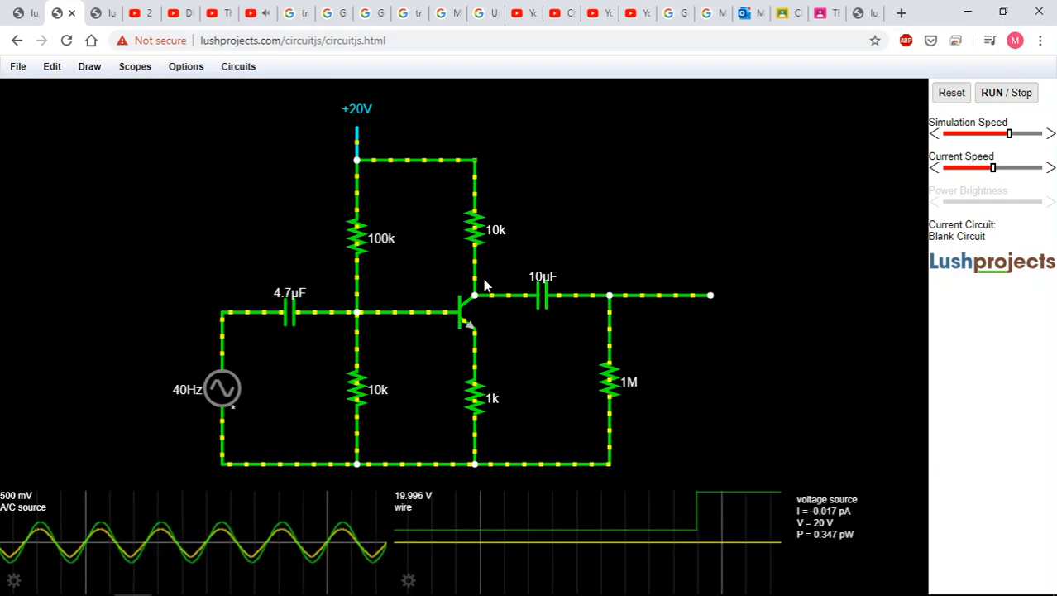
left_click(476, 229)
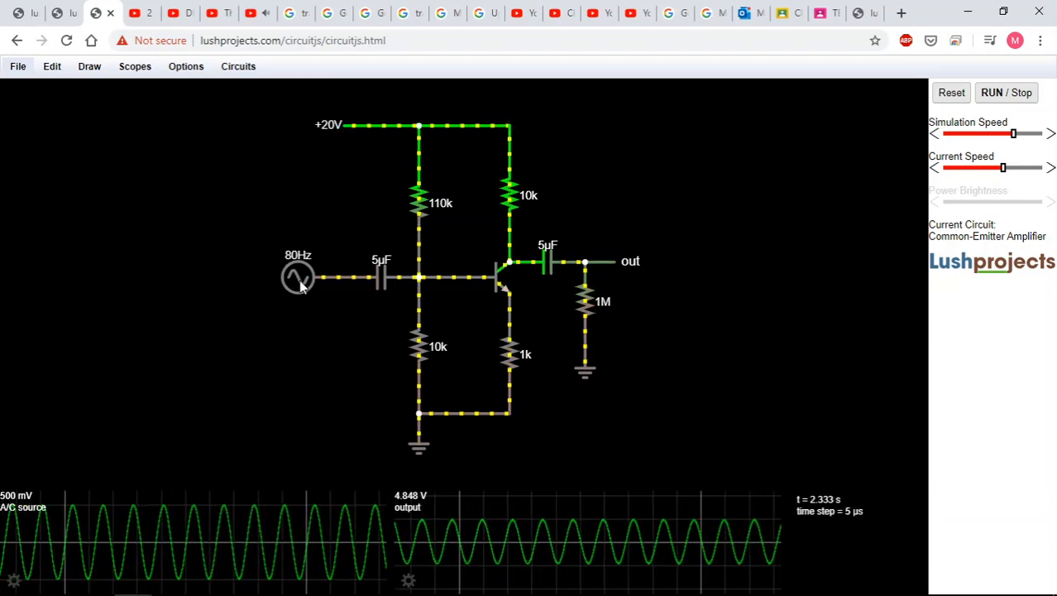
Return to the self-built amplifier tab and select the 40Hz source for removal.
left_click(298, 276)
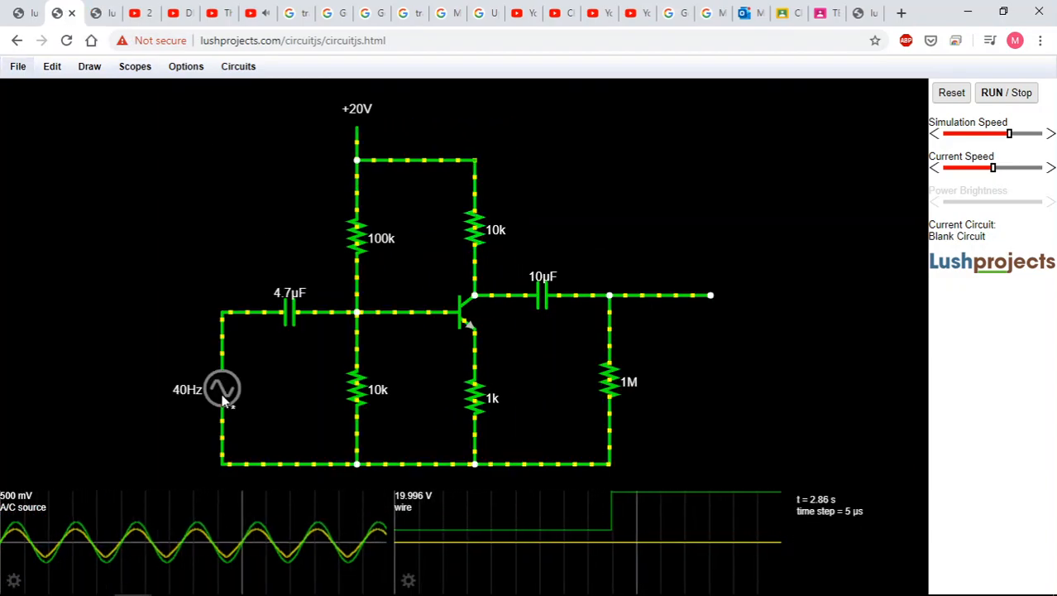
left_click(222, 389)
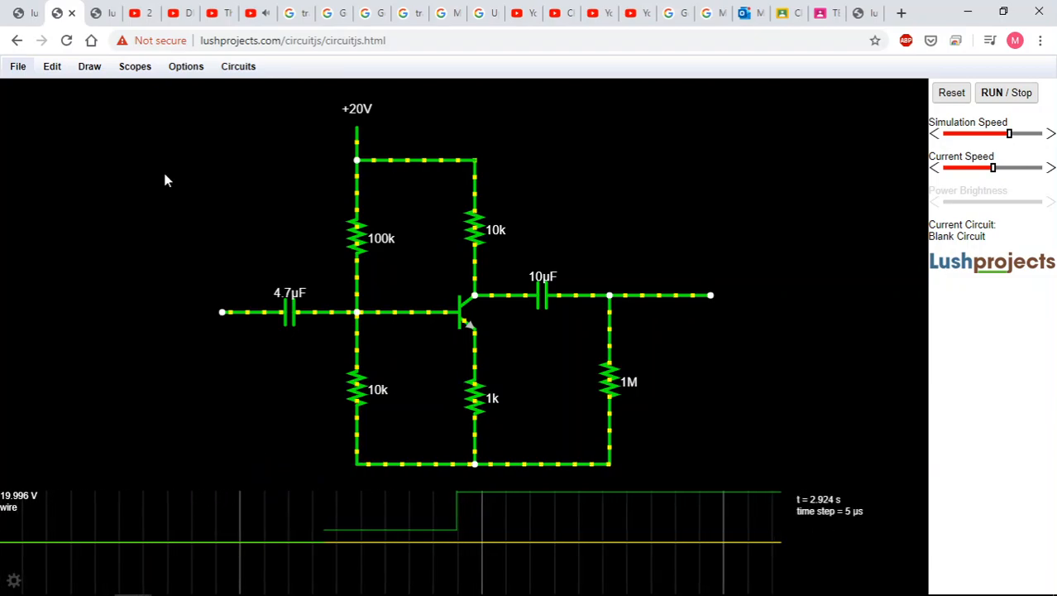
Place a new A/C source left of the circuit and connect its lead to the 4.7µF capacitor.
left_click(89, 67)
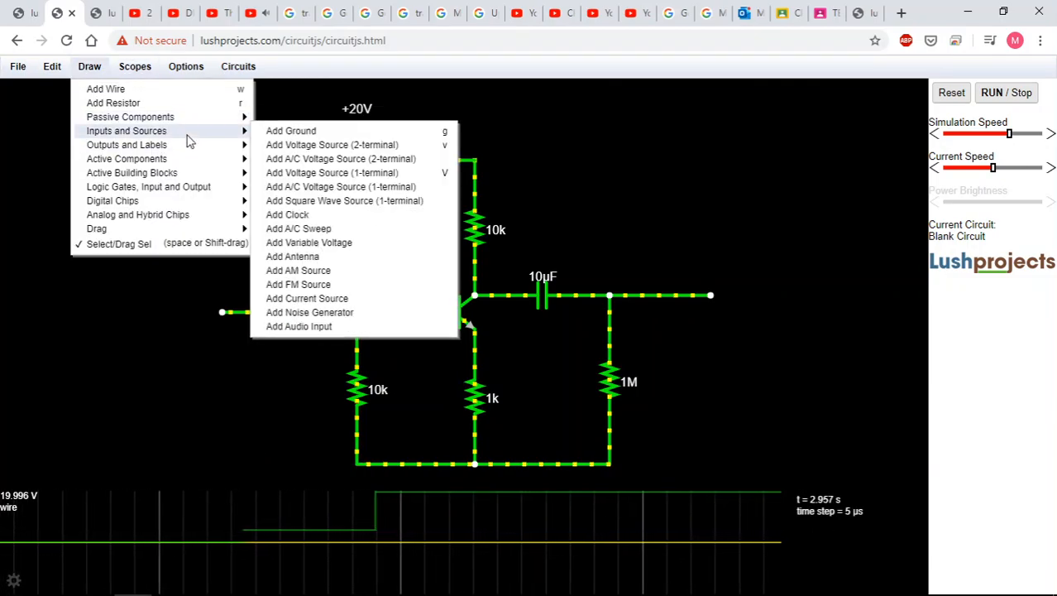
mouse_move(340, 186)
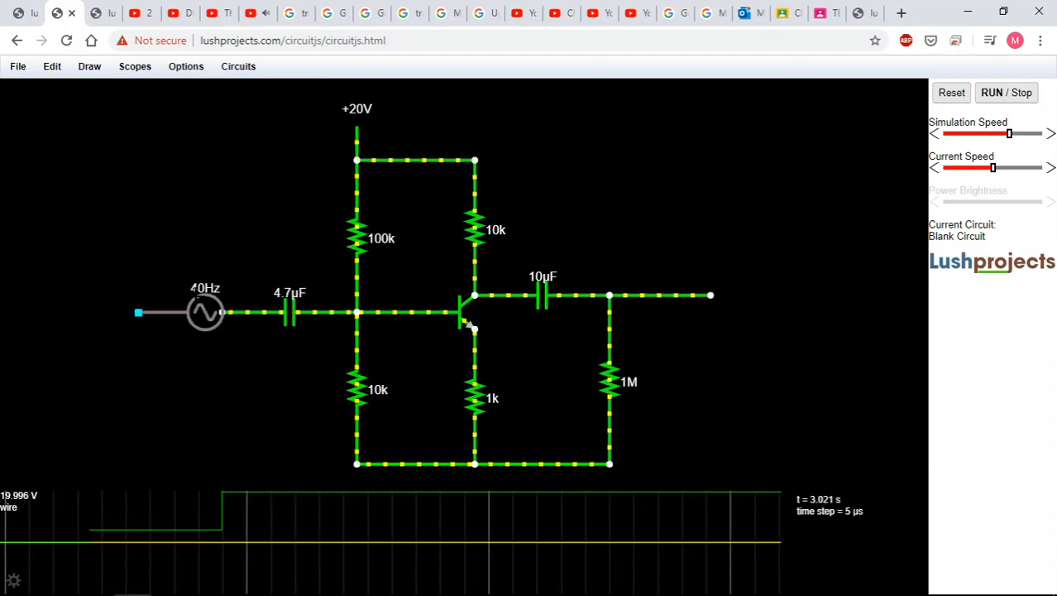
left_click_drag(204, 312, 87, 312)
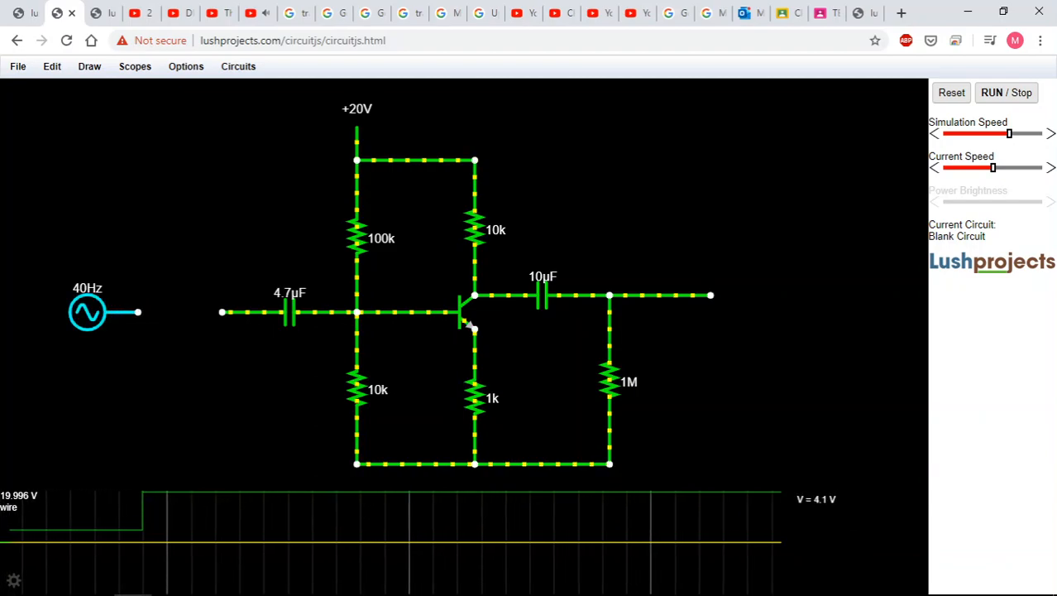
left_click(1006, 92)
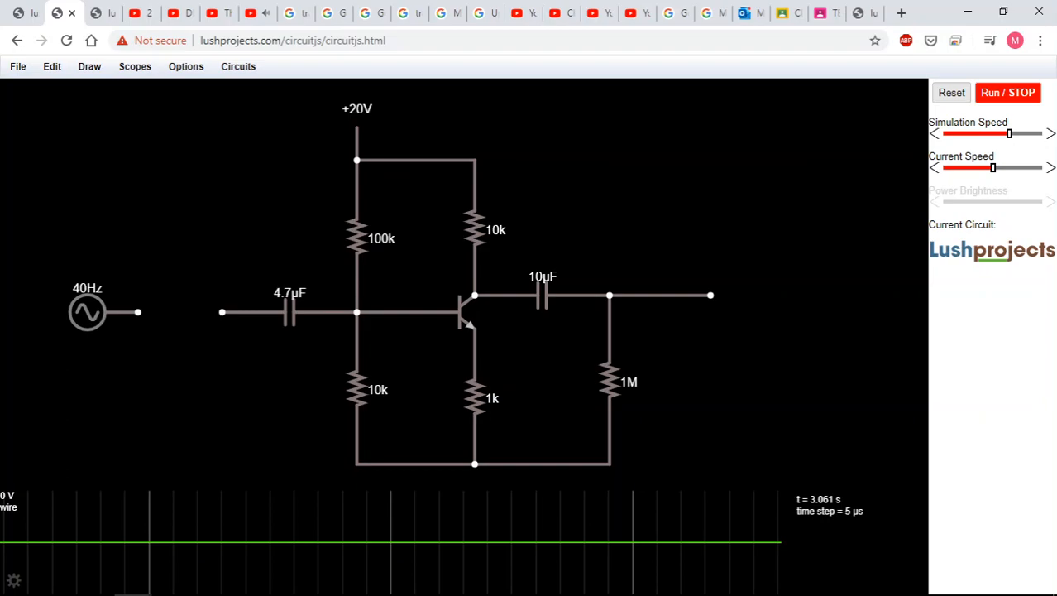
left_click(87, 312)
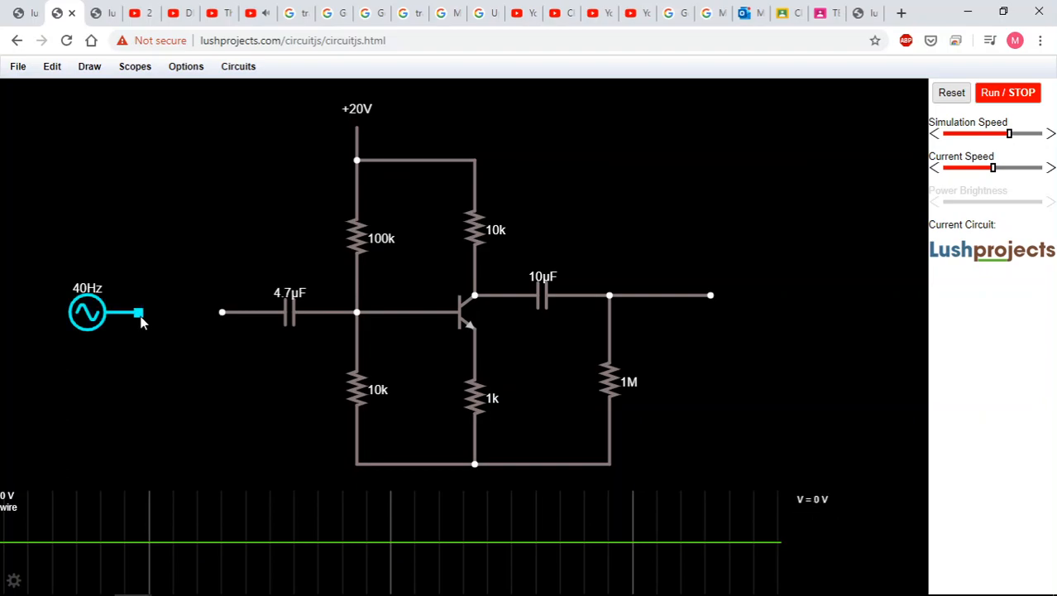
left_click_drag(136, 313, 221, 313)
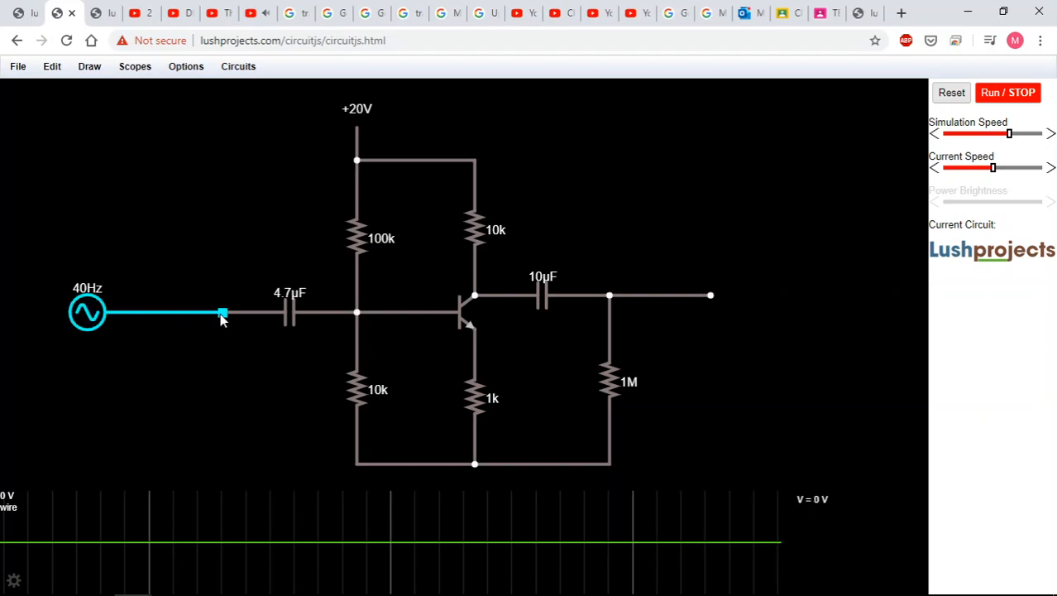
Set the source's max voltage to 500 mV, resume the simulation, and inspect its readings.
right_click(87, 312)
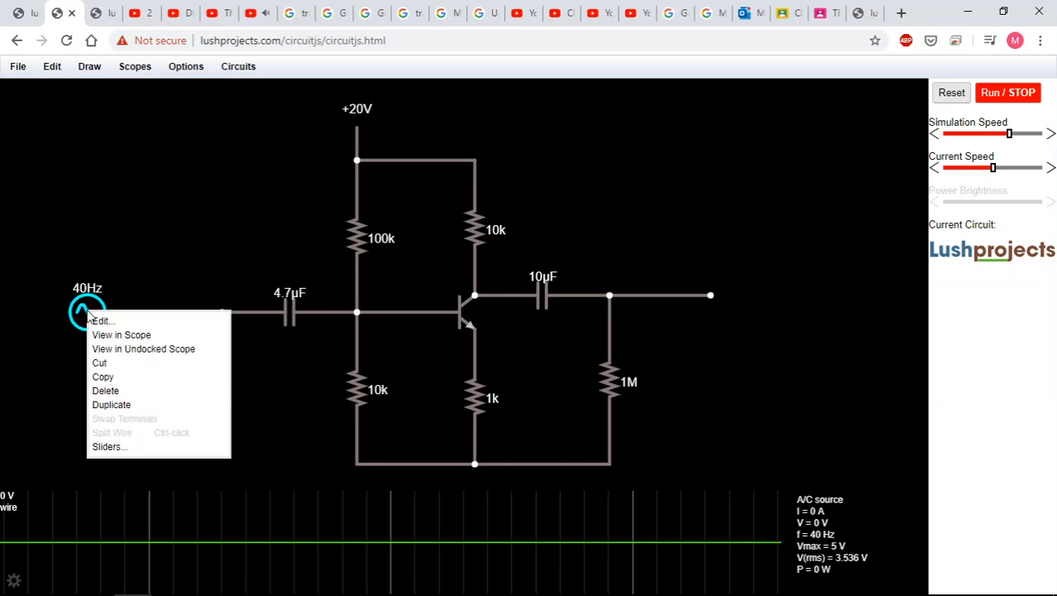
left_click(101, 320)
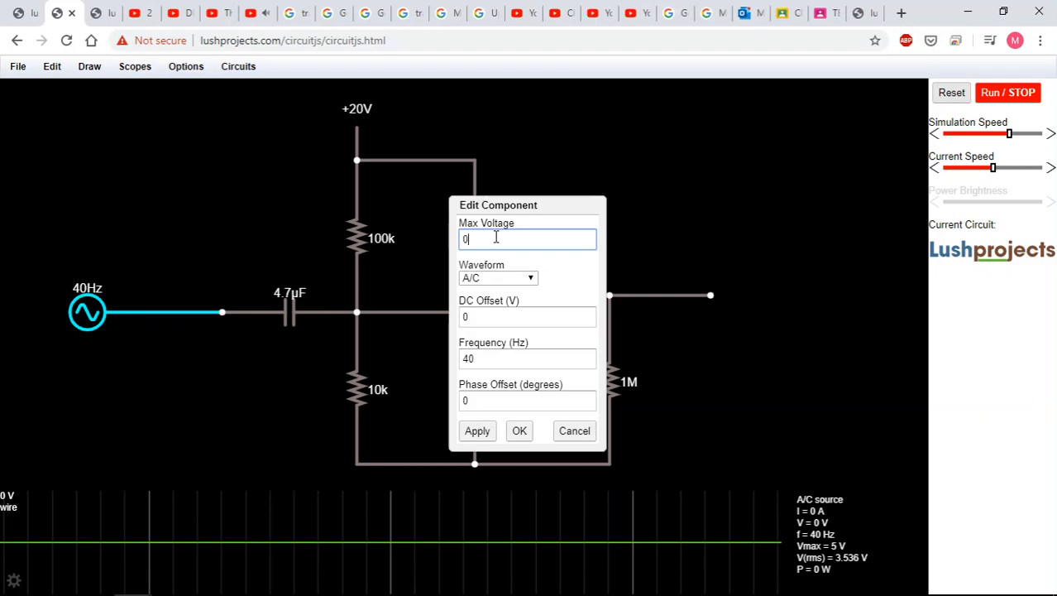
left_click(519, 430)
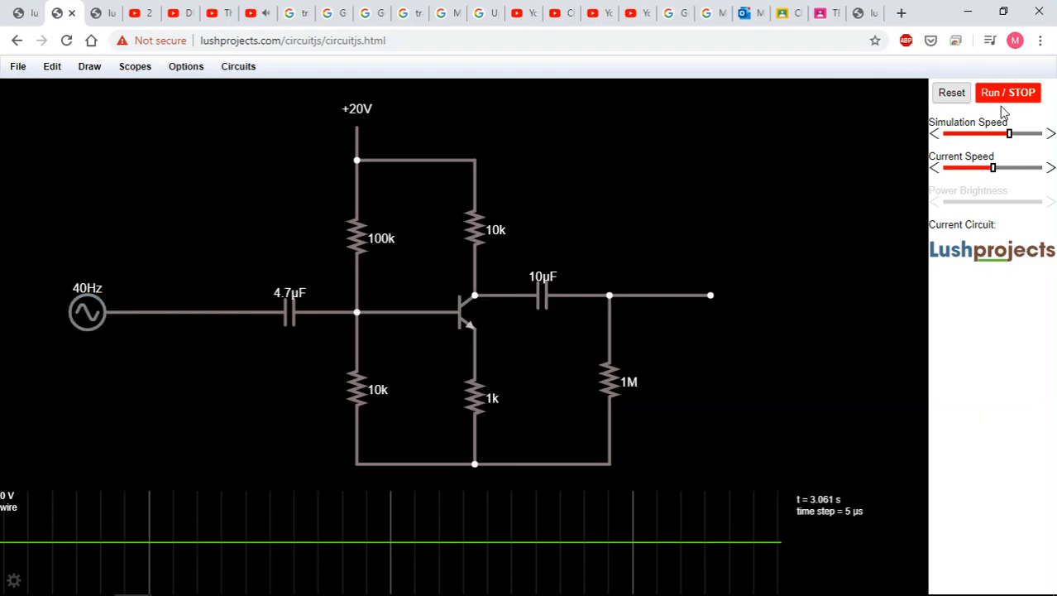
left_click(1008, 92)
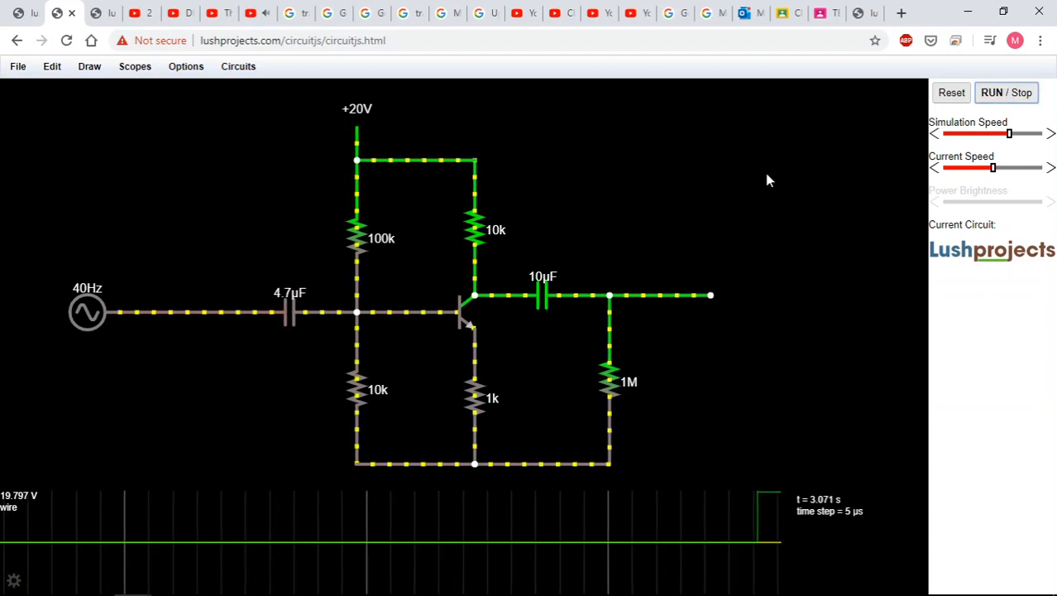
mouse_move(129, 334)
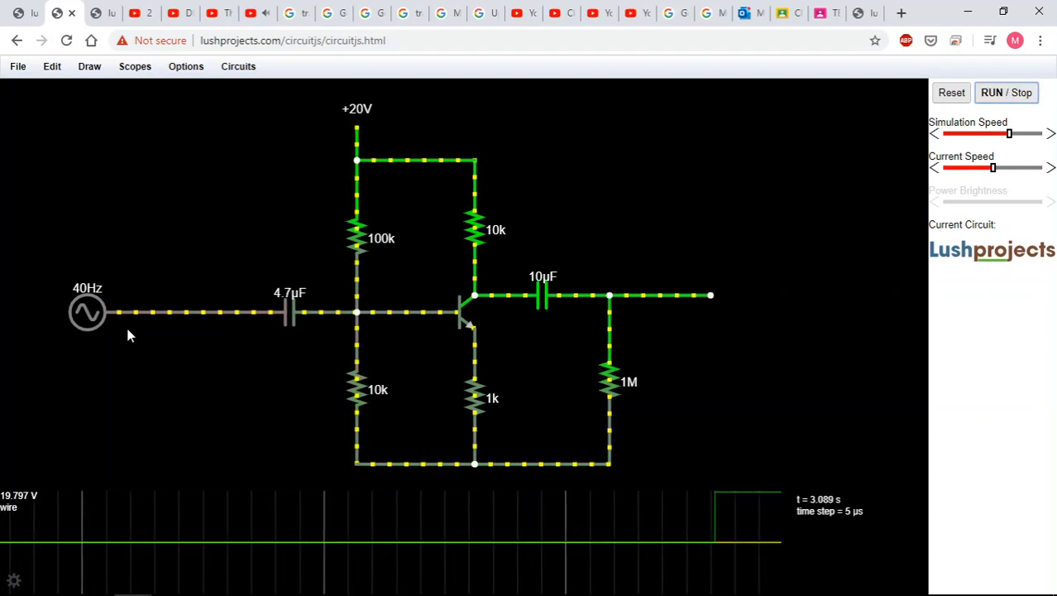
left_click(87, 312)
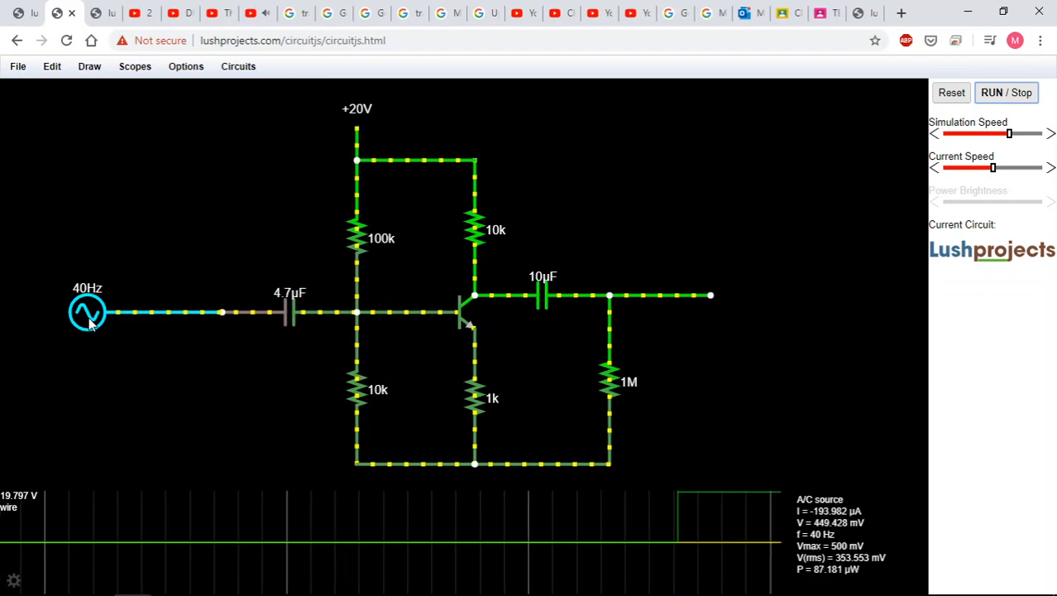
double_click(87, 312)
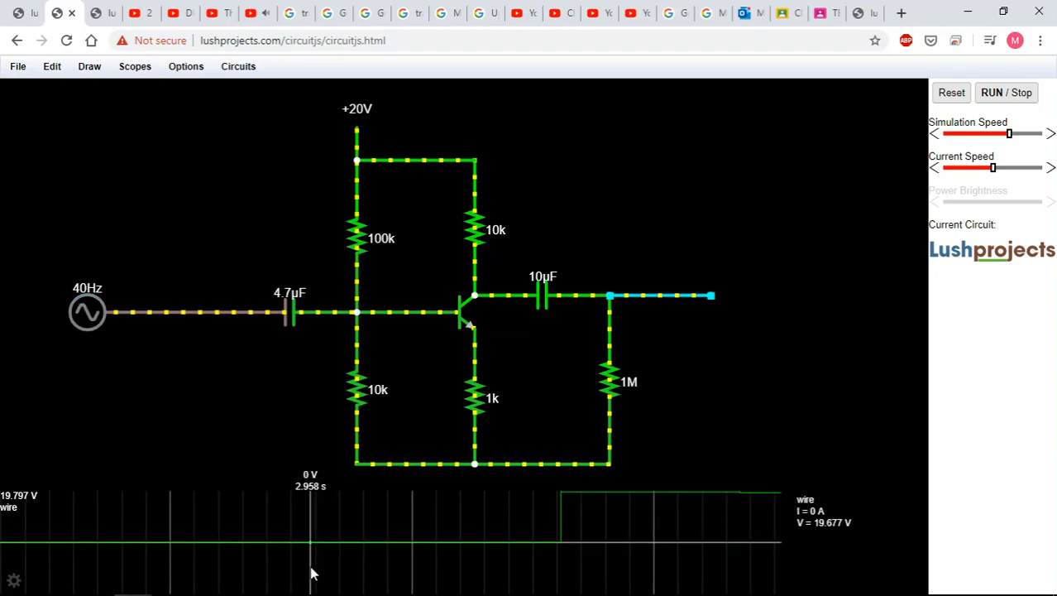
Replace the bottom voltage plot with scopes of the 40Hz AC source and the output wire.
right_click(313, 573)
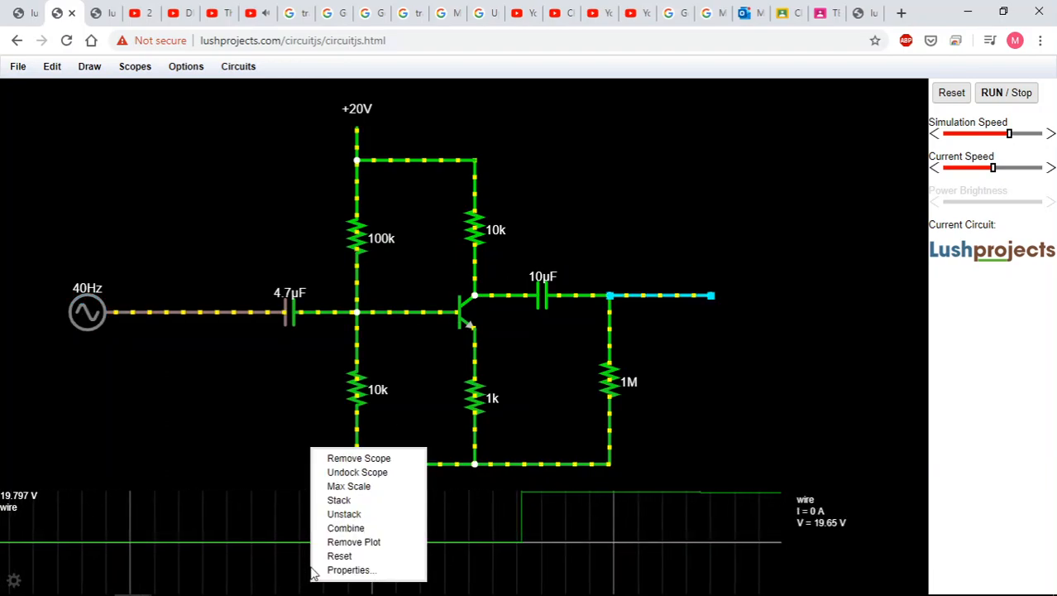
left_click(358, 457)
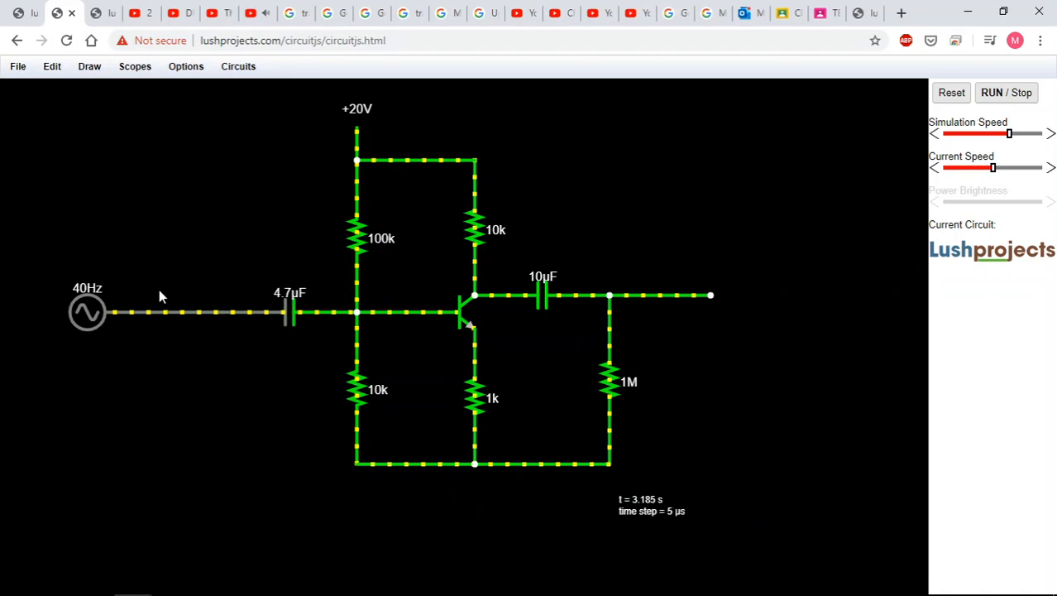
right_click(87, 312)
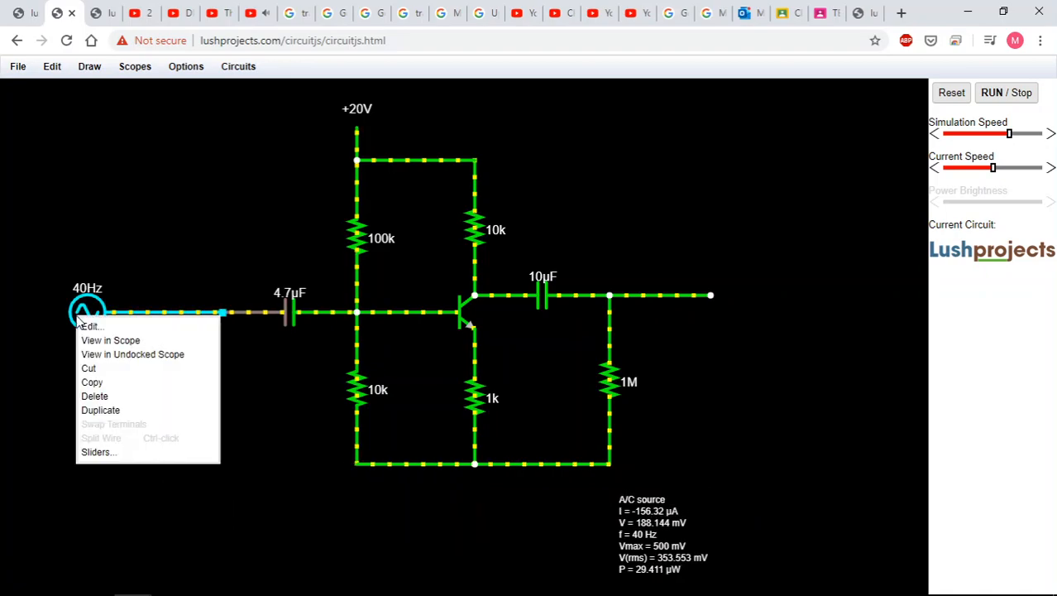
left_click(110, 340)
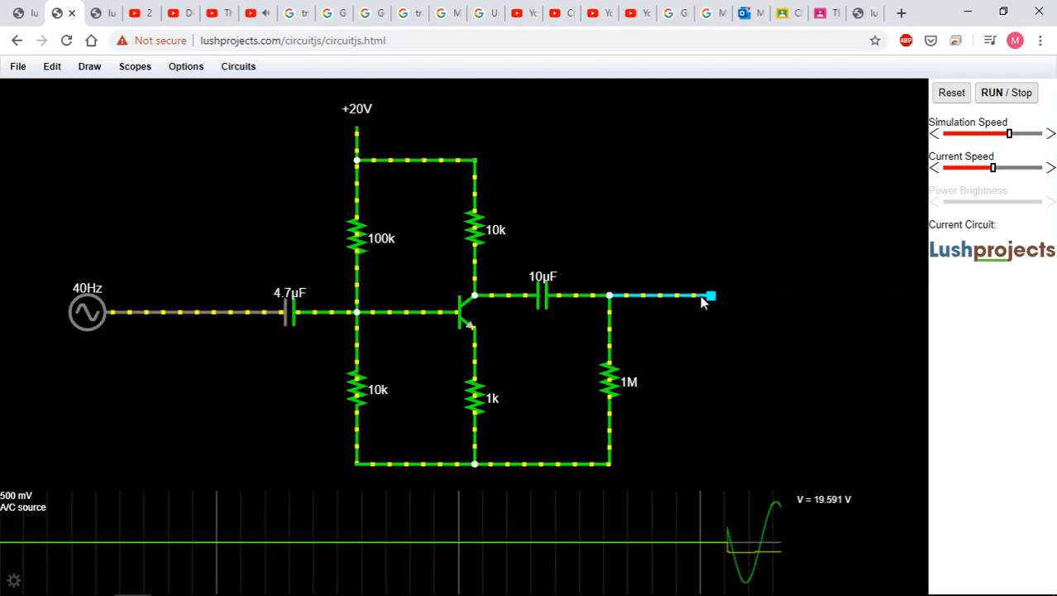
right_click(708, 296)
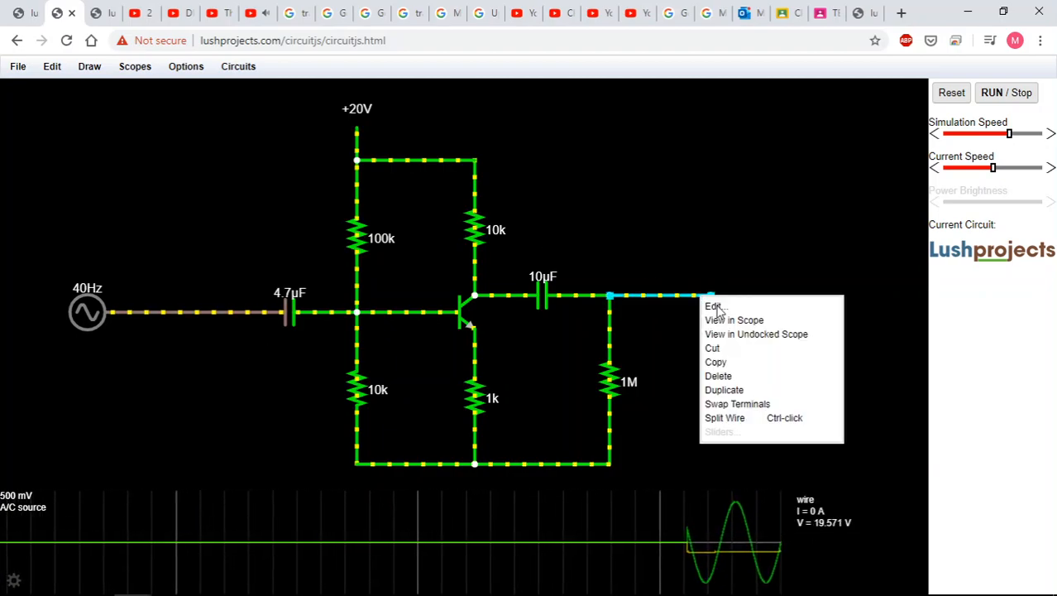
left_click(734, 320)
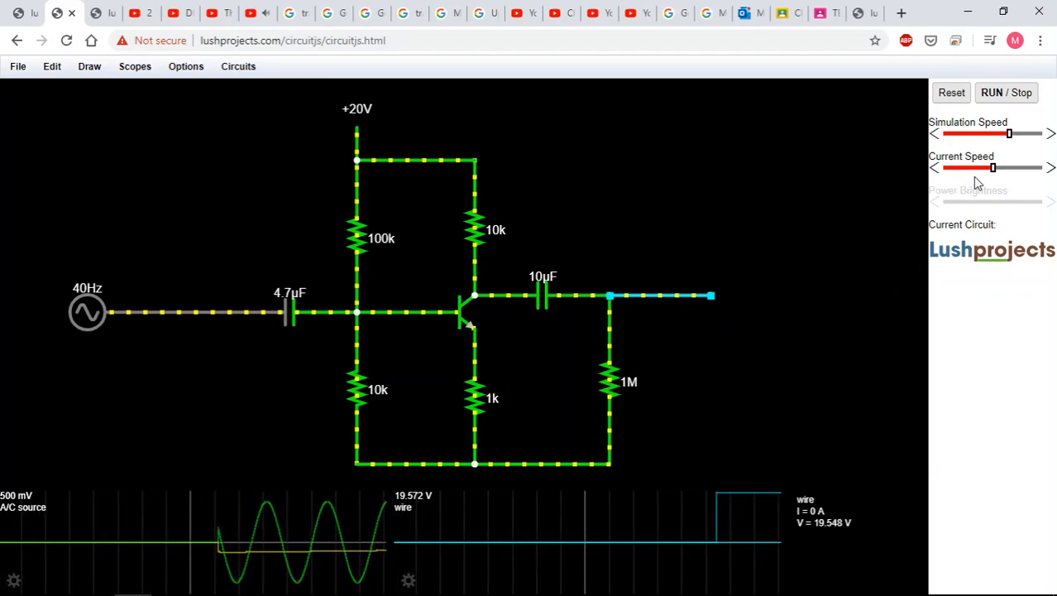
Nudge the simulation speed slightly faster and make a few more adjustments in CircuitJS.
left_click_drag(1008, 133, 1015, 133)
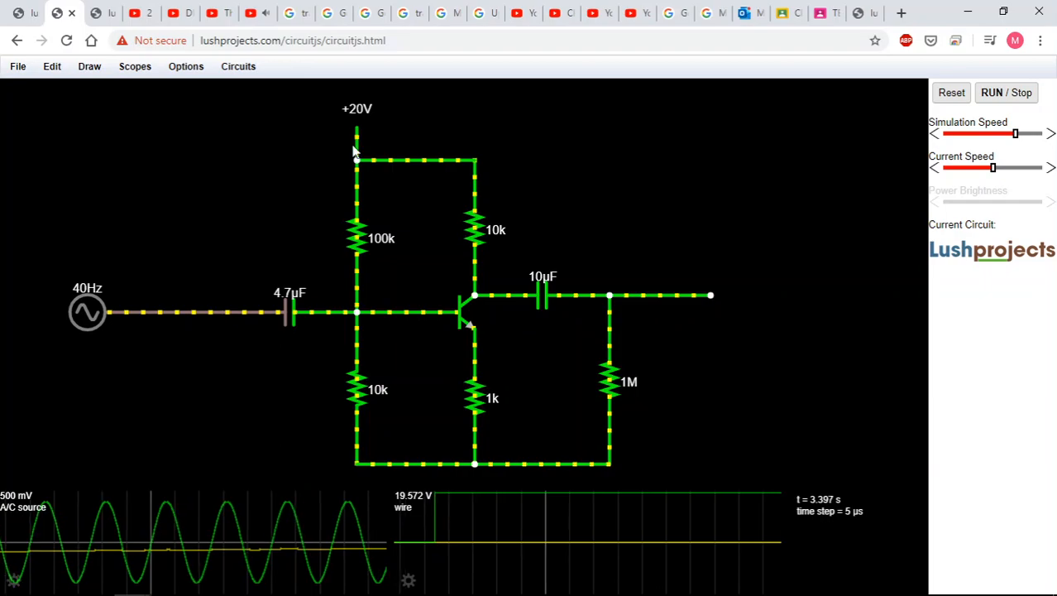
left_click(357, 137)
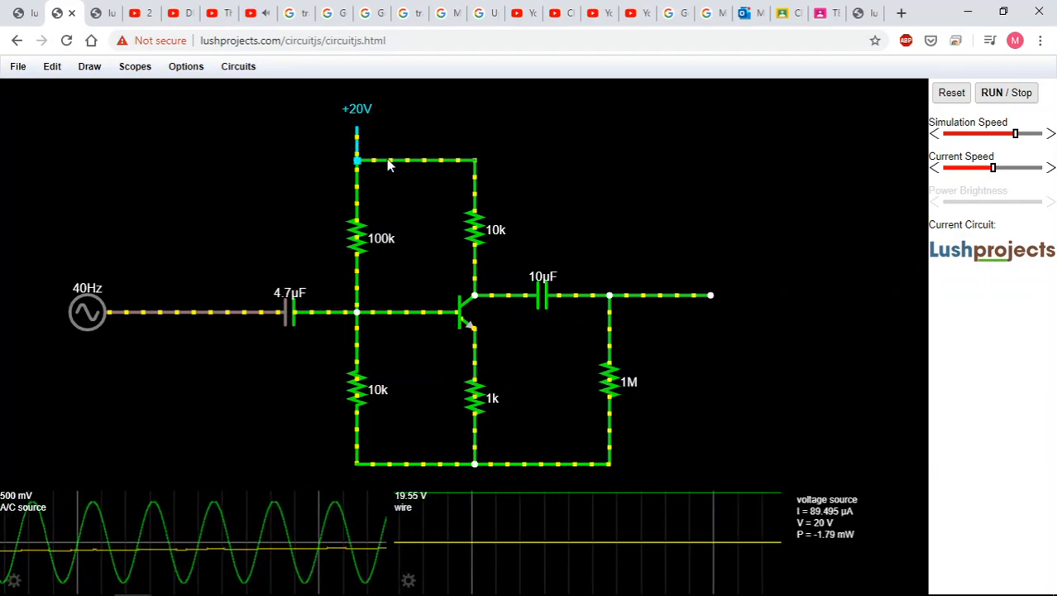
left_click(357, 237)
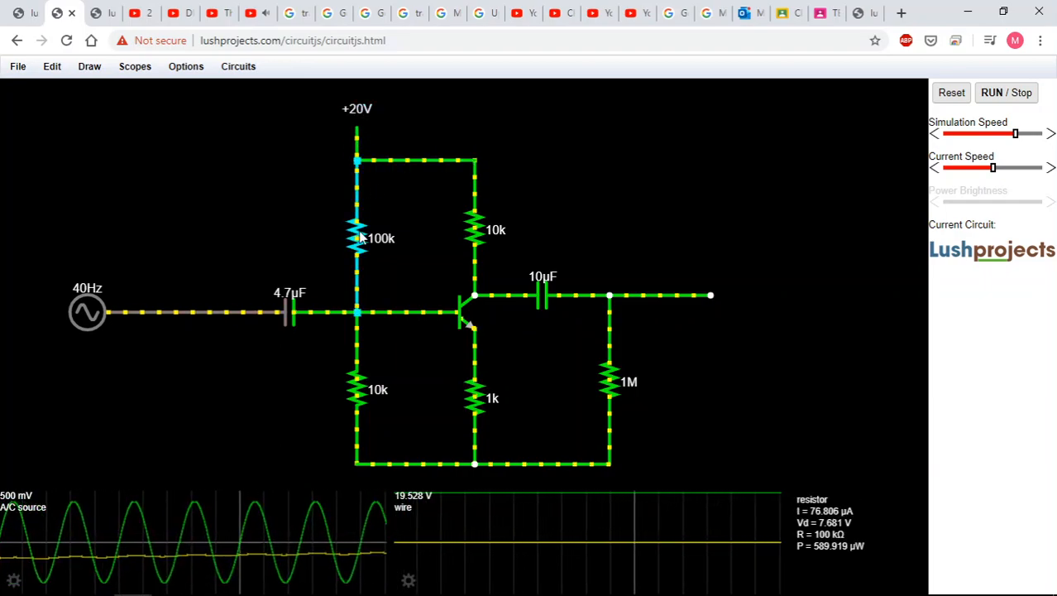
left_click(476, 229)
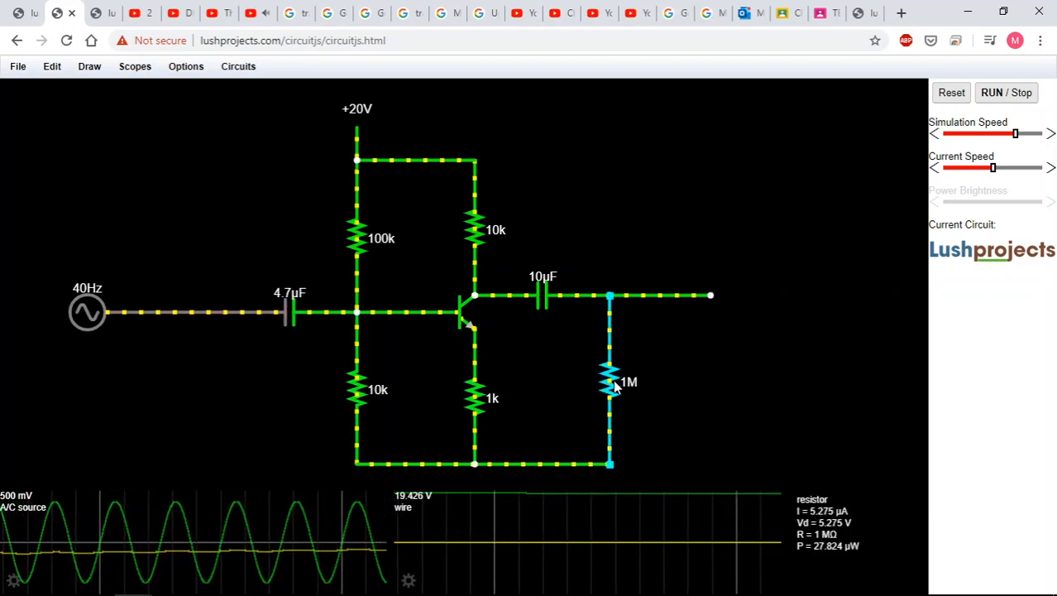
mouse_move(664, 300)
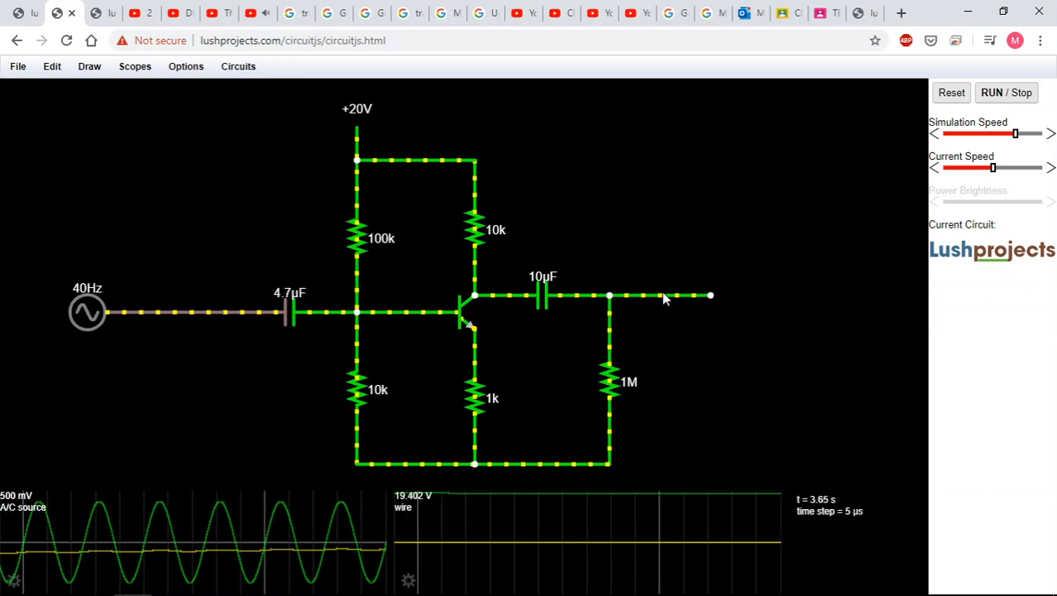
left_click(357, 145)
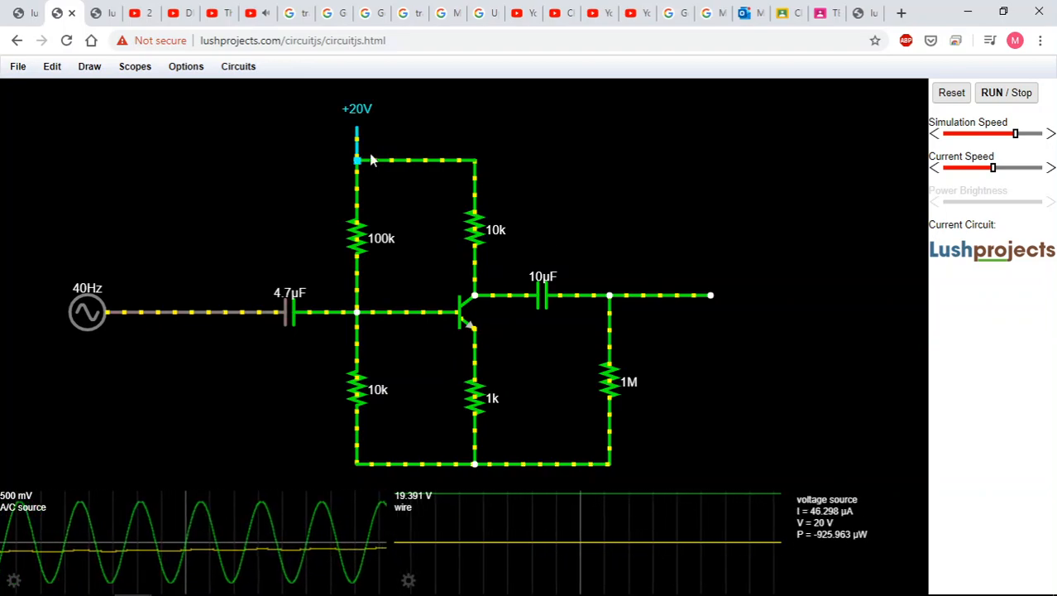
key("alt+tab")
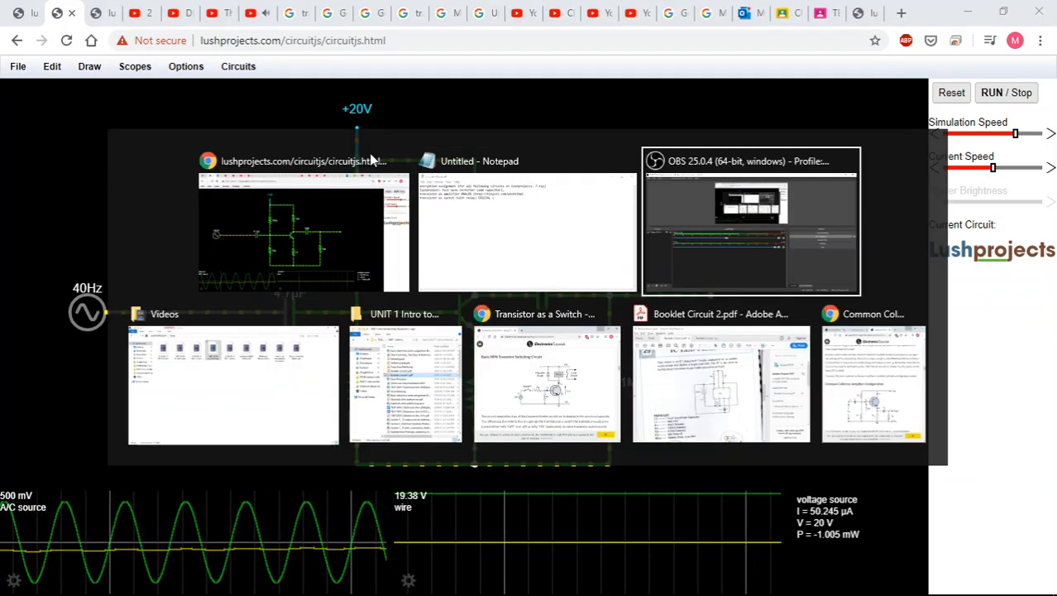
Bring the browser showing the Common-Emitter Amplifier example back to the front.
left_click(749, 220)
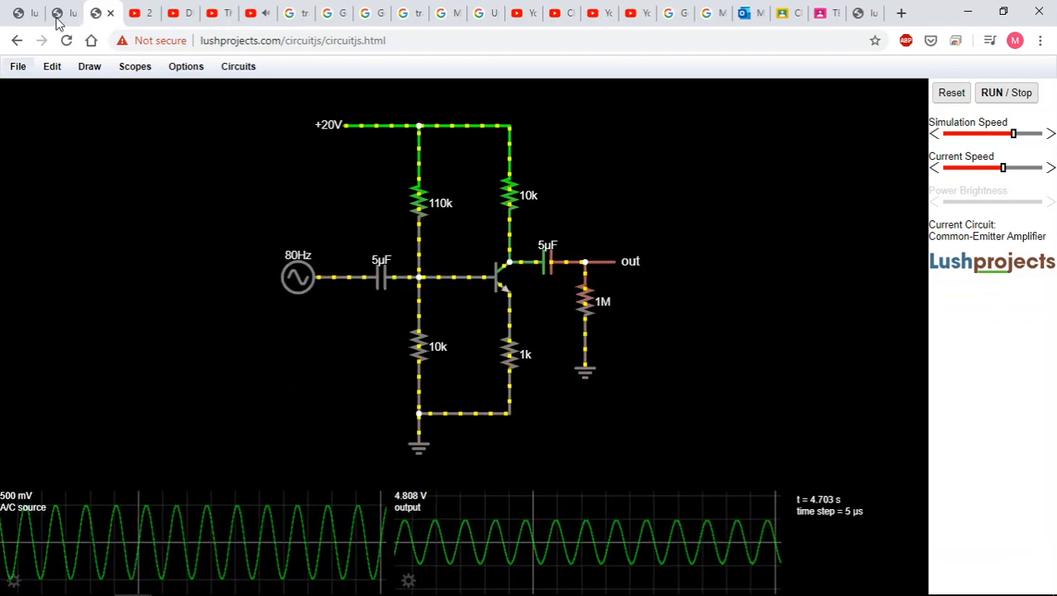
mouse_move(65, 14)
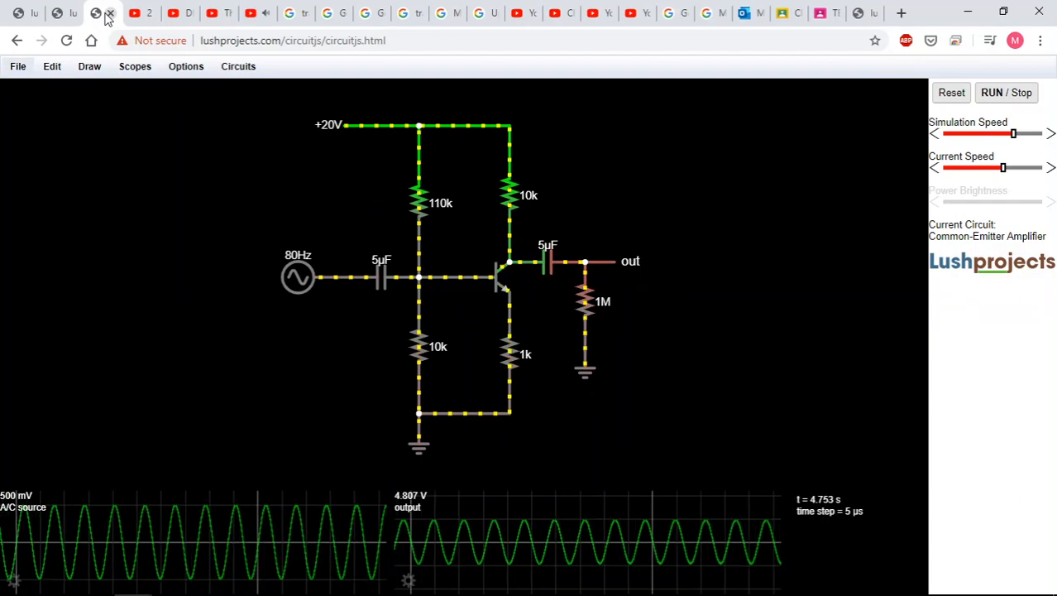
mouse_move(64, 14)
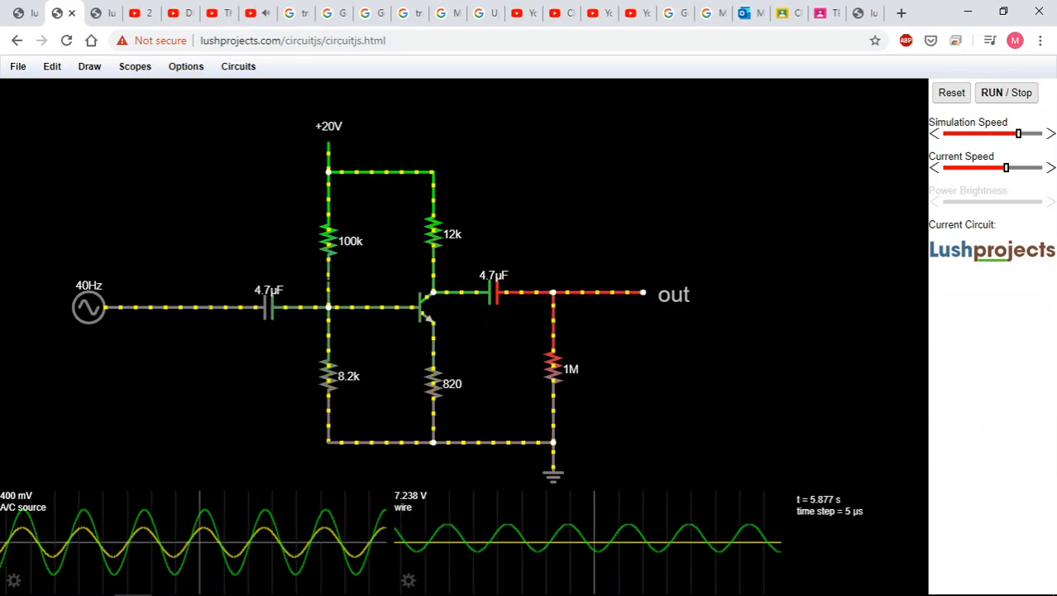
Glance at the Common-Emitter Amplifier example, then open the edited circuit's 4.7µF input capacitor for editing.
left_click(329, 240)
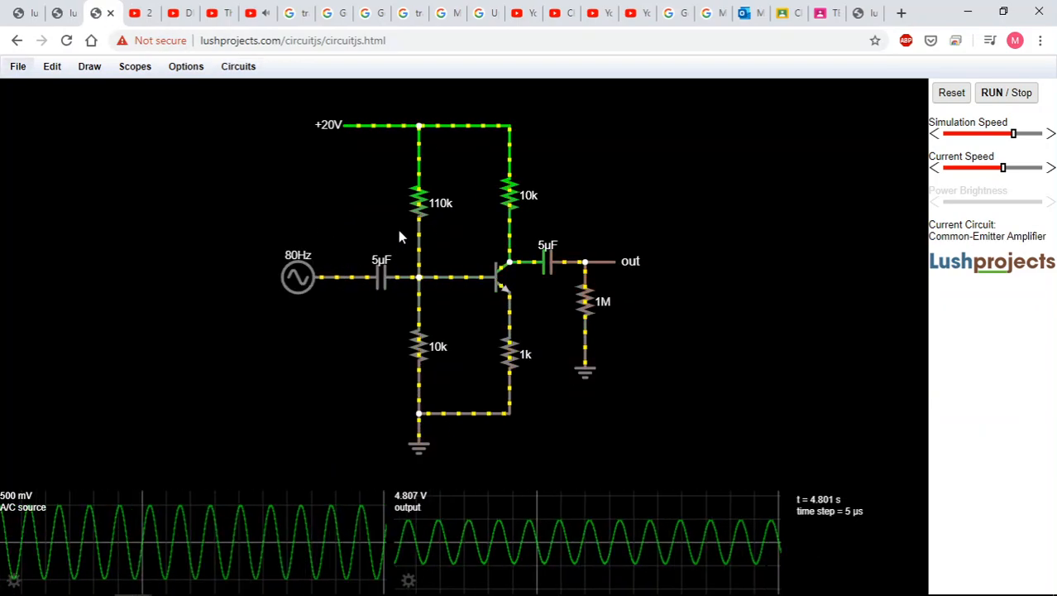
left_click(548, 263)
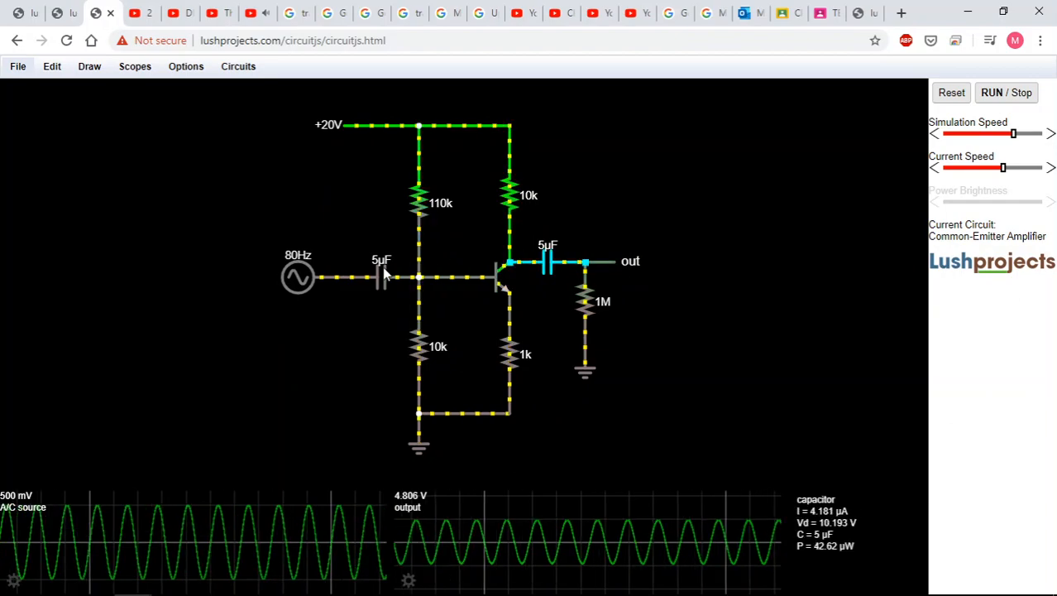
left_click(64, 13)
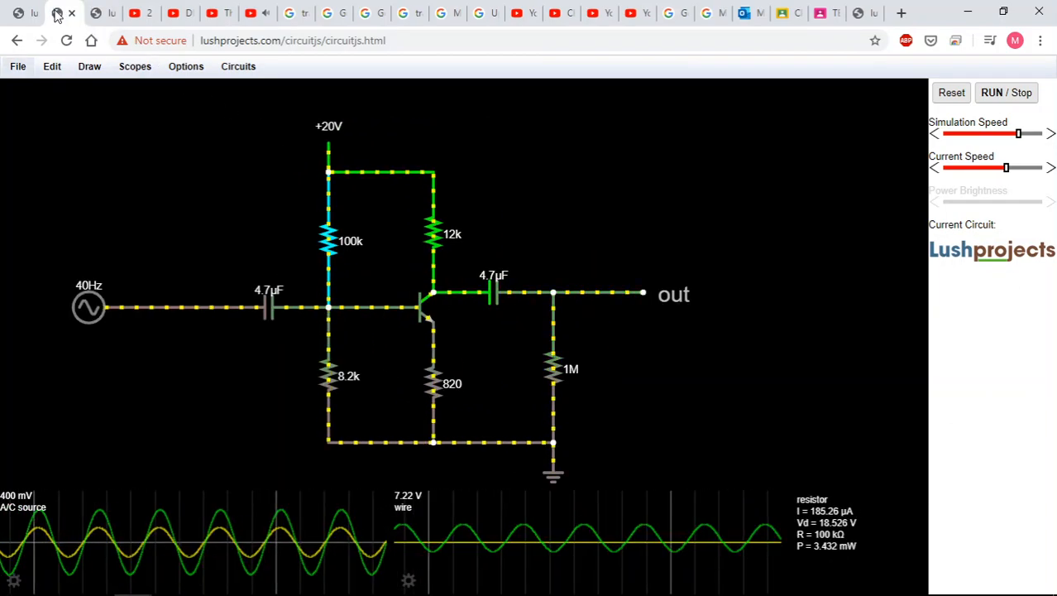
left_click(268, 308)
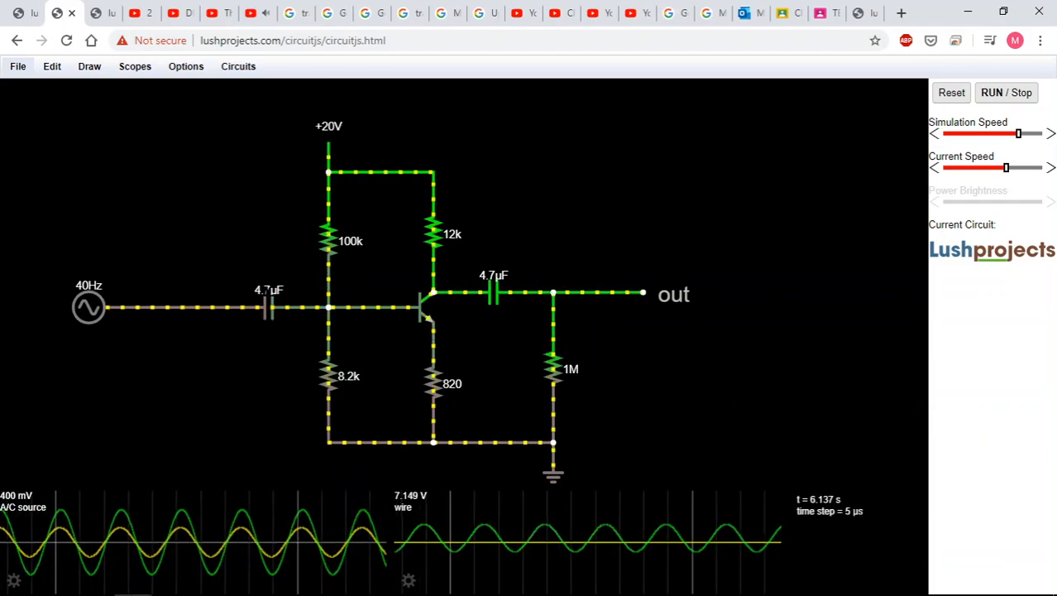
right_click(269, 302)
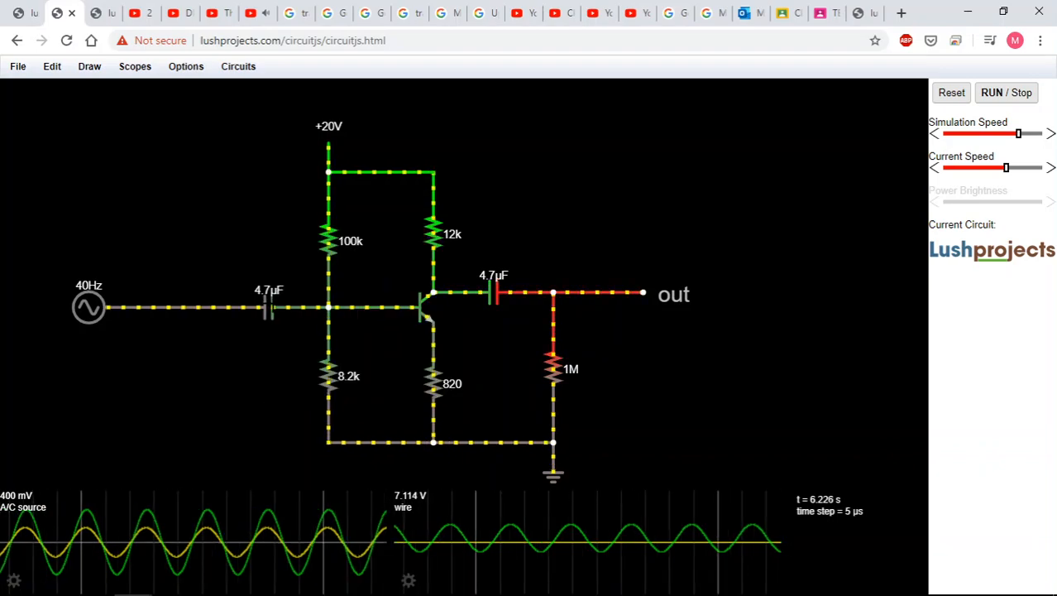
double_click(267, 308)
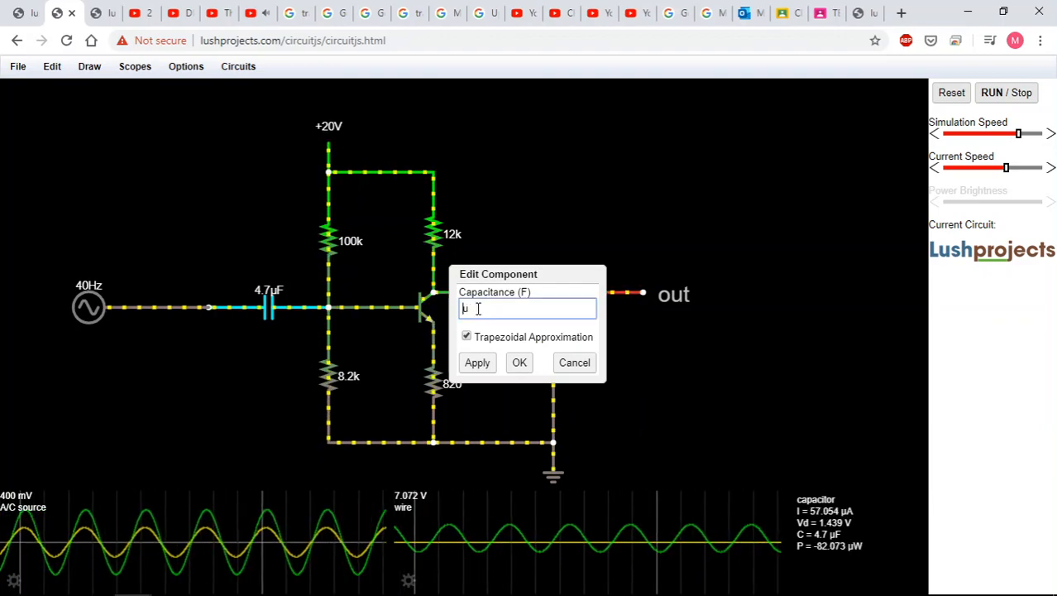
Set the input and output coupling capacitors to 5µF.
left_click(519, 363)
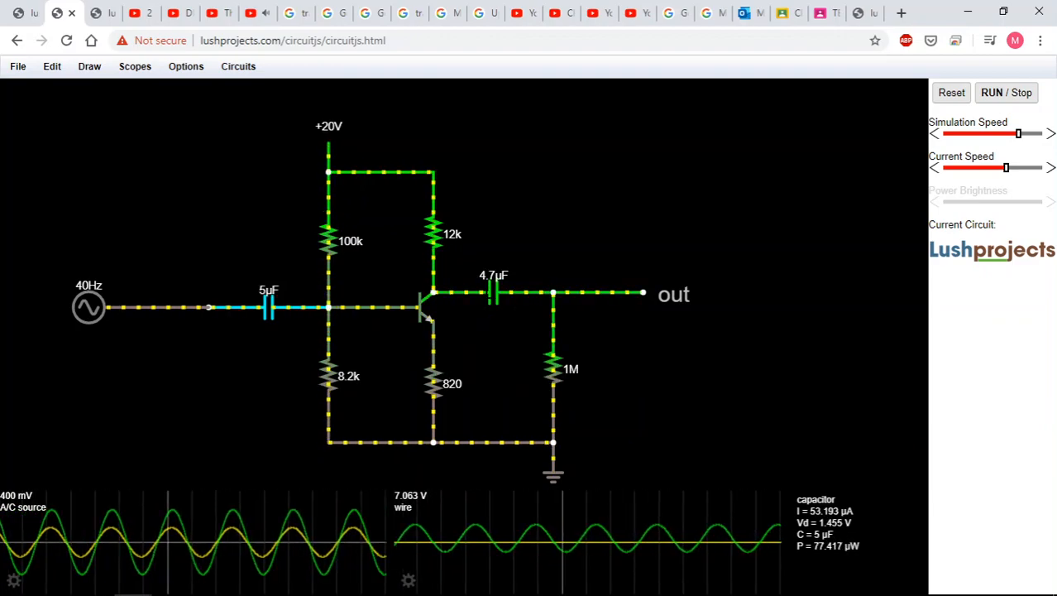
right_click(492, 292)
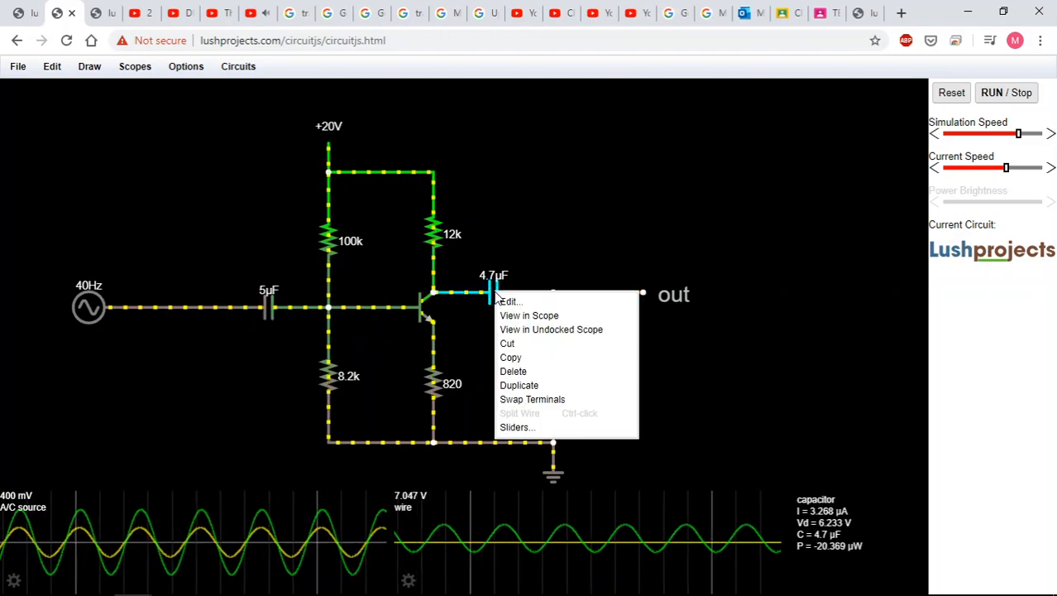
left_click(509, 300)
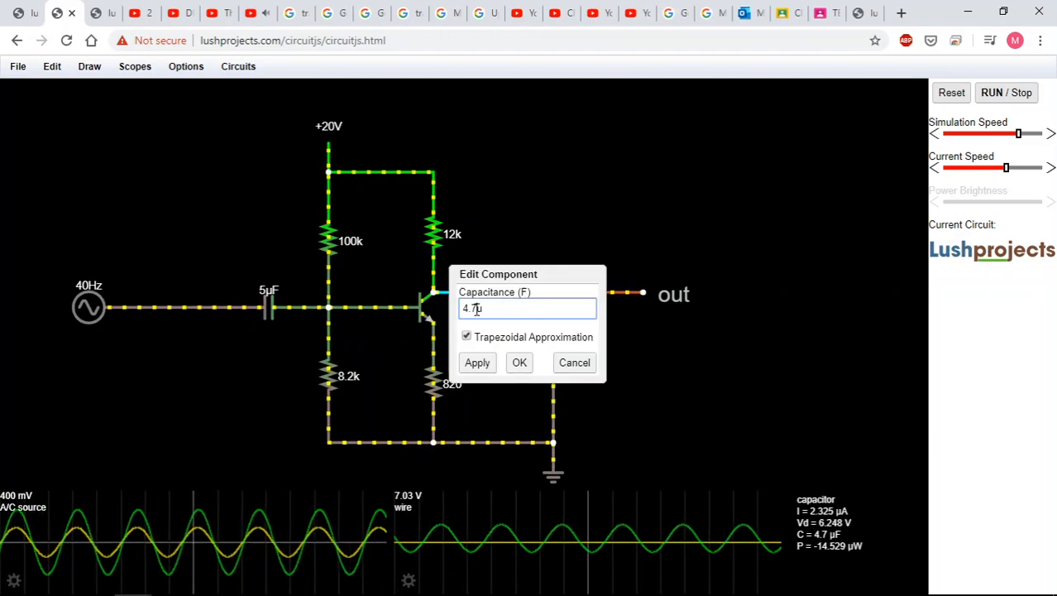
type("5u")
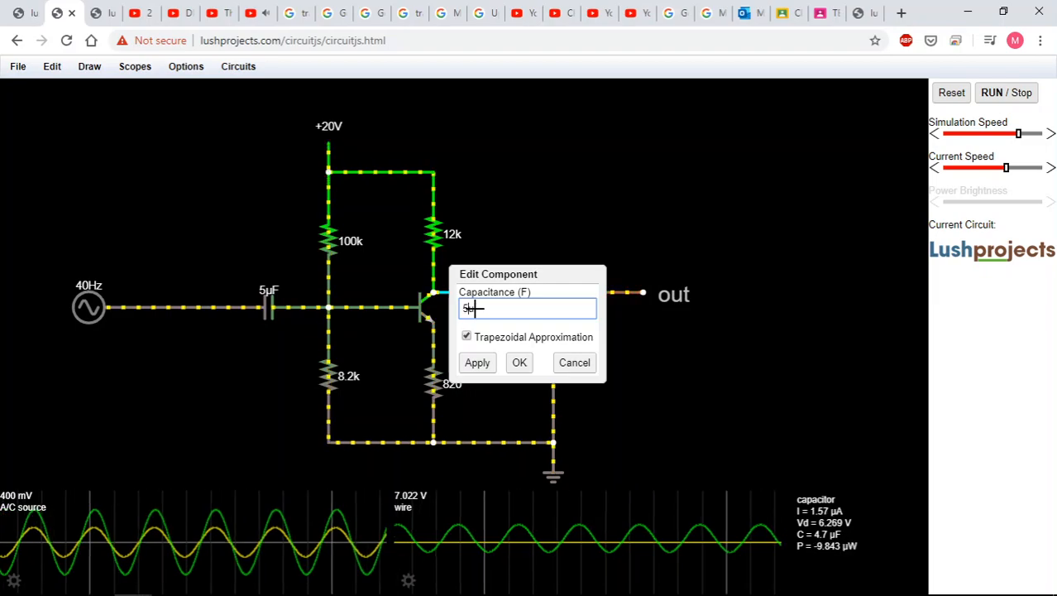
left_click(519, 362)
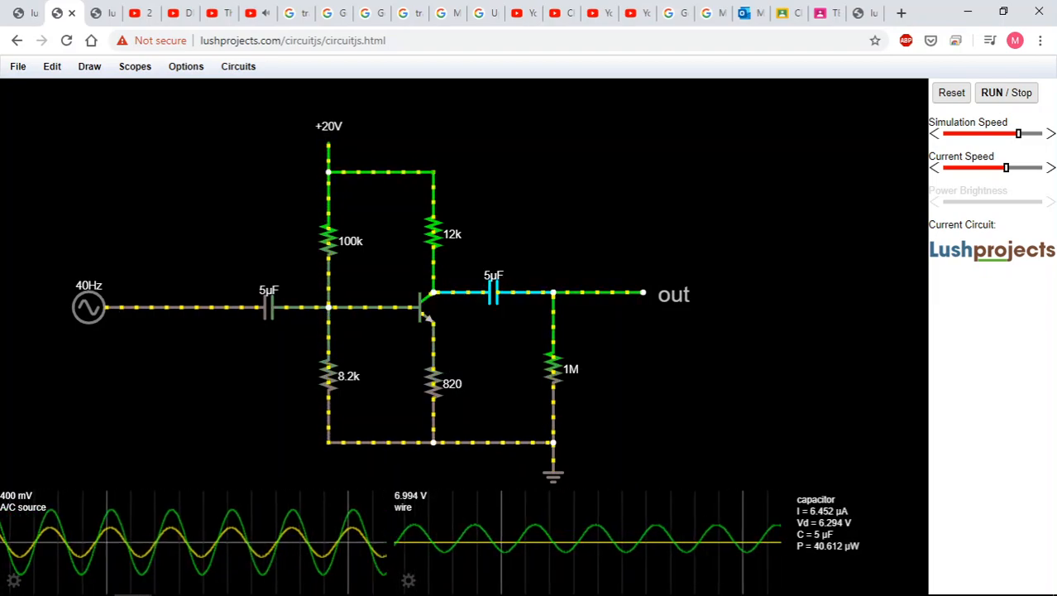
Change the collector resistor from 12k to 10k and the emitter resistor from 820 to 1k.
left_click(434, 234)
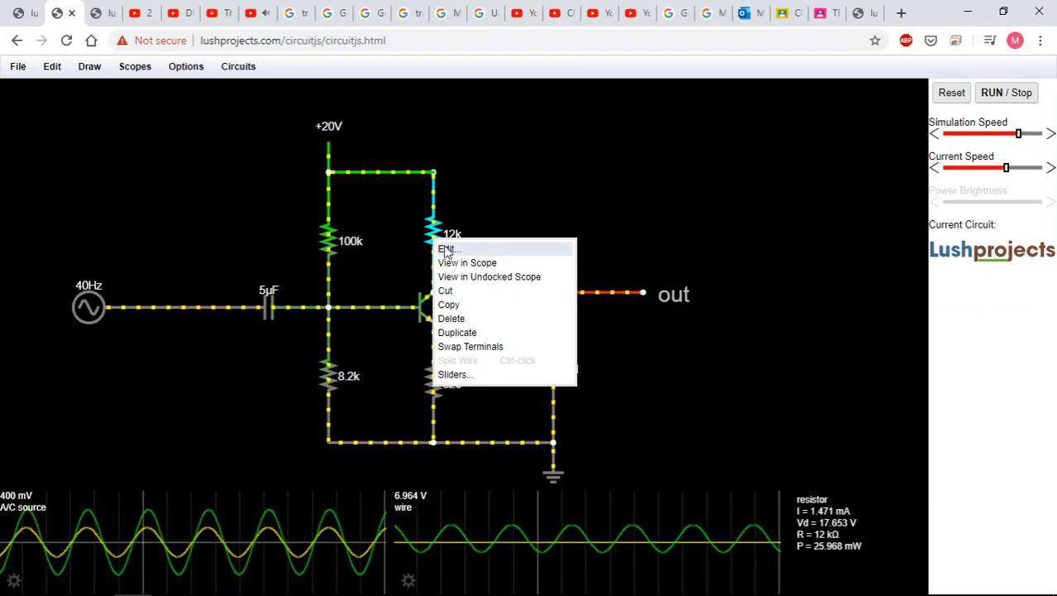
left_click(448, 249)
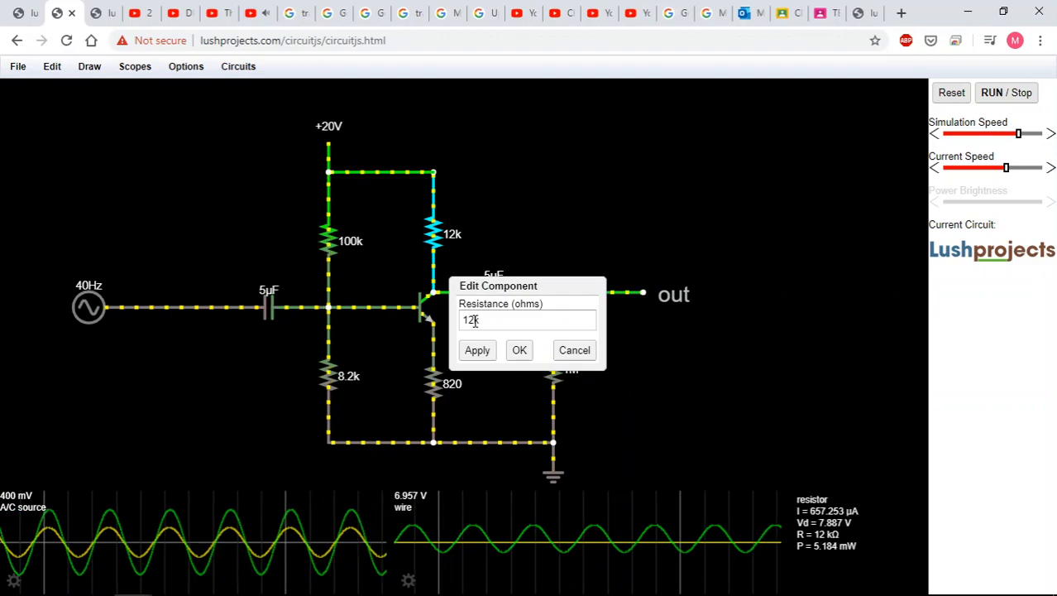
left_click(520, 349)
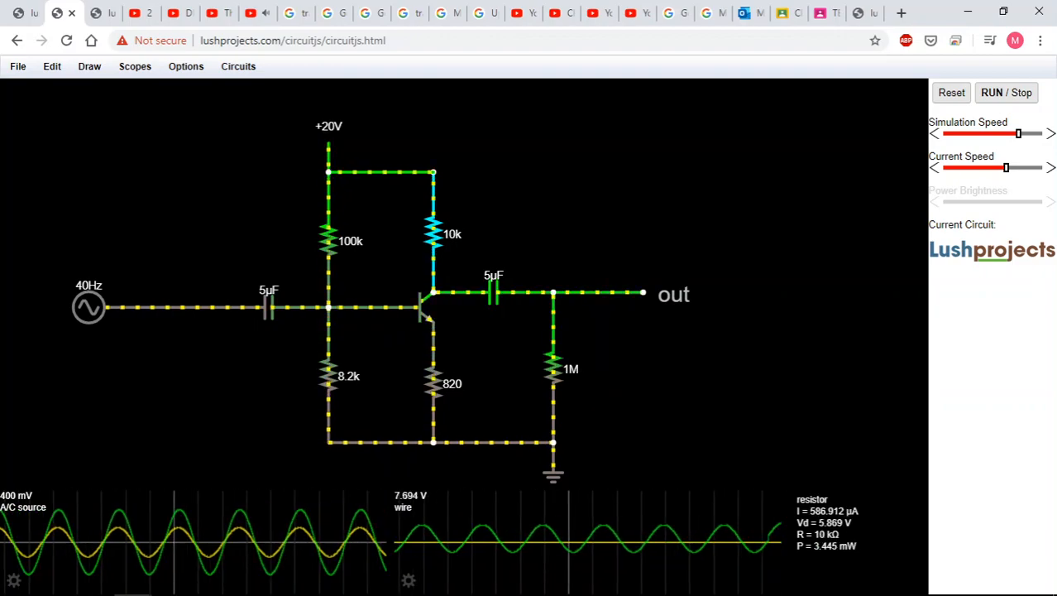
right_click(432, 383)
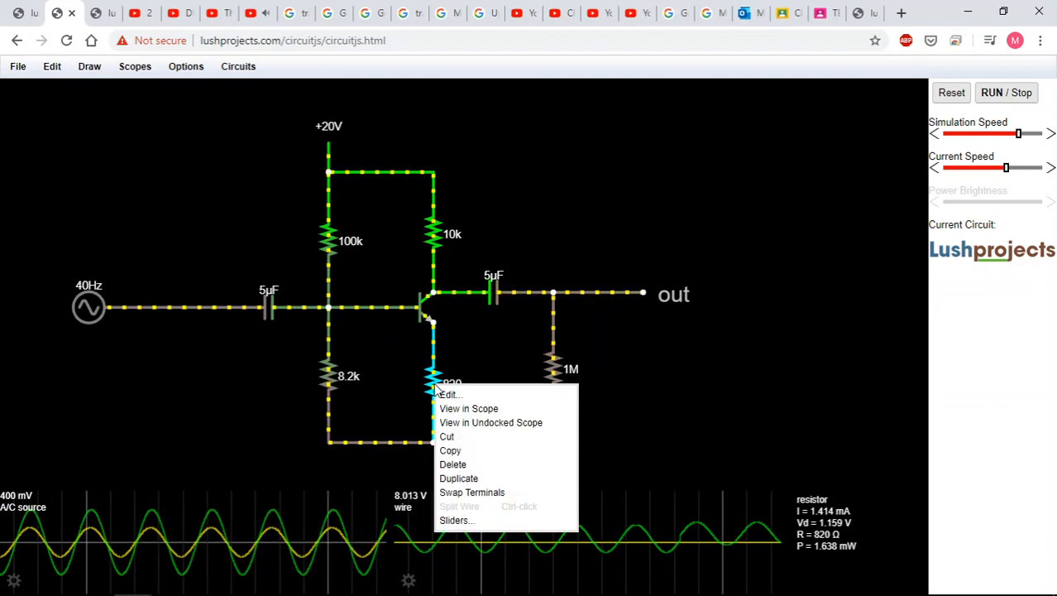
left_click(449, 393)
type("1k")
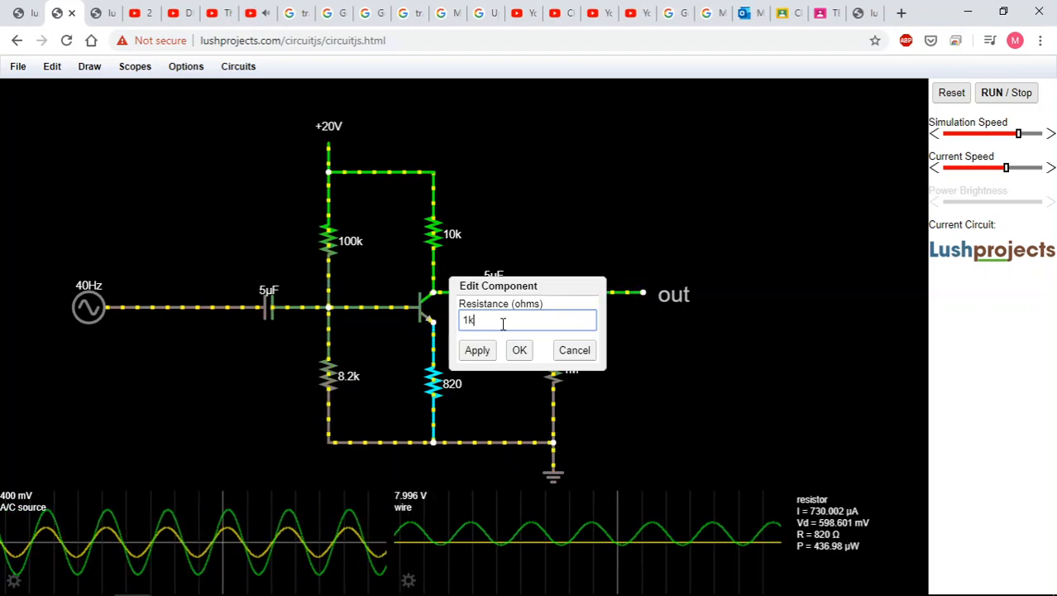
left_click(518, 349)
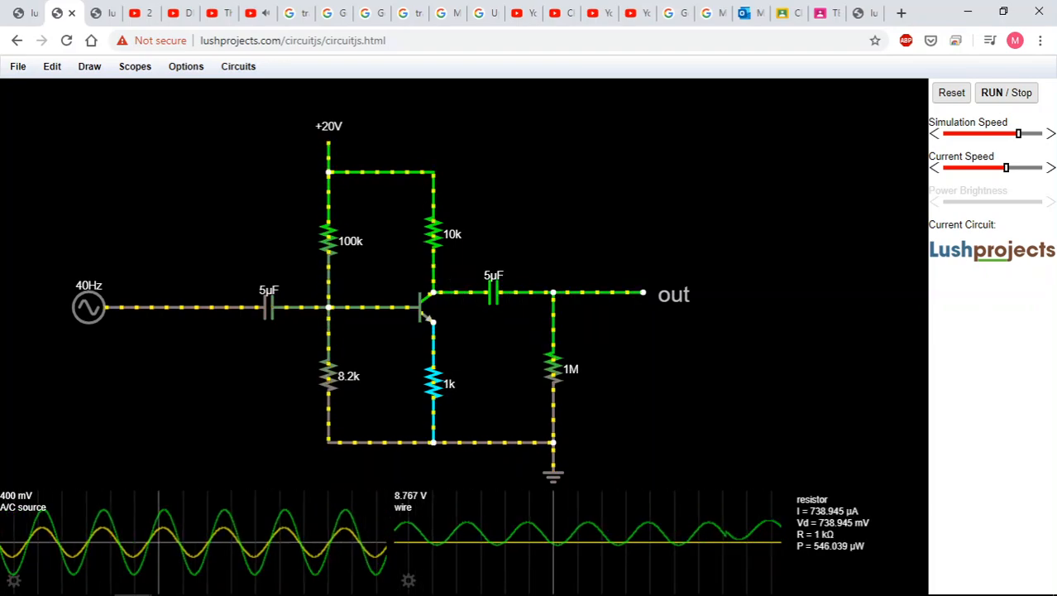
left_click(595, 293)
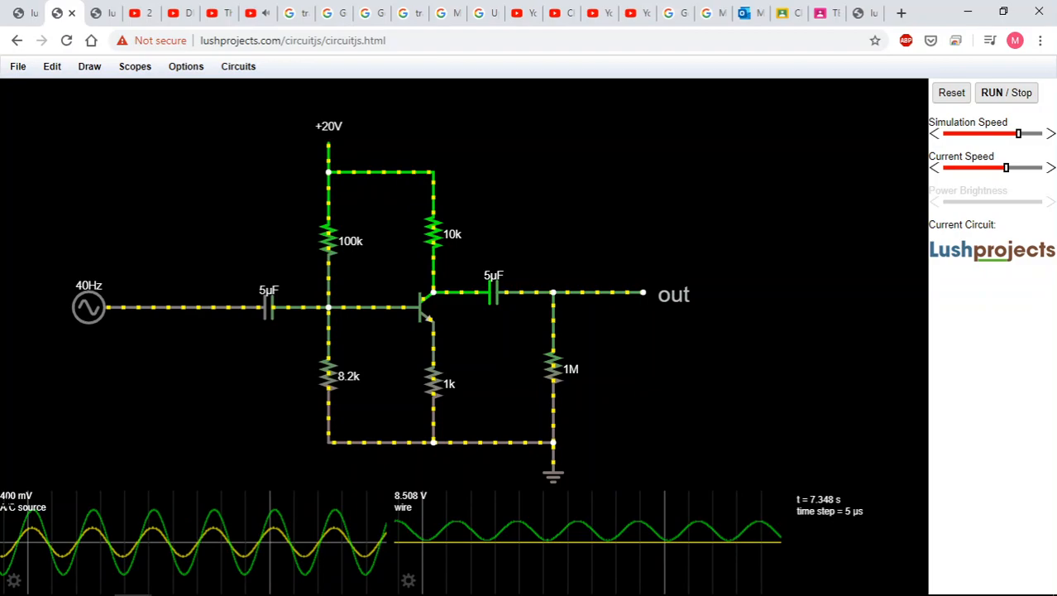
left_click(89, 307)
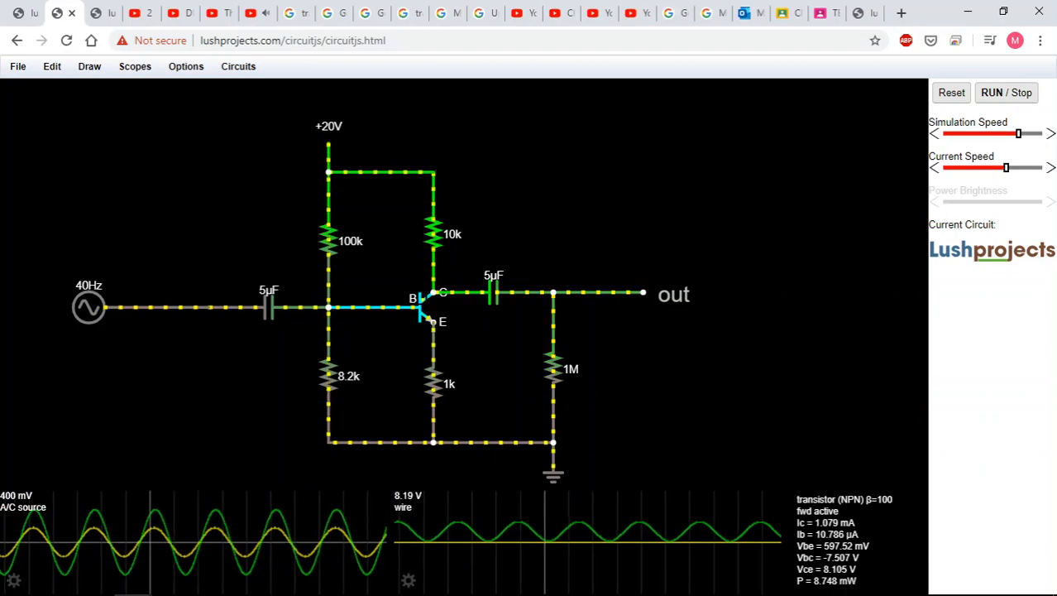
Raise the transistor's Beta/hFE current gain to 200.
right_click(422, 310)
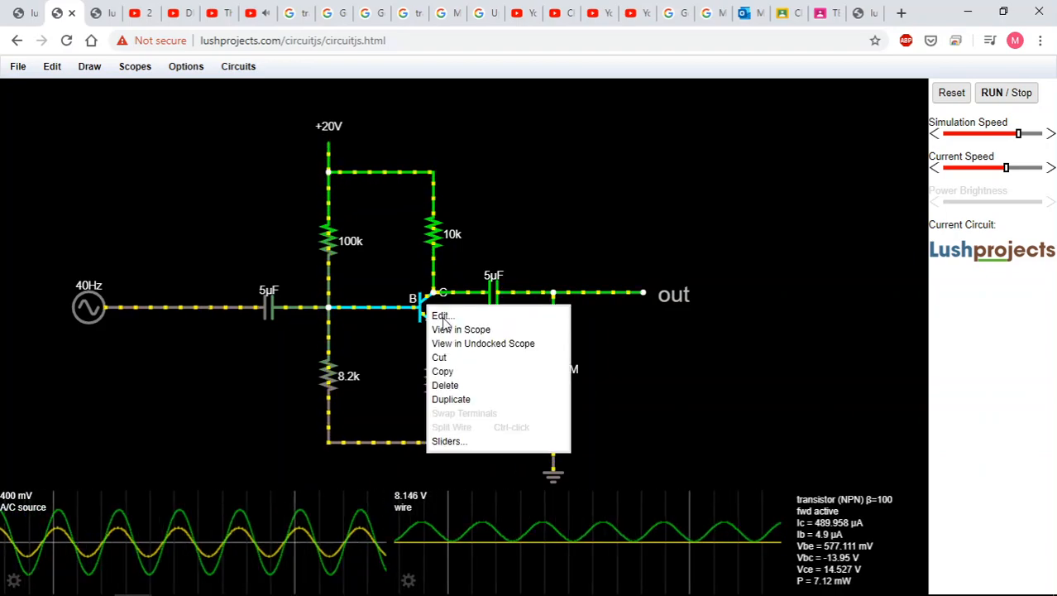
left_click(441, 315)
type("200")
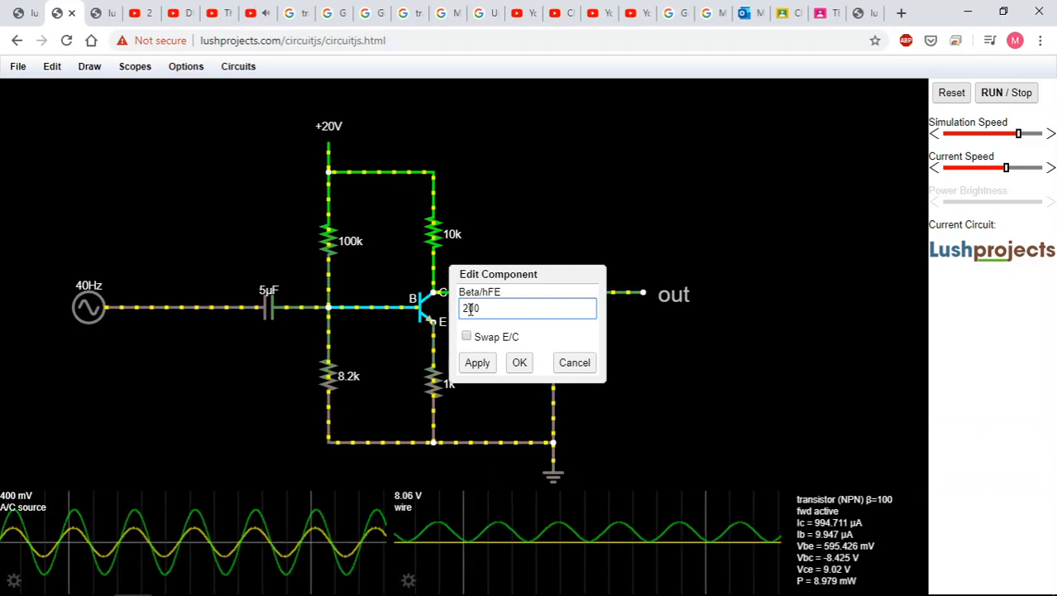
left_click(520, 362)
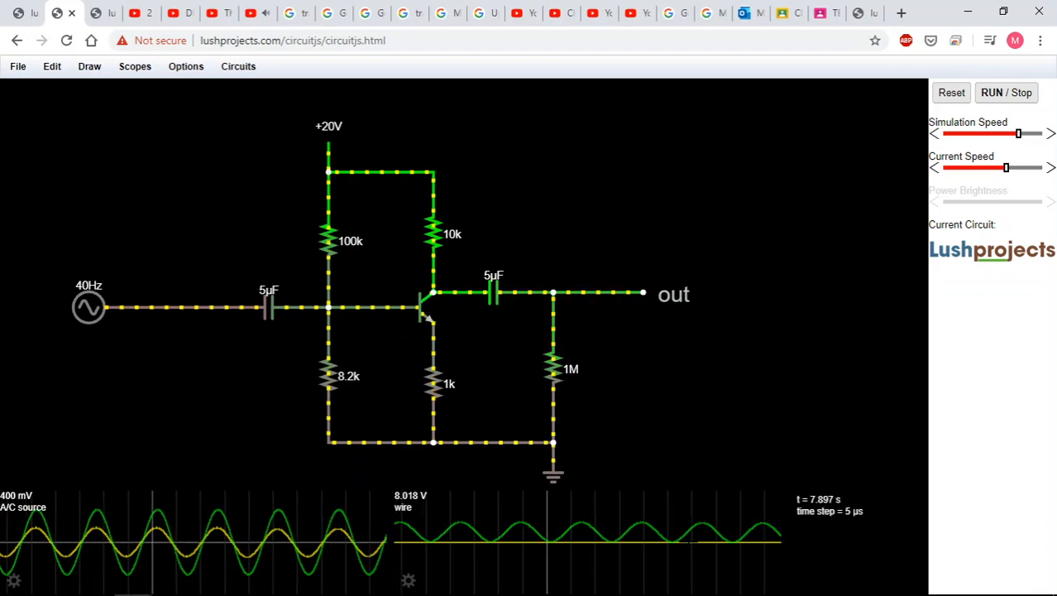
left_click(596, 292)
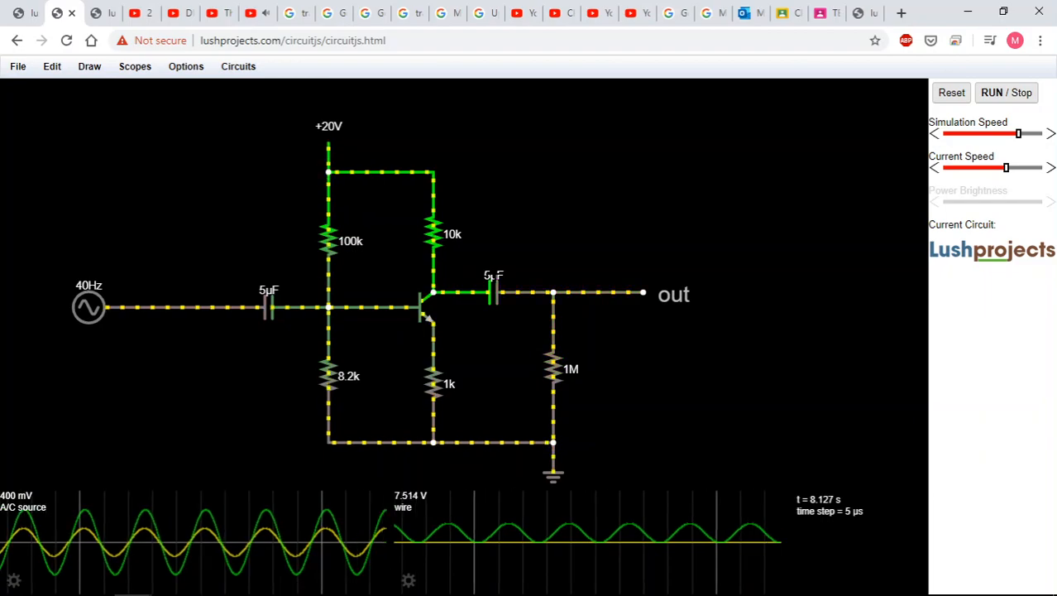
Change the 10k collector resistor to 18k.
left_click(433, 234)
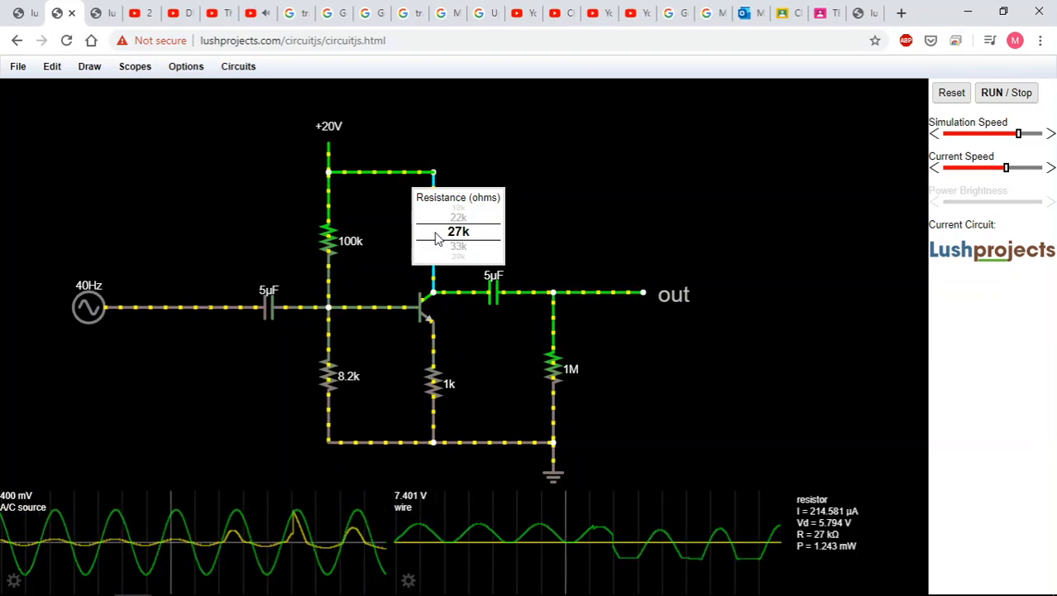
left_click(458, 231)
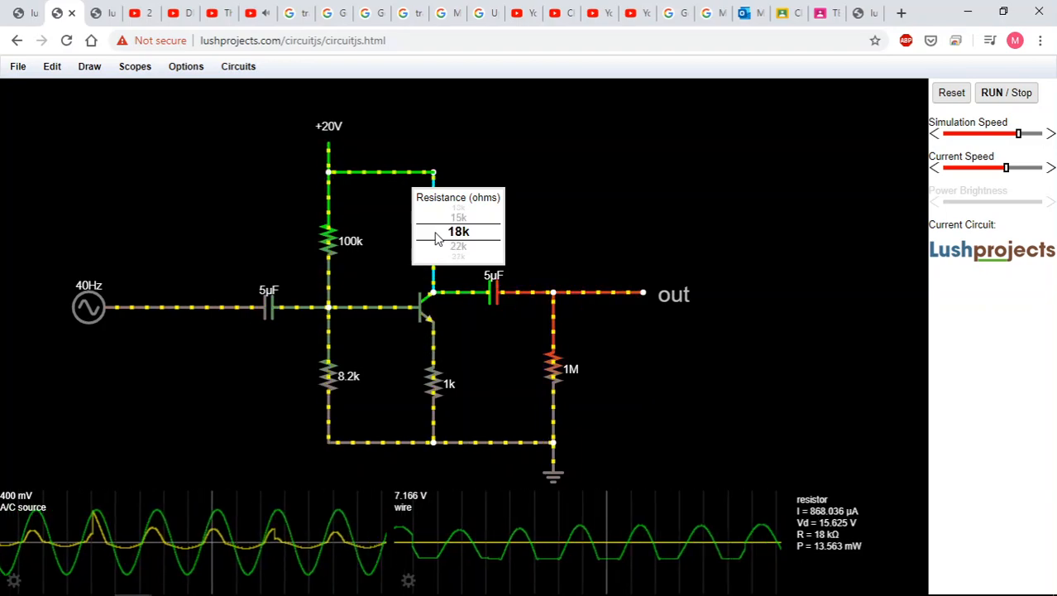
key("alt+tab")
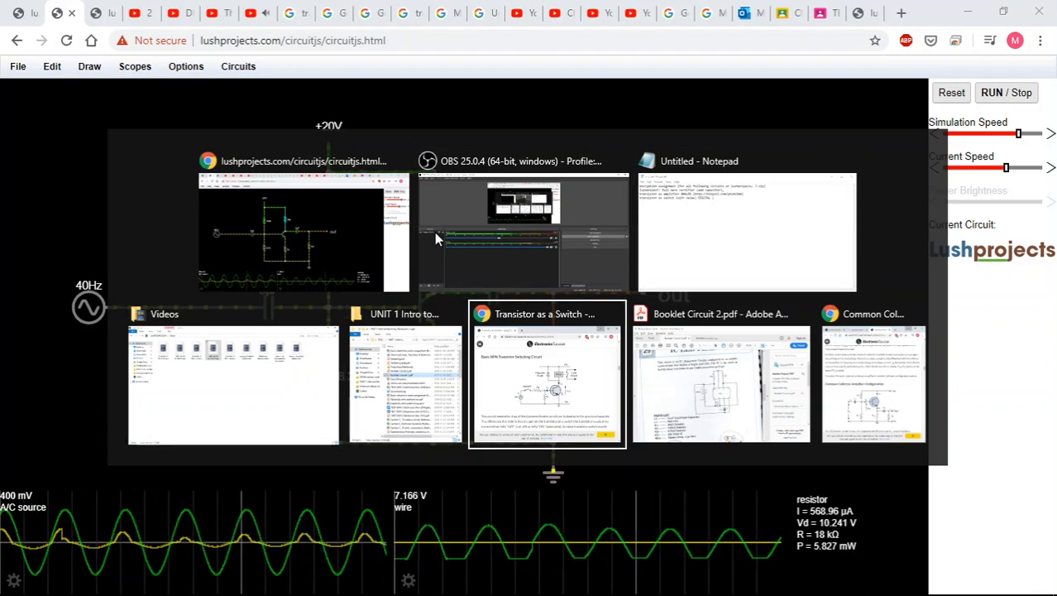
left_click(546, 375)
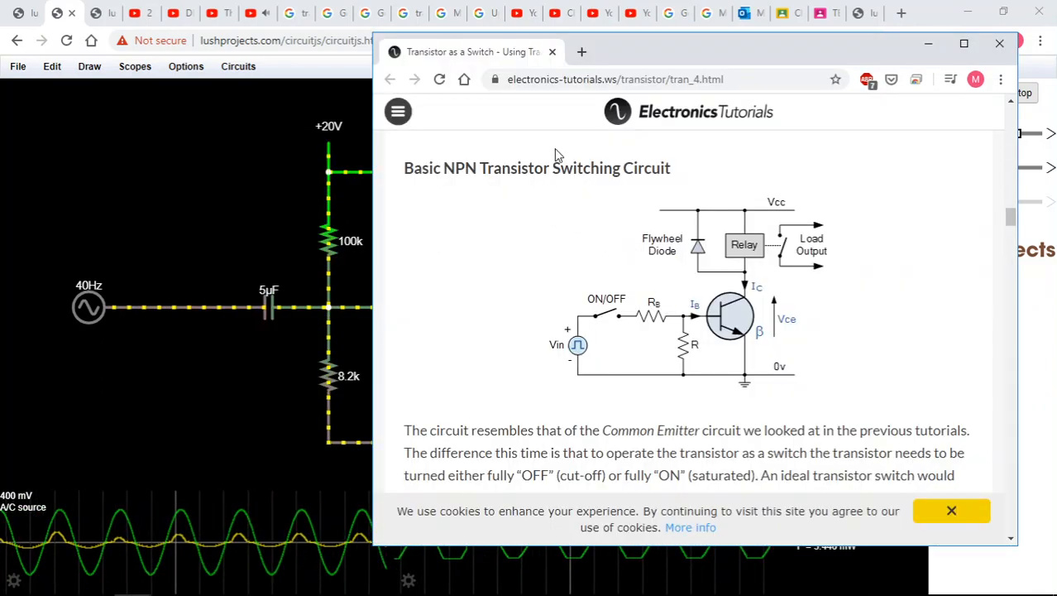
key("alt+tab")
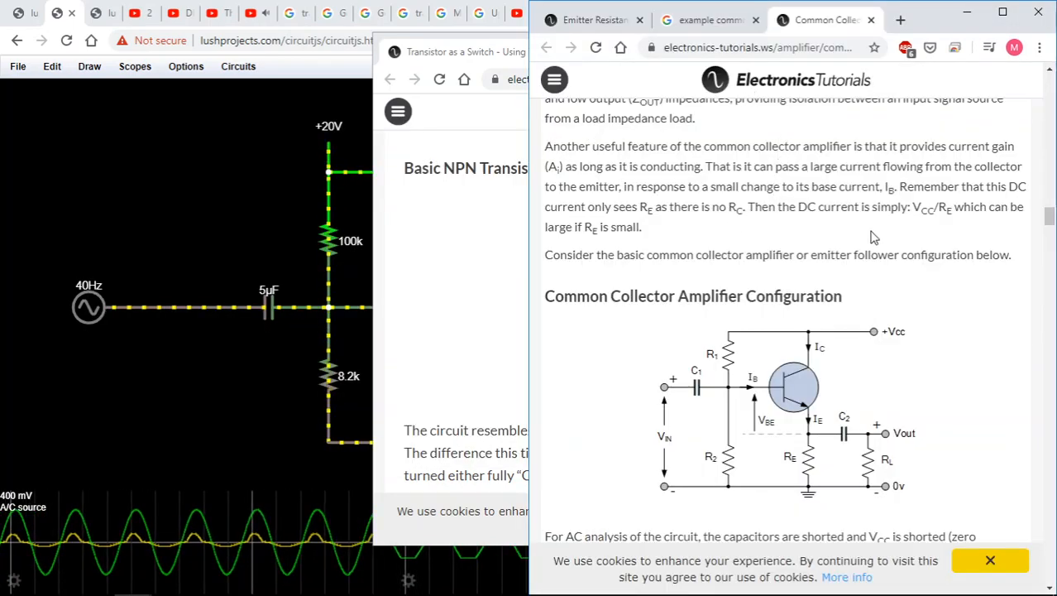
scroll("down", 3)
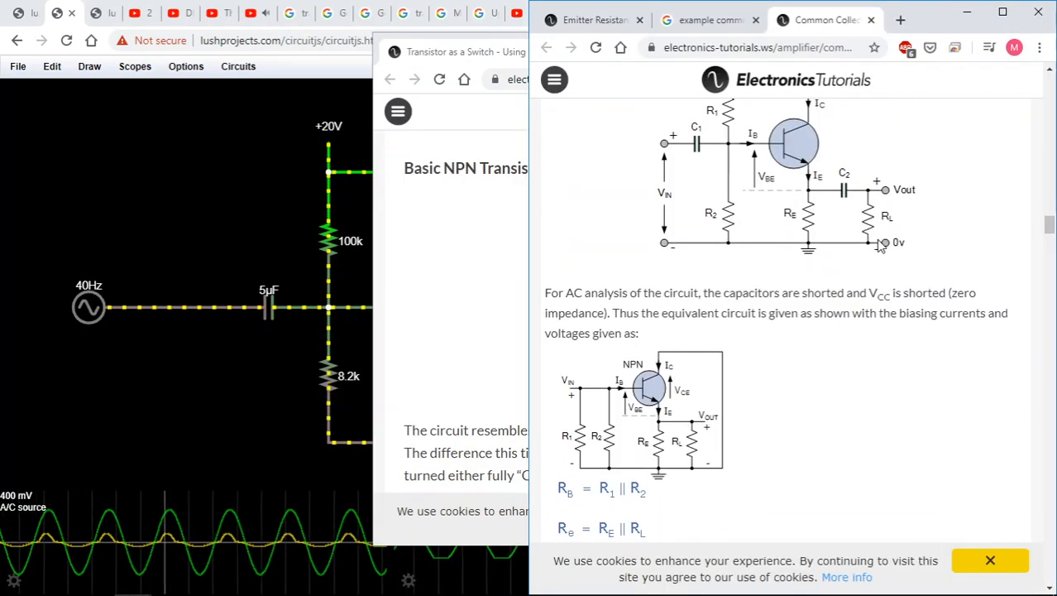
scroll("down", 3)
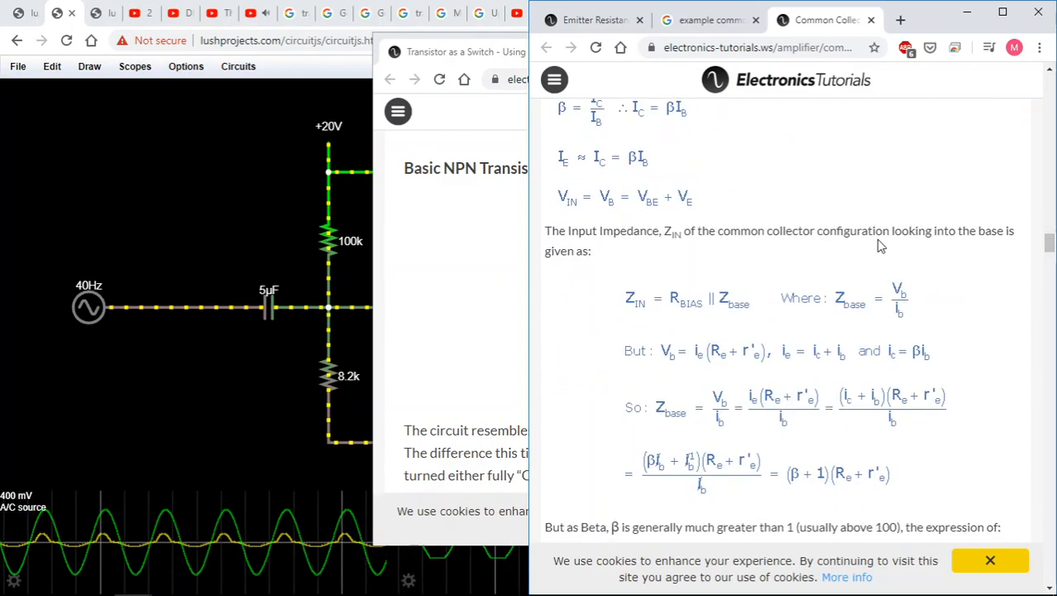
scroll("down", 3)
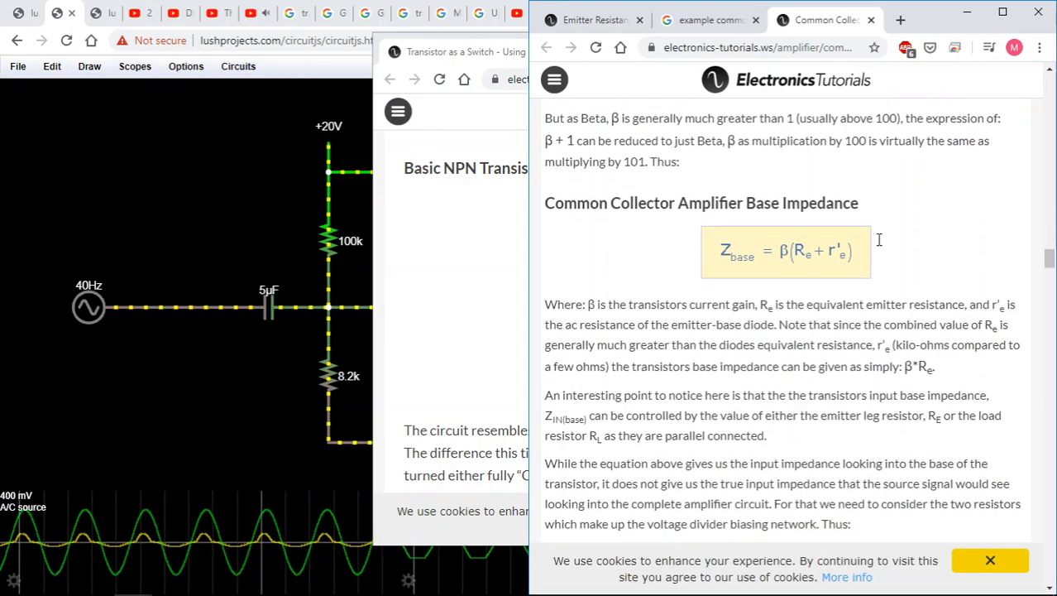
scroll("down", 3)
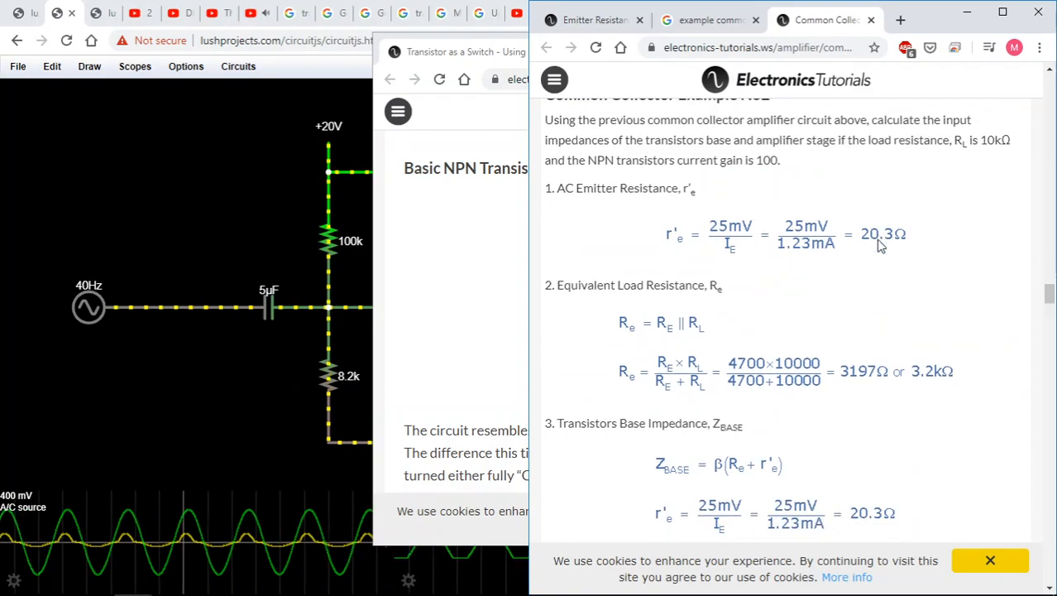
scroll("down", 3)
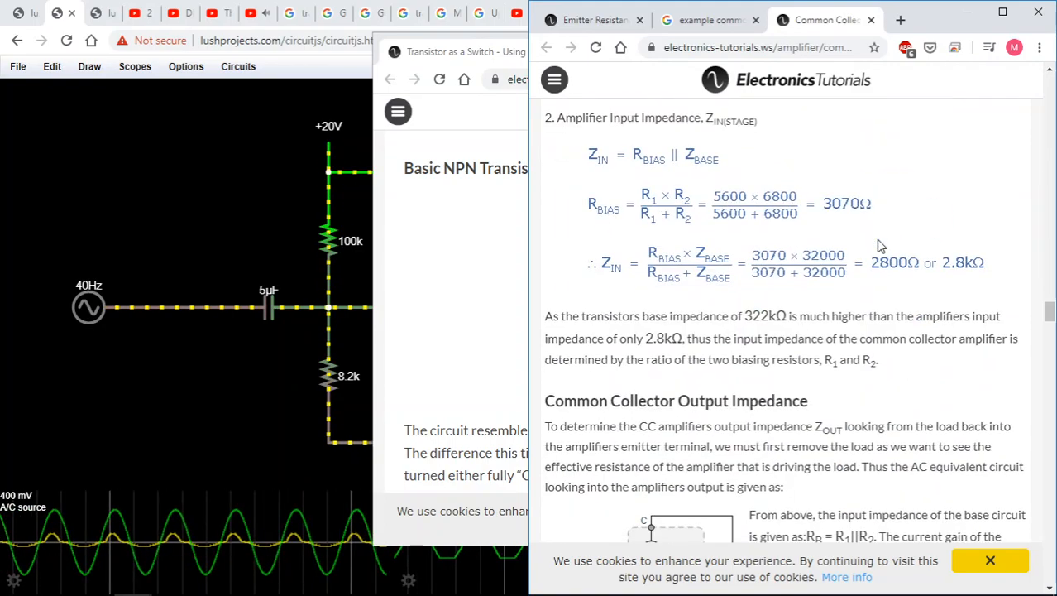
scroll("down", 3)
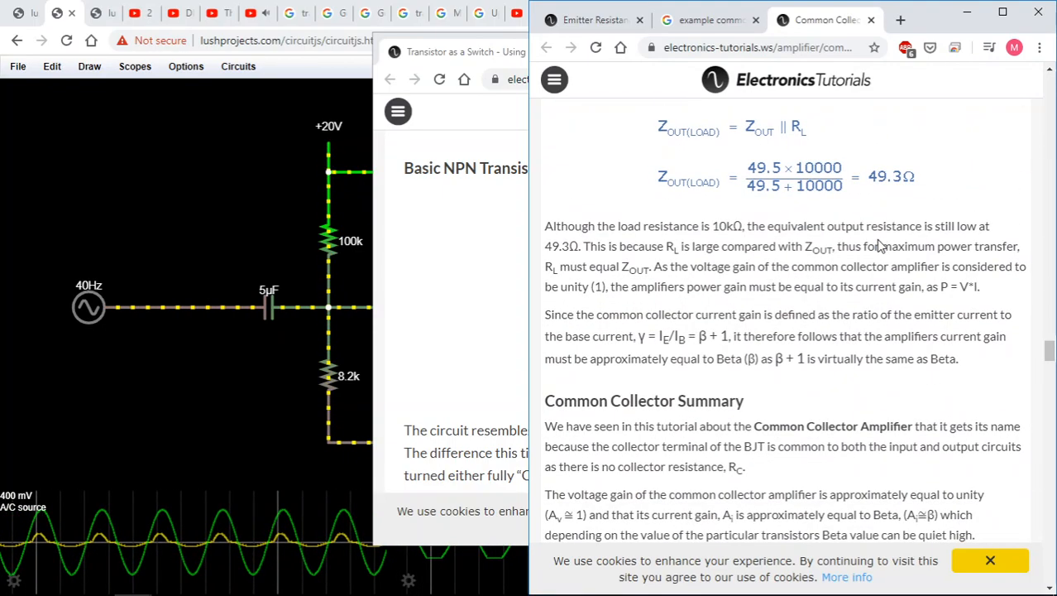
scroll("up", 3)
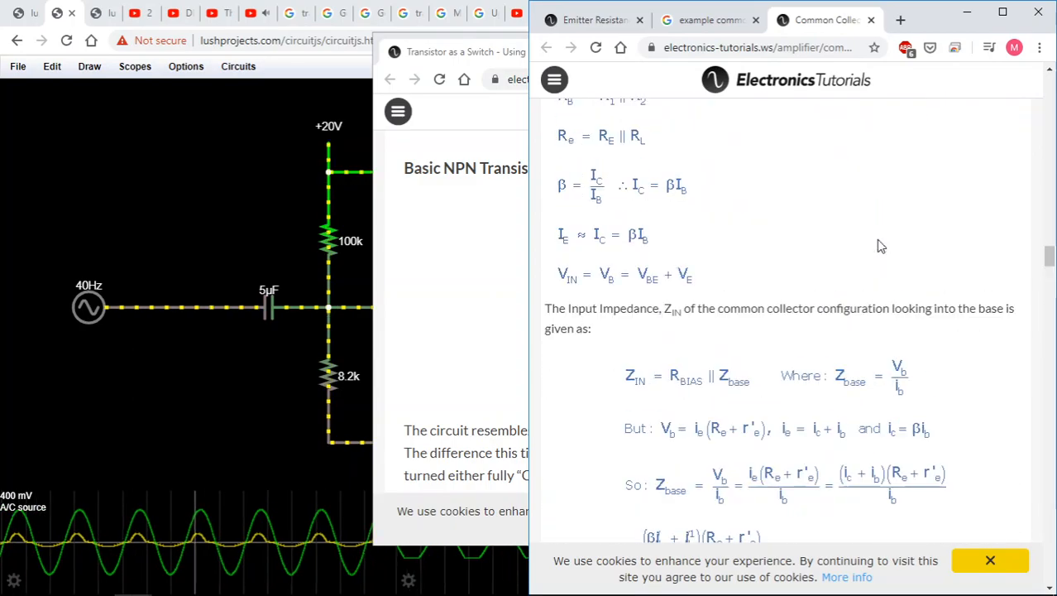
scroll("down", 3)
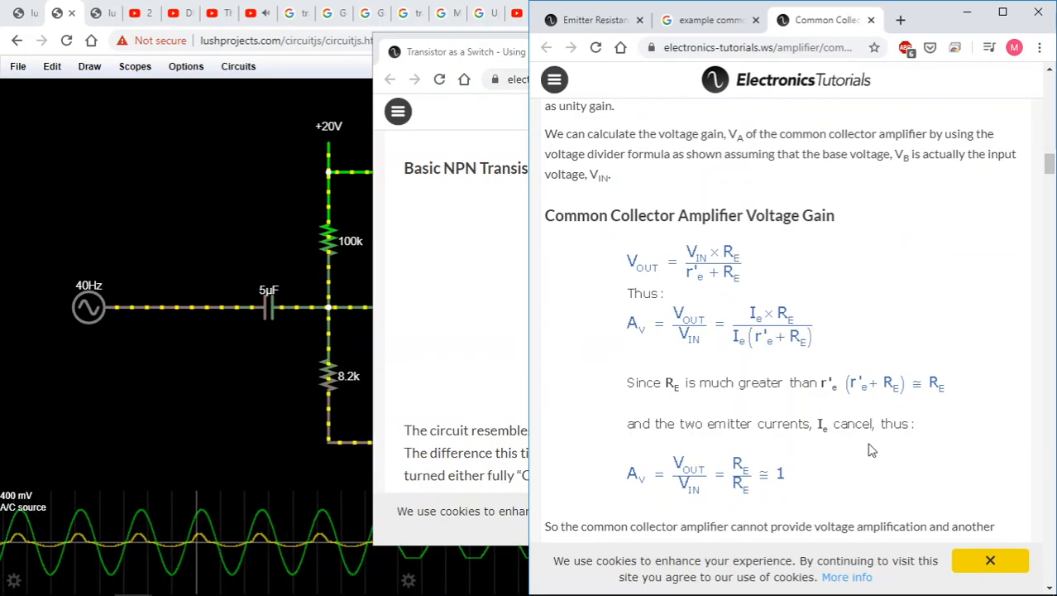
scroll("up", 3)
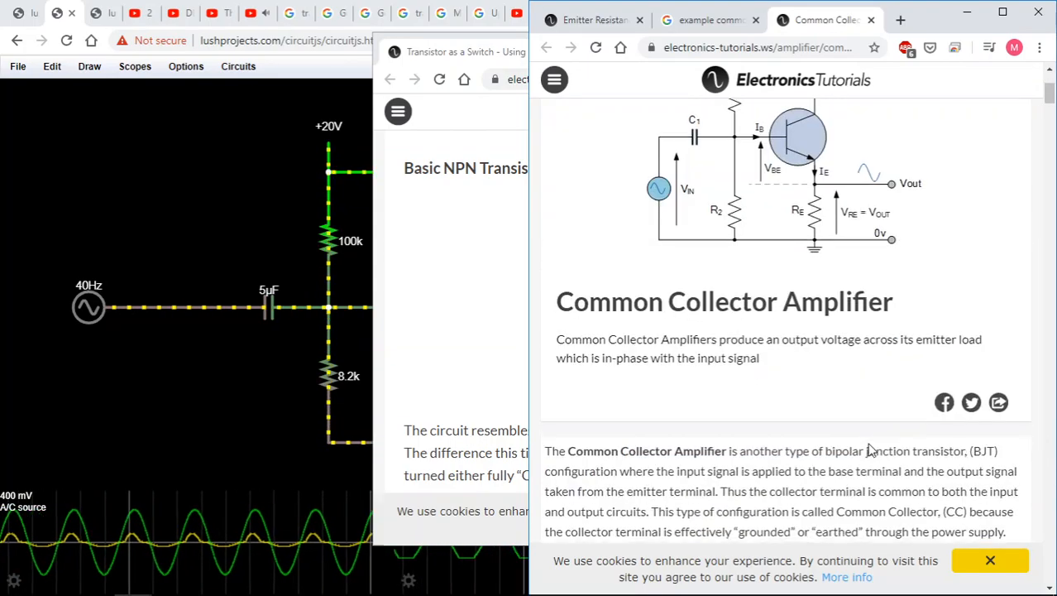
scroll("up", 3)
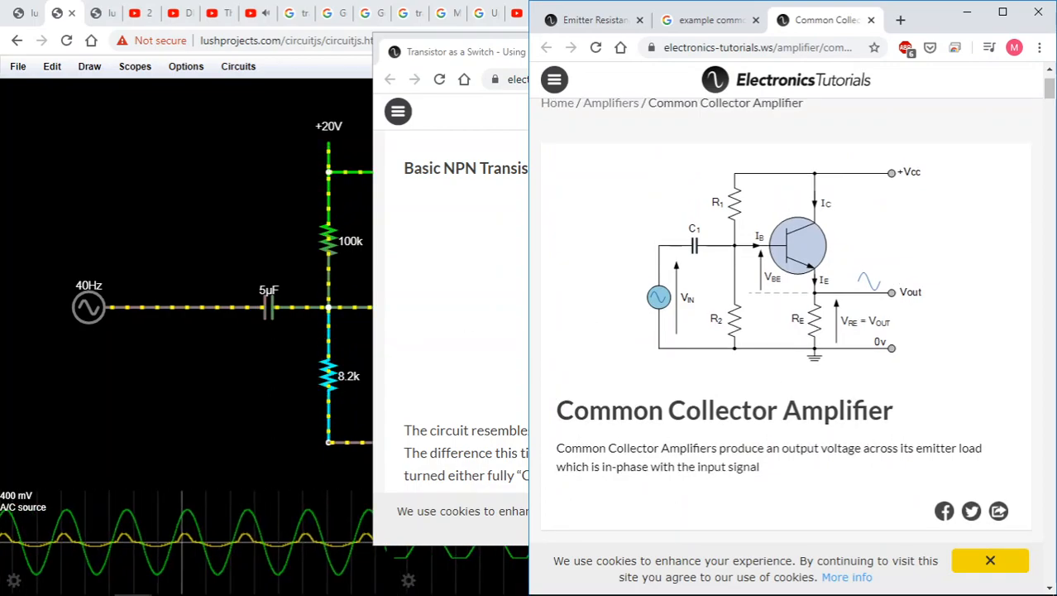
left_click(871, 20)
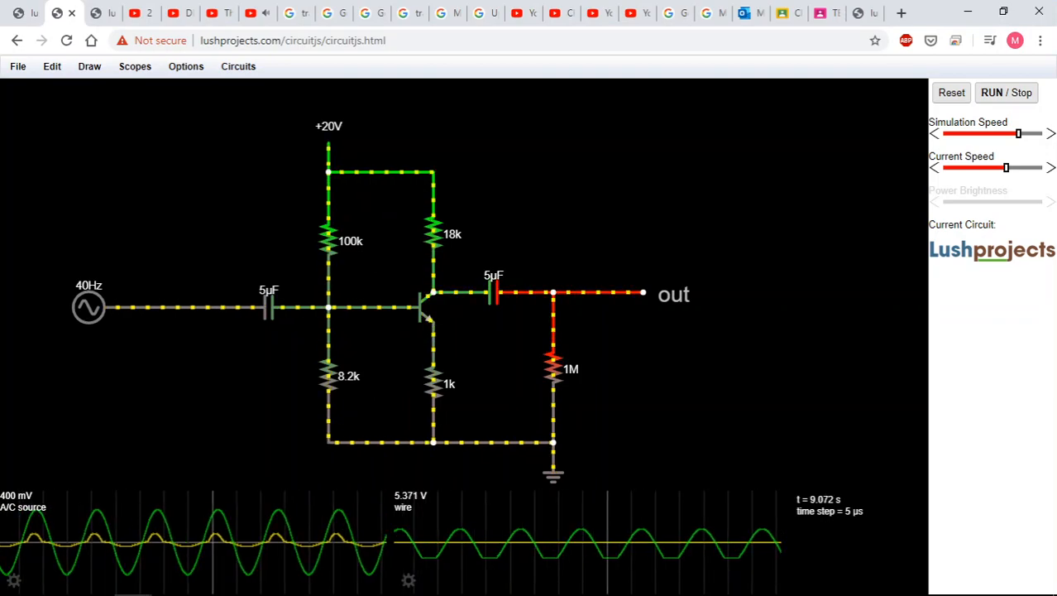
Export the amplifier as a link, generate a short tinyurl, and select it for copying.
left_click(596, 293)
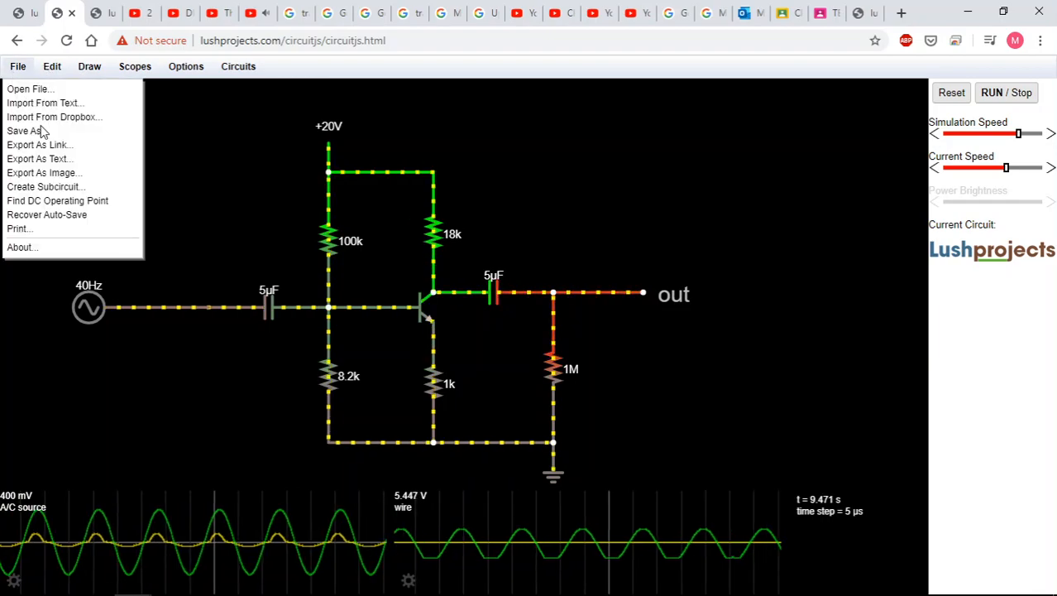
mouse_move(80, 155)
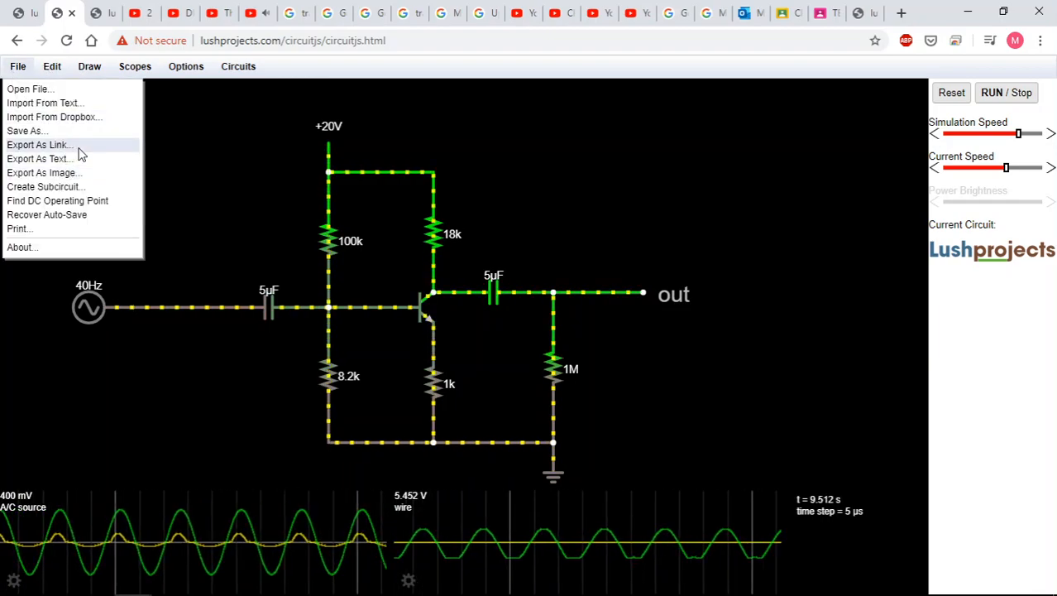
left_click(39, 144)
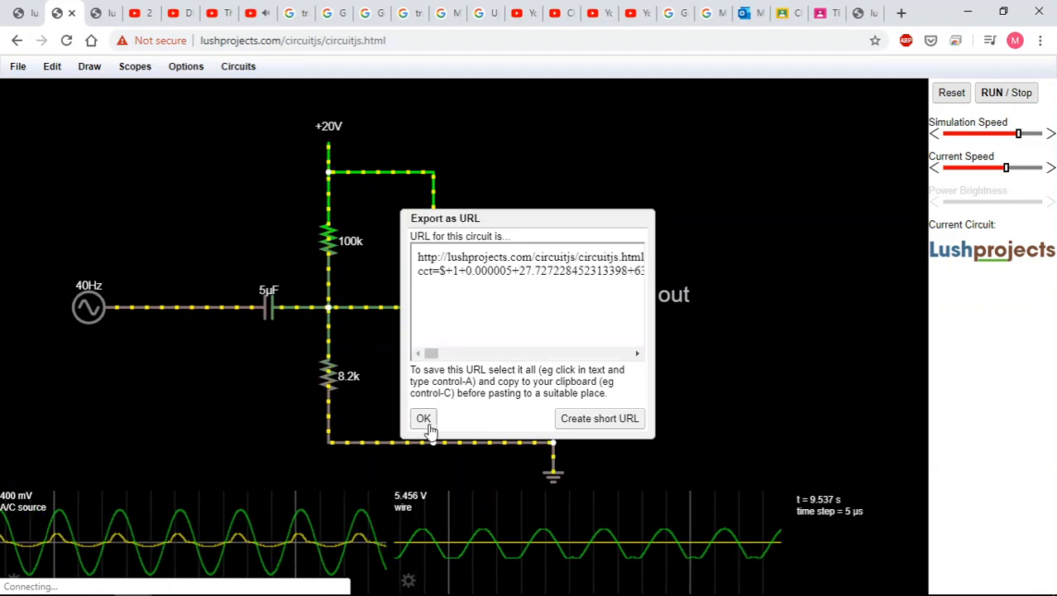
left_click(599, 417)
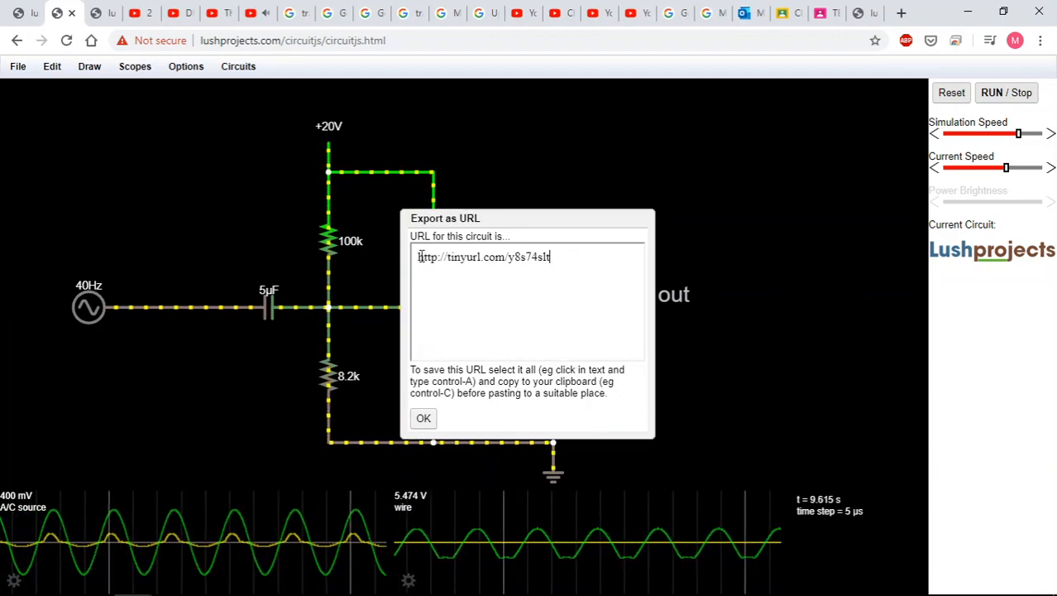
triple_click(483, 256)
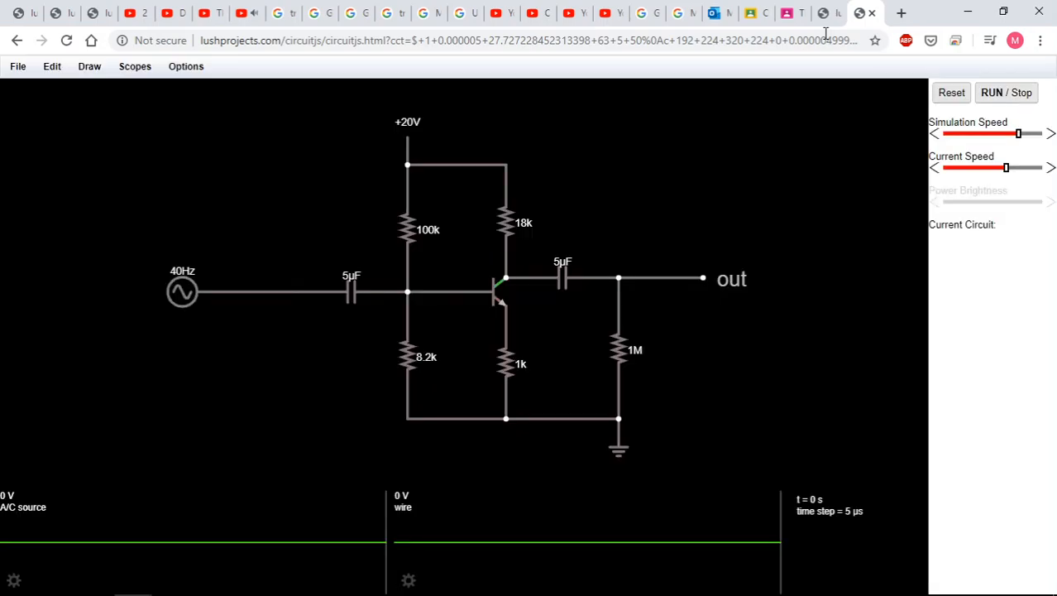
Run the reloaded circuit and check the transistor shows β=200 with the 18k resistor.
left_click(1007, 92)
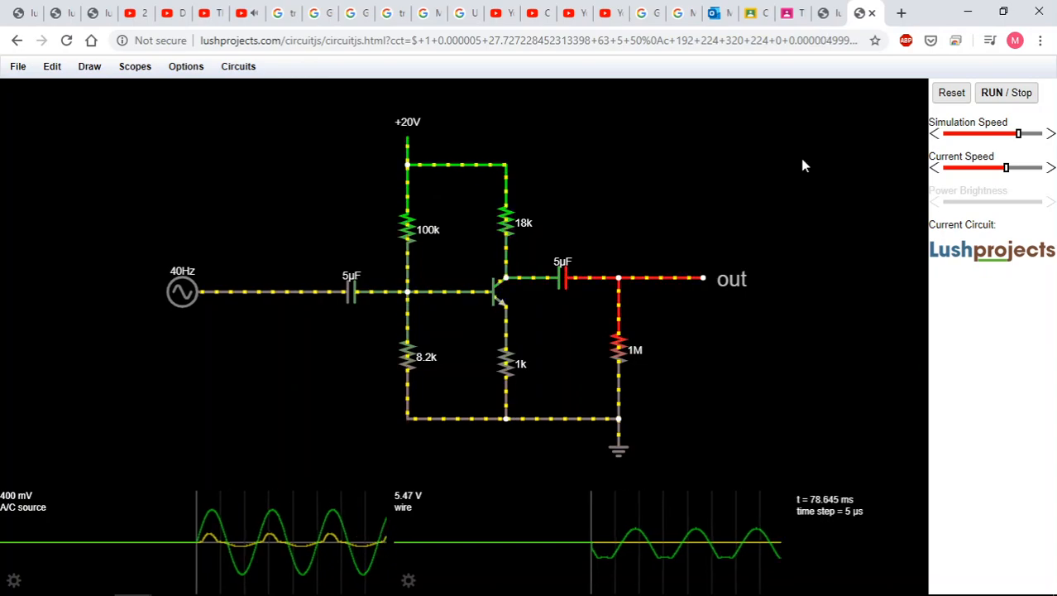
left_click(562, 277)
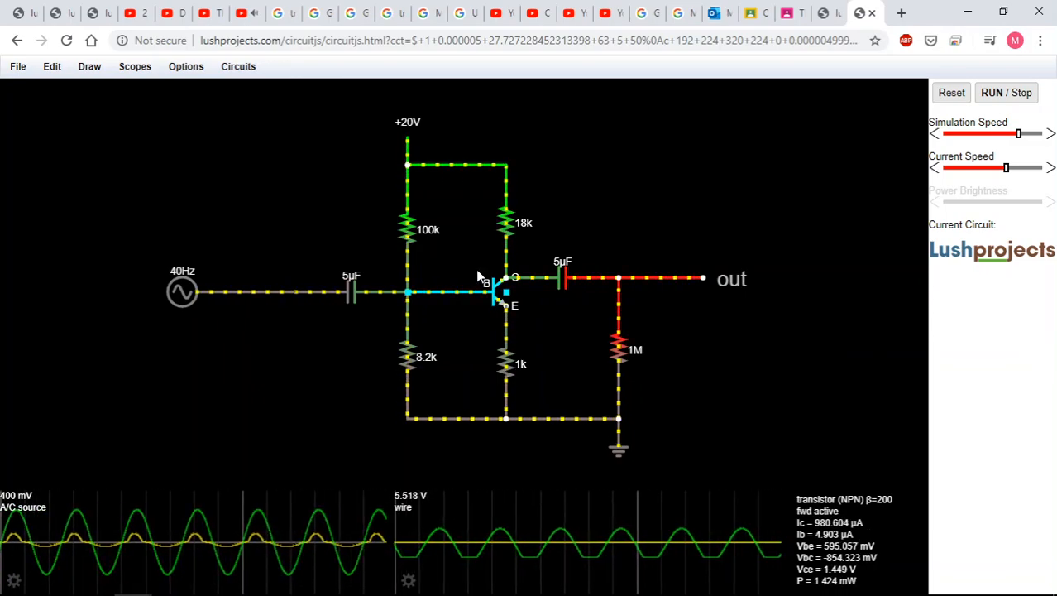
key("alt+tab")
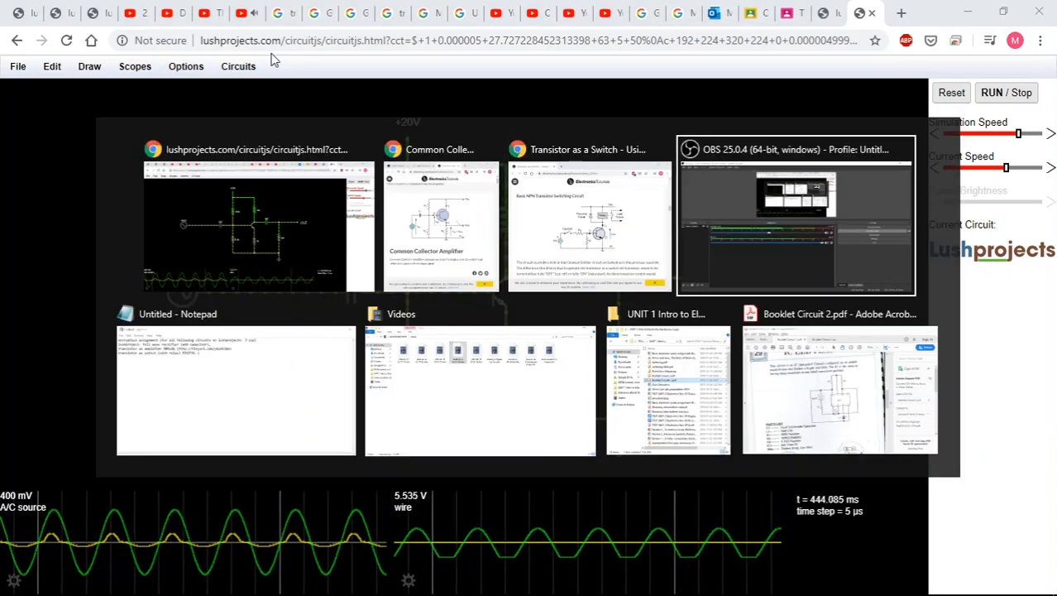
Switch over to the notes in Notepad.
left_click(235, 388)
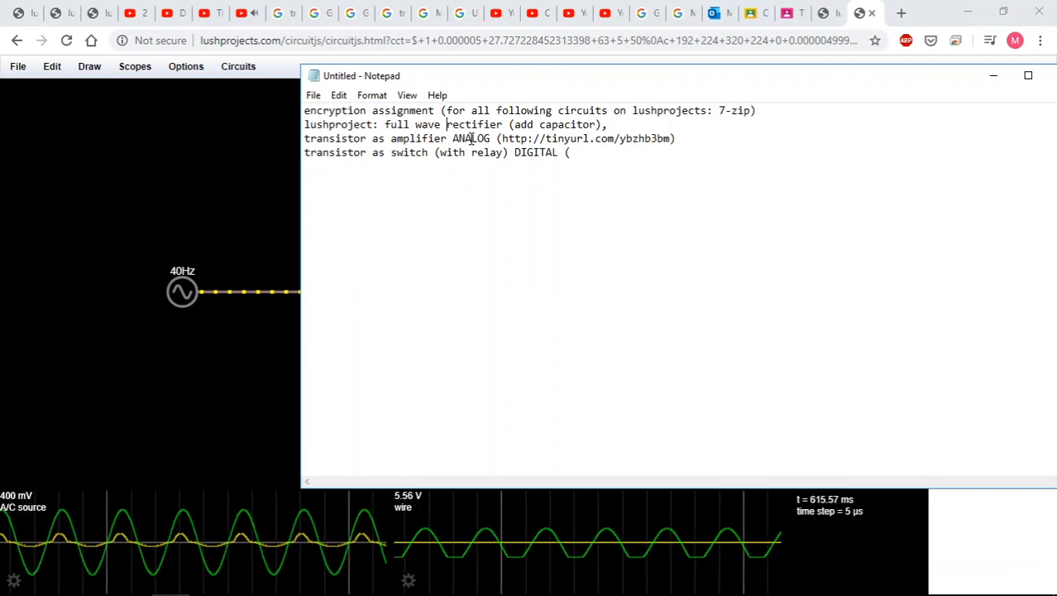
key("alt+tab")
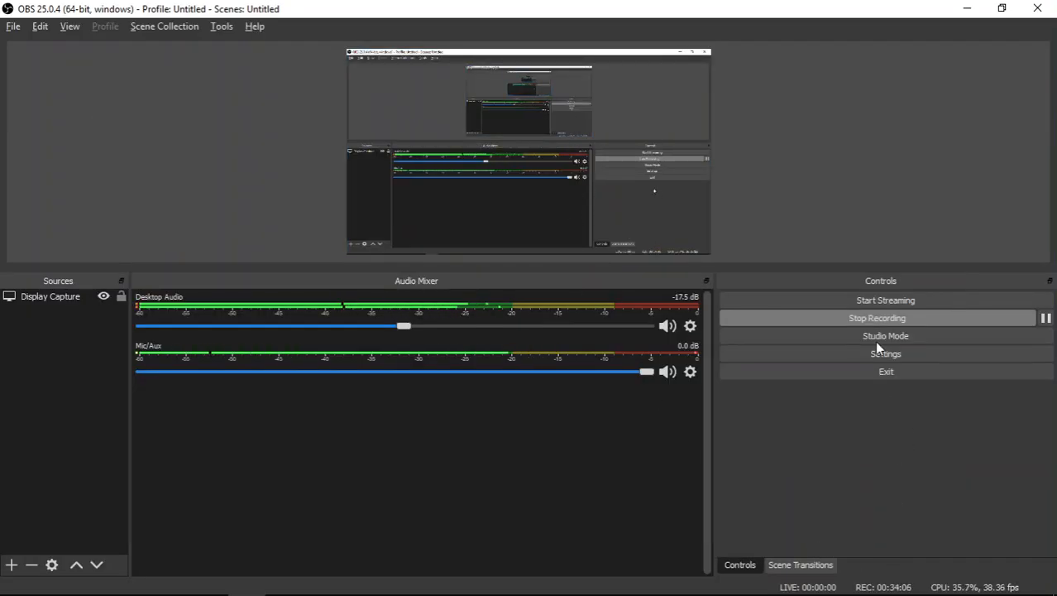
key("alt+tab")
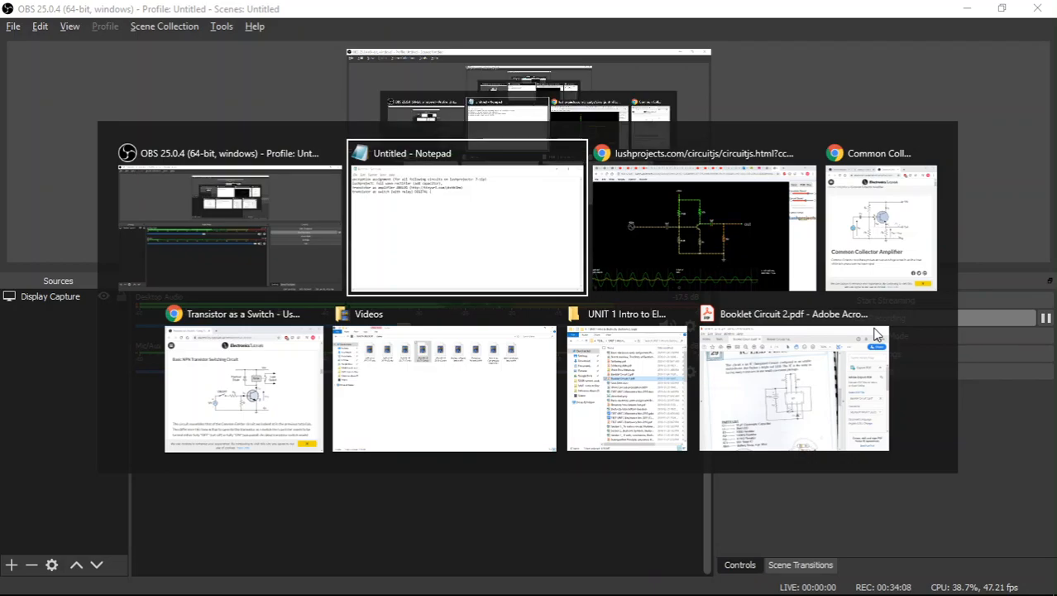
left_click(467, 219)
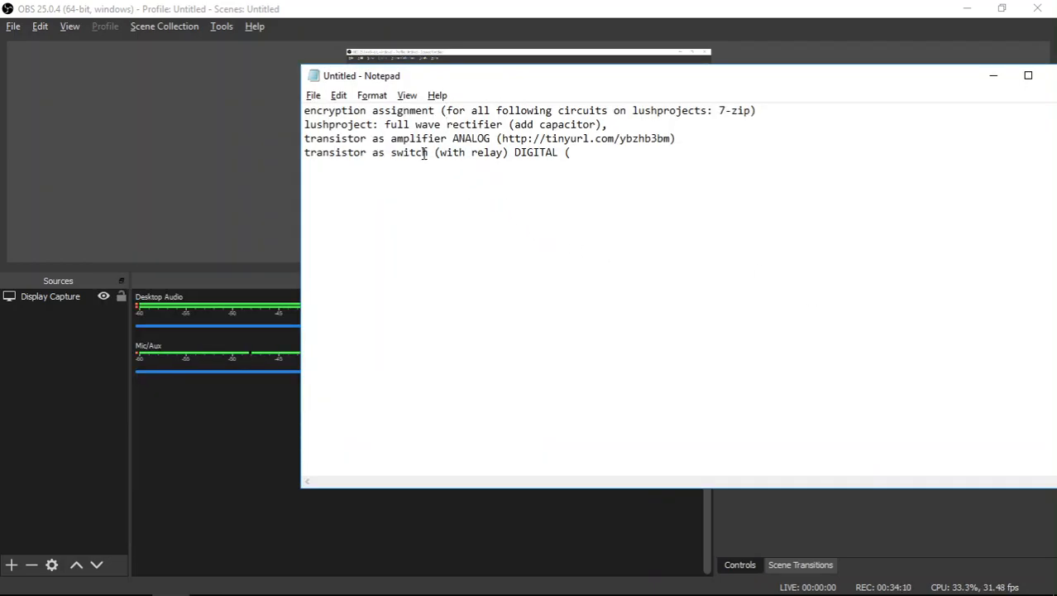
Type 'Digital' after 'transistor as switch' and return to the CircuitJS browser window.
type("Dig")
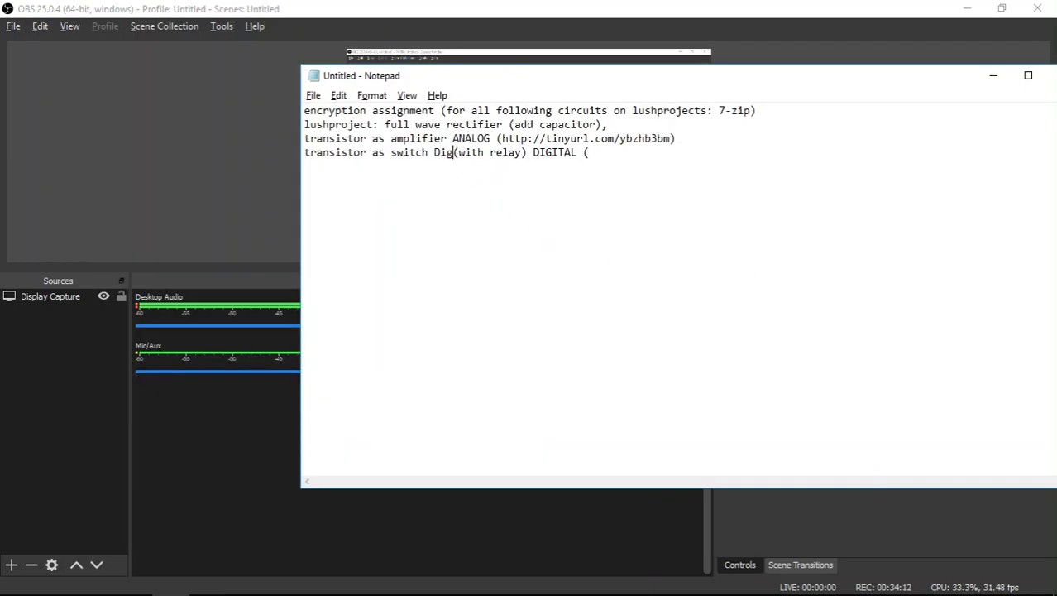
type("ital")
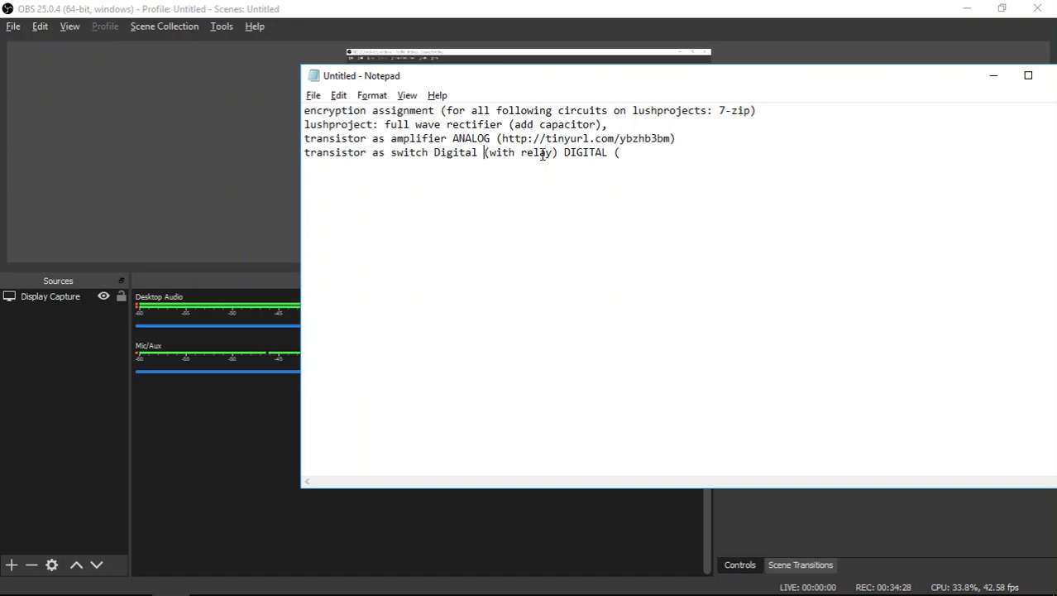
key("alt+tab")
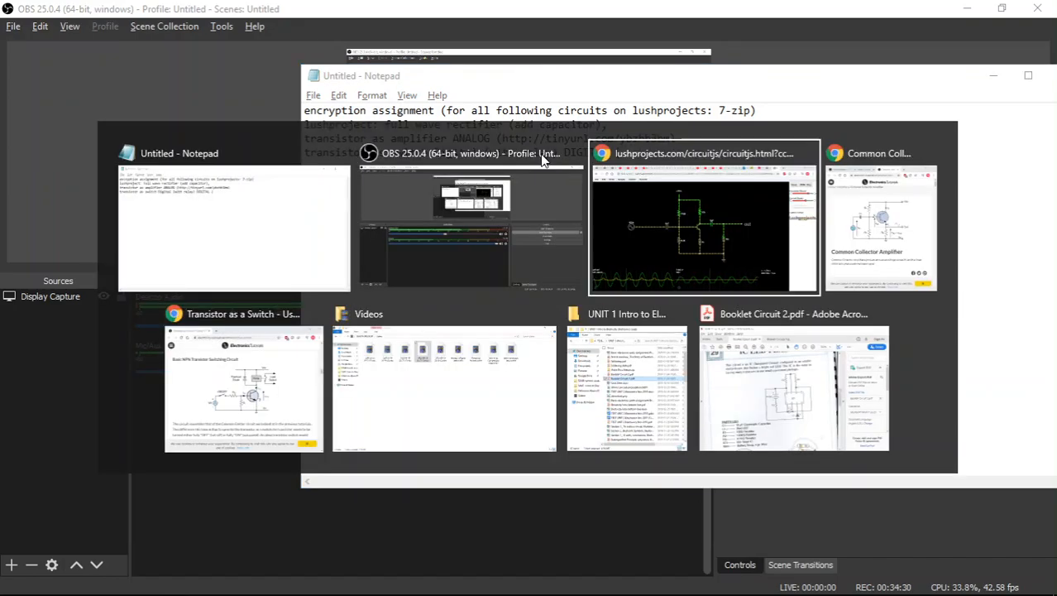
left_click(703, 219)
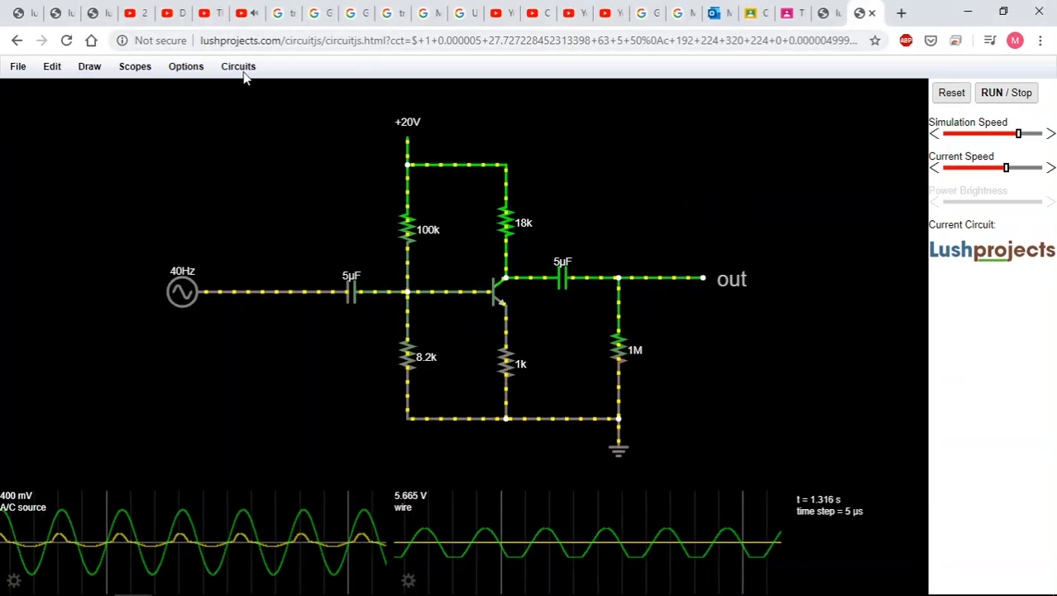
Load a blank circuit and select the relay from the Draw parts menu.
left_click(238, 66)
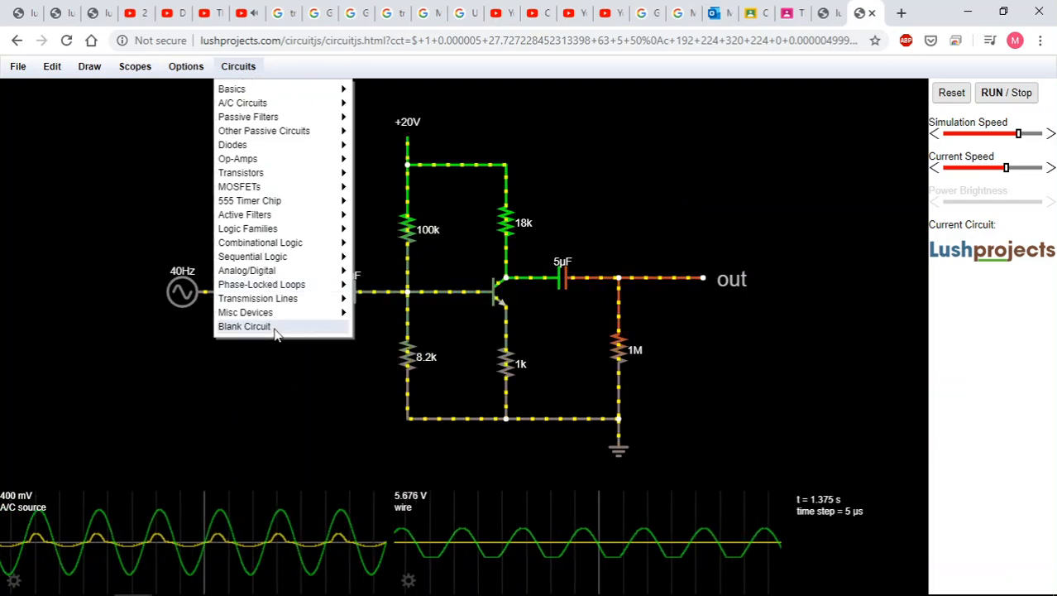
left_click(244, 325)
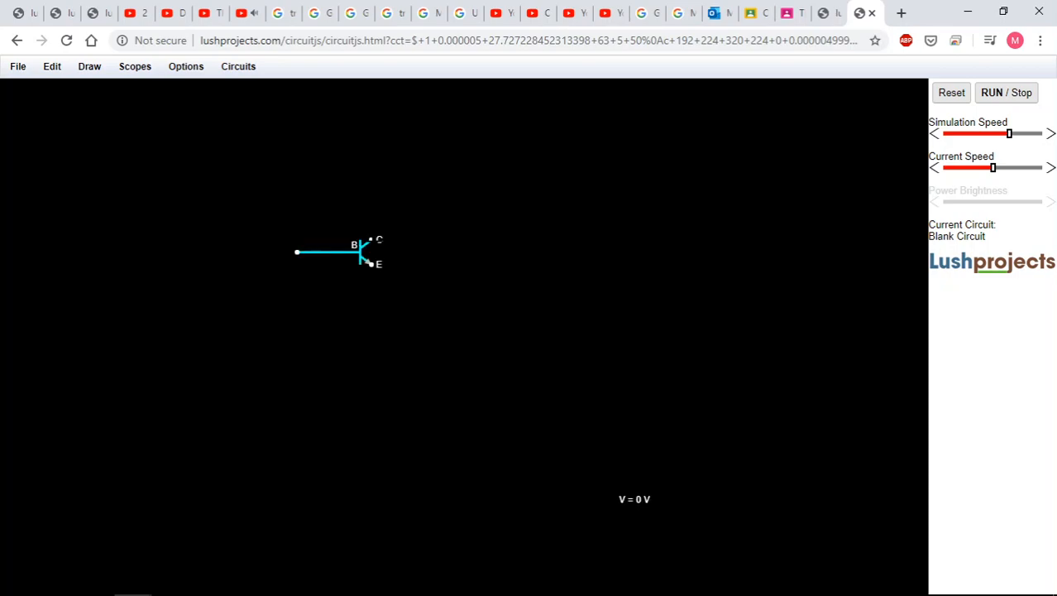
left_click(90, 66)
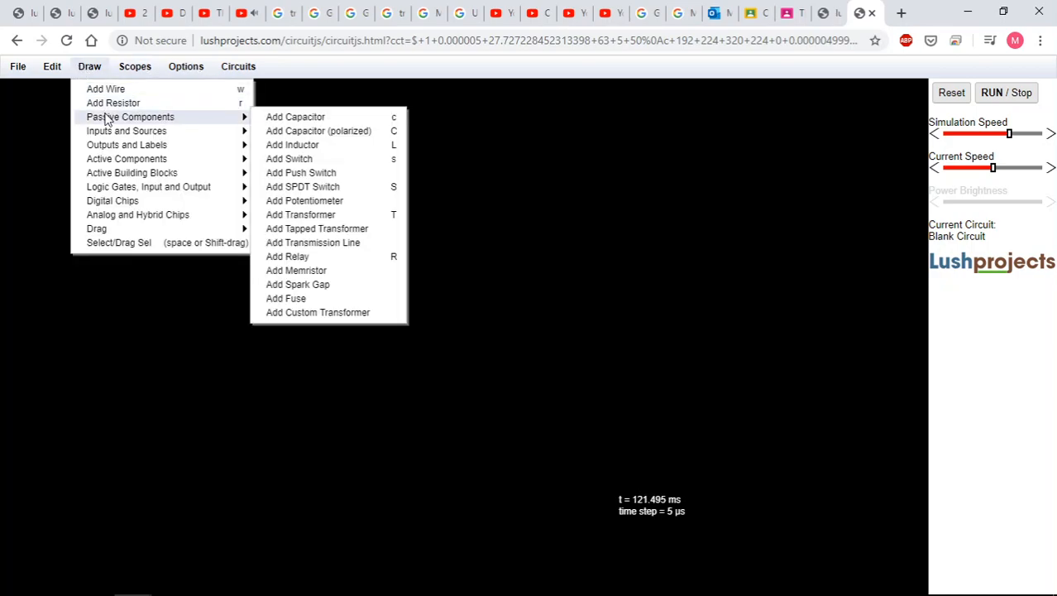
mouse_move(127, 158)
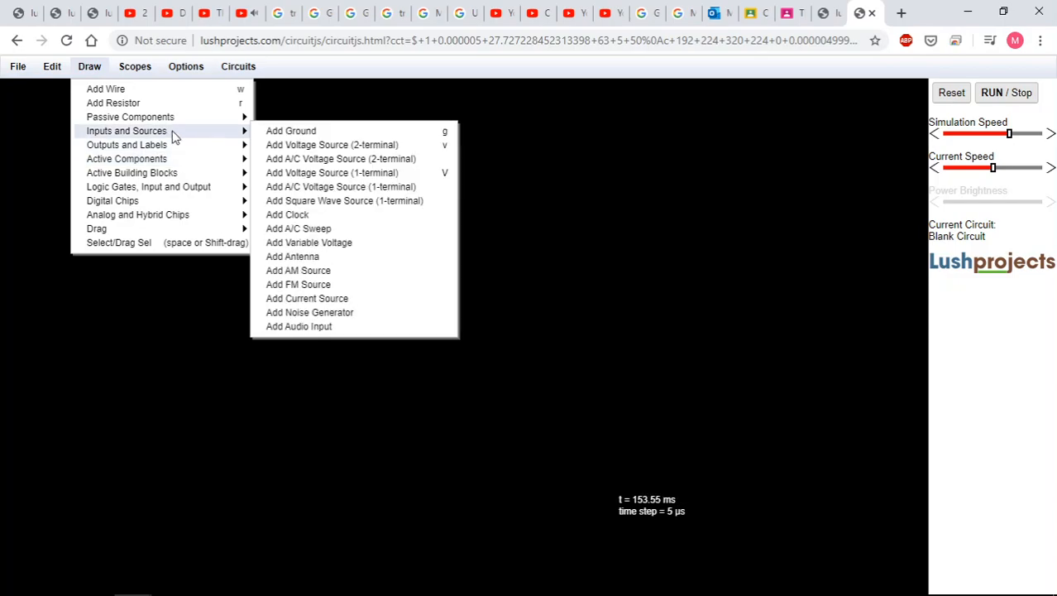
mouse_move(130, 117)
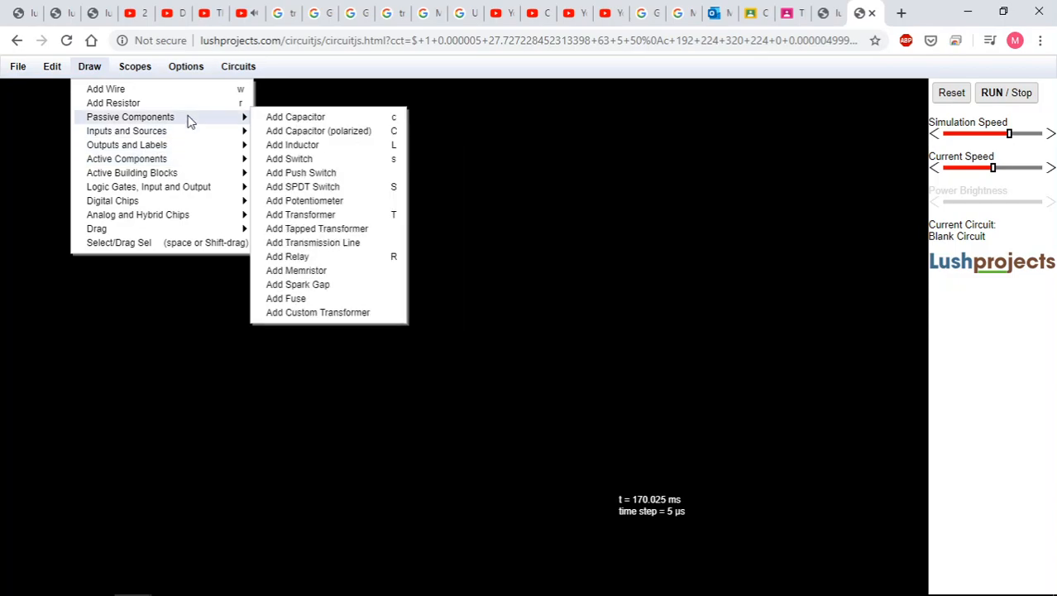
mouse_move(287, 255)
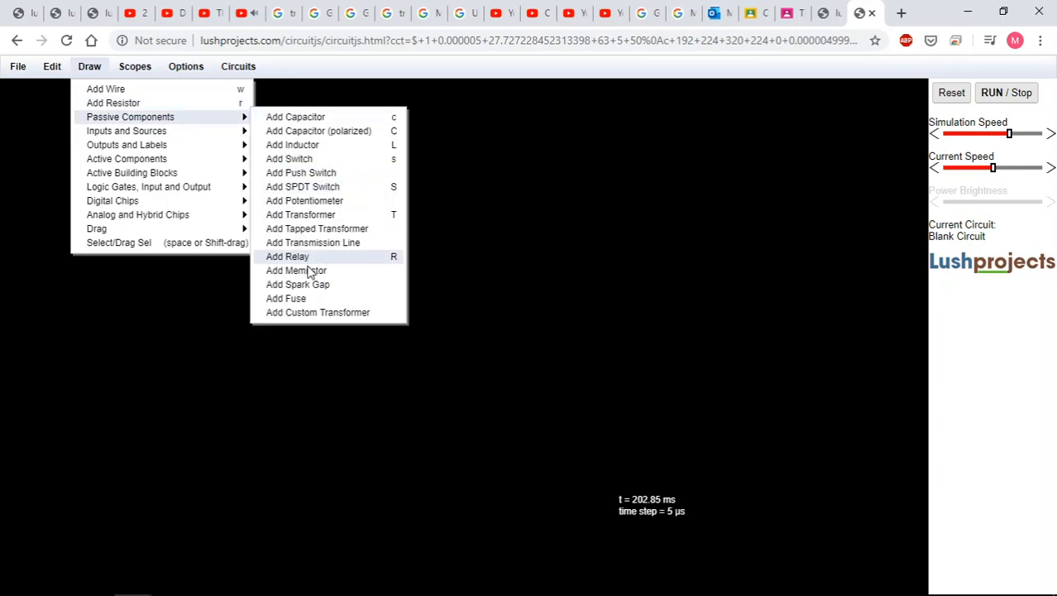
left_click(287, 255)
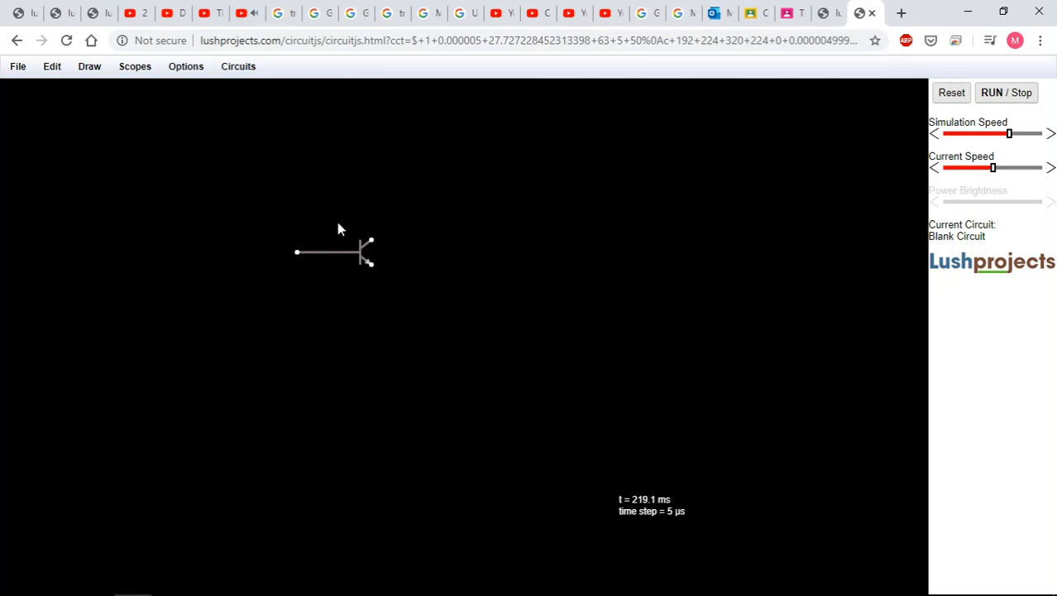
mouse_move(394, 209)
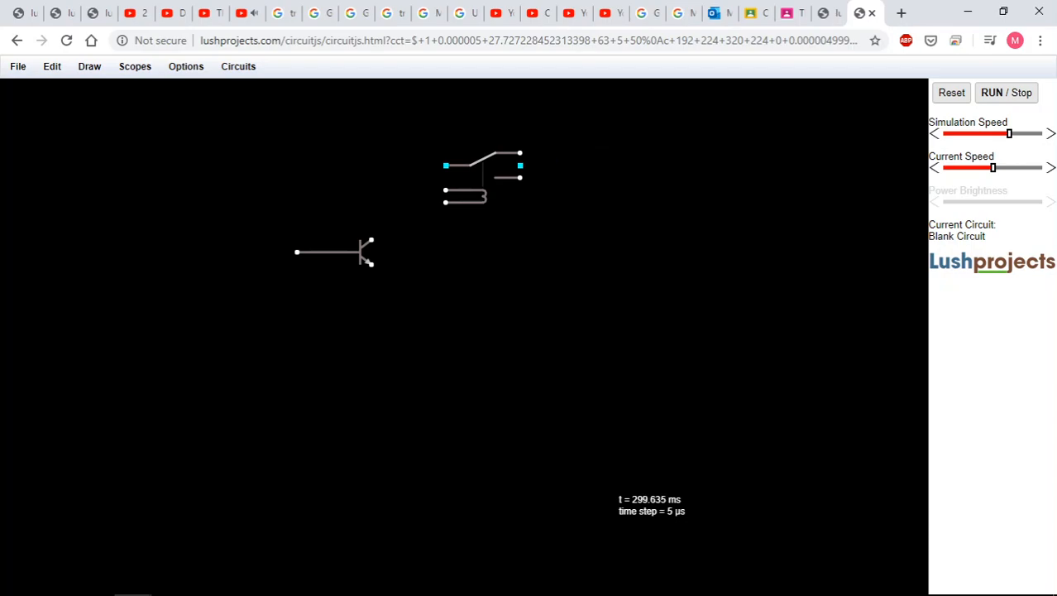
Place the relay above the transistor, wire up its coil, and add a base input switch.
left_click(467, 177)
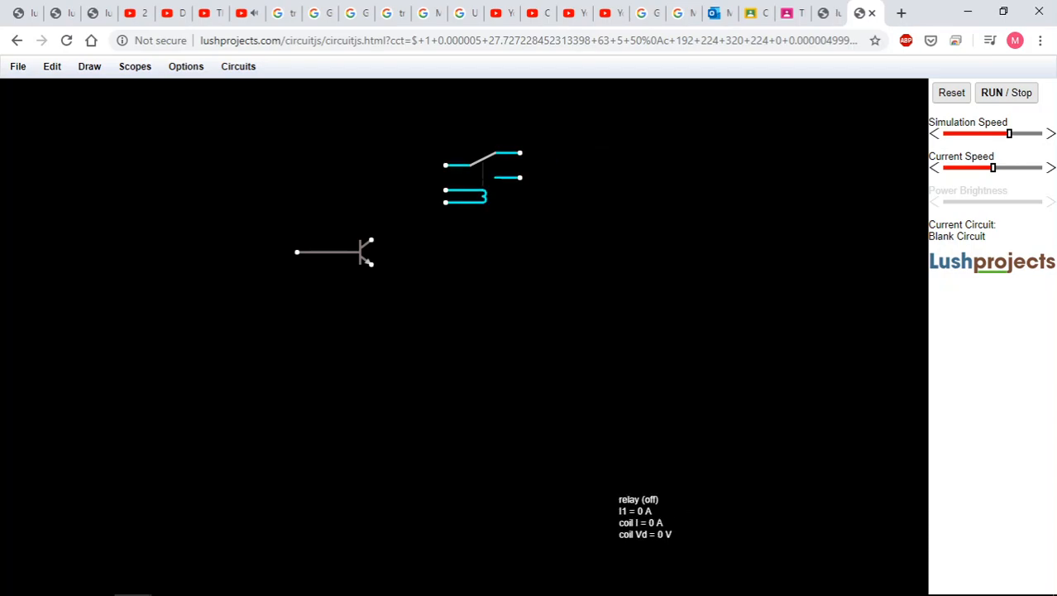
left_click(1006, 91)
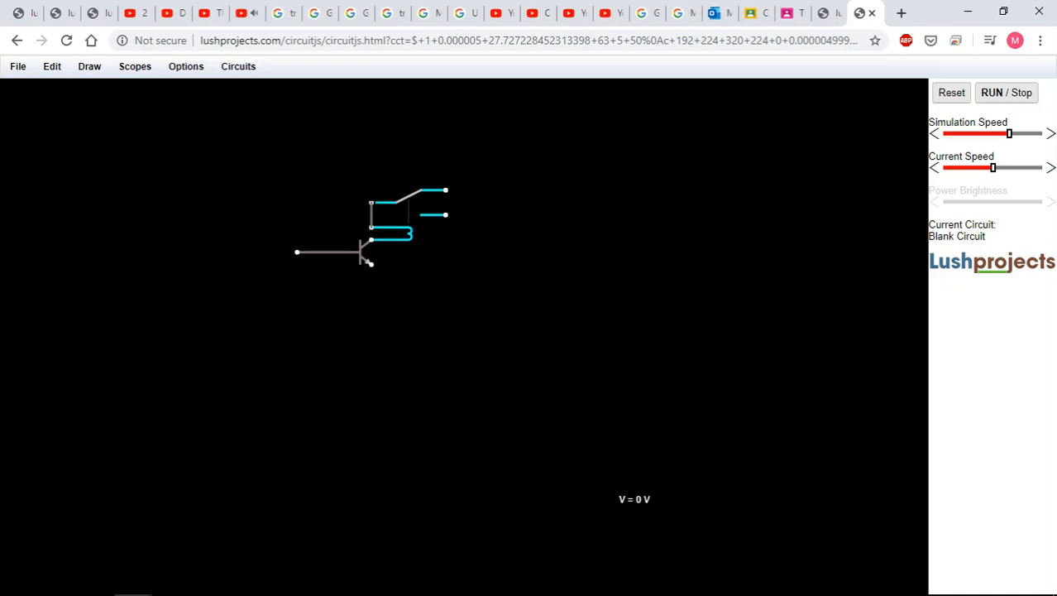
left_click_drag(371, 203, 371, 140)
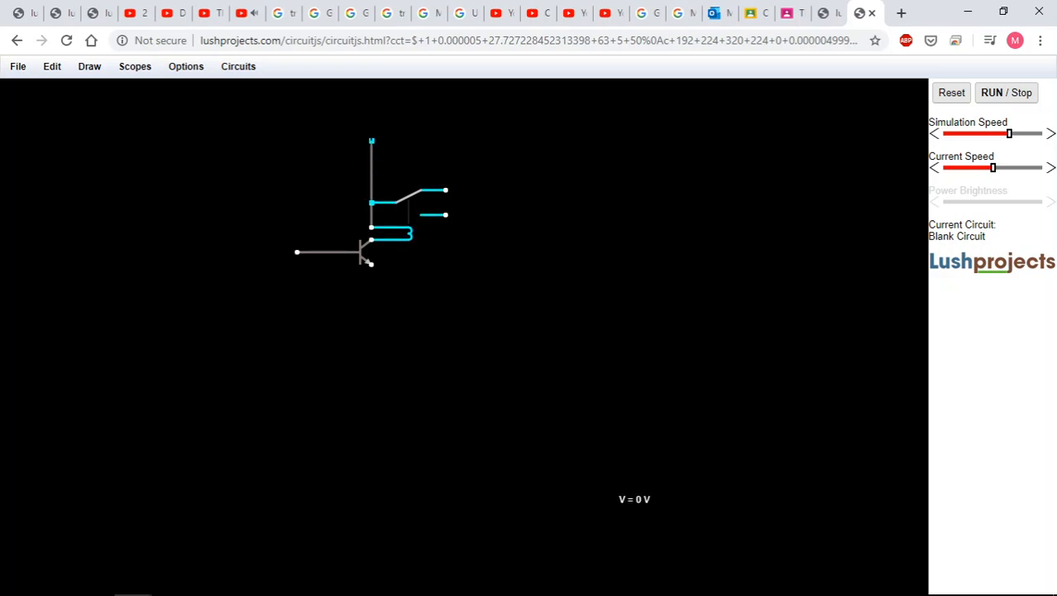
left_click(1007, 92)
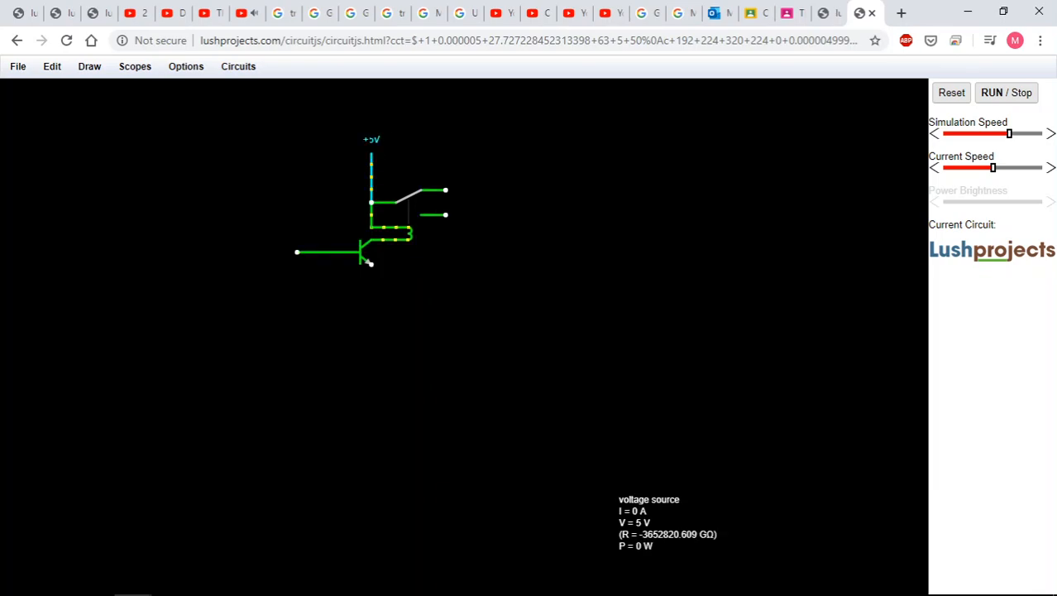
left_click(364, 248)
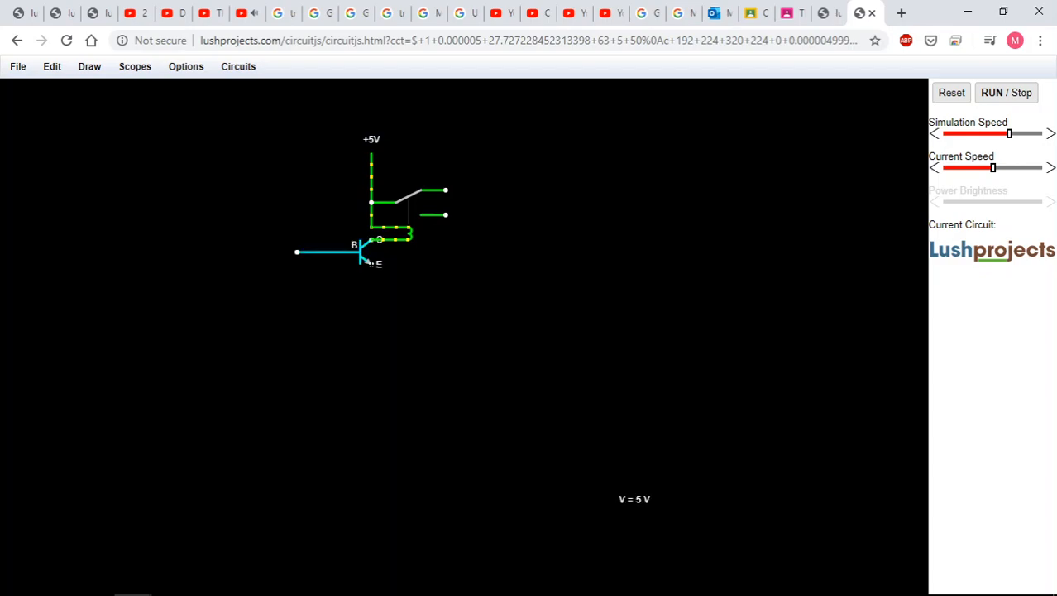
left_click_drag(372, 265, 370, 318)
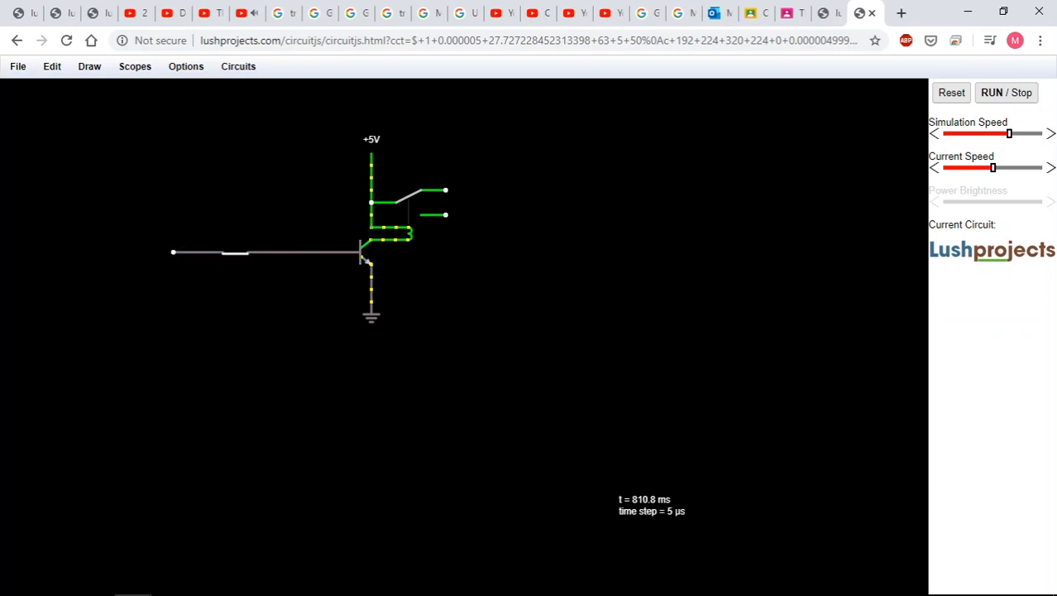
mouse_move(236, 252)
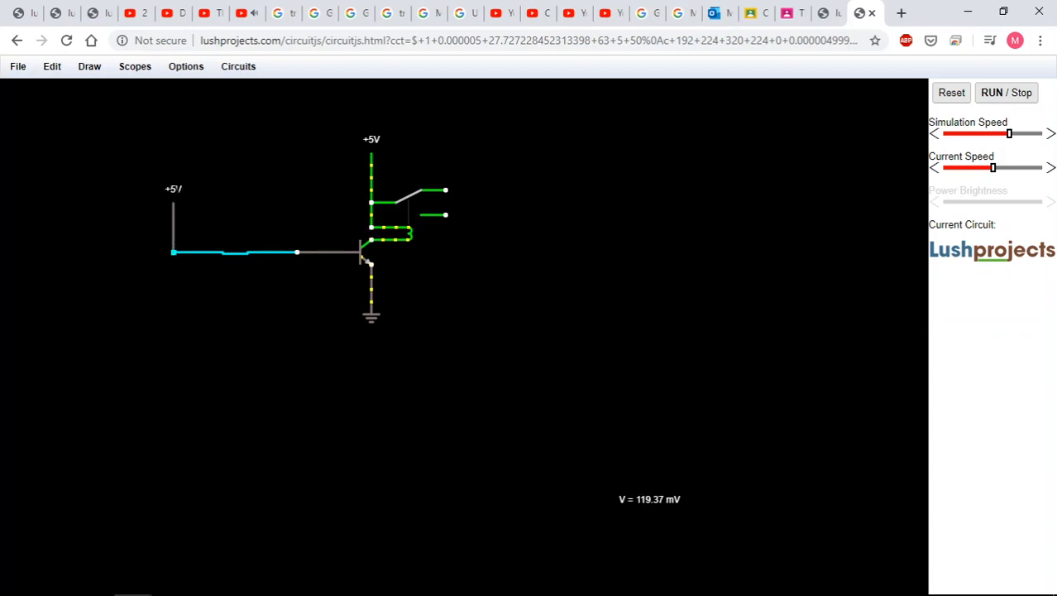
Set the base input source to 0.5 V and toggle the base switch.
left_click(1007, 92)
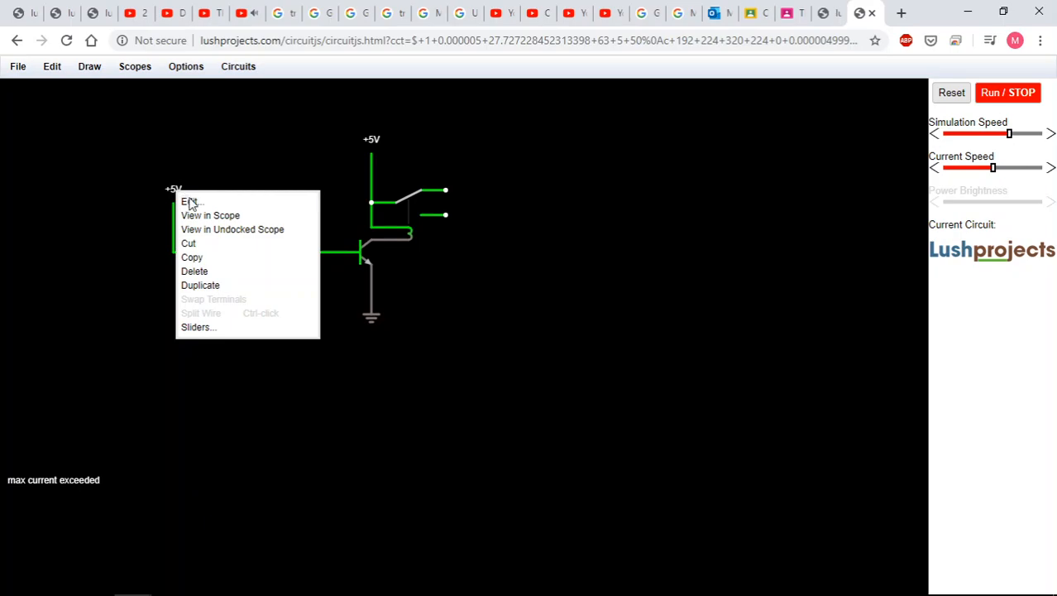
left_click(191, 202)
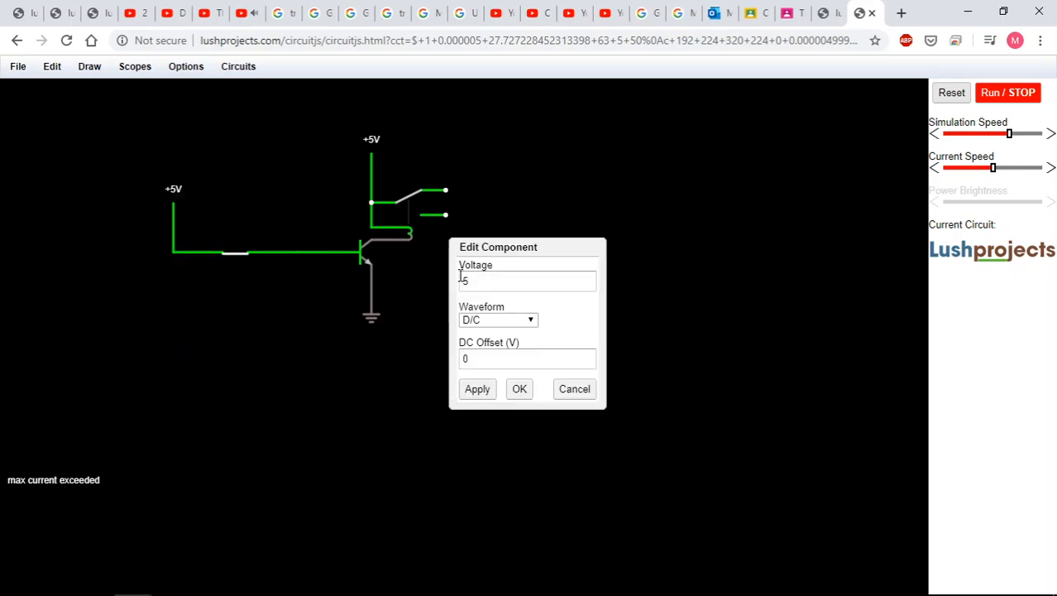
left_click(527, 280)
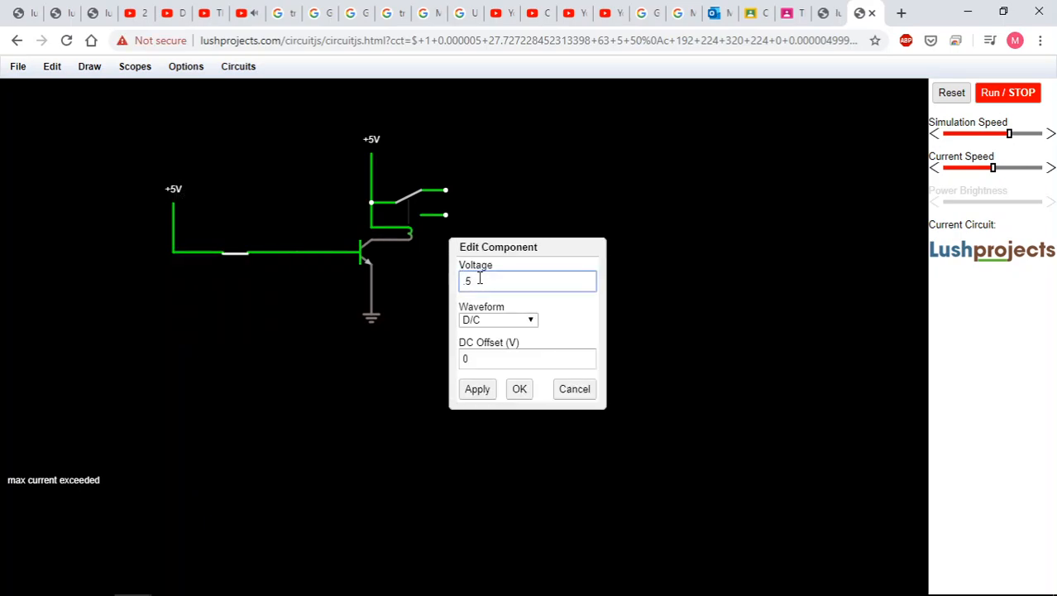
left_click(519, 389)
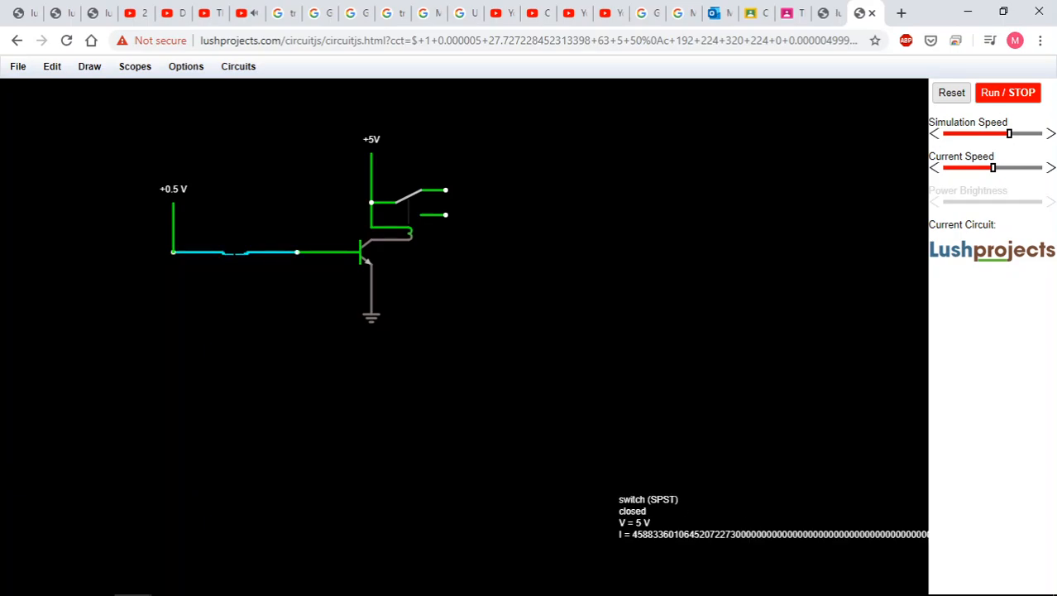
left_click(237, 255)
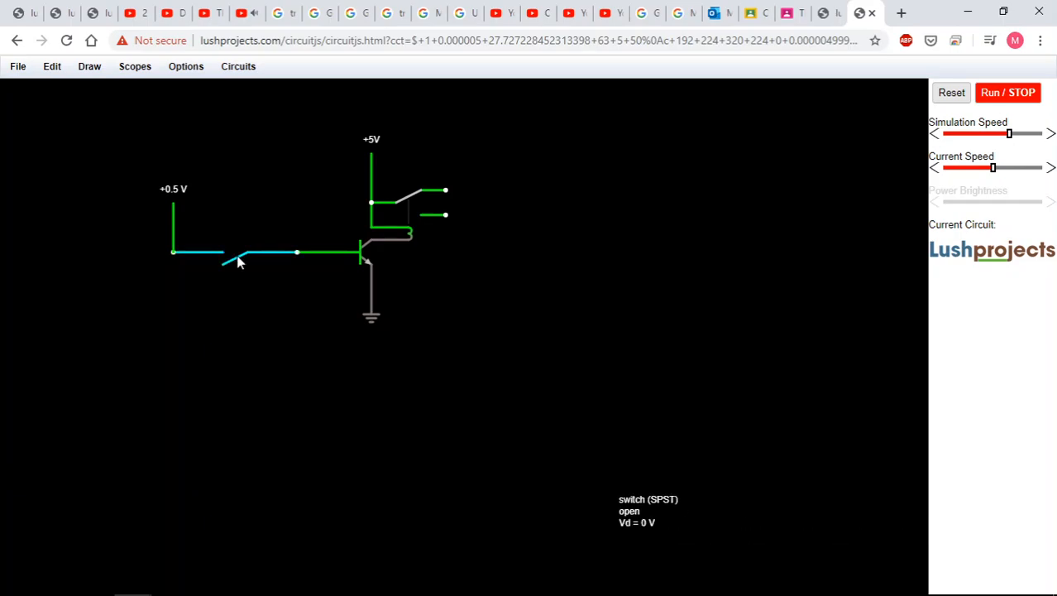
left_click(238, 258)
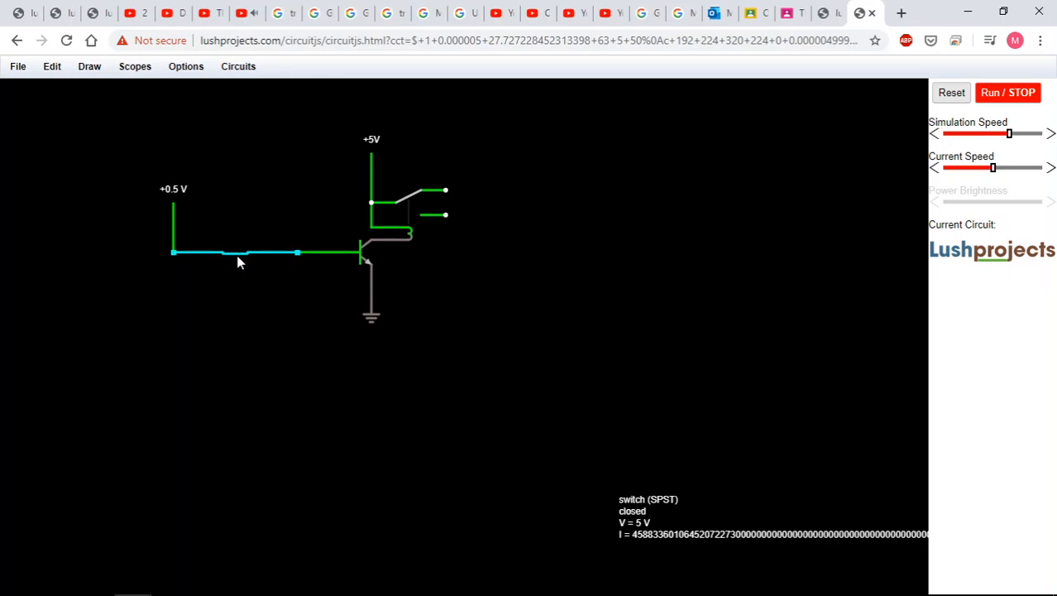
mouse_move(239, 260)
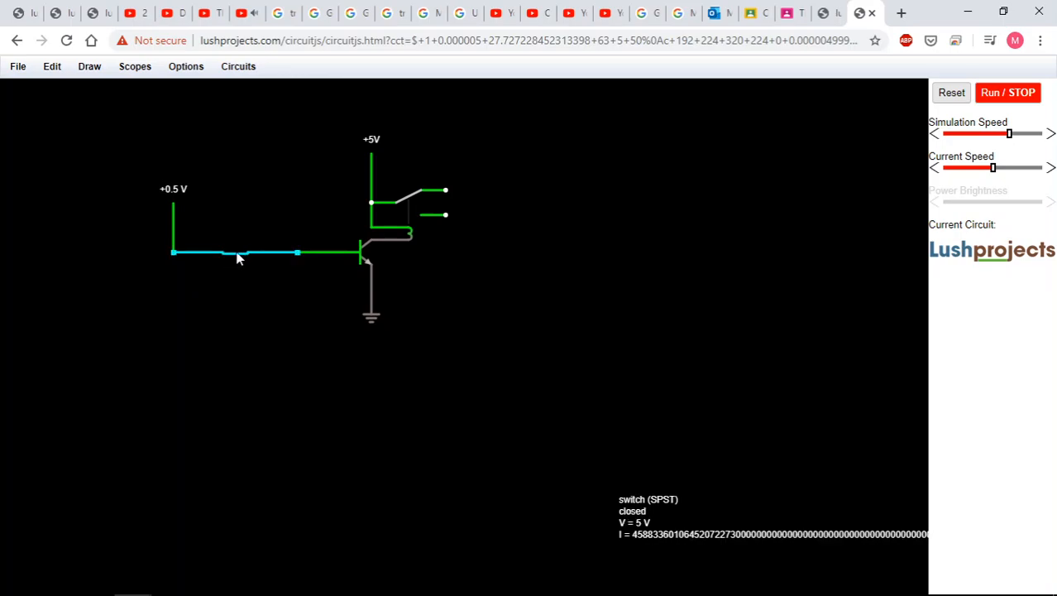
Toggle the base input switch open and then closed again.
left_click(236, 252)
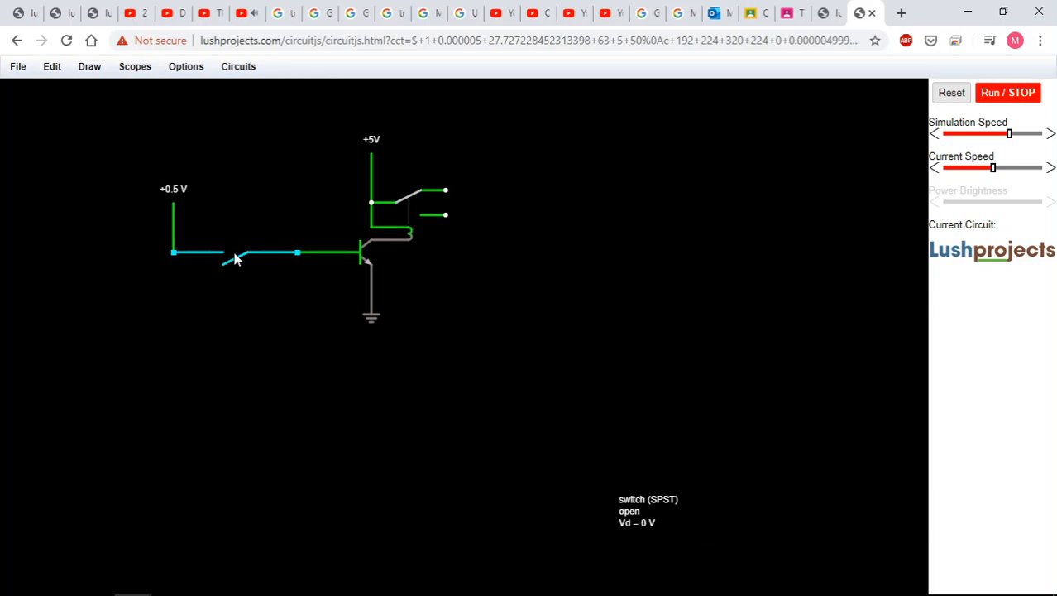
left_click(236, 253)
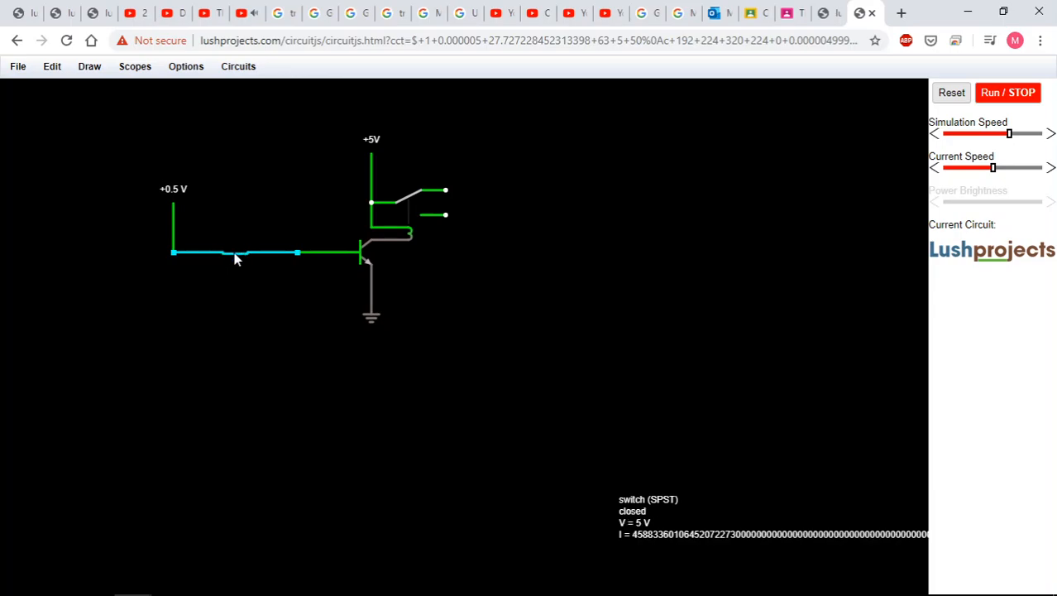
mouse_move(286, 253)
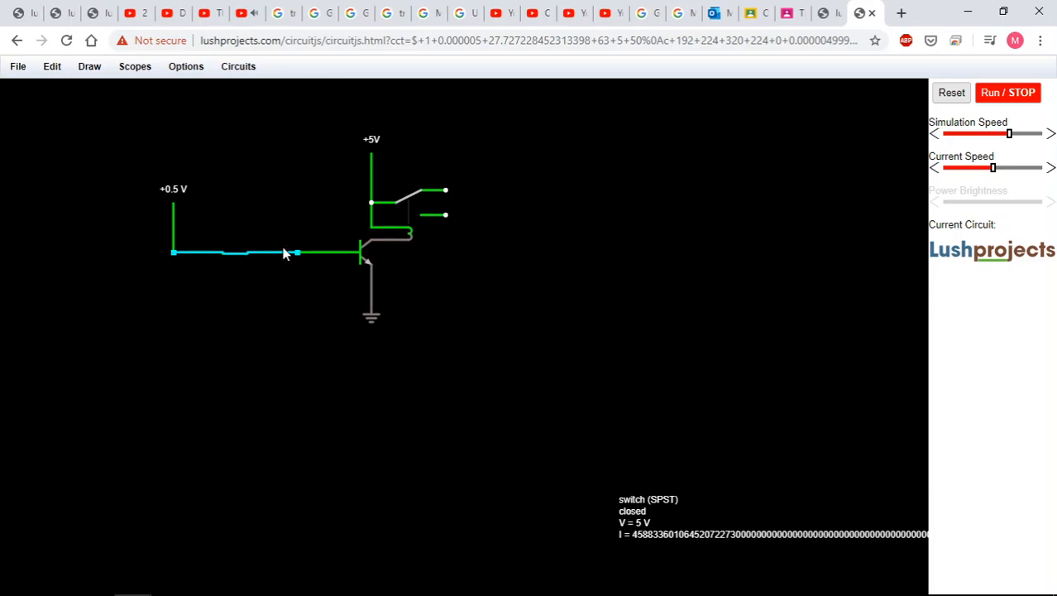
mouse_move(290, 258)
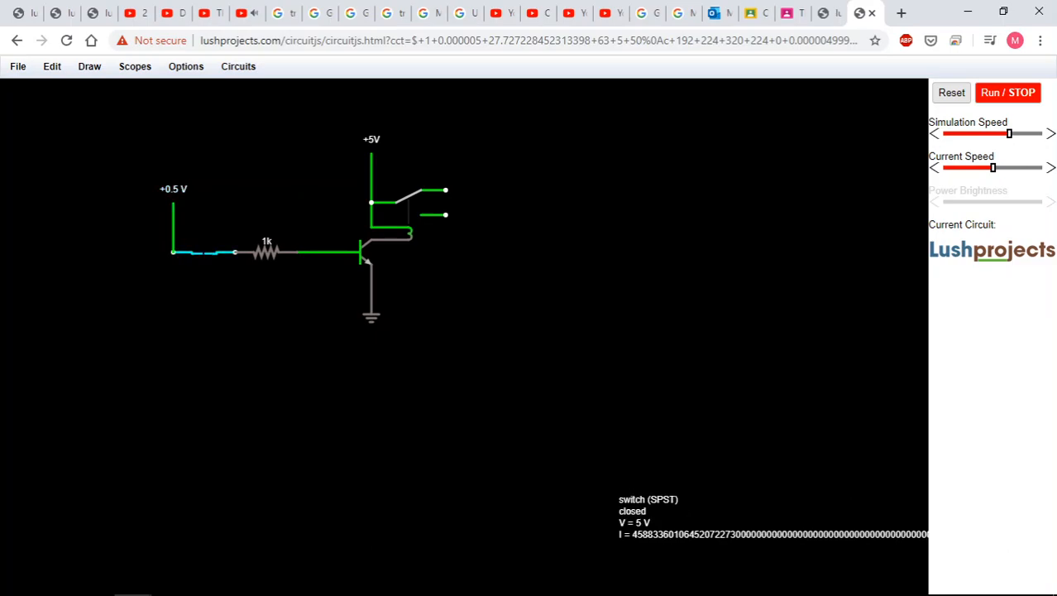
Toggle the input switch, change the +0.5 V source to 1 V, then retest the switch.
left_click(211, 253)
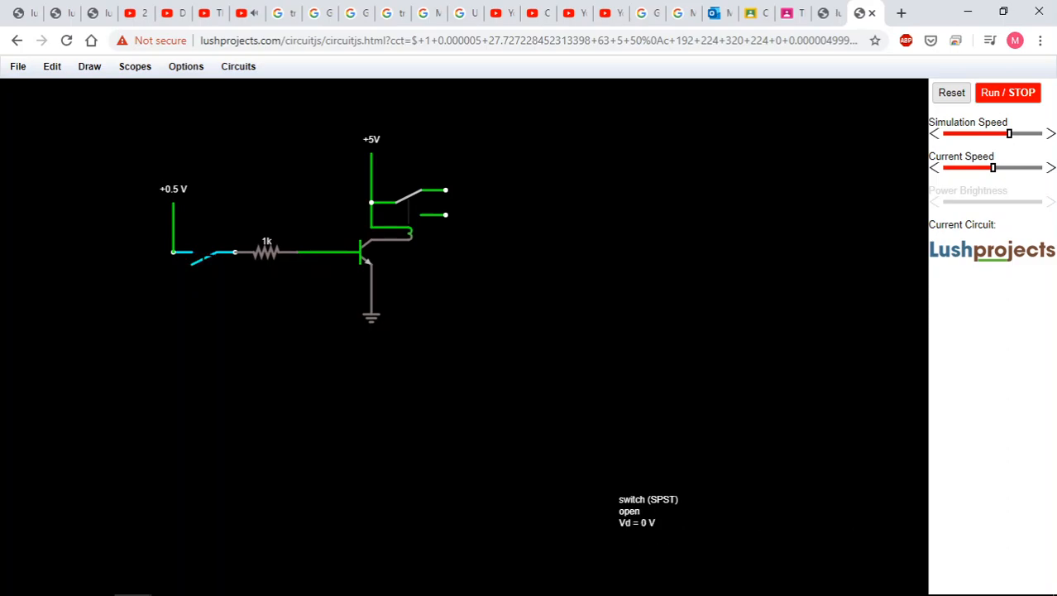
left_click(207, 256)
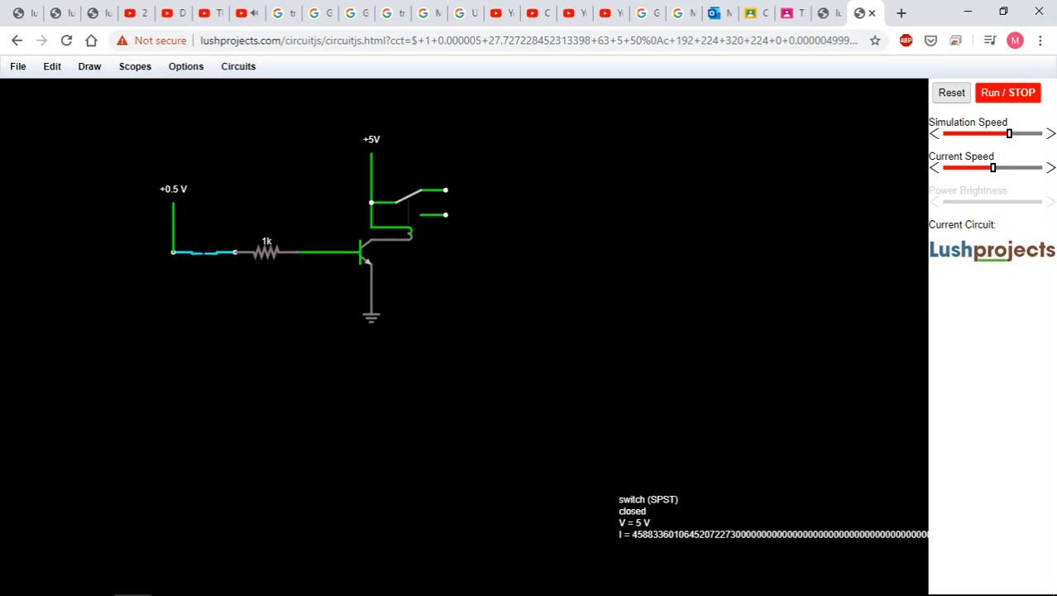
right_click(174, 188)
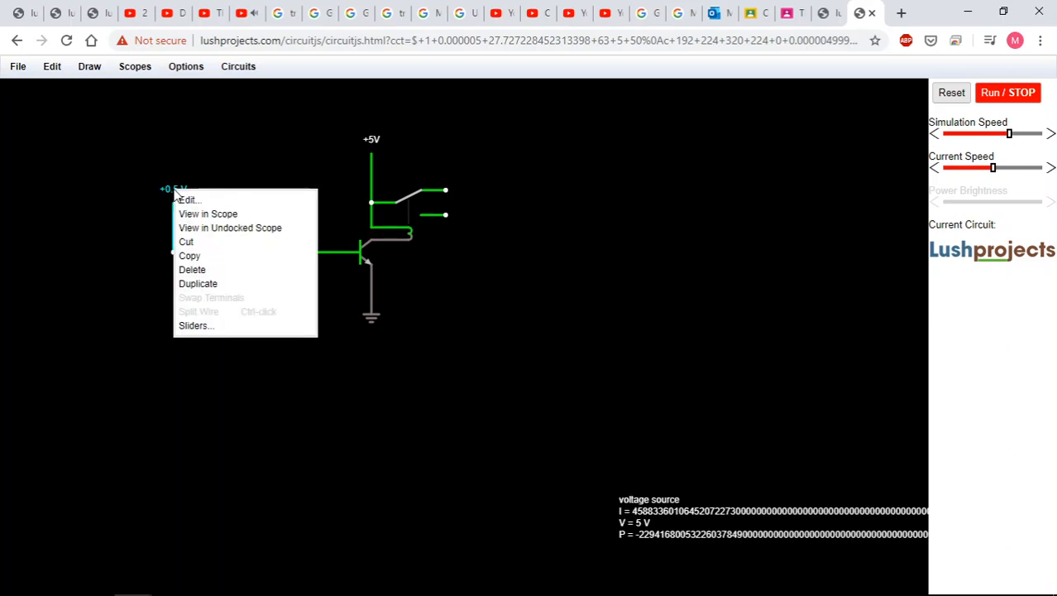
left_click(188, 199)
type("50")
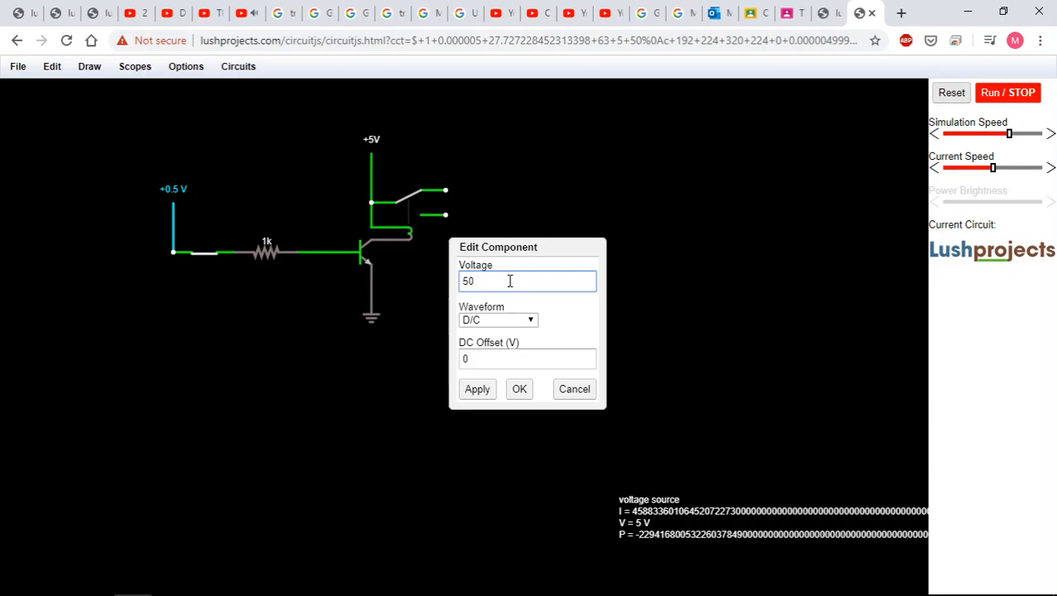
left_click(519, 388)
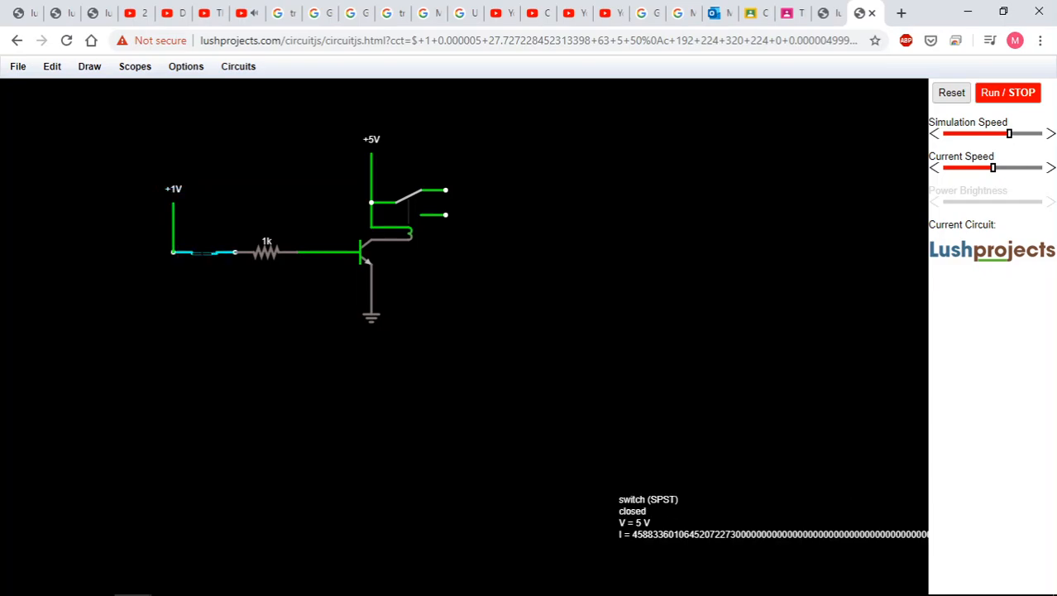
left_click(207, 252)
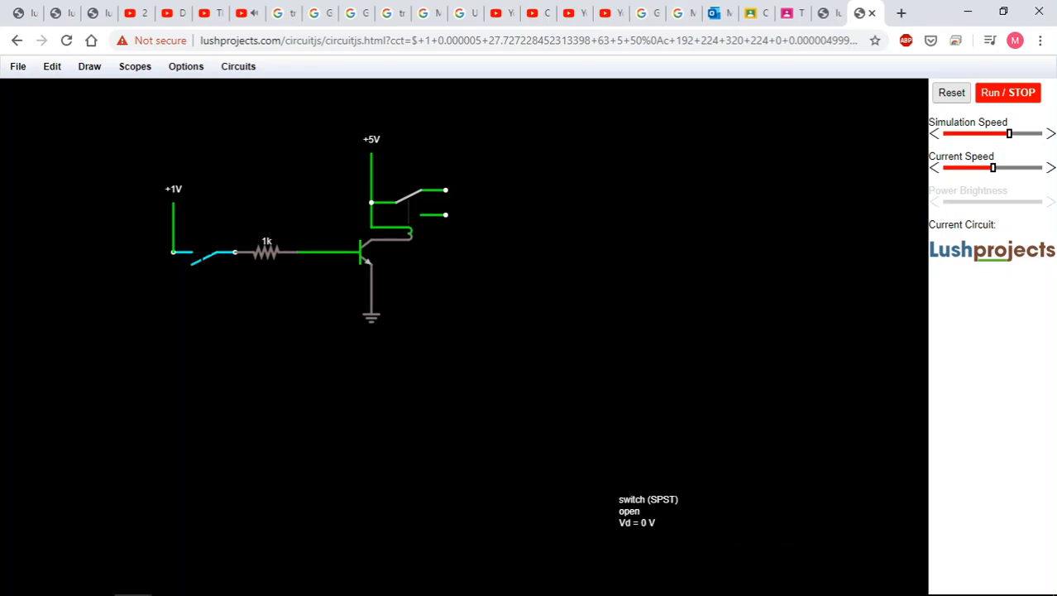
left_click(207, 258)
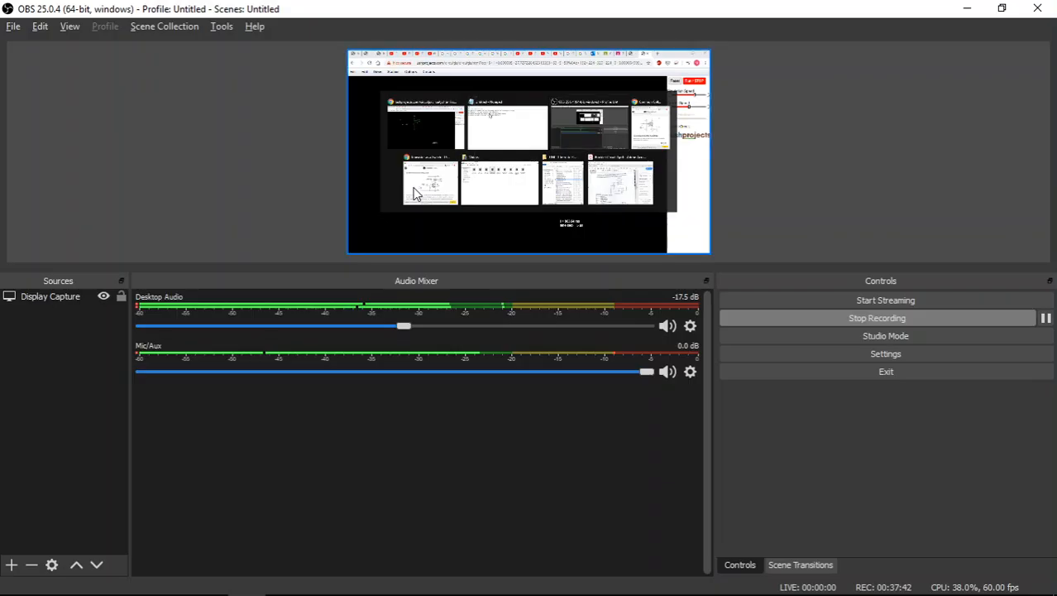
Pause the OBS screen recording.
left_click(1045, 318)
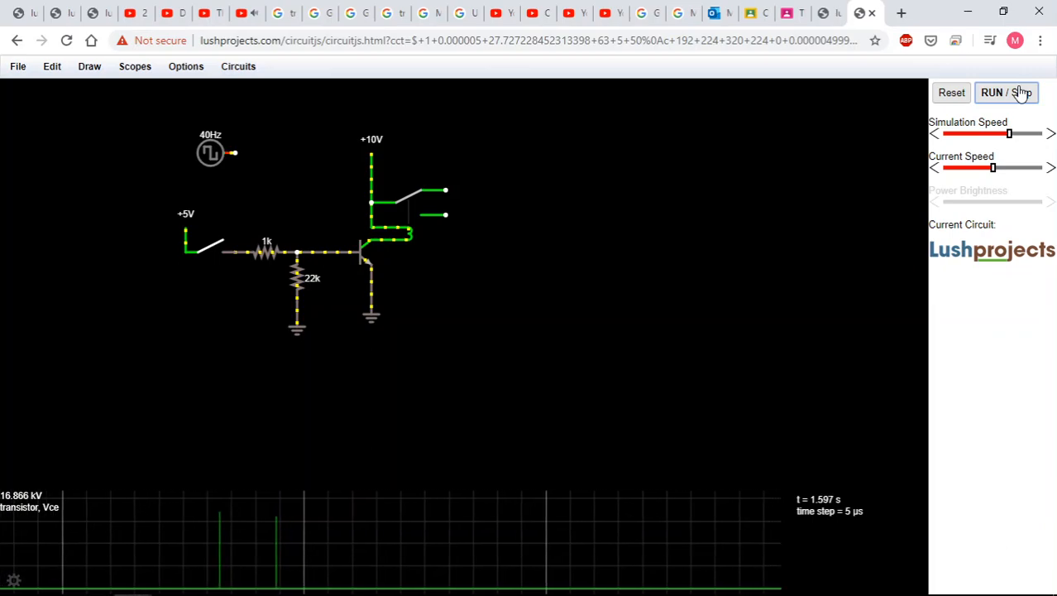
mouse_move(375, 214)
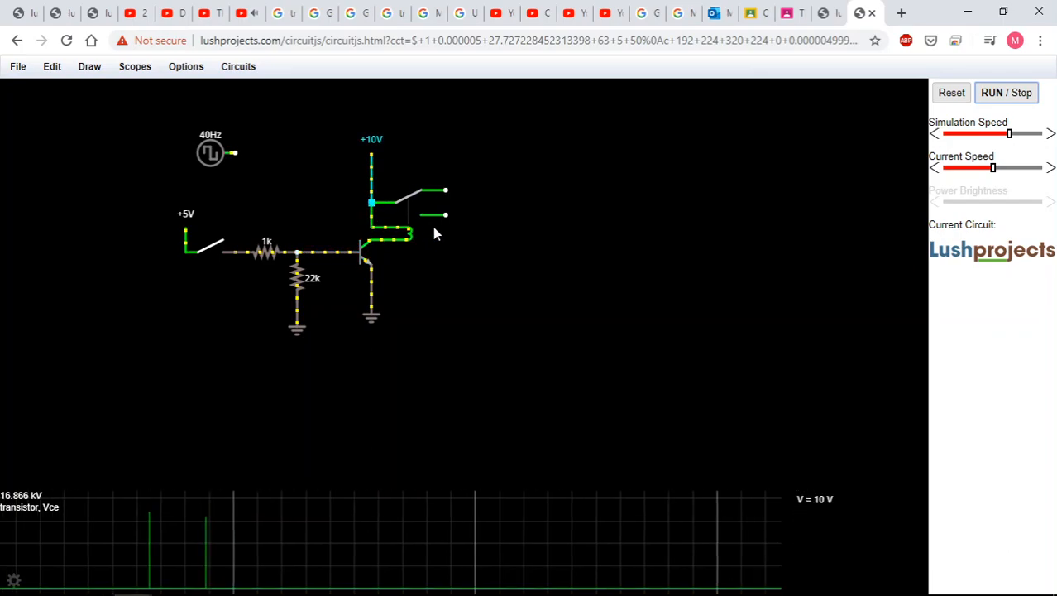
Start the relay driver simulation and show the output and label parts list.
left_click(370, 244)
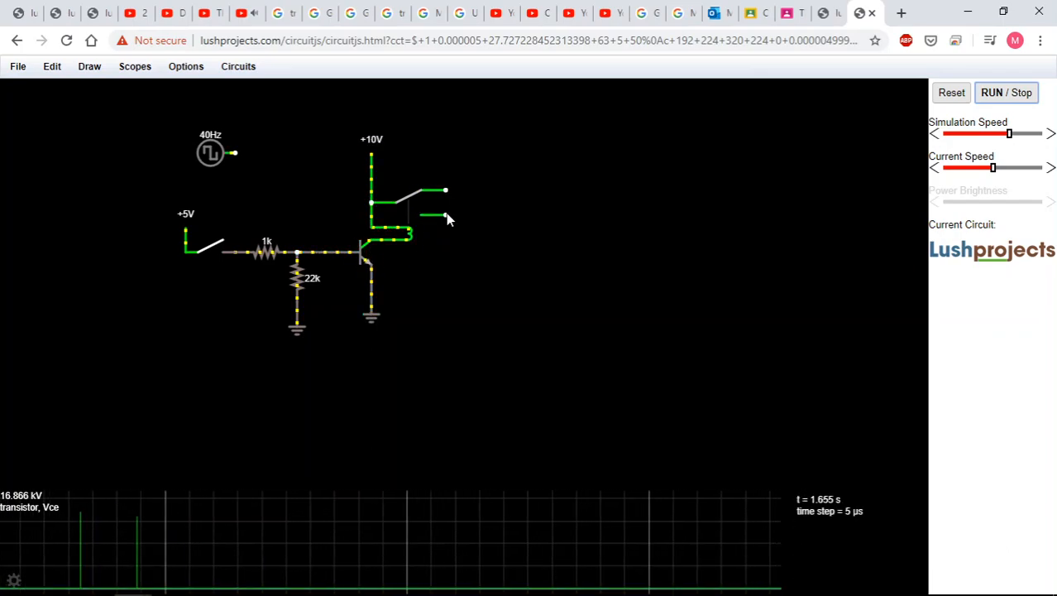
mouse_move(498, 222)
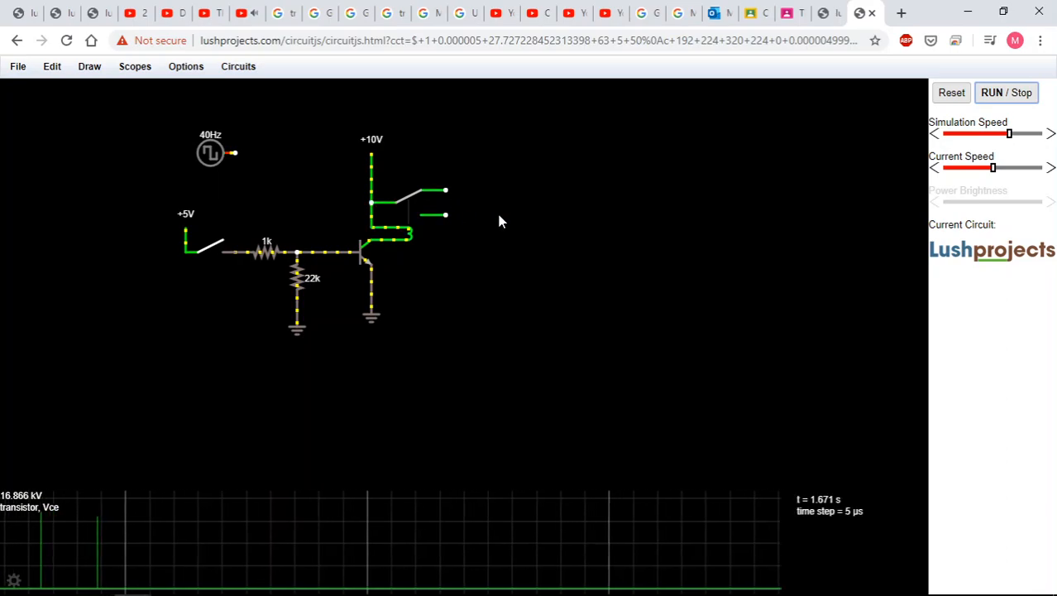
mouse_move(414, 200)
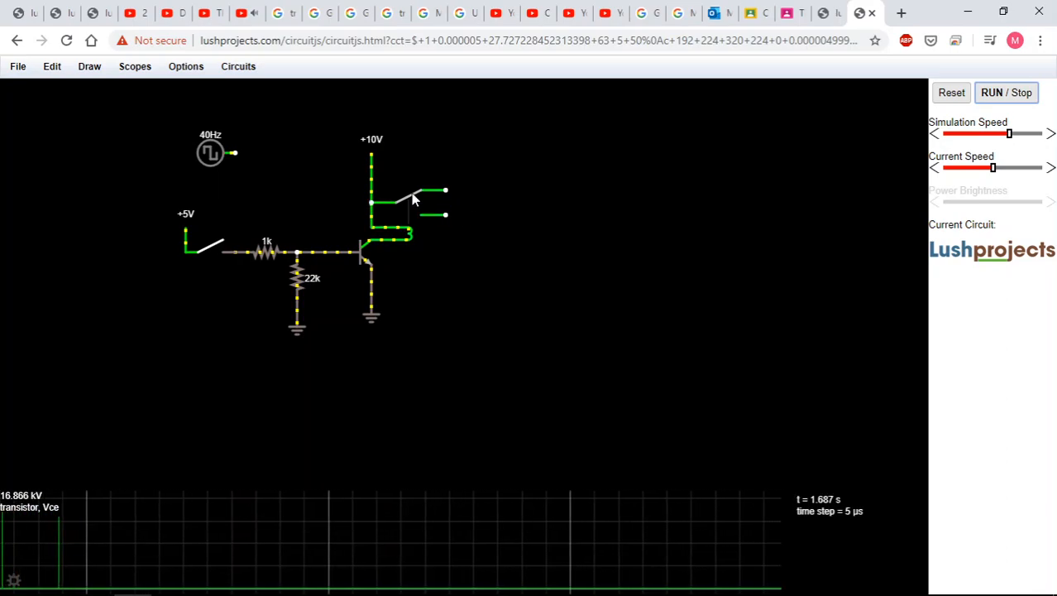
left_click(89, 67)
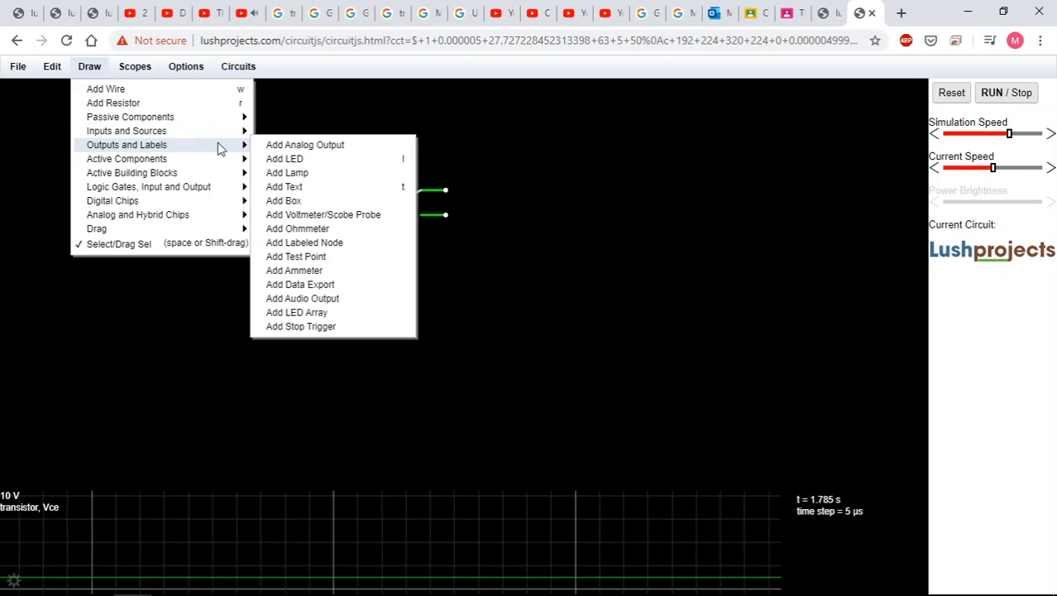
mouse_move(287, 172)
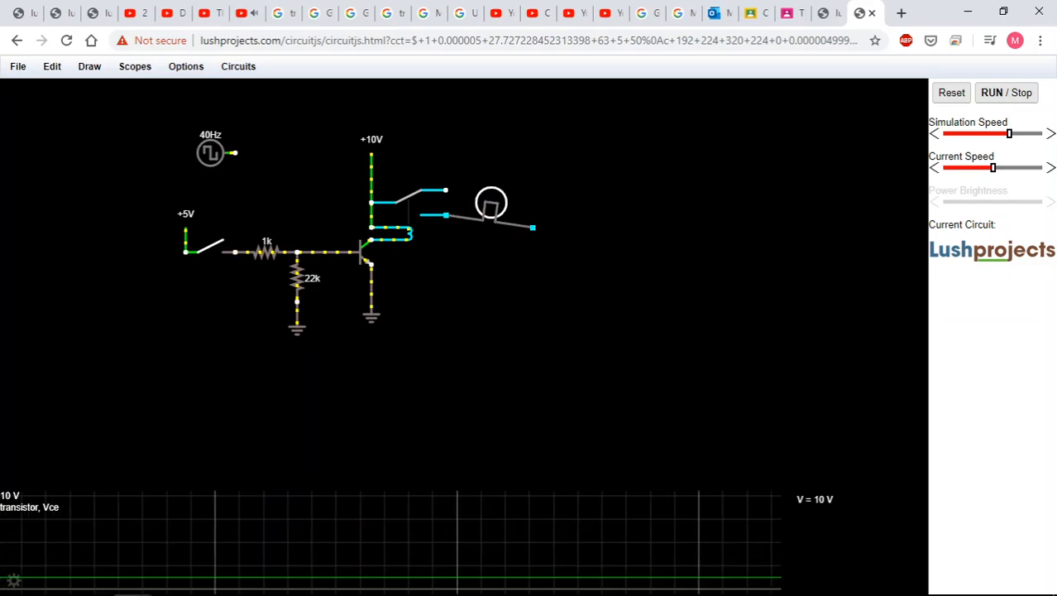
Place a lamp on the relay output contact and toggle the input switch repeatedly.
left_click_drag(490, 204, 474, 246)
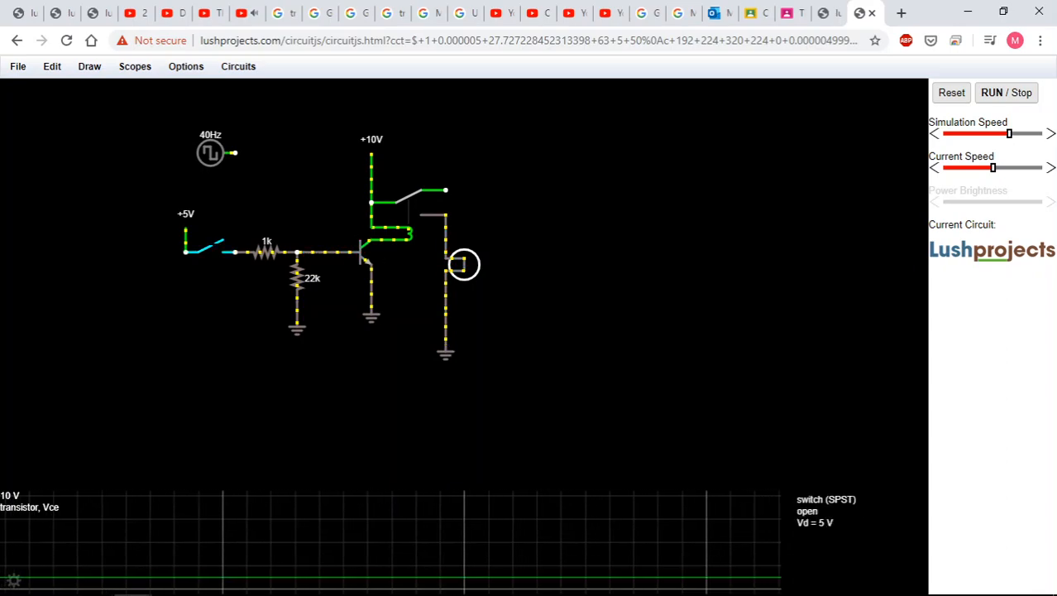
left_click(464, 265)
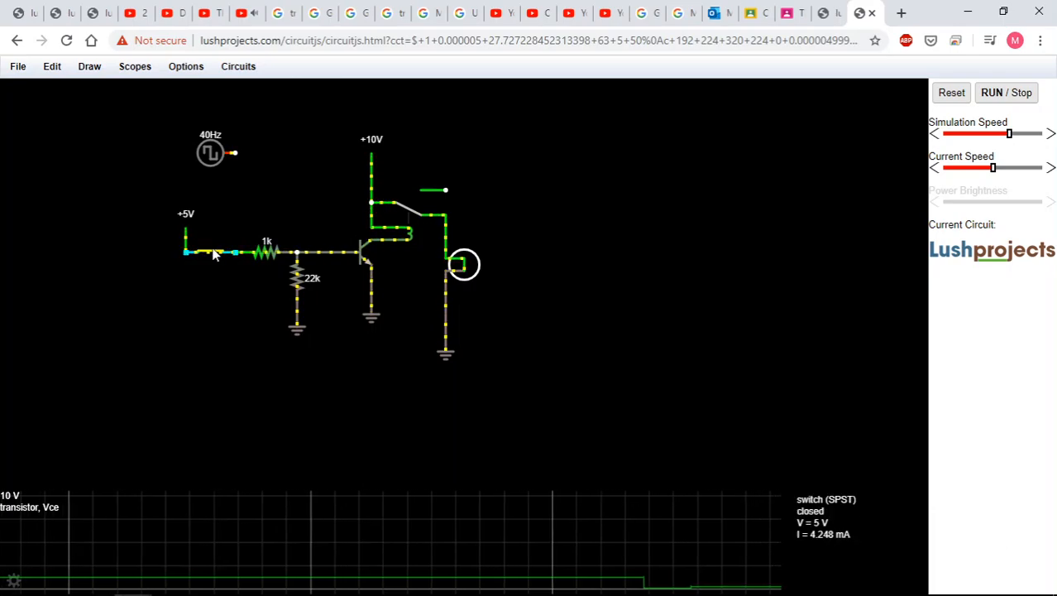
left_click(207, 248)
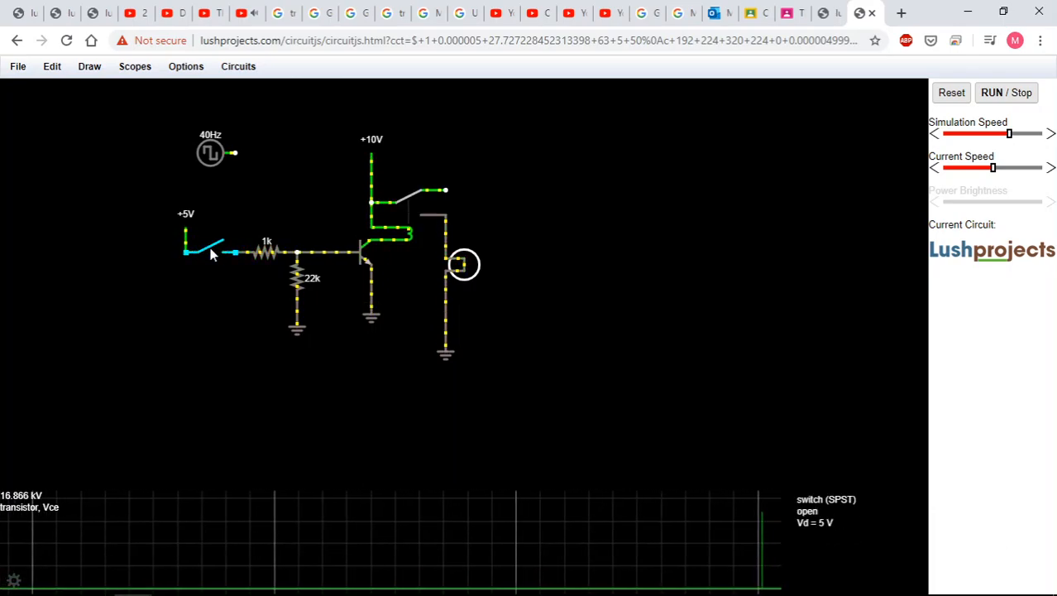
left_click(463, 265)
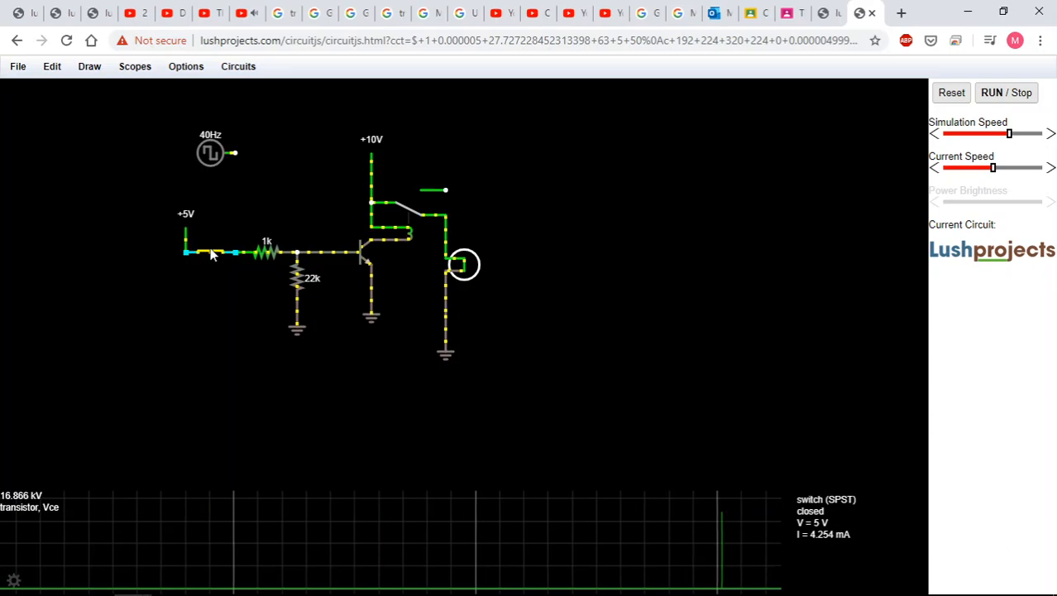
left_click(205, 252)
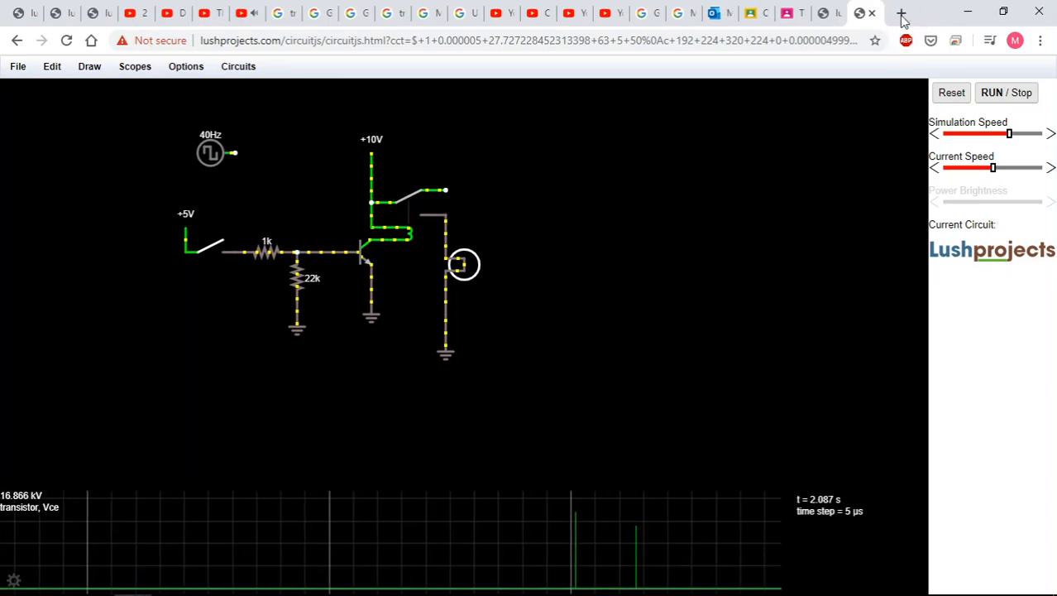
Search 'relay' in a new tab and preview the 'What is a Relay?' video in Images.
left_click(900, 12)
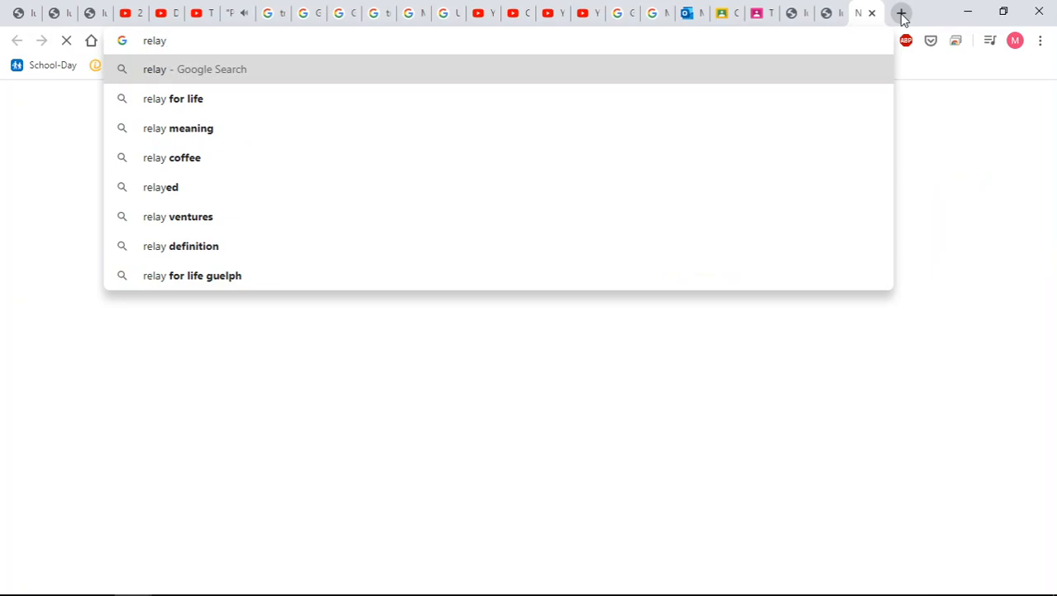
key("Return")
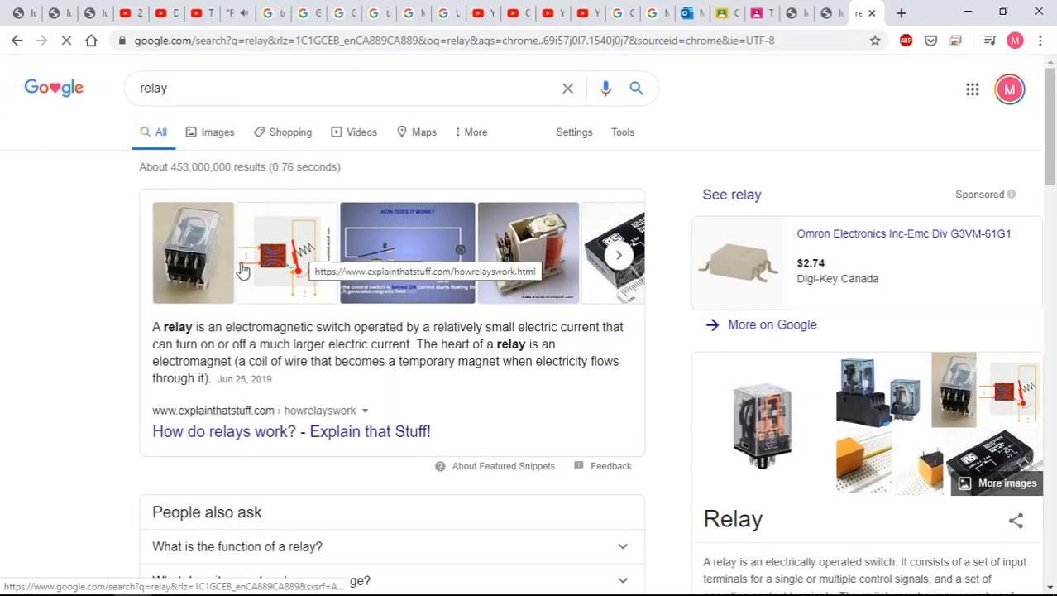
mouse_move(439, 290)
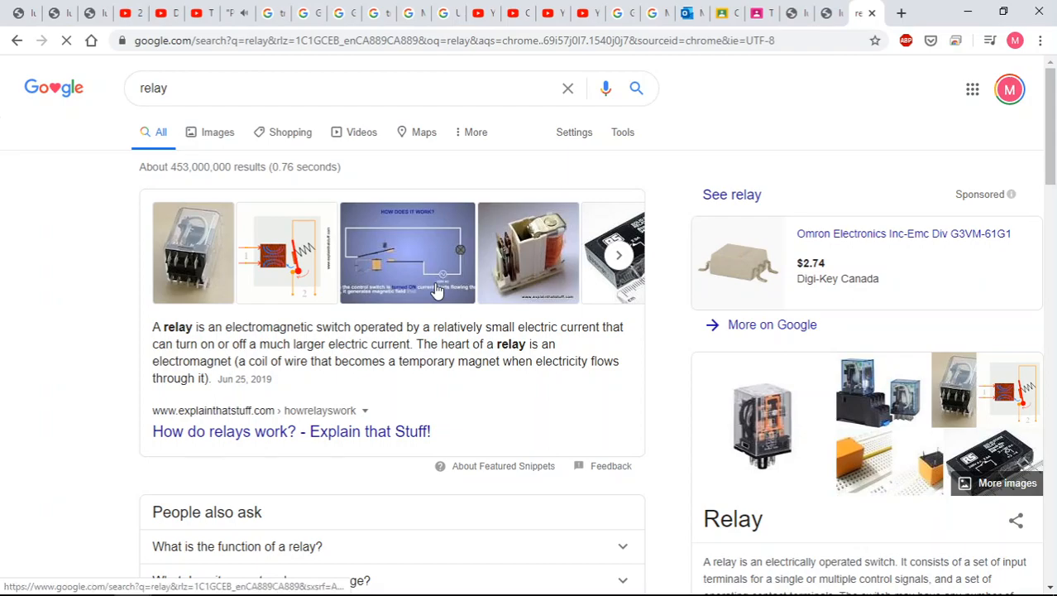
mouse_move(414, 264)
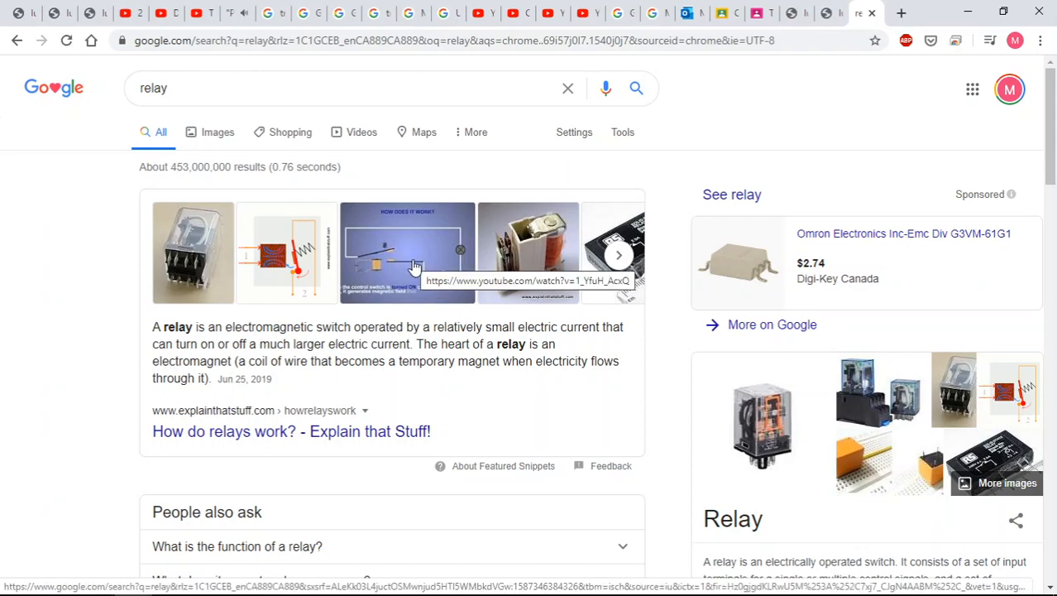
mouse_move(286, 252)
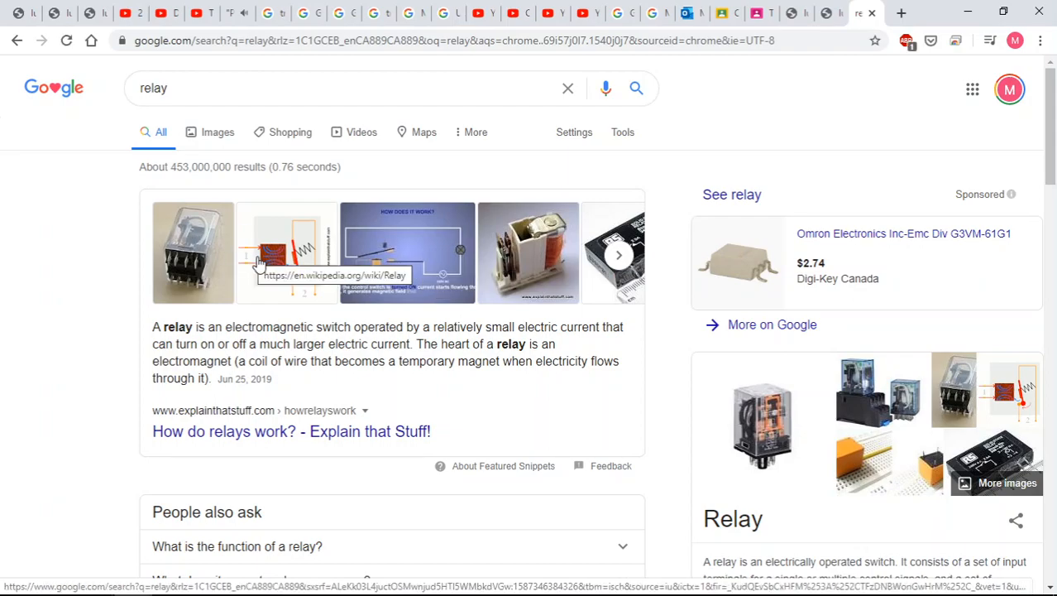
mouse_move(287, 252)
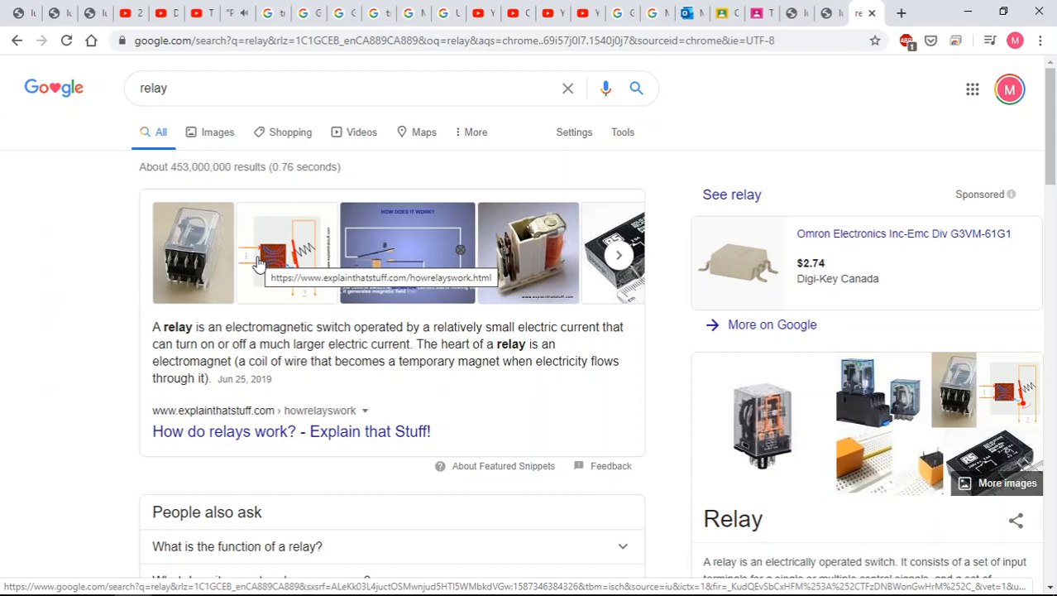
mouse_move(408, 252)
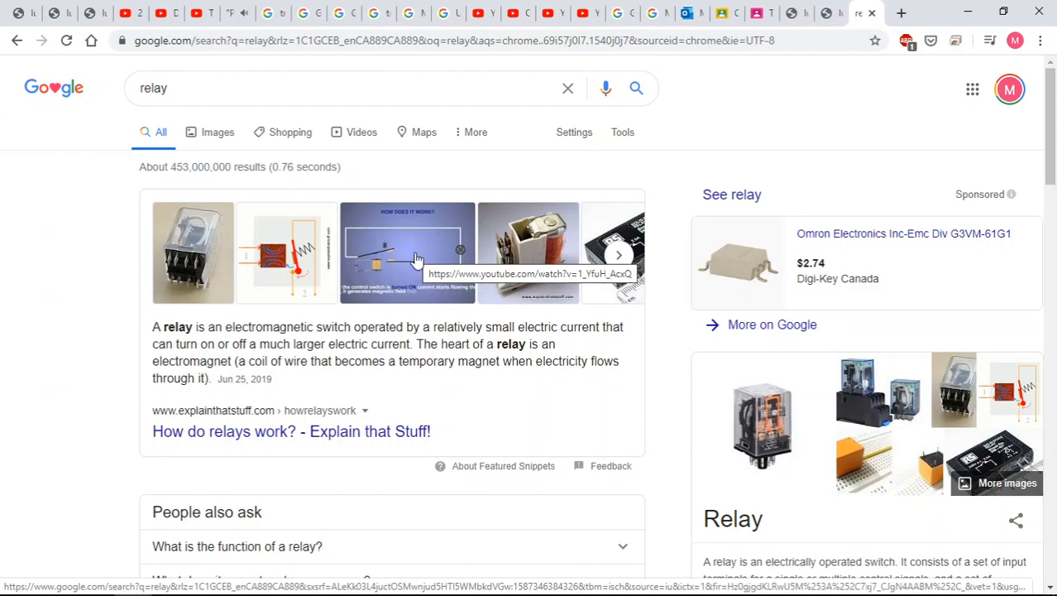
mouse_move(991, 453)
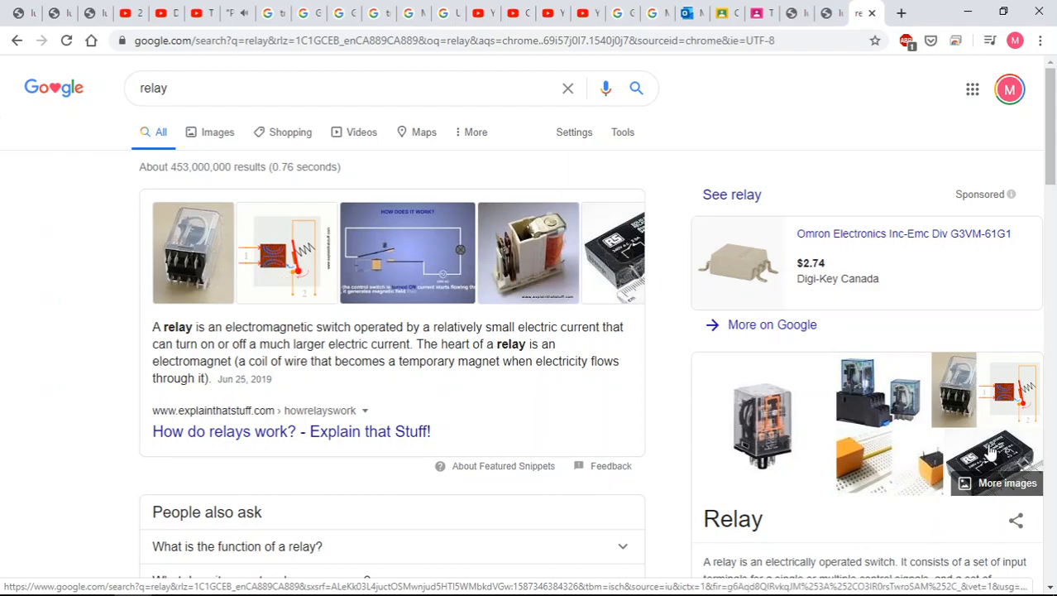
mouse_move(988, 447)
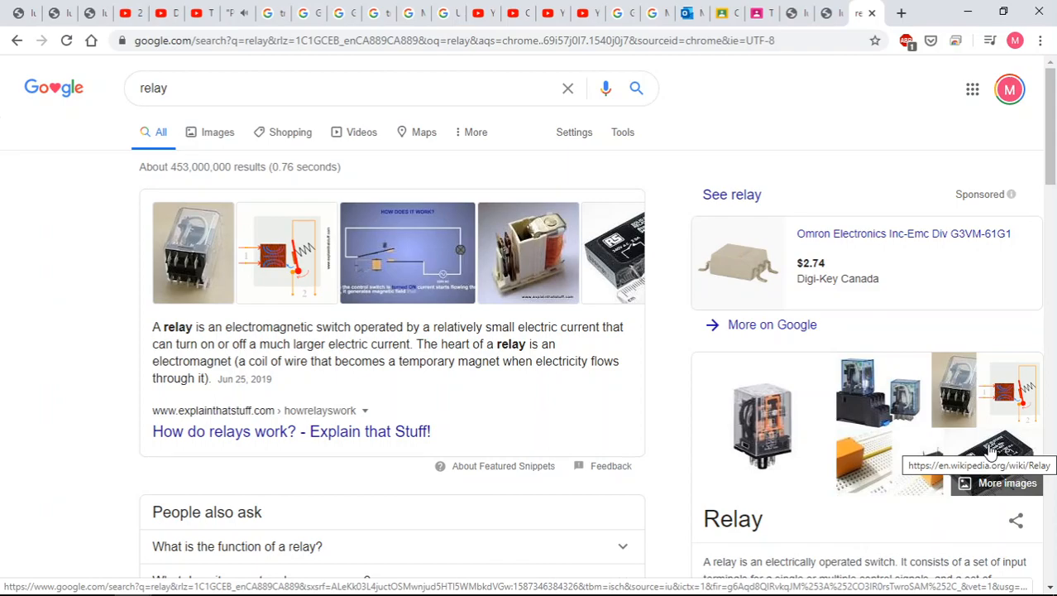
mouse_move(798, 313)
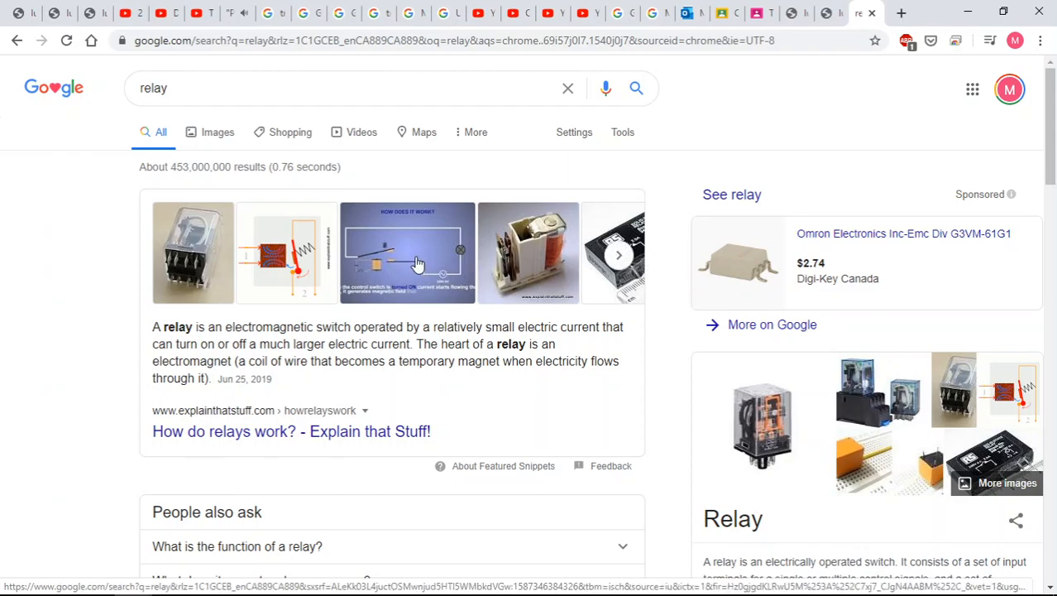
mouse_move(434, 290)
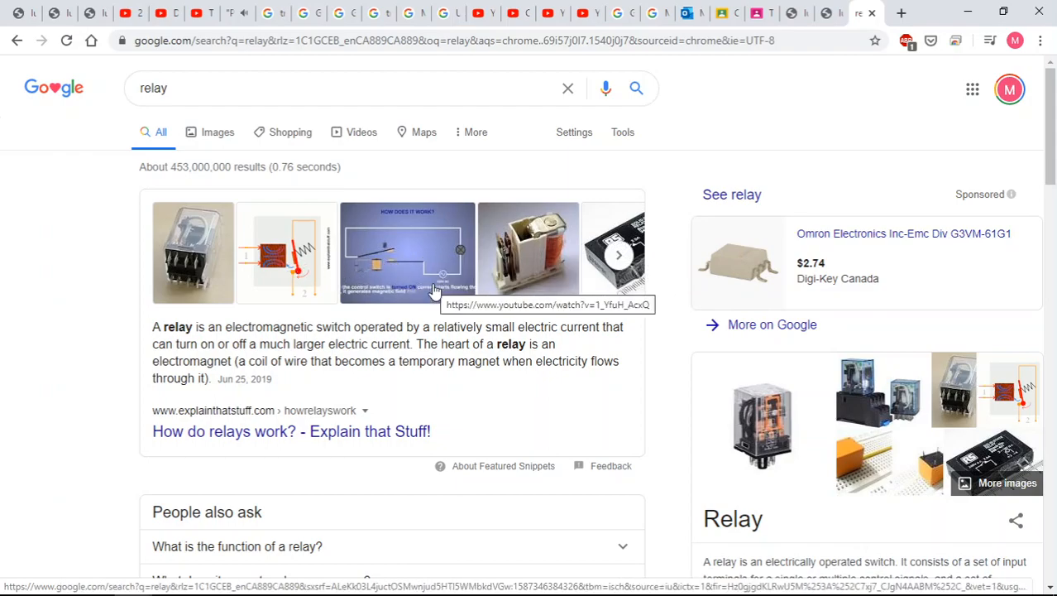
left_click(407, 252)
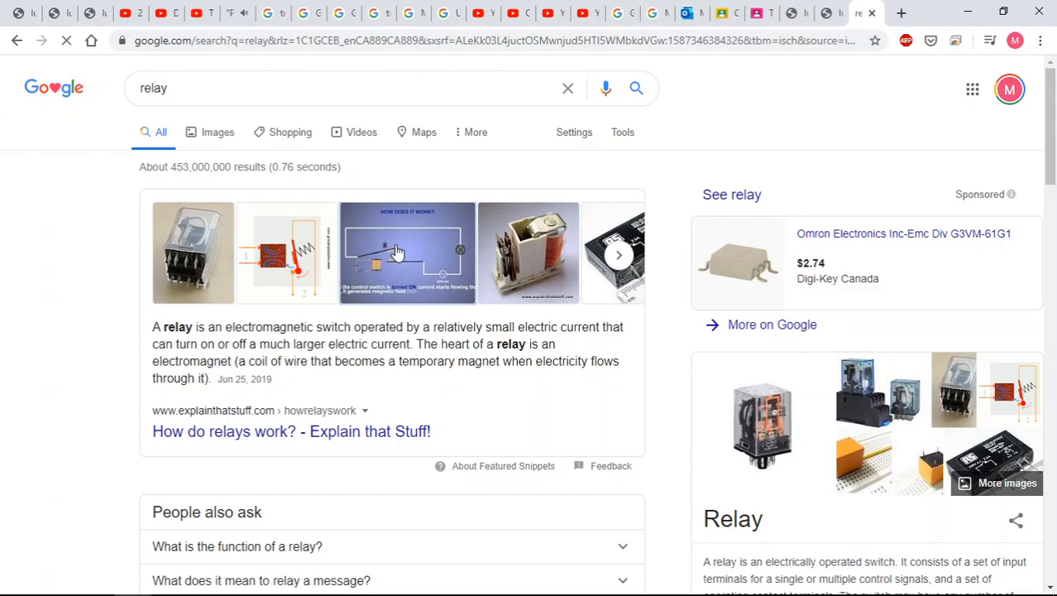
left_click(217, 132)
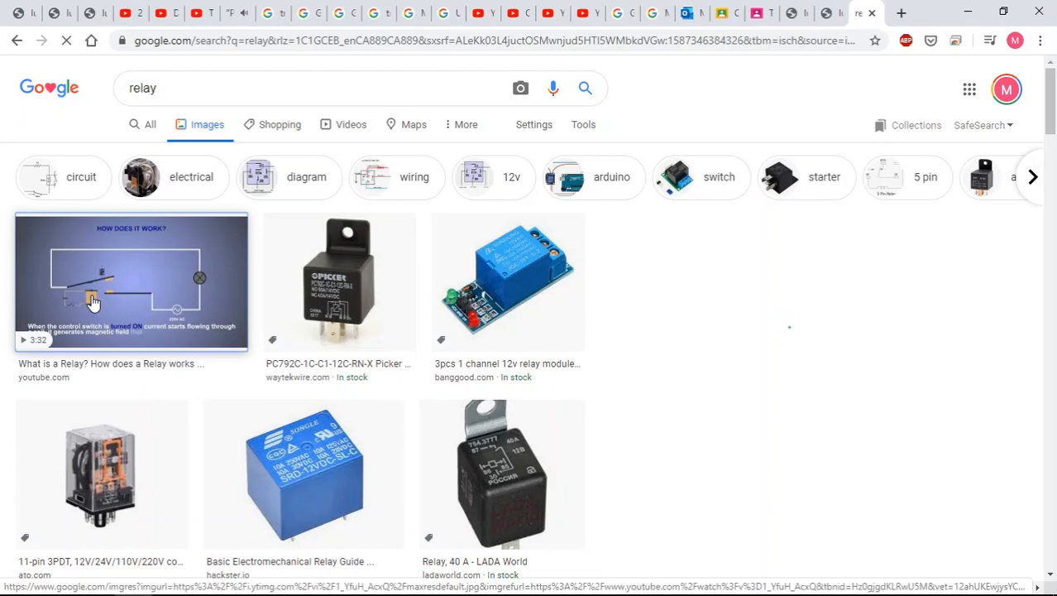
left_click(129, 281)
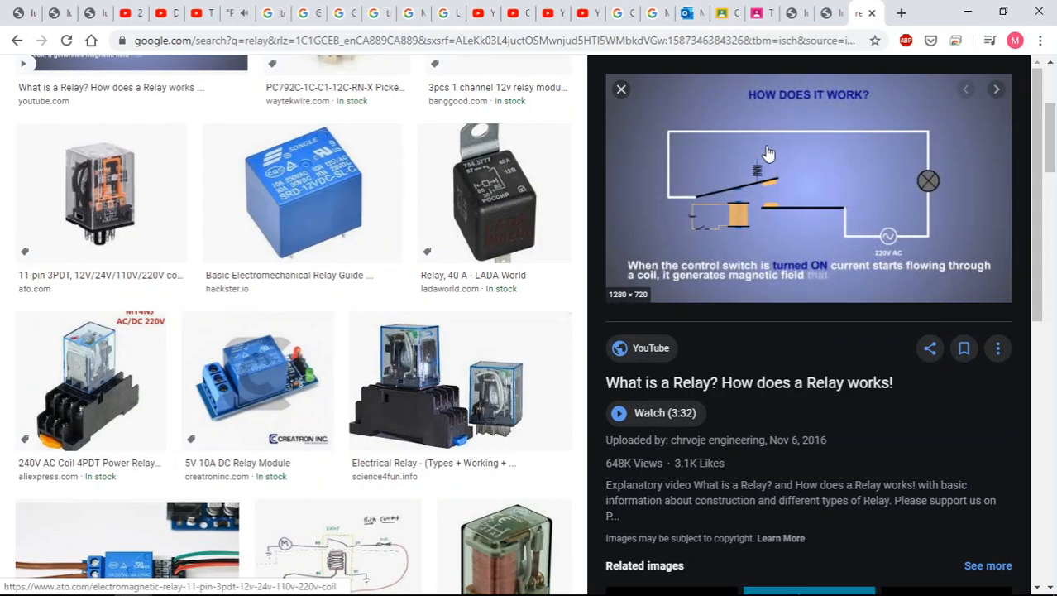
mouse_move(748, 180)
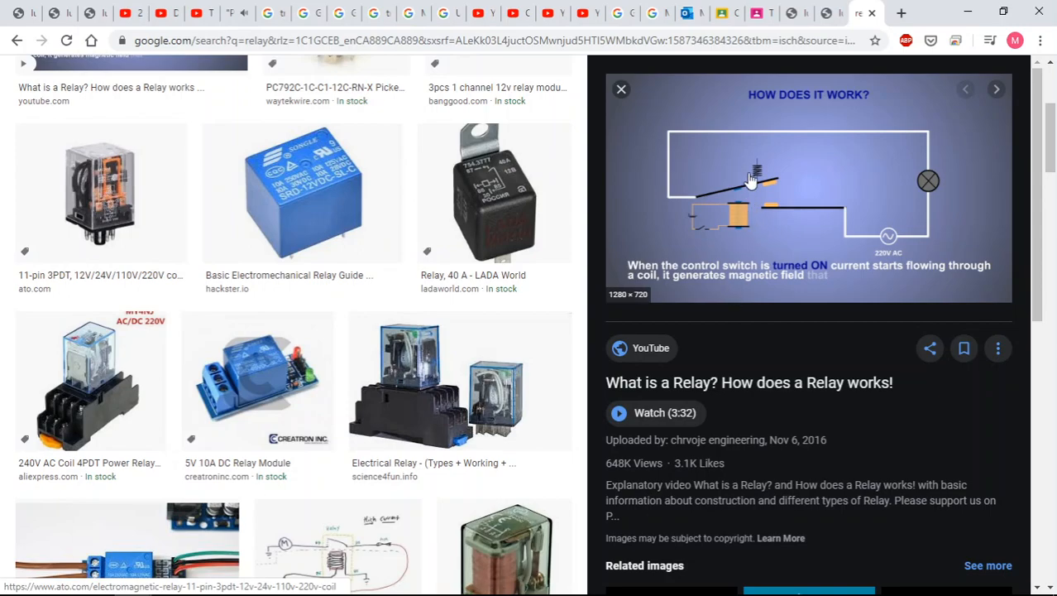
mouse_move(782, 229)
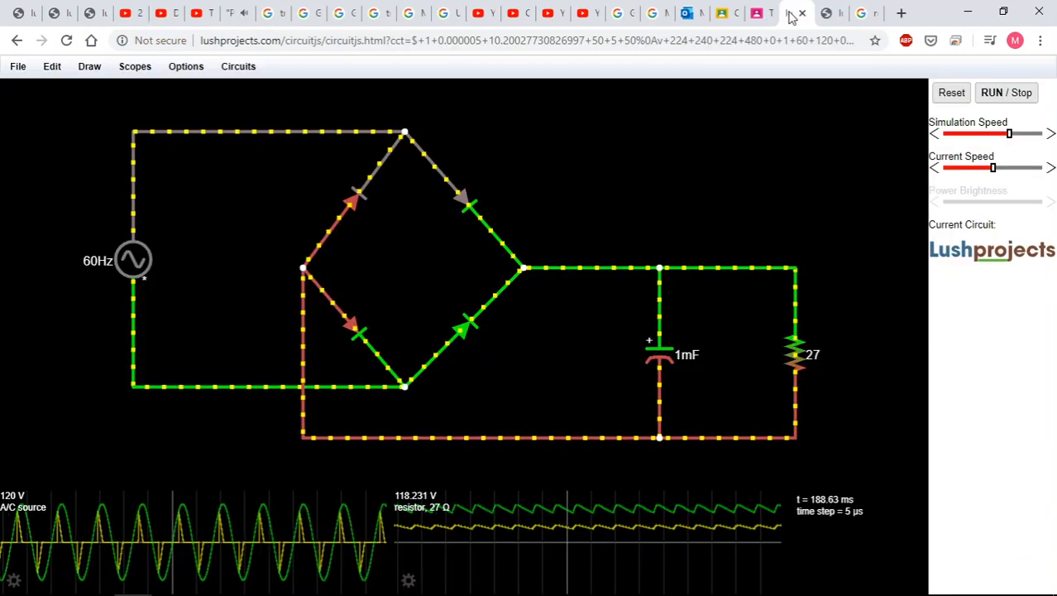
Close the +5V switch on the relay circuit tab, then return to the bridge rectifier tab.
left_click(831, 13)
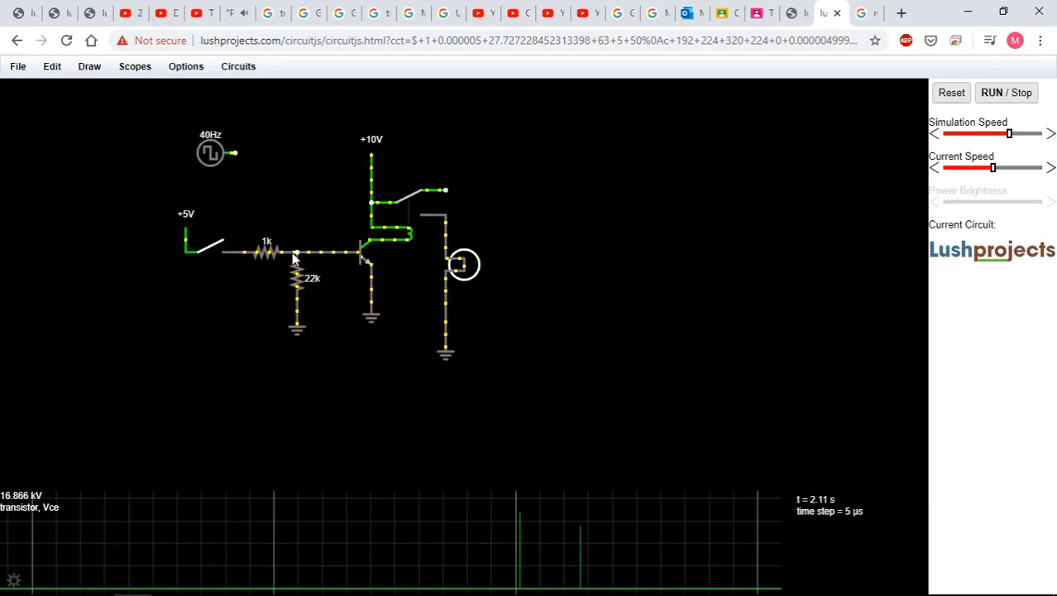
left_click(265, 253)
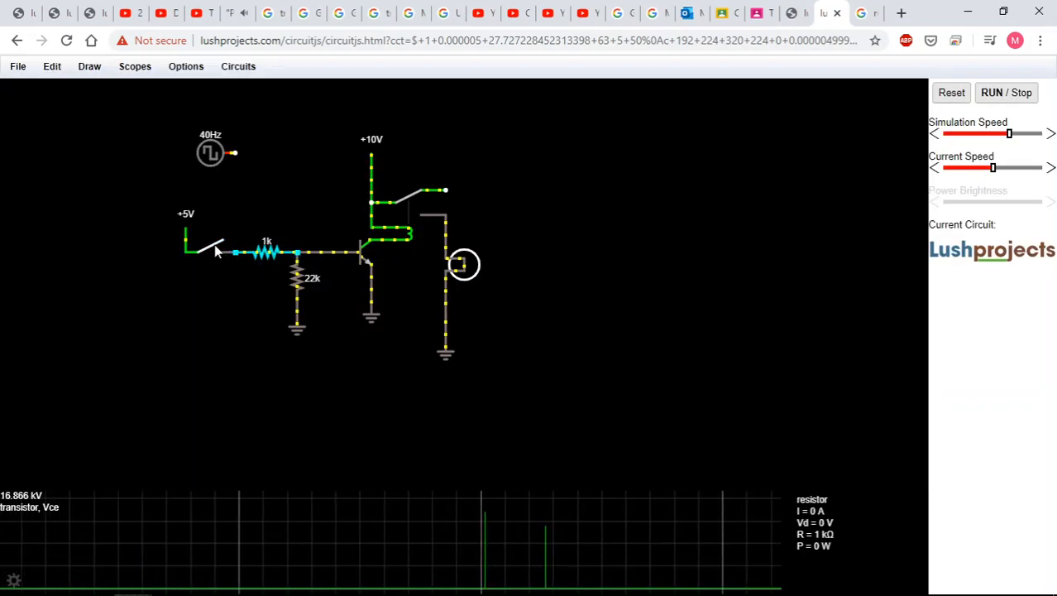
left_click(202, 248)
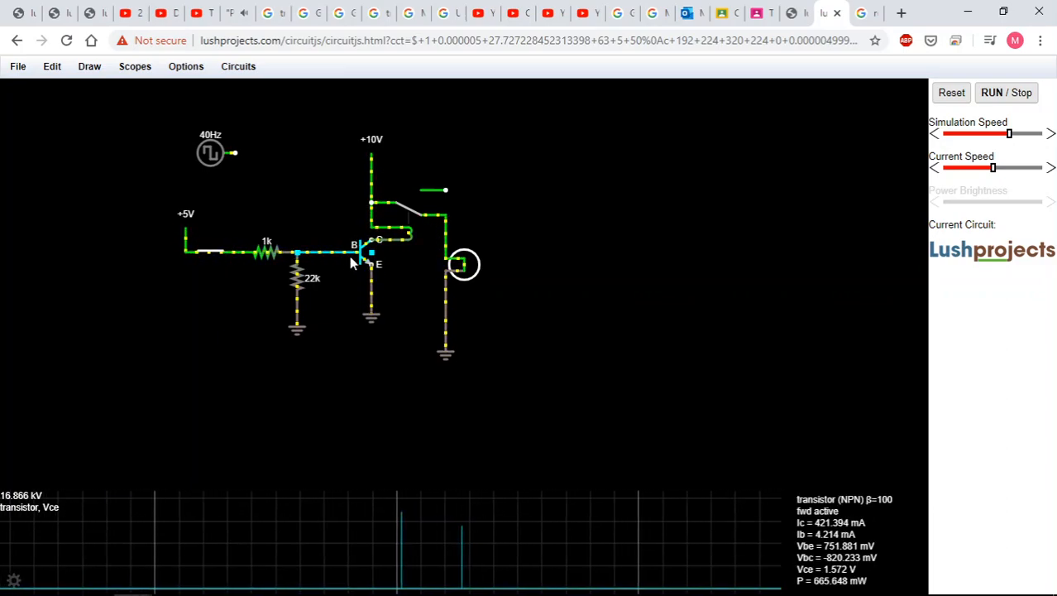
left_click(371, 315)
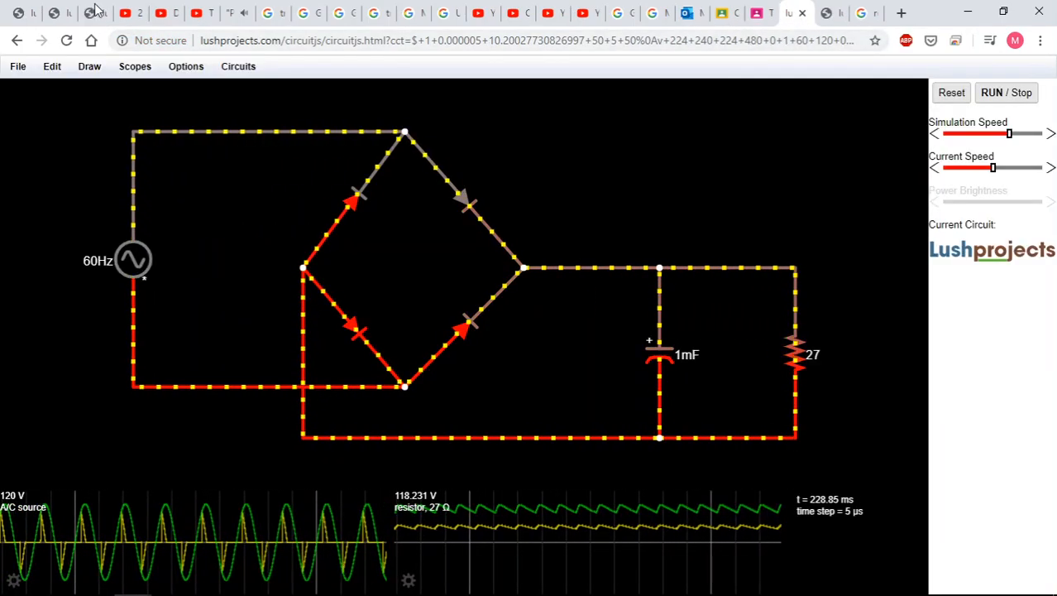
Dismiss the amplifier's Export as URL dialog, probe its voltages, and return to the relay circuit.
left_click(83, 13)
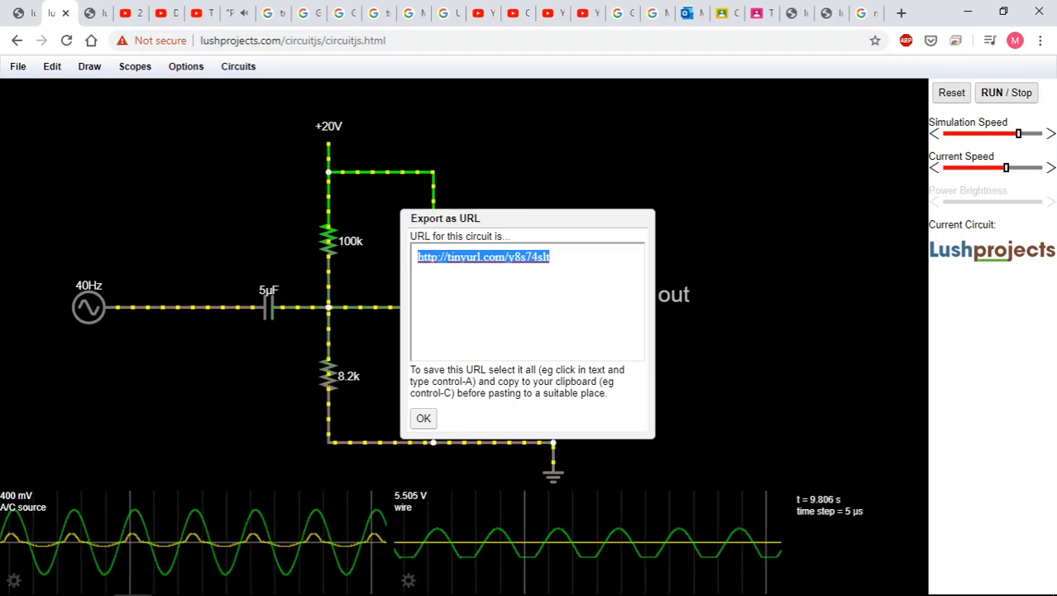
left_click(423, 418)
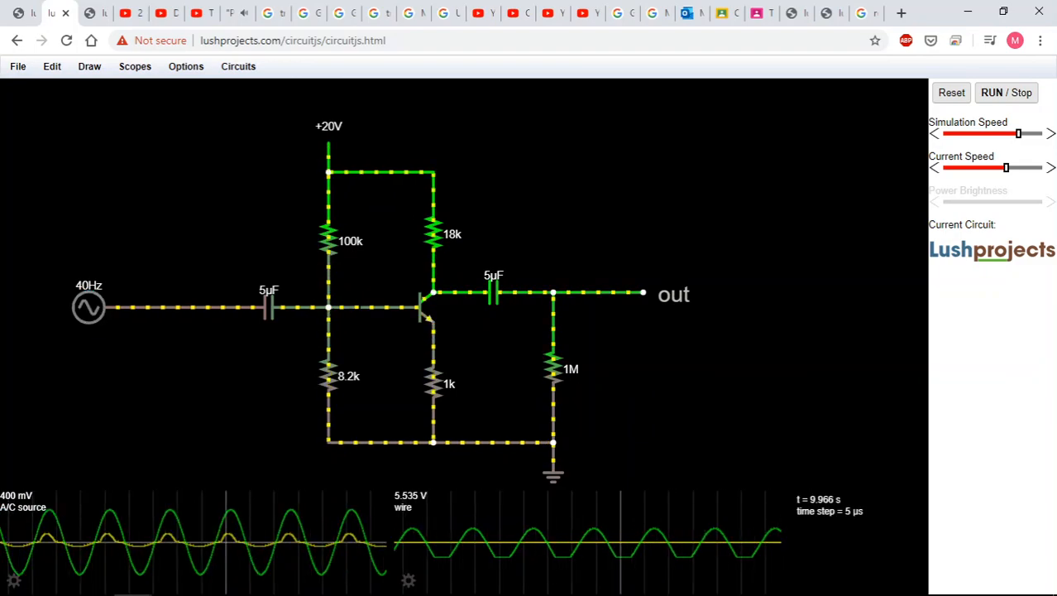
left_click(422, 307)
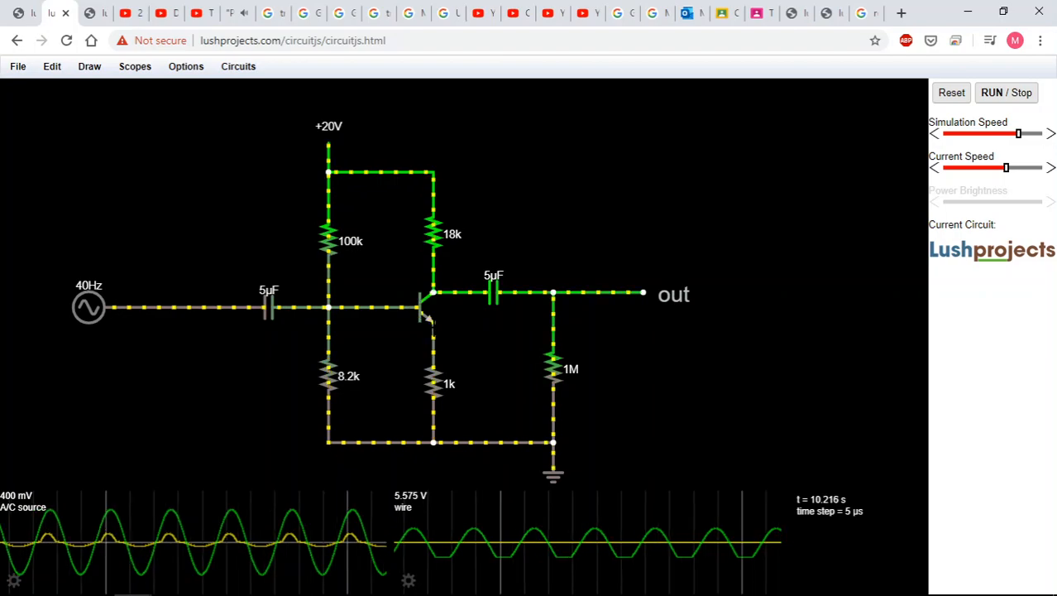
left_click(432, 383)
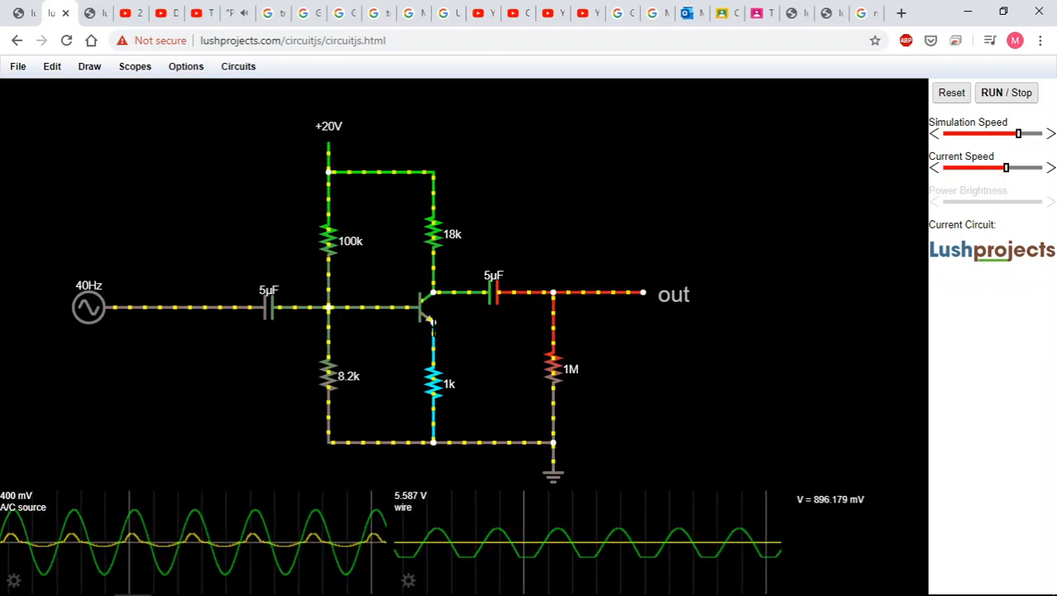
left_click(426, 308)
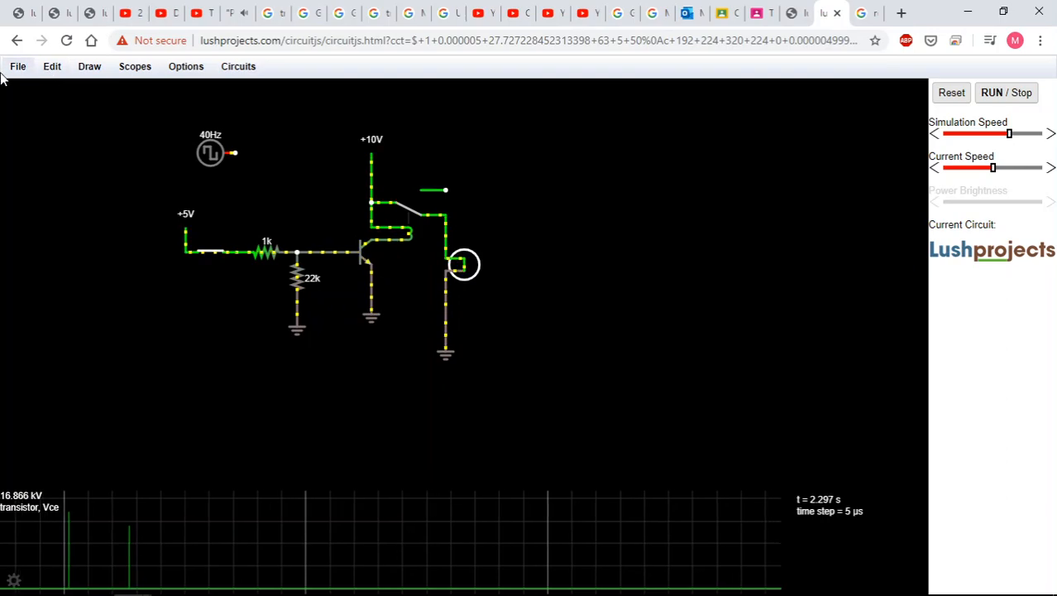
left_click(17, 66)
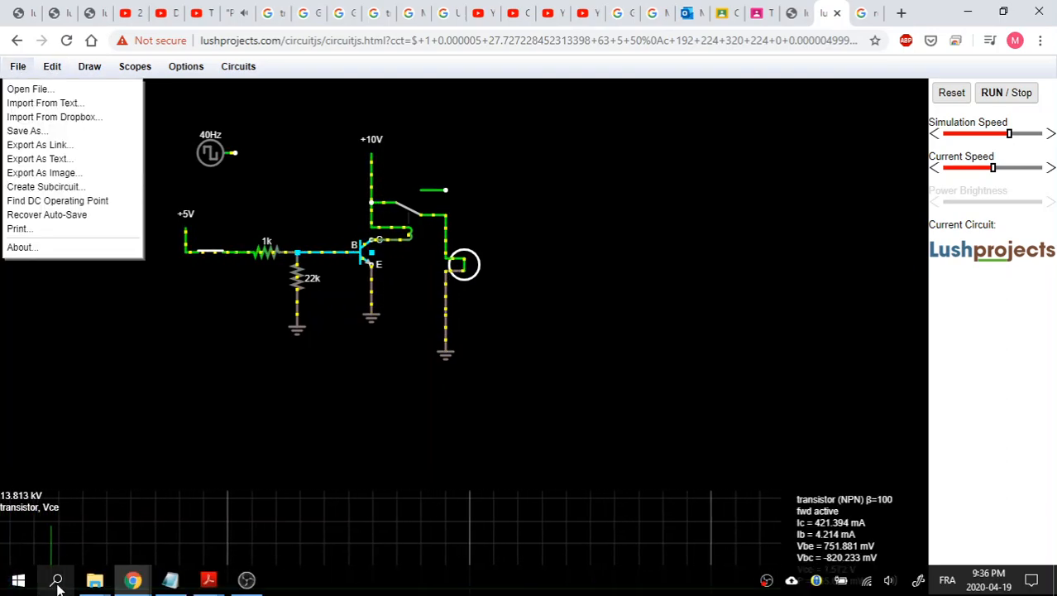
type("note")
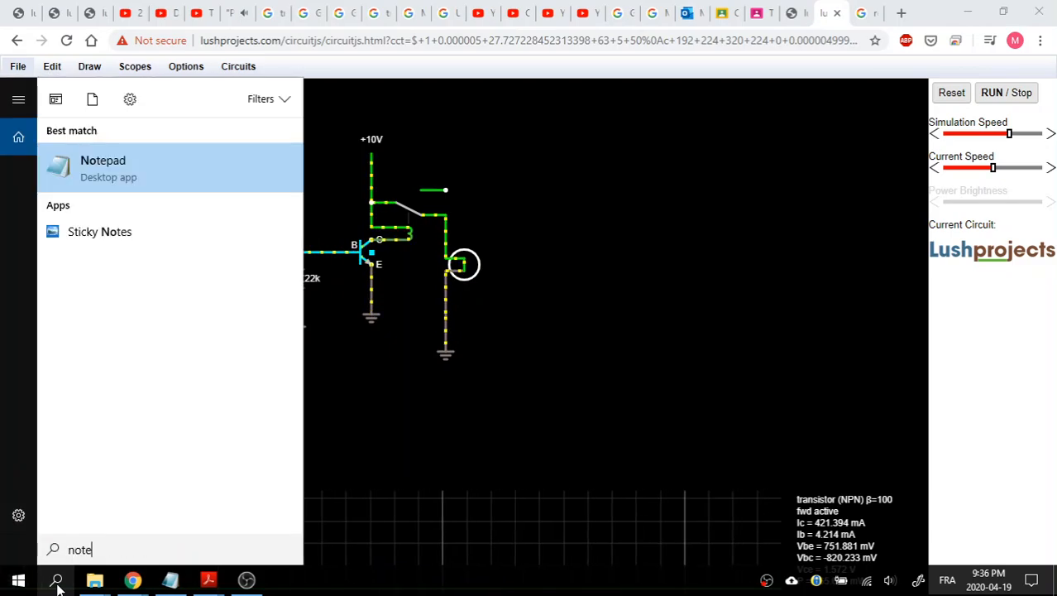
left_click(102, 165)
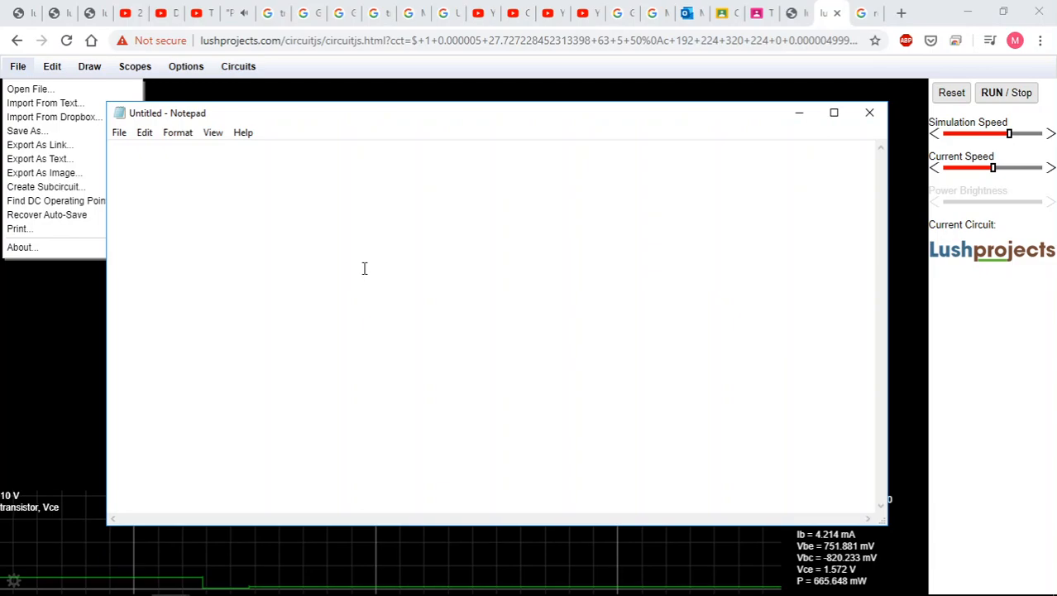
type("http://tinyurl.com/y8s74slt")
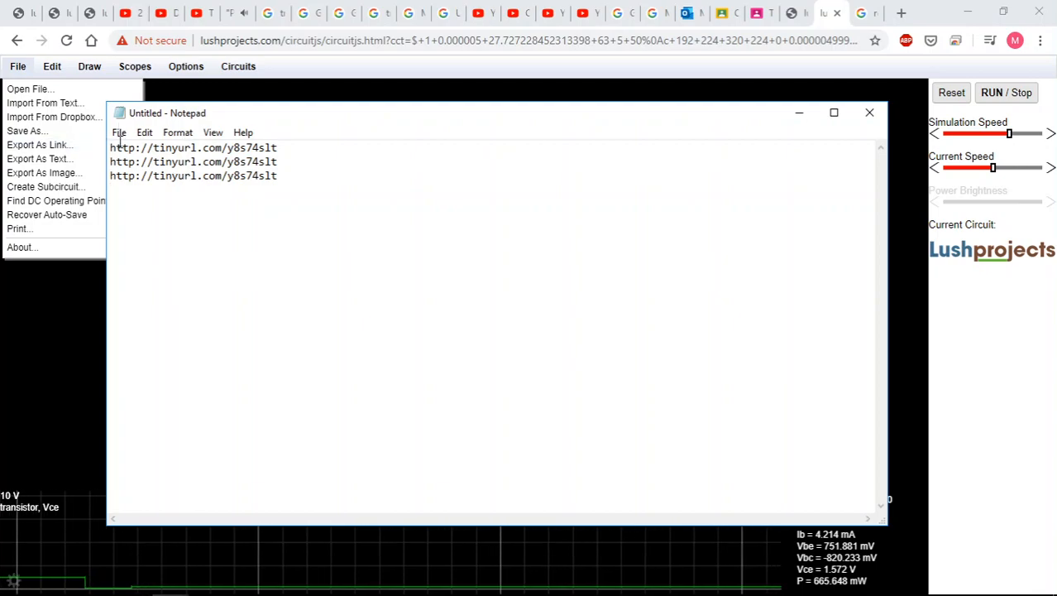
Save the note as test.txt on the Desktop.
left_click(118, 132)
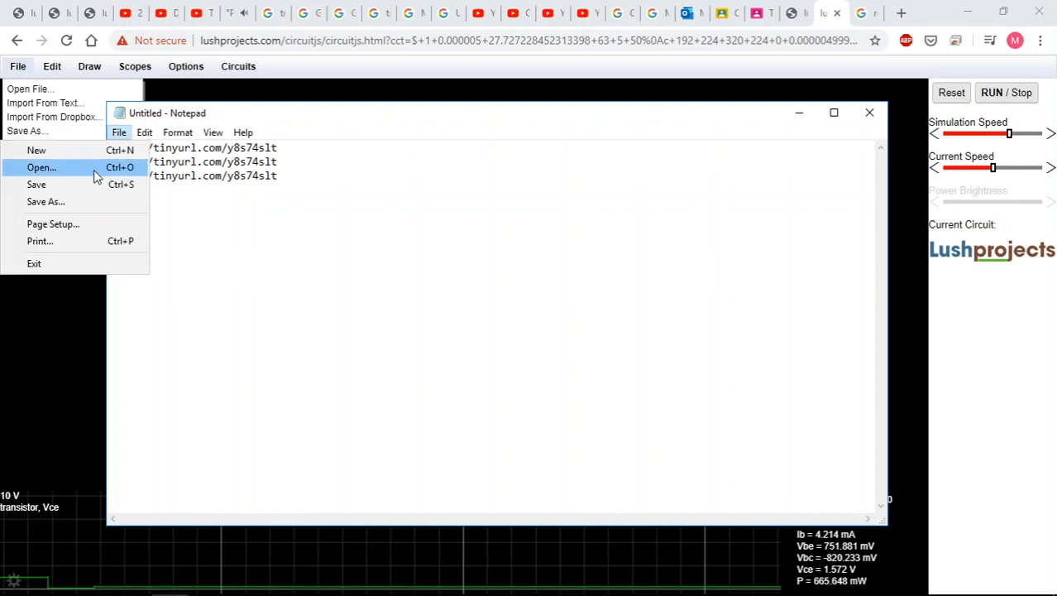
left_click(17, 66)
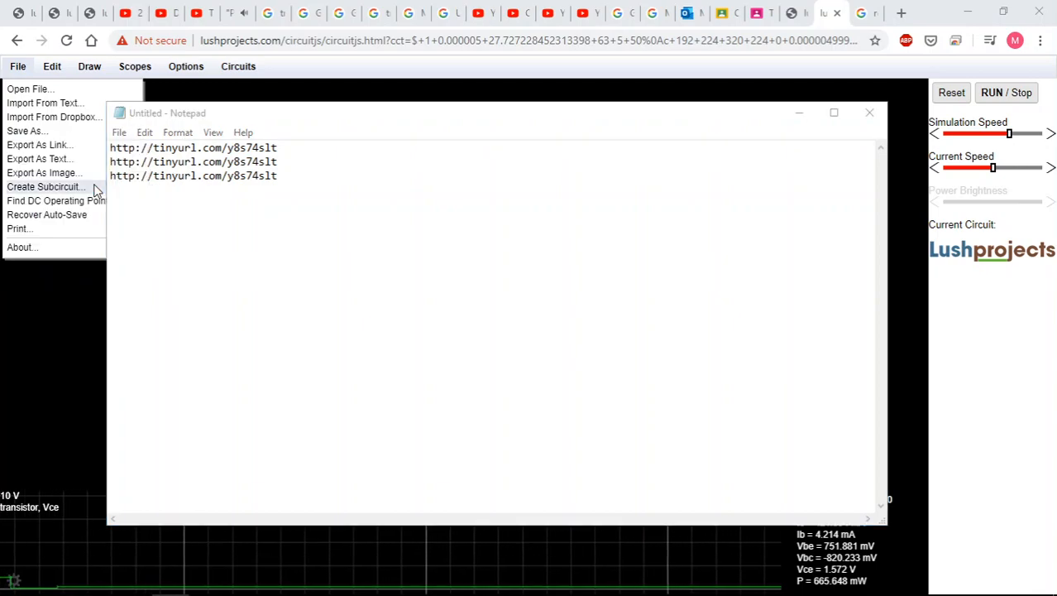
left_click(119, 132)
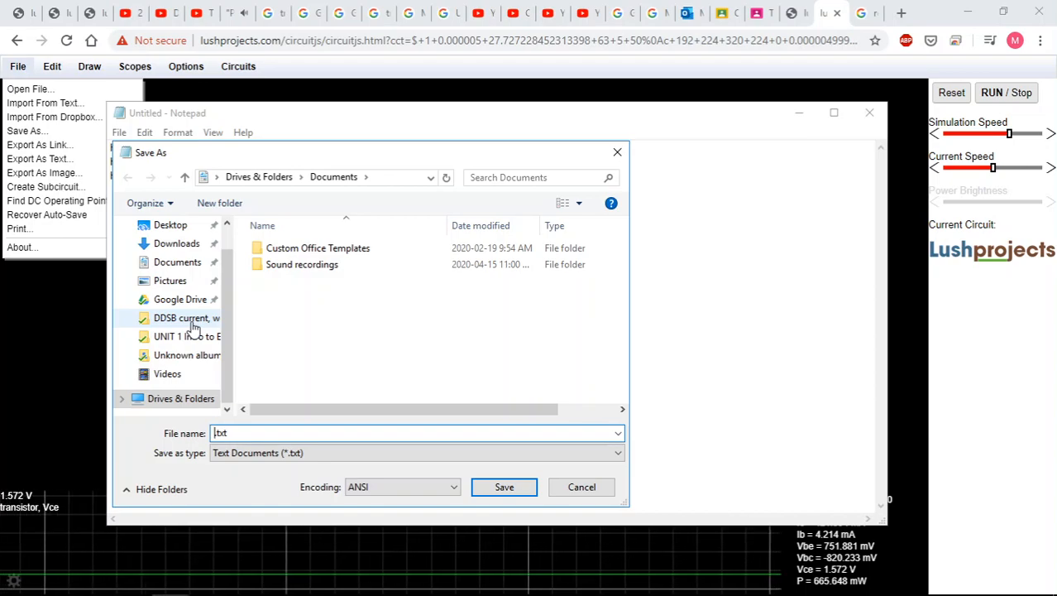
left_click(171, 224)
type("test")
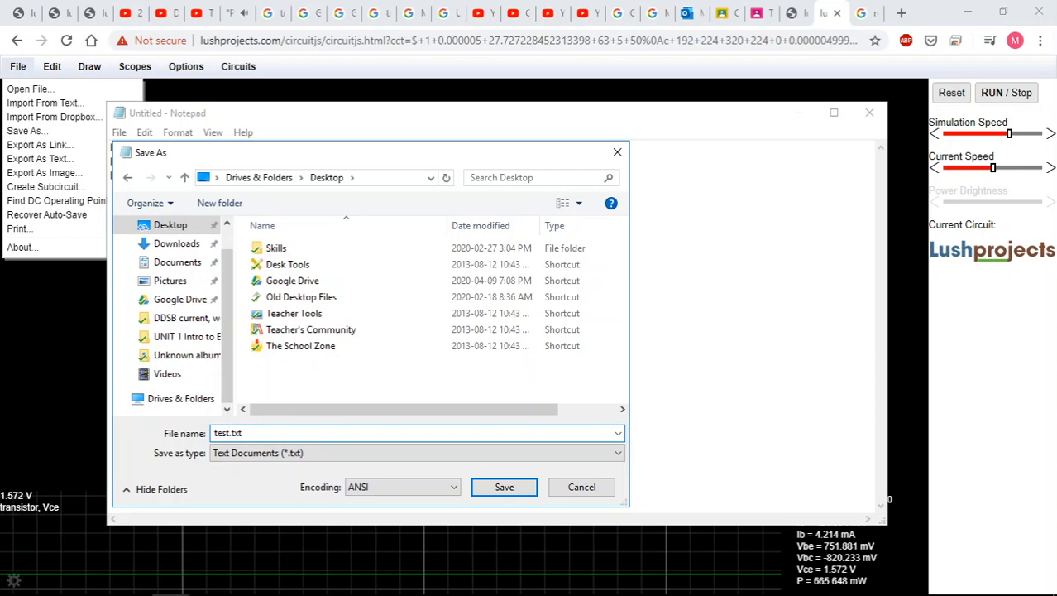
left_click(504, 487)
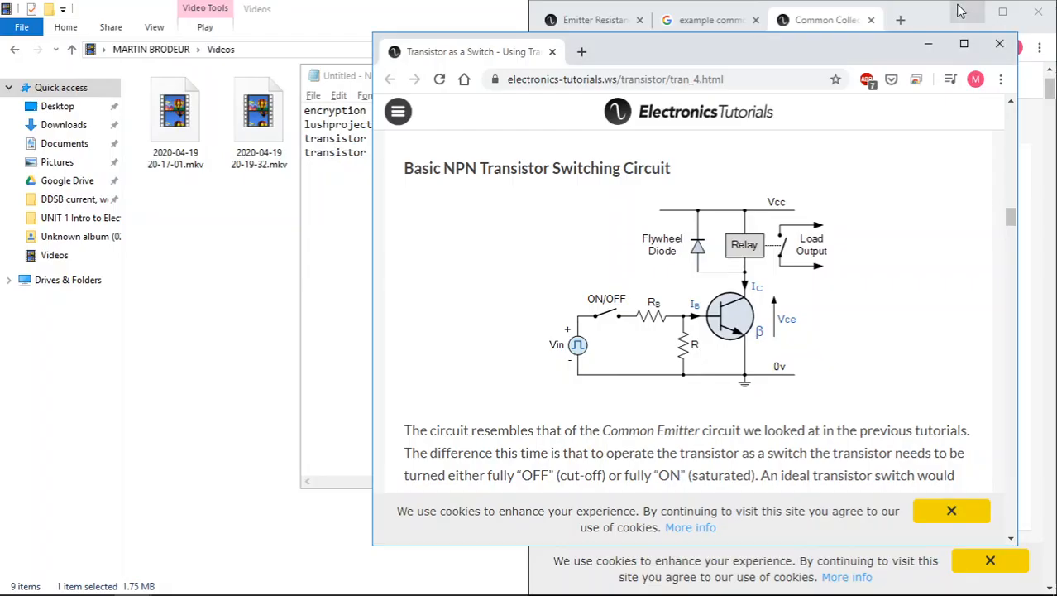
Show the desktop and search Windows for 7-zip.
left_click(824, 20)
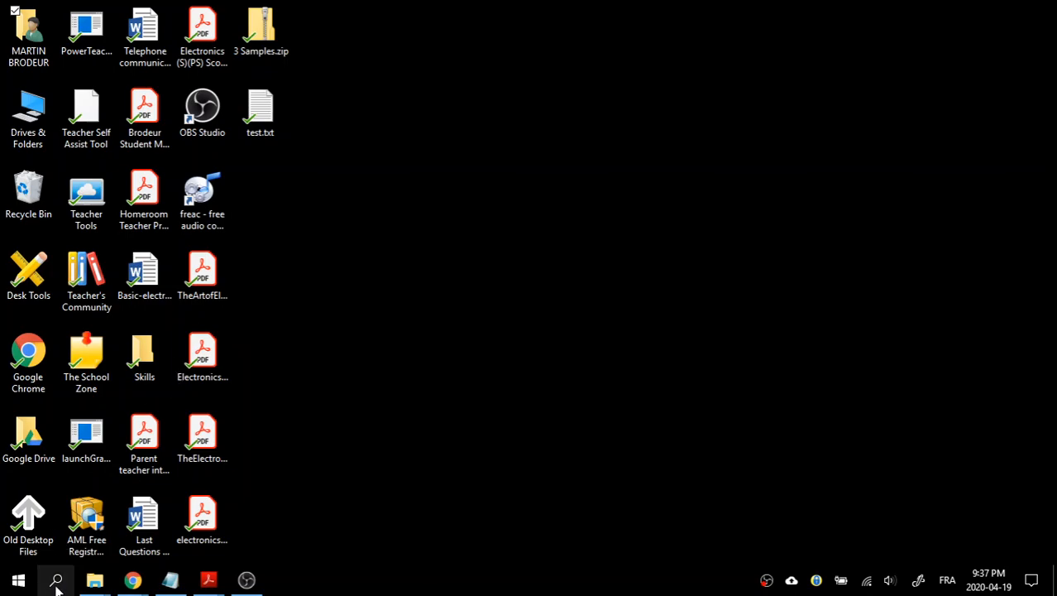
left_click(56, 580)
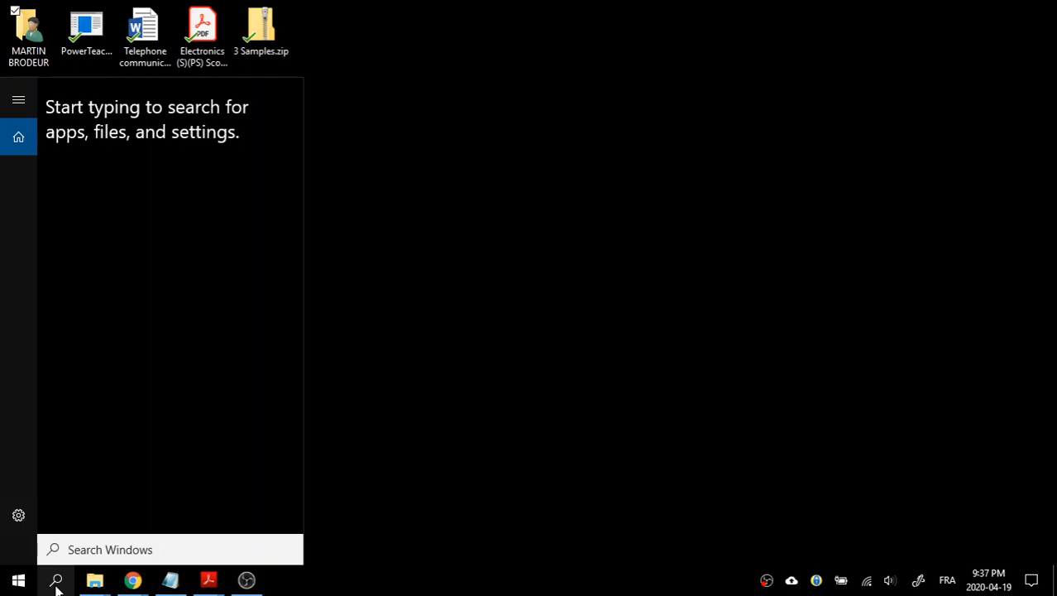
type("7-zip")
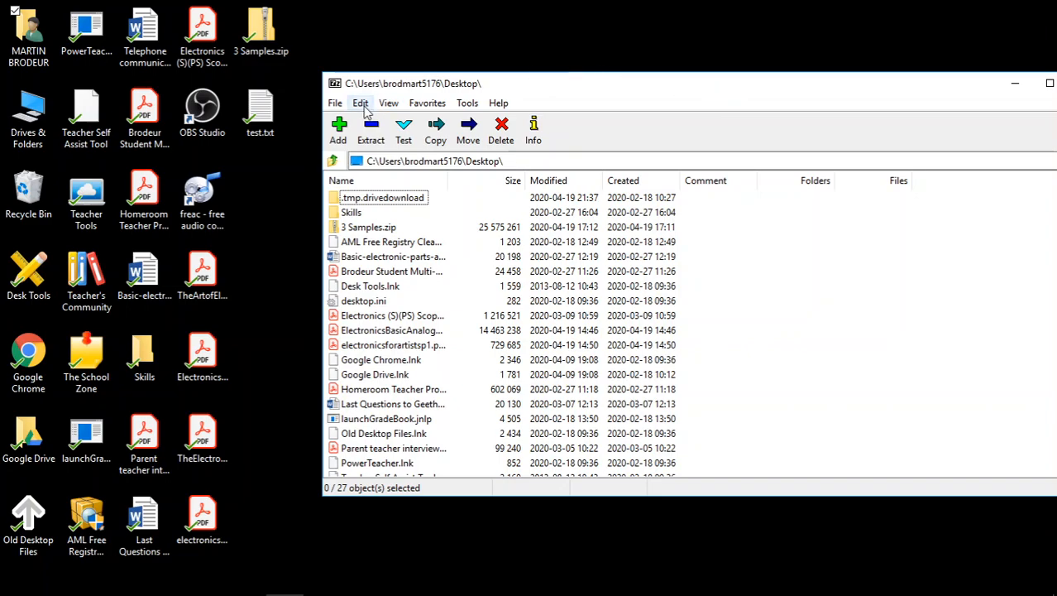
Pack test.txt into test.zip with the 7-Zip 'Add to "test.zip"' context-menu entry.
left_click(335, 103)
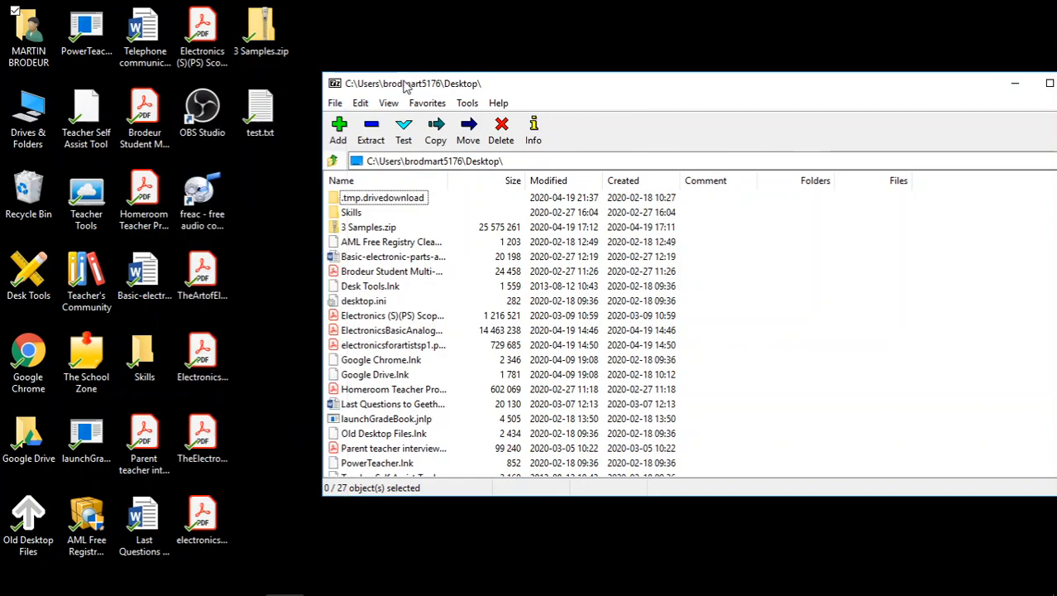
mouse_move(339, 128)
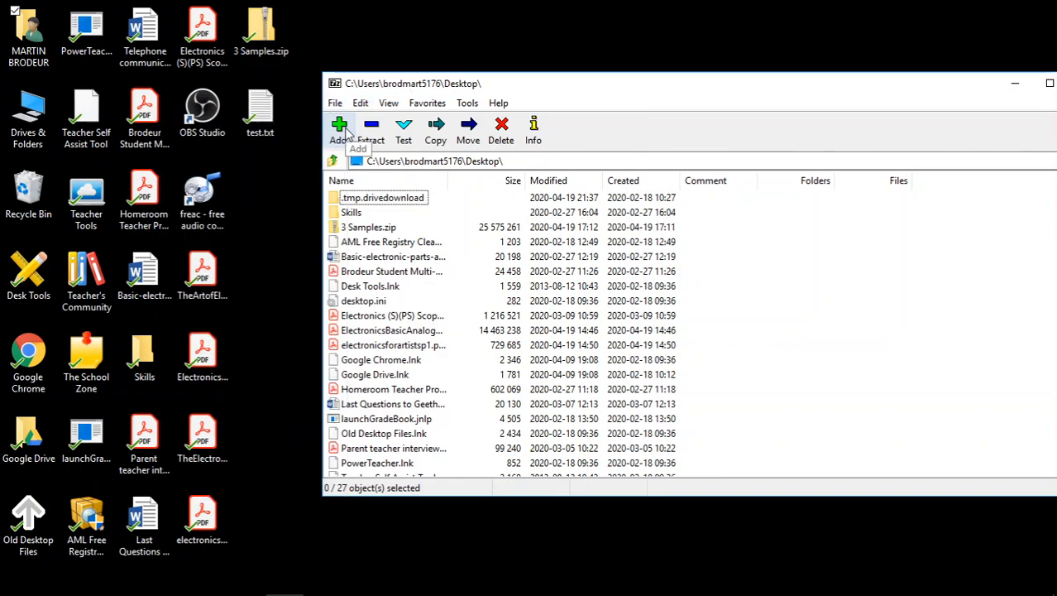
mouse_move(371, 132)
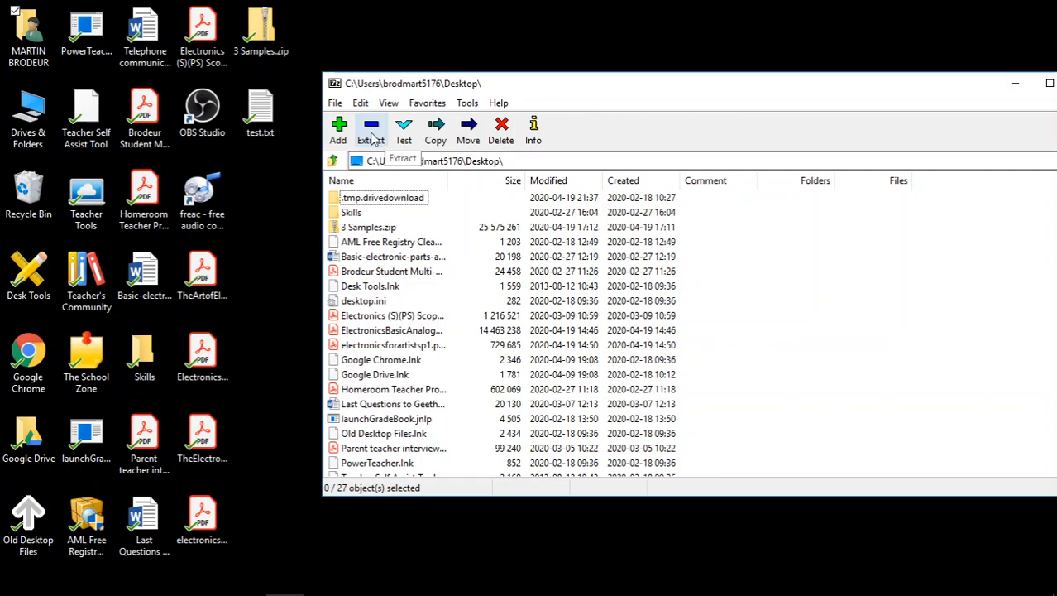
mouse_move(335, 103)
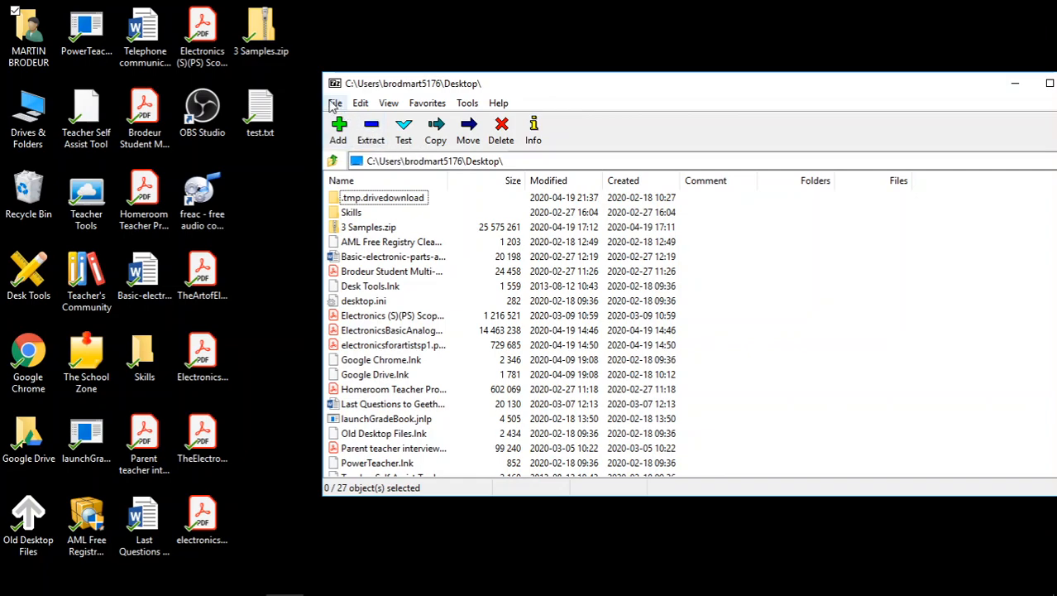
mouse_move(351, 101)
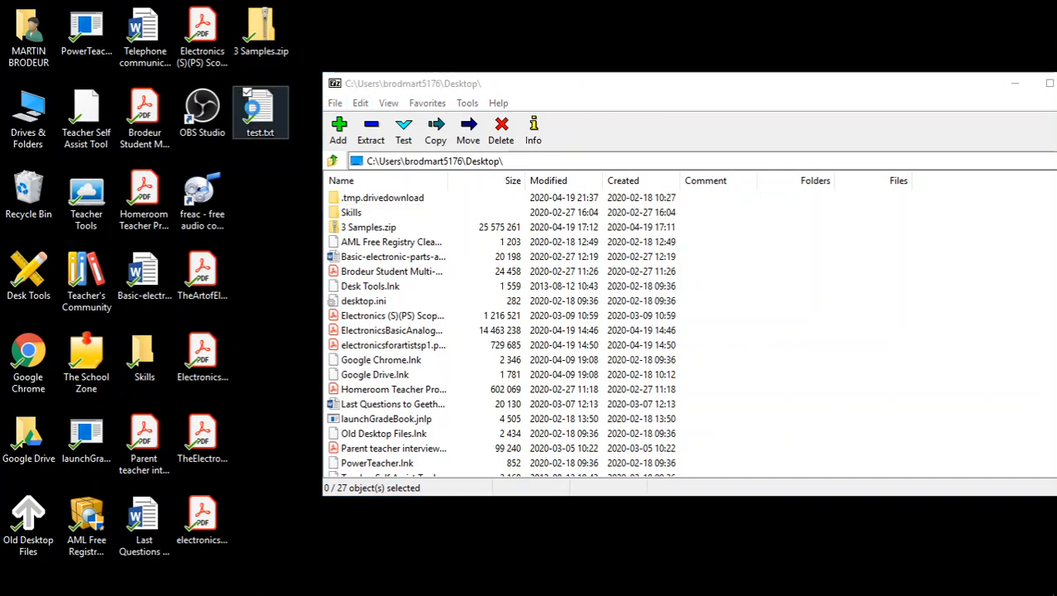
right_click(260, 112)
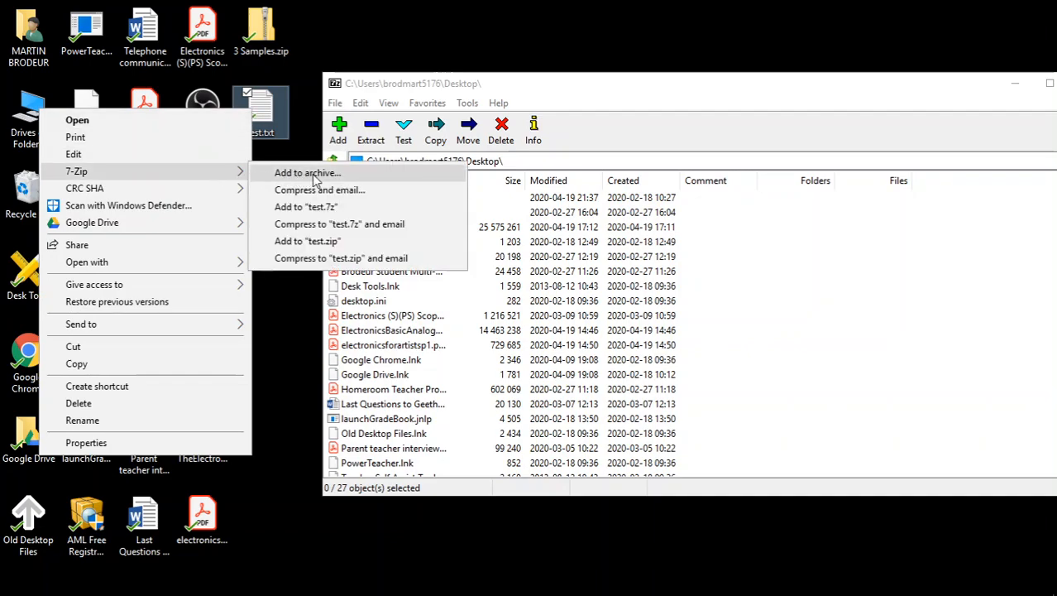
mouse_move(319, 206)
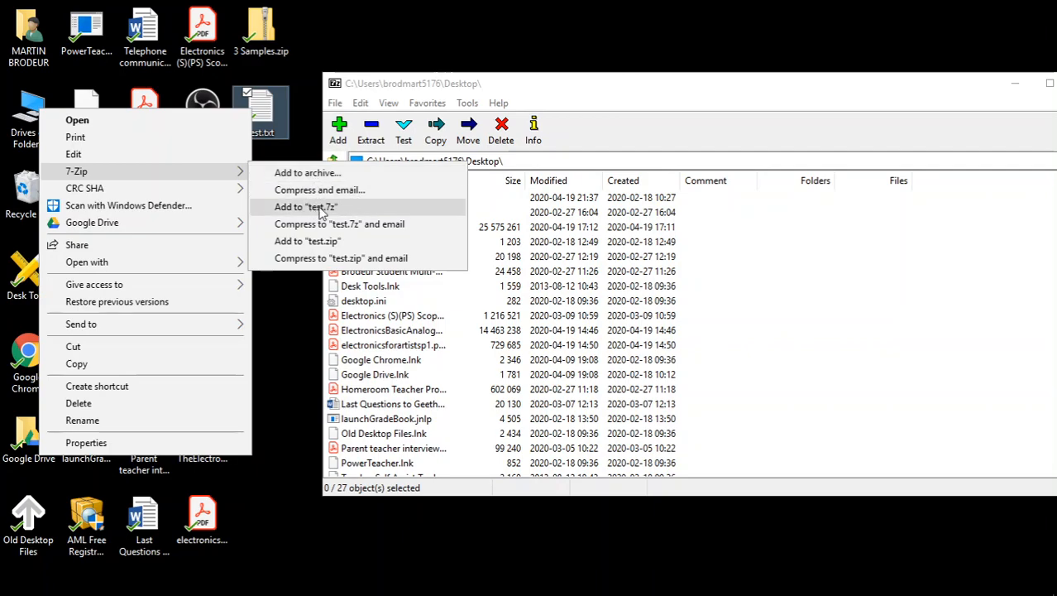
mouse_move(335, 241)
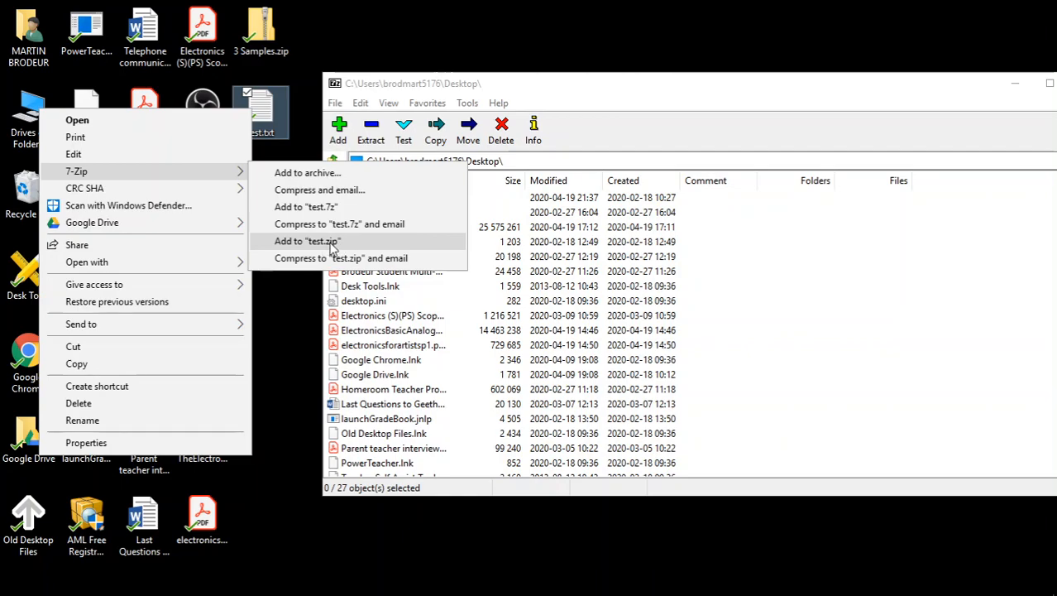
mouse_move(305, 206)
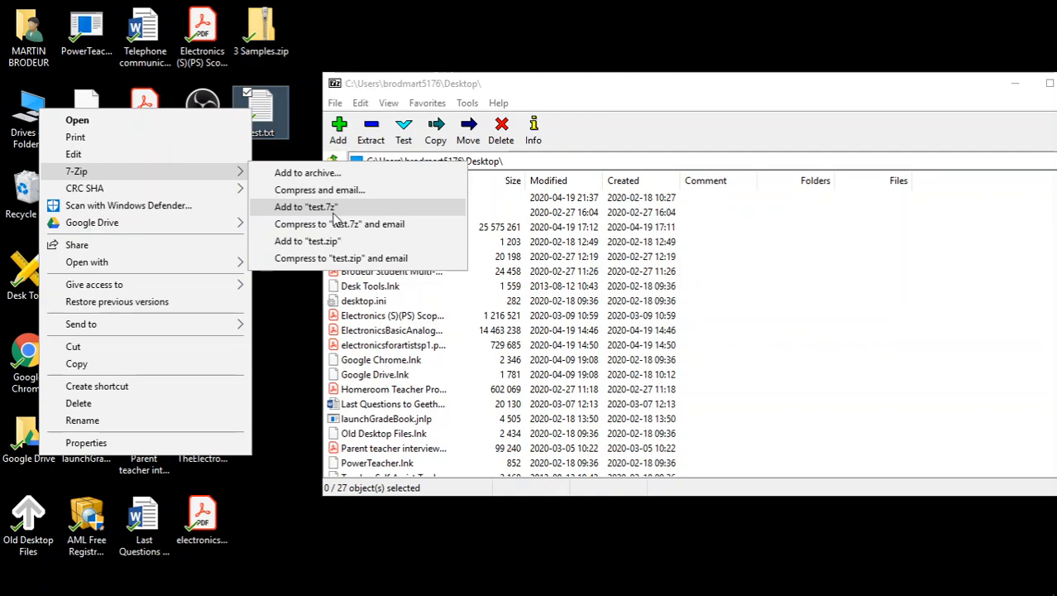
mouse_move(335, 241)
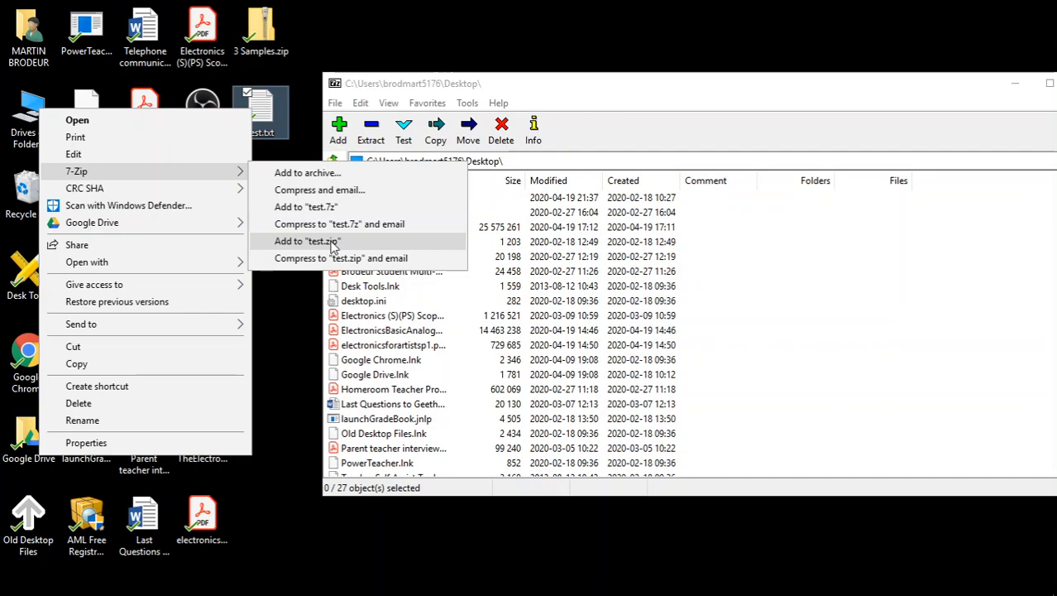
left_click(307, 240)
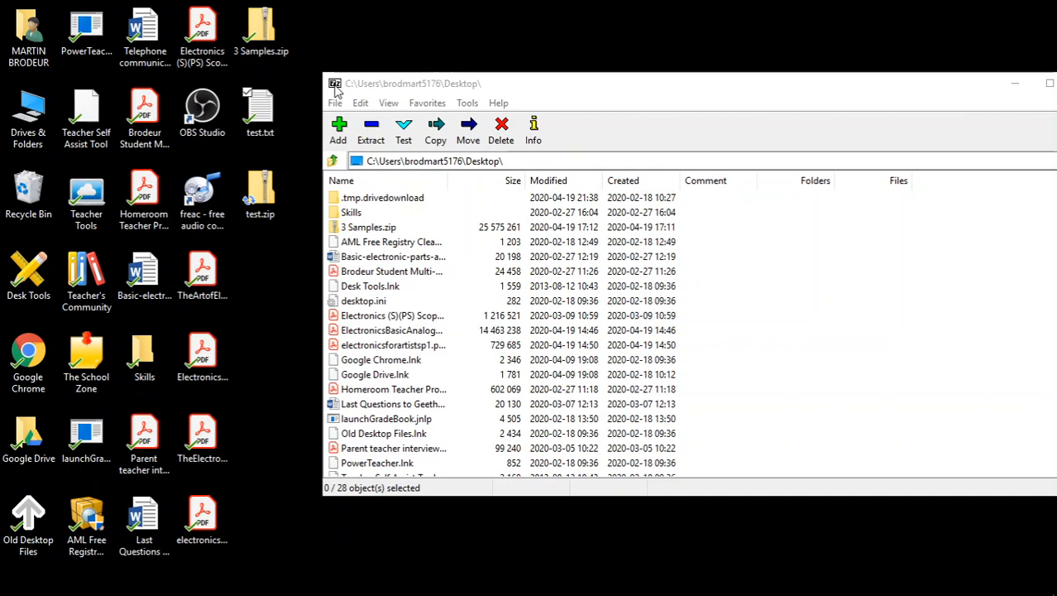
Create an empty New File on the desktop via File > Create File.
left_click(335, 103)
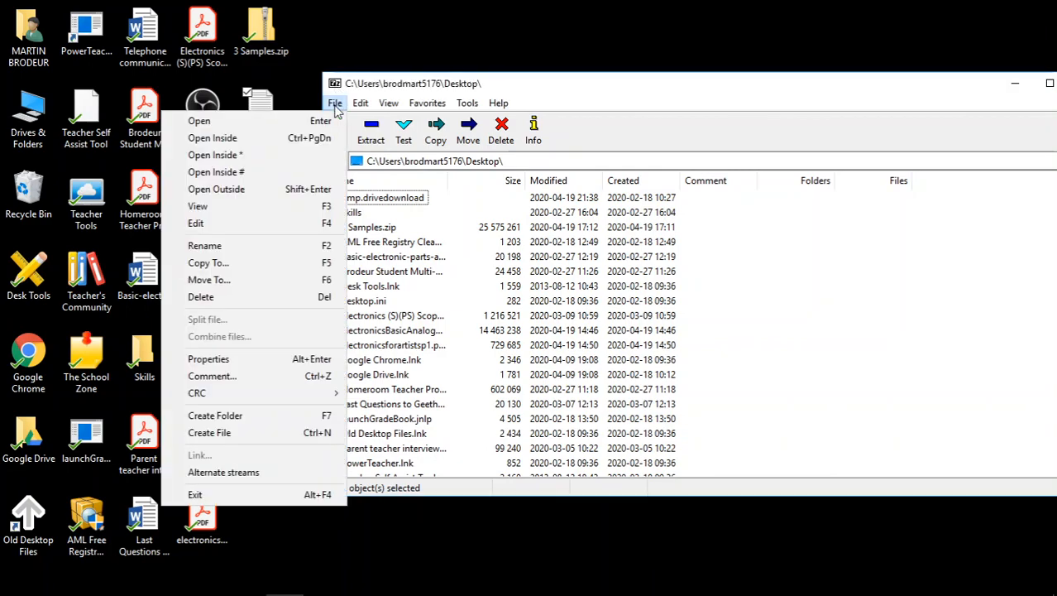
mouse_move(209, 432)
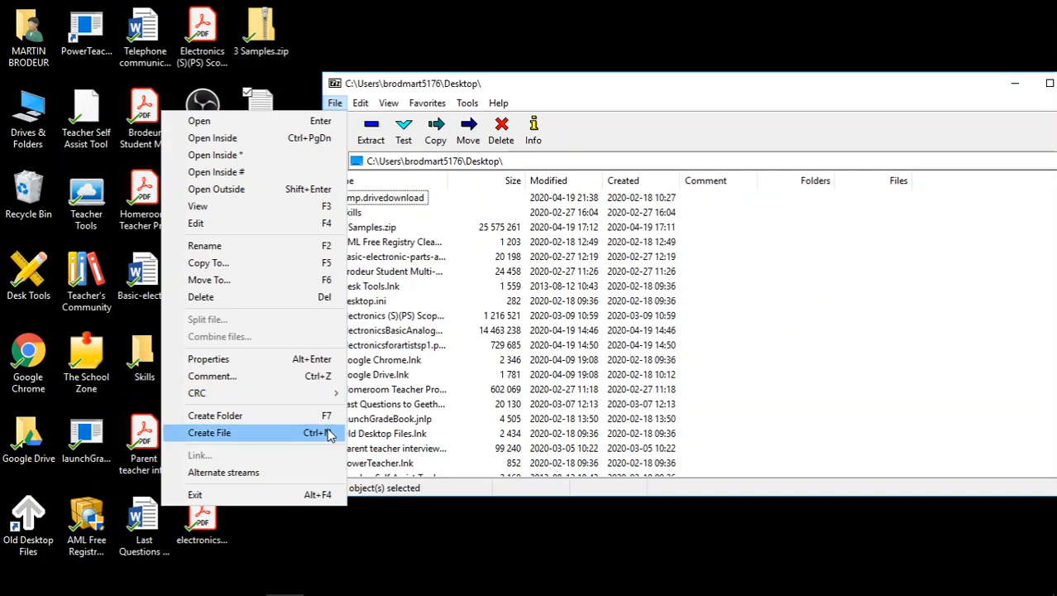
left_click(209, 432)
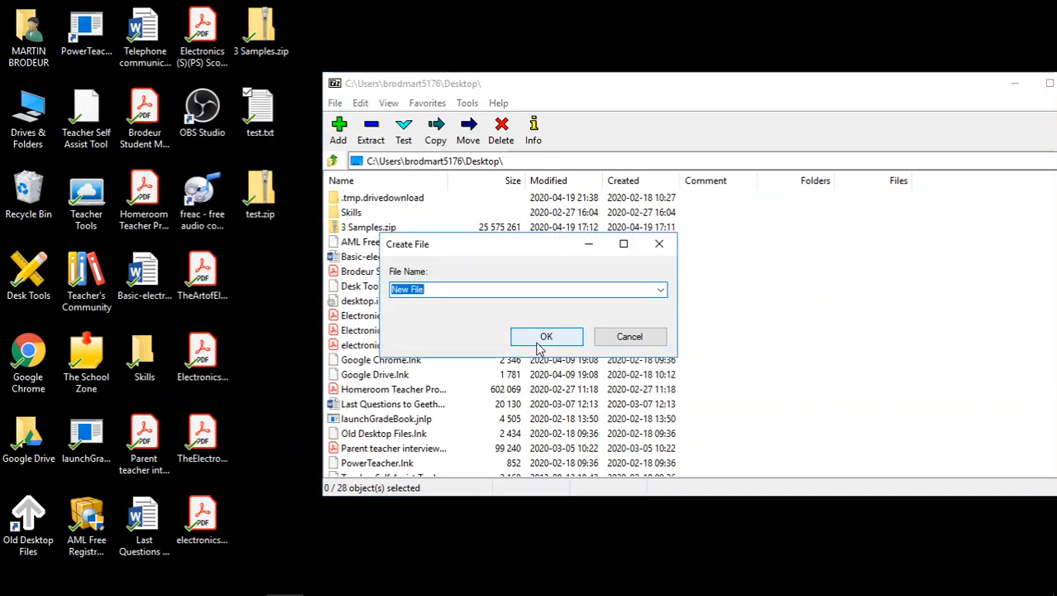
left_click(546, 336)
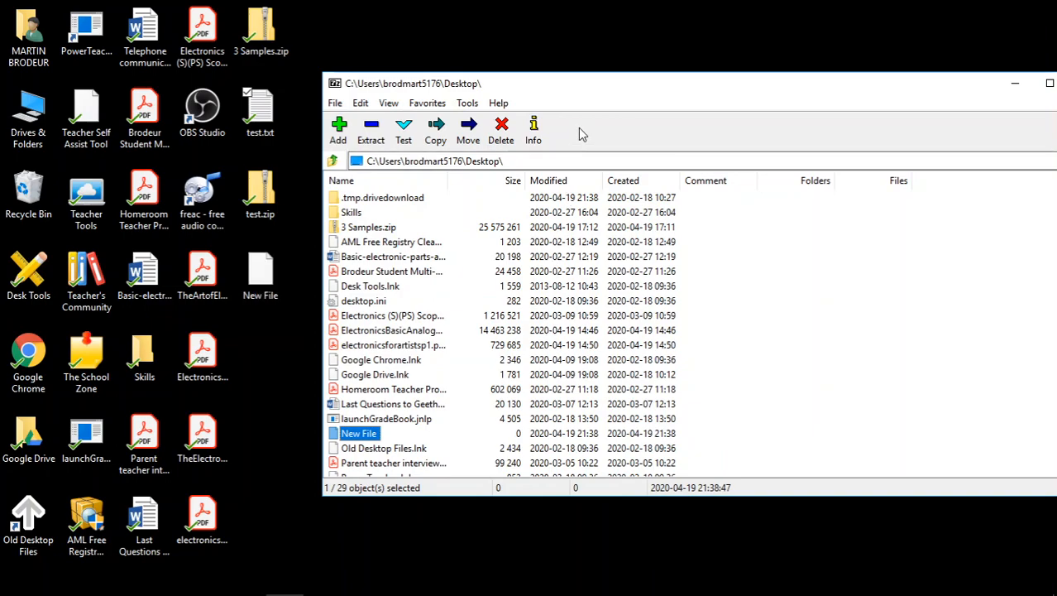
Delete New File and test.zip, removing them from Google Drive as well.
key("alt+tab")
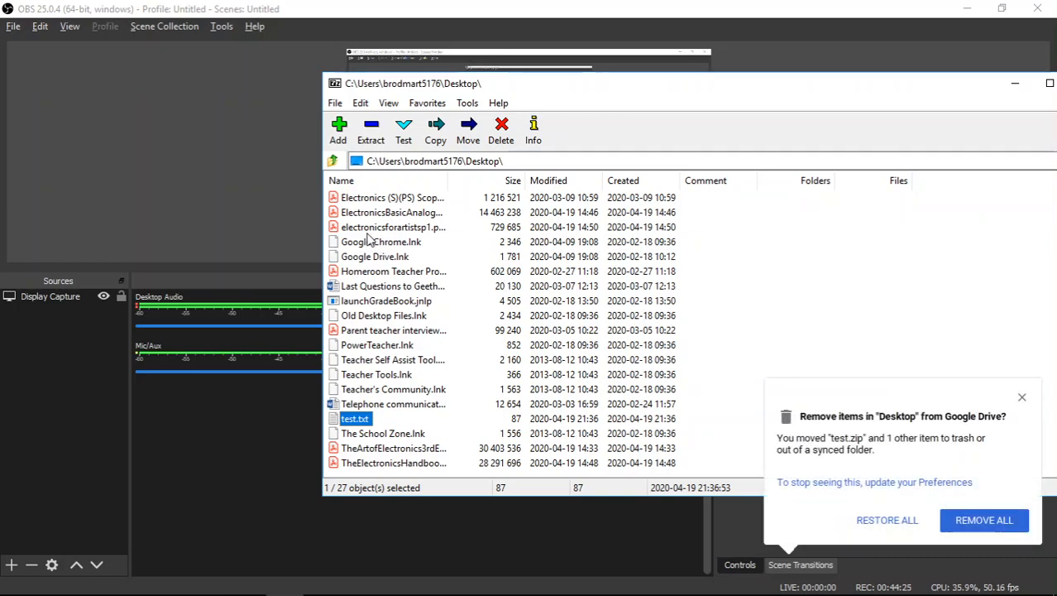
mouse_move(876, 488)
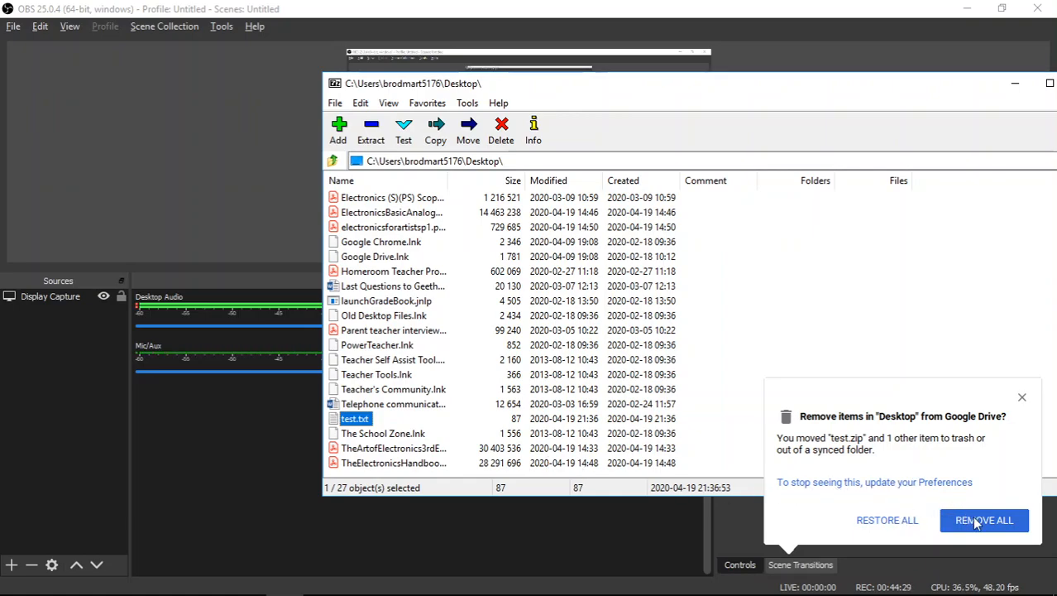
left_click(984, 519)
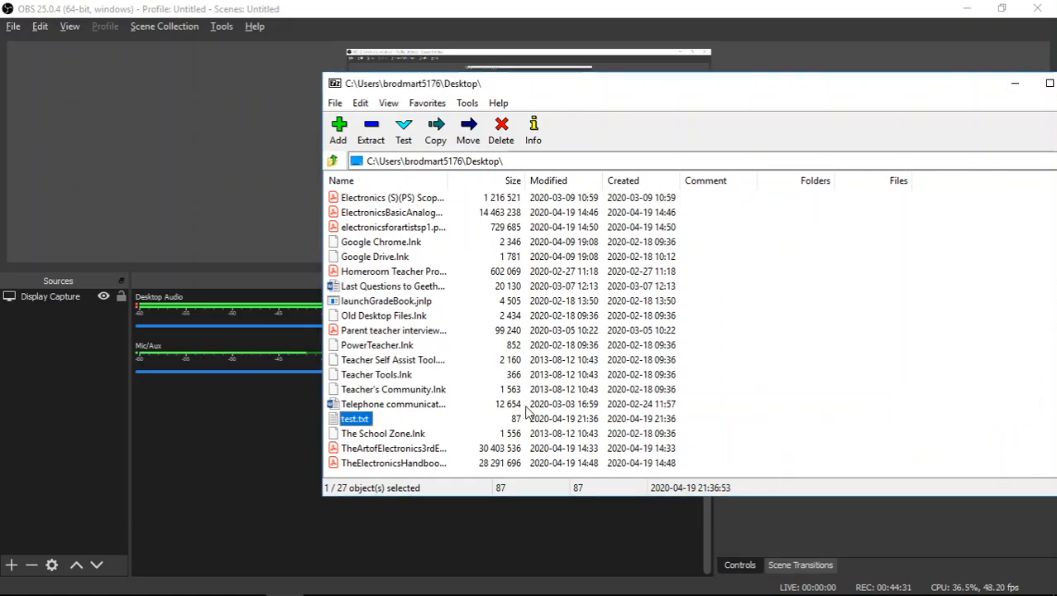
mouse_move(370, 369)
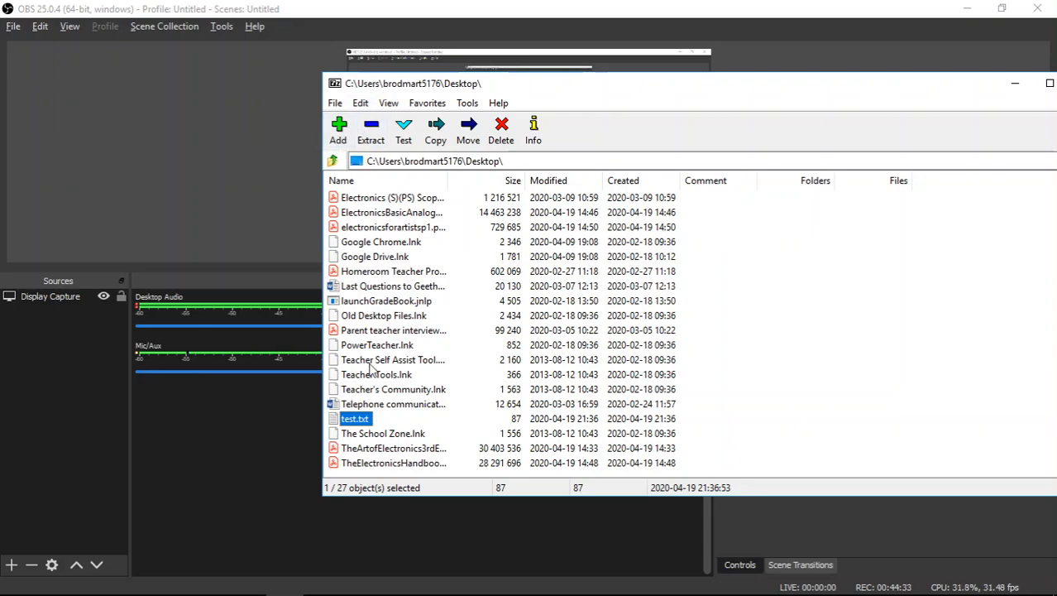
left_click(393, 404)
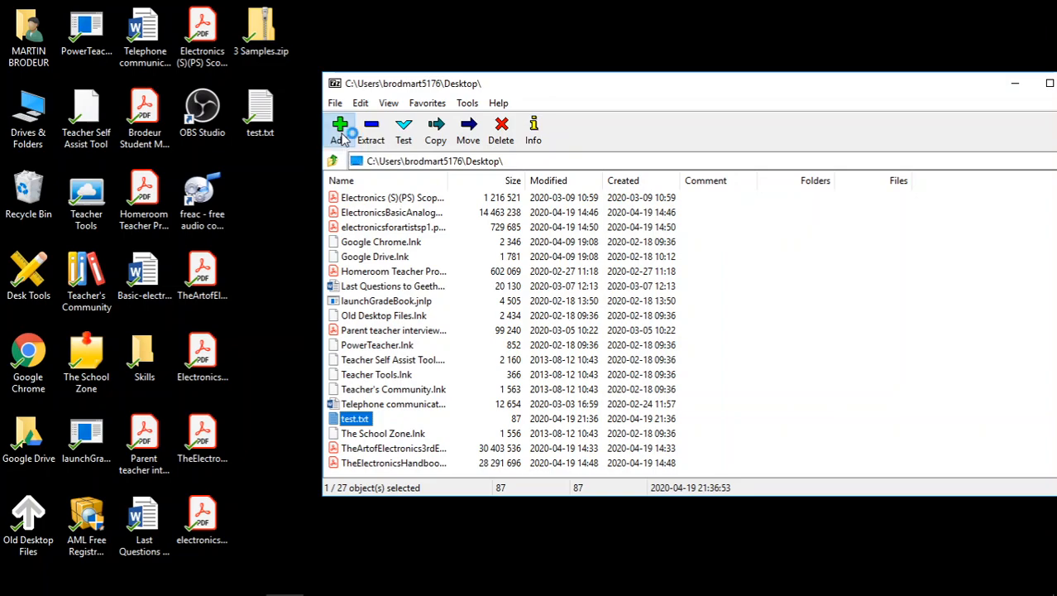
Open Add to Archive for test.txt and browse the formats, leaving zip selected.
left_click(341, 129)
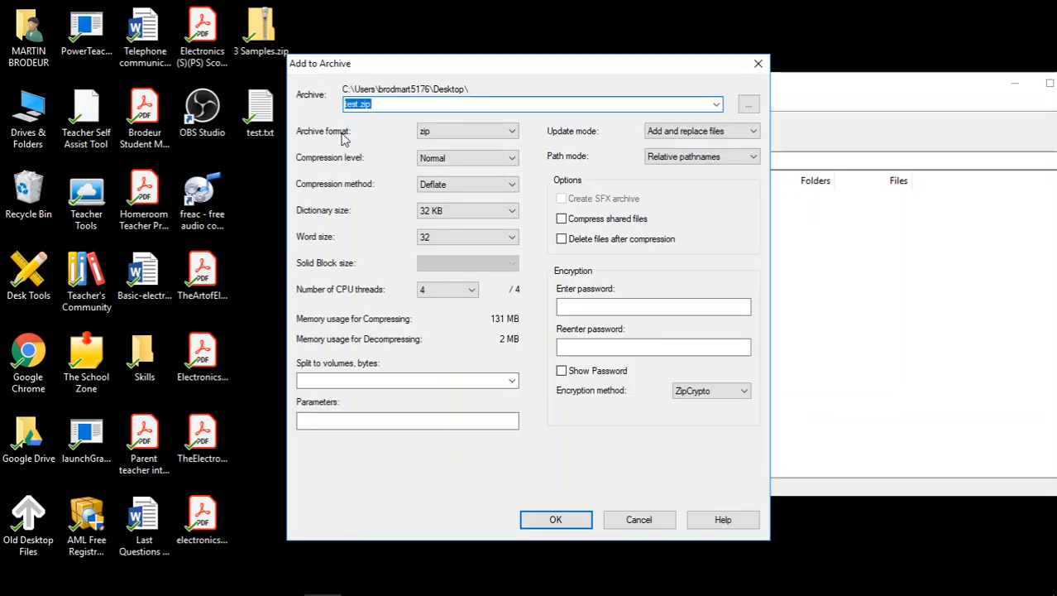
mouse_move(703, 130)
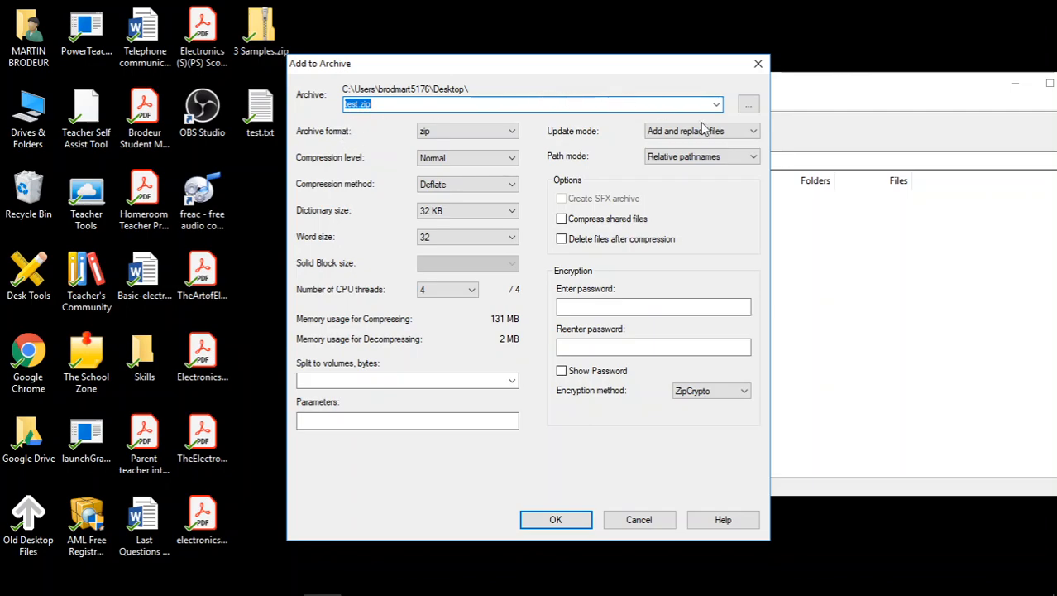
left_click(511, 131)
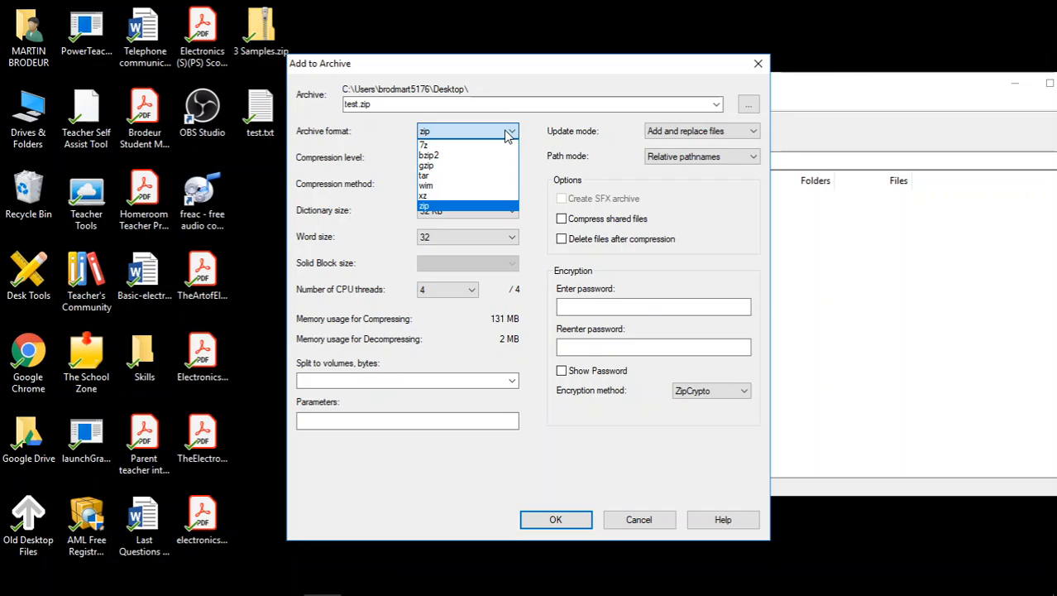
mouse_move(443, 175)
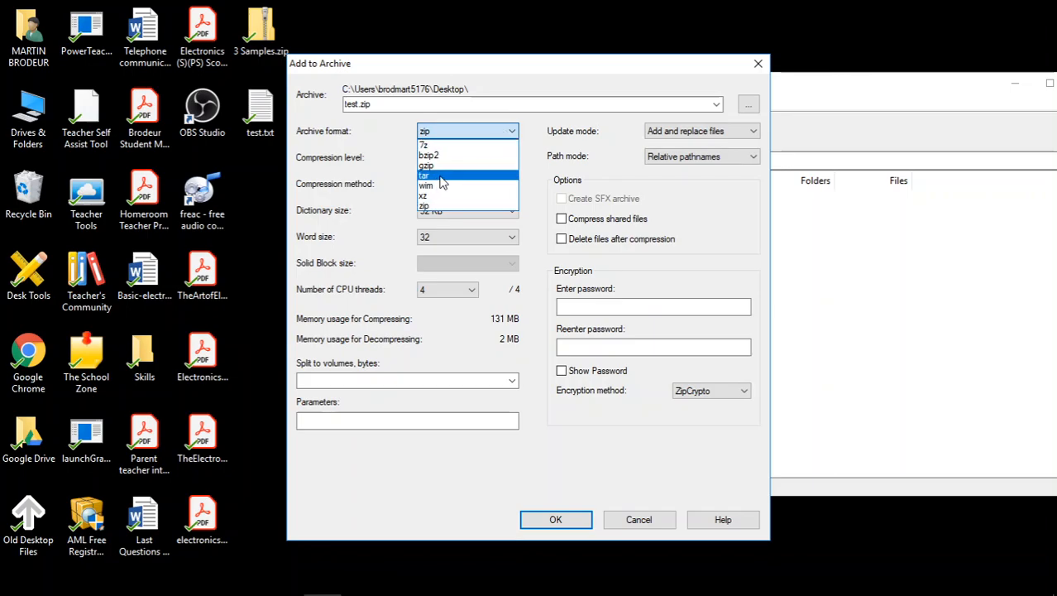
mouse_move(426, 185)
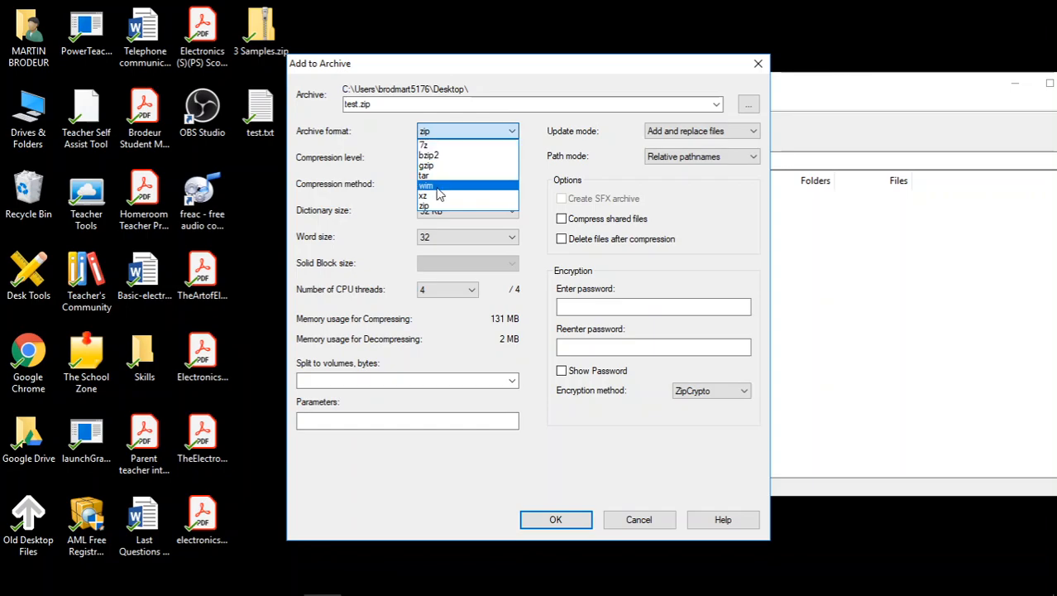
mouse_move(425, 175)
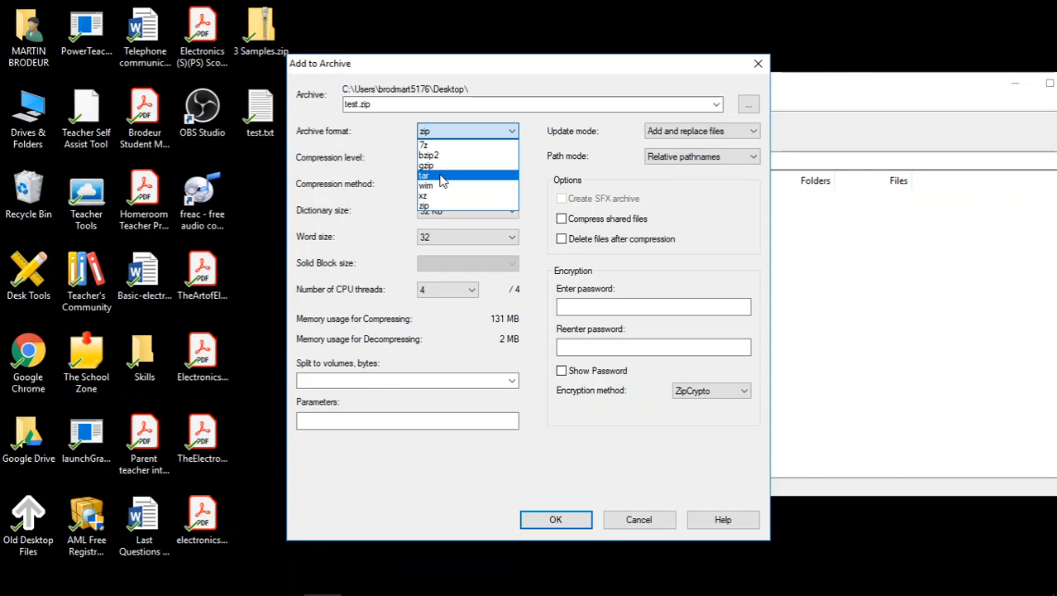
mouse_move(431, 206)
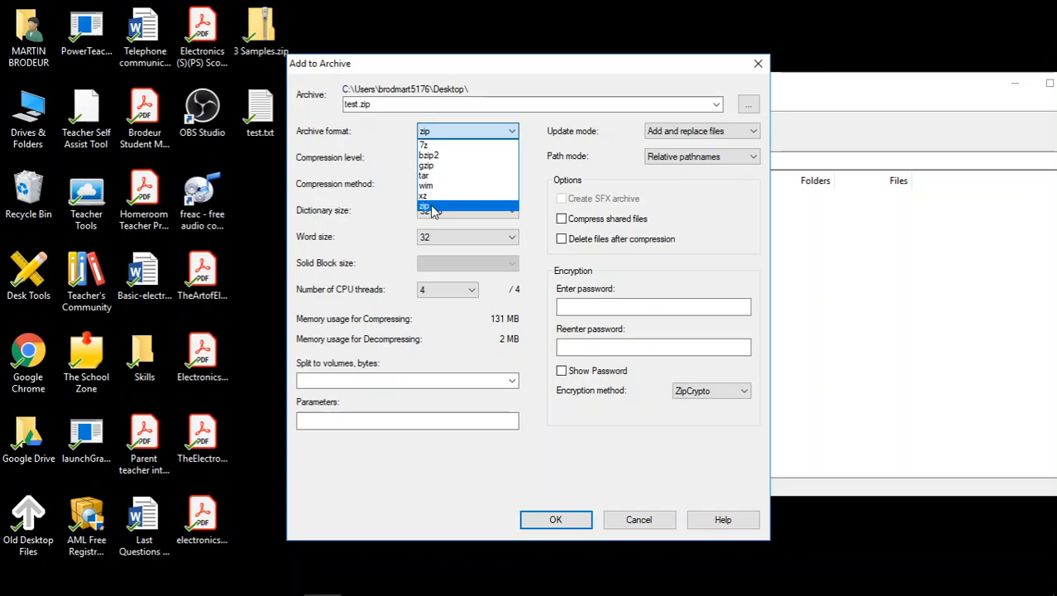
mouse_move(430, 165)
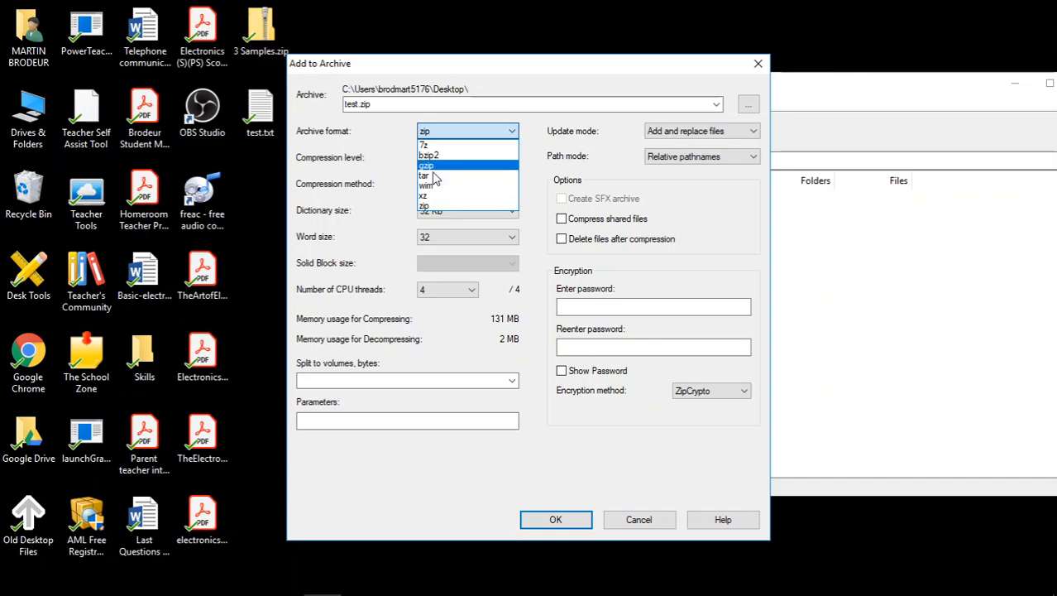
left_click(426, 165)
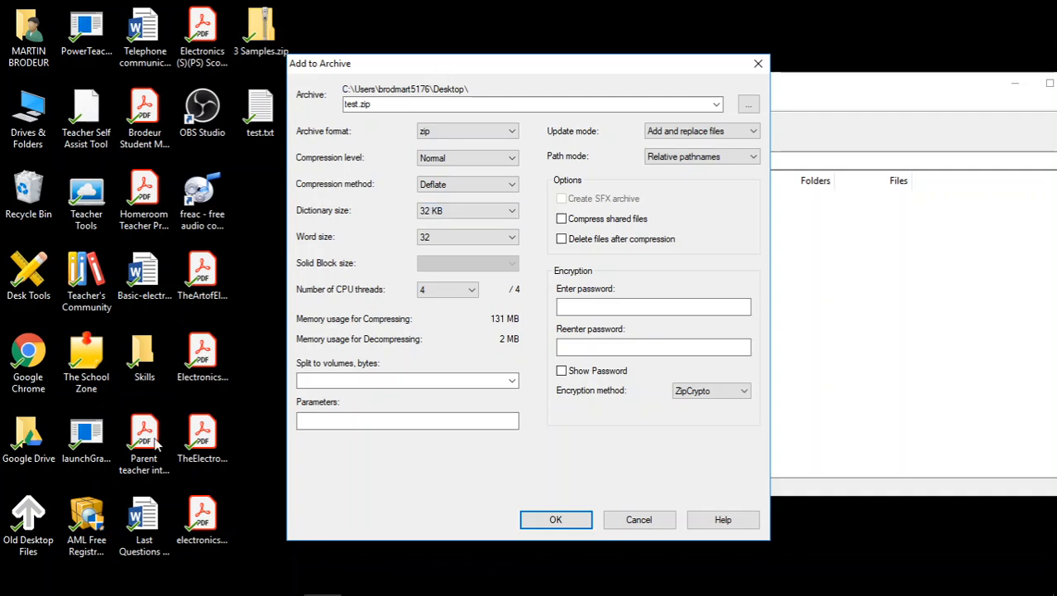
mouse_move(94, 579)
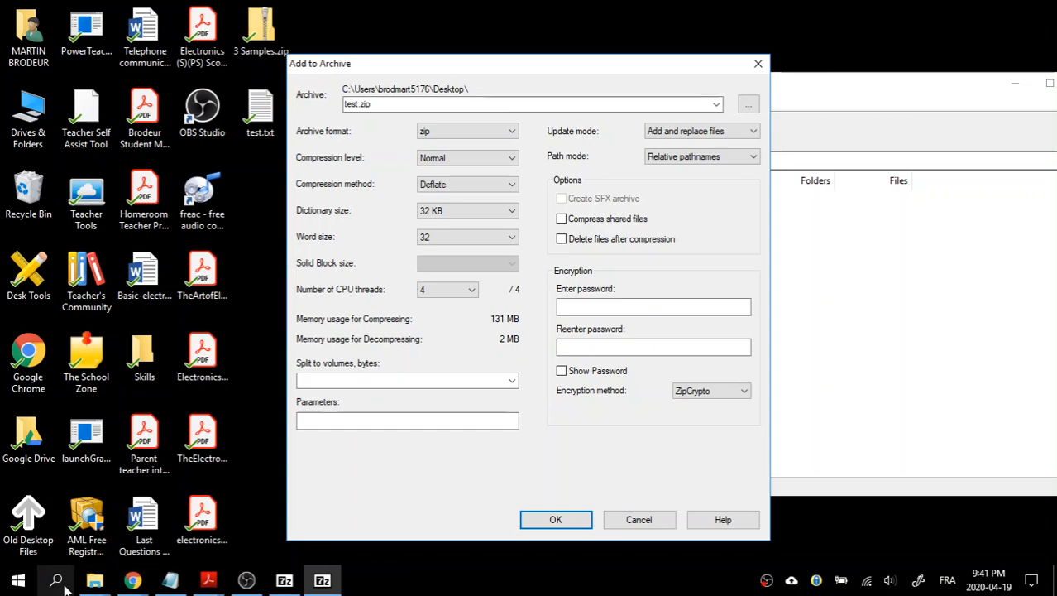
type("dreaw")
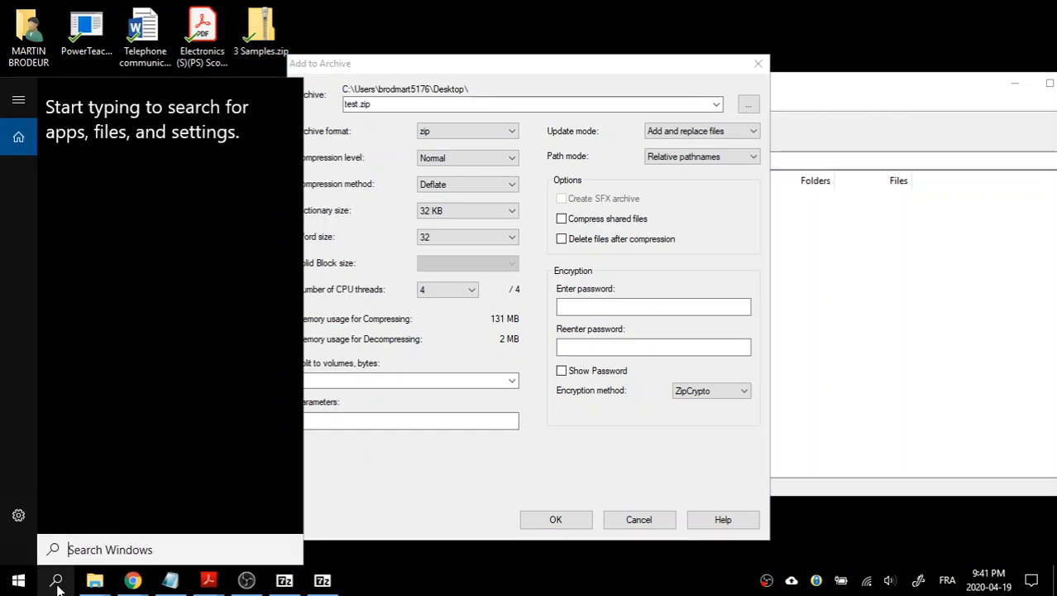
Search 'draw' in the Start menu to launch Microsoft Paint.
type("draw")
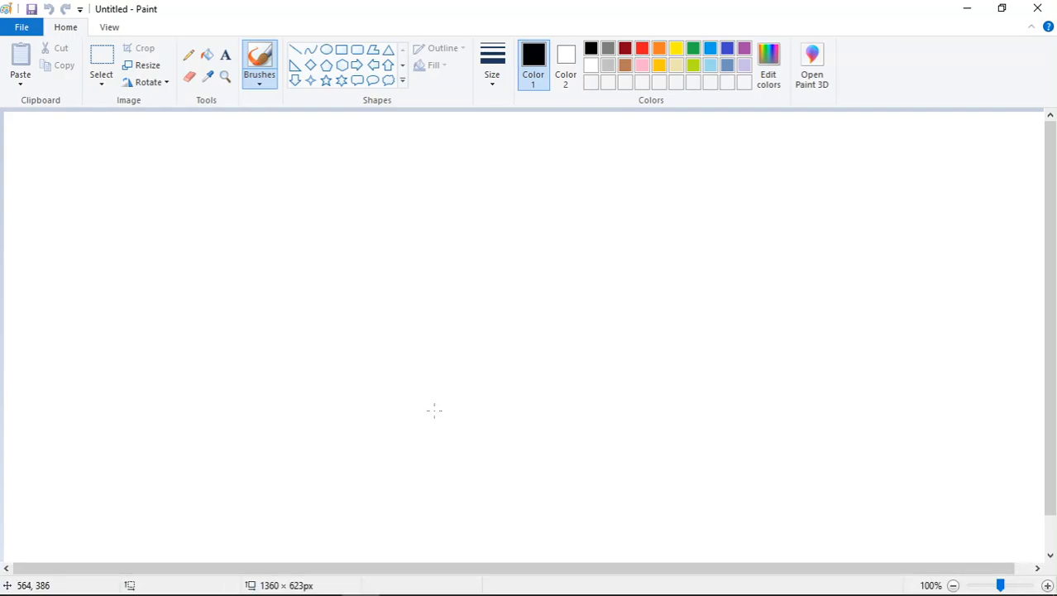
mouse_move(321, 579)
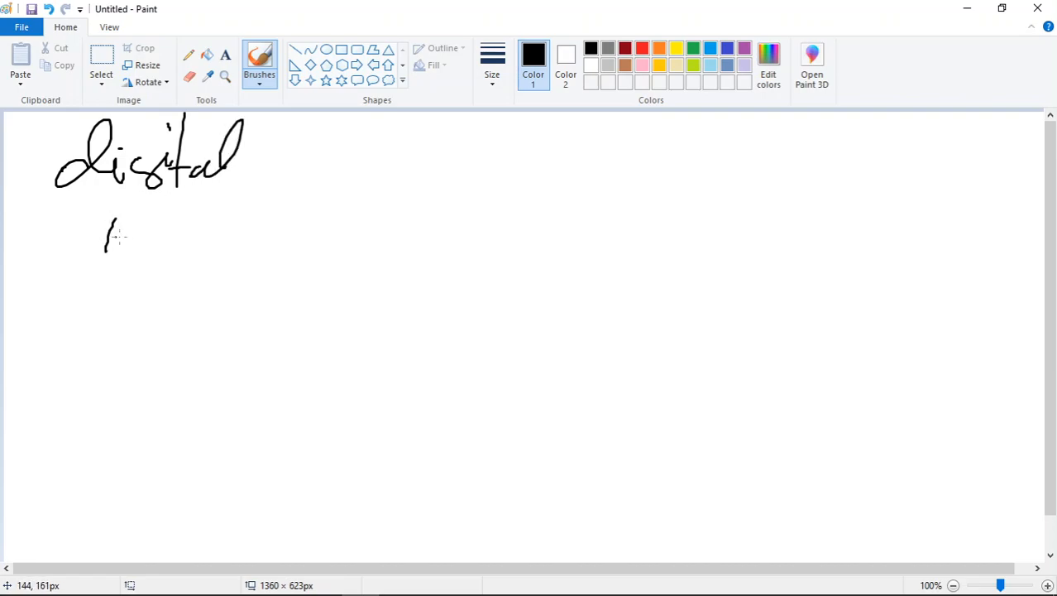
Freehand-draw 'digital', a row of binary digits and a long arrow beneath.
left_click_drag(116, 240, 224, 232)
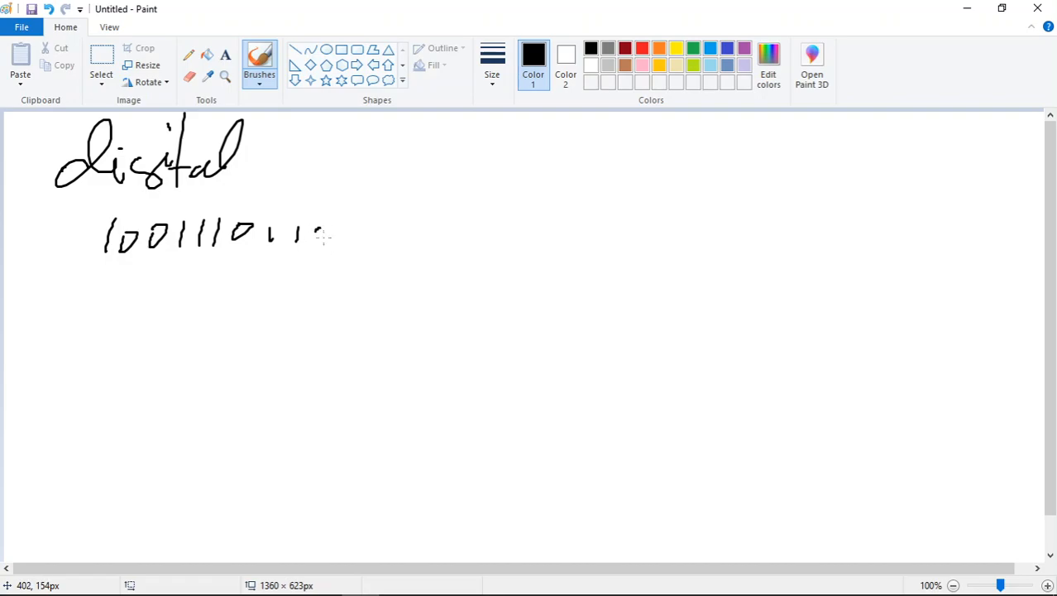
left_click_drag(331, 232, 439, 224)
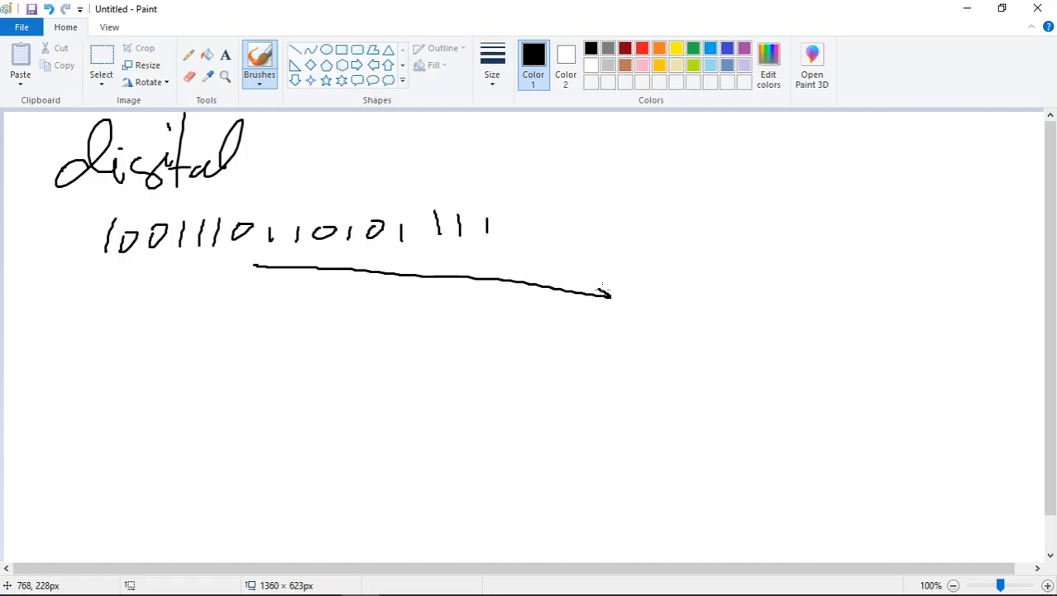
left_click_drag(612, 288, 600, 299)
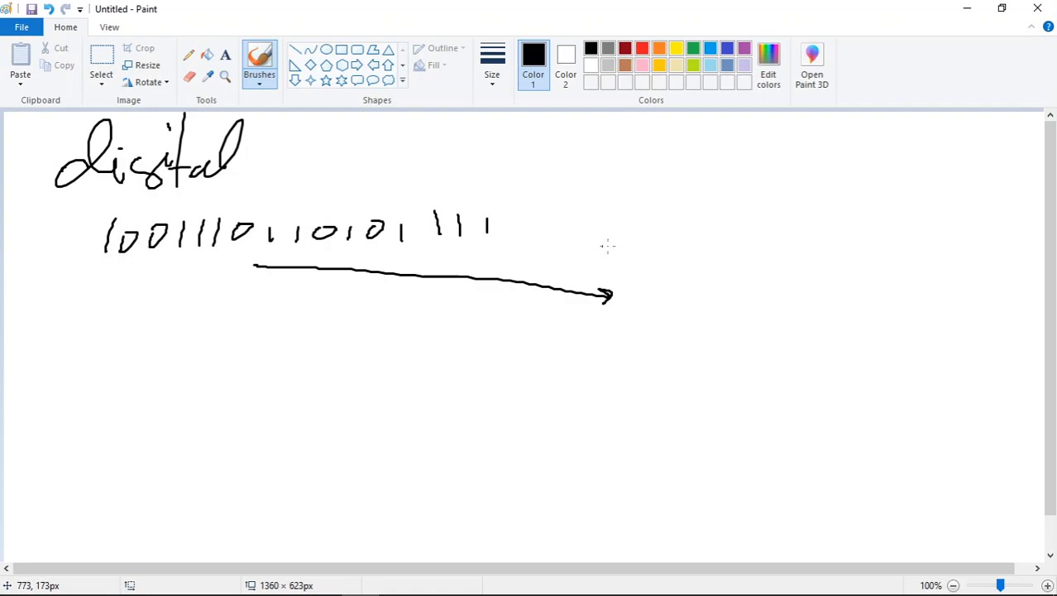
mouse_move(635, 240)
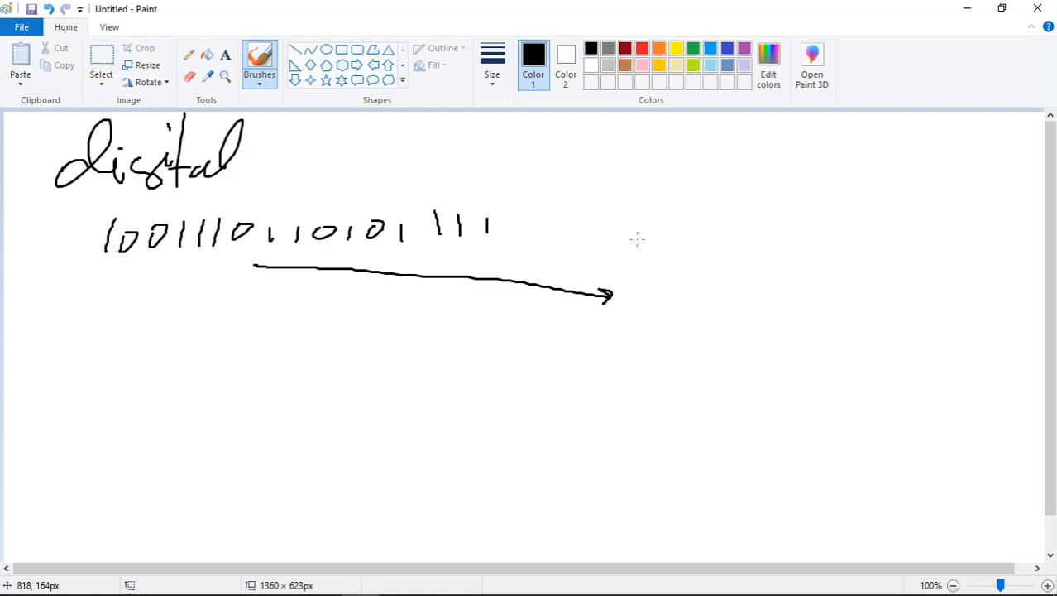
mouse_move(640, 239)
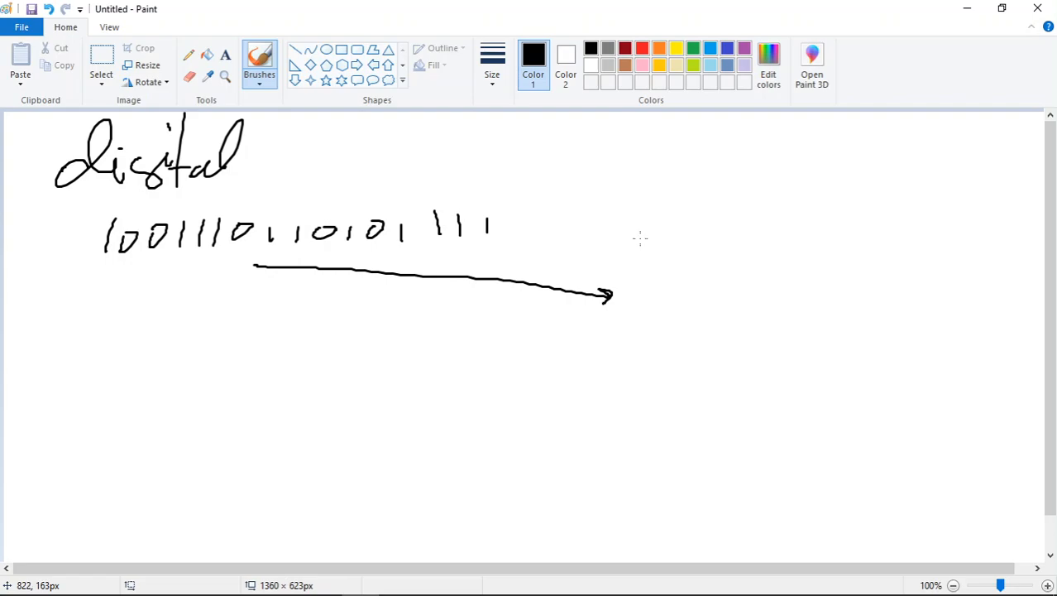
mouse_move(621, 230)
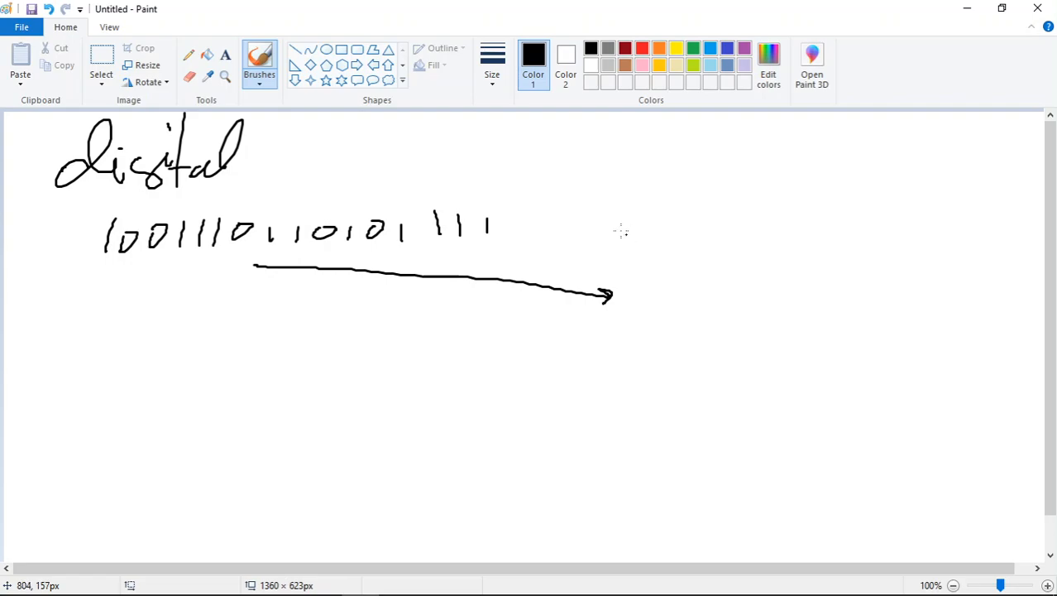
mouse_move(284, 232)
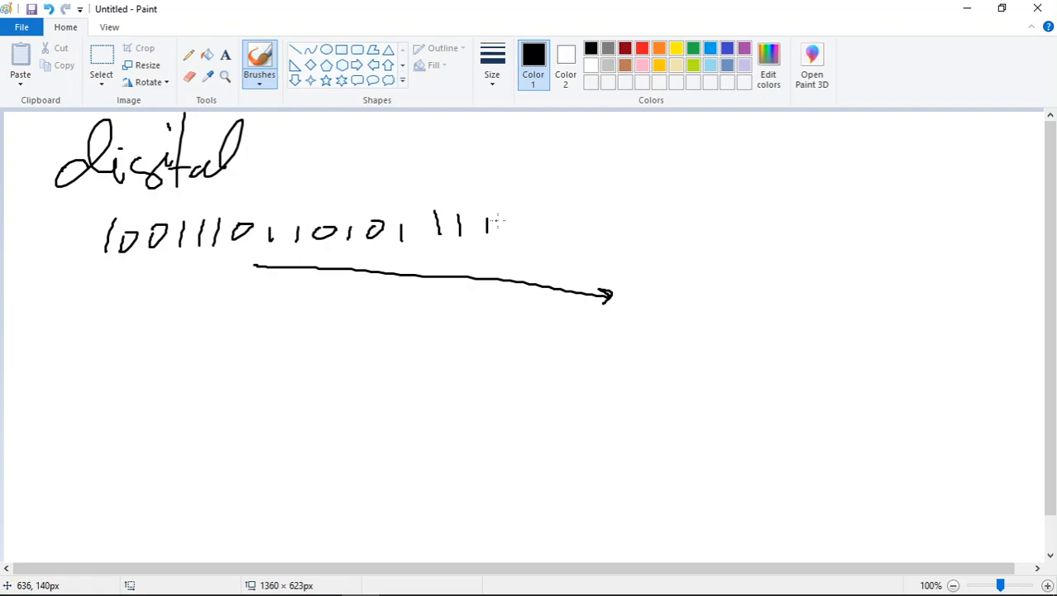
mouse_move(497, 221)
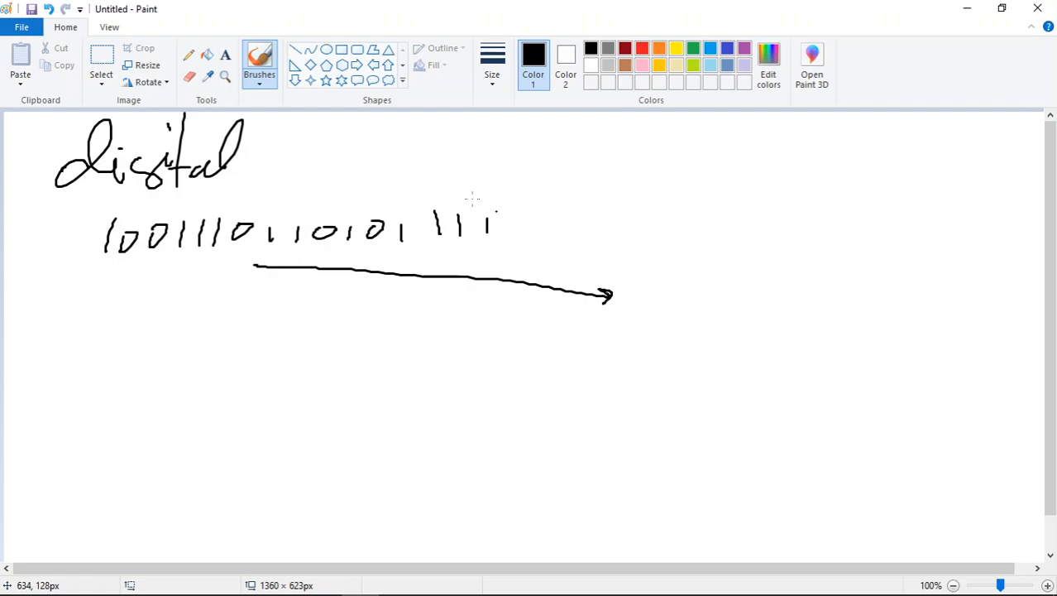
mouse_move(357, 205)
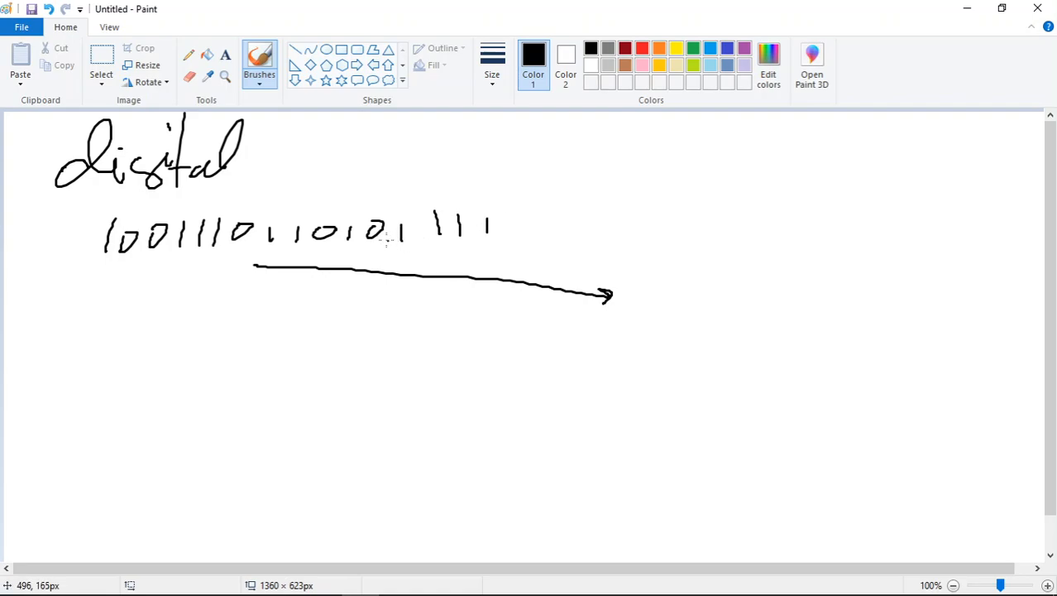
Handwrite the word 'numeric' below the arrow.
left_click_drag(211, 331, 265, 339)
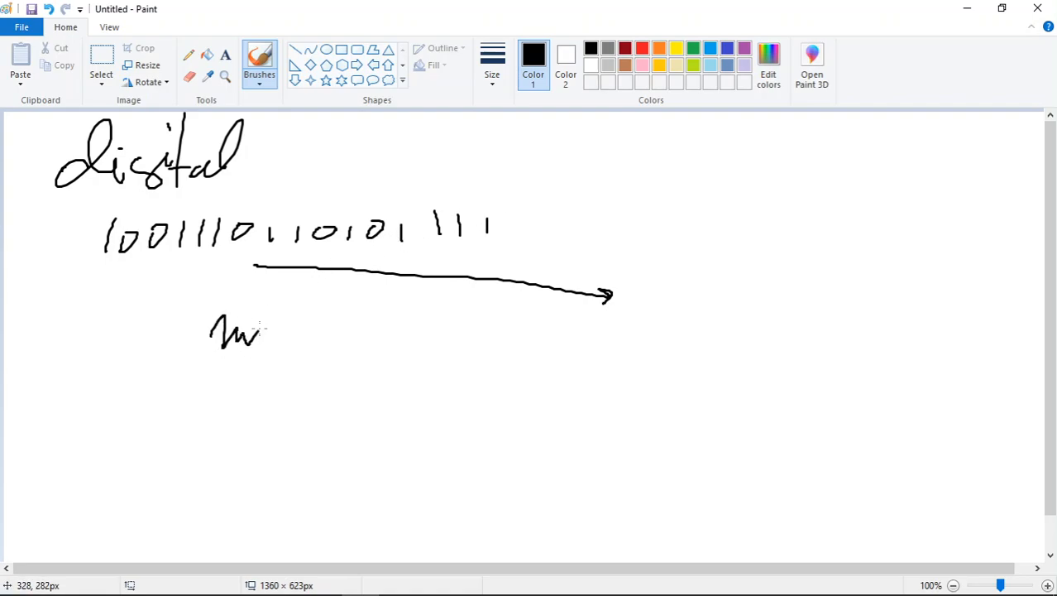
left_click_drag(248, 331, 380, 331)
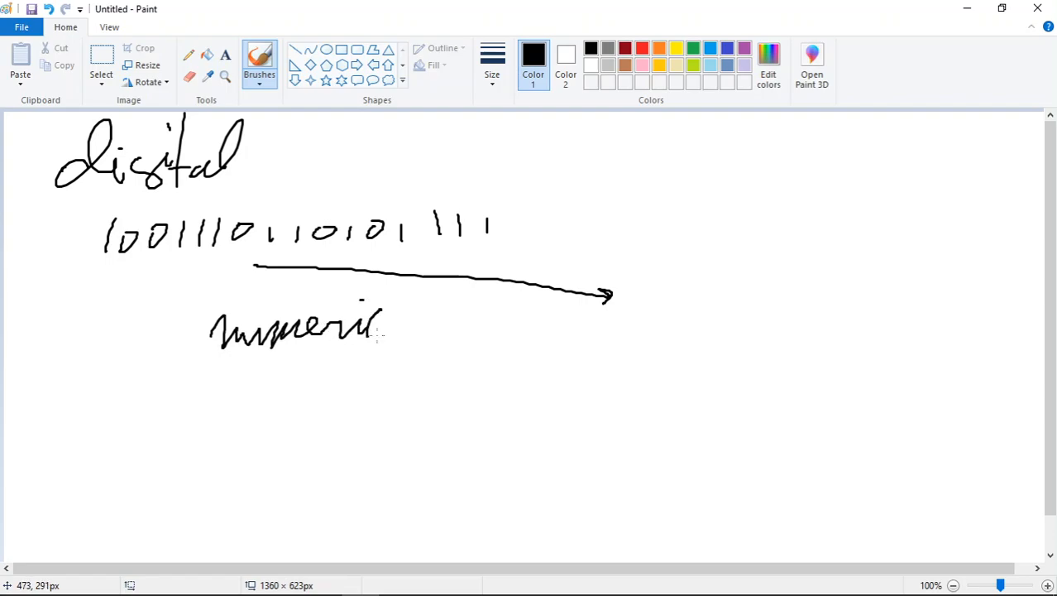
left_click_drag(373, 322, 389, 331)
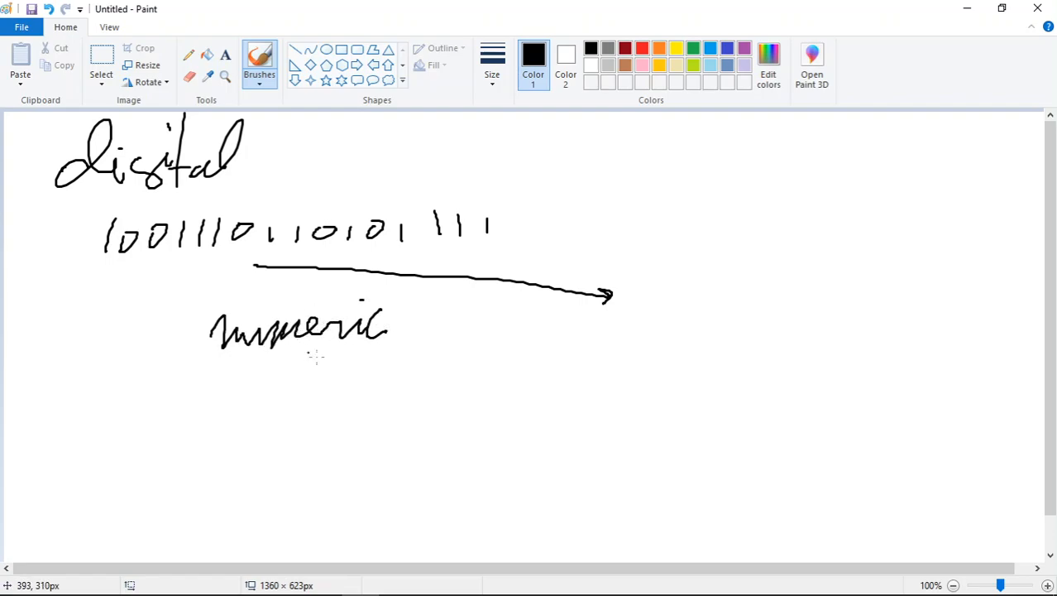
Draw an arrow to 'compression .mp3 .mp4 stream' under 'numeric'.
left_click_drag(313, 362, 371, 368)
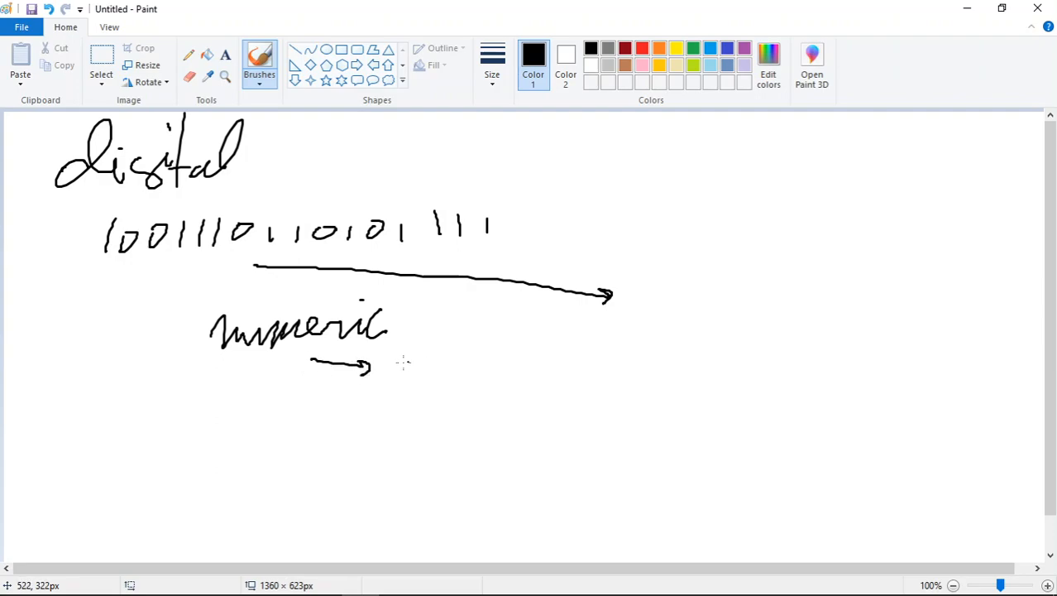
left_click_drag(395, 373, 479, 364)
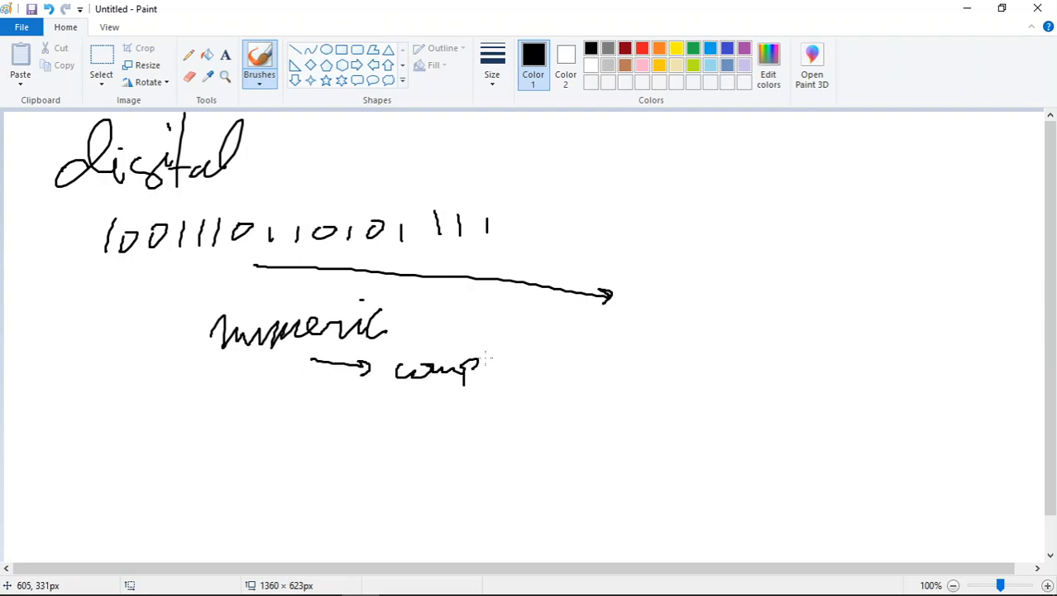
left_click_drag(475, 368, 587, 364)
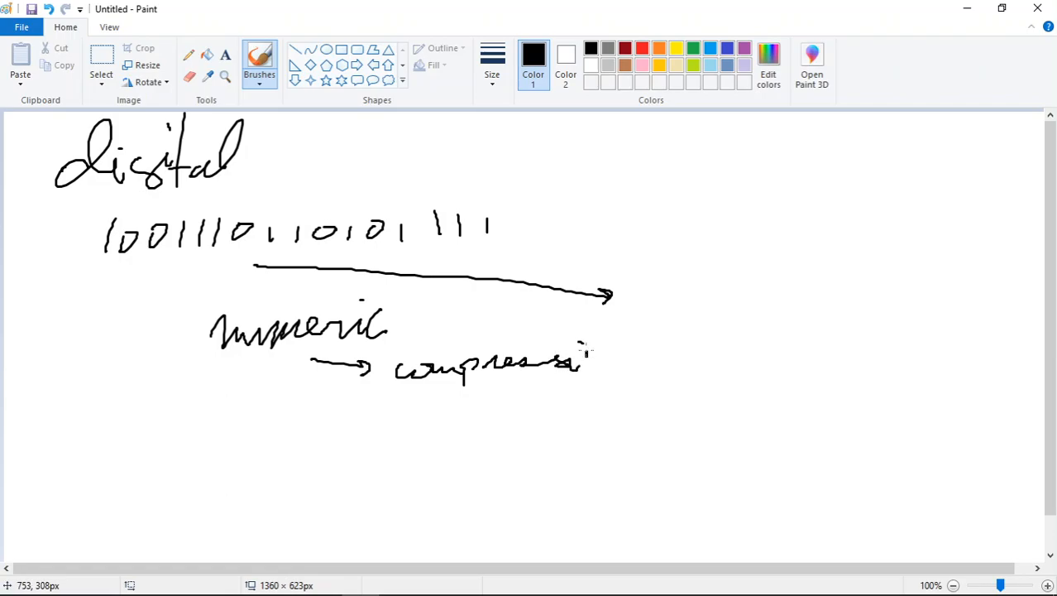
left_click_drag(583, 351, 629, 368)
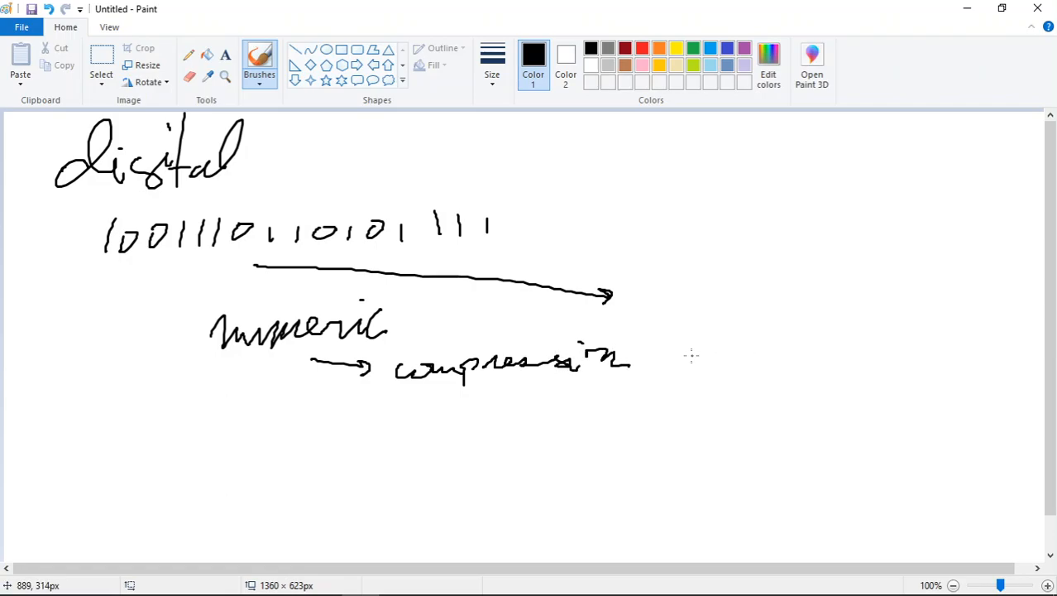
mouse_move(703, 357)
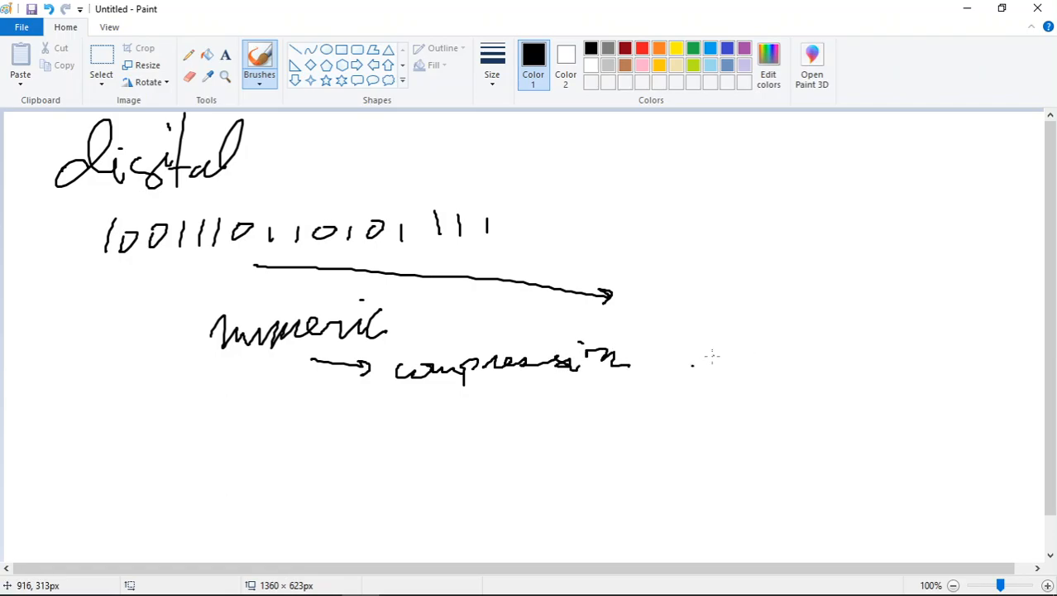
left_click_drag(707, 364, 778, 348)
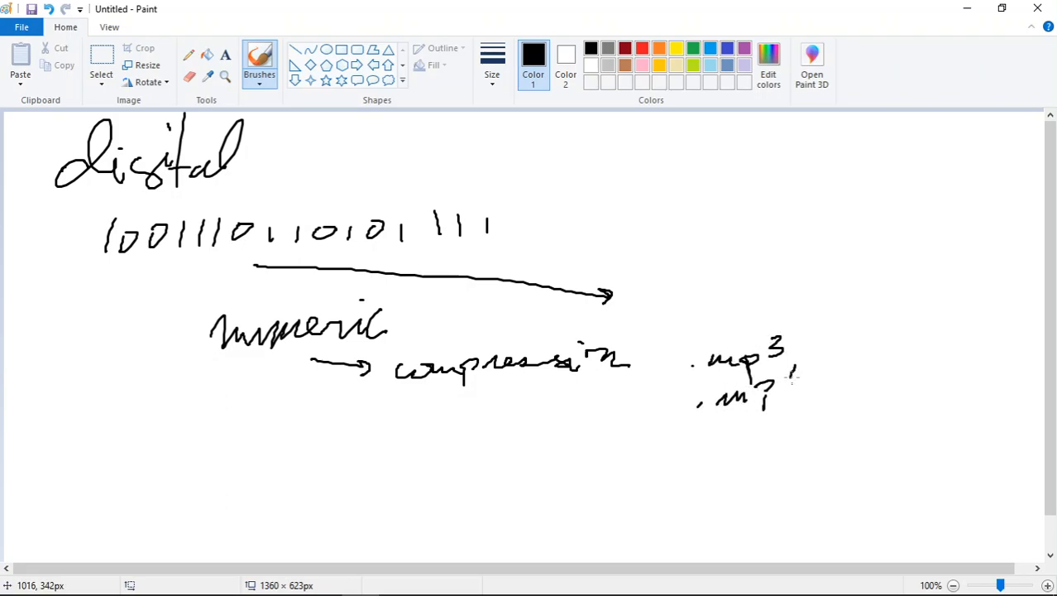
left_click_drag(790, 368, 802, 393)
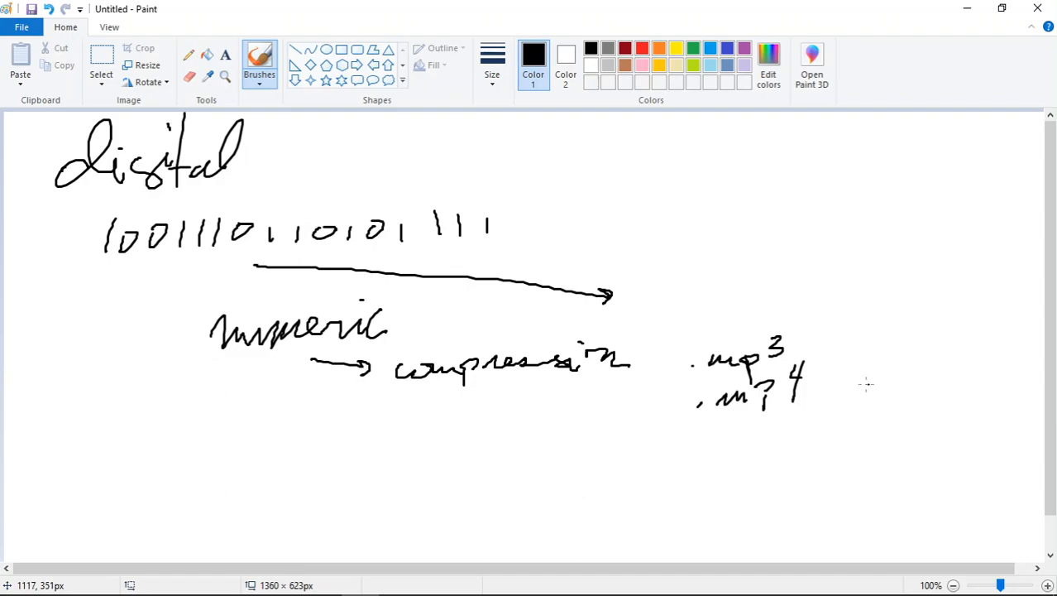
left_click_drag(865, 356, 910, 363)
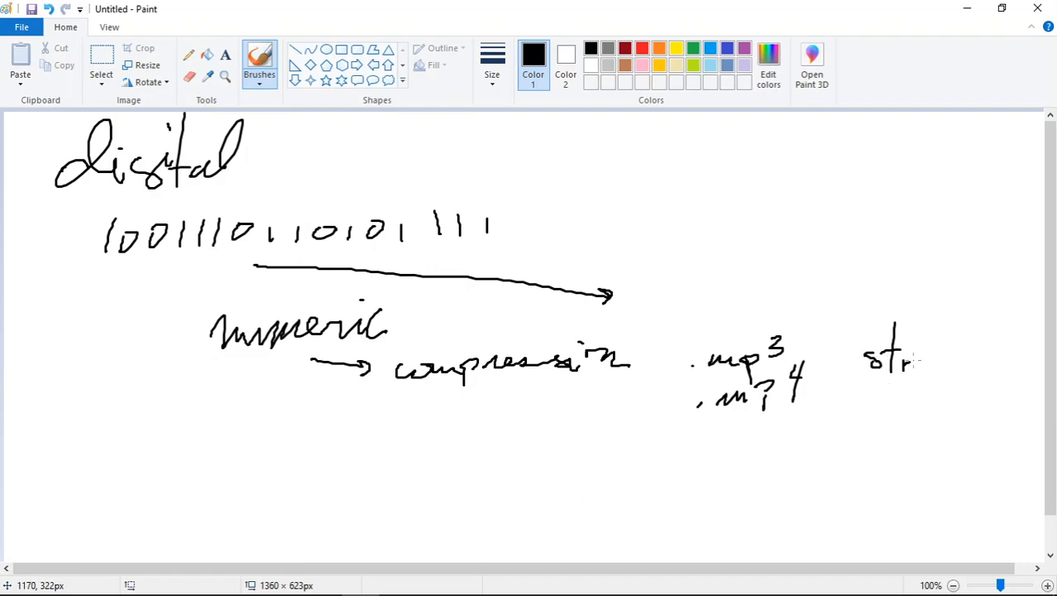
left_click_drag(910, 356, 1001, 364)
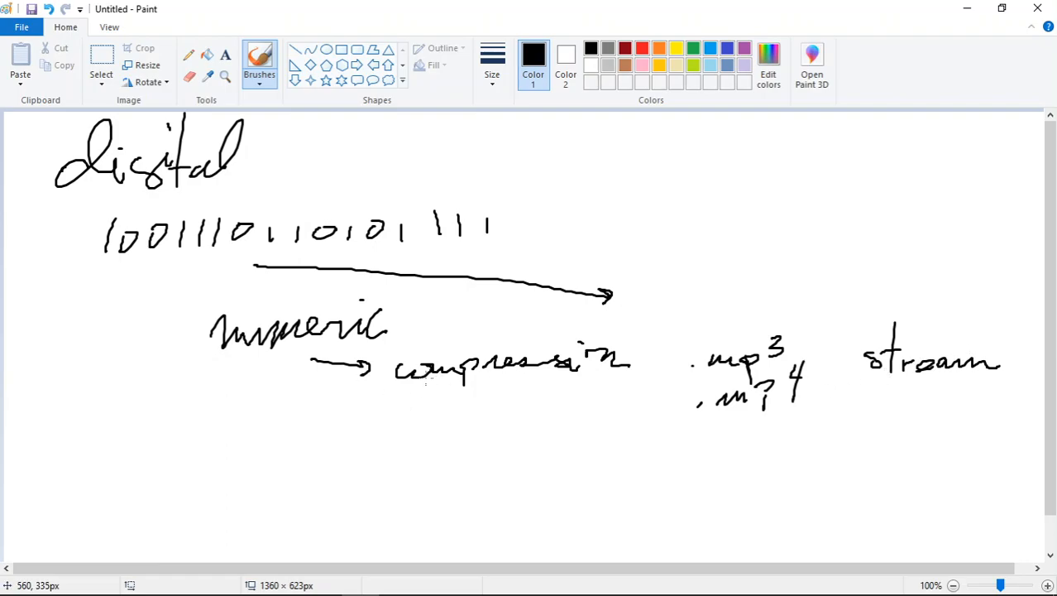
mouse_move(339, 436)
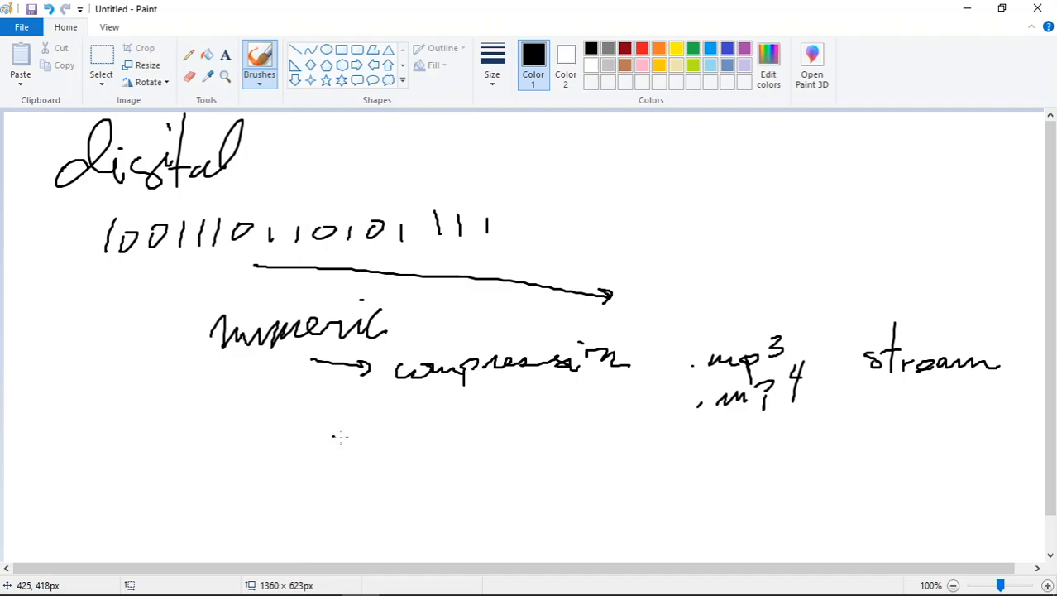
Draw a second arrow leading to 'immune to noise'.
left_click_drag(331, 437, 442, 437)
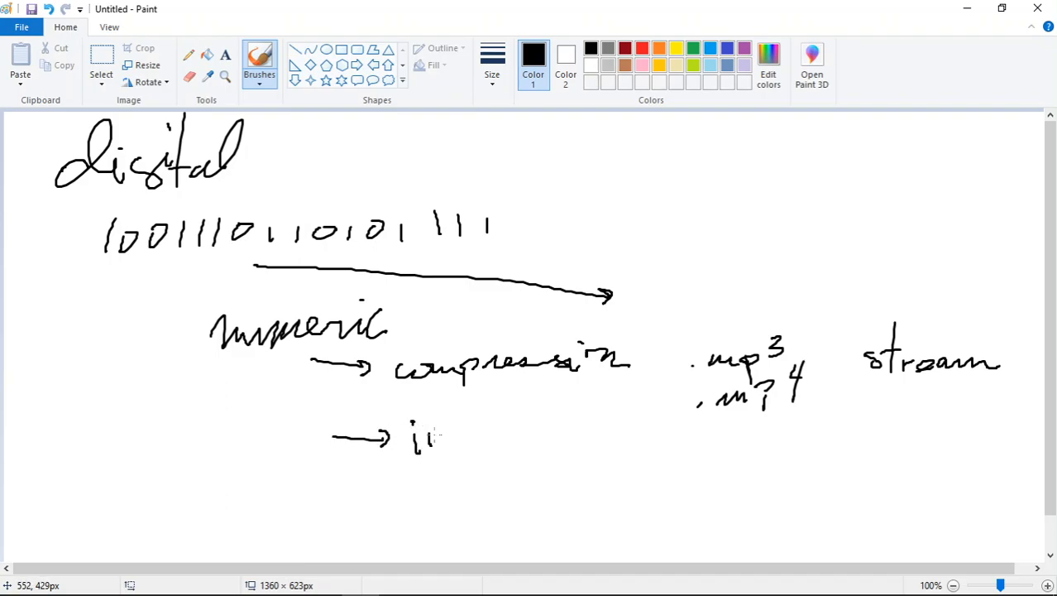
left_click_drag(422, 438, 542, 437)
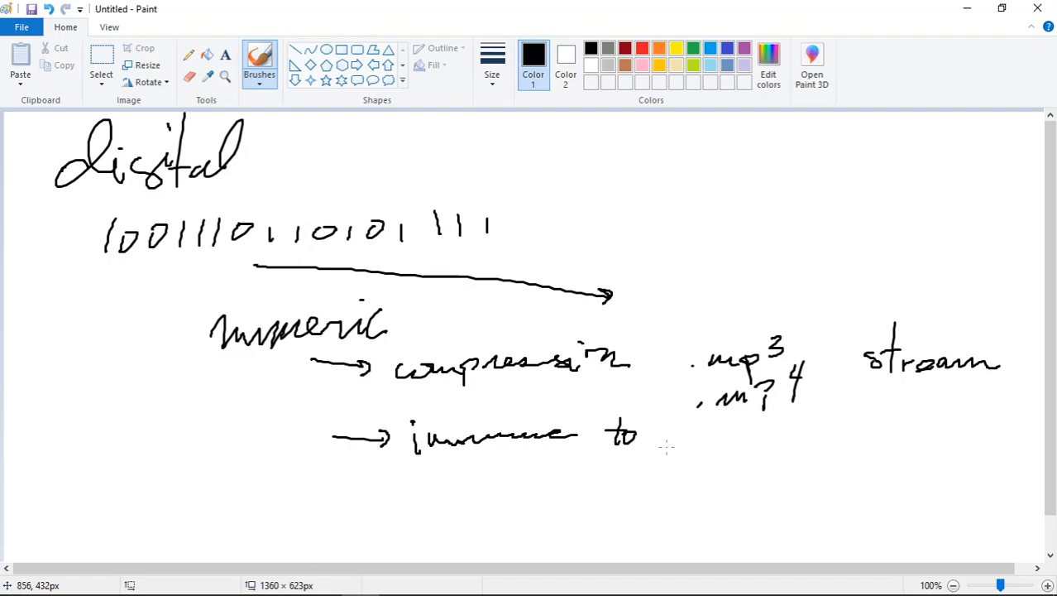
left_click_drag(661, 438, 757, 439)
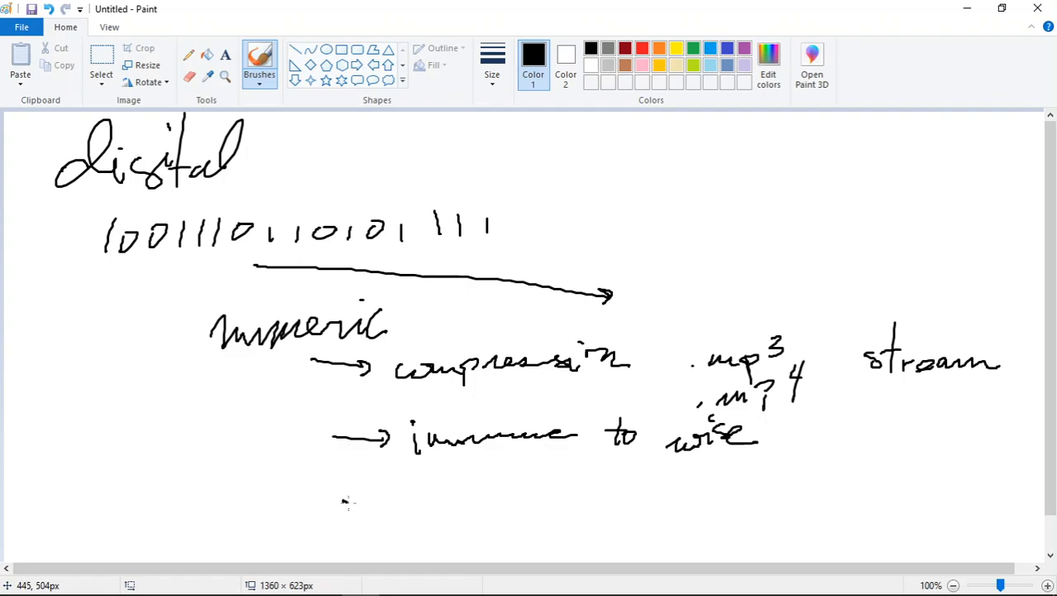
Draw a third arrow leading to the word 'encrypt'.
left_click_drag(342, 499, 405, 499)
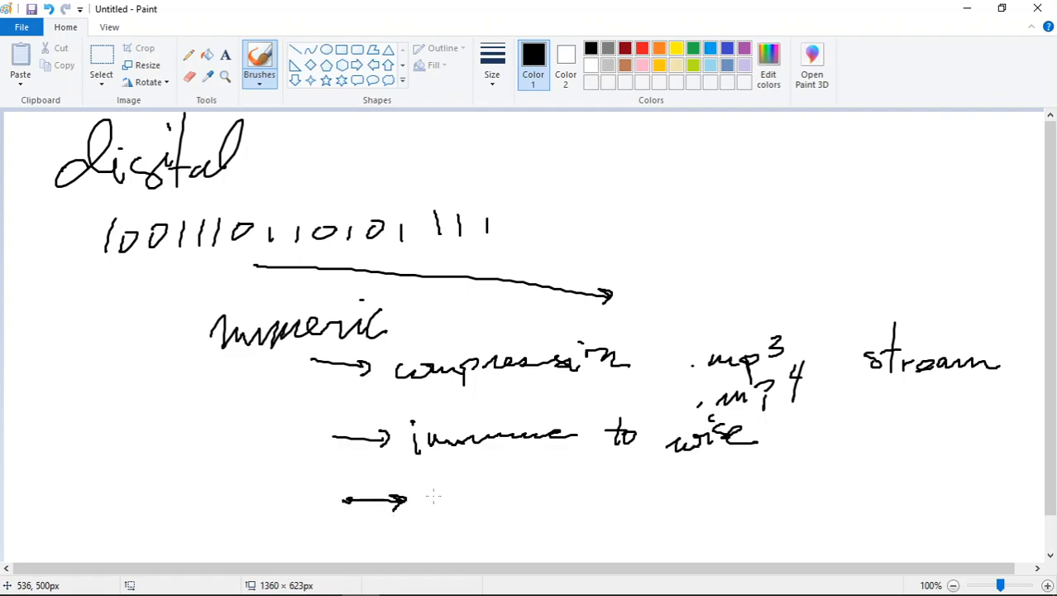
left_click_drag(430, 496, 505, 496)
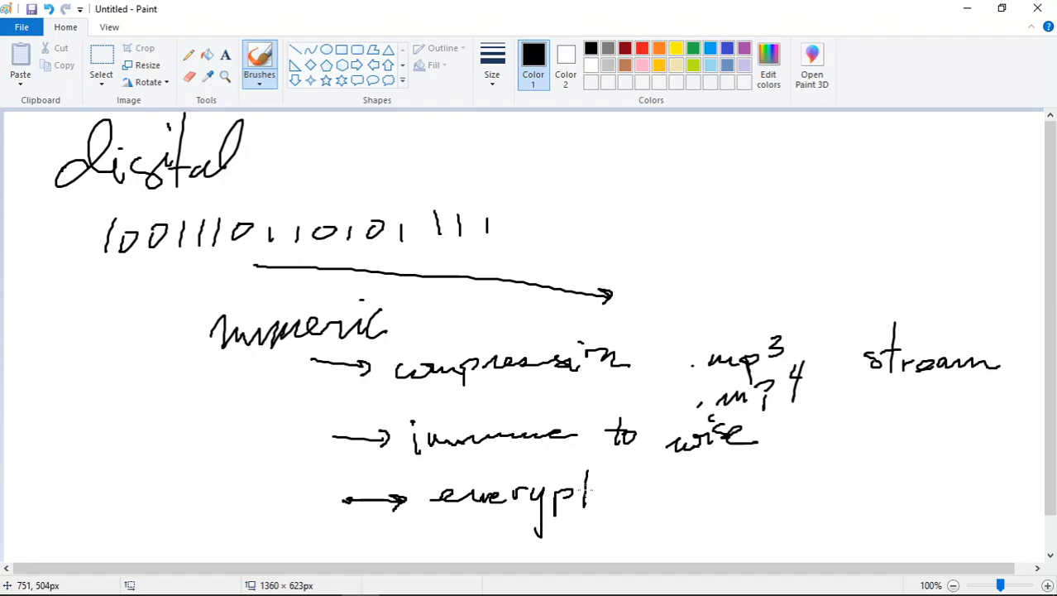
left_click_drag(579, 484, 596, 496)
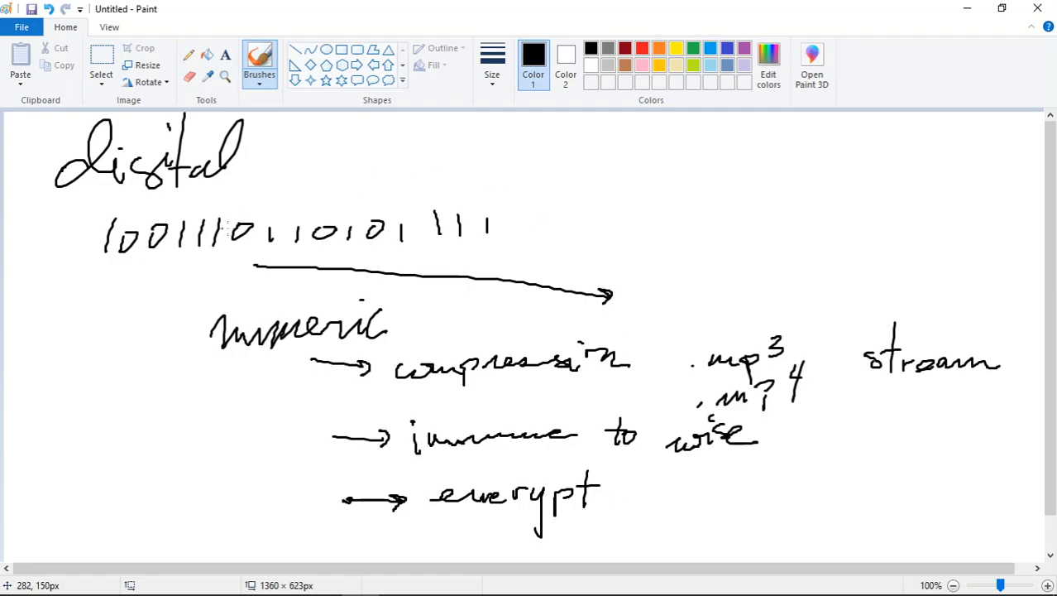
mouse_move(637, 222)
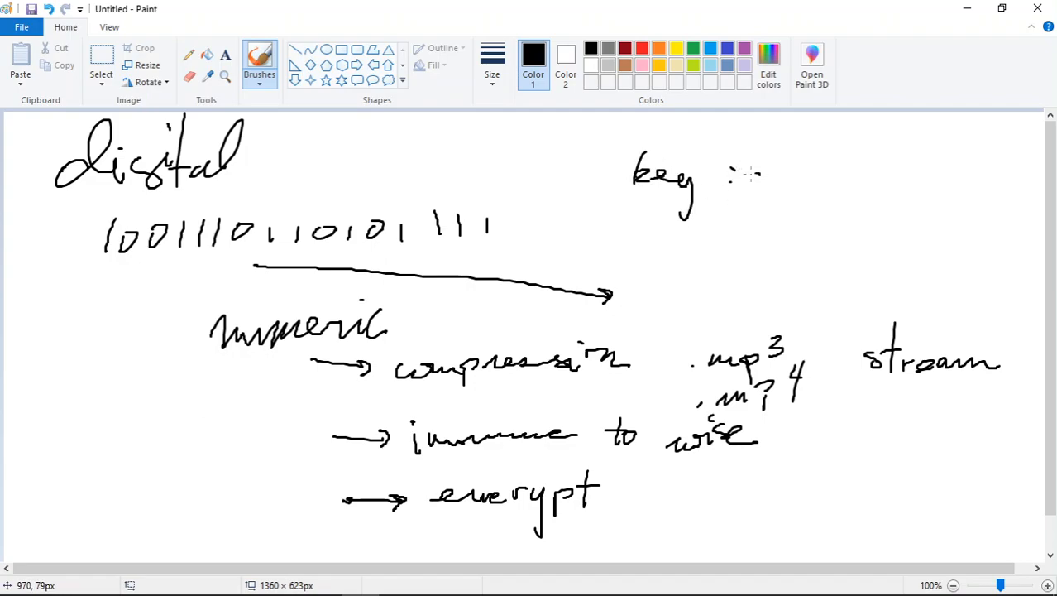
Handwrite the 'key : psswd' note at the top right of the canvas.
left_click_drag(749, 178, 773, 182)
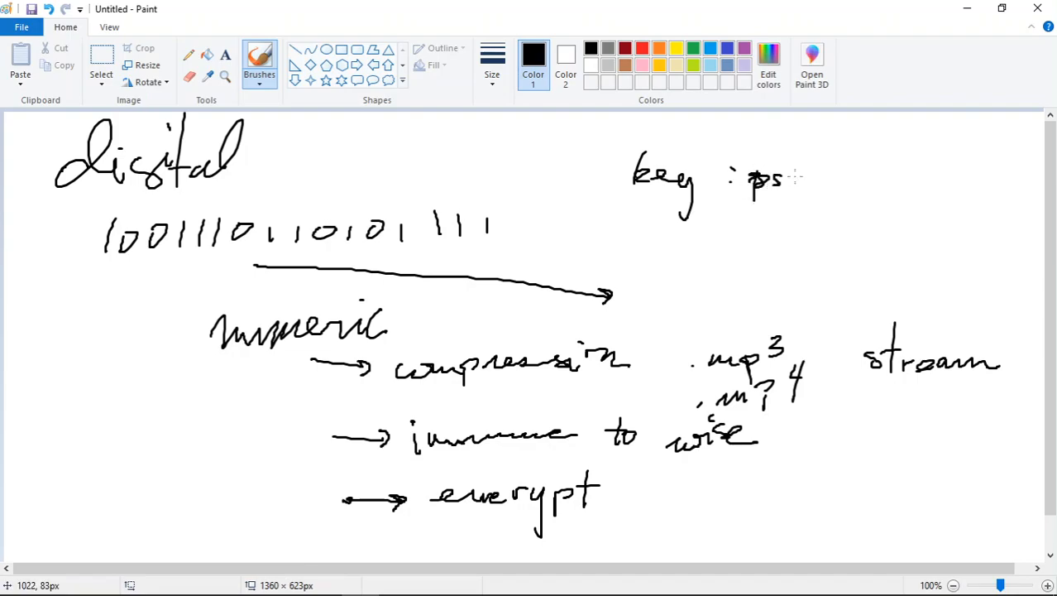
left_click_drag(777, 178, 852, 178)
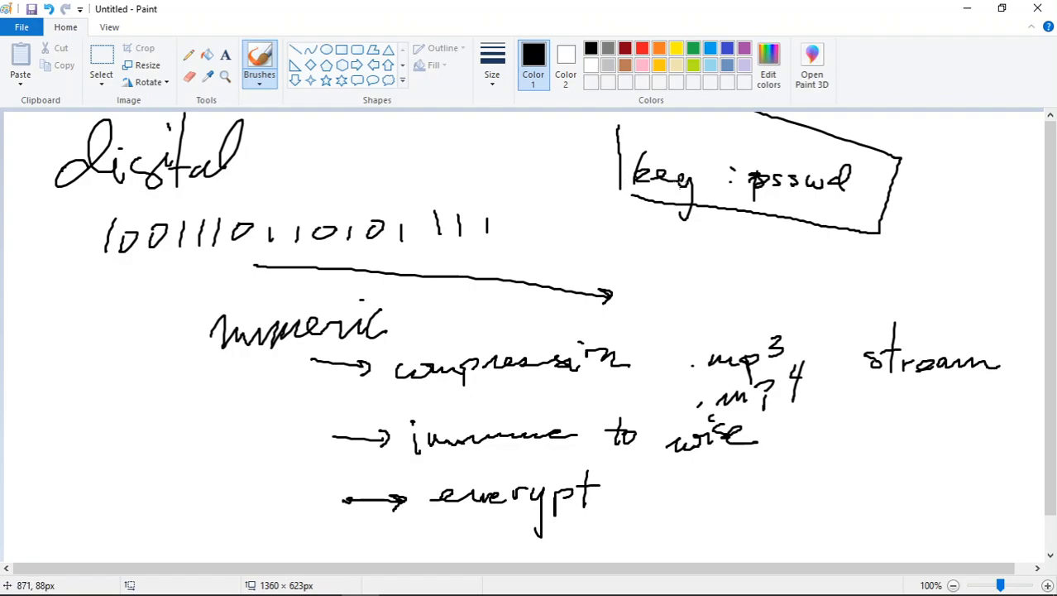
mouse_move(677, 185)
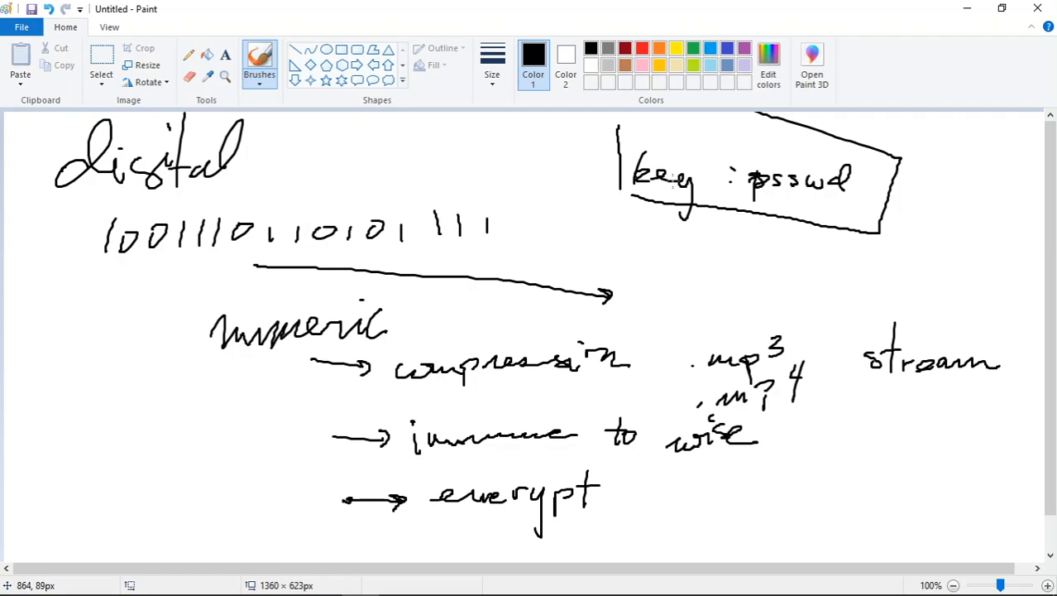
mouse_move(674, 192)
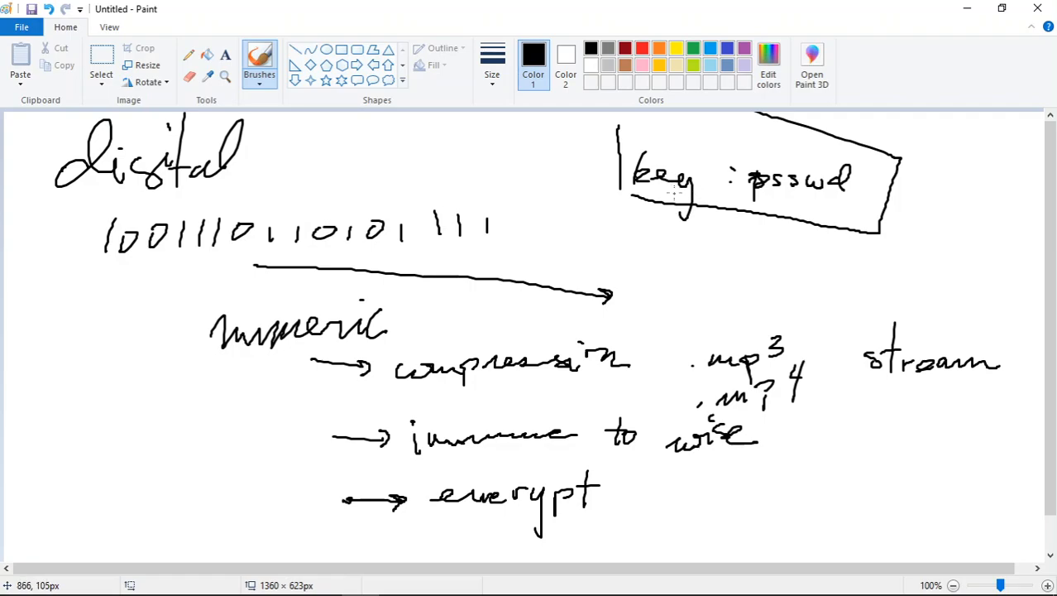
mouse_move(676, 192)
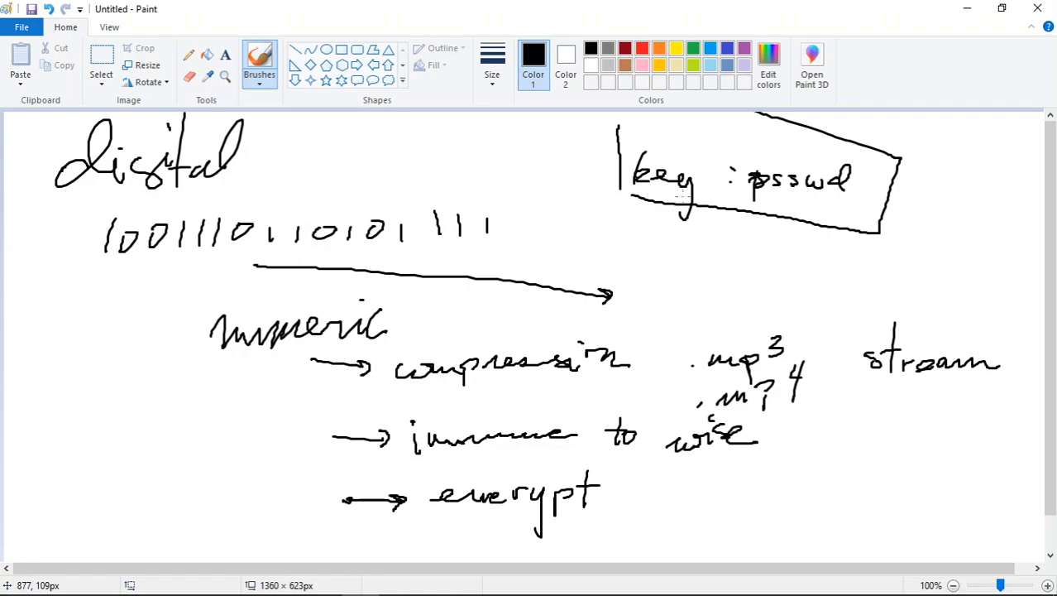
key("alt+tab")
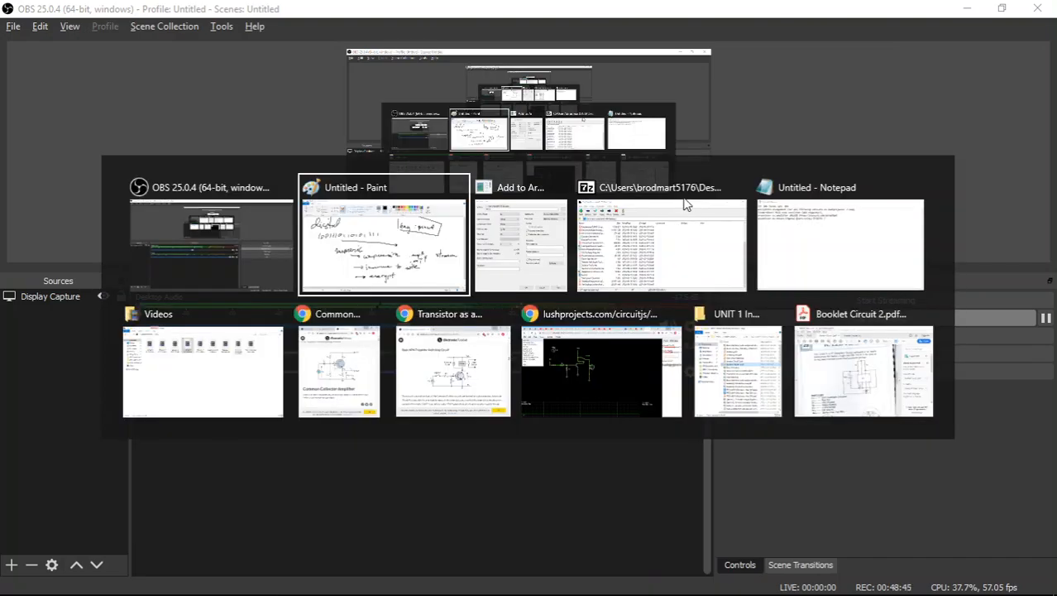
Set word size 256, type a visible password, pick AES-256, and create test.zip.
left_click(520, 240)
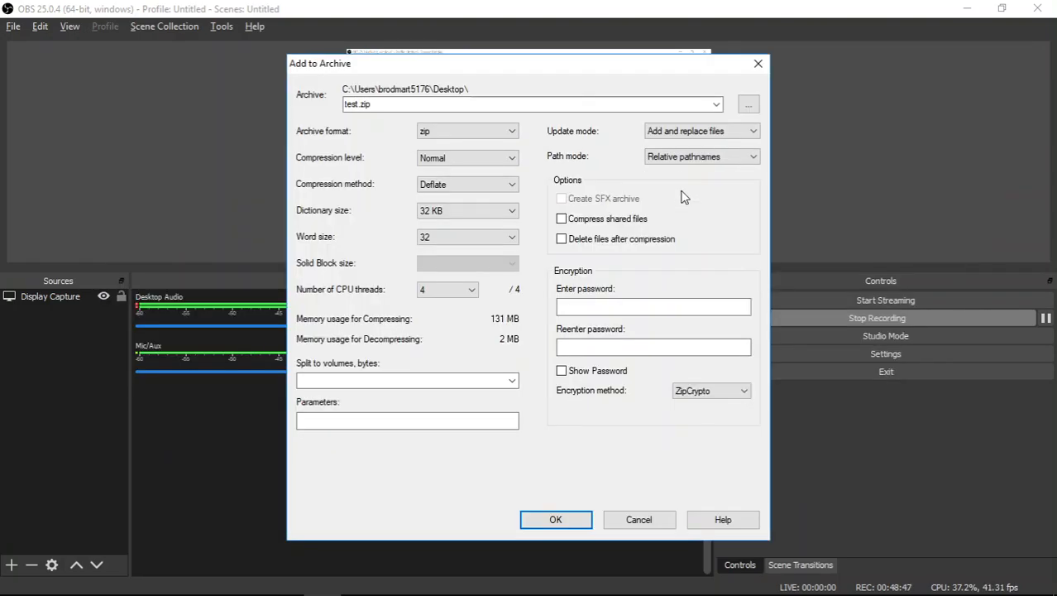
mouse_move(683, 182)
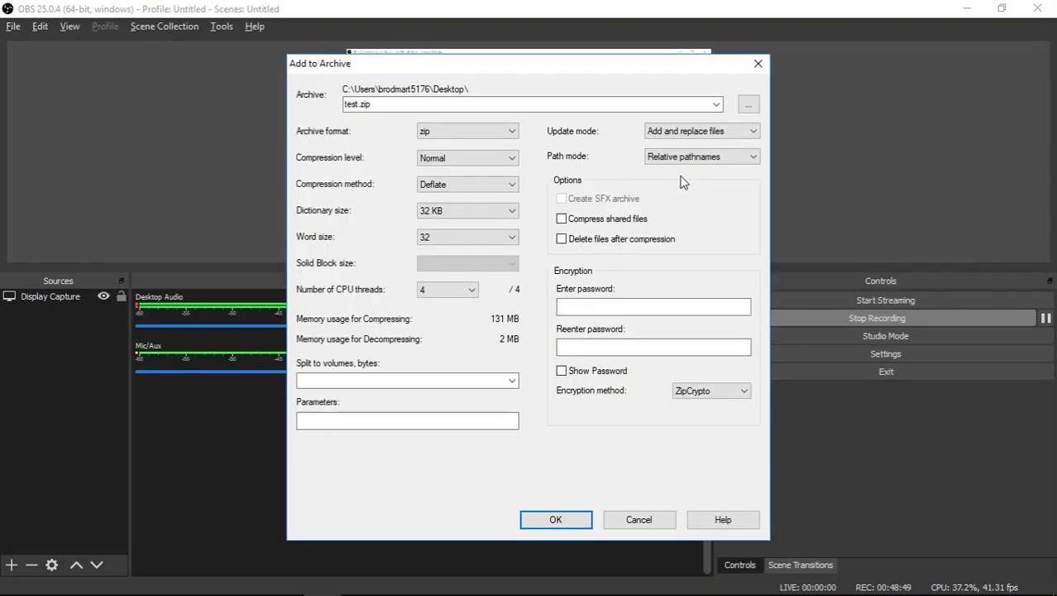
mouse_move(506, 152)
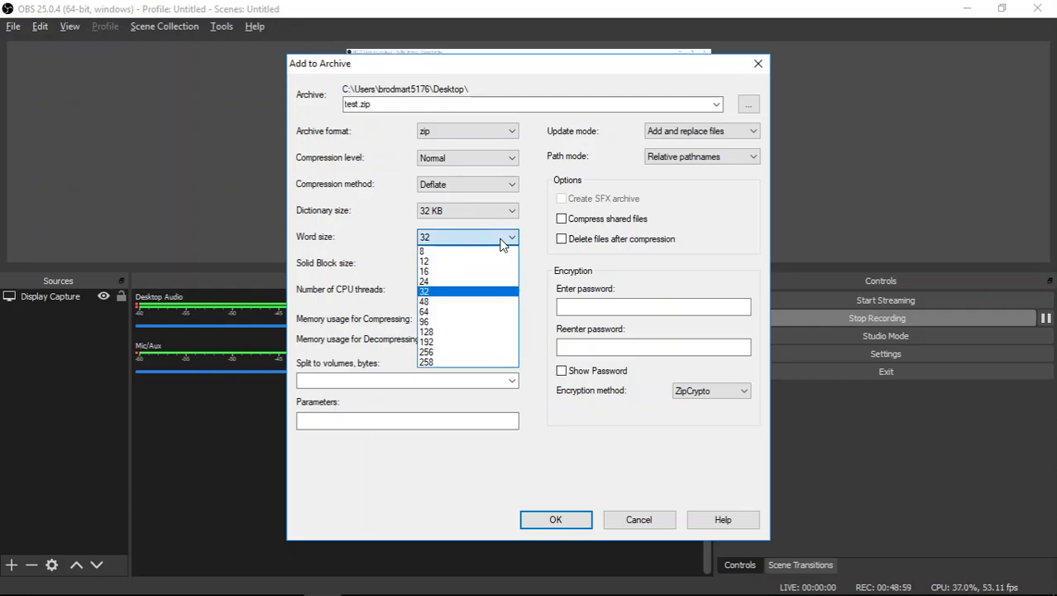
mouse_move(451, 295)
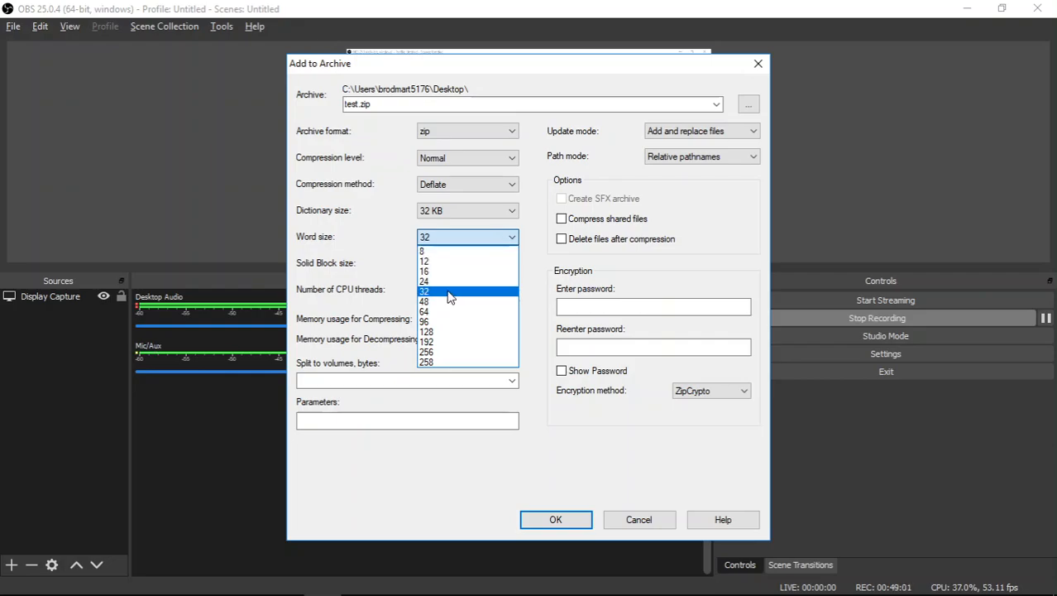
mouse_move(452, 354)
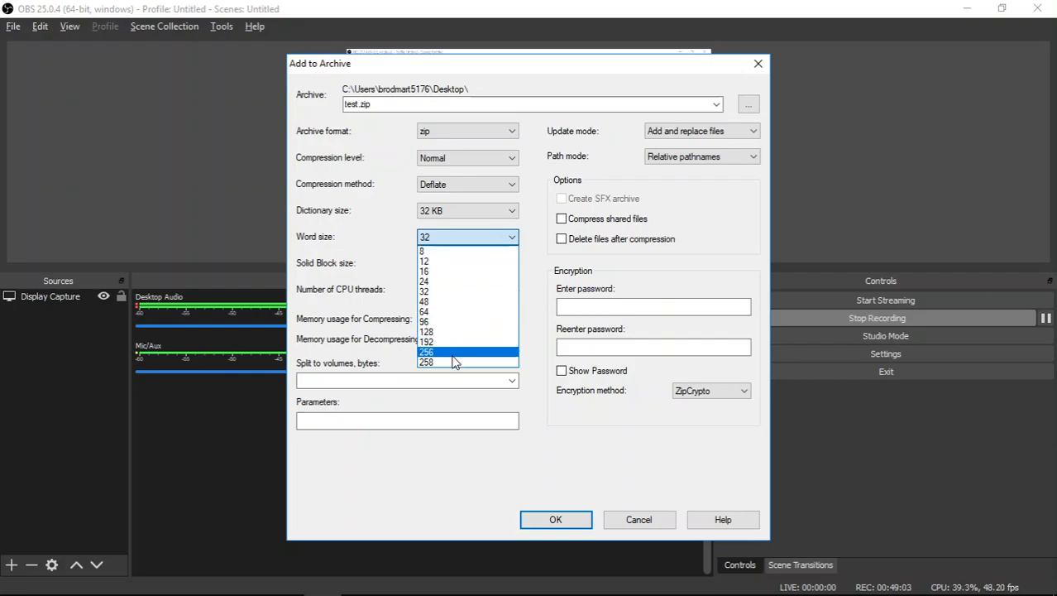
mouse_move(461, 355)
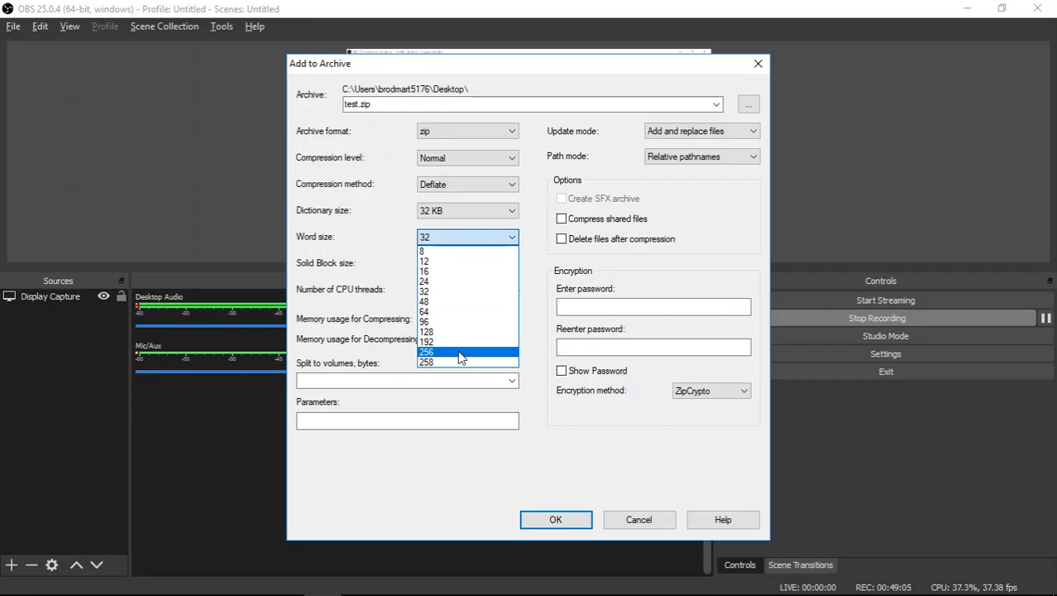
left_click(426, 352)
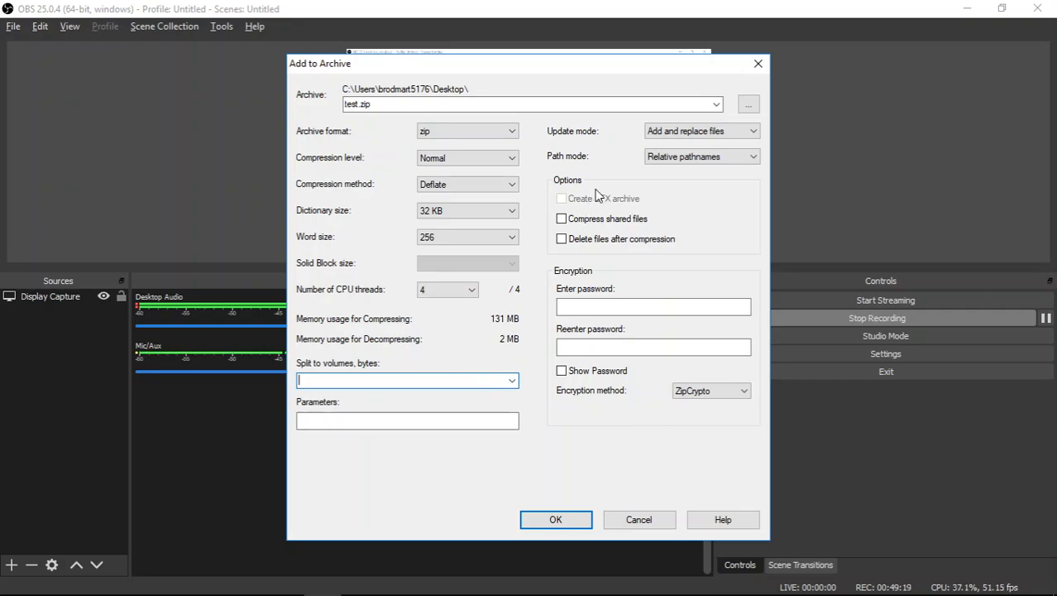
mouse_move(656, 194)
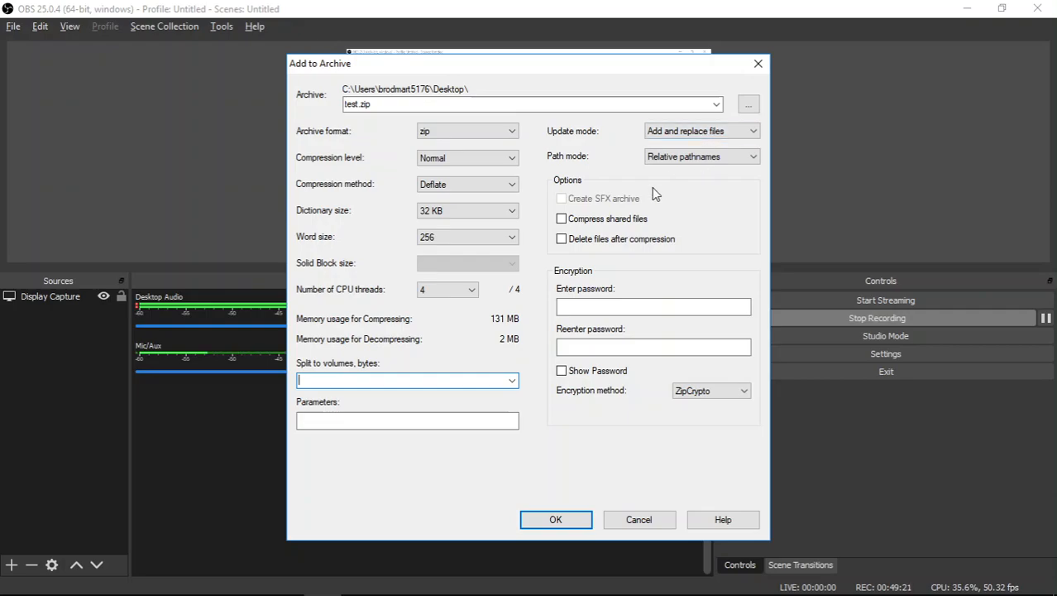
left_click(654, 306)
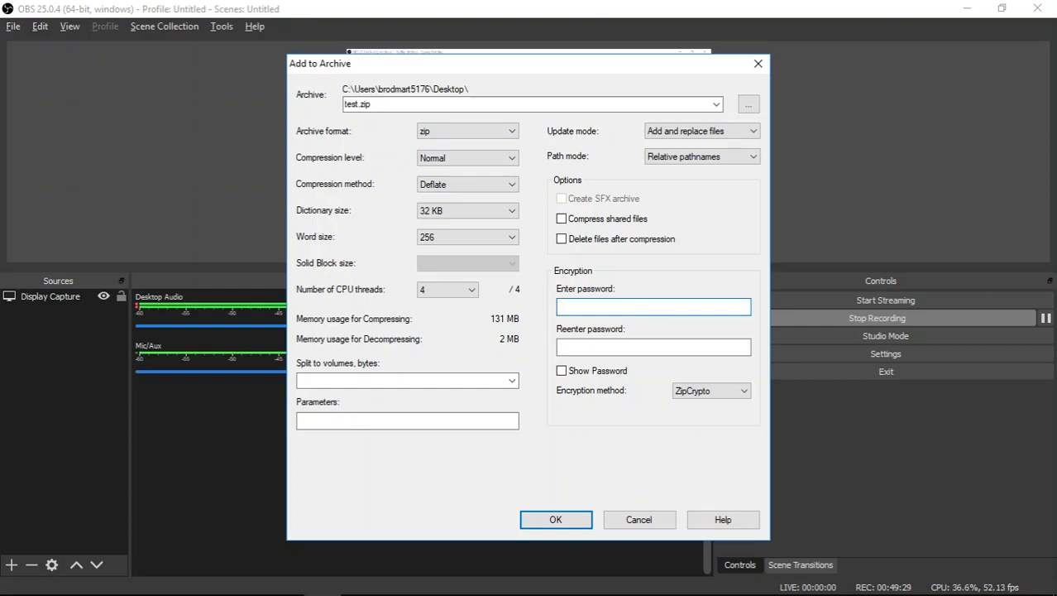
left_click(561, 370)
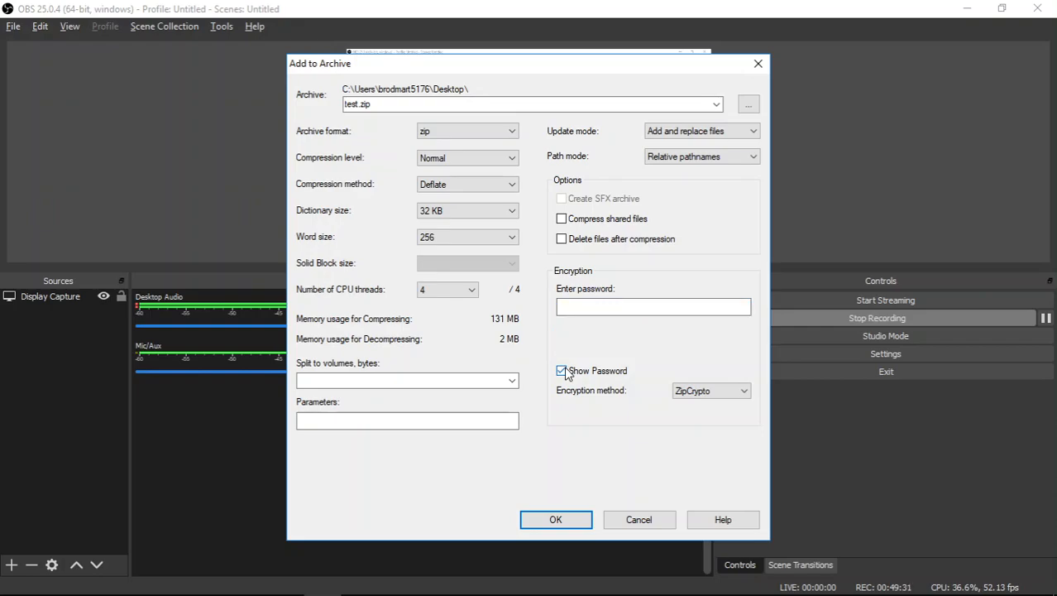
left_click(562, 370)
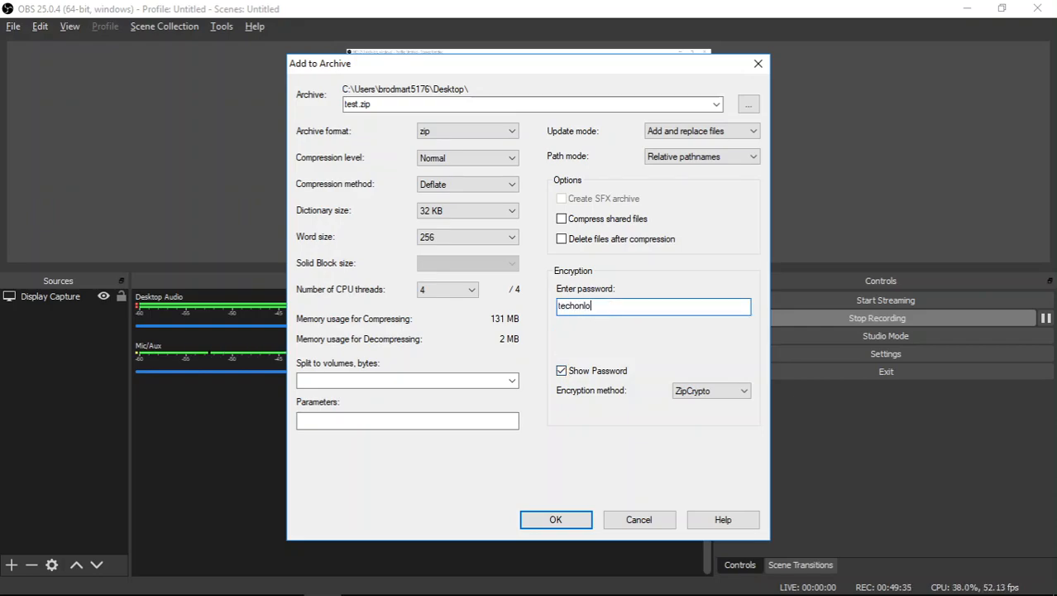
key("BackSpace")
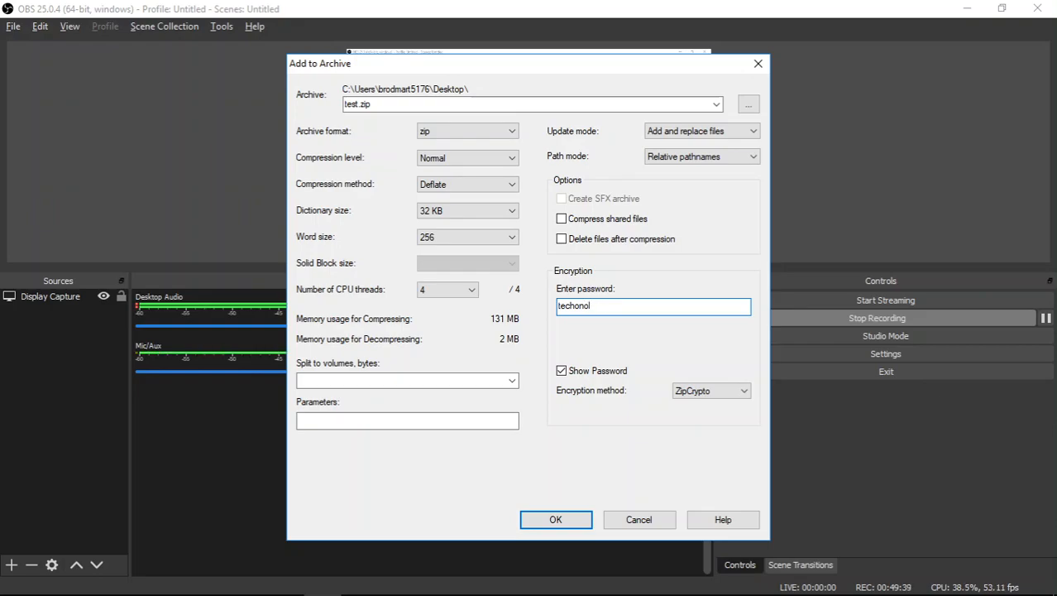
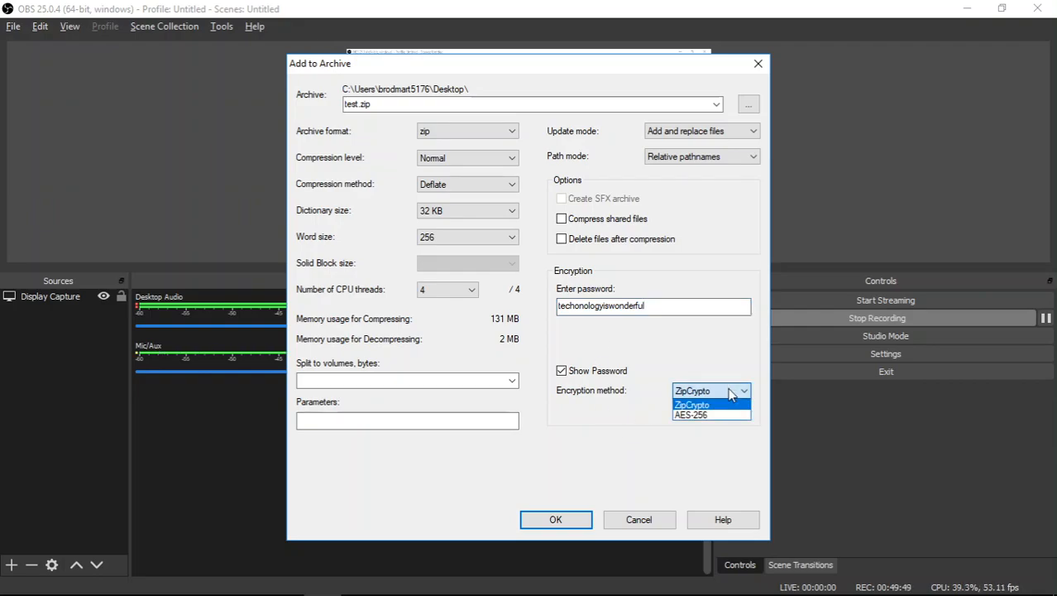
left_click(690, 414)
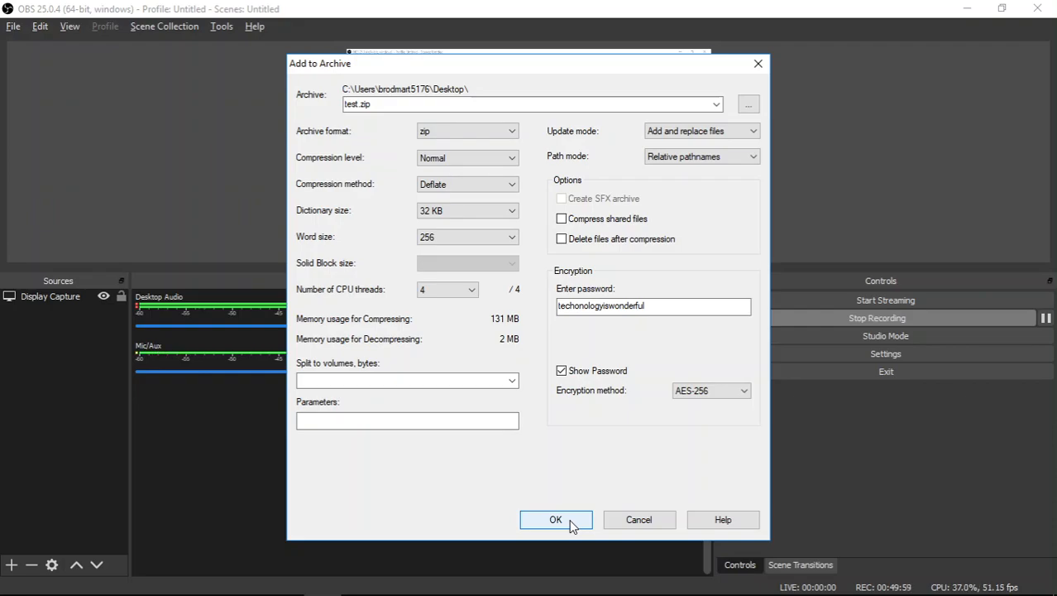
left_click(555, 519)
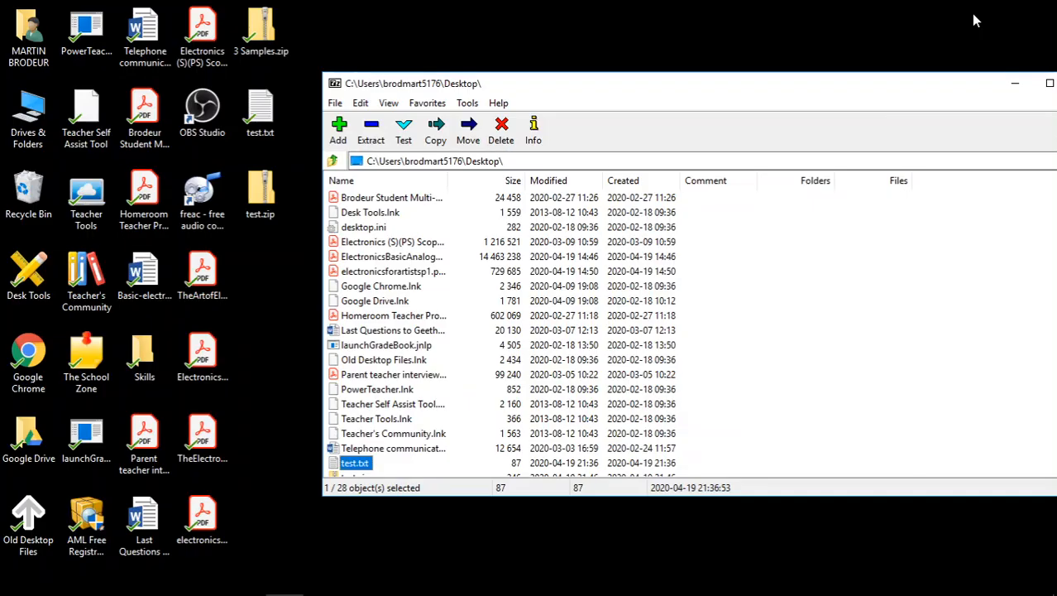
mouse_move(411, 254)
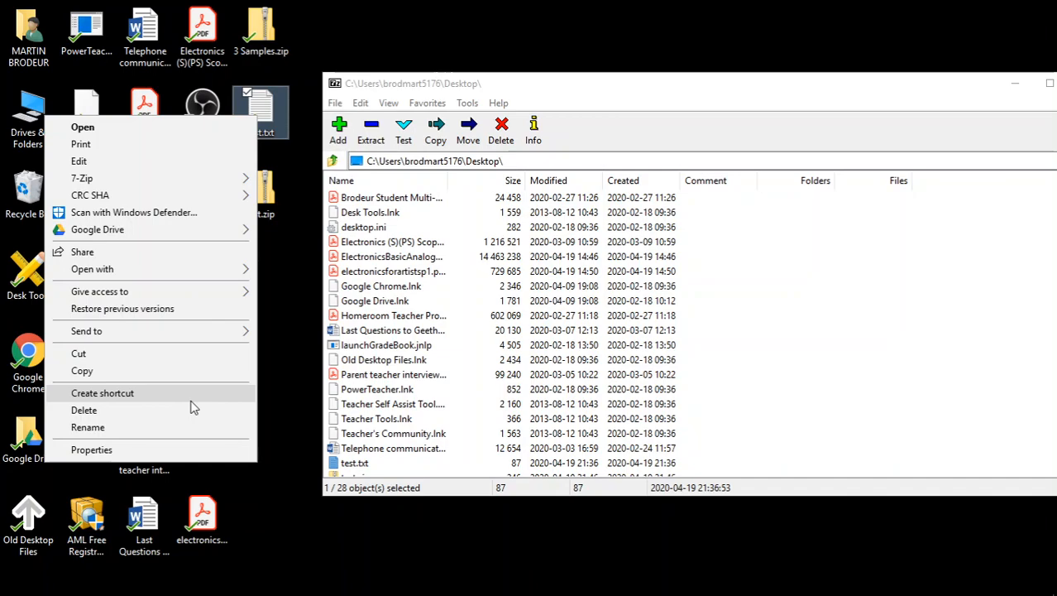
left_click(91, 450)
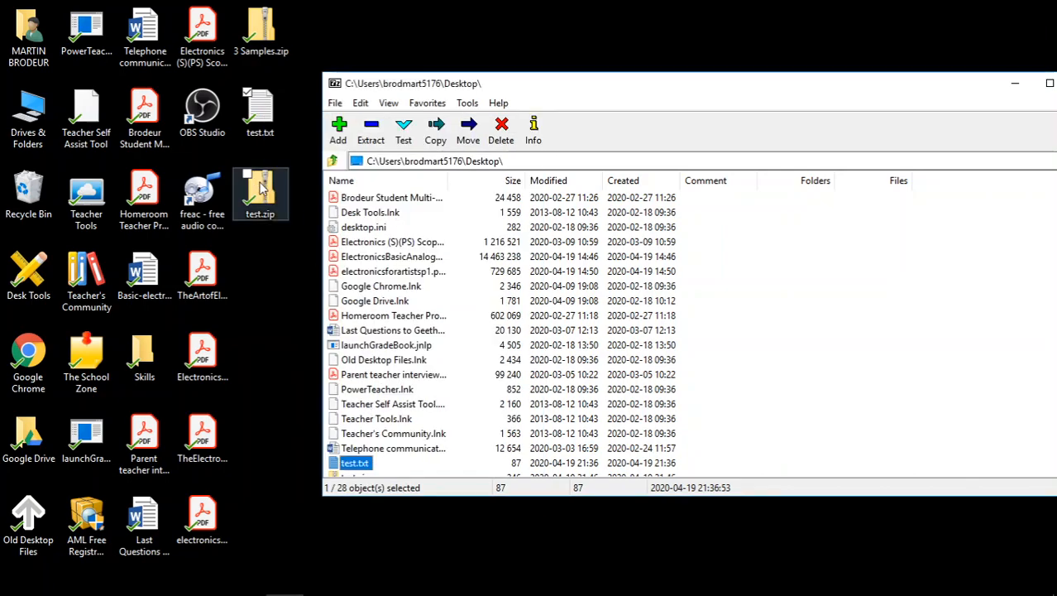
right_click(260, 193)
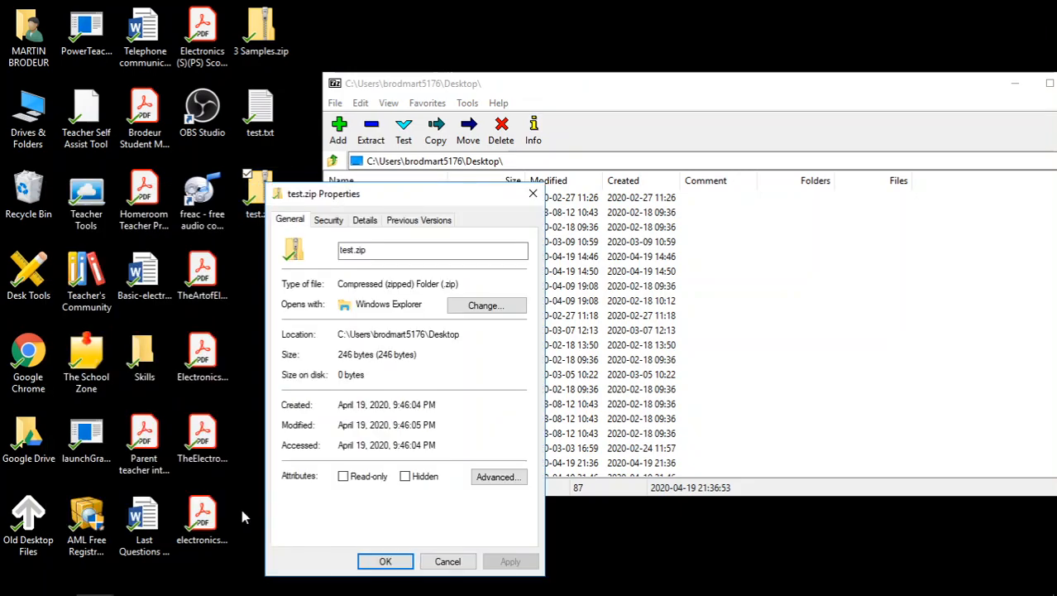
mouse_move(446, 542)
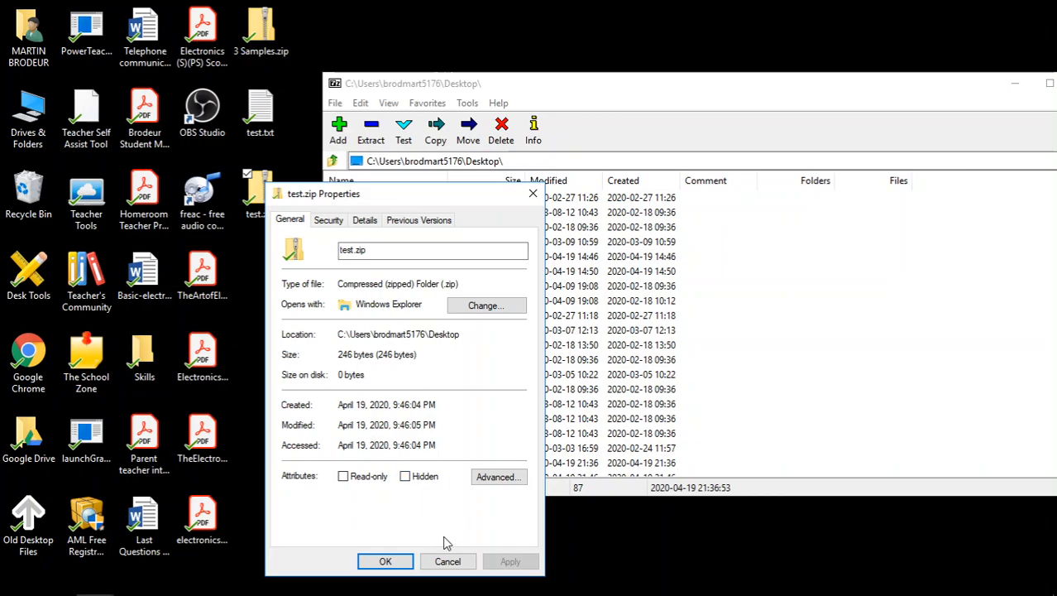
mouse_move(448, 561)
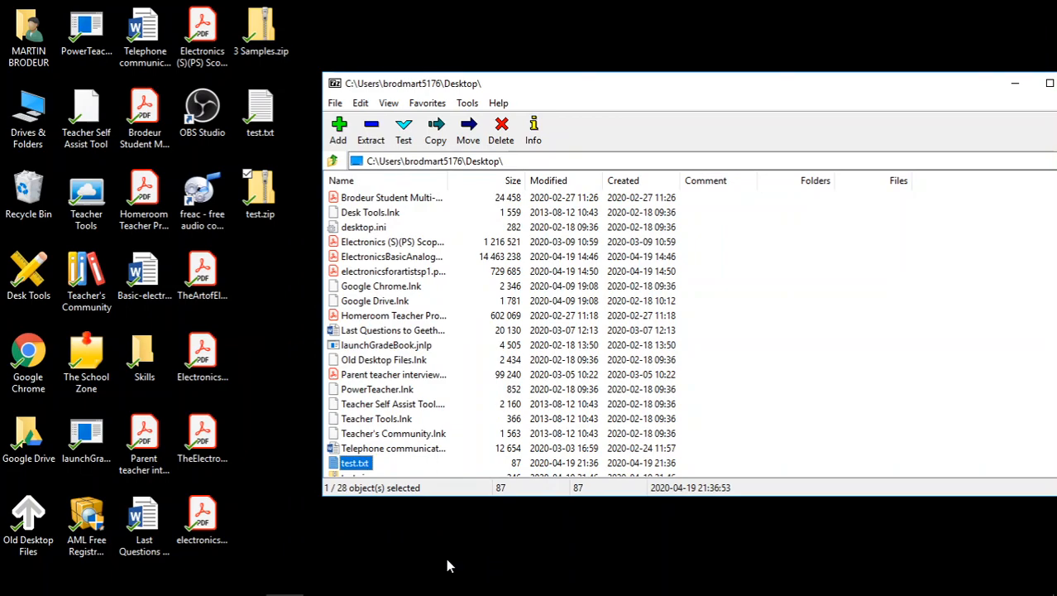
mouse_move(297, 333)
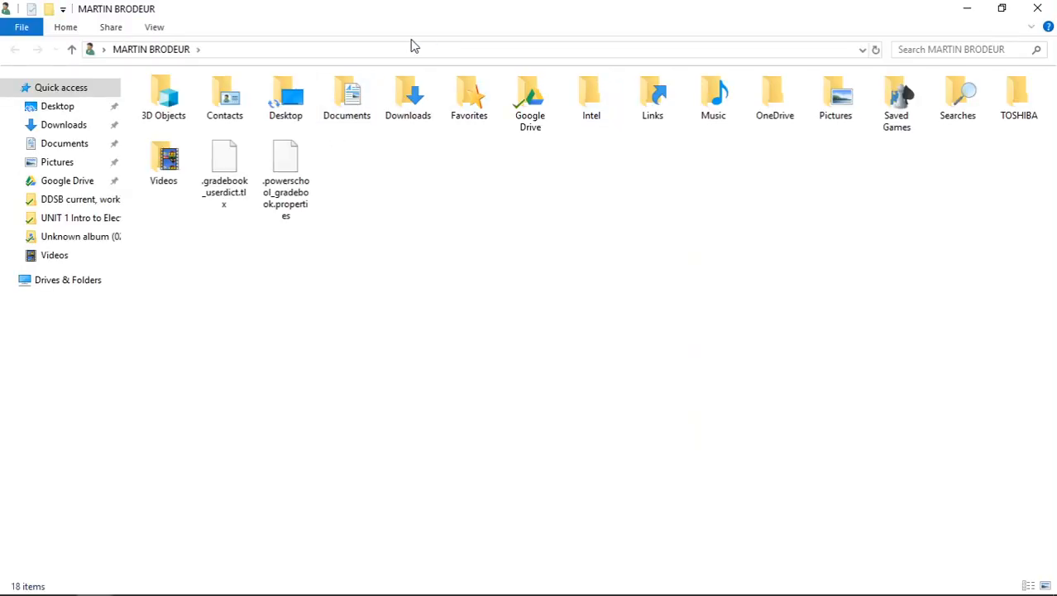
mouse_move(349, 145)
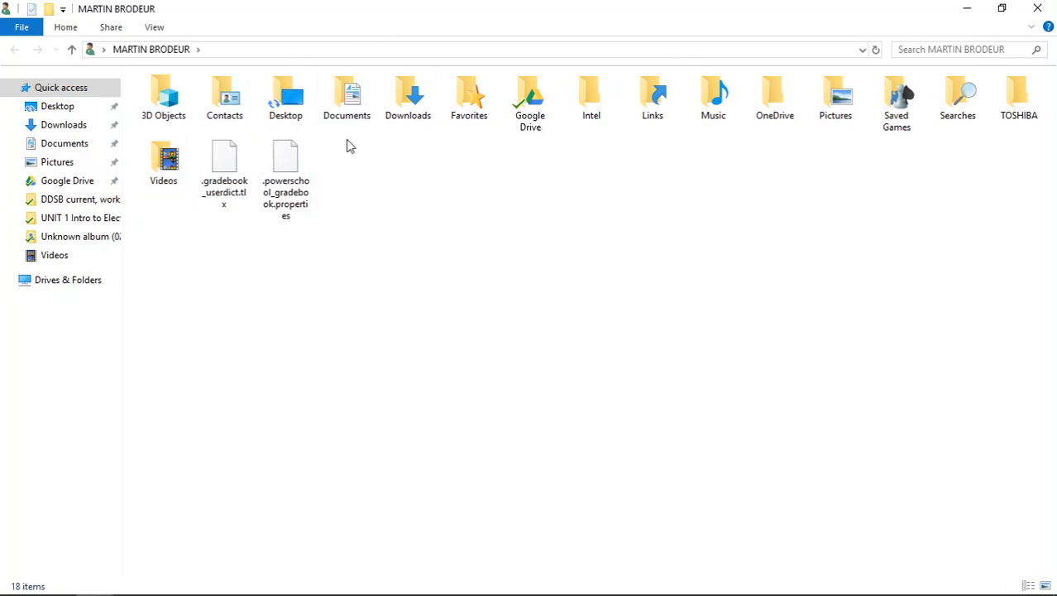
Open the Videos folder and show the lesson videos in details view.
double_click(163, 157)
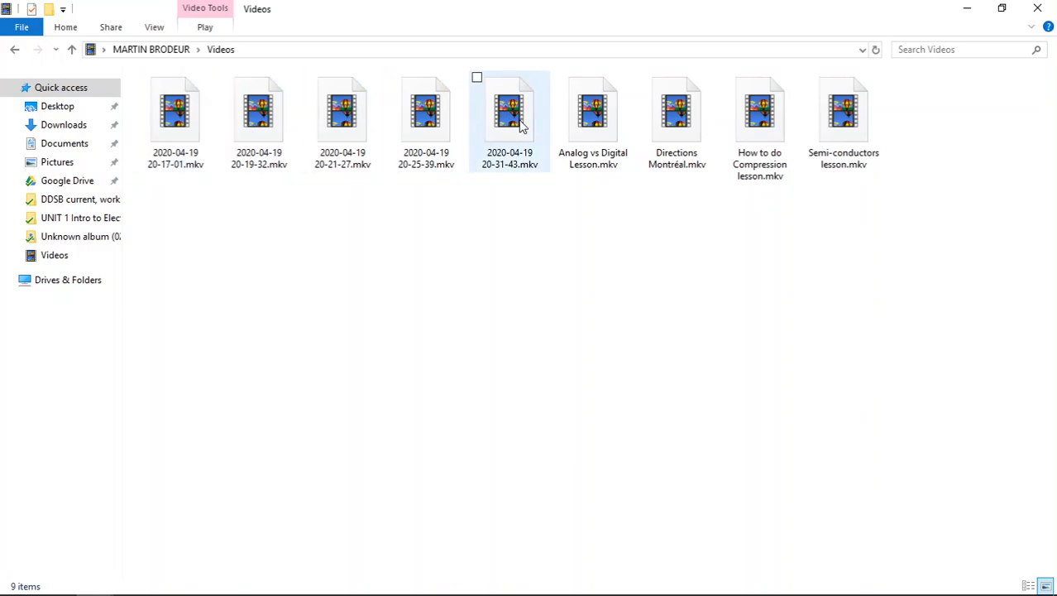
mouse_move(593, 111)
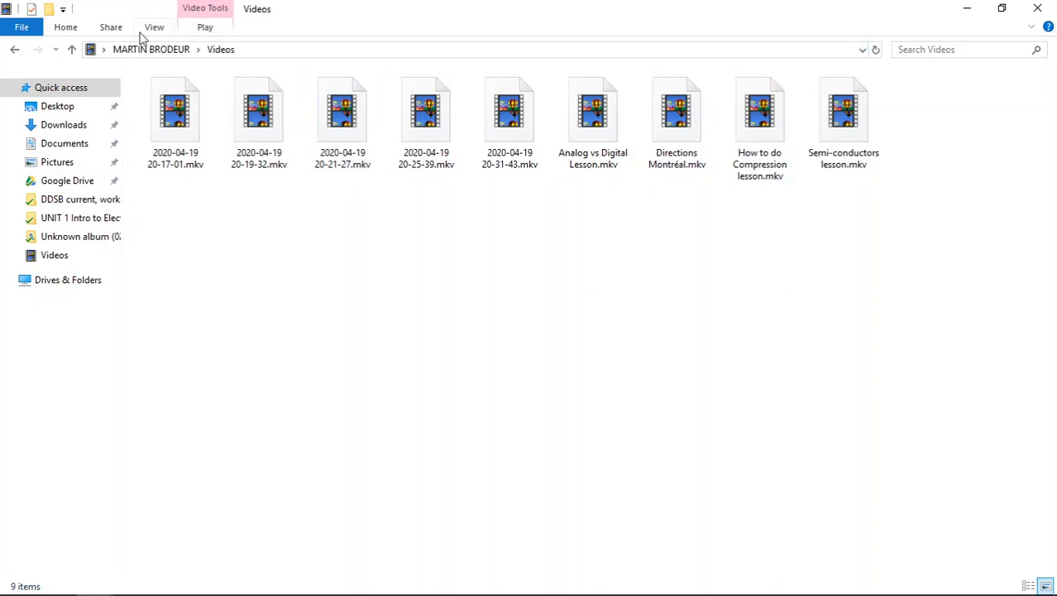
left_click(153, 26)
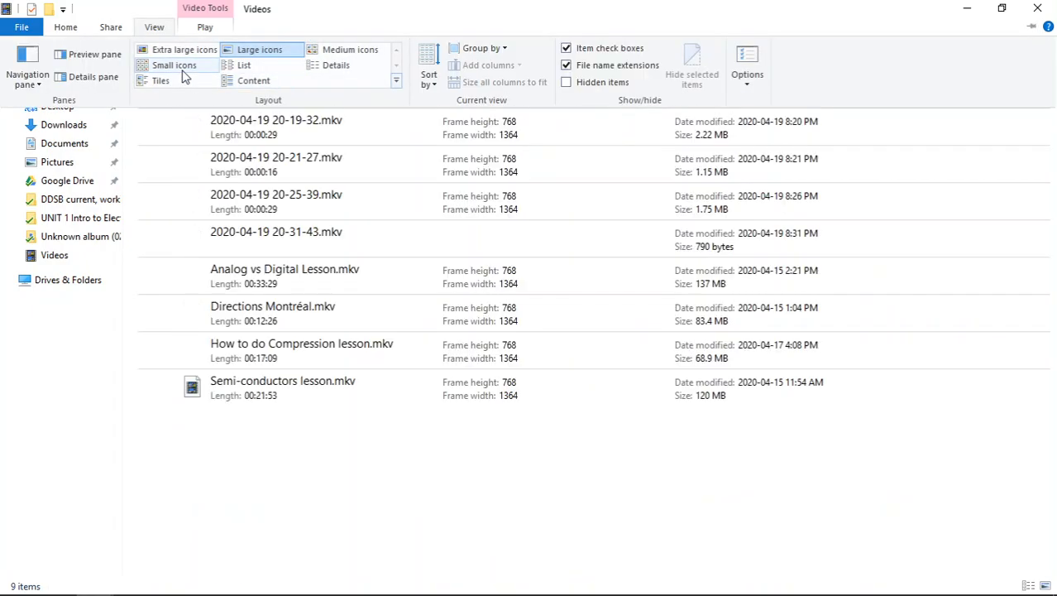
left_click(243, 64)
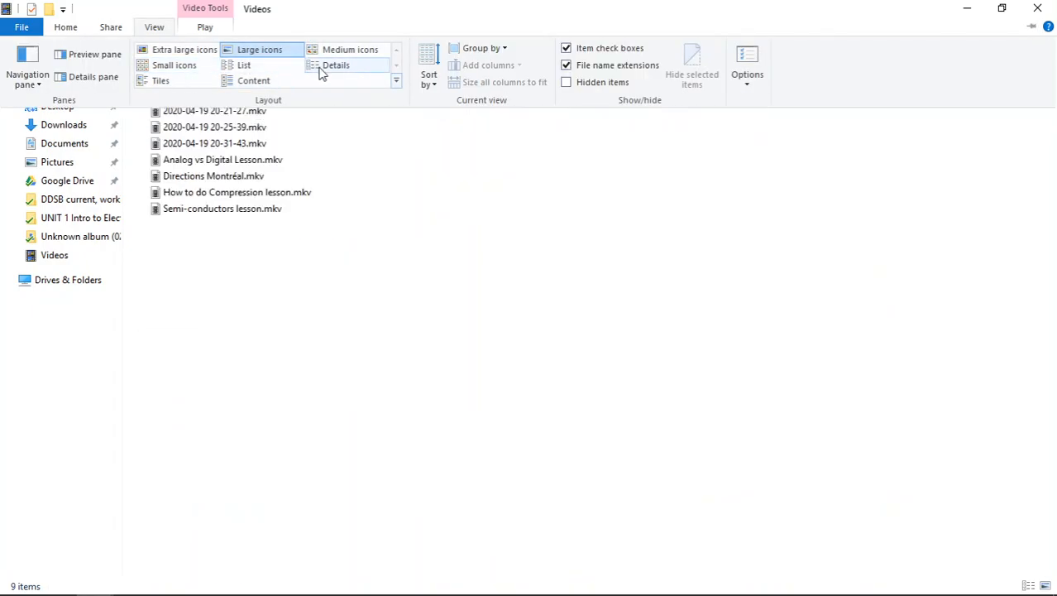
left_click(336, 64)
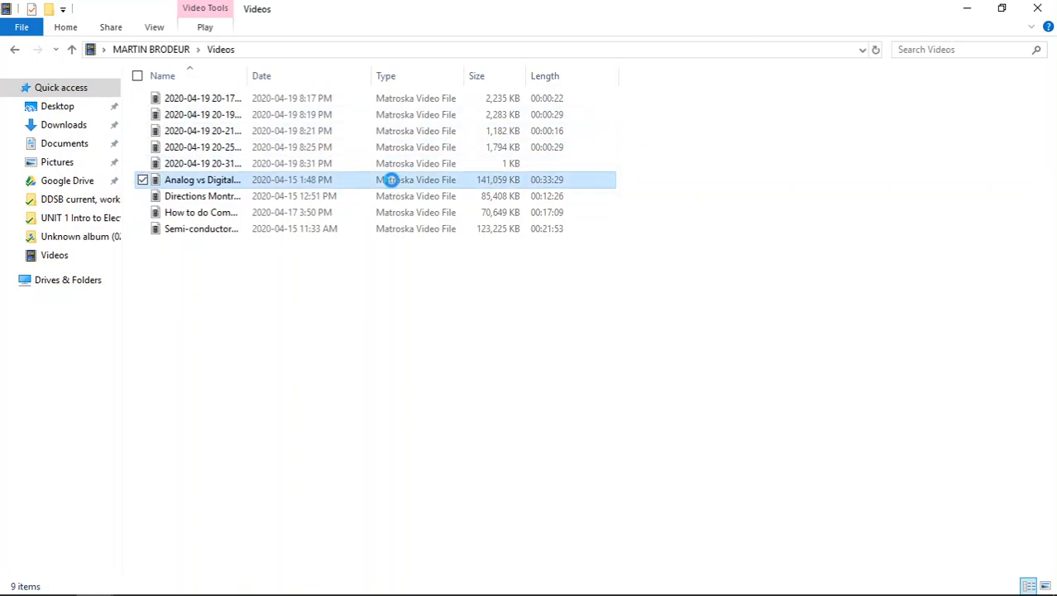
Select the 'How to do Compression lesson' video and bring up its actions.
right_click(390, 179)
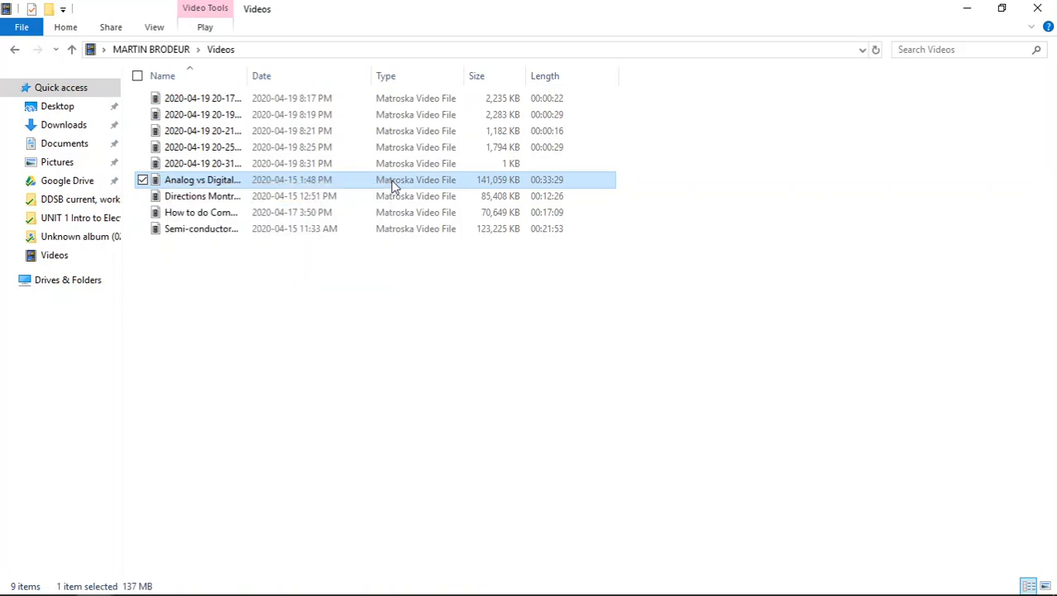
left_click(201, 211)
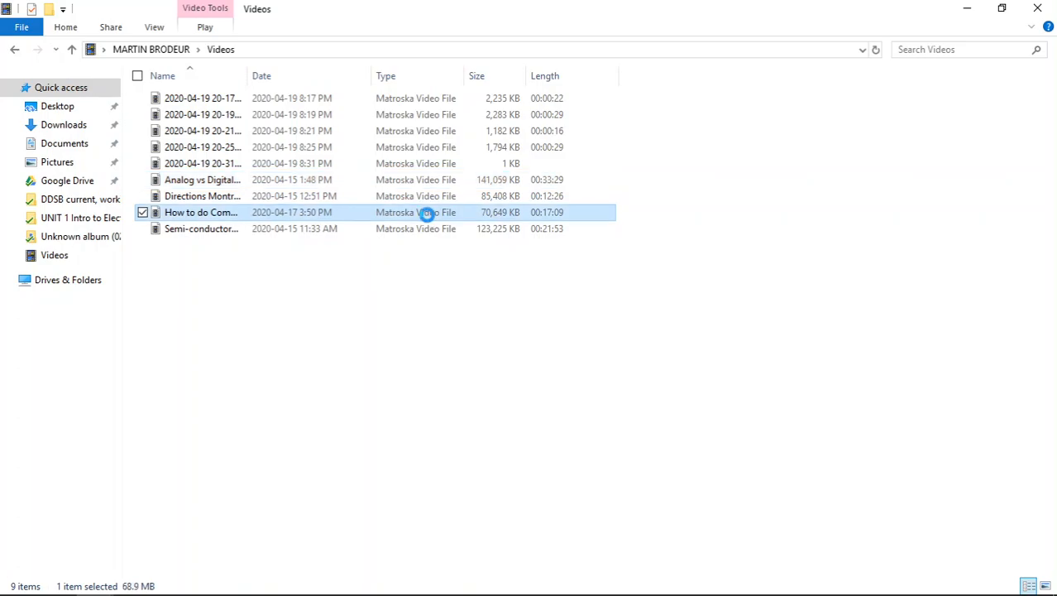
right_click(426, 212)
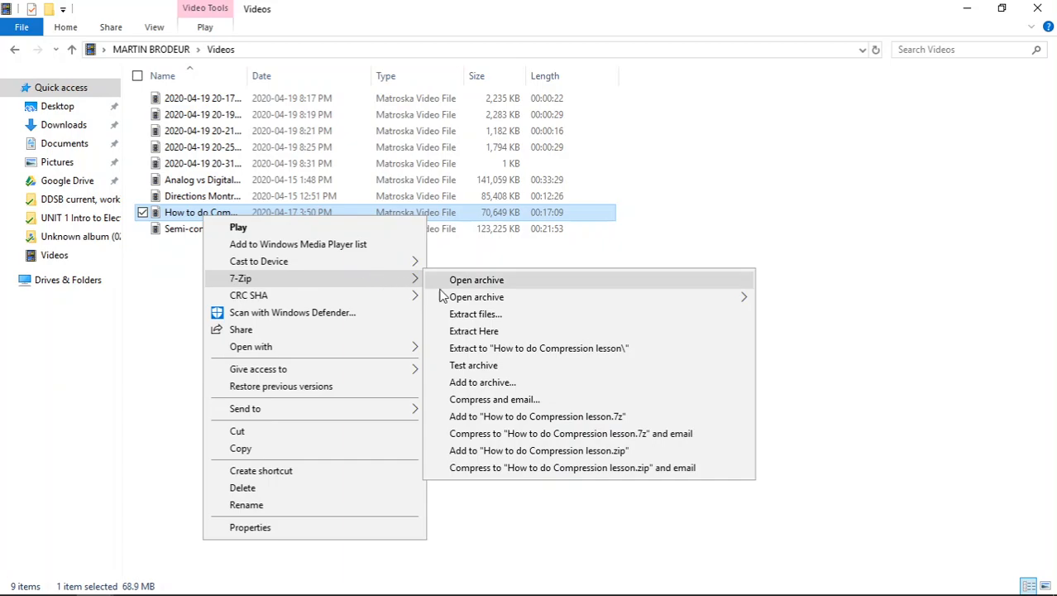
mouse_move(510, 388)
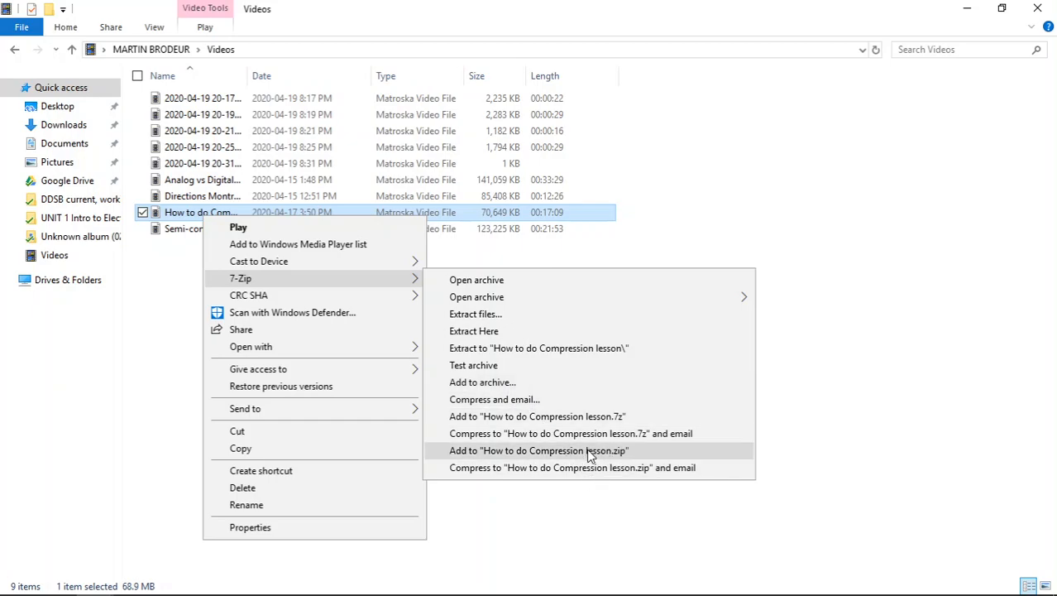
left_click(536, 450)
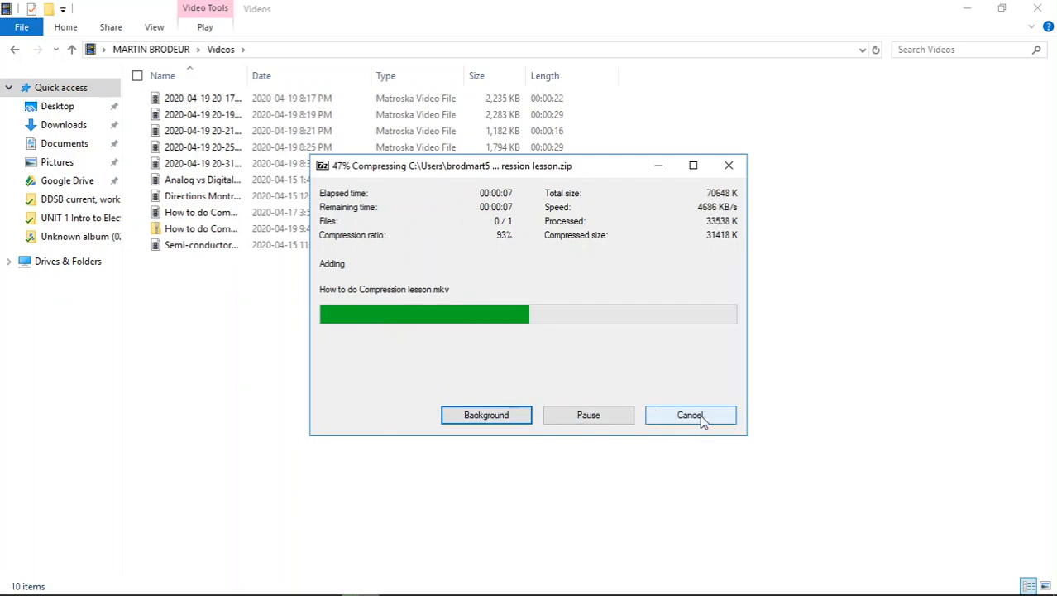
left_click(689, 414)
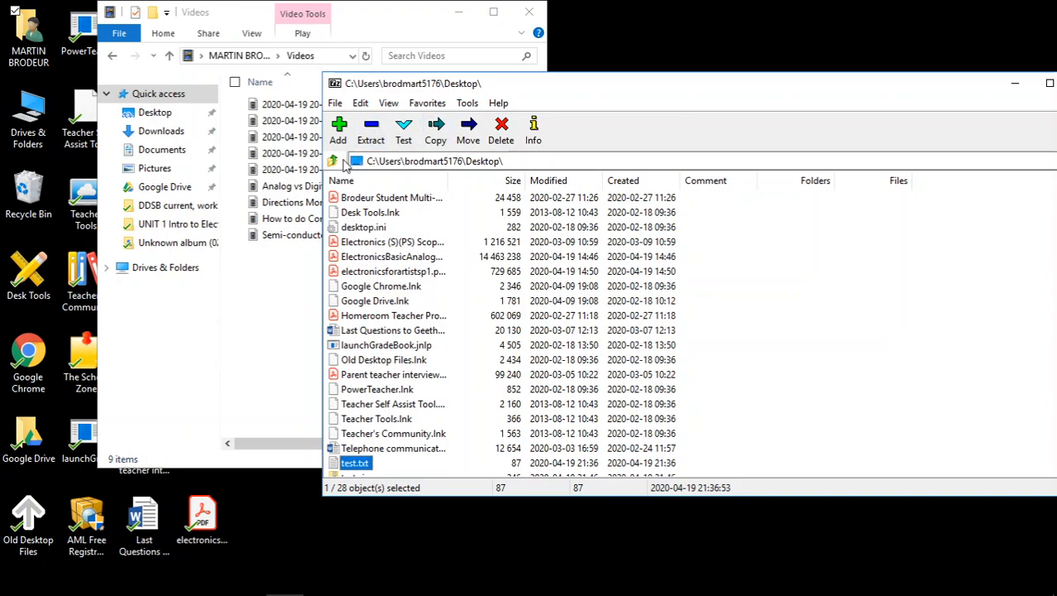
scroll("down", 3)
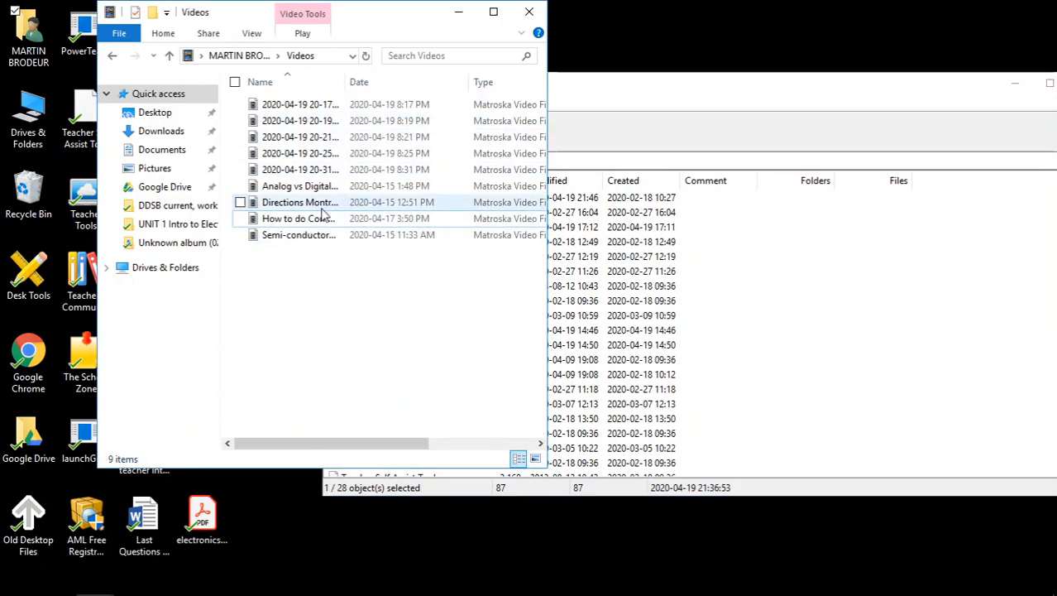
left_click(315, 217)
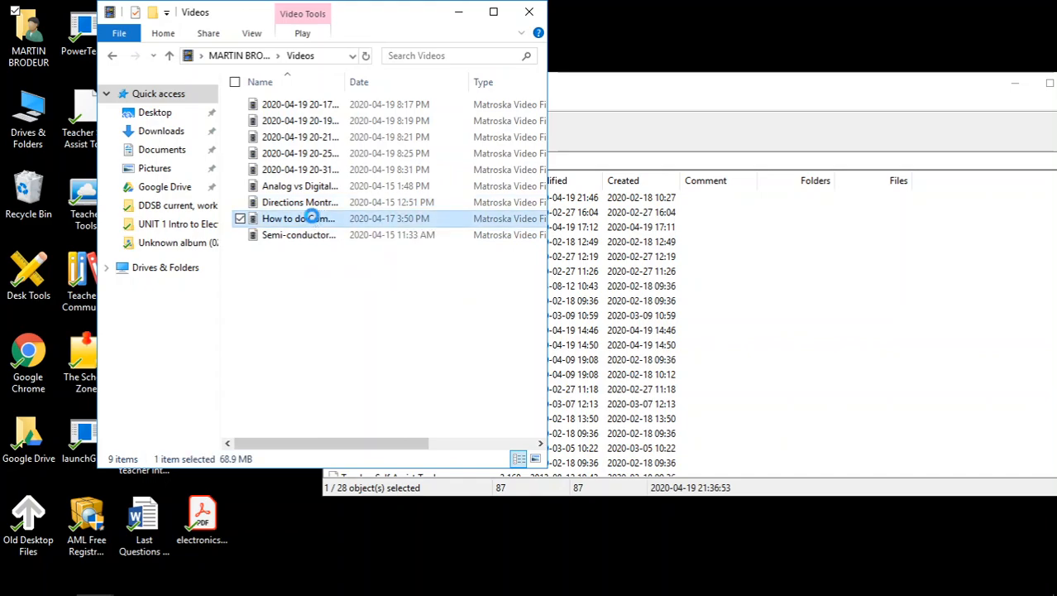
right_click(298, 218)
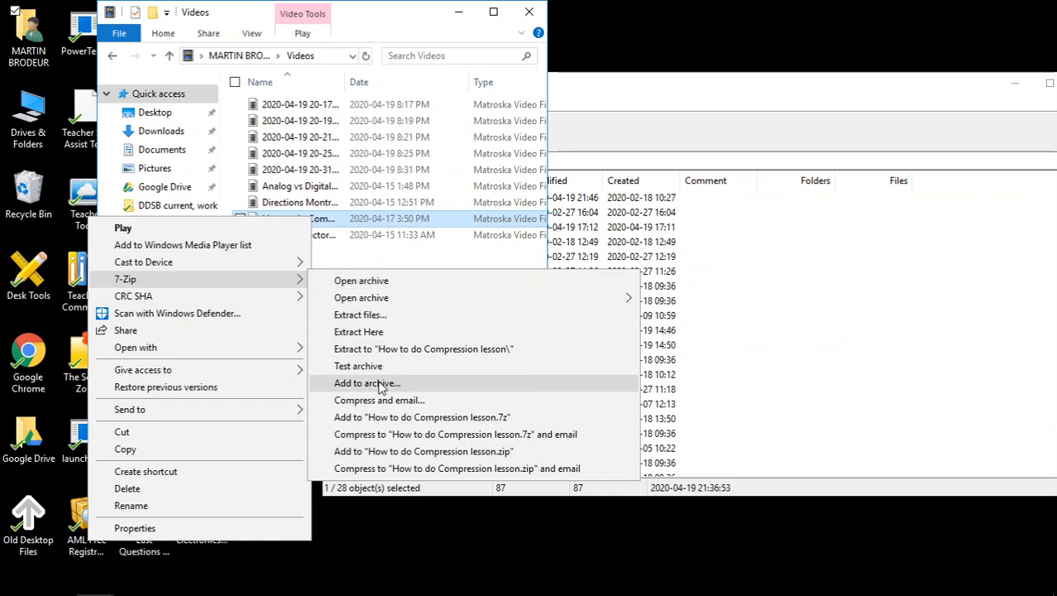
left_click(366, 382)
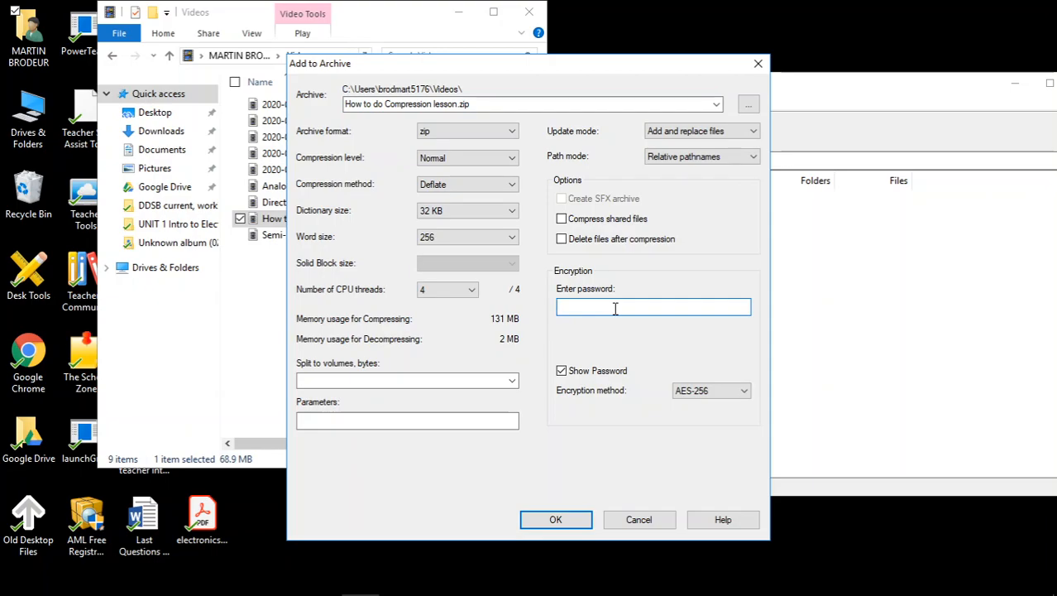
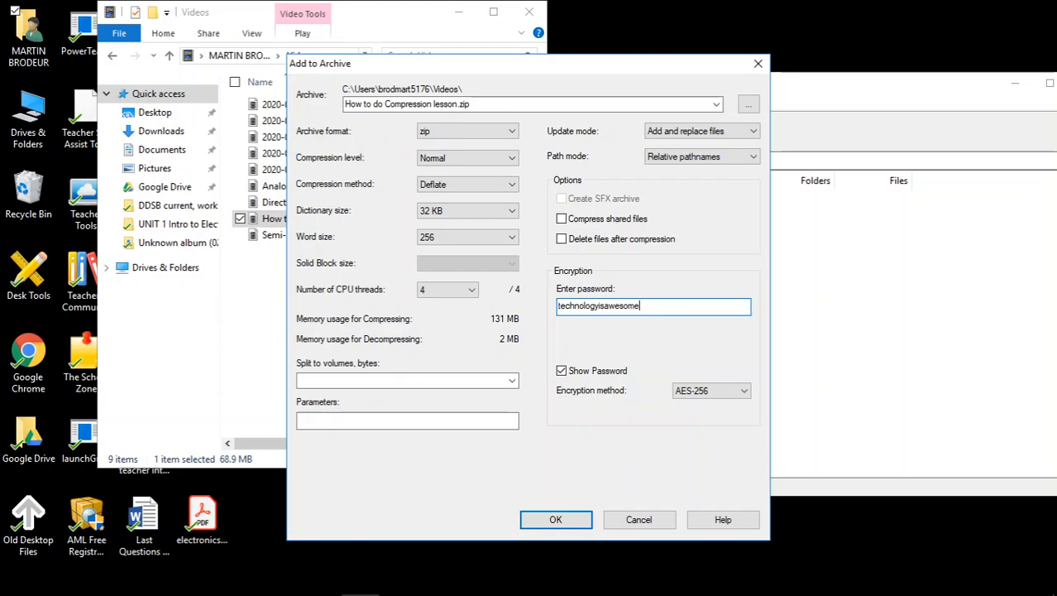
mouse_move(656, 394)
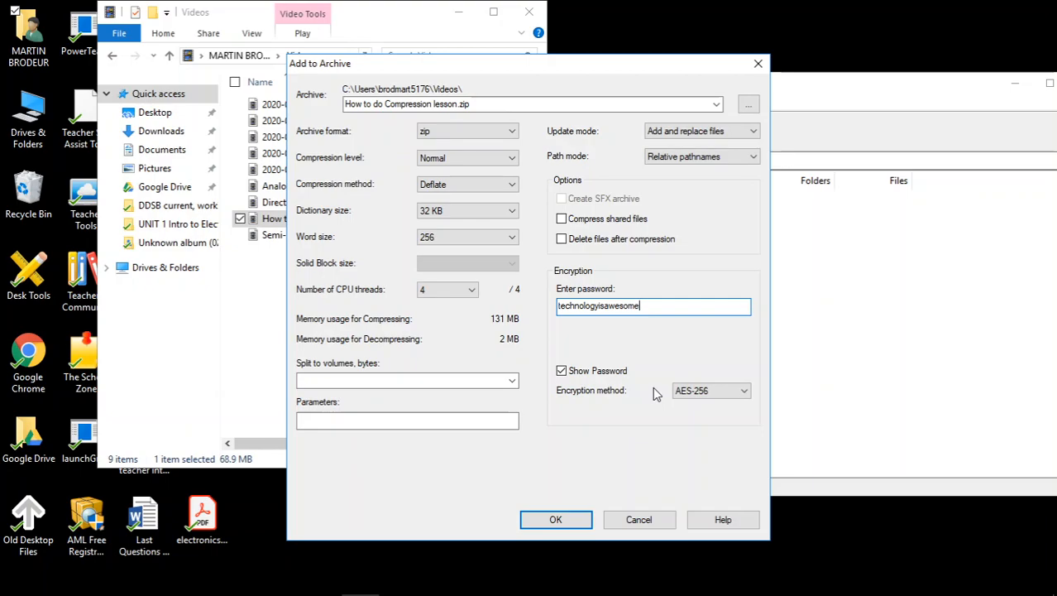
left_click(555, 519)
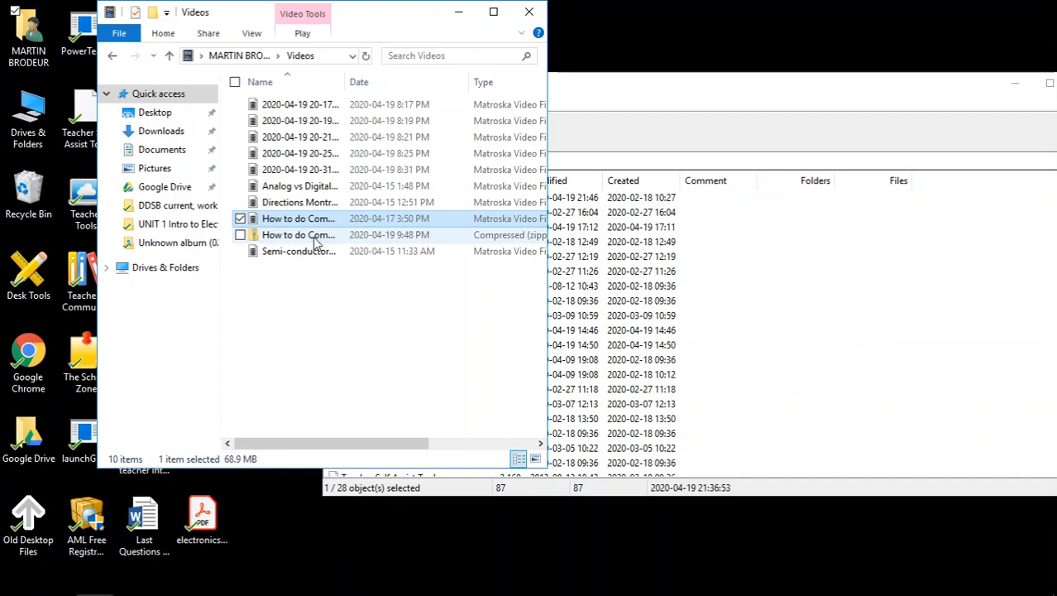
mouse_move(299, 234)
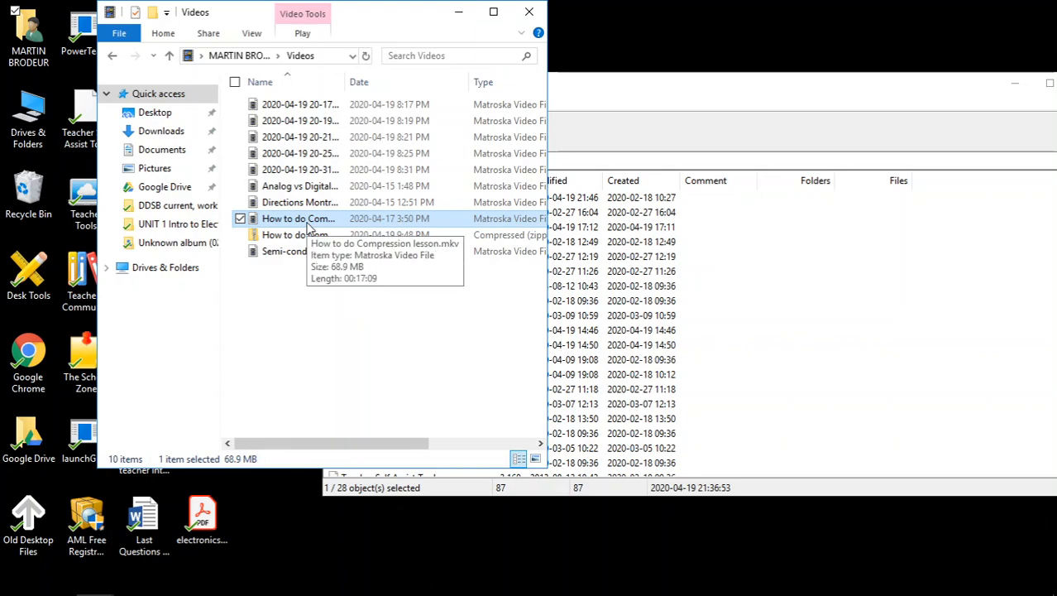
mouse_move(298, 234)
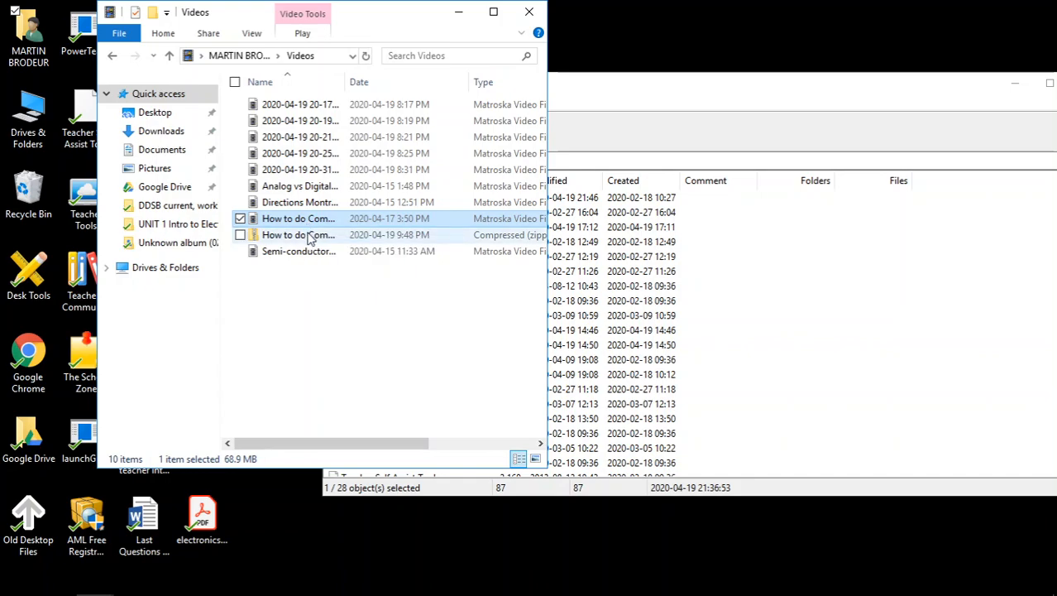
mouse_move(299, 234)
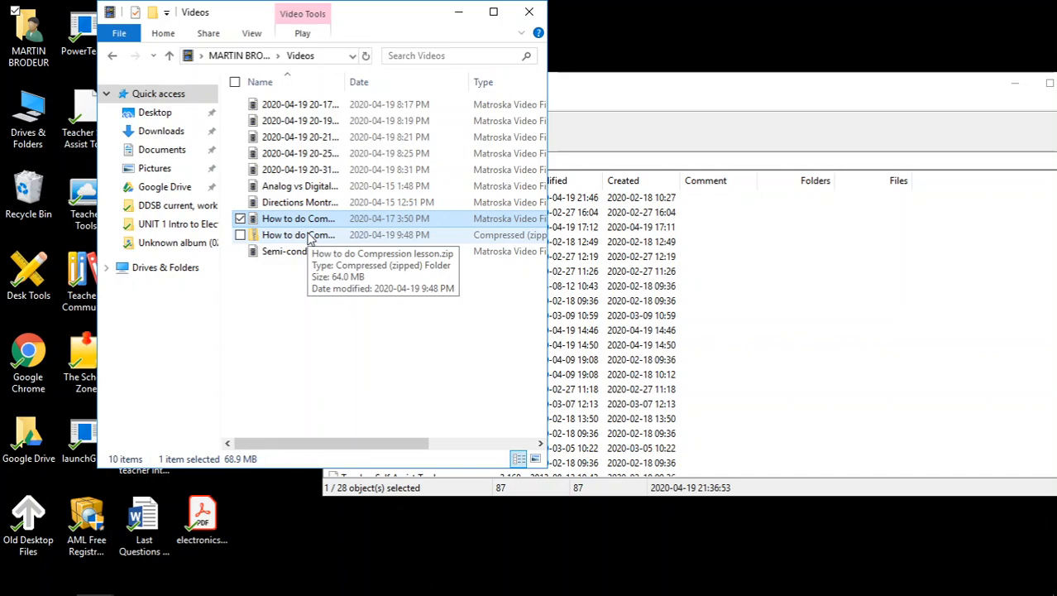
Open the compression lesson zip in Explorer, inspect its Extract options and the video's Properties.
double_click(298, 234)
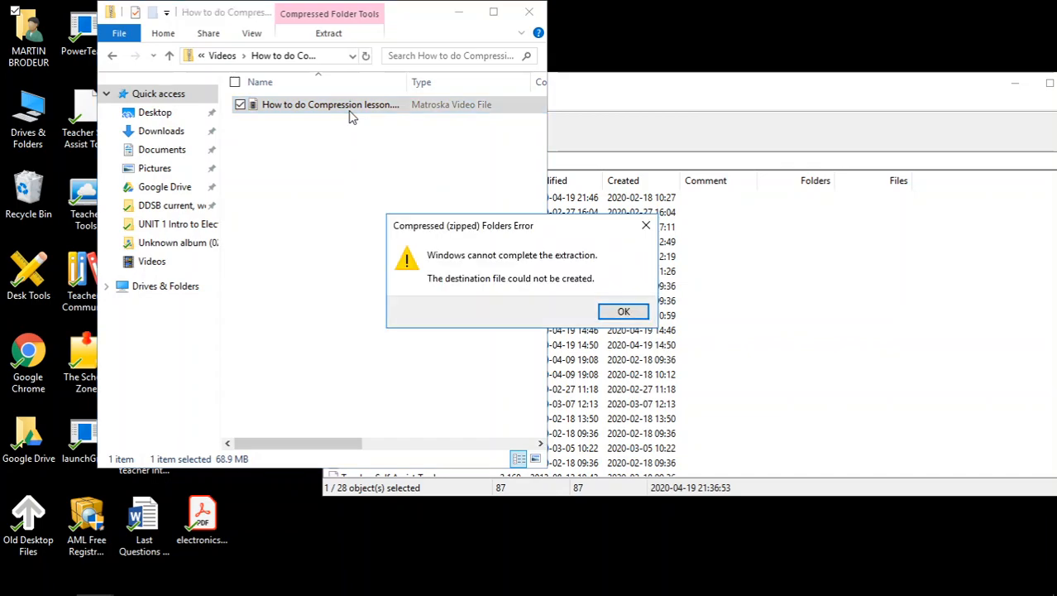
mouse_move(521, 296)
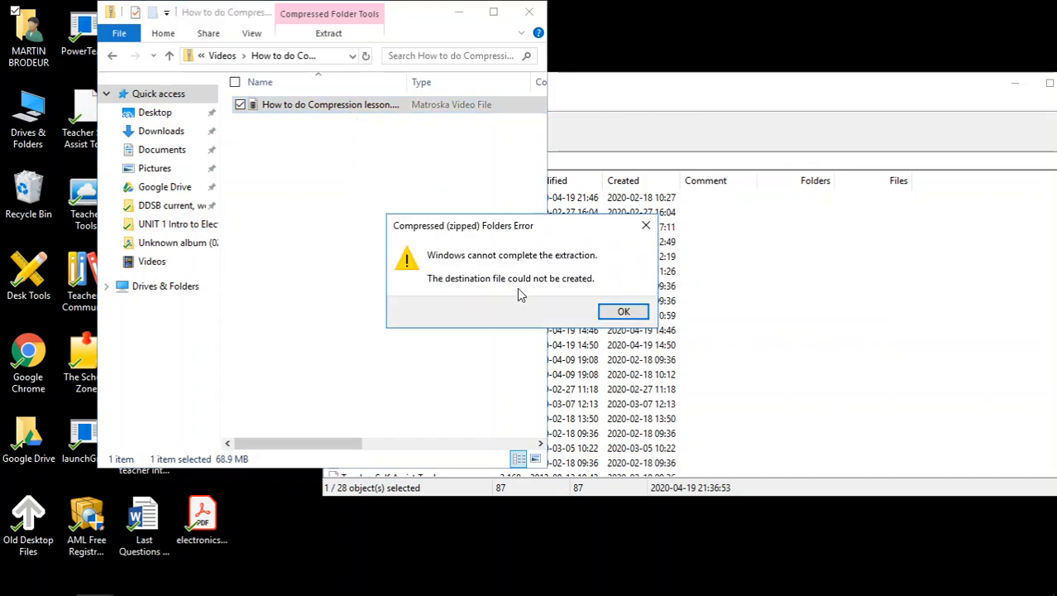
mouse_move(623, 311)
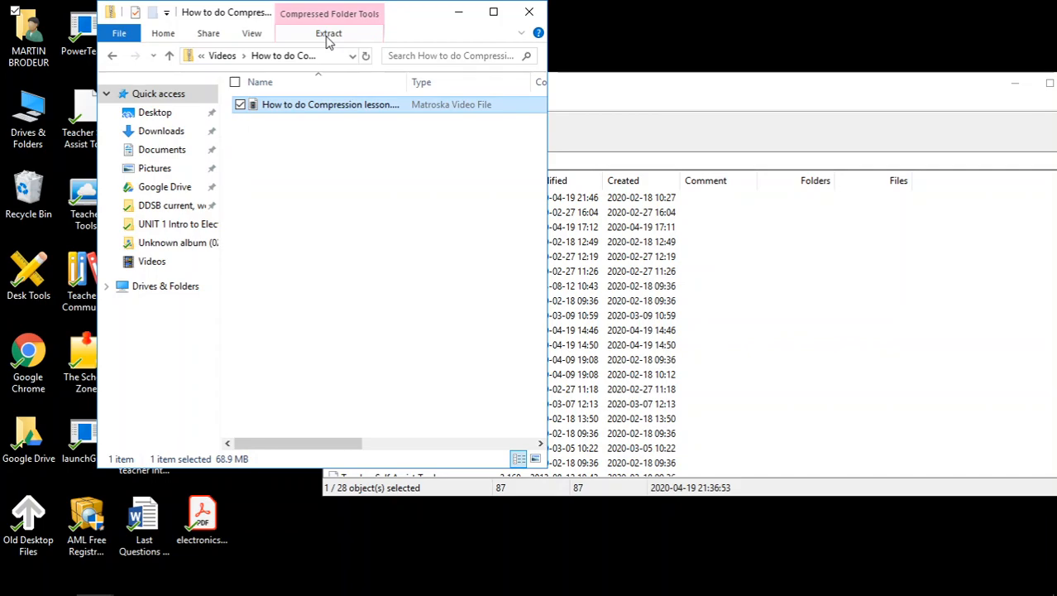
left_click(329, 33)
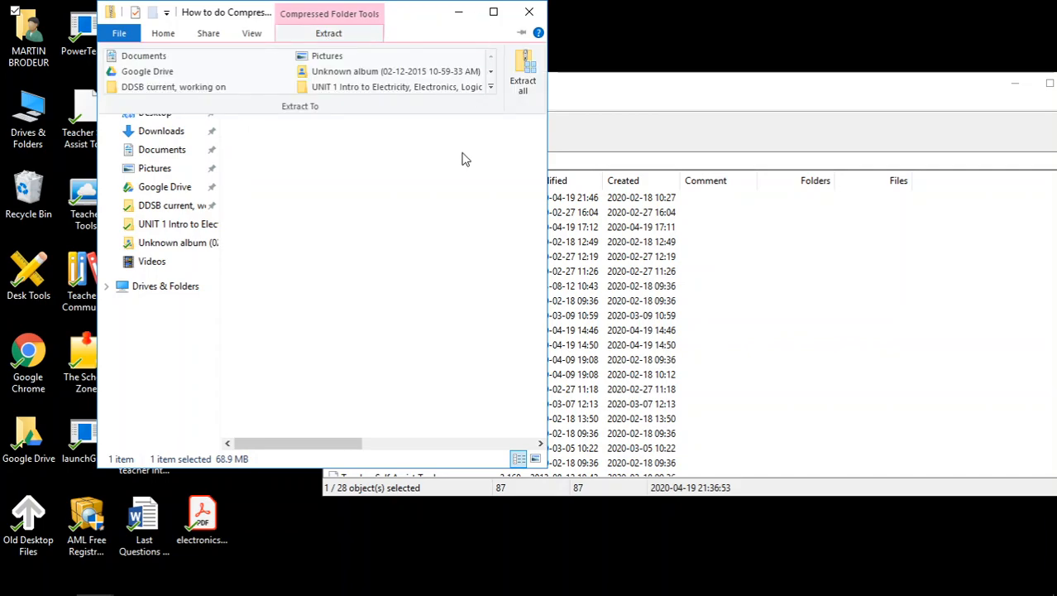
right_click(331, 104)
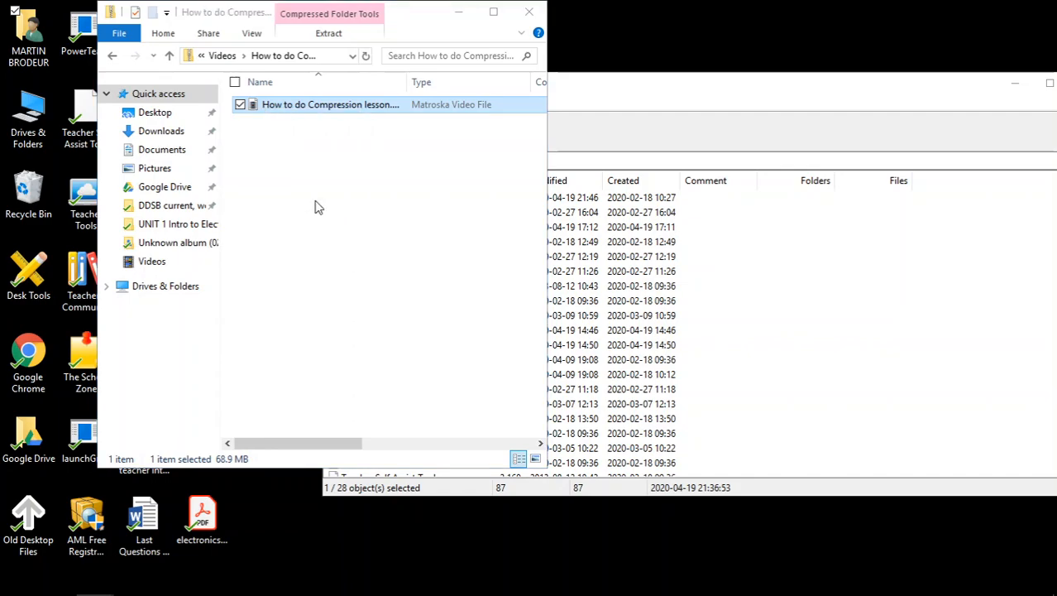
right_click(330, 104)
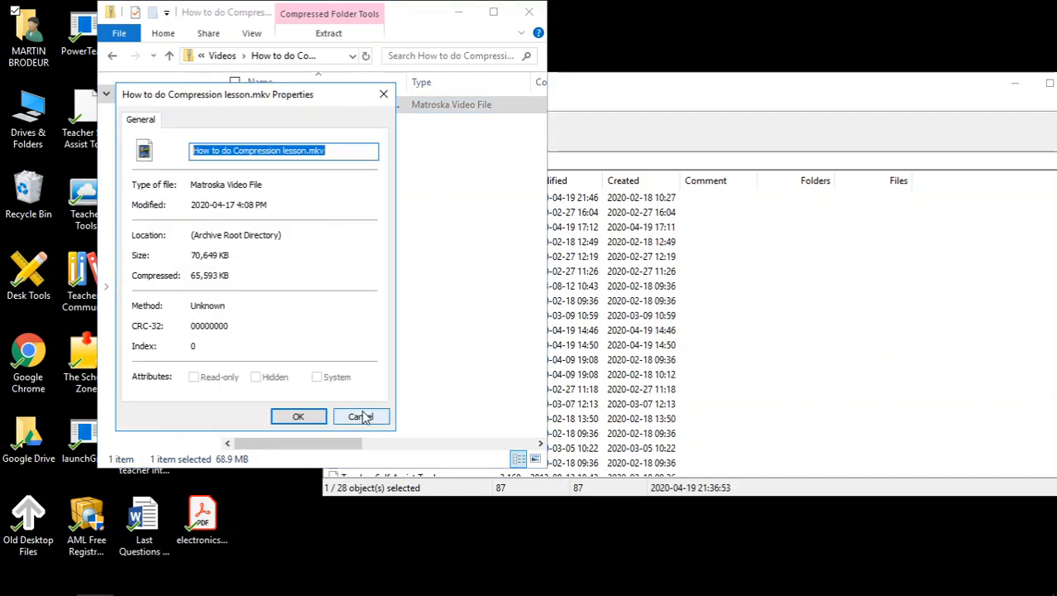
left_click(361, 416)
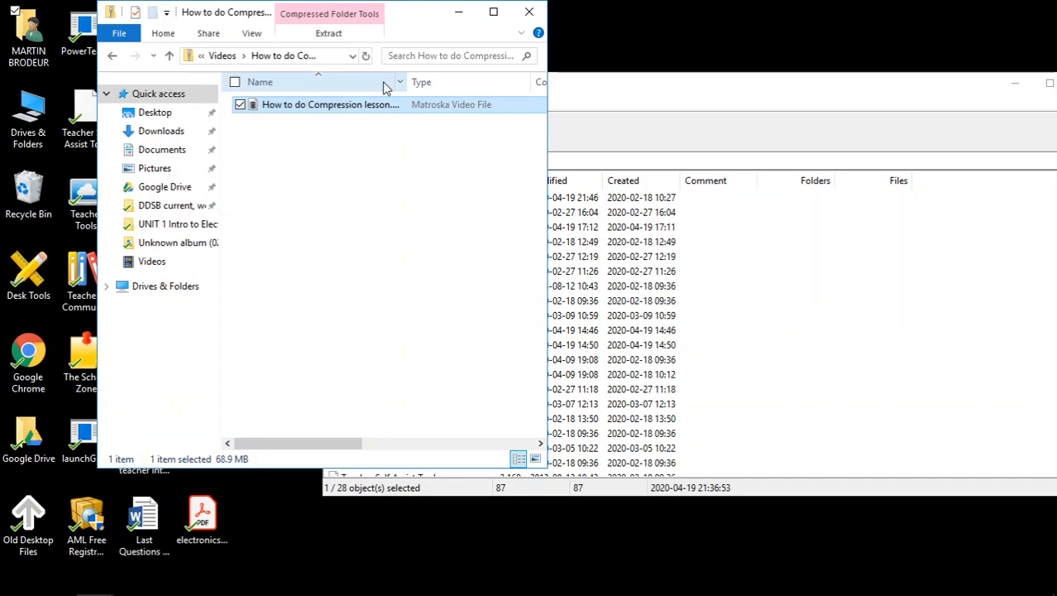
right_click(329, 105)
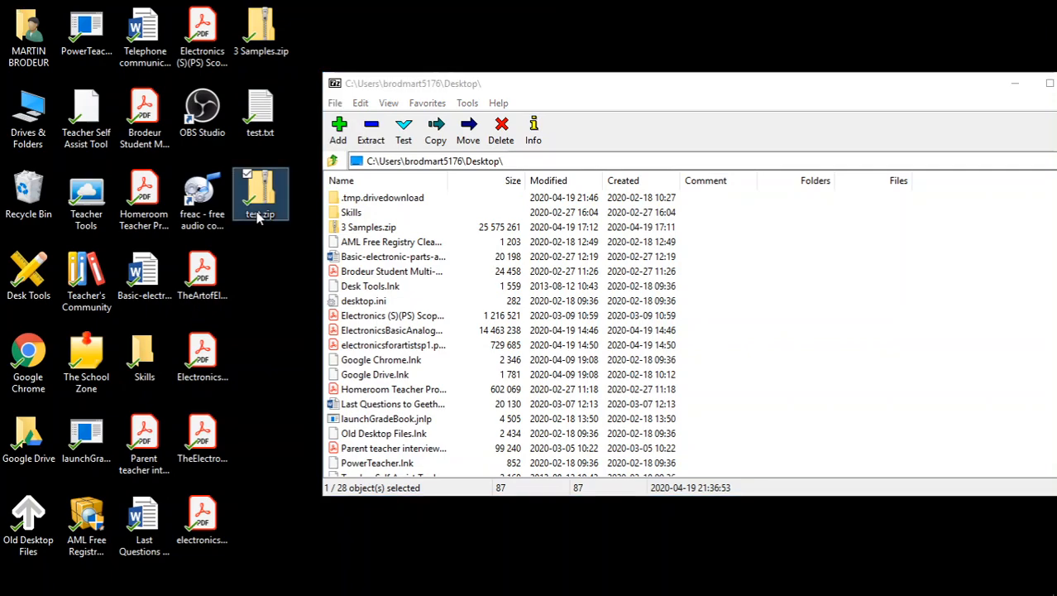
Open test.zip from the desktop through the 7-Zip context menu.
right_click(261, 193)
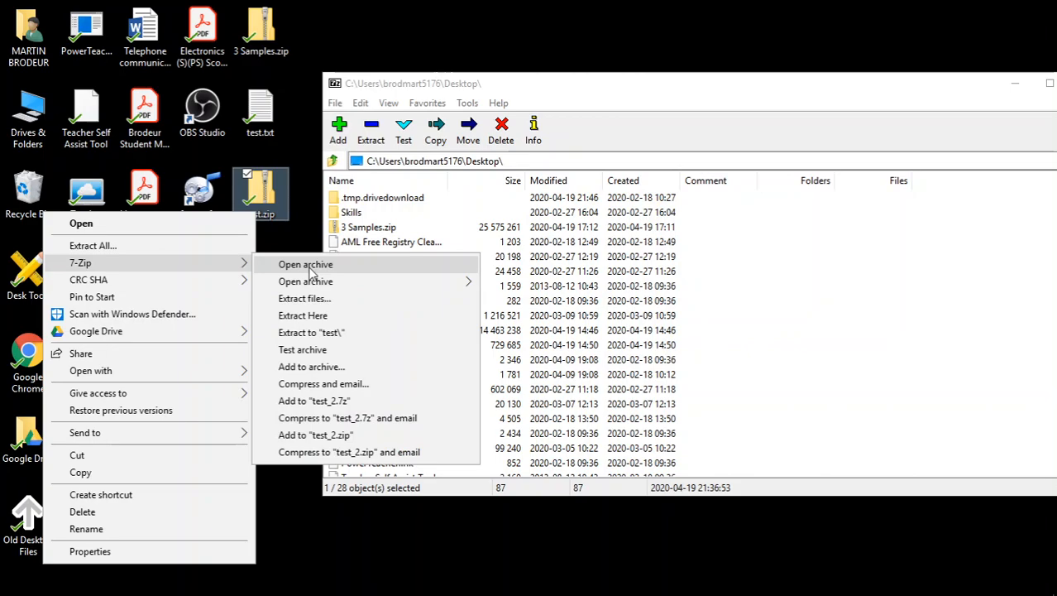
left_click(306, 264)
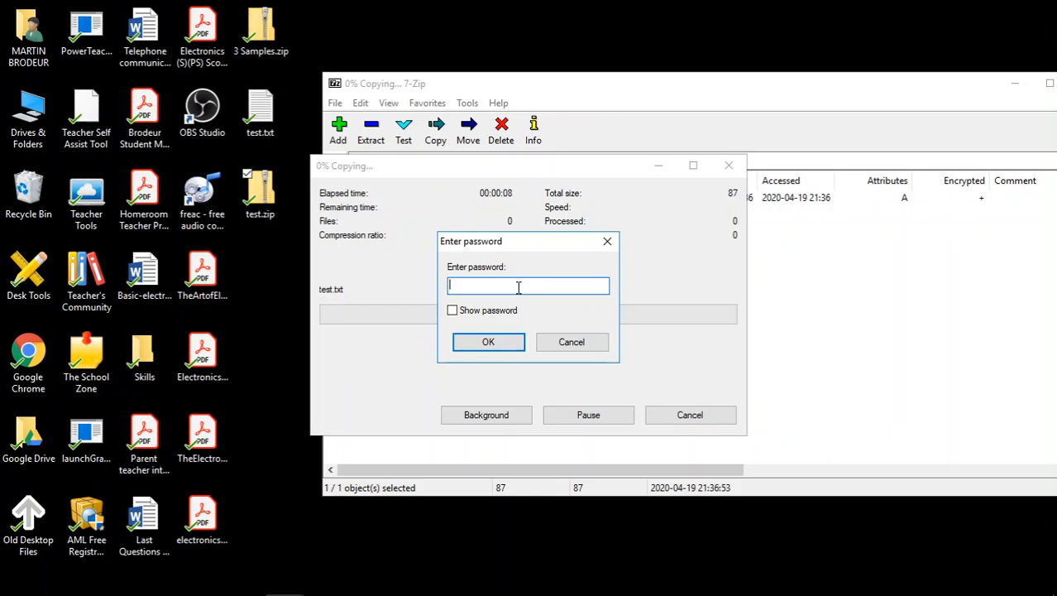
type("**")
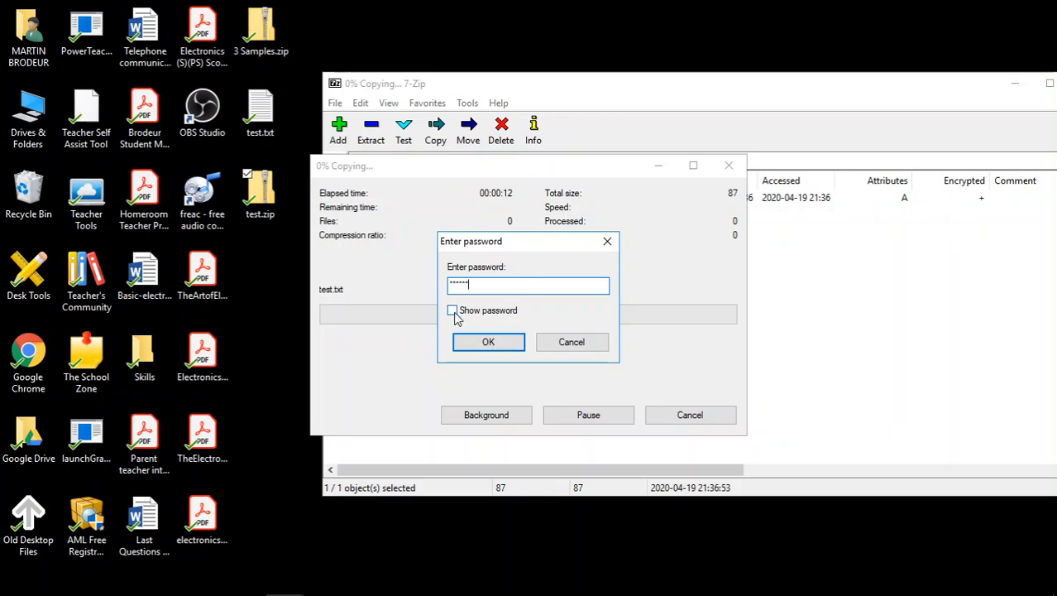
left_click(453, 310)
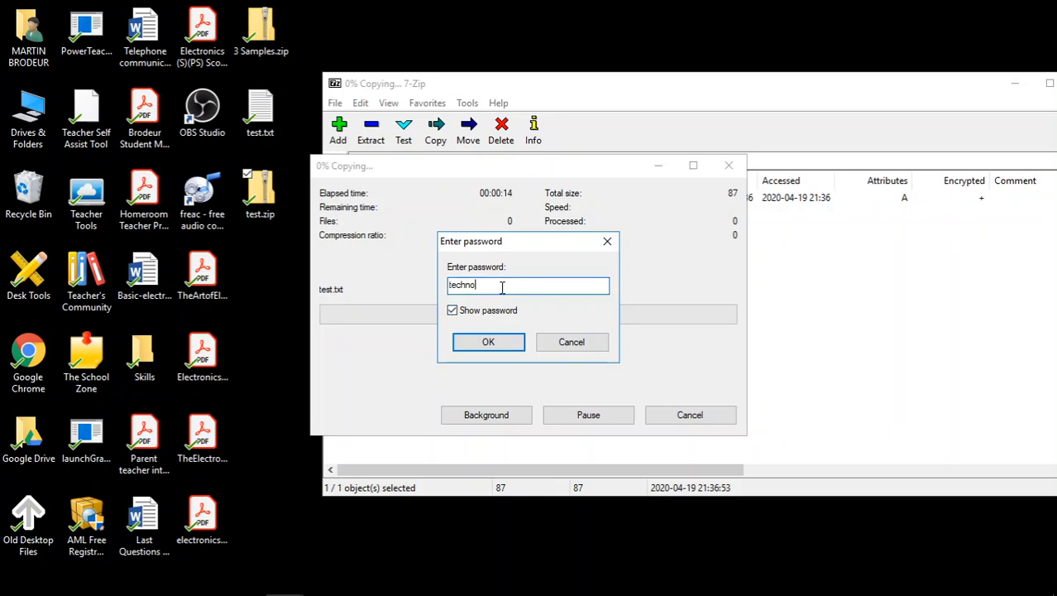
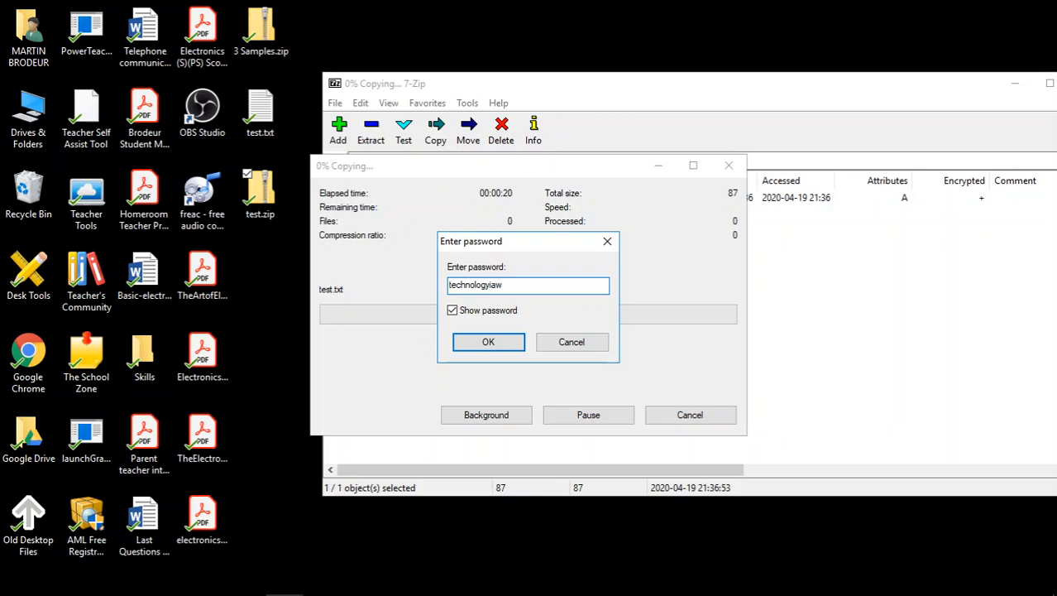
left_click(488, 342)
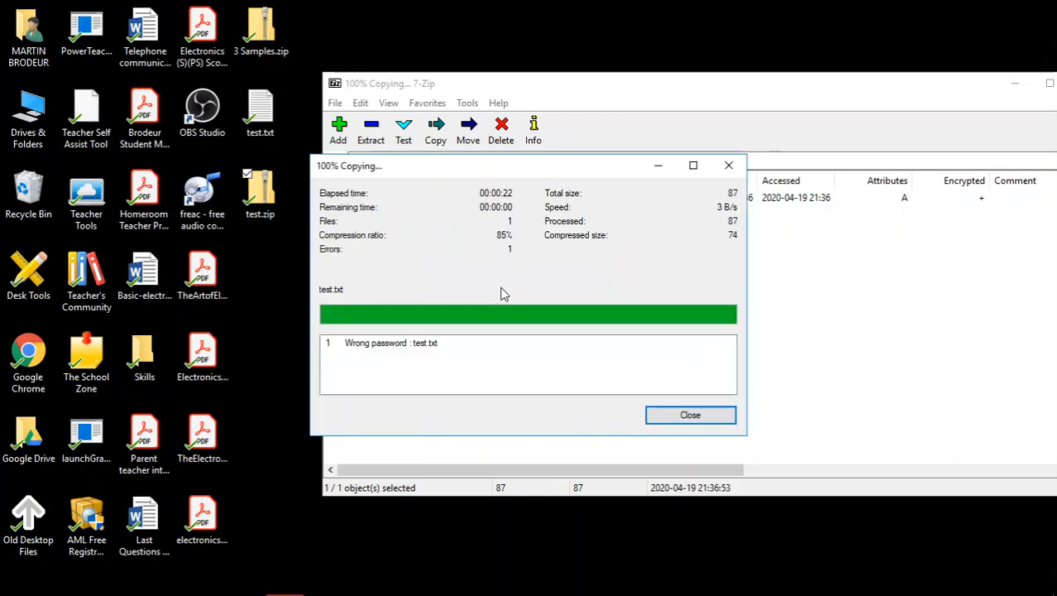
left_click(690, 414)
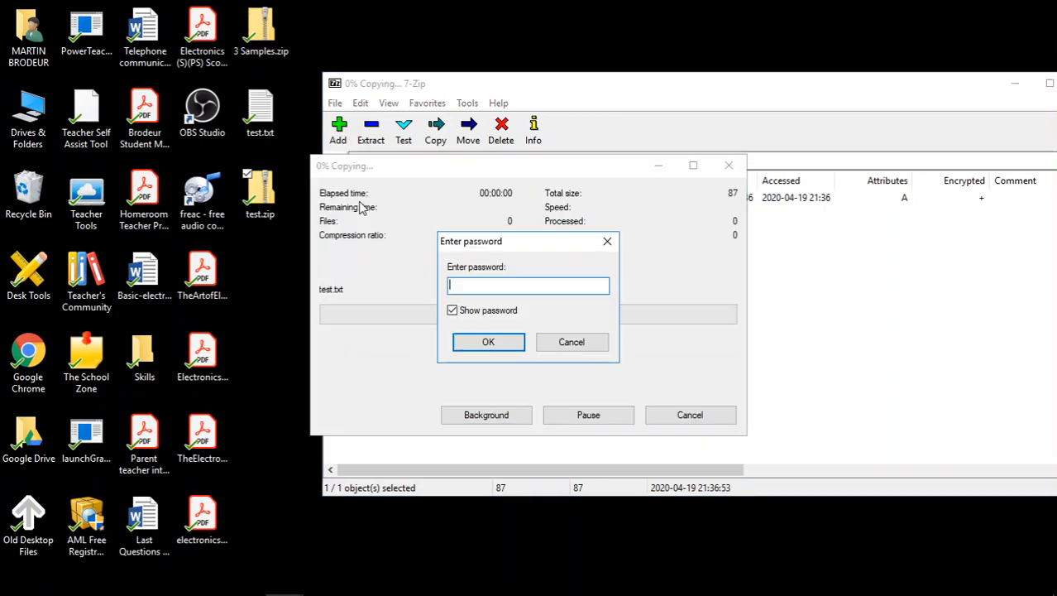
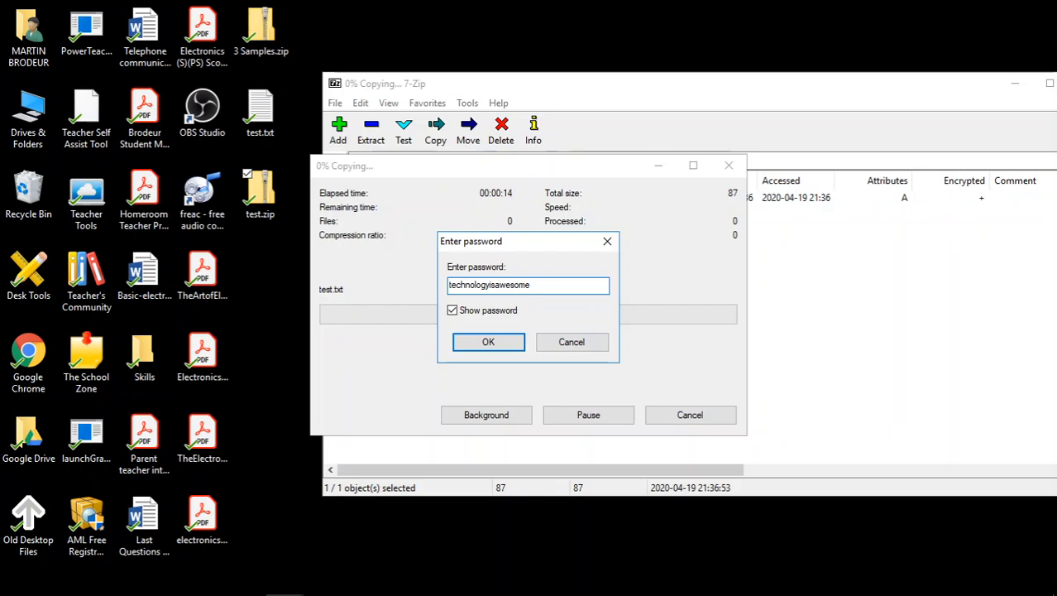
left_click(488, 342)
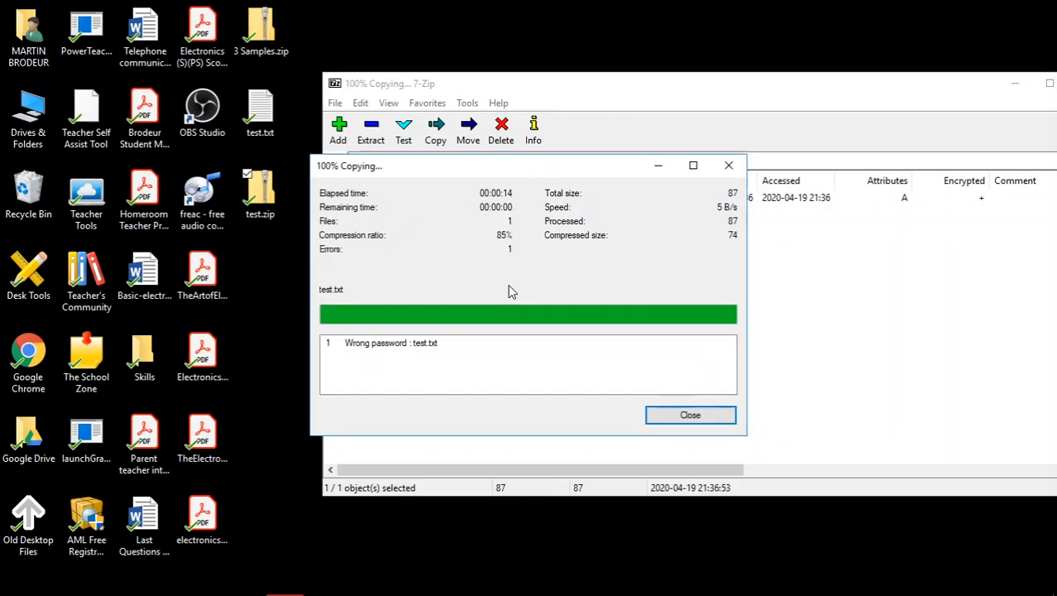
left_click(690, 414)
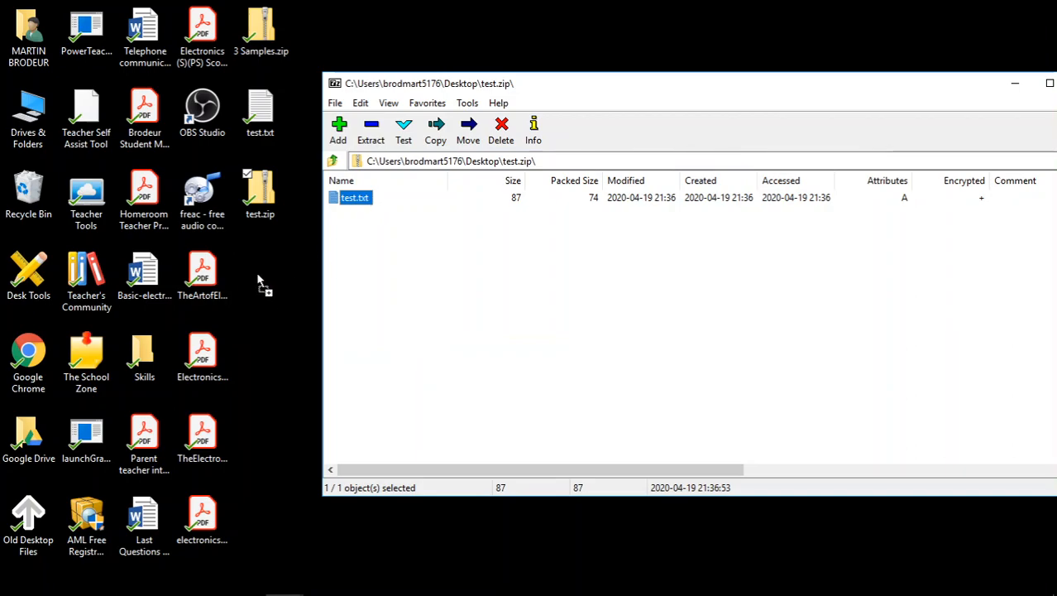
left_click(371, 128)
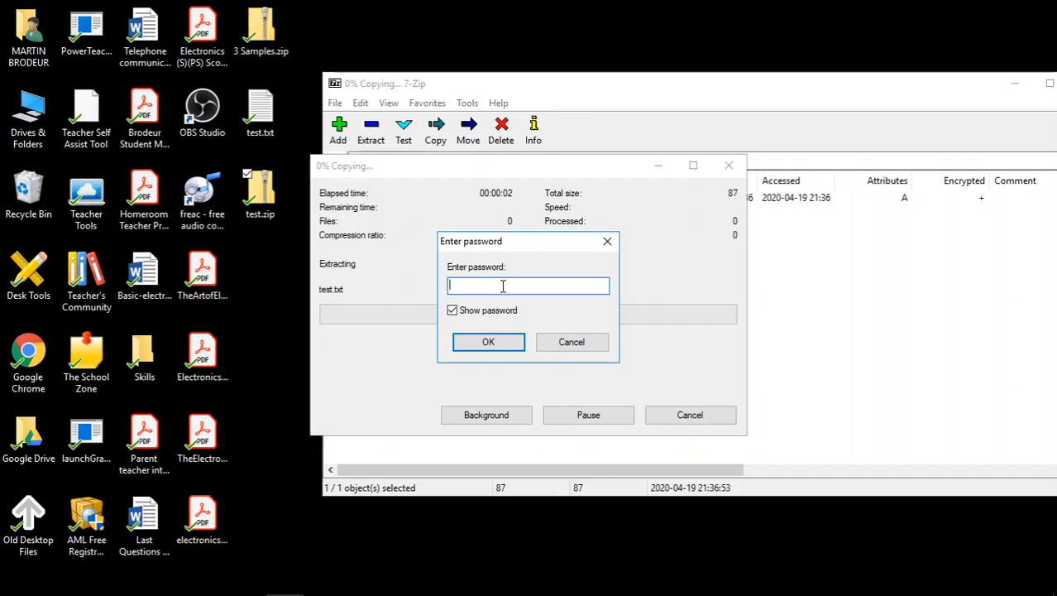
left_click(488, 342)
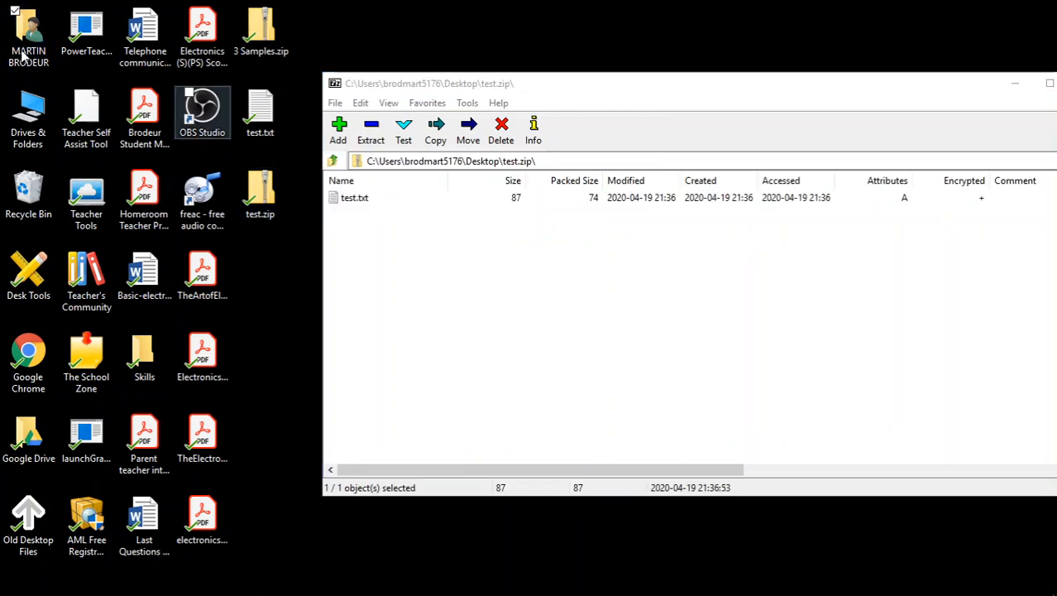
Open How to do Compression lesson.zip from Videos, dismiss the extraction error, and close the window.
double_click(28, 29)
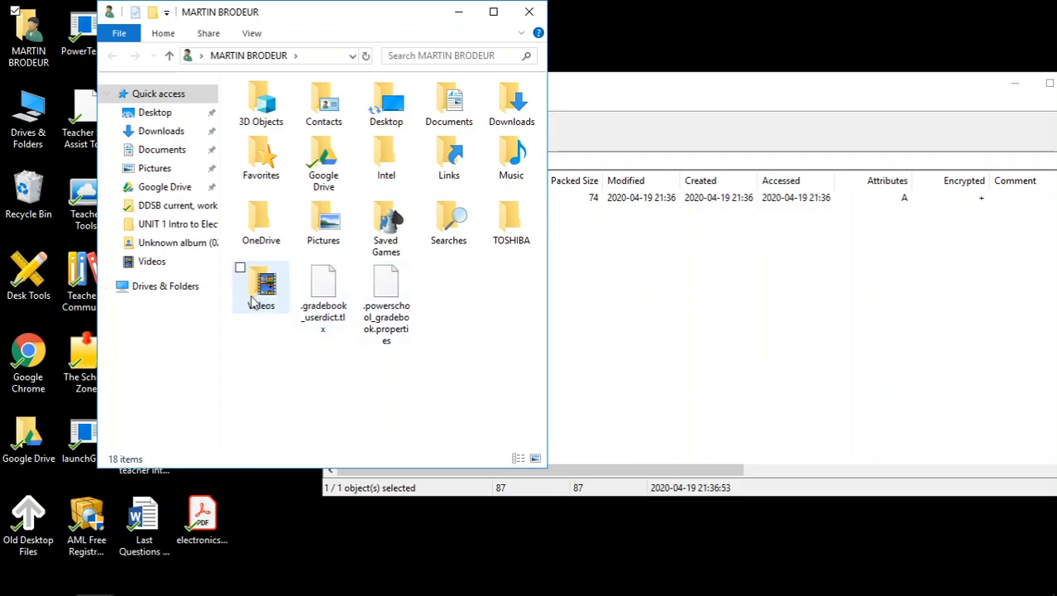
double_click(261, 285)
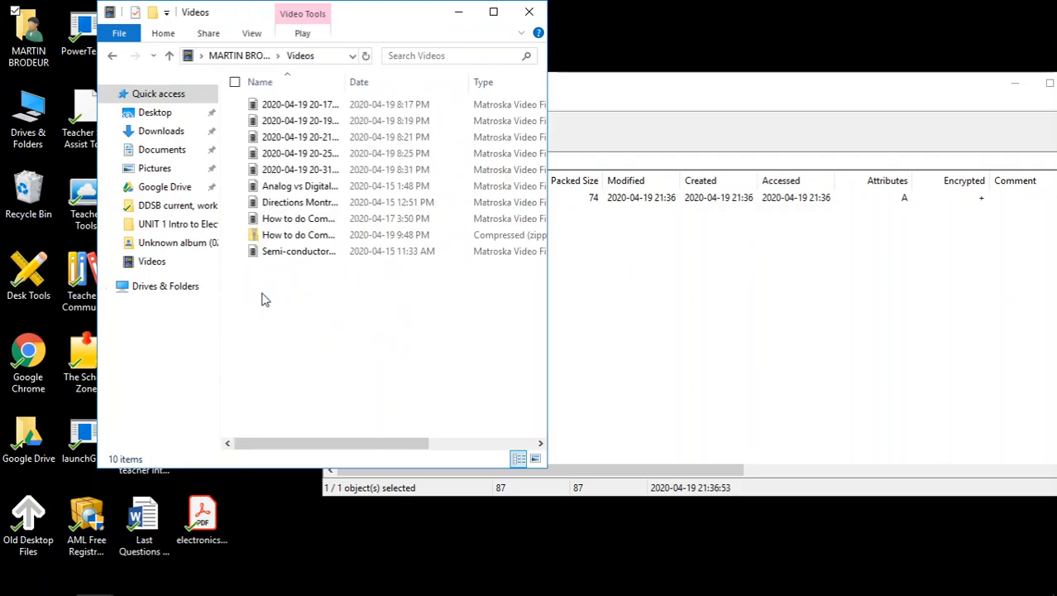
mouse_move(298, 235)
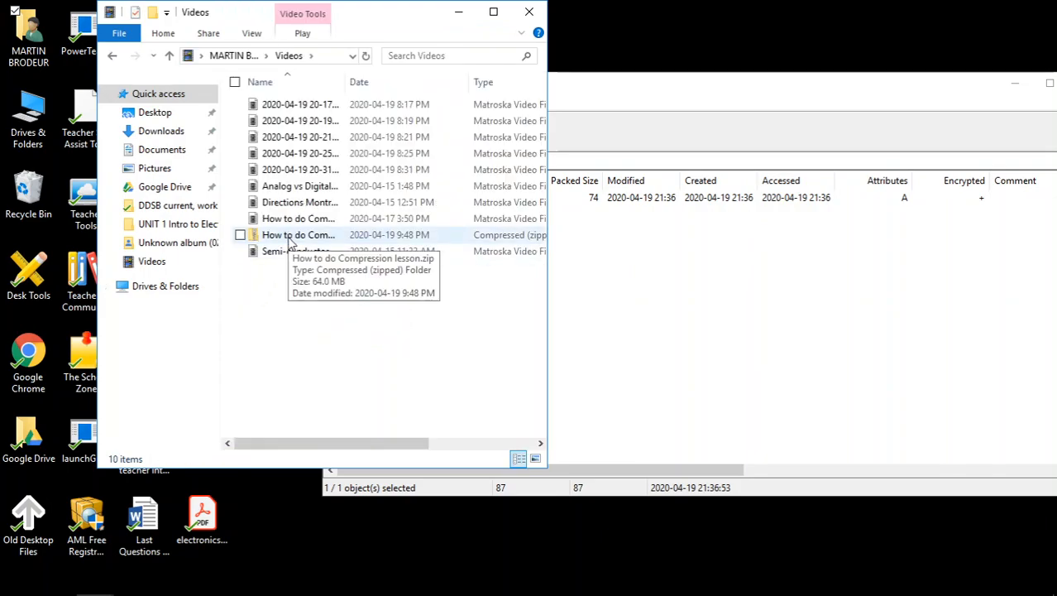
double_click(298, 234)
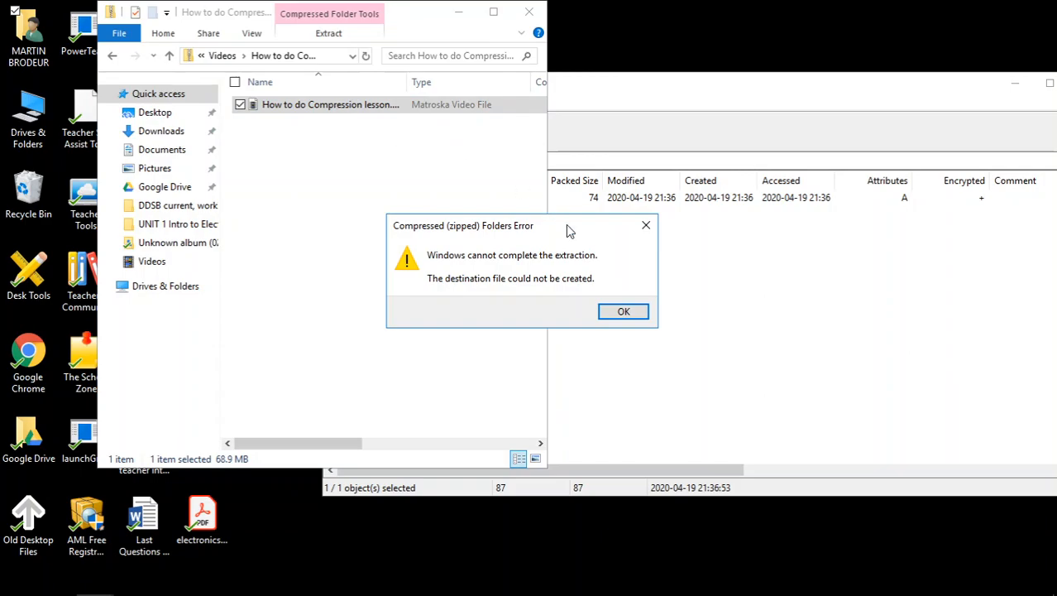
left_click(624, 310)
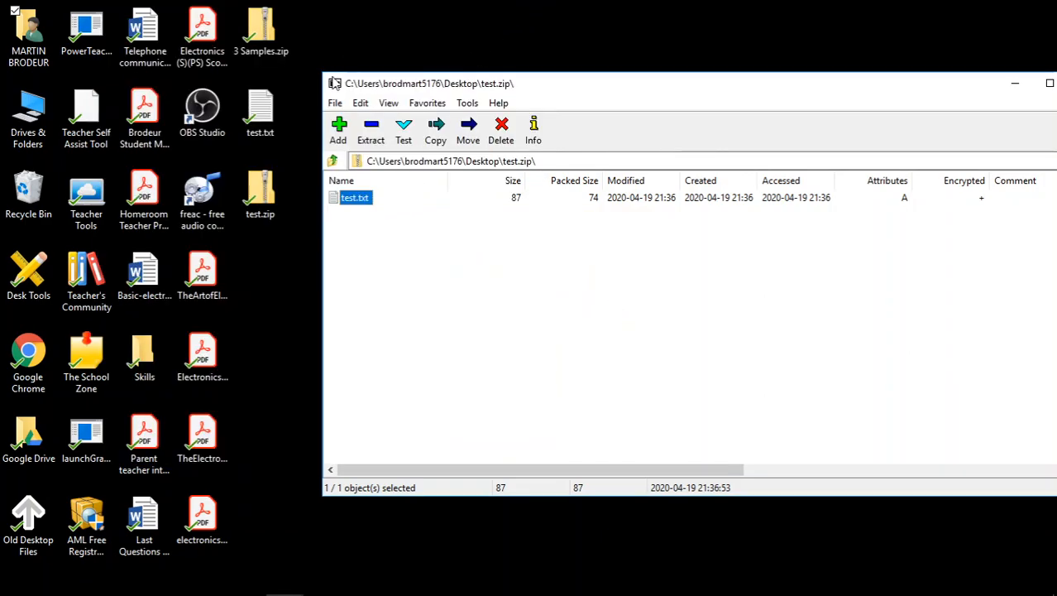
left_click(1051, 83)
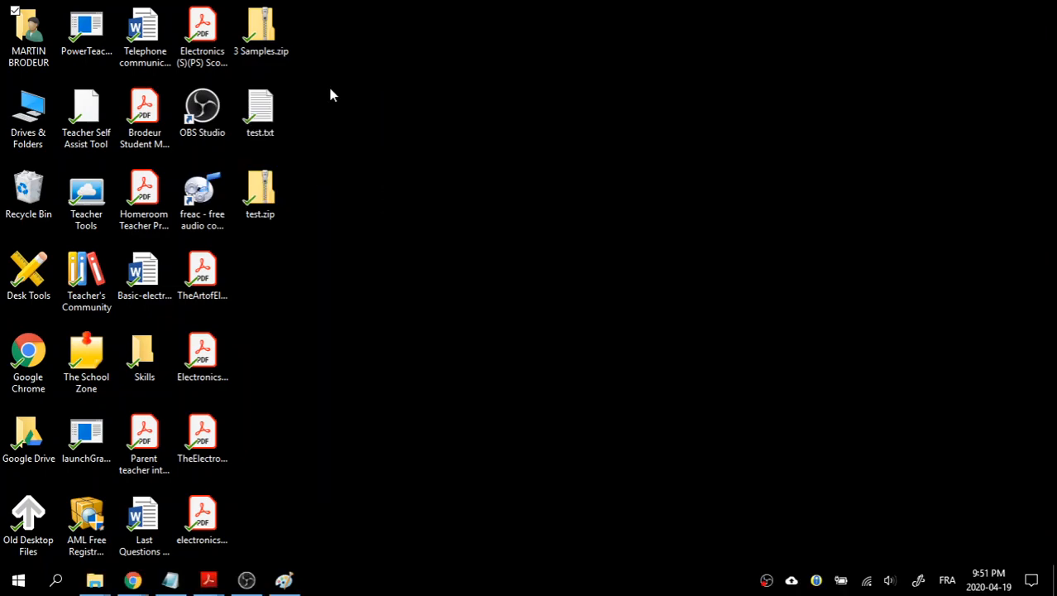
Browse to Videos and open the lesson video inside How to do Compression lesson.zip.
left_click(28, 33)
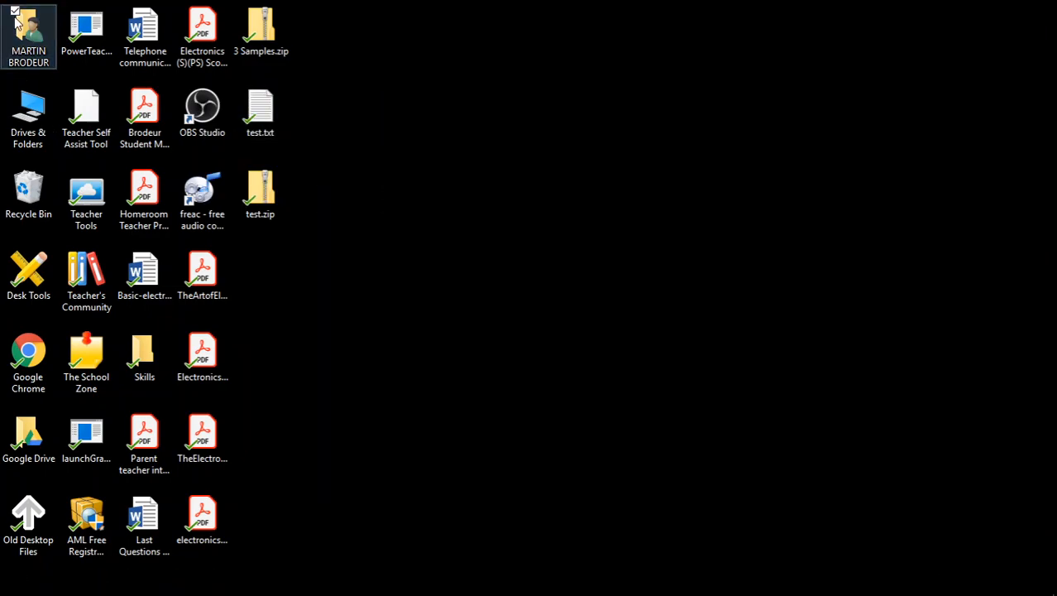
double_click(28, 33)
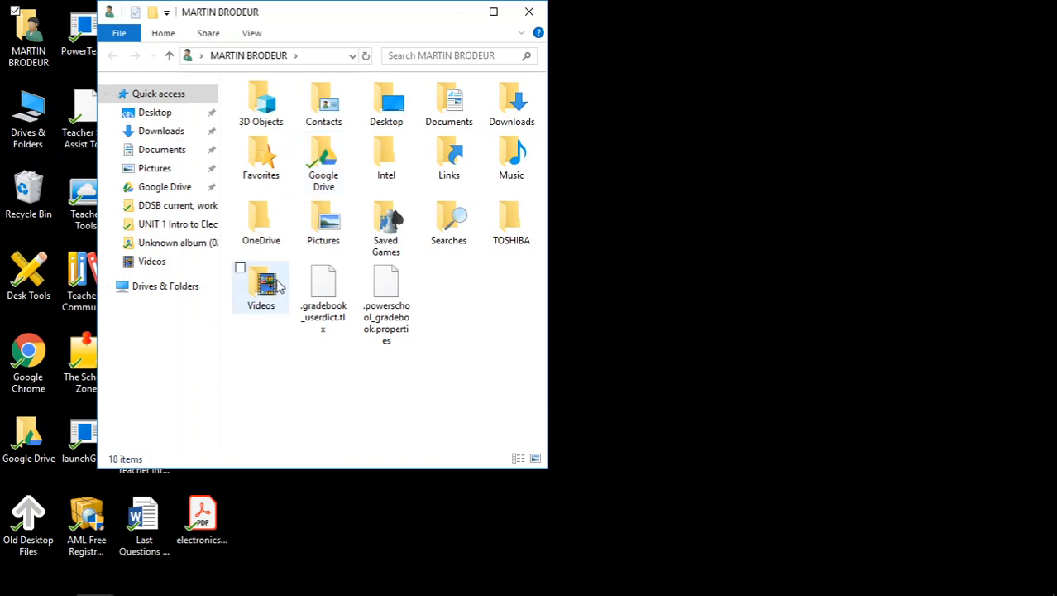
double_click(261, 285)
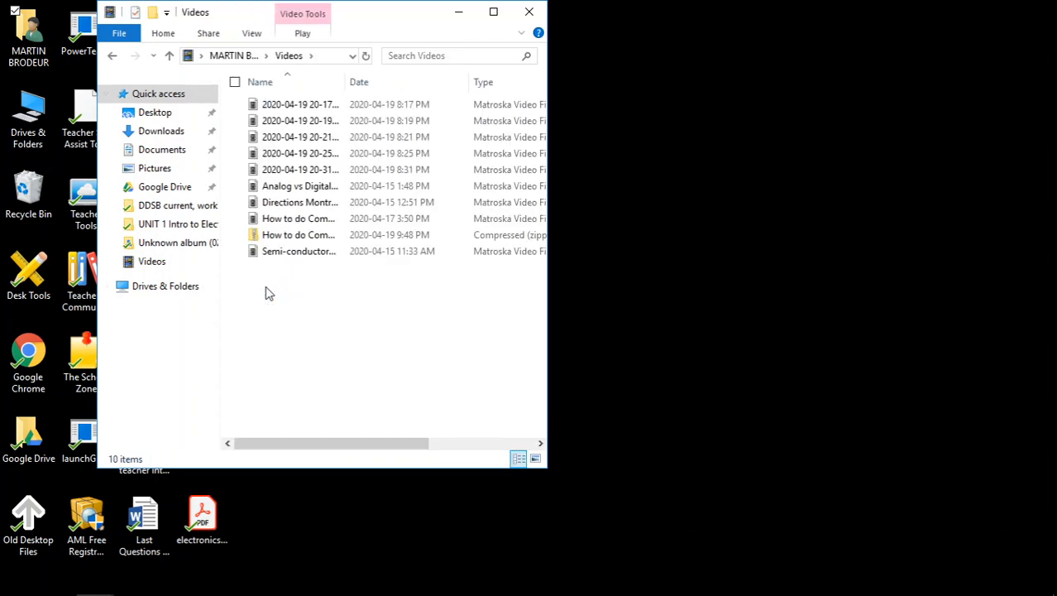
right_click(298, 234)
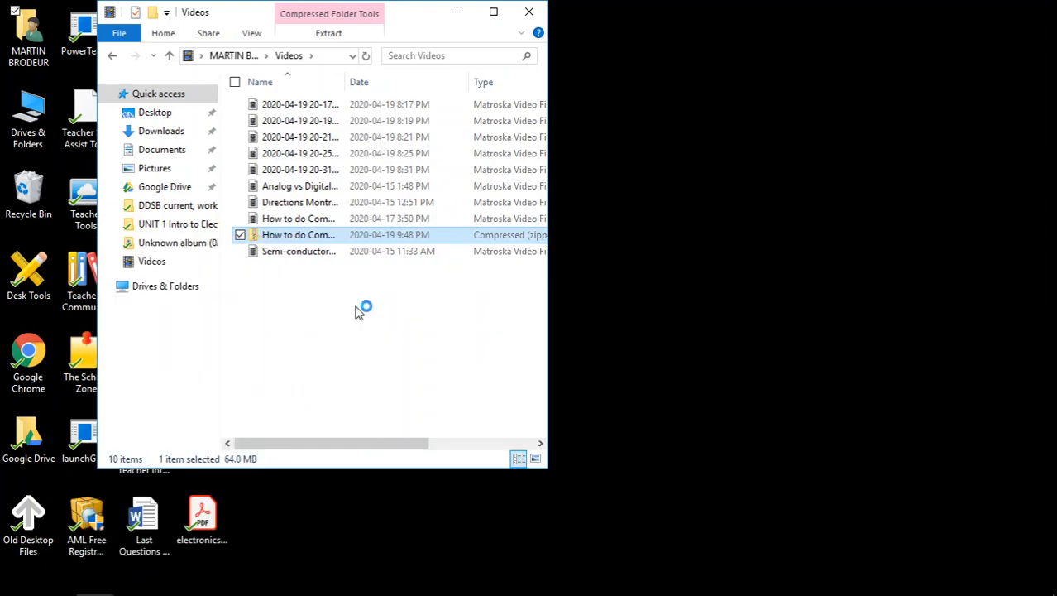
double_click(298, 234)
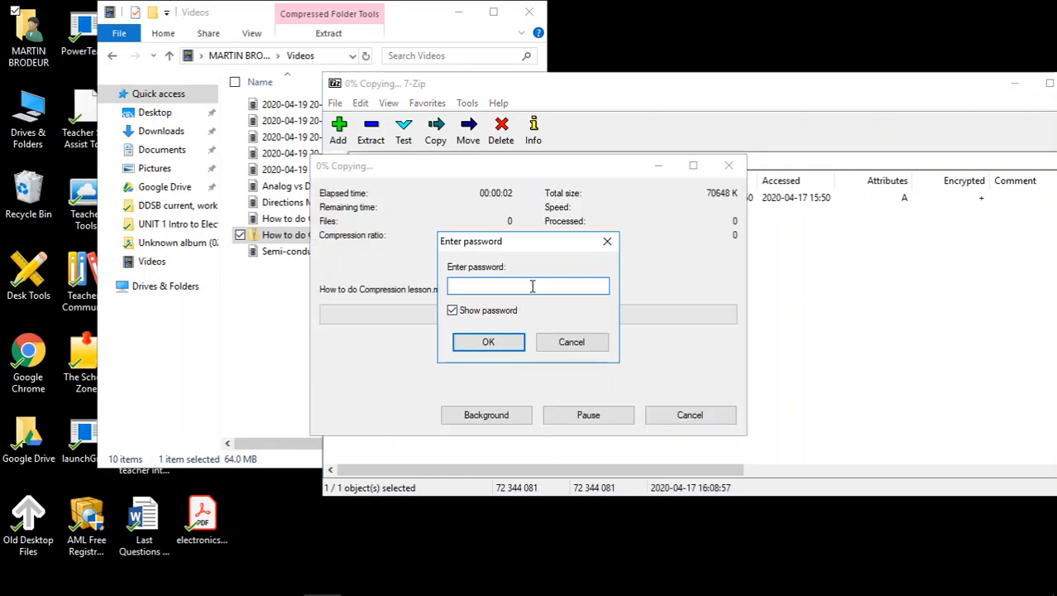
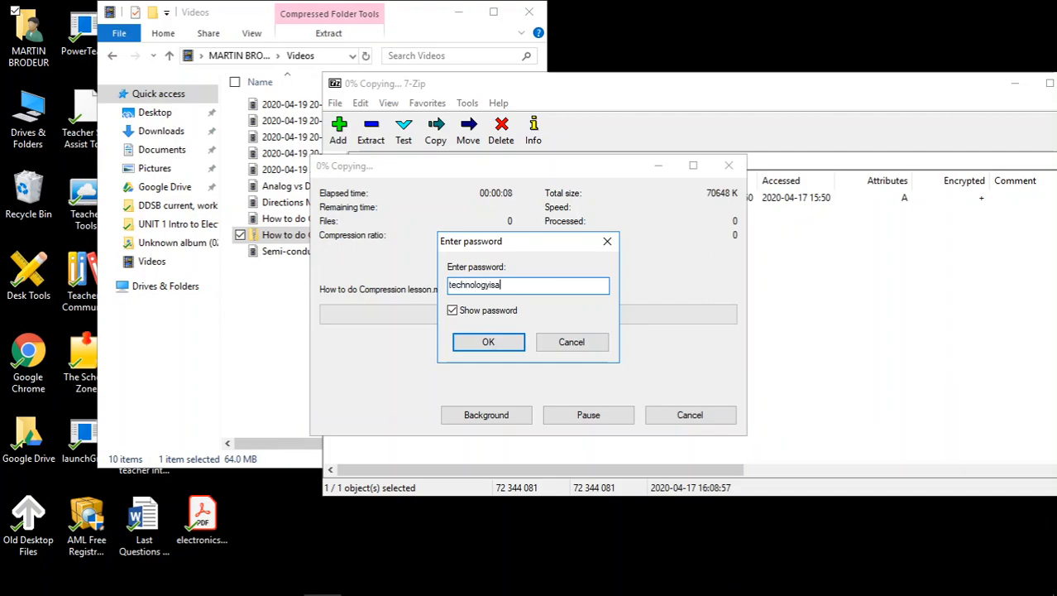
left_click(488, 341)
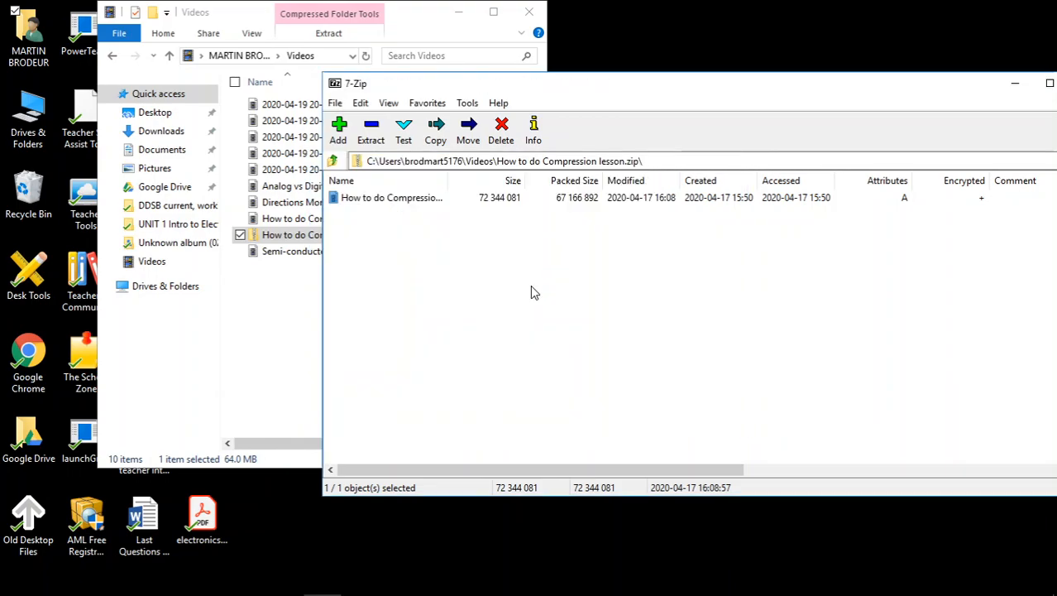
left_click(391, 197)
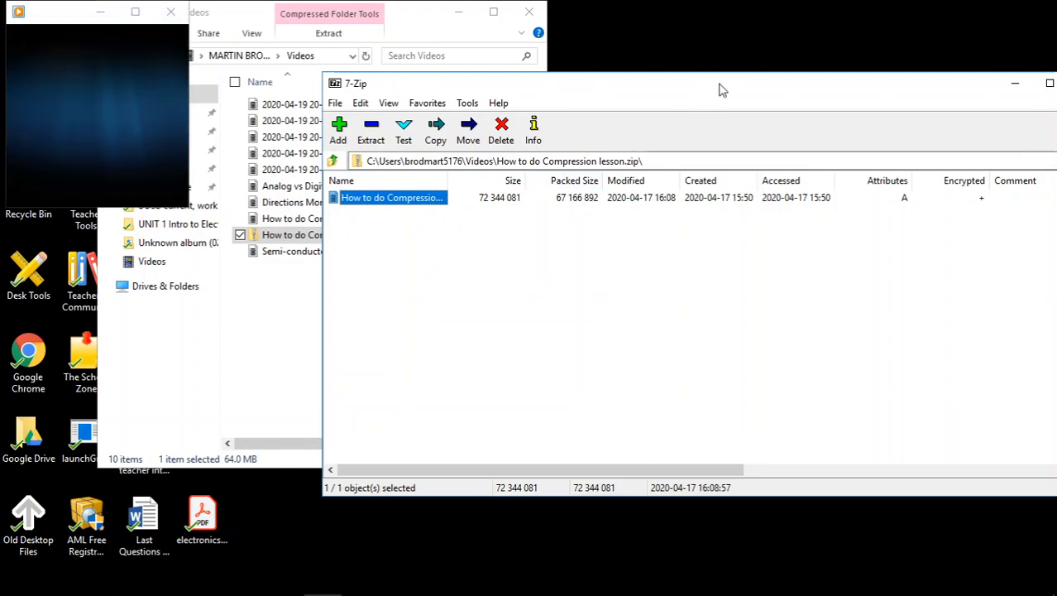
left_click(96, 108)
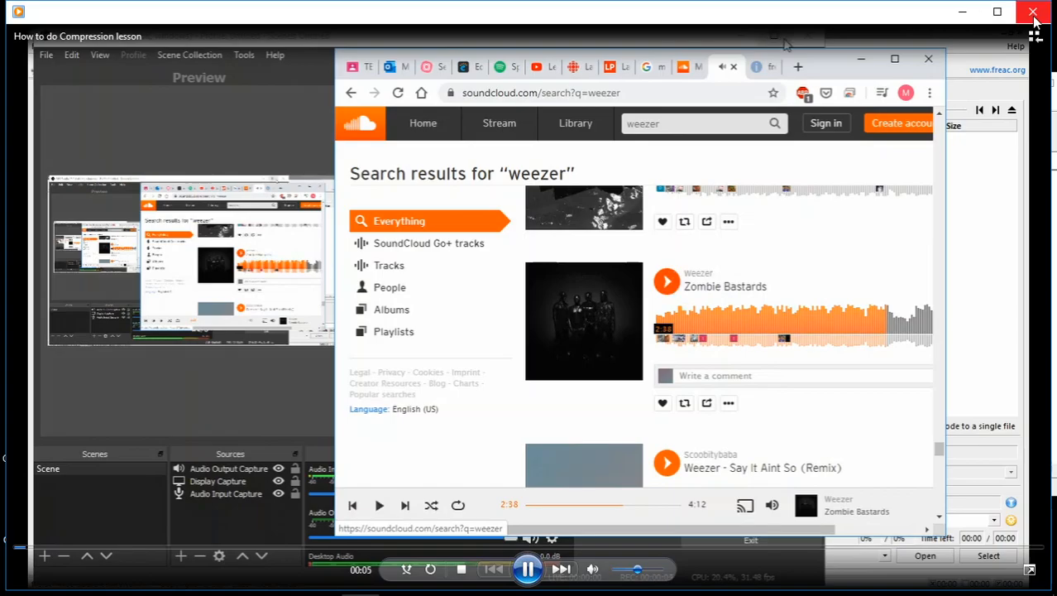
Close the video player, the 7-Zip archive window and the Videos folder.
left_click(1033, 12)
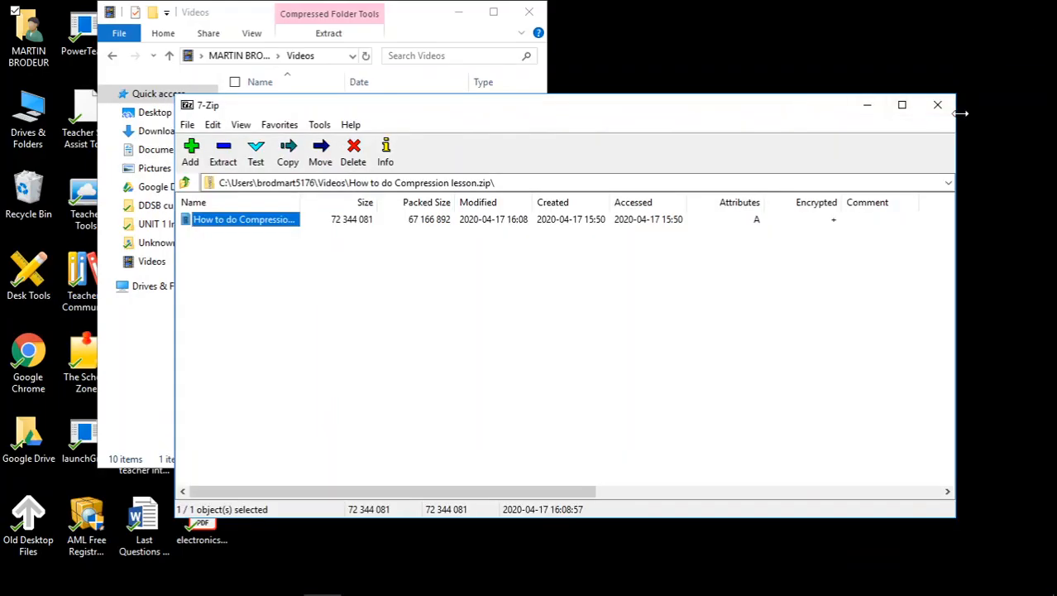
left_click(937, 105)
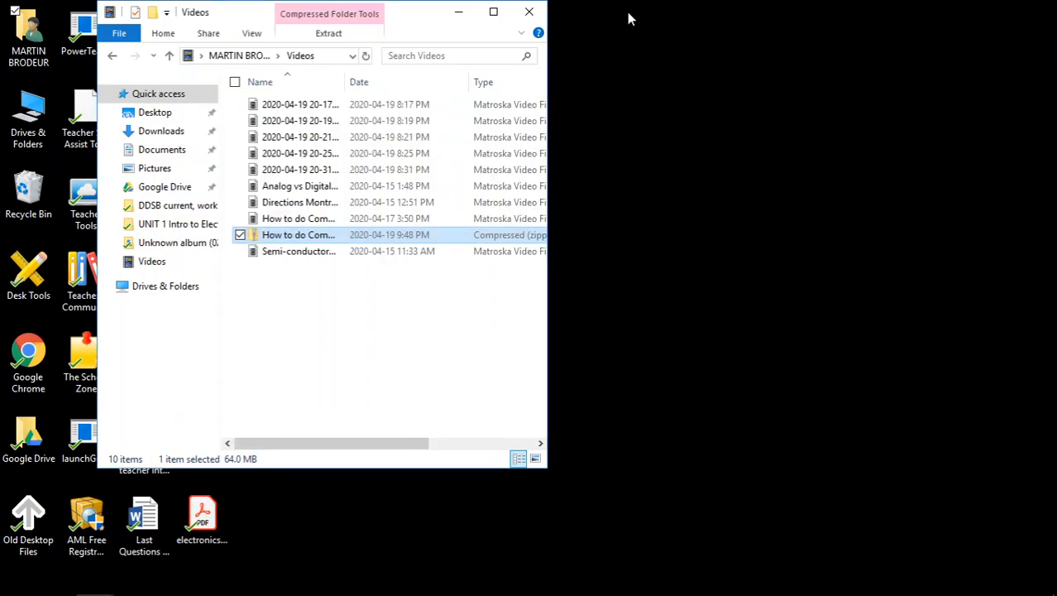
left_click(529, 12)
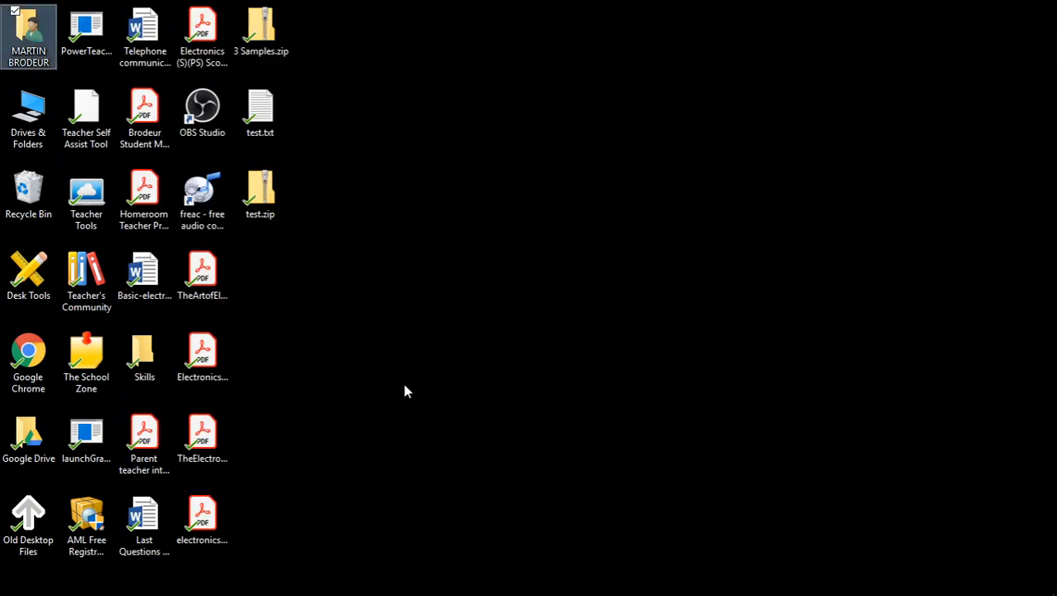